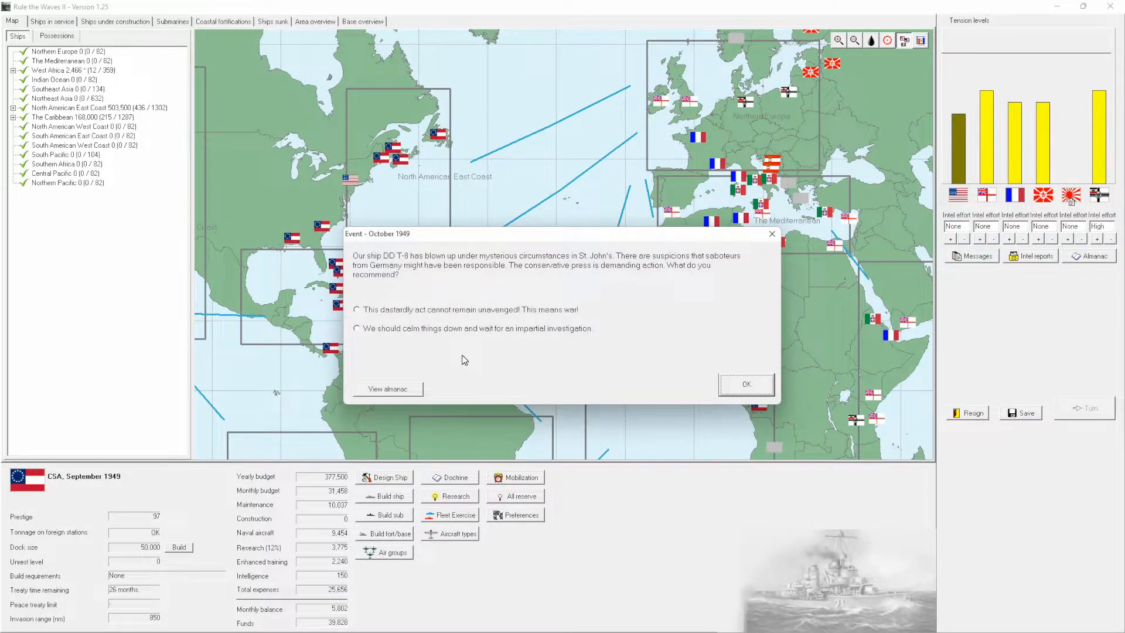
# Answer the destroyer sabotage with 'This means war!' and acknowledge the research and dive bomber news.
pyautogui.click(357, 309)
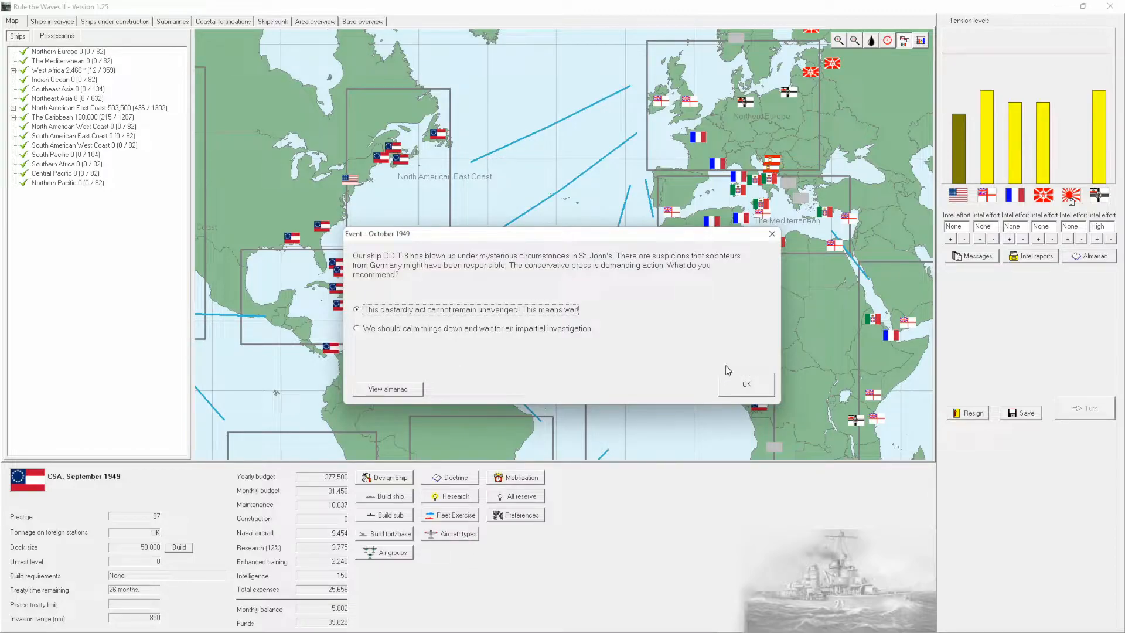
pyautogui.moveTo(734, 411)
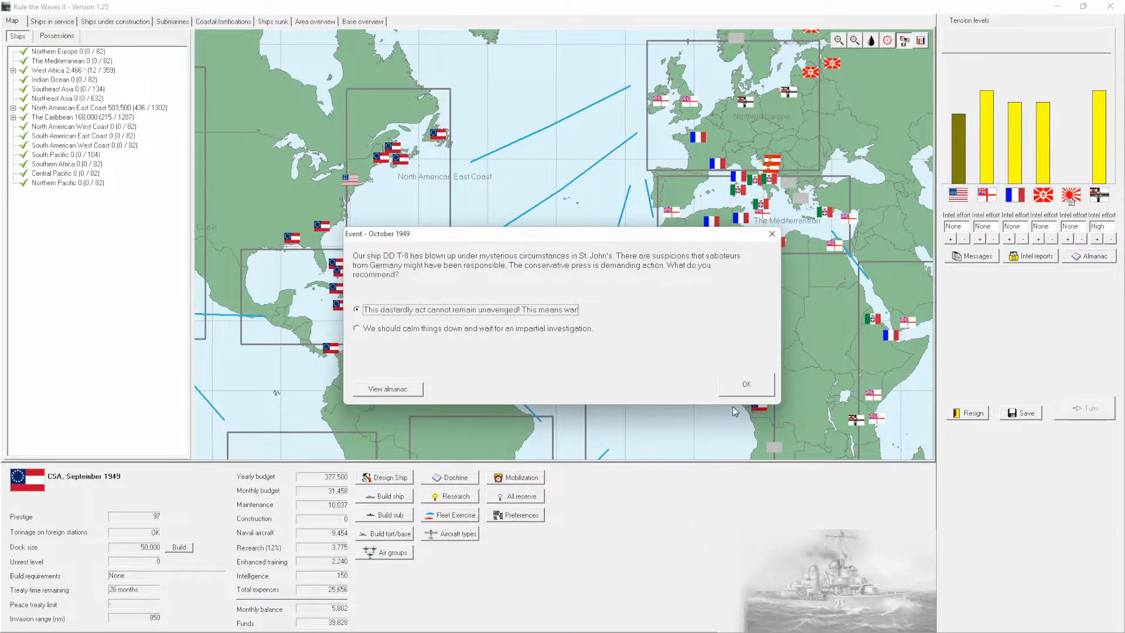
pyautogui.moveTo(741, 398)
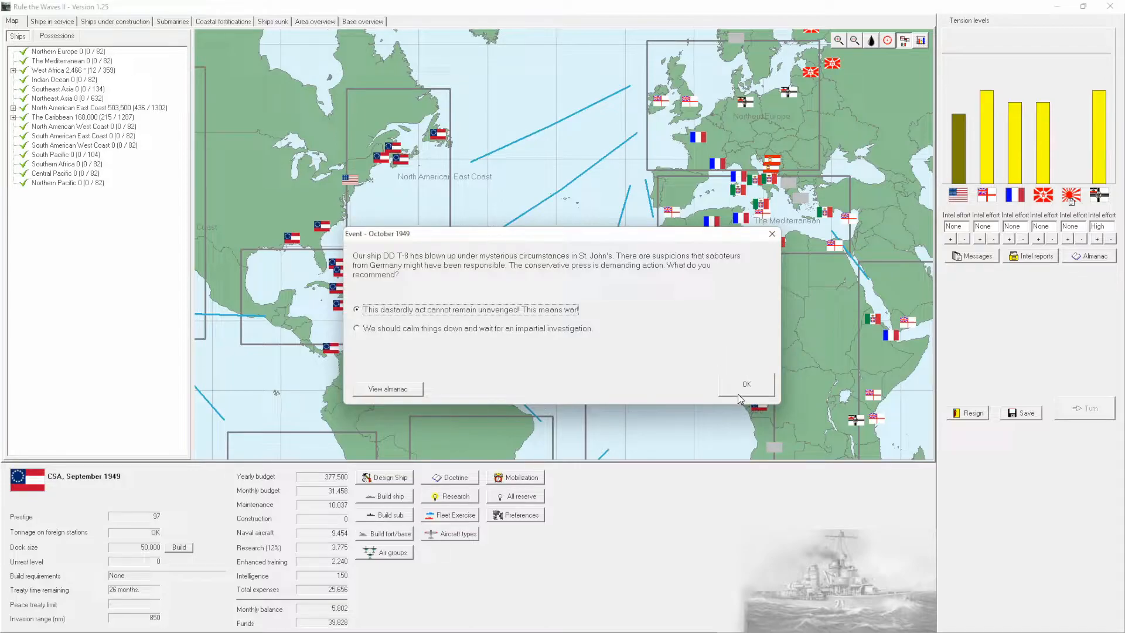
pyautogui.click(746, 385)
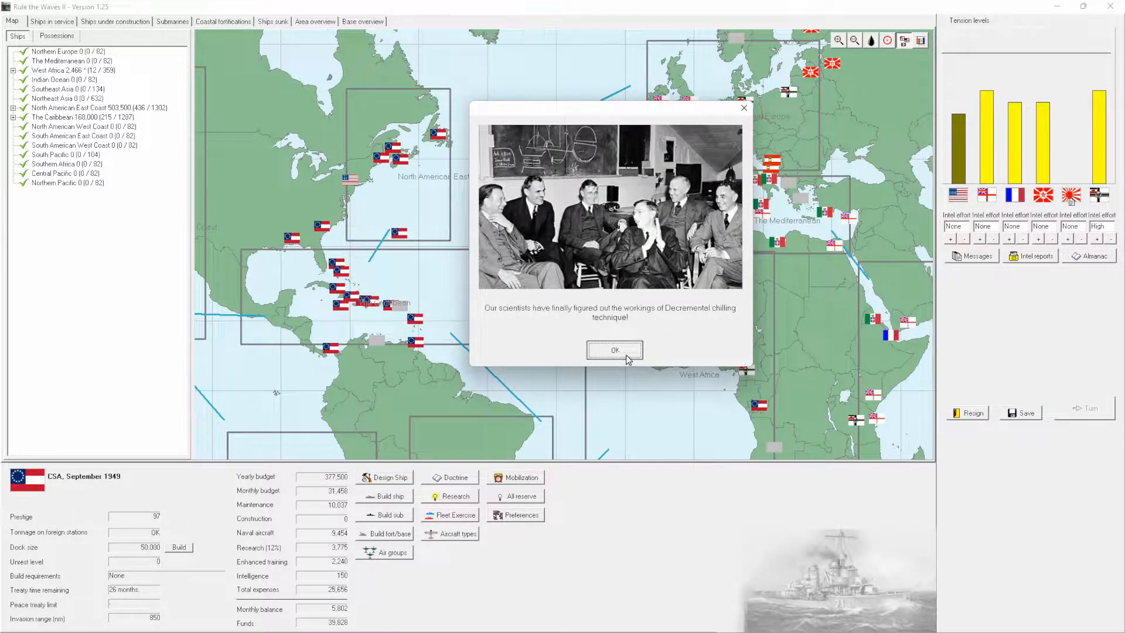
pyautogui.click(613, 351)
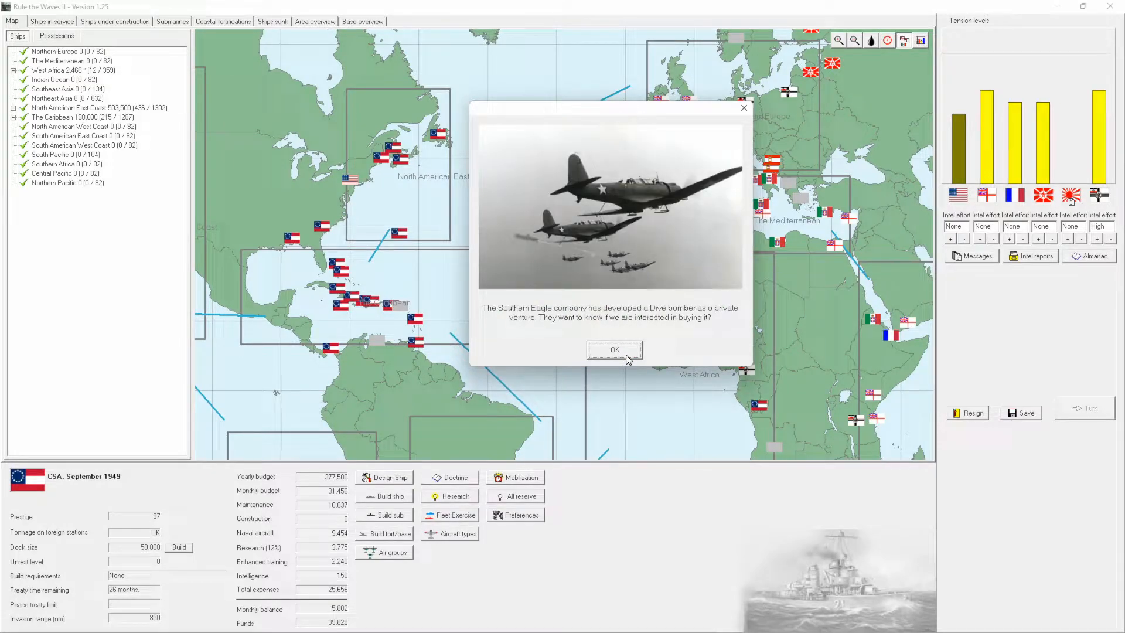
pyautogui.click(613, 351)
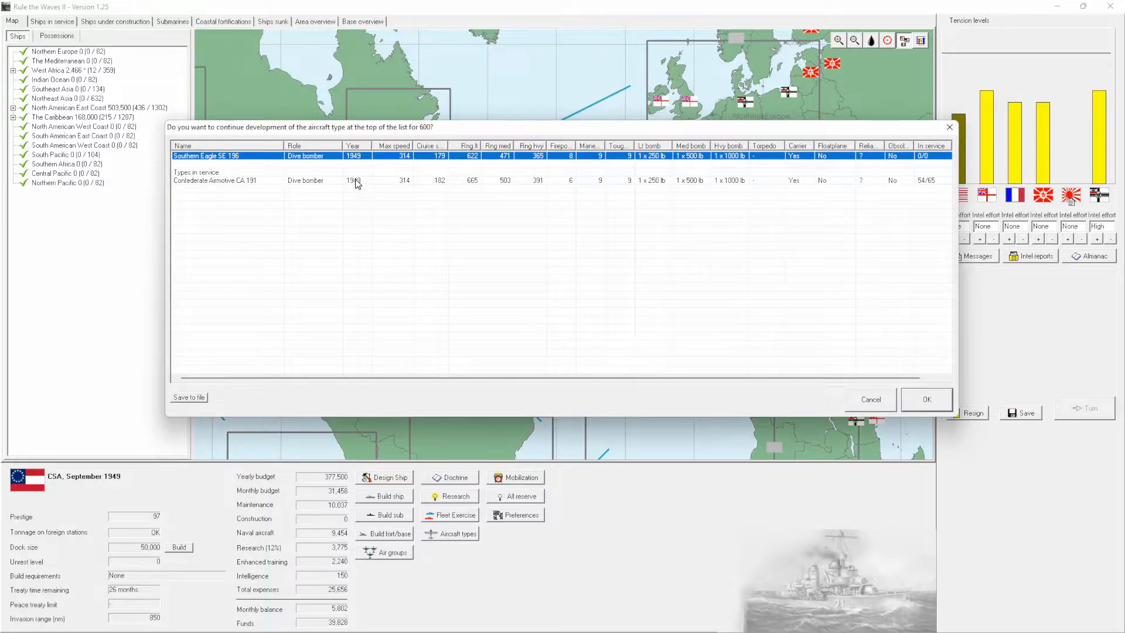
pyautogui.moveTo(321, 170)
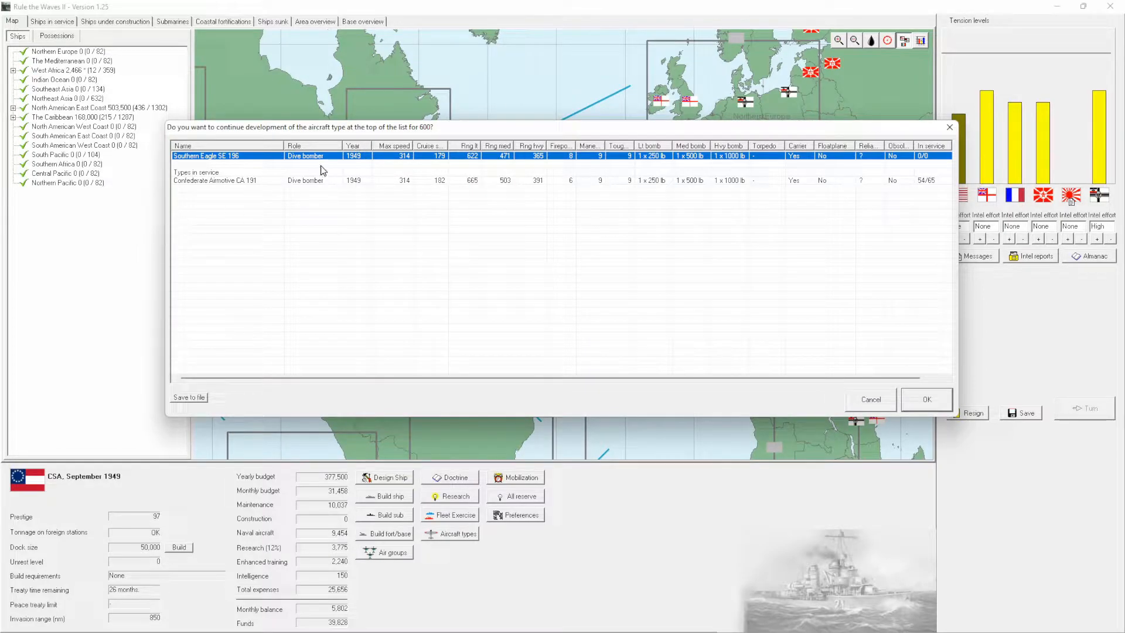
pyautogui.moveTo(619, 168)
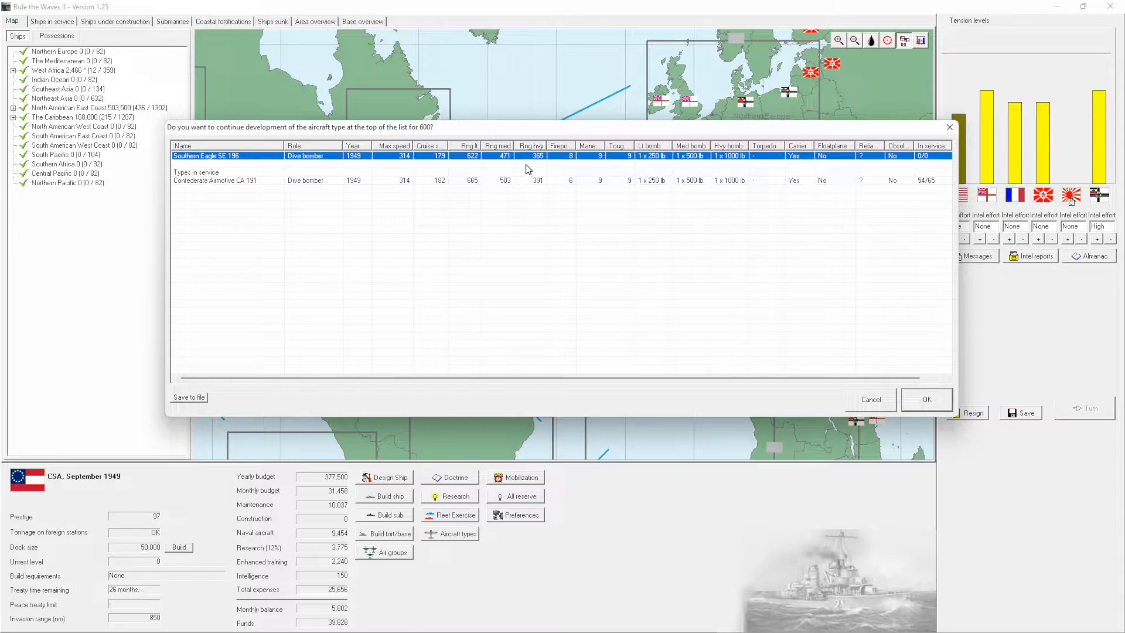
pyautogui.moveTo(851, 351)
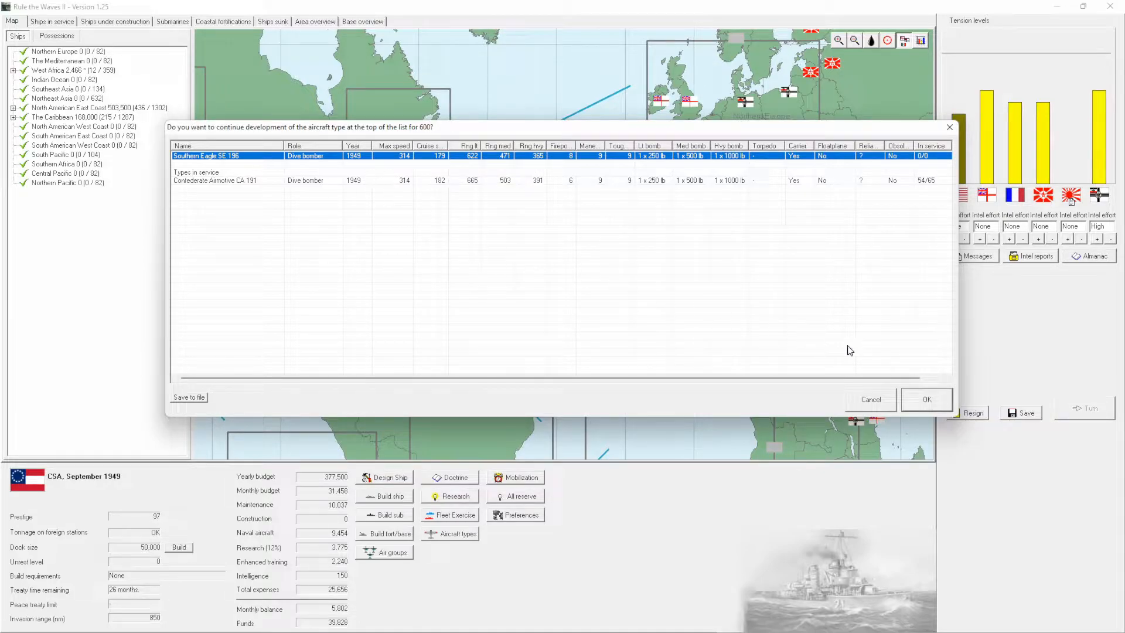
# Confirm development of the Southern Eagle dive bomber after reviewing the aircraft comparison.
pyautogui.click(926, 398)
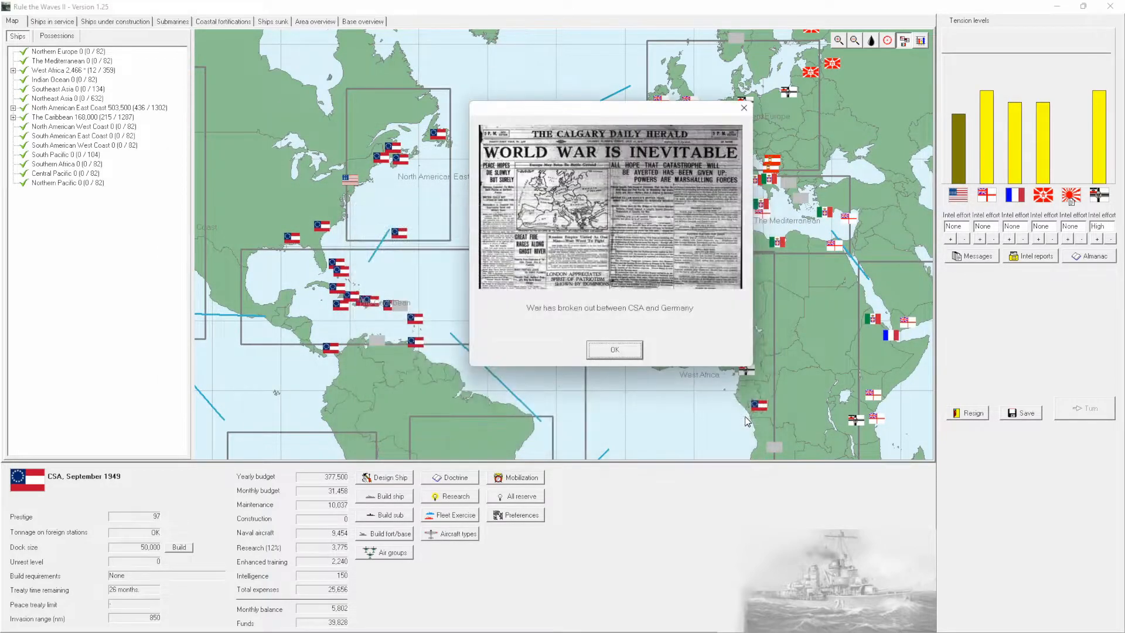
# Acknowledge war with Germany, set submarine warfare to Fleet support, and show ships in service.
pyautogui.click(613, 350)
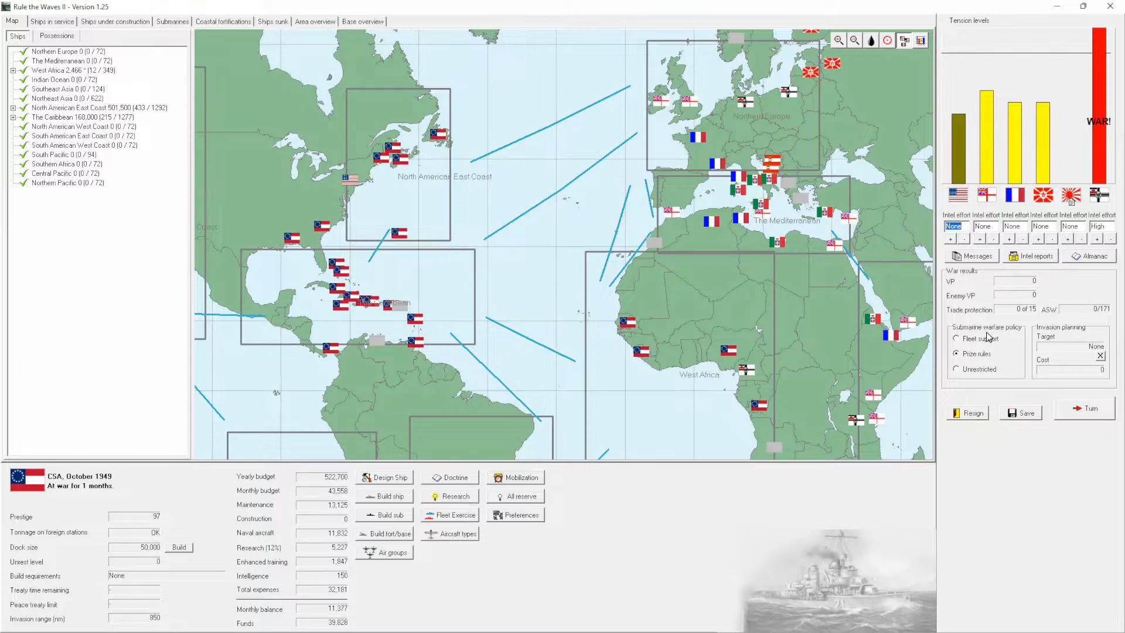
pyautogui.click(957, 337)
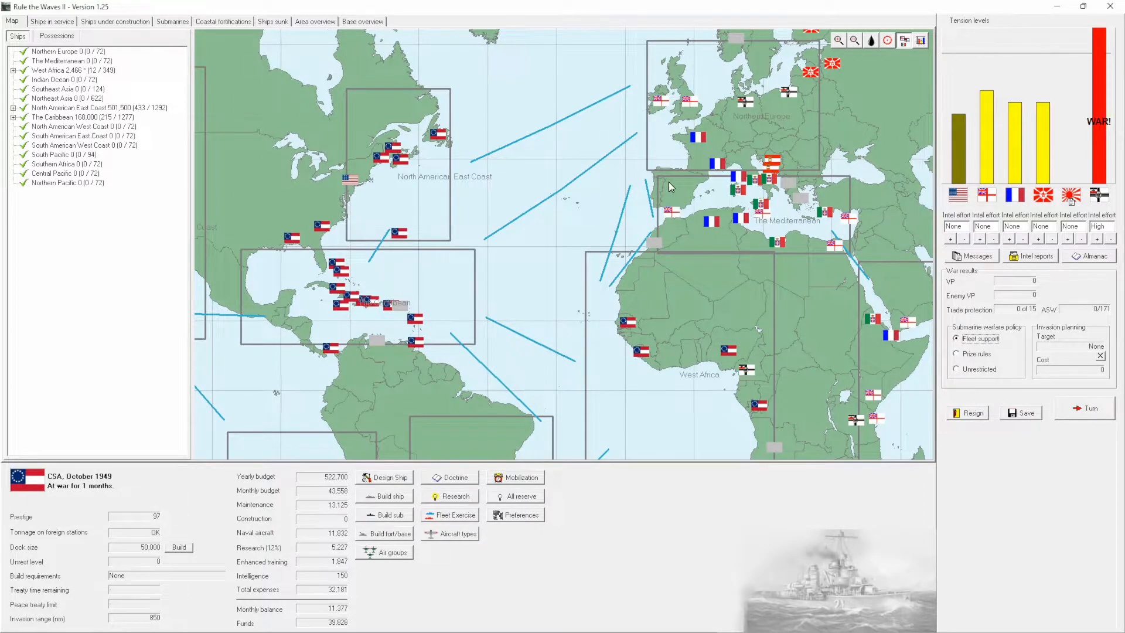
pyautogui.click(52, 21)
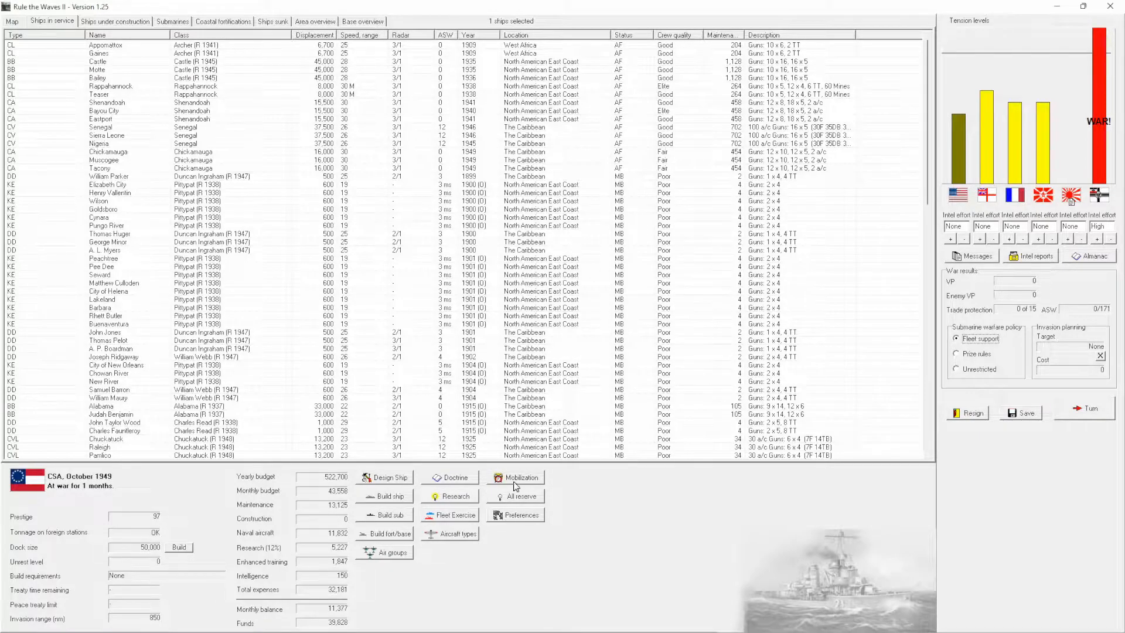
# Mobilize the navy with all airbases activated and return to the world map.
pyautogui.click(515, 478)
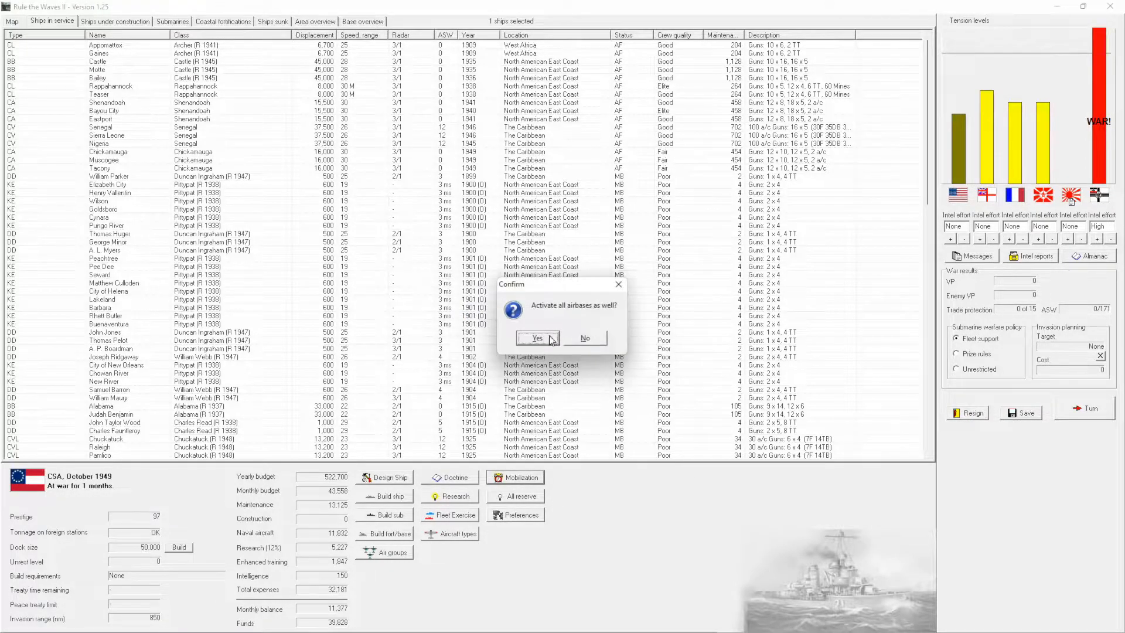
pyautogui.click(537, 338)
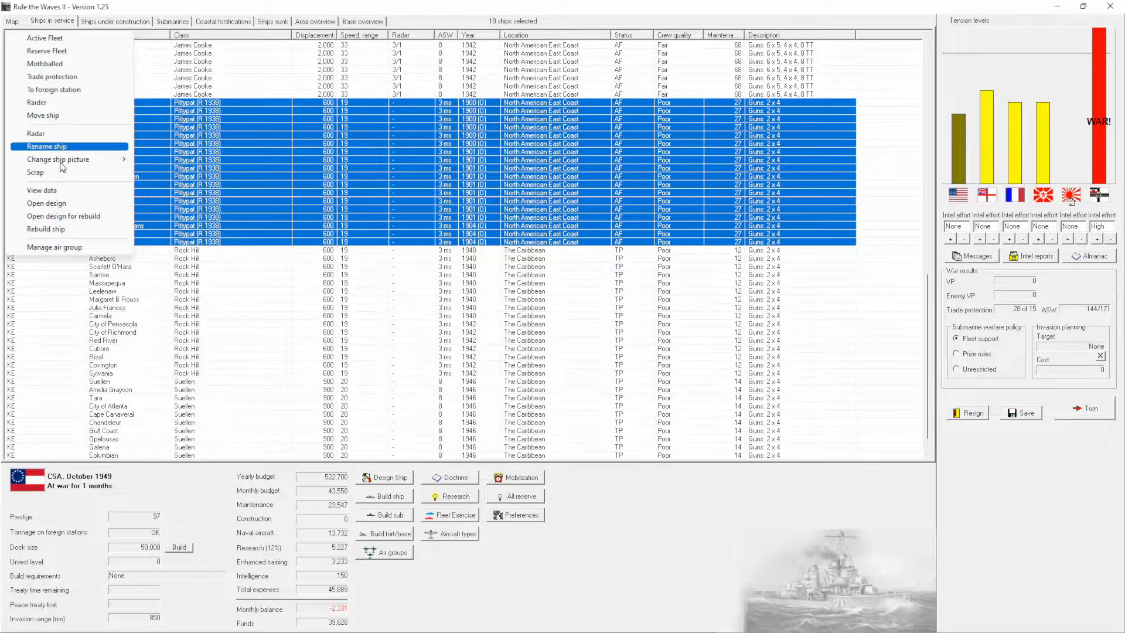
pyautogui.moveTo(63, 216)
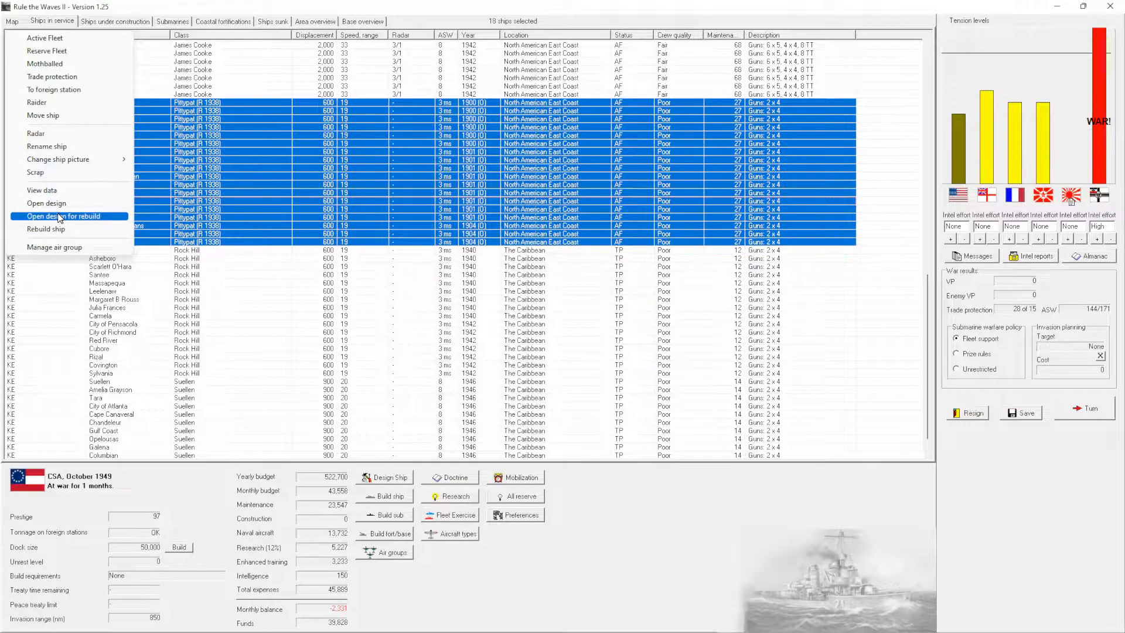
pyautogui.moveTo(53, 89)
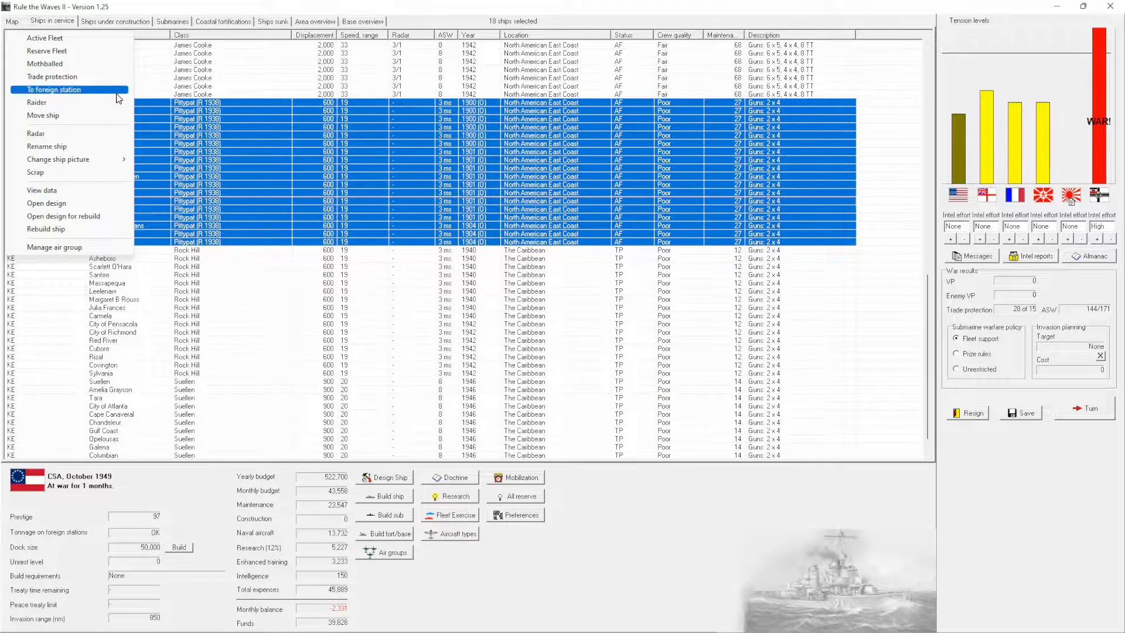
pyautogui.click(11, 21)
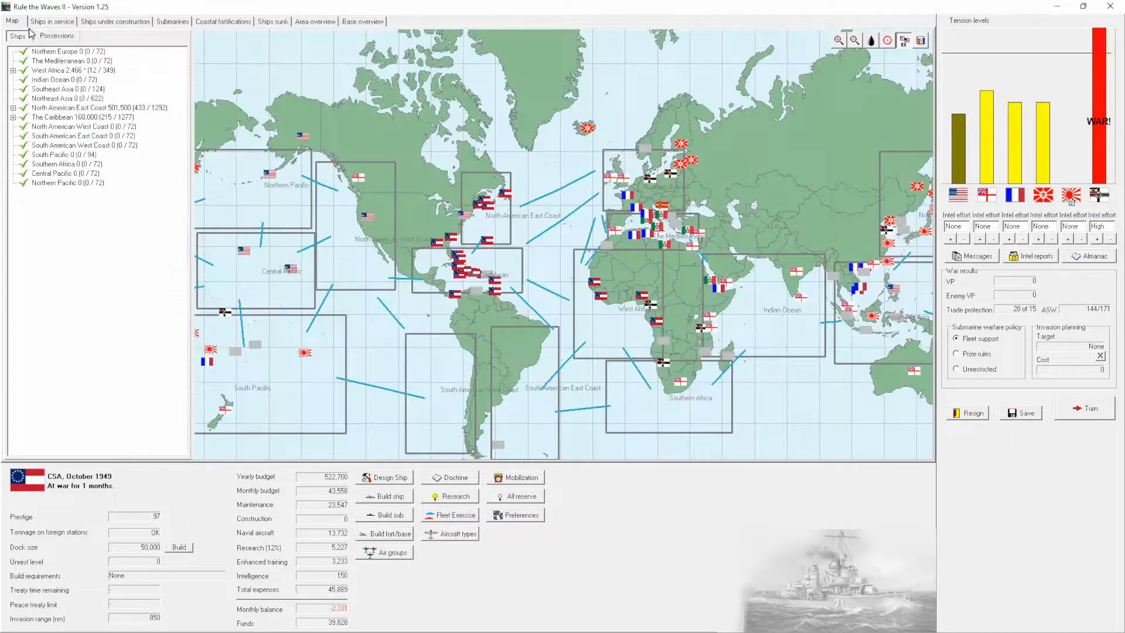
# Save the Pittypat (R 1949) rebuild design and confirm rebuilding all 18 Pittypat corvettes.
pyautogui.click(50, 21)
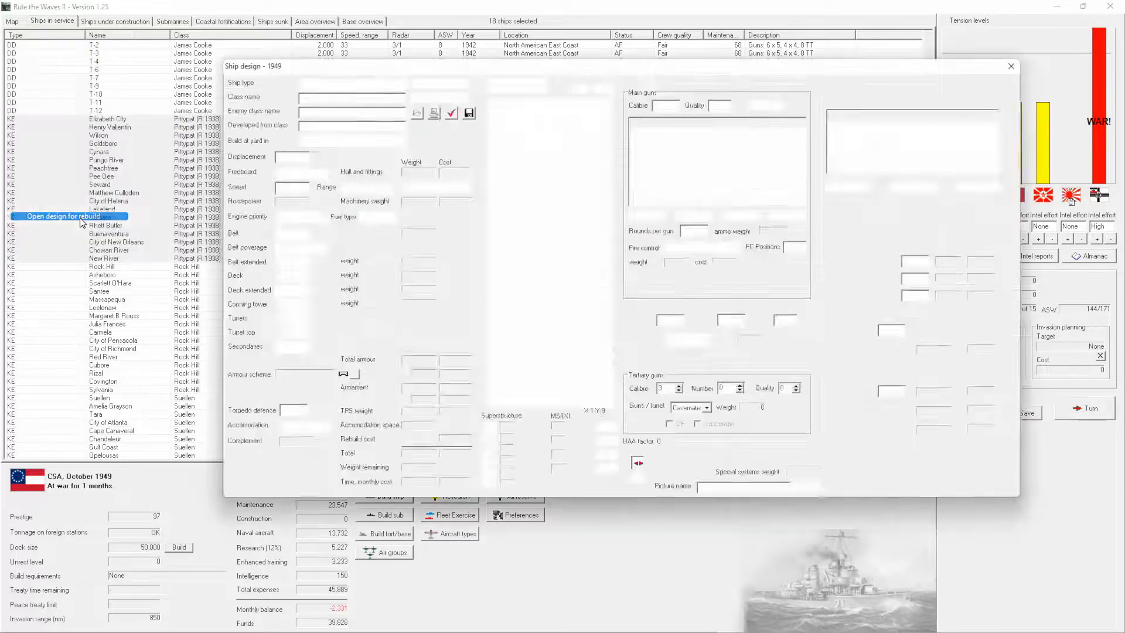
pyautogui.click(64, 215)
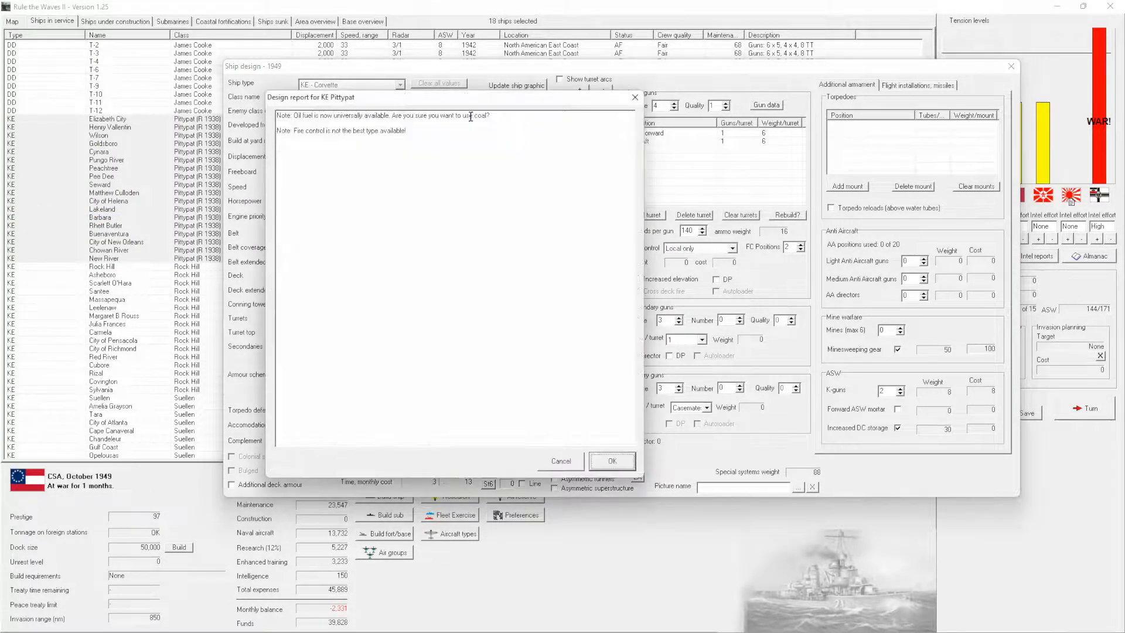
pyautogui.click(610, 460)
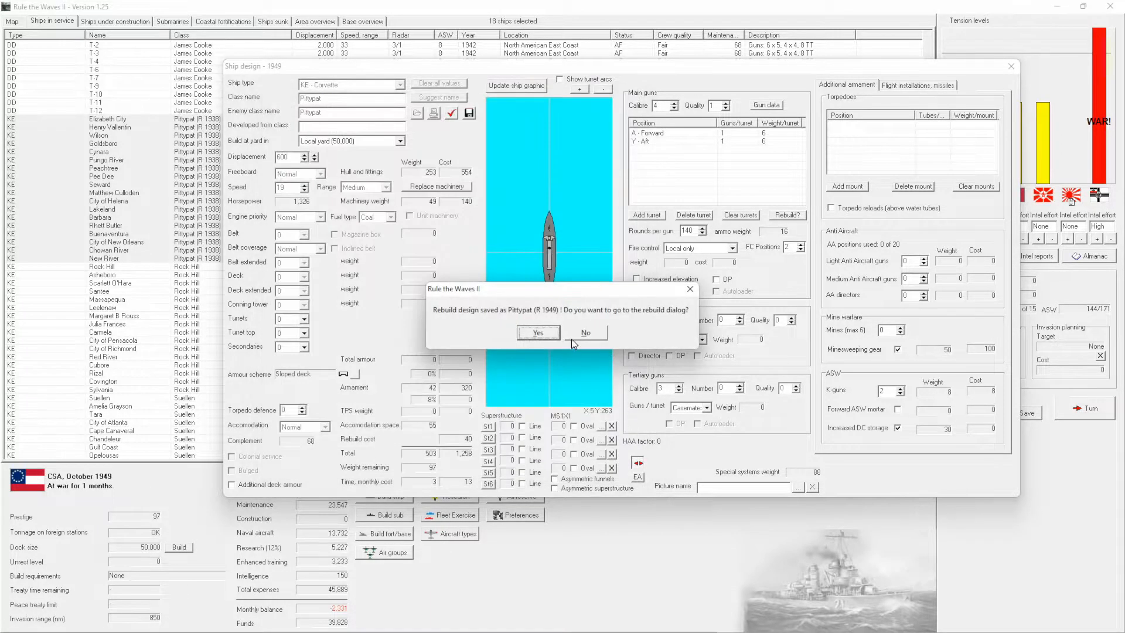
pyautogui.click(538, 331)
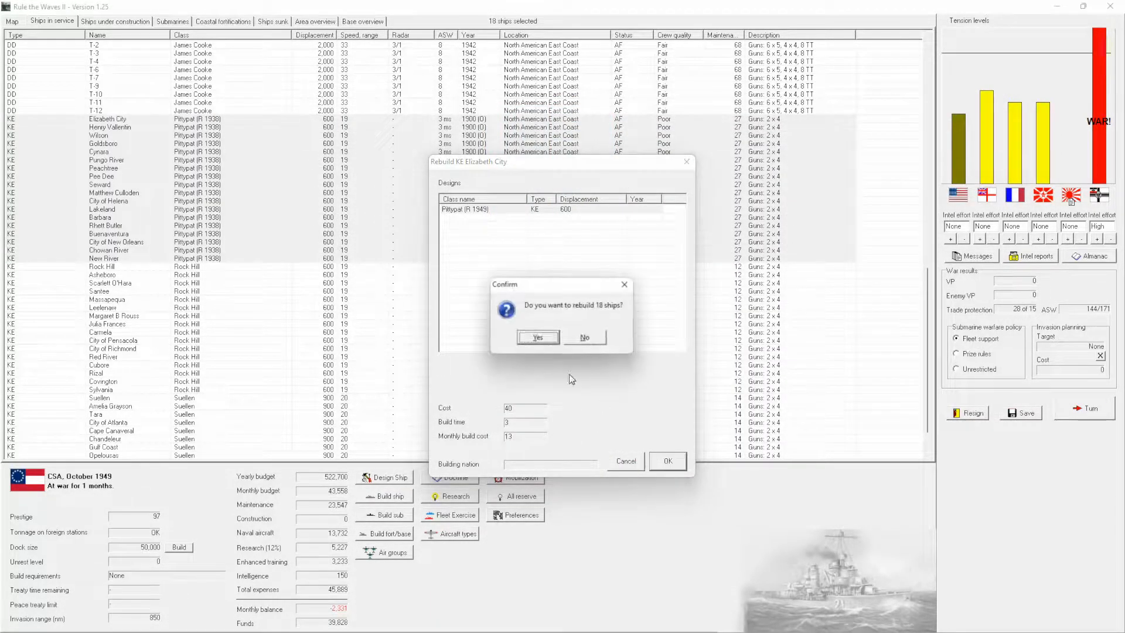
pyautogui.click(538, 338)
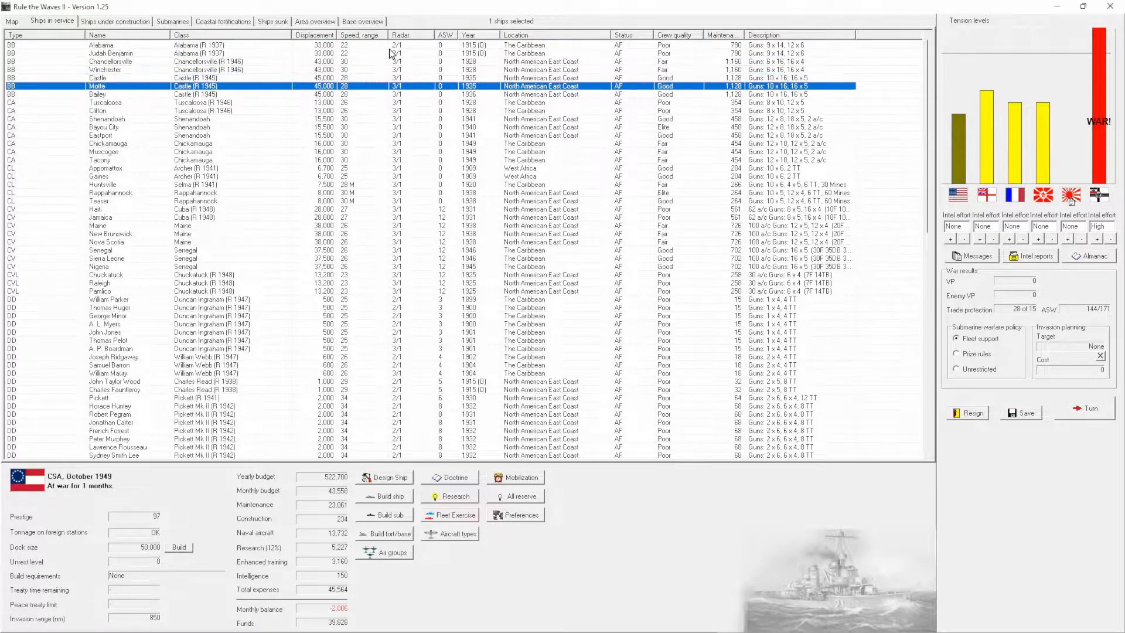
# Scrap both Alabama-class battleships and acknowledge the 2,640 disposal proceeds.
pyautogui.rightClick(101, 50)
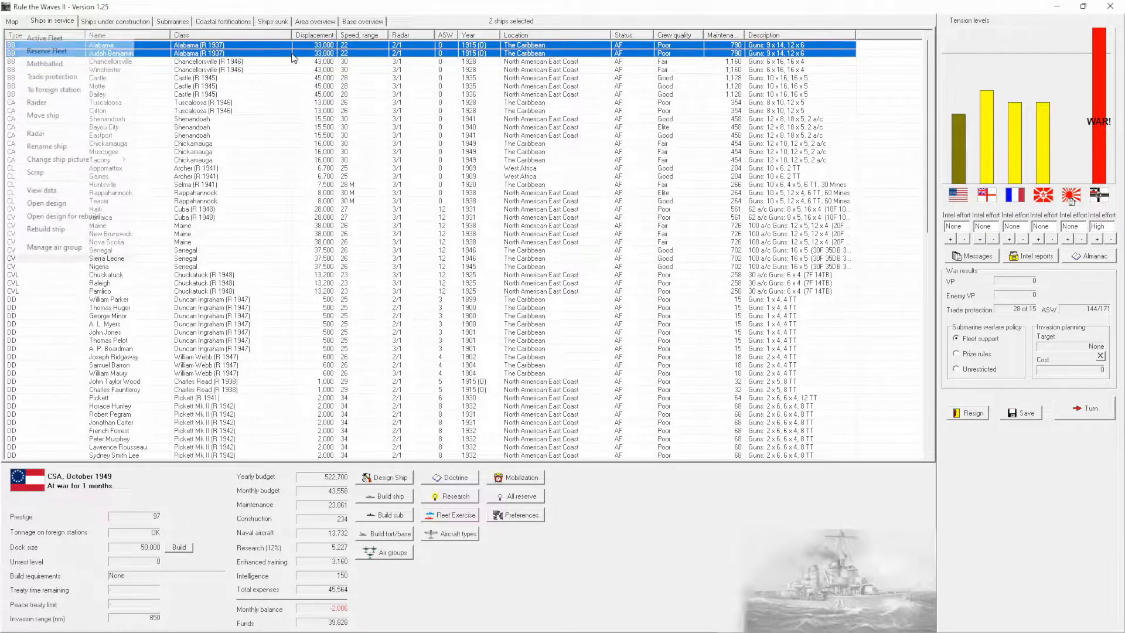
pyautogui.rightClick(200, 53)
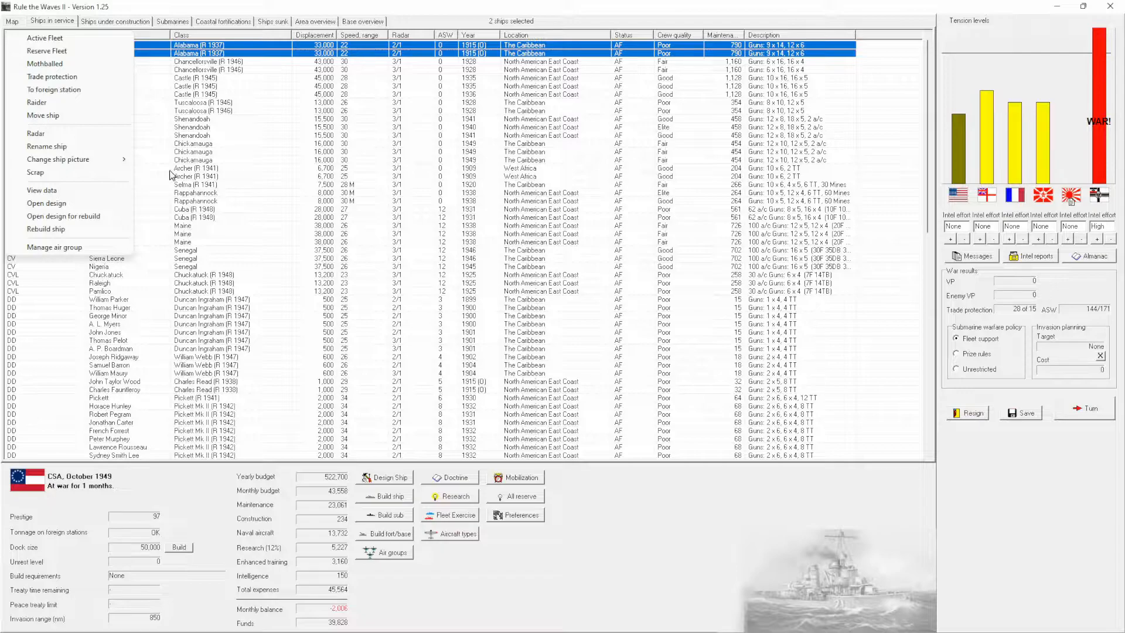
pyautogui.click(36, 172)
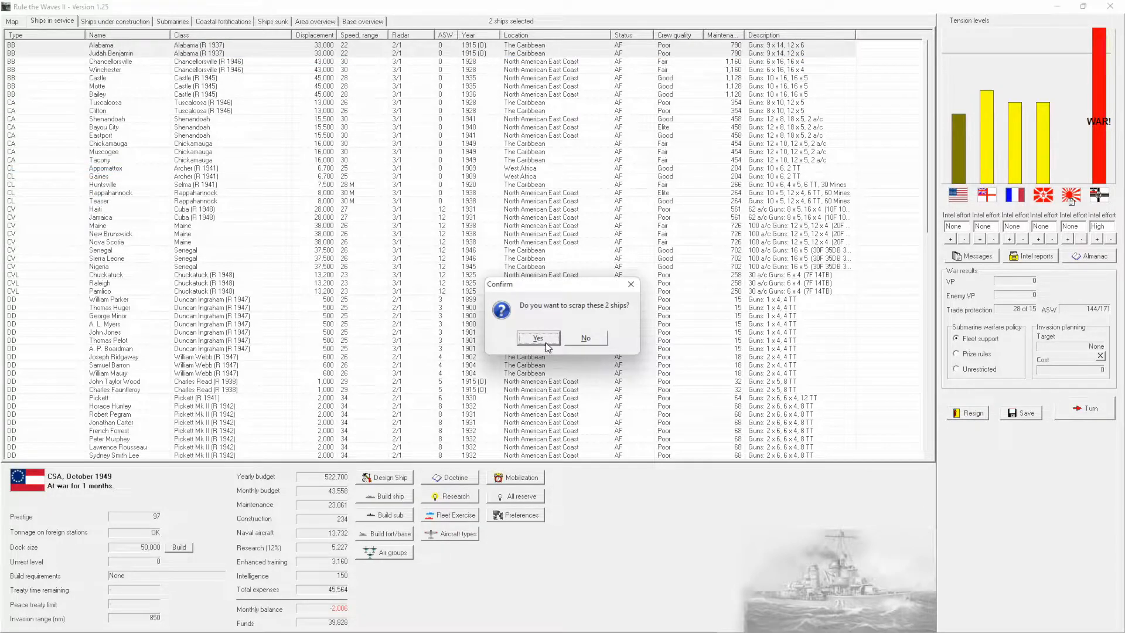
pyautogui.click(537, 338)
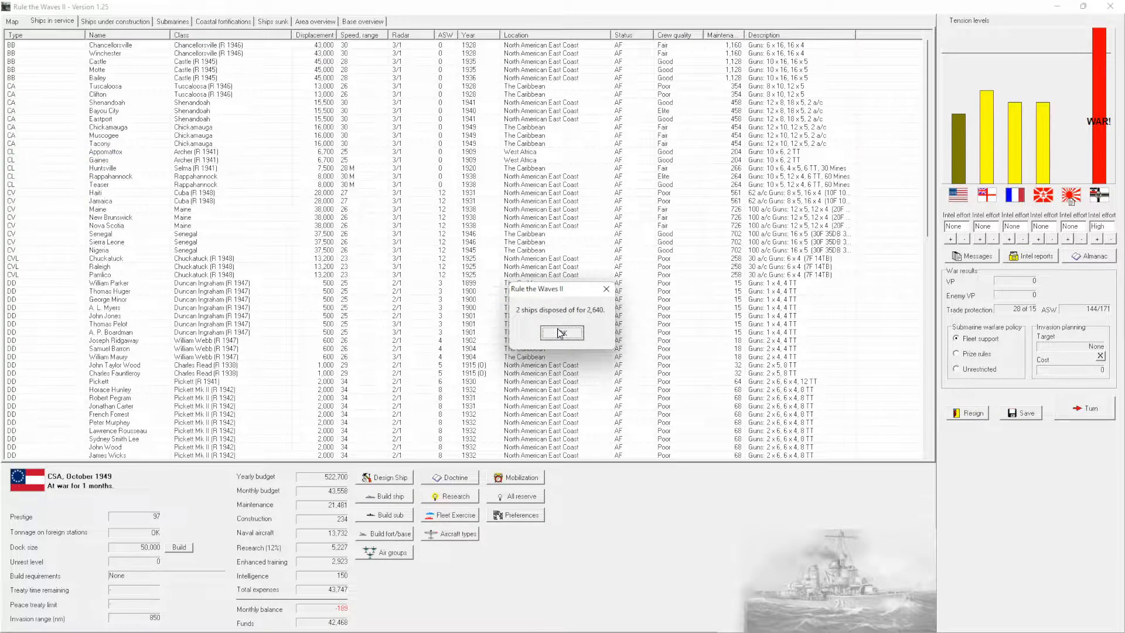
pyautogui.click(562, 333)
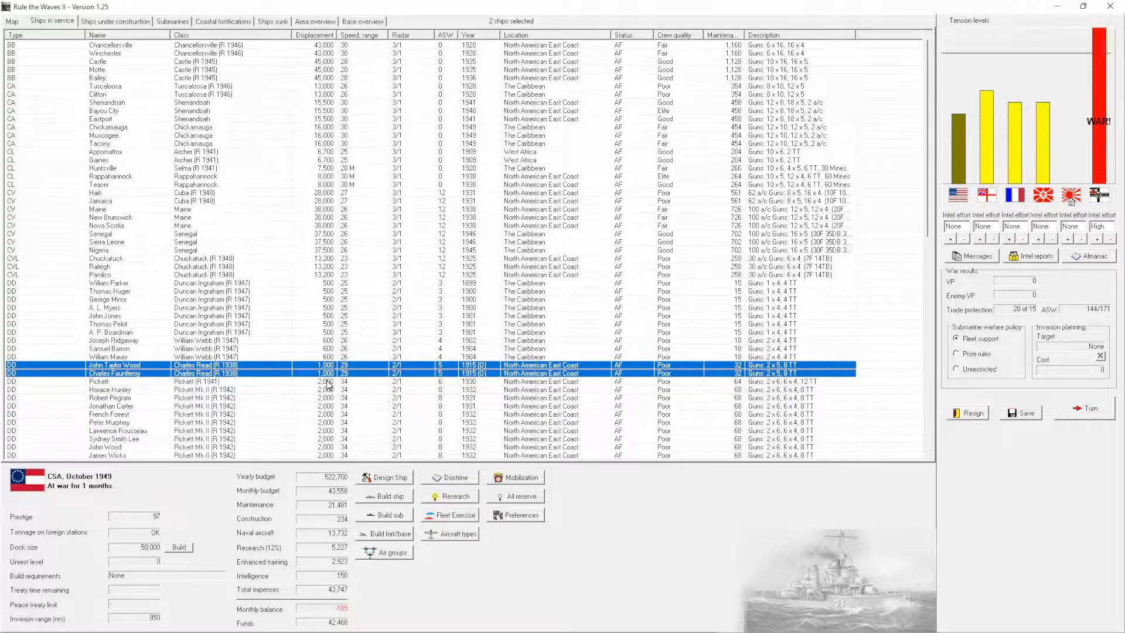
pyautogui.moveTo(302, 376)
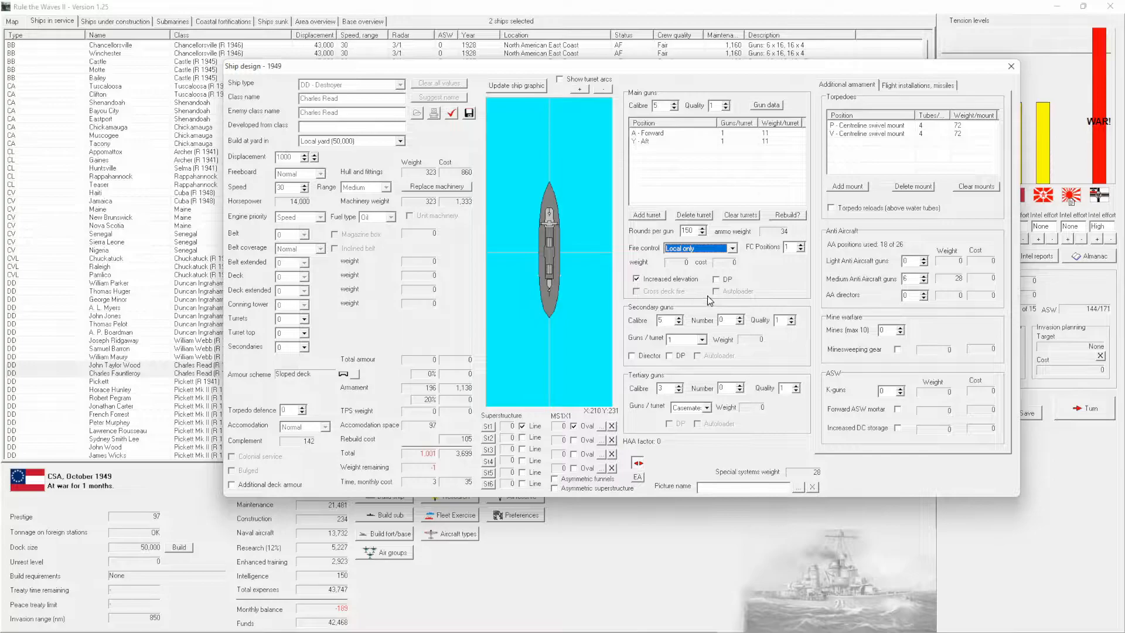
# Rebuild John Taylor Wood and Charles Fauntleroy to the Charles Read (R 1949) design.
pyautogui.click(715, 279)
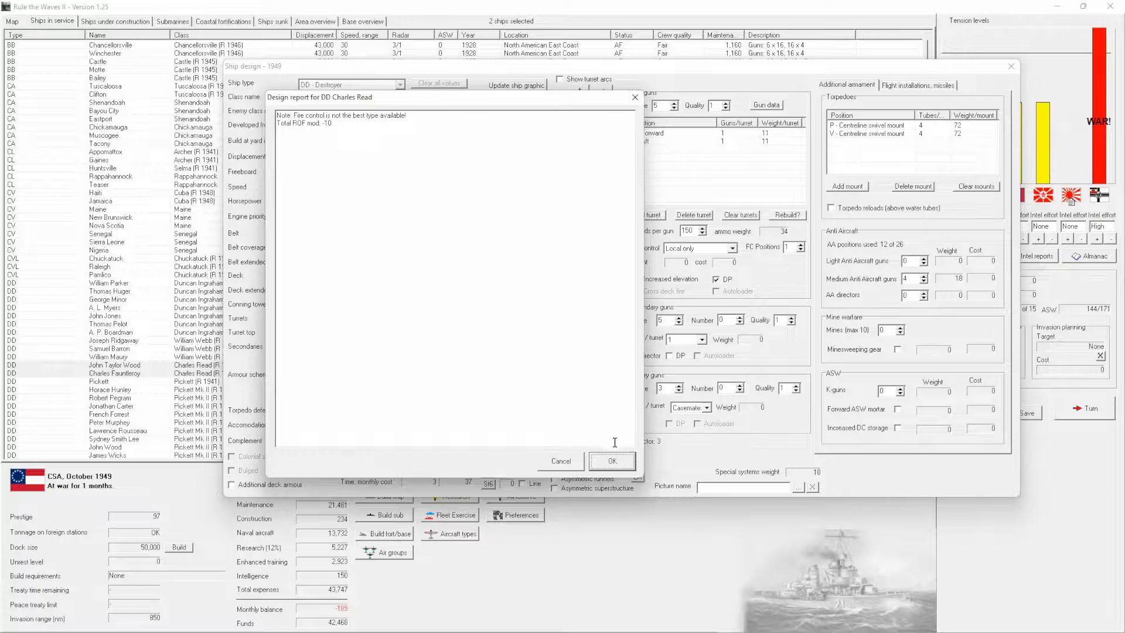
pyautogui.click(612, 461)
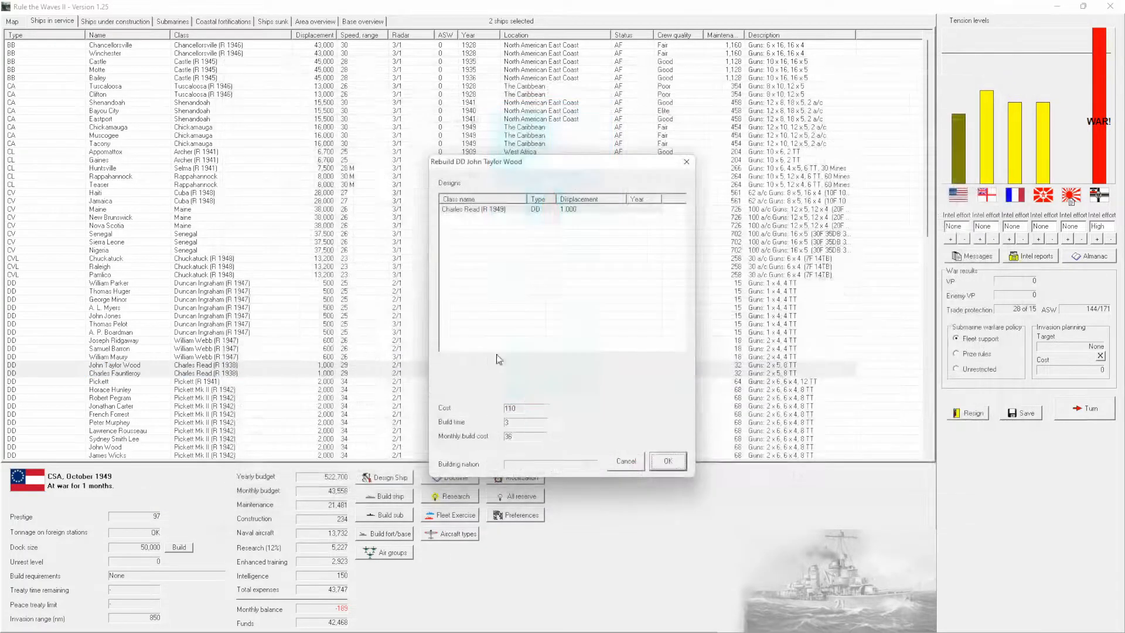
pyautogui.click(667, 461)
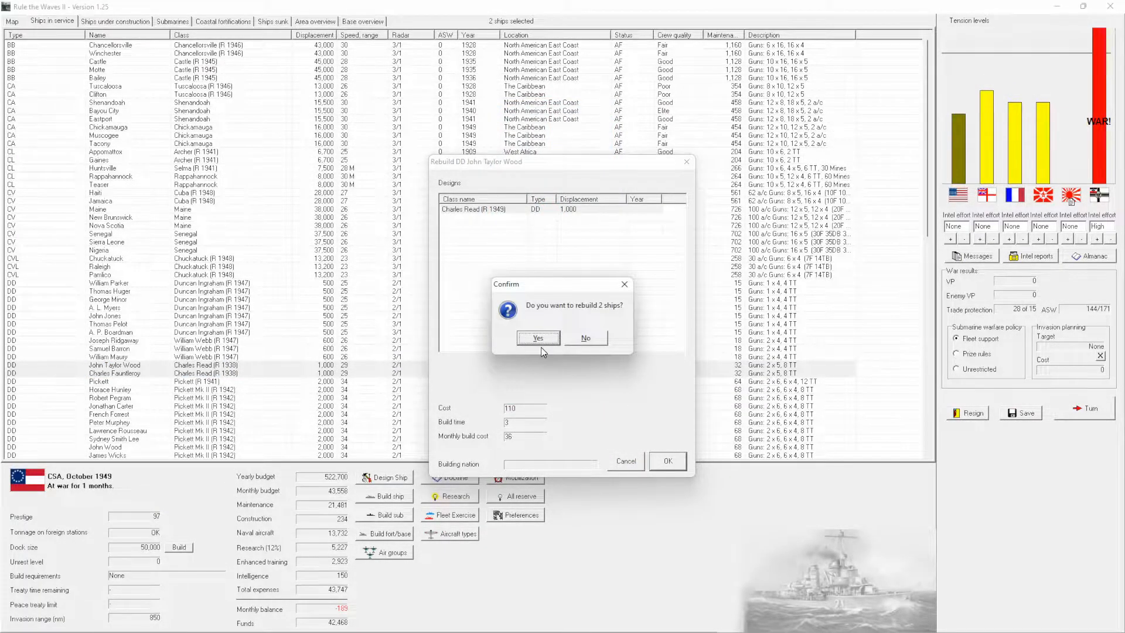
pyautogui.click(538, 337)
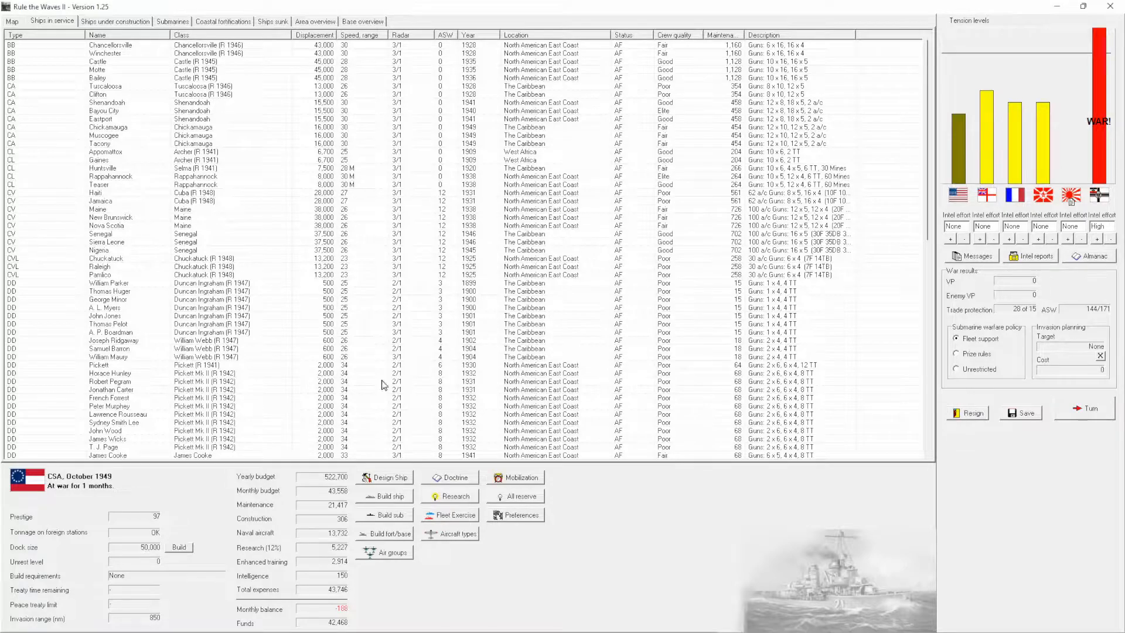
pyautogui.scroll(-3)
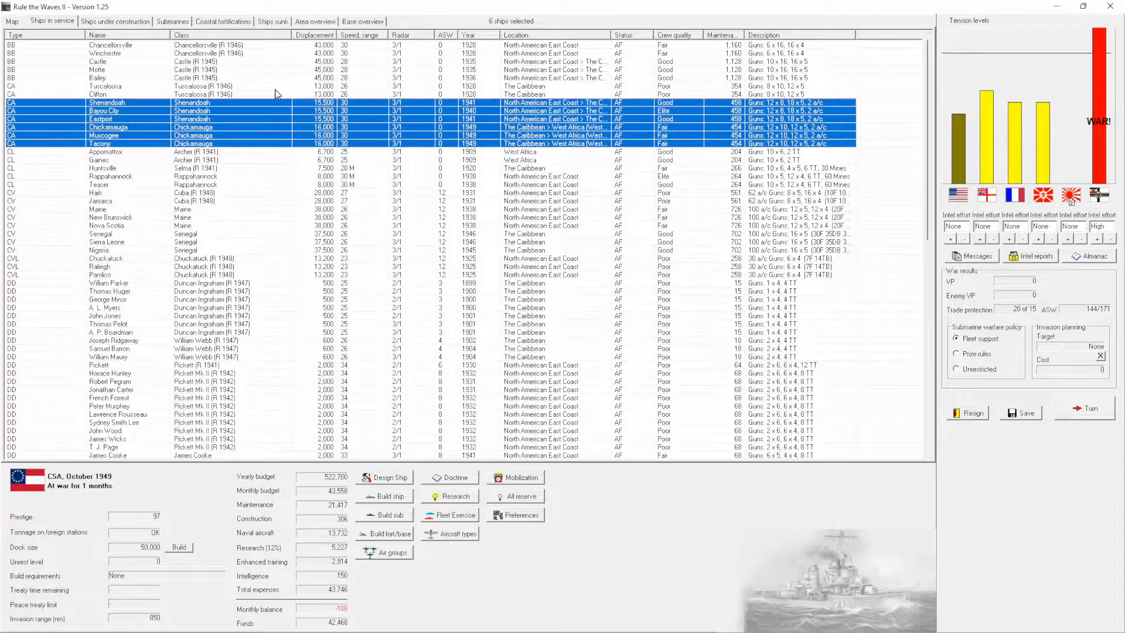
# Send Chancellorsville, Clifton, Appomattox, Gaines, Rappahannock and William Parker to the Caribbean or West Africa.
pyautogui.click(97, 94)
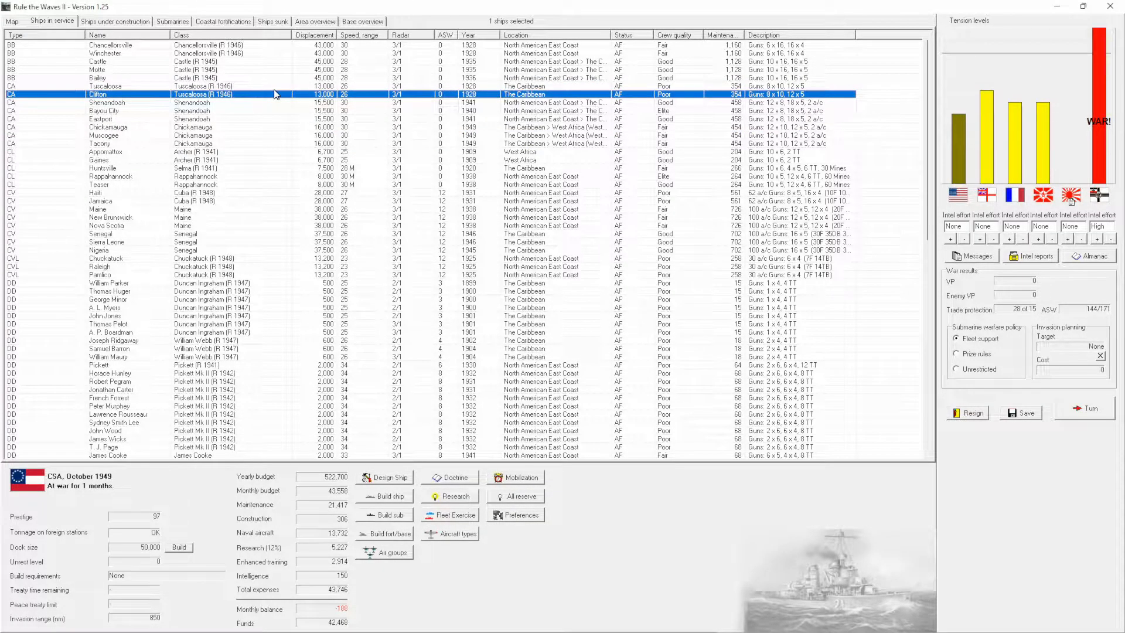
pyautogui.click(108, 45)
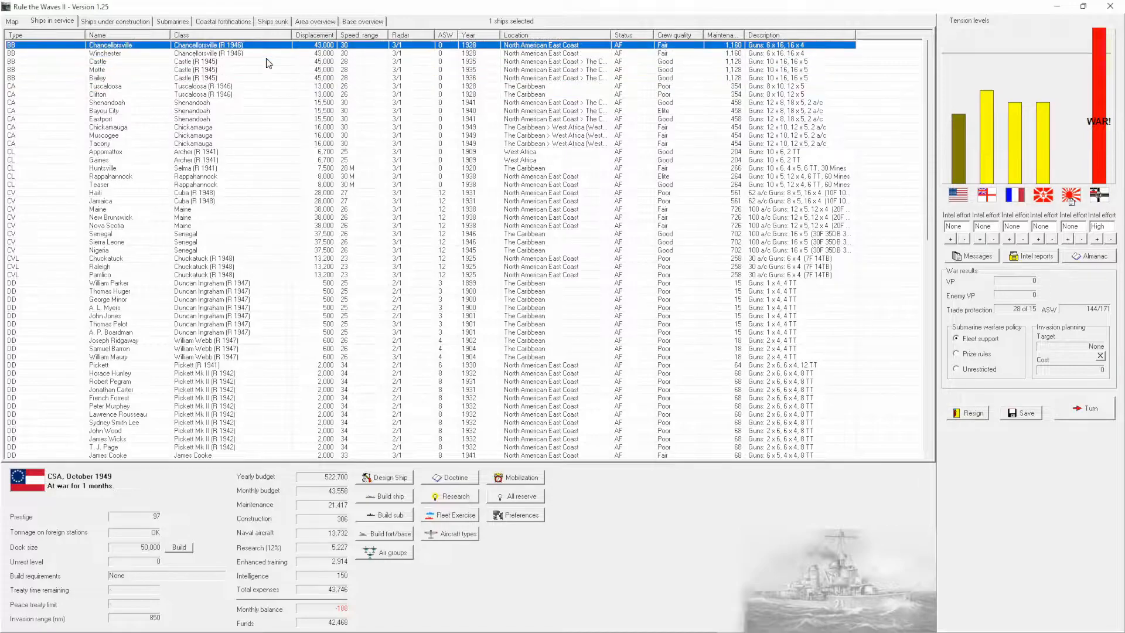
pyautogui.click(107, 127)
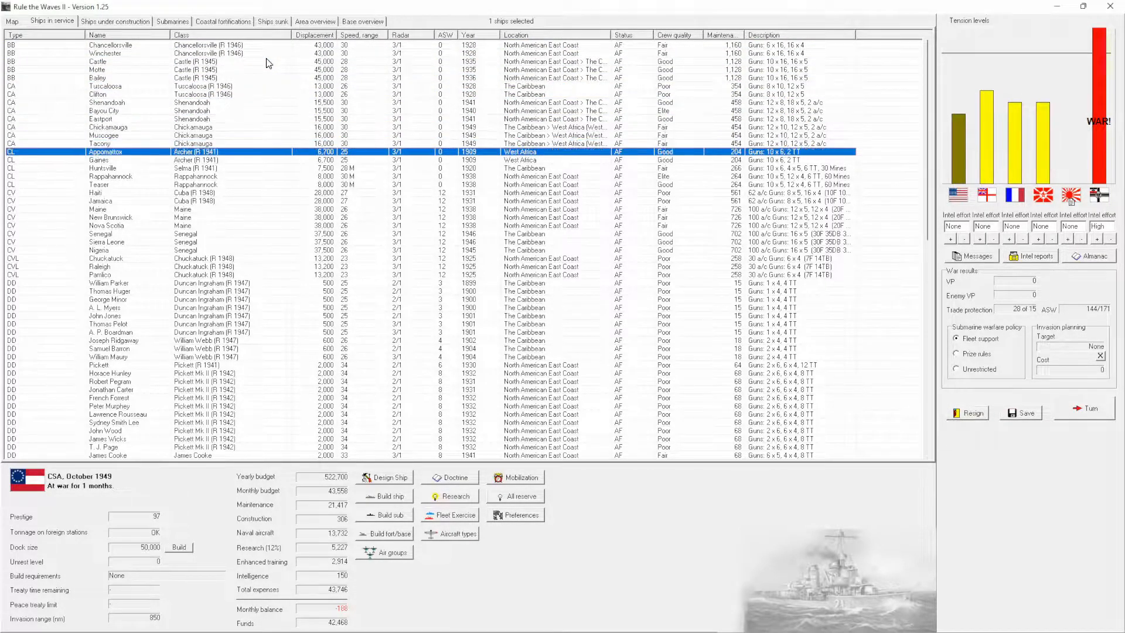
pyautogui.click(105, 161)
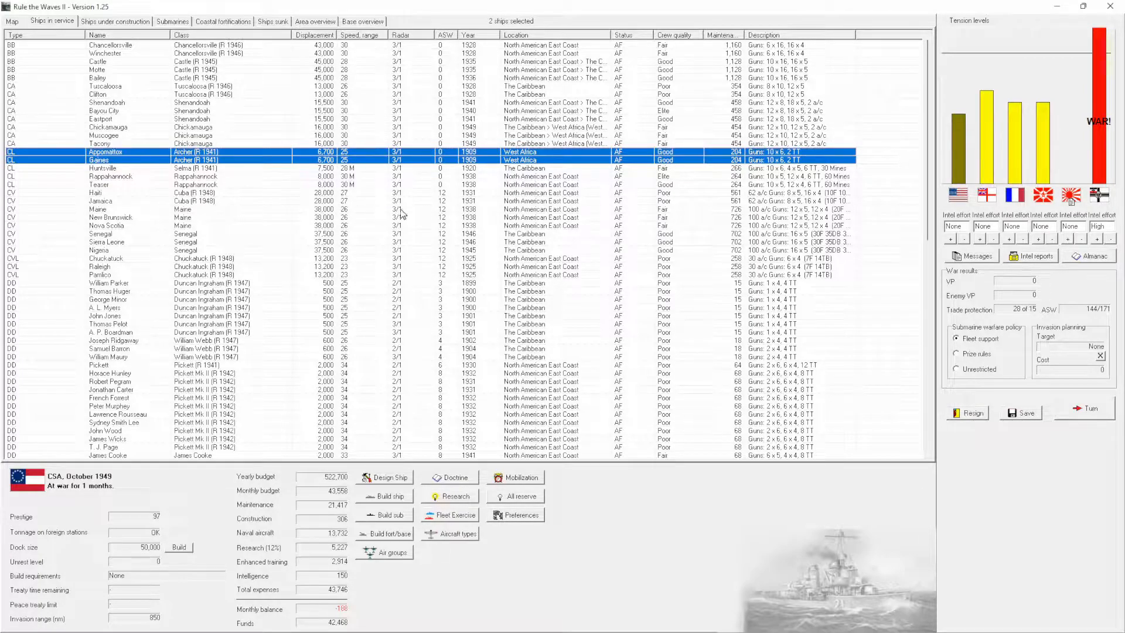
pyautogui.moveTo(479, 172)
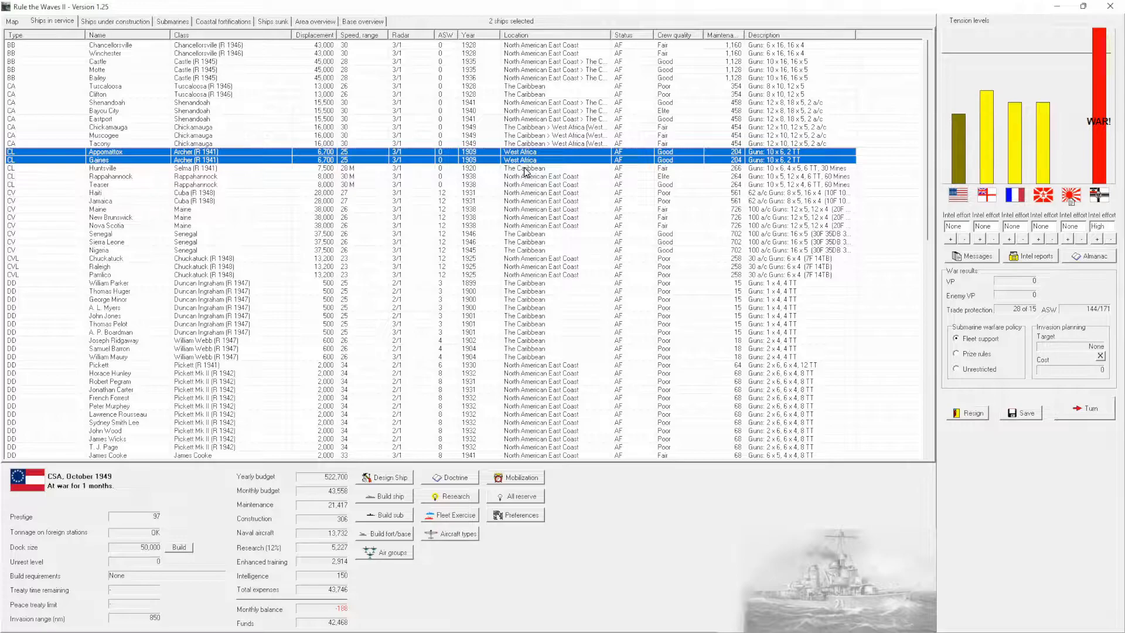
pyautogui.click(97, 175)
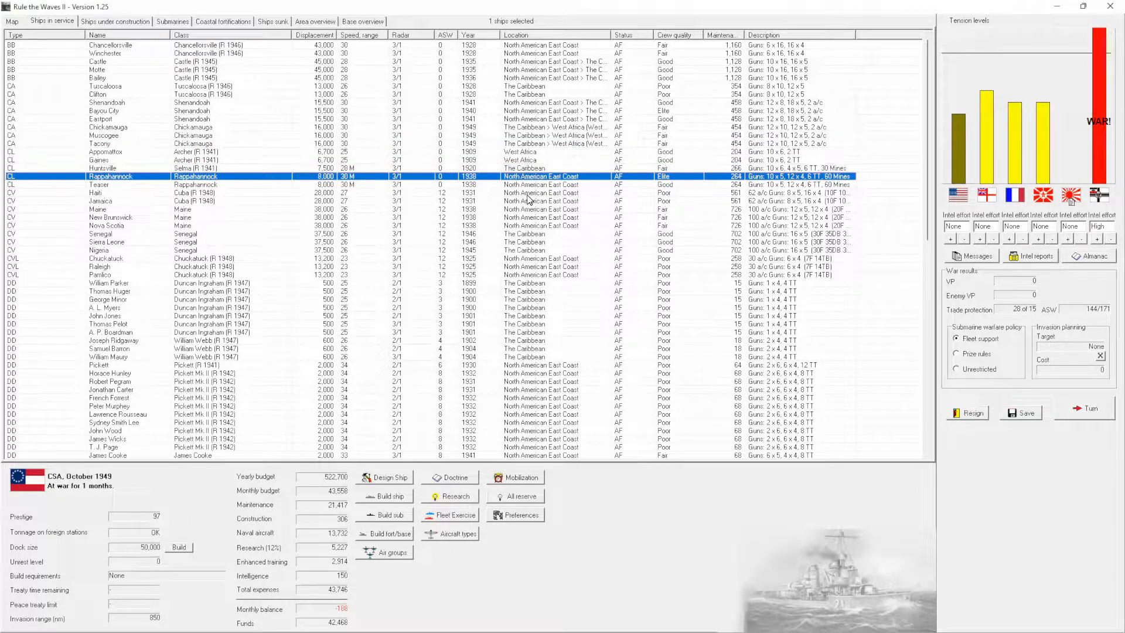
pyautogui.click(97, 184)
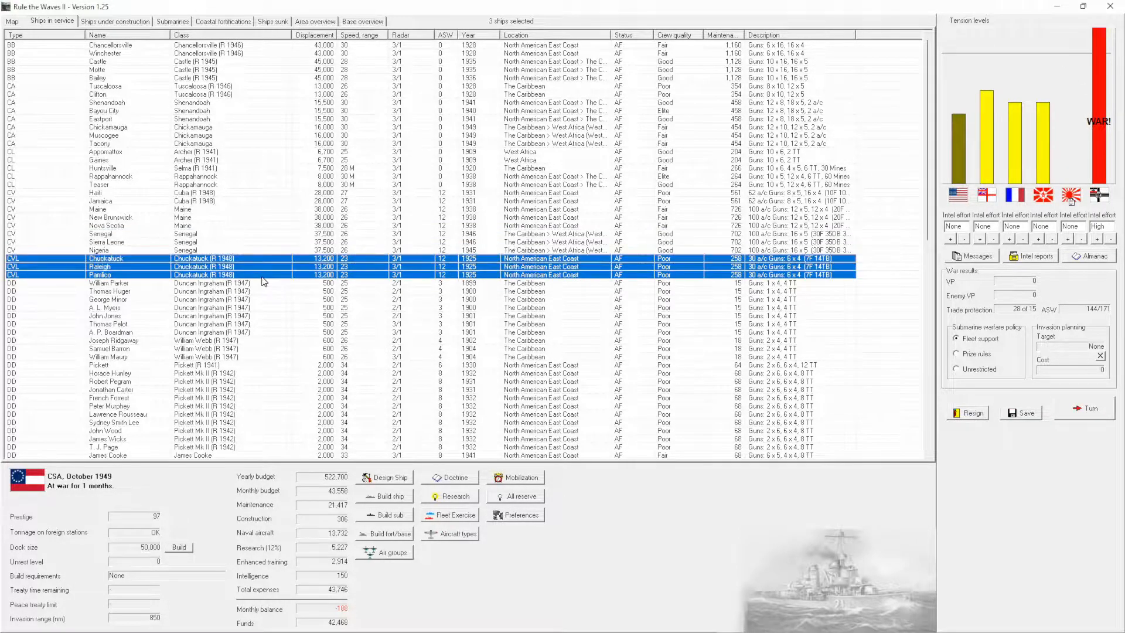
pyautogui.moveTo(840, 251)
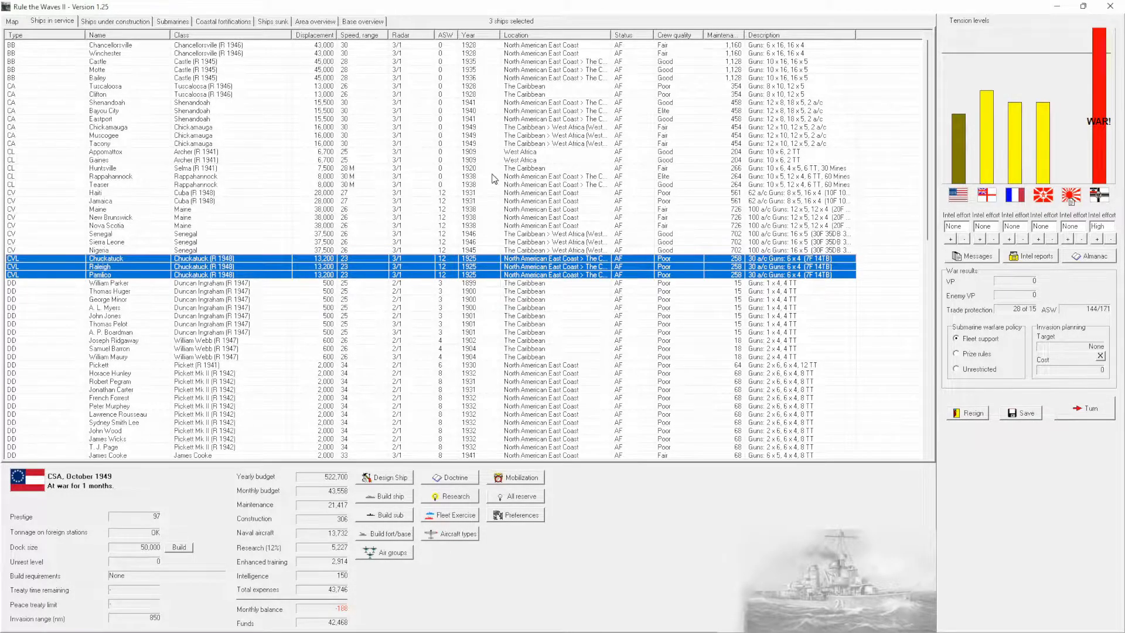
pyautogui.click(104, 283)
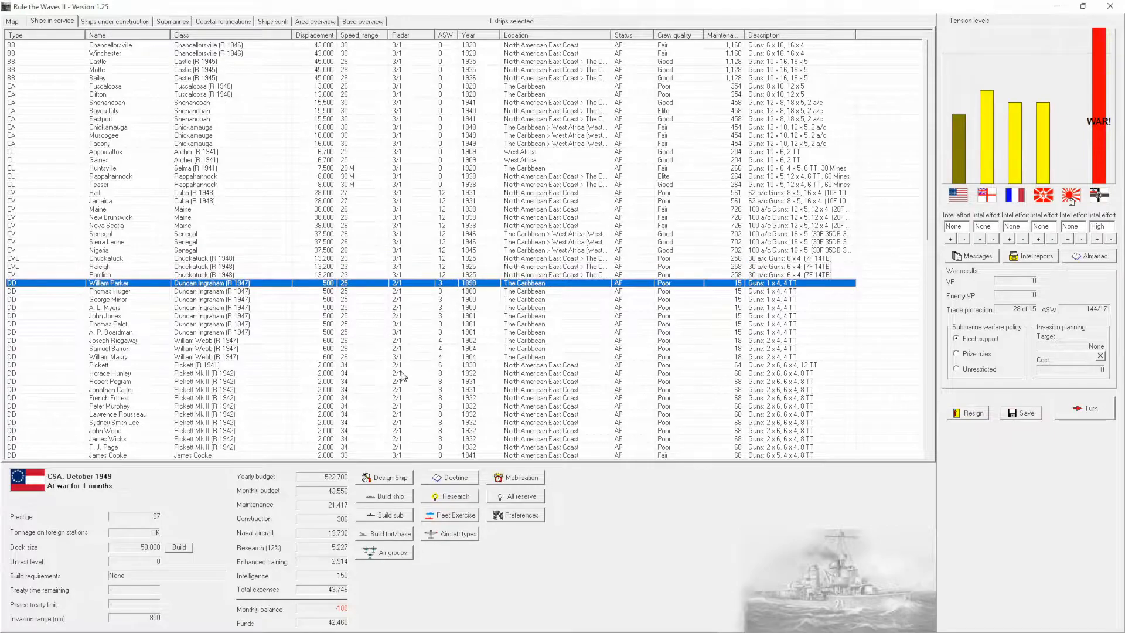
pyautogui.scroll(-3)
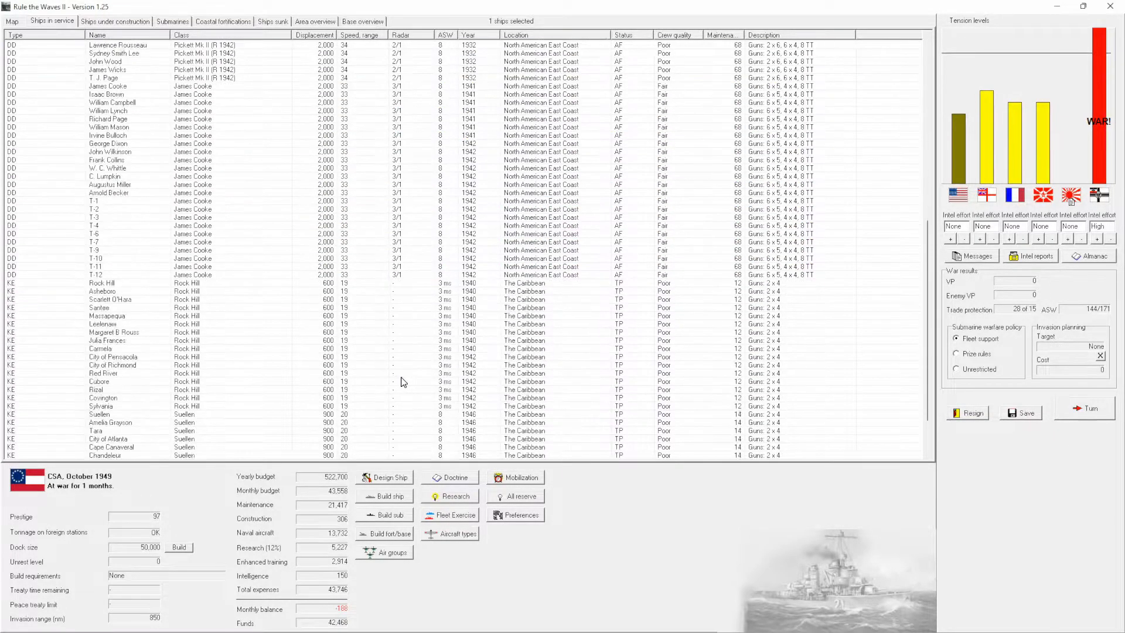
pyautogui.moveTo(524, 270)
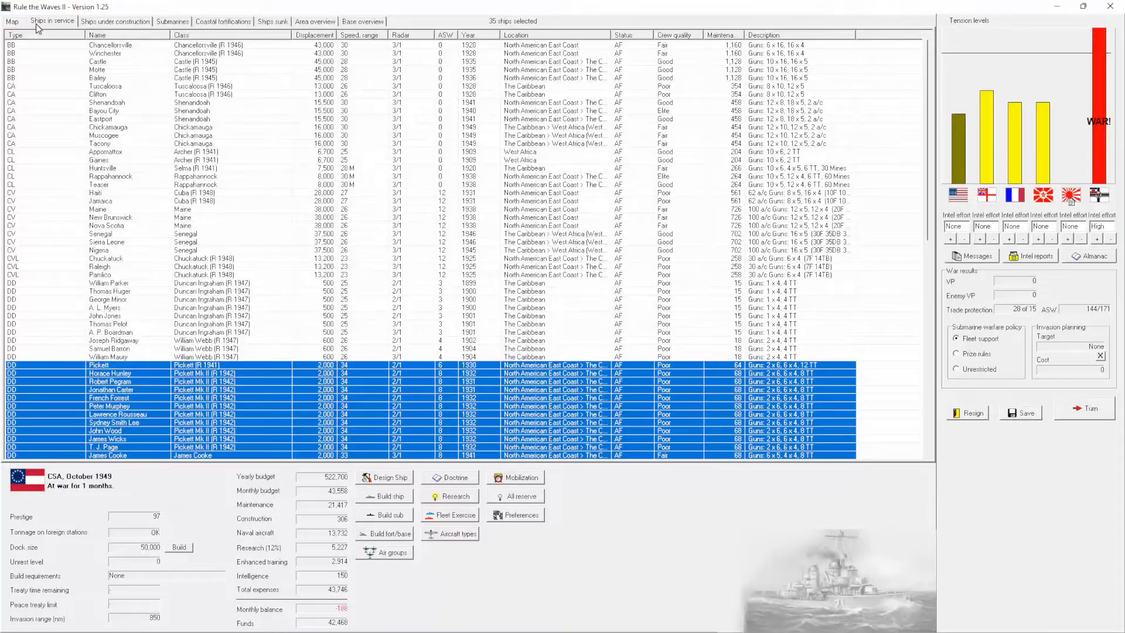
# Order carriers Haiti and Jamaica to the Caribbean, checking fleet positions on the world map.
pyautogui.click(12, 21)
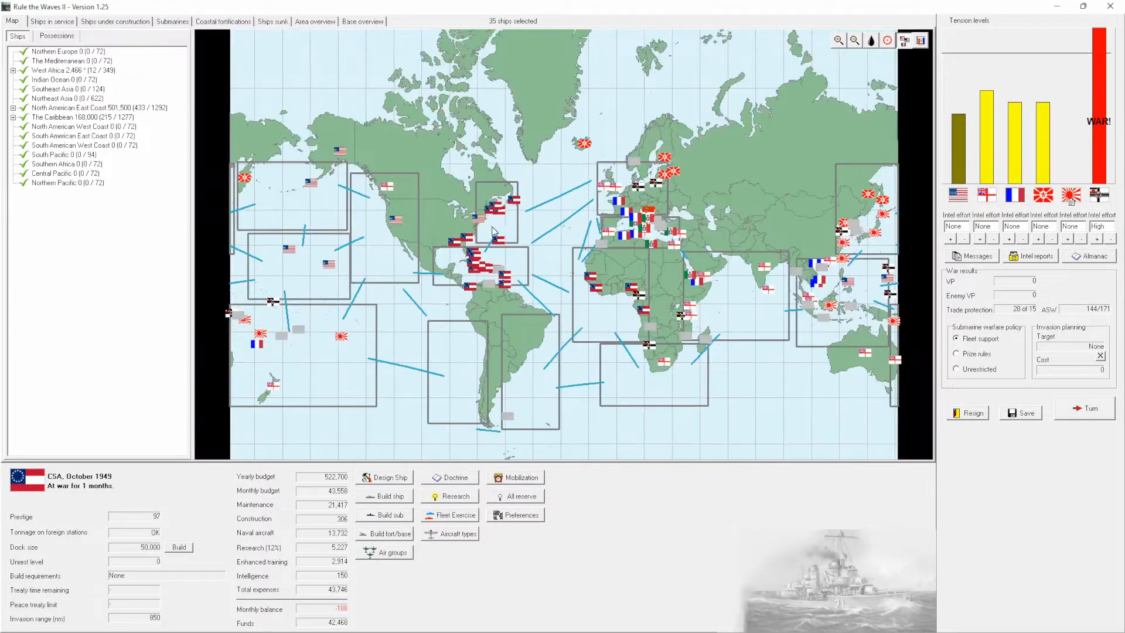
pyautogui.moveTo(503, 234)
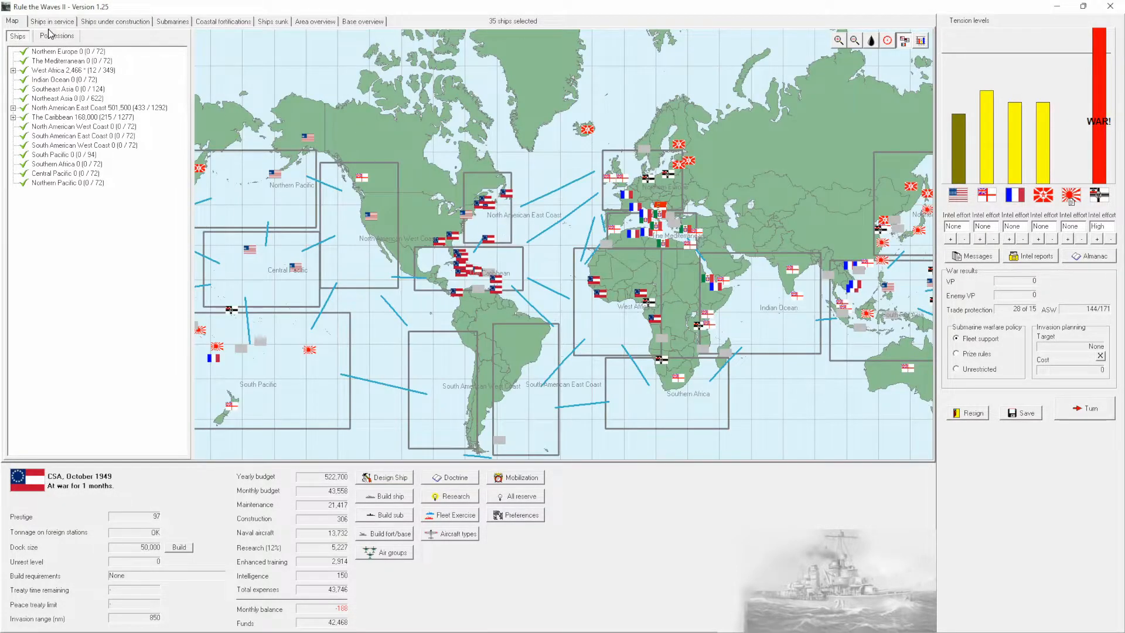
pyautogui.click(52, 21)
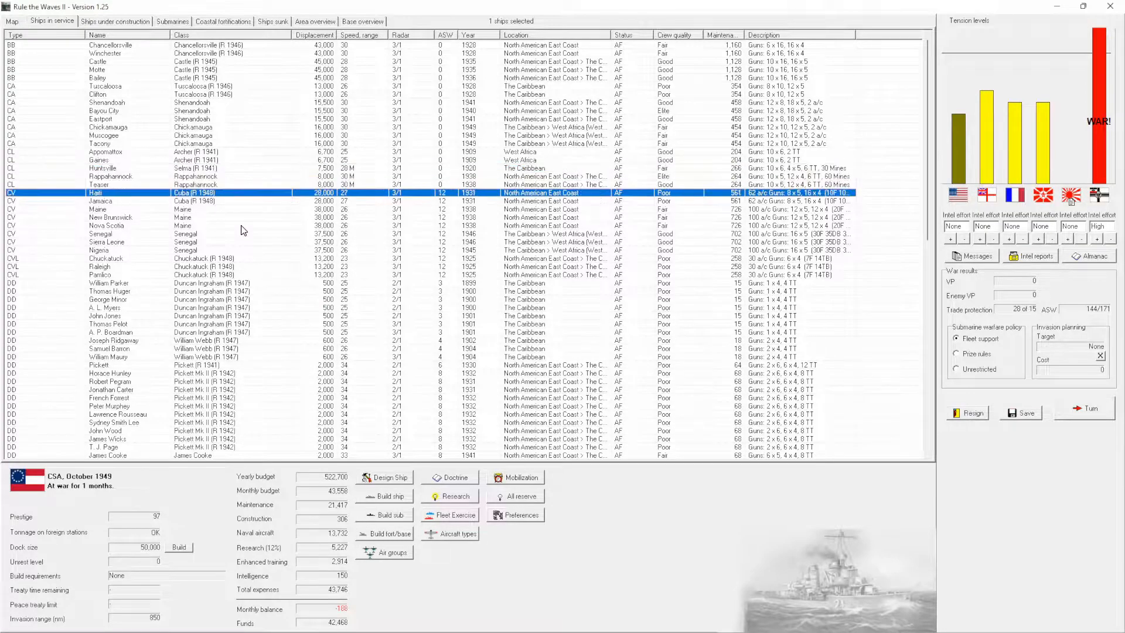
pyautogui.click(110, 216)
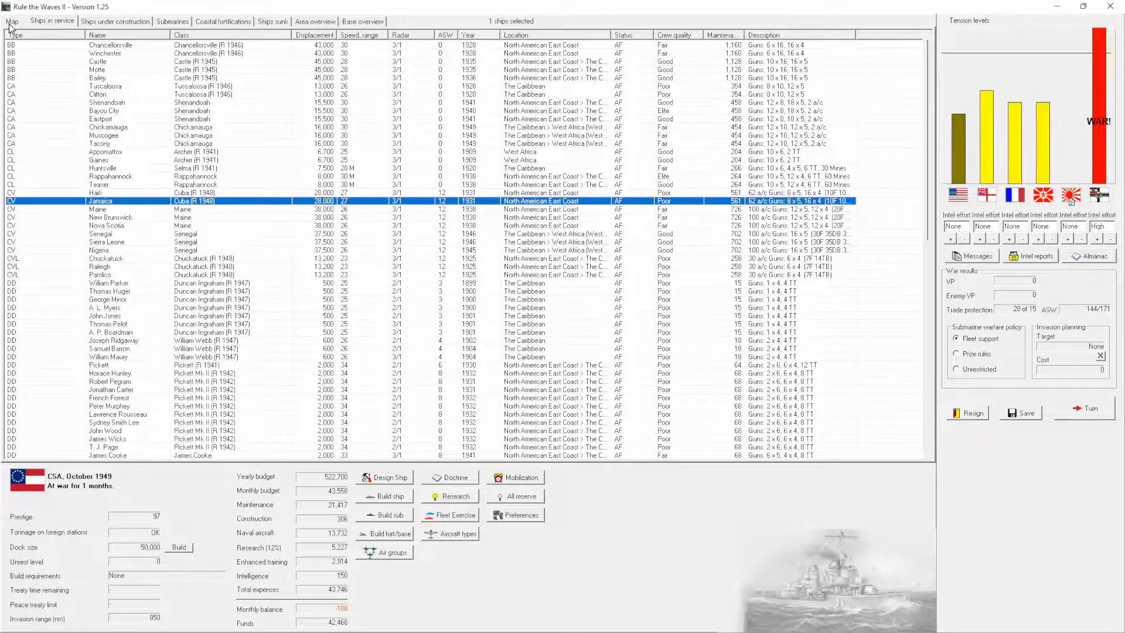
pyautogui.click(12, 21)
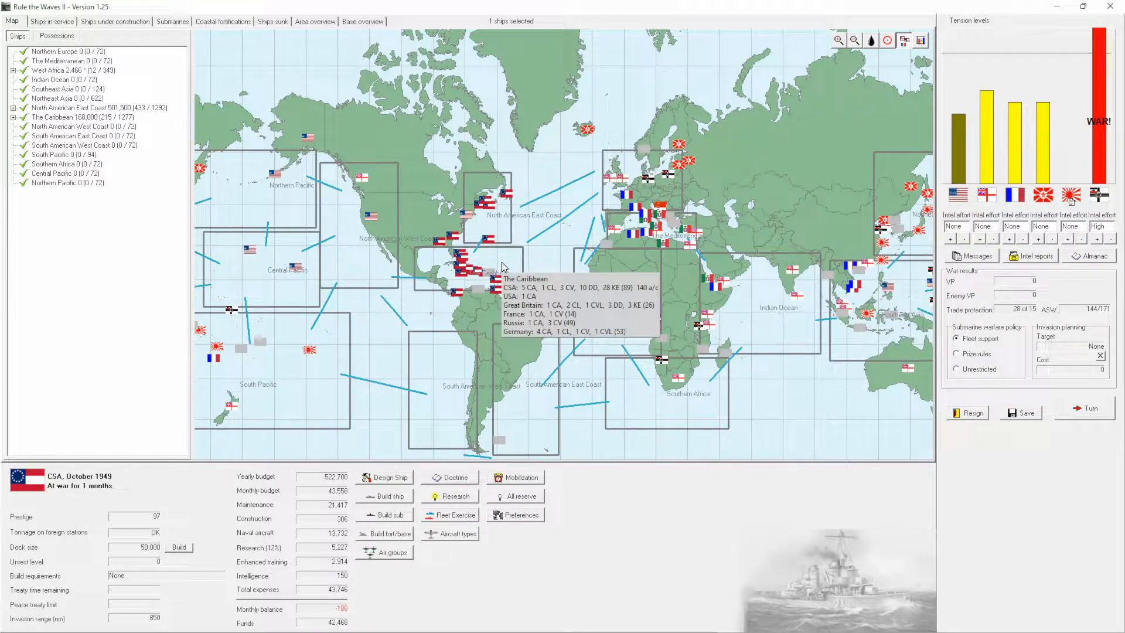
pyautogui.click(51, 21)
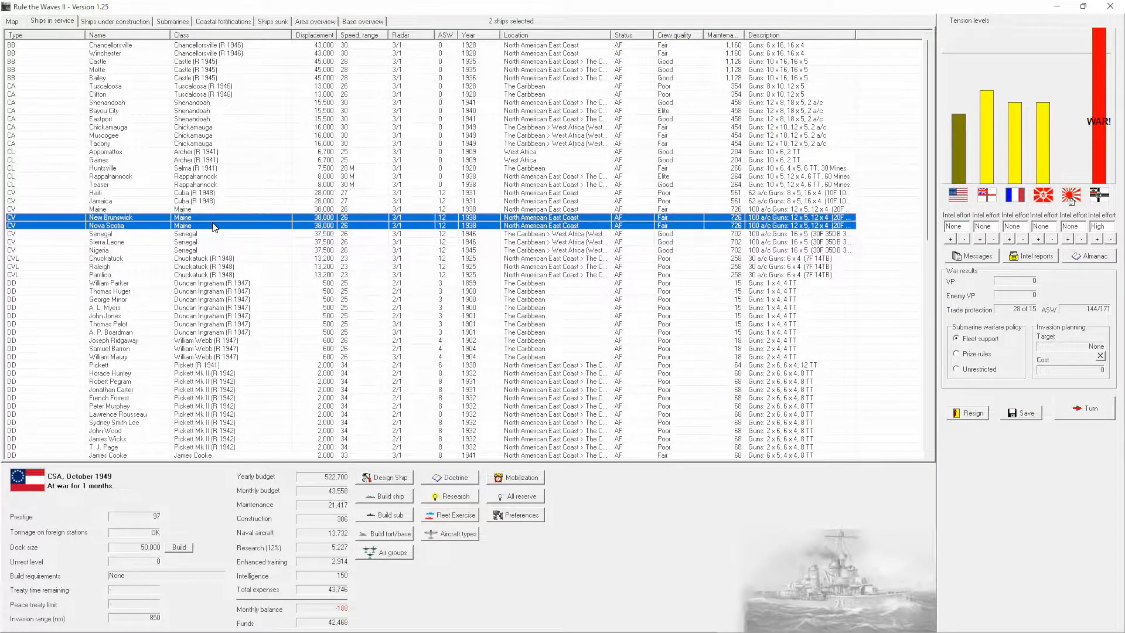
pyautogui.click(97, 192)
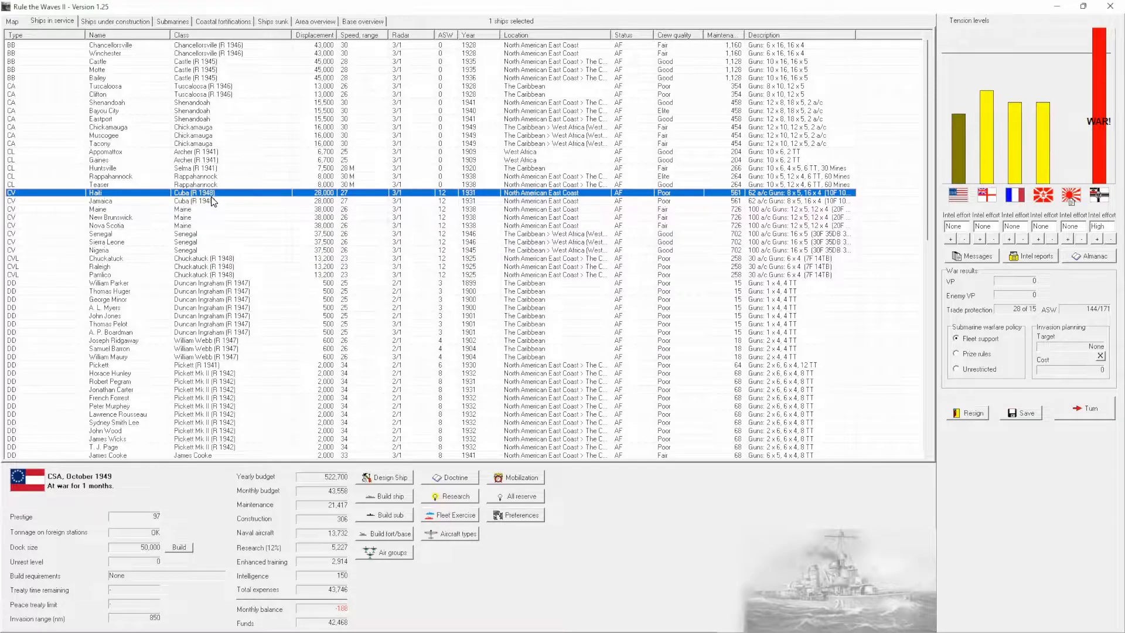
pyautogui.click(101, 200)
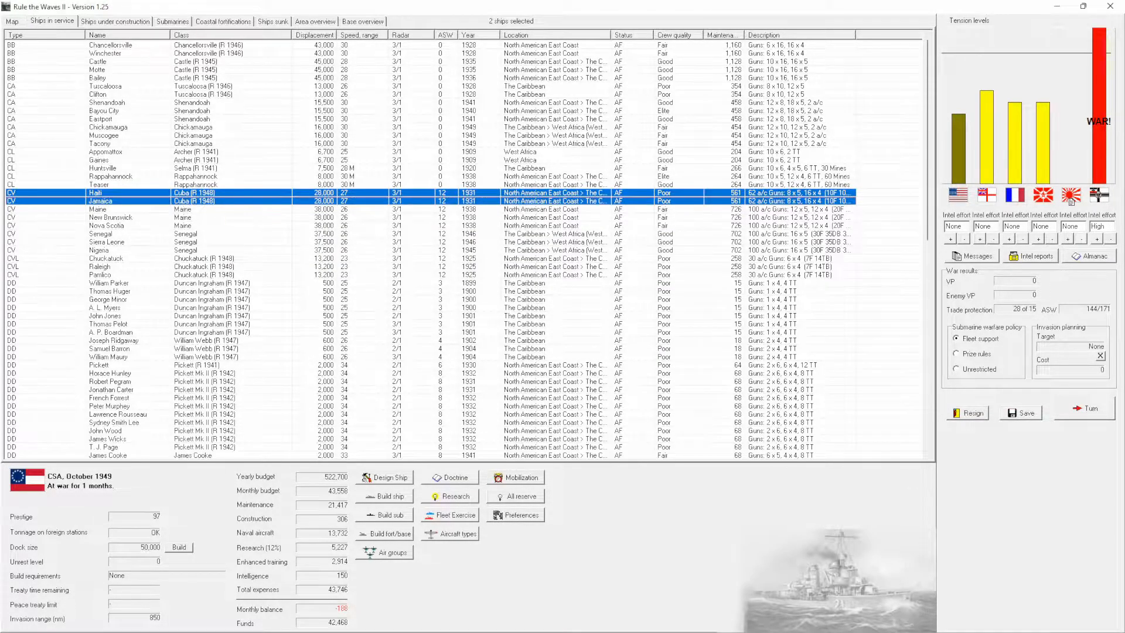
pyautogui.moveTo(500, 79)
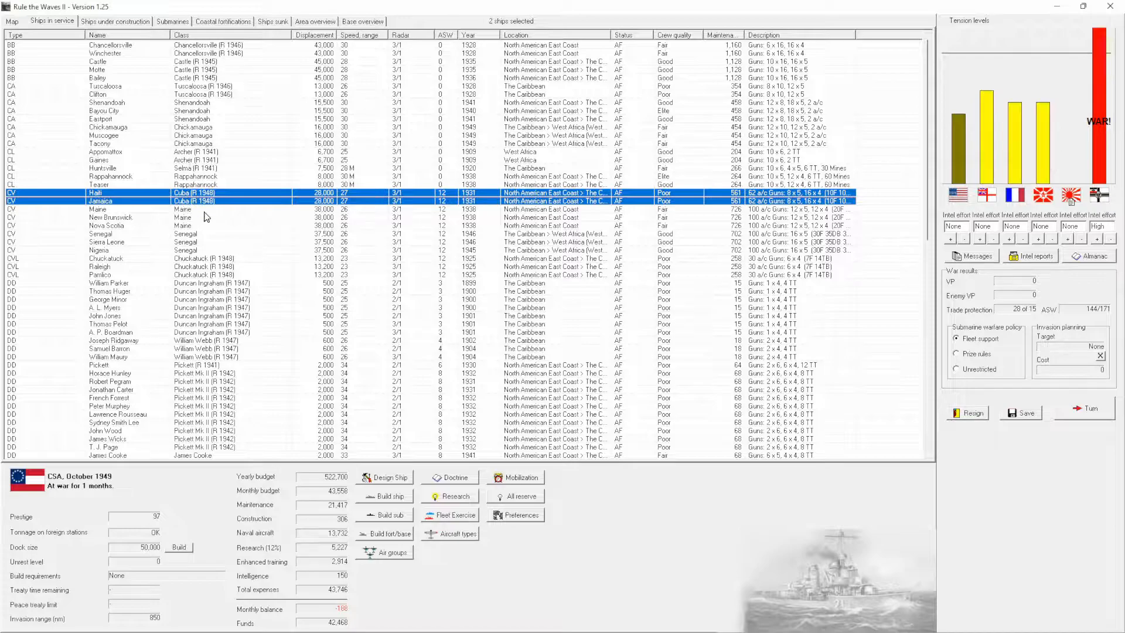
pyautogui.moveTo(218, 357)
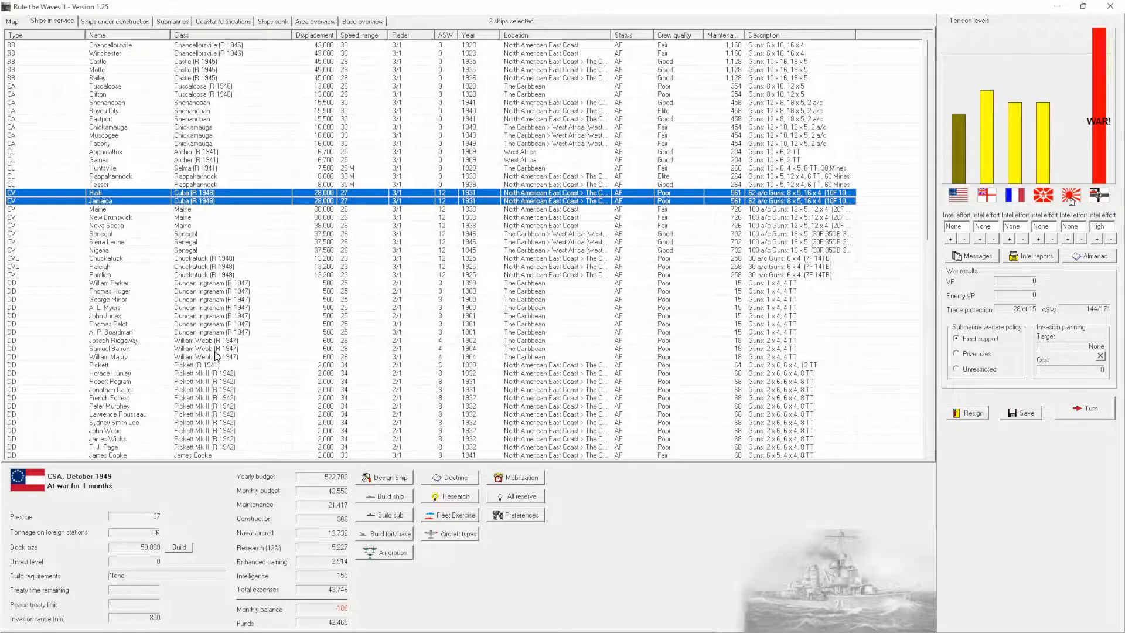
pyautogui.moveTo(210, 213)
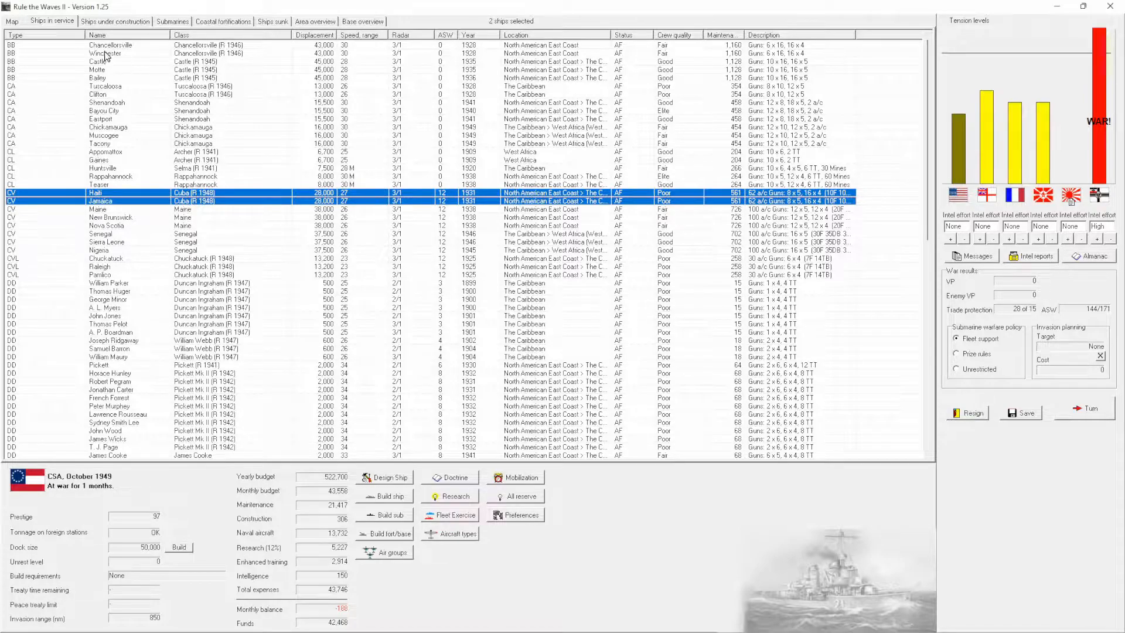
pyautogui.click(12, 20)
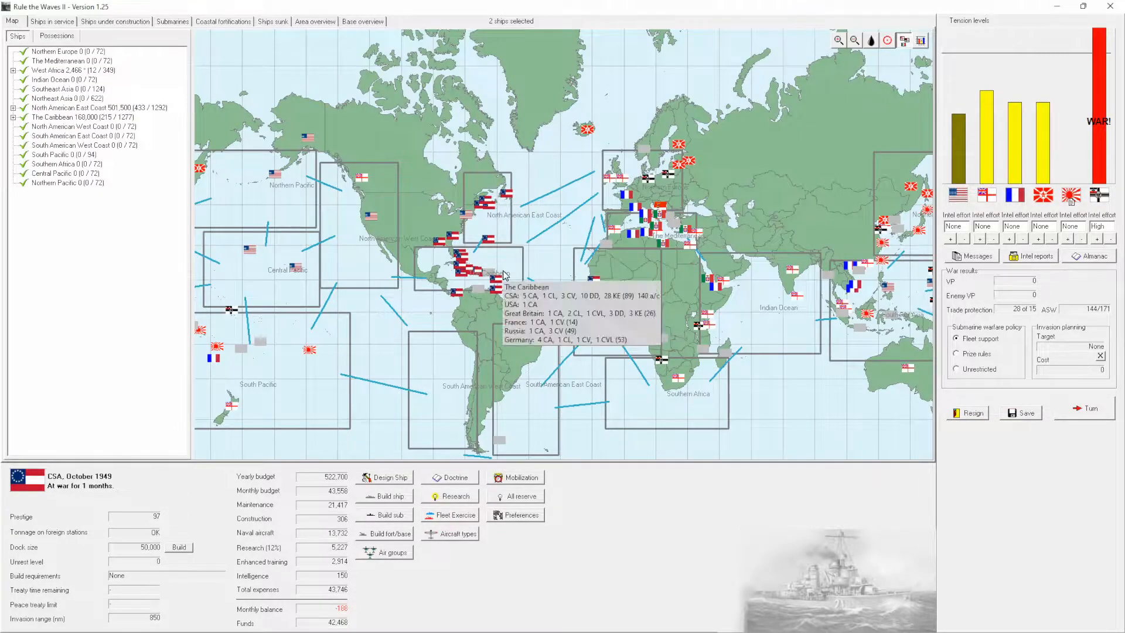
pyautogui.moveTo(656, 362)
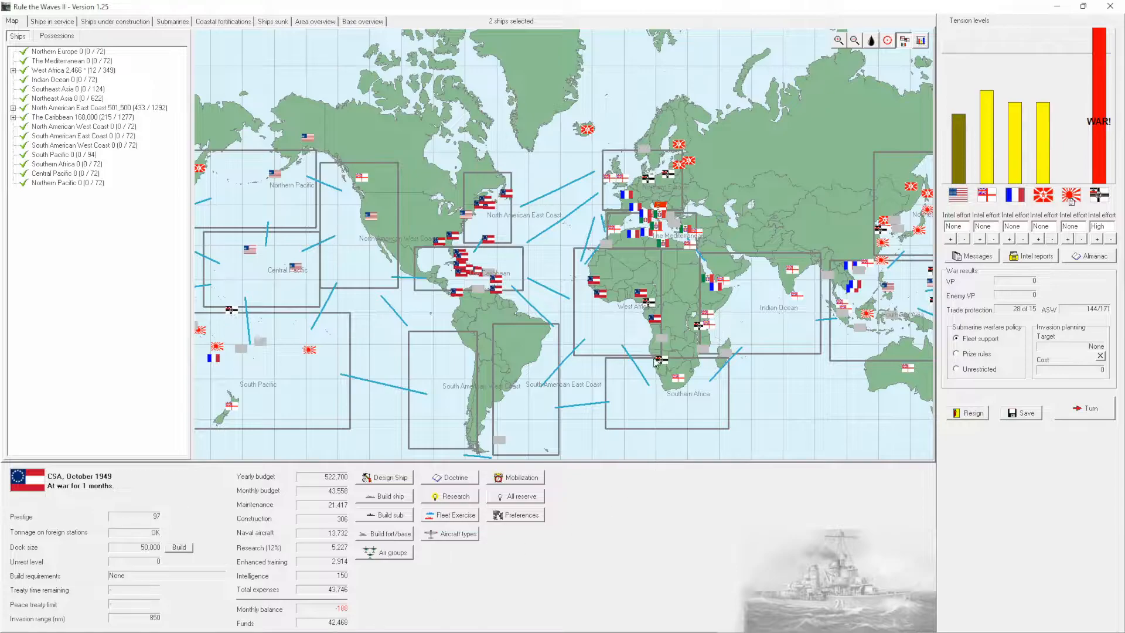
pyautogui.moveTo(589, 319)
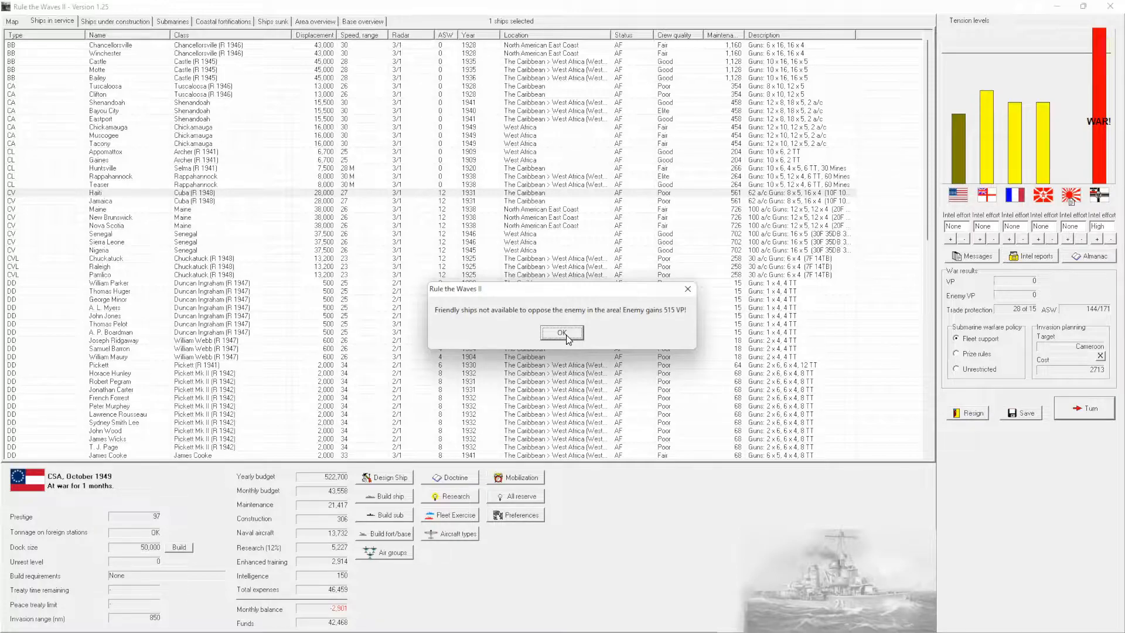
# Acknowledge the enemy VP gain, magnetic mines research and submarine warfare summary, then show the world map.
pyautogui.click(561, 331)
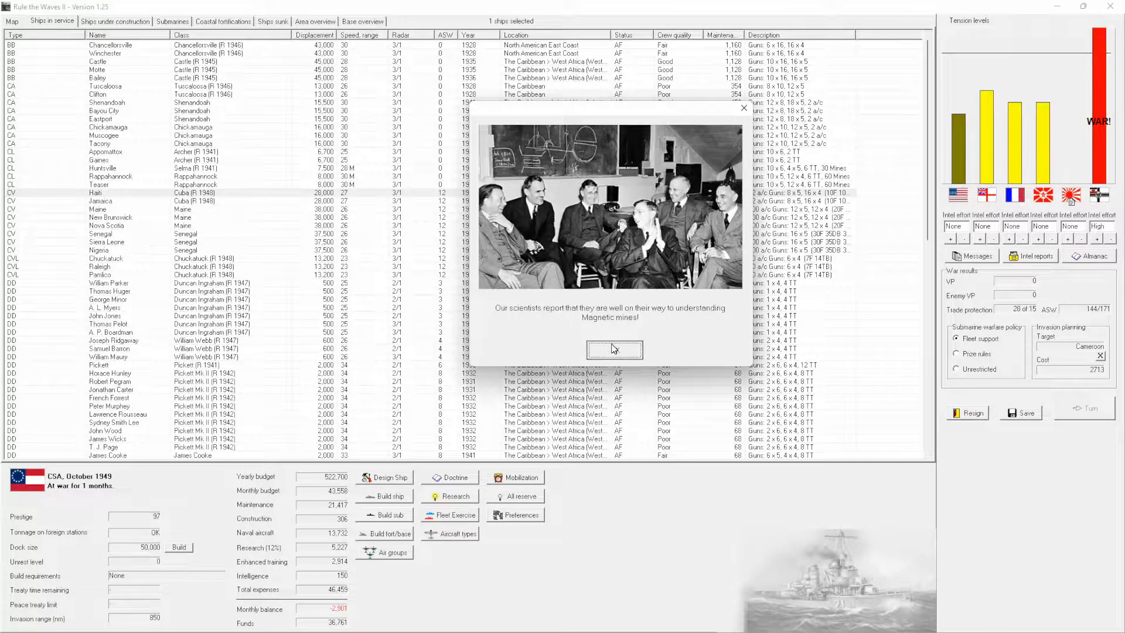
pyautogui.click(613, 350)
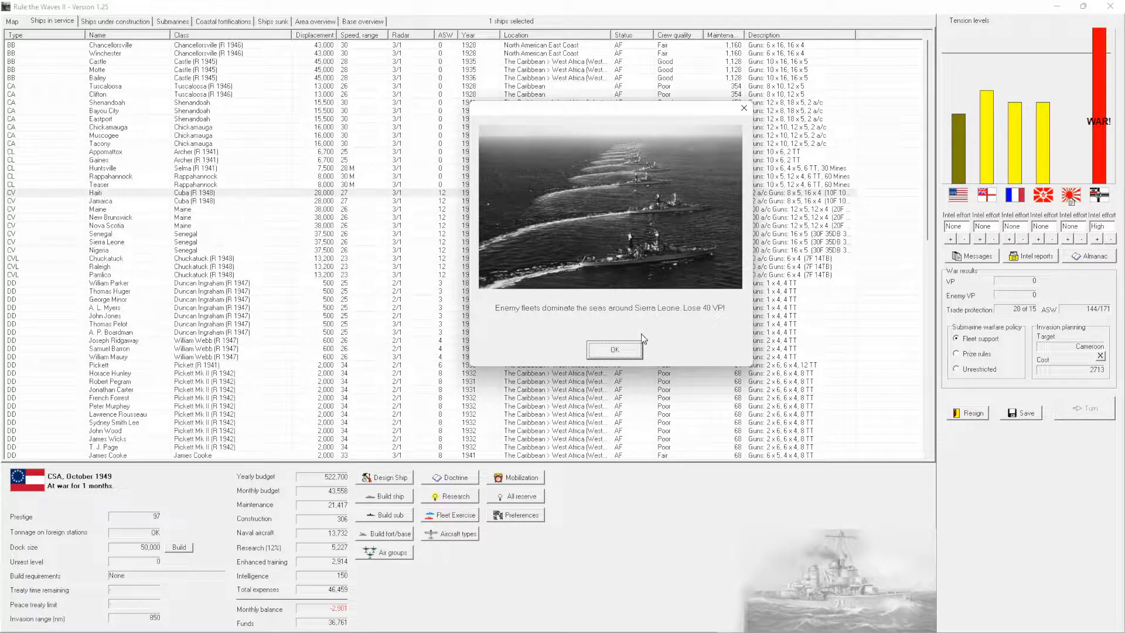
pyautogui.click(613, 349)
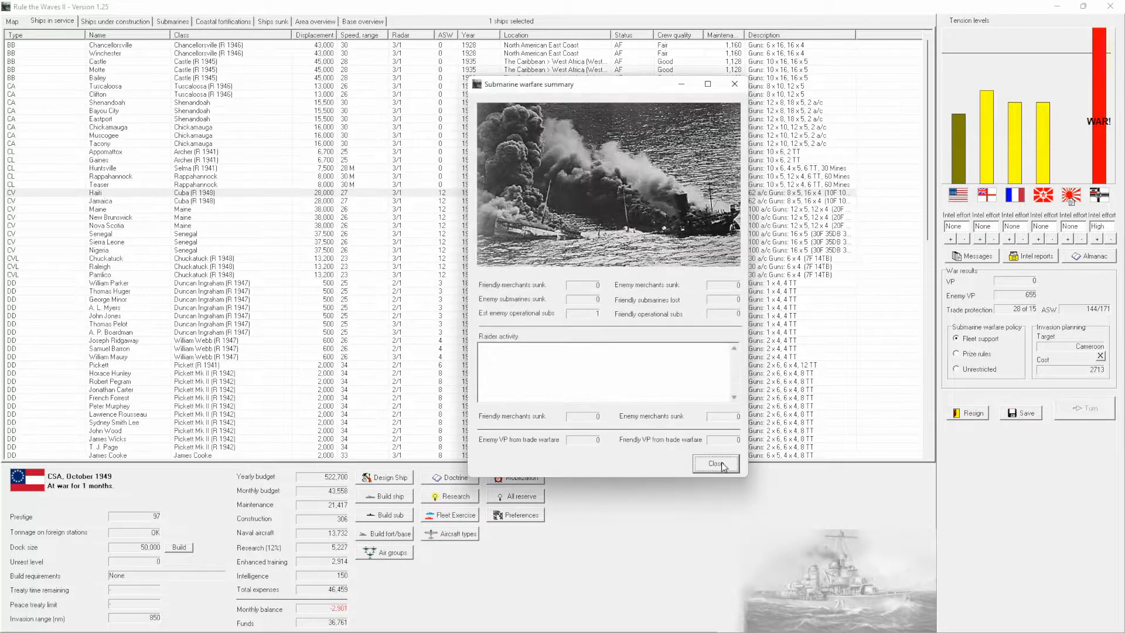
pyautogui.click(715, 464)
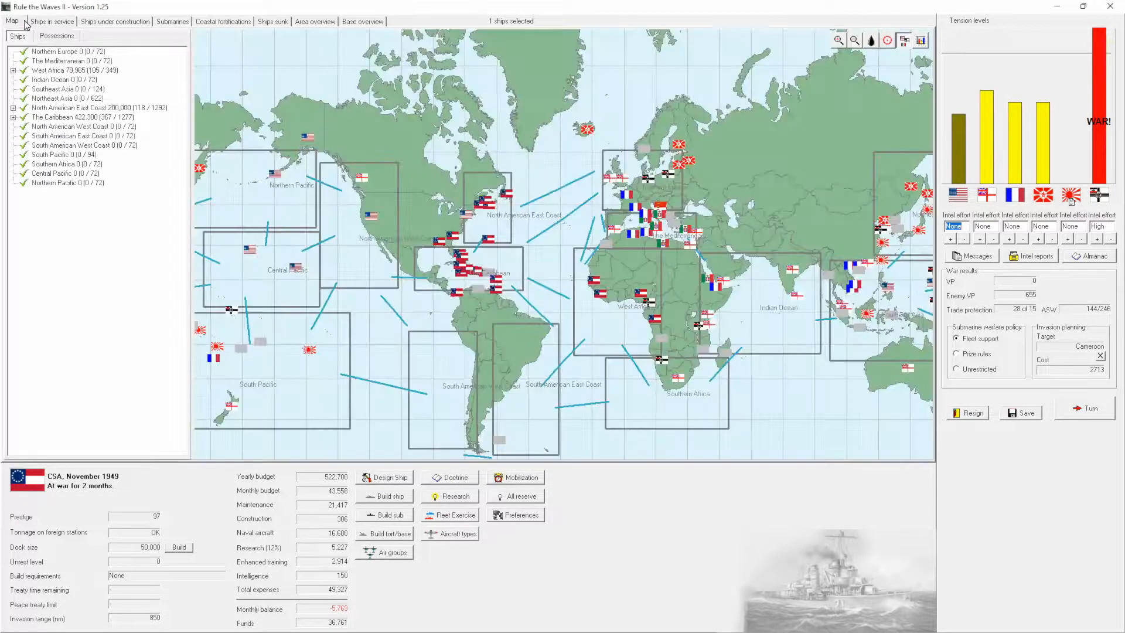
pyautogui.moveTo(631, 332)
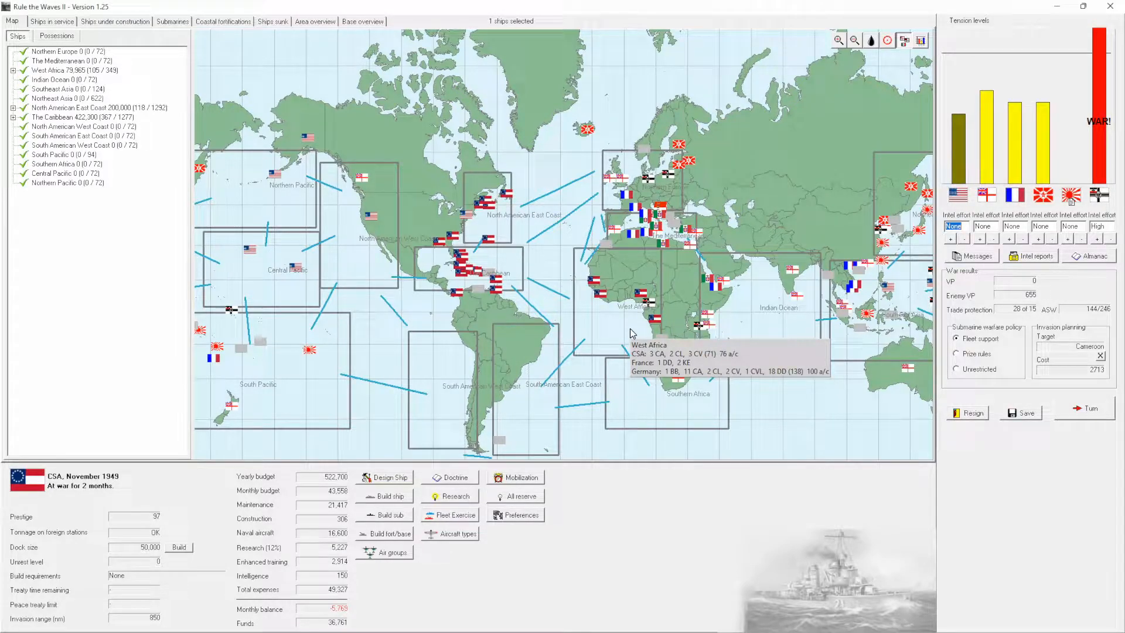
pyautogui.moveTo(490, 288)
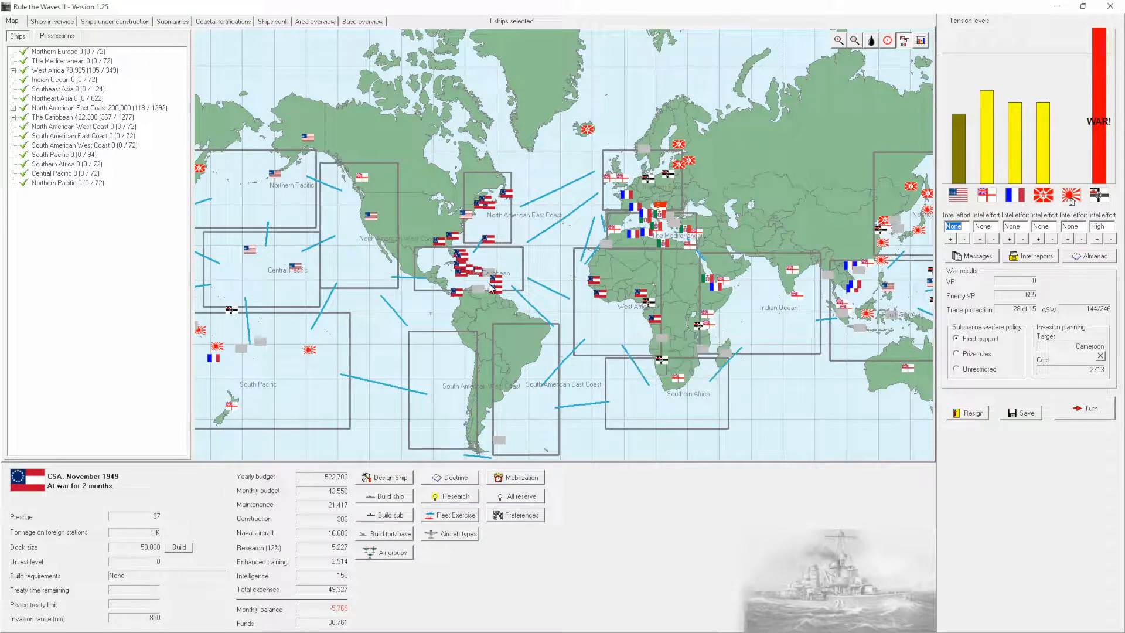
pyautogui.moveTo(501, 216)
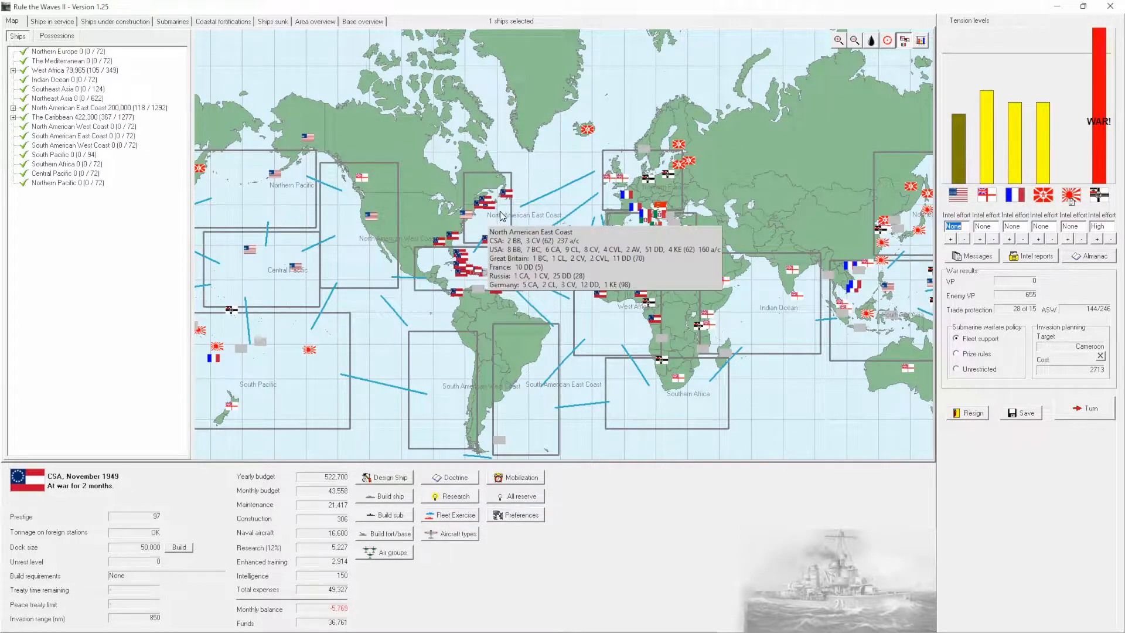
pyautogui.moveTo(625, 321)
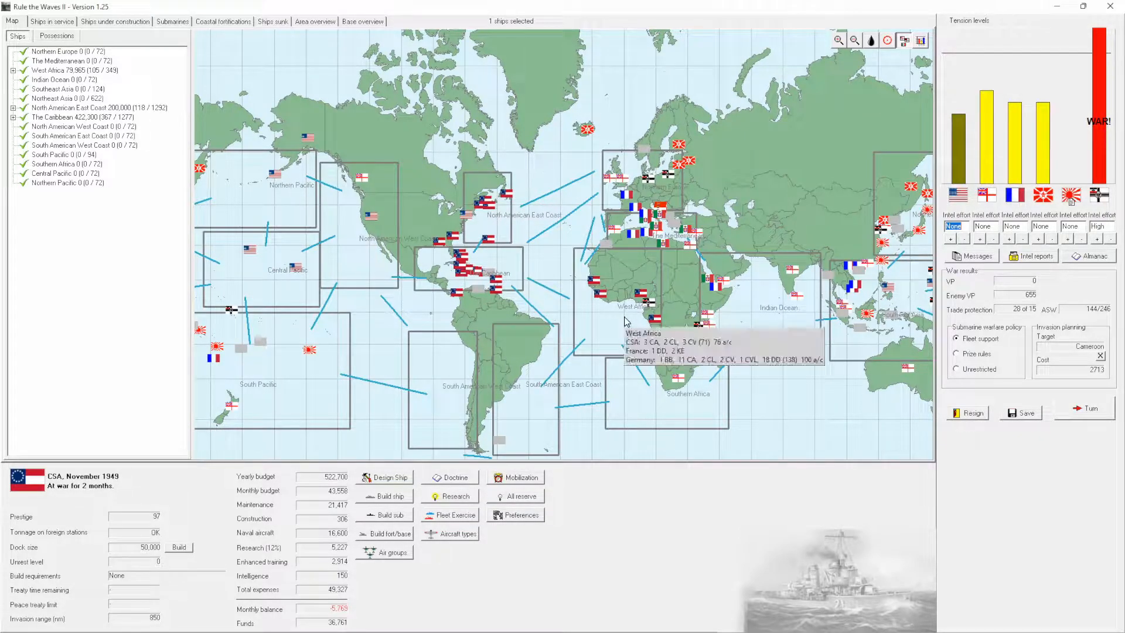
pyautogui.moveTo(567, 298)
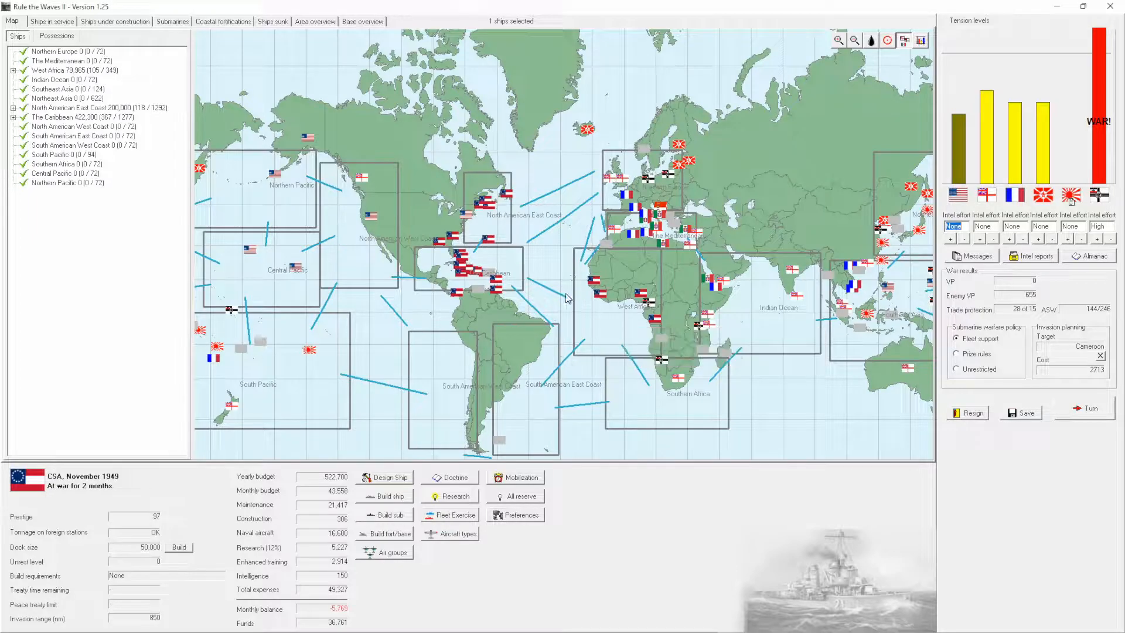
pyautogui.moveTo(520, 282)
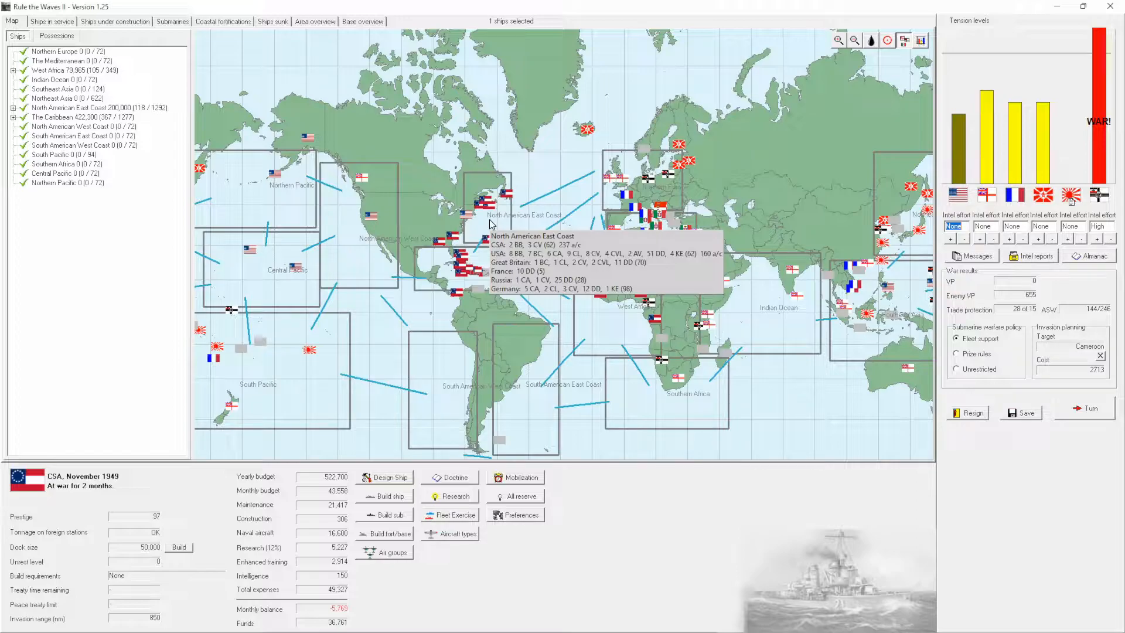
# Return to the Ships in service roster after checking West Africa and East Coast forces.
pyautogui.click(50, 21)
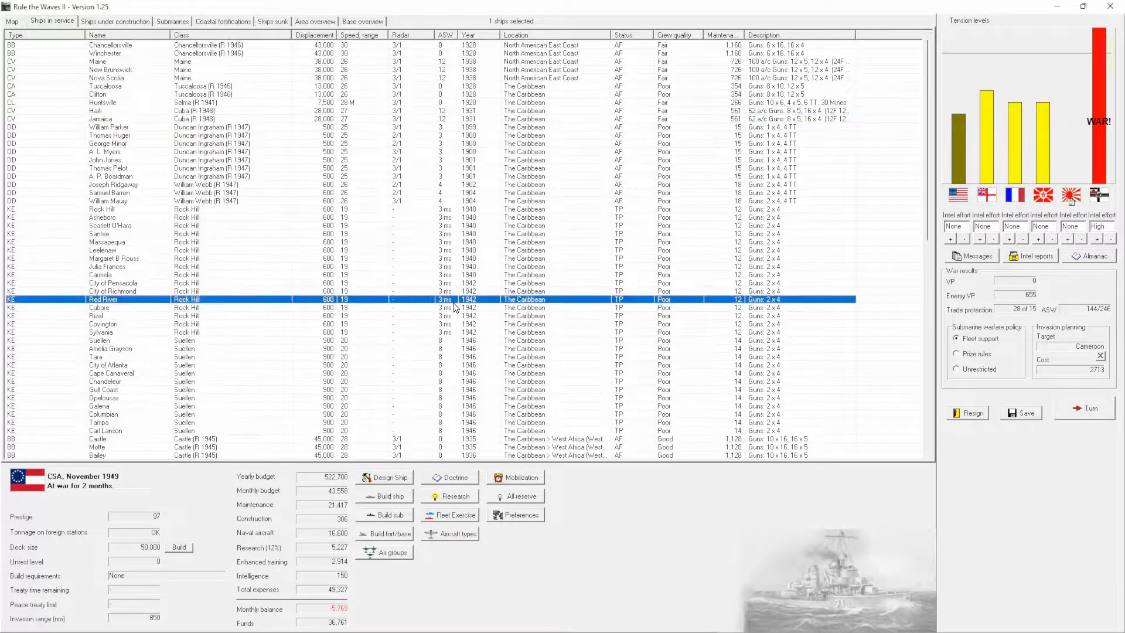
# Order Huntsville and the Pickett Mk II destroyers from the Caribbean to North American East Coast.
pyautogui.click(115, 290)
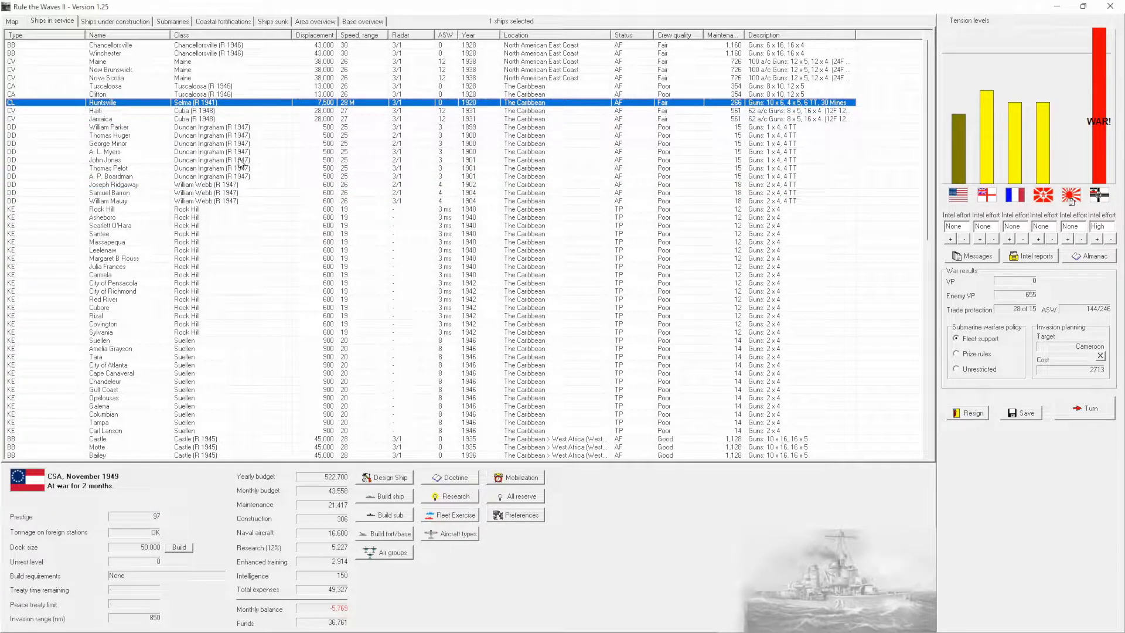
pyautogui.scroll(-3)
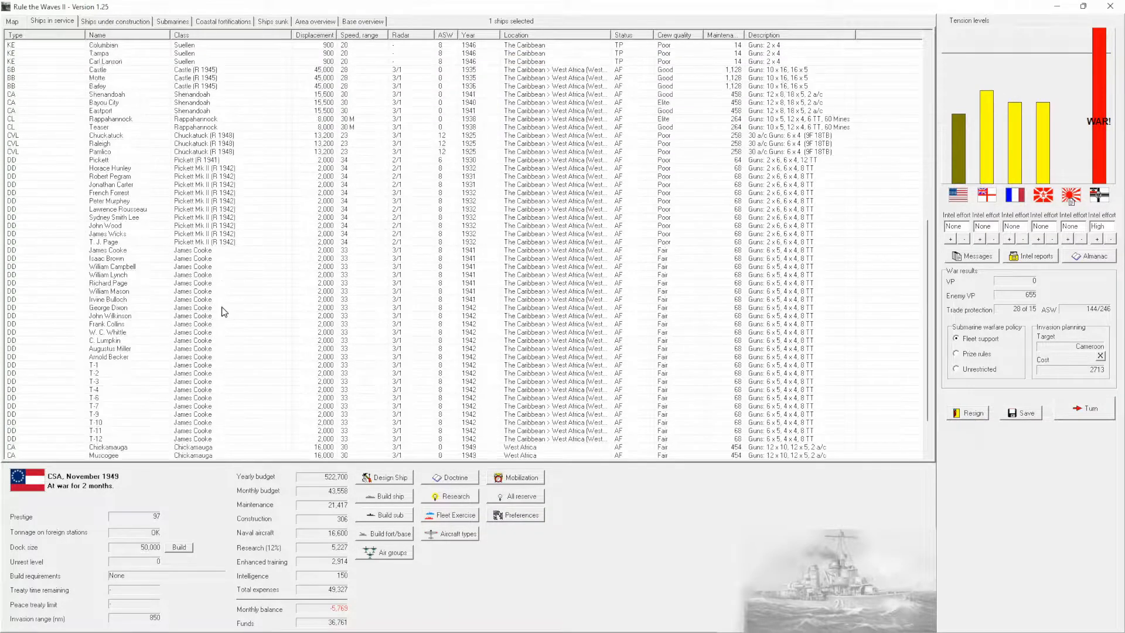
pyautogui.scroll(-3)
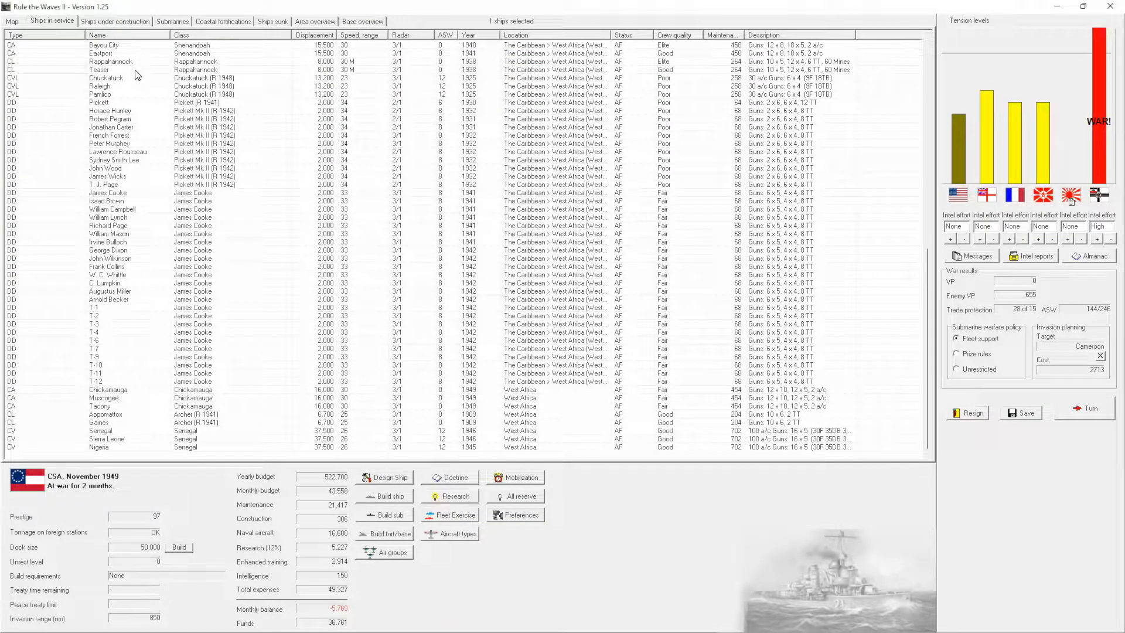
pyautogui.moveTo(223, 440)
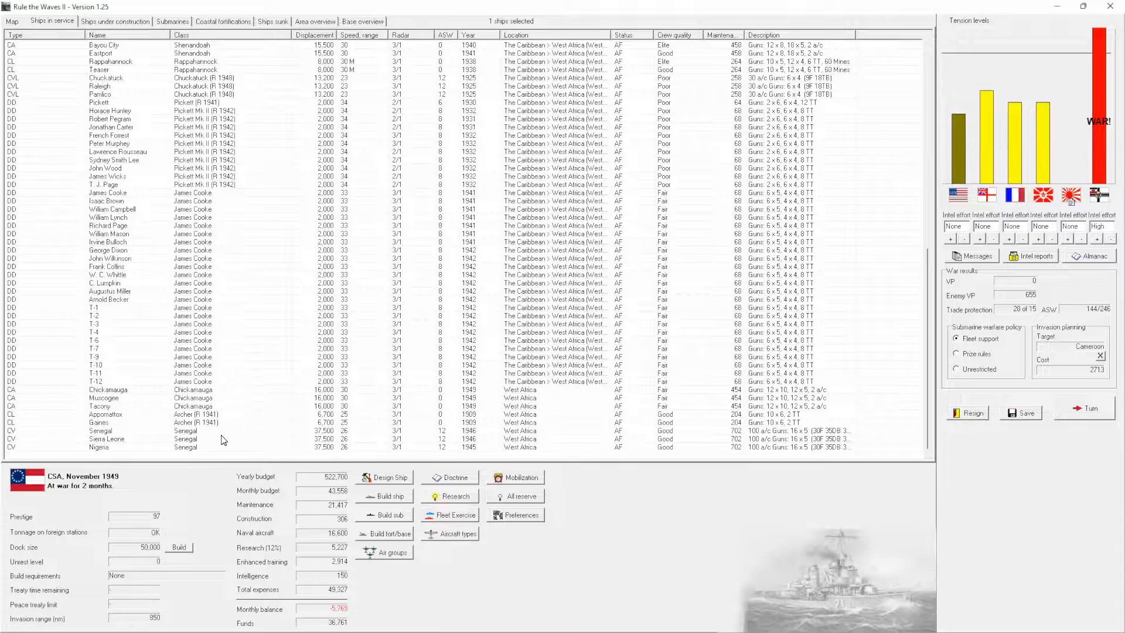
pyautogui.click(108, 422)
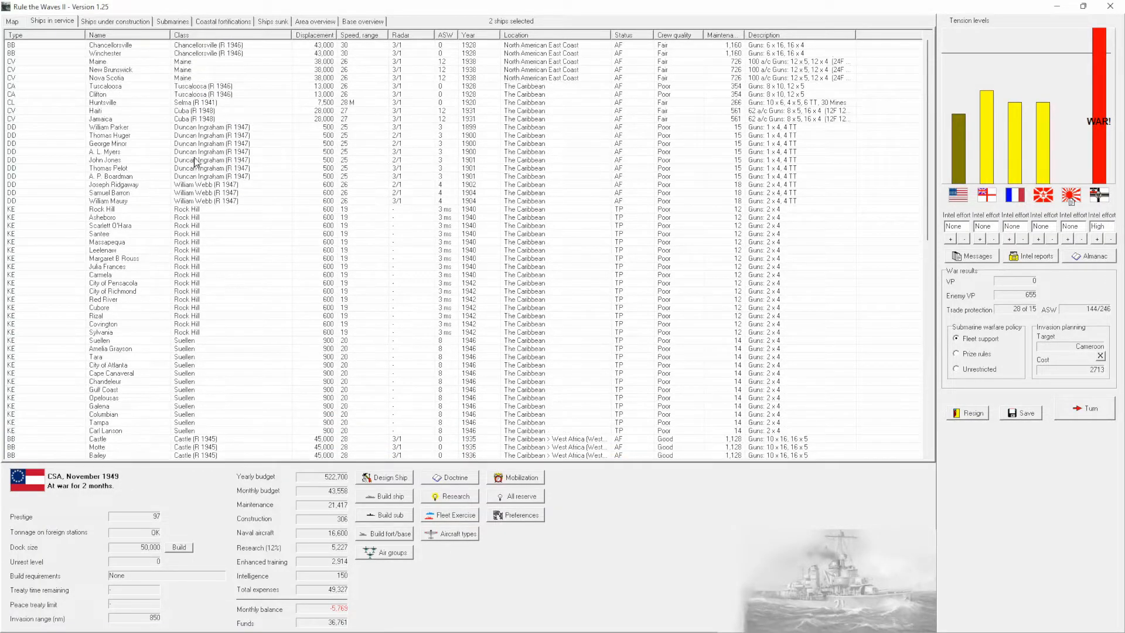
pyautogui.click(102, 102)
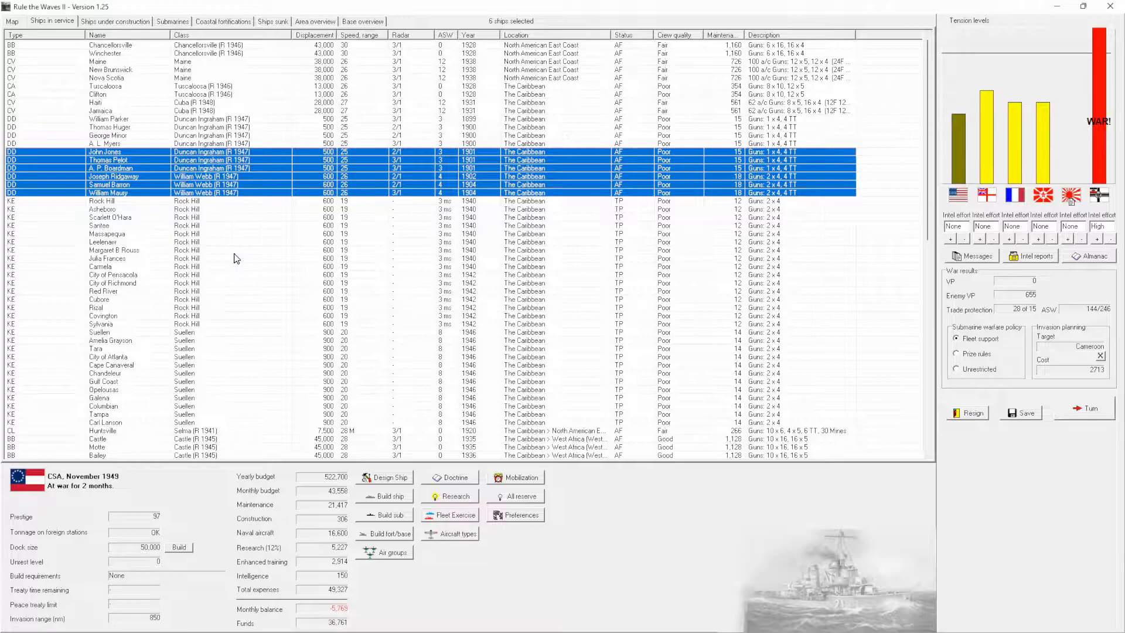
pyautogui.scroll(-3)
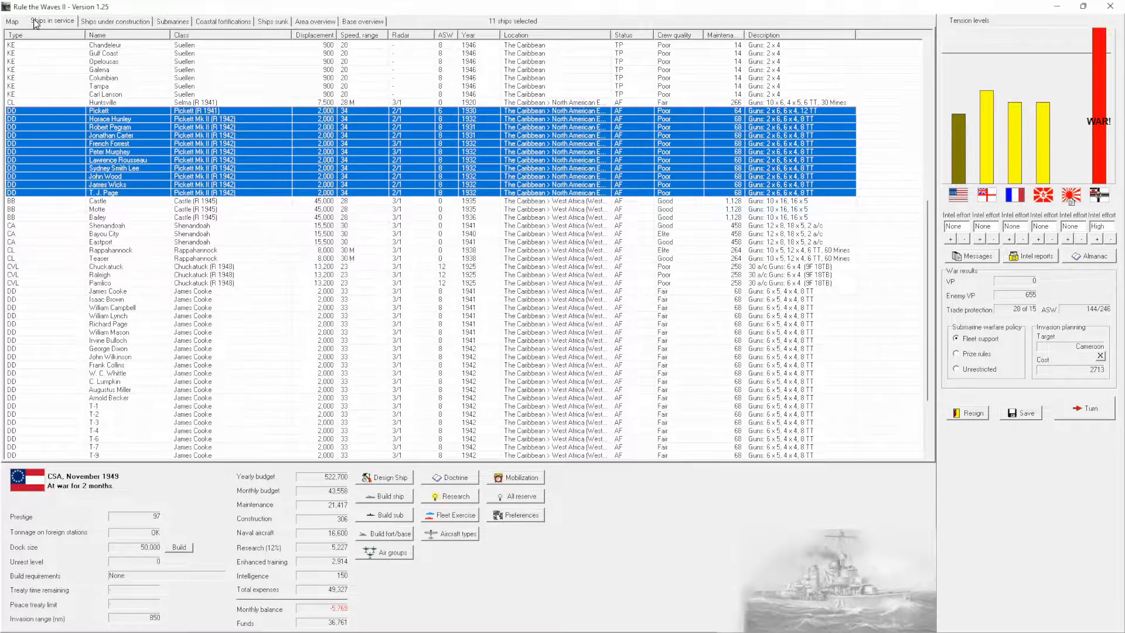
pyautogui.click(11, 21)
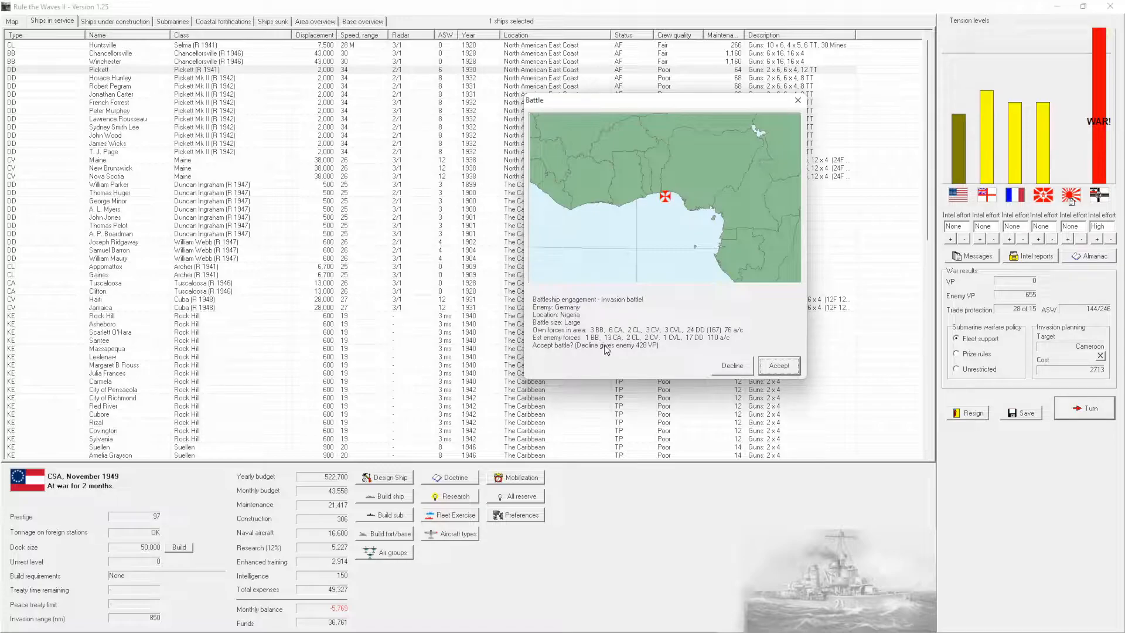
# Accept the Nigeria battle with land-based air attacking enemy ships, then check Bayou City's dawn time.
pyautogui.click(778, 365)
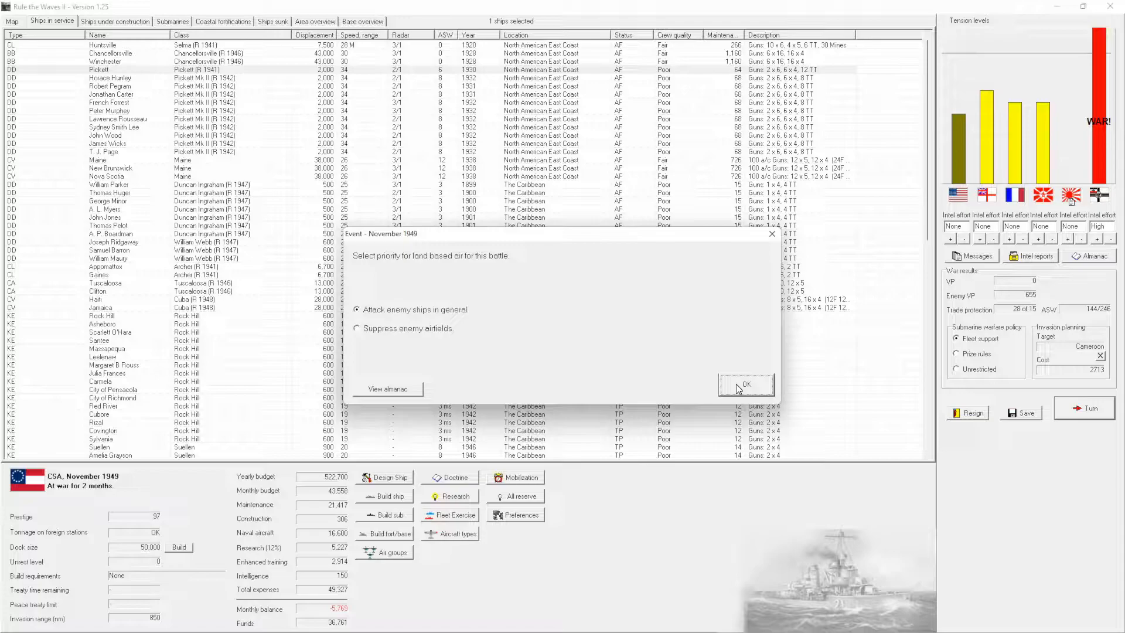
pyautogui.click(745, 384)
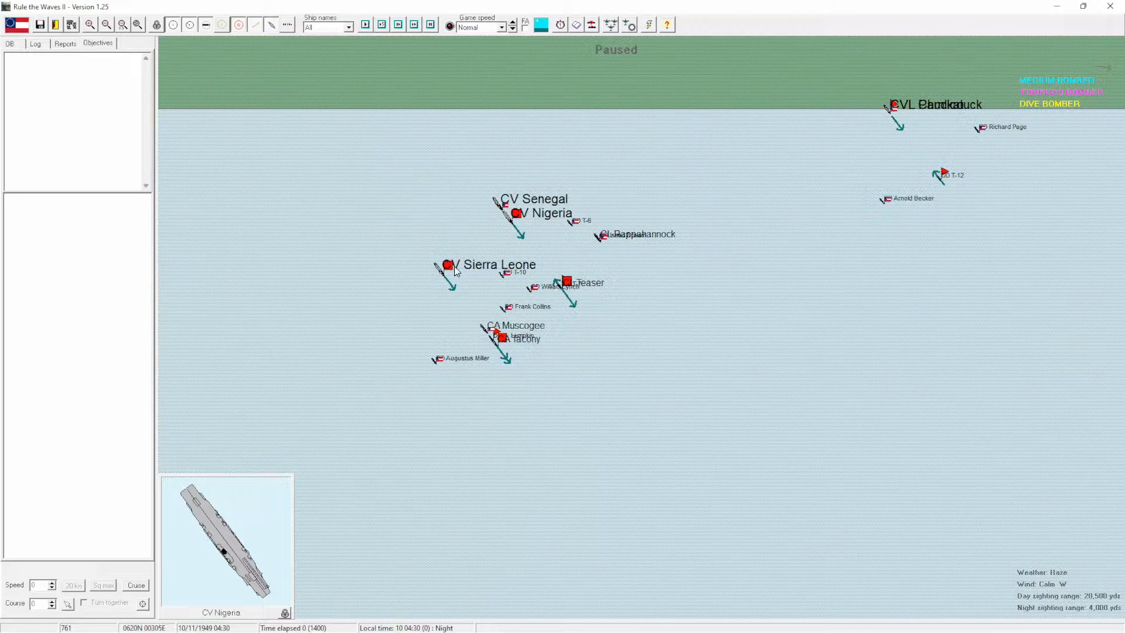
pyautogui.moveTo(309, 164)
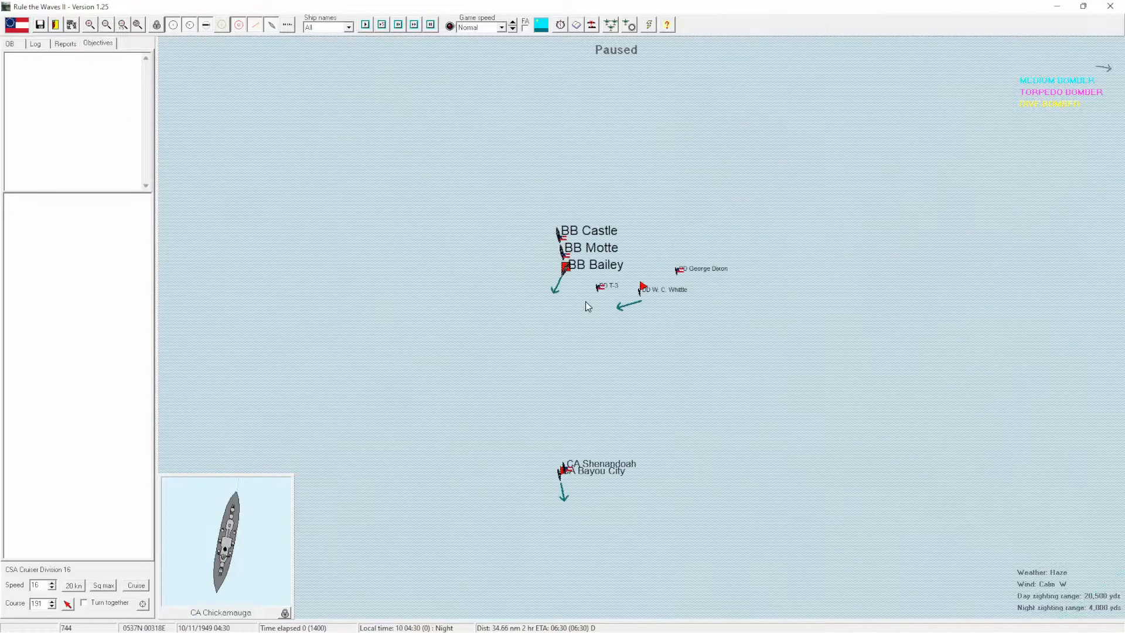
pyautogui.moveTo(542, 507)
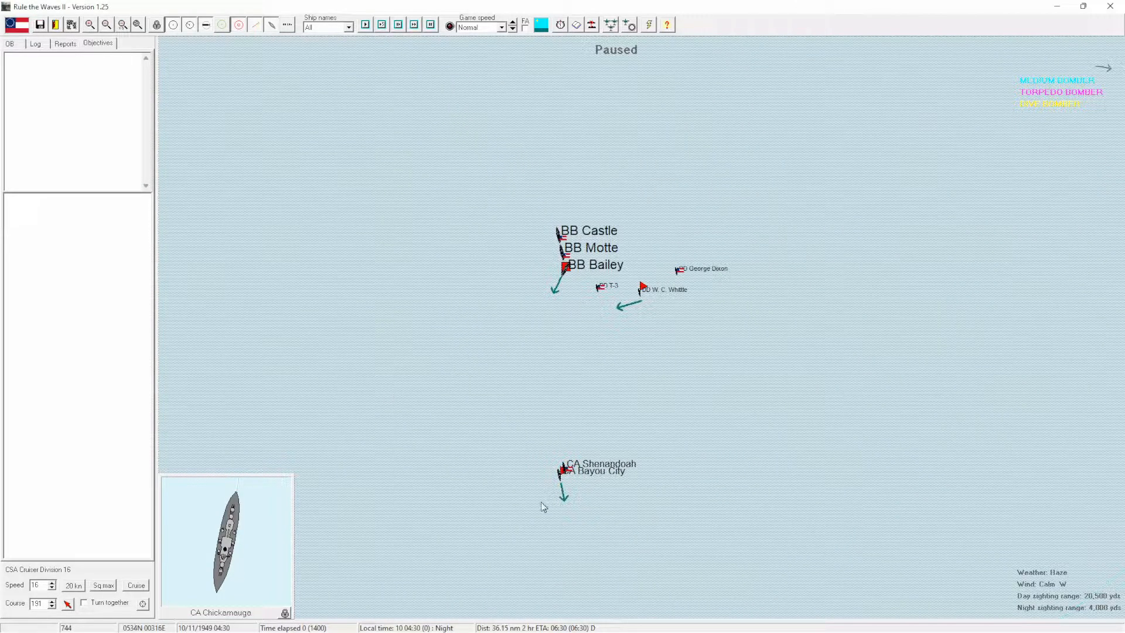
pyautogui.click(564, 473)
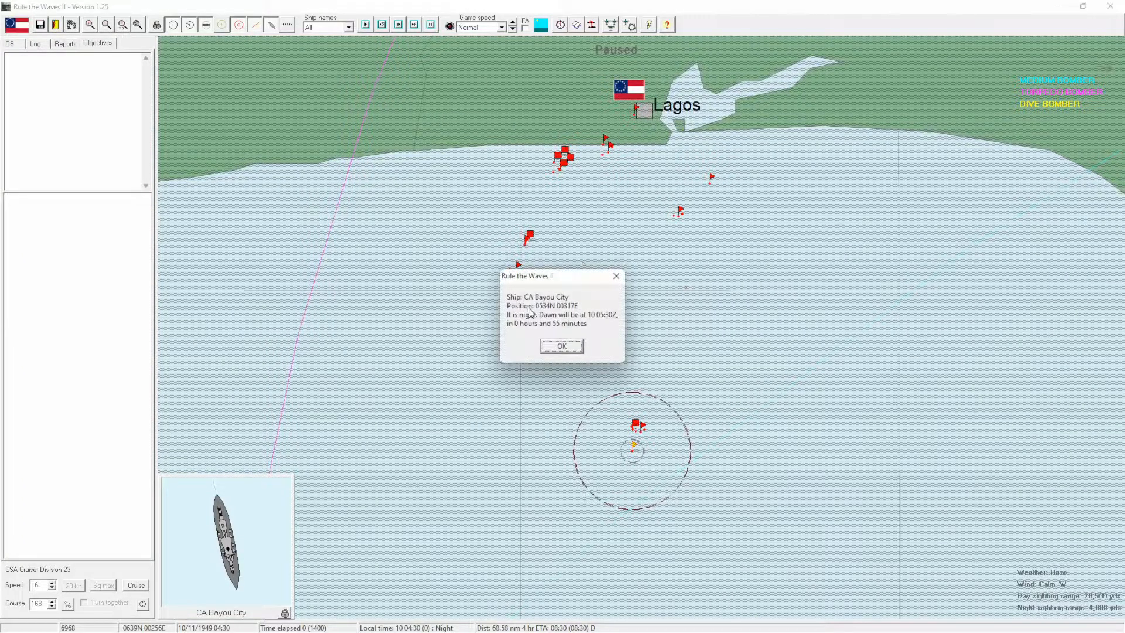
pyautogui.click(561, 346)
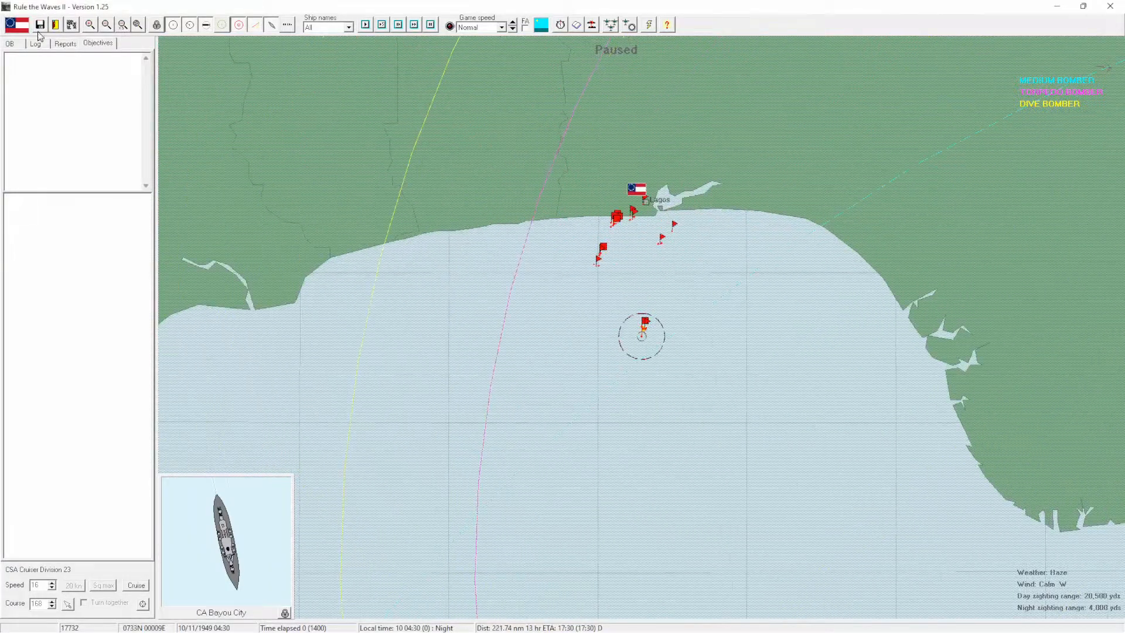
# Set Main force routine air ops to right bearing 260, distance 300 search and maximum CAP.
pyautogui.click(11, 43)
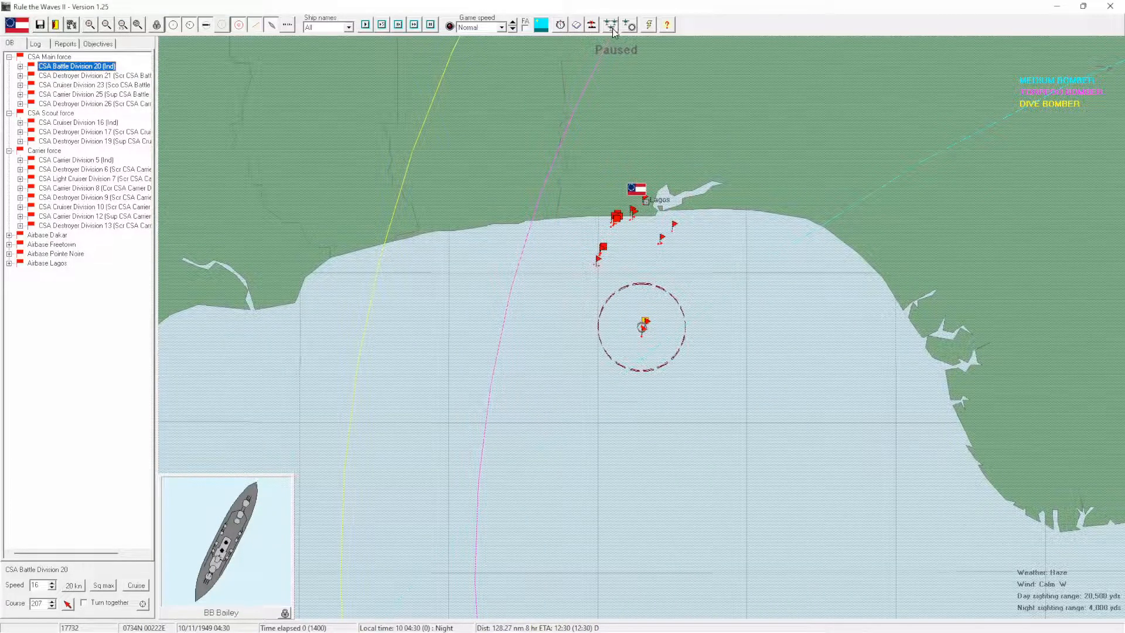
pyautogui.click(610, 24)
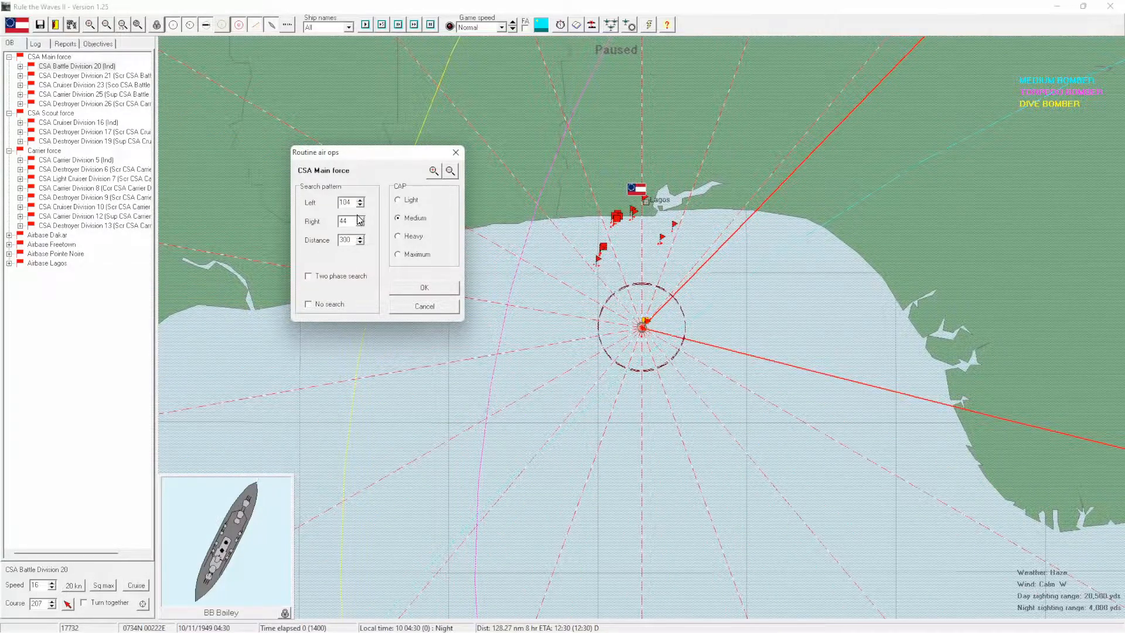
pyautogui.click(361, 218)
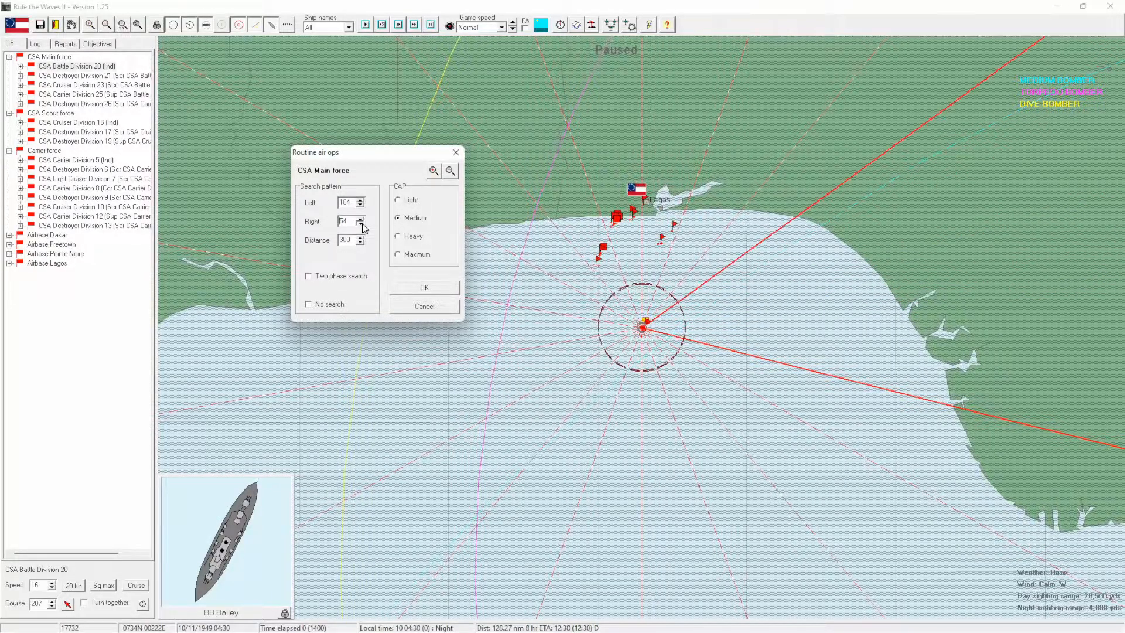
pyautogui.click(363, 218)
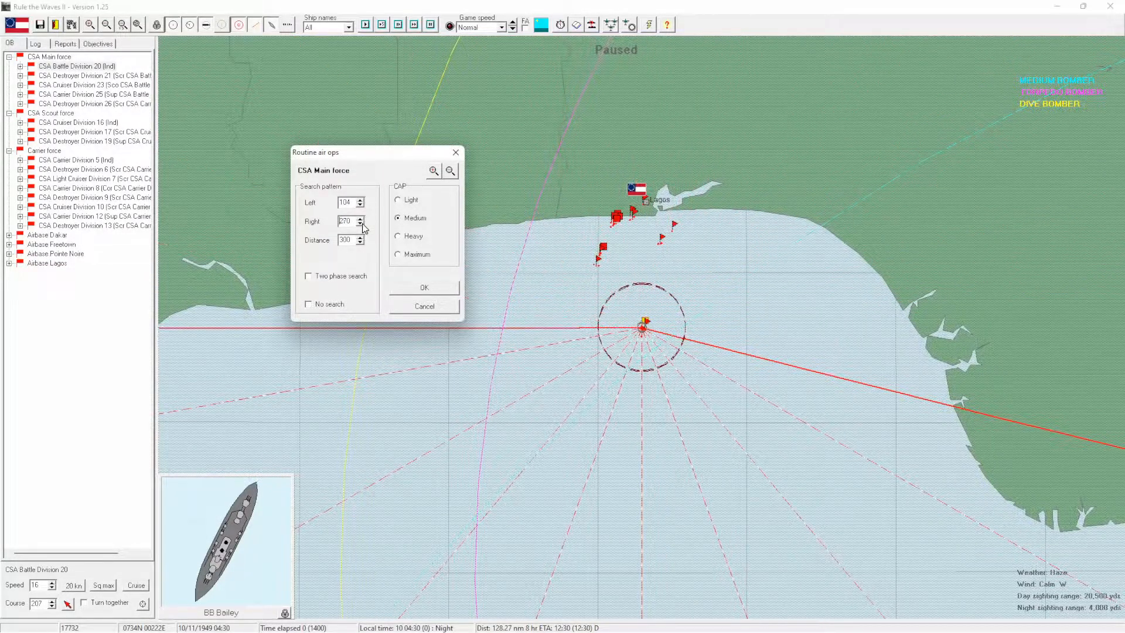
pyautogui.click(361, 223)
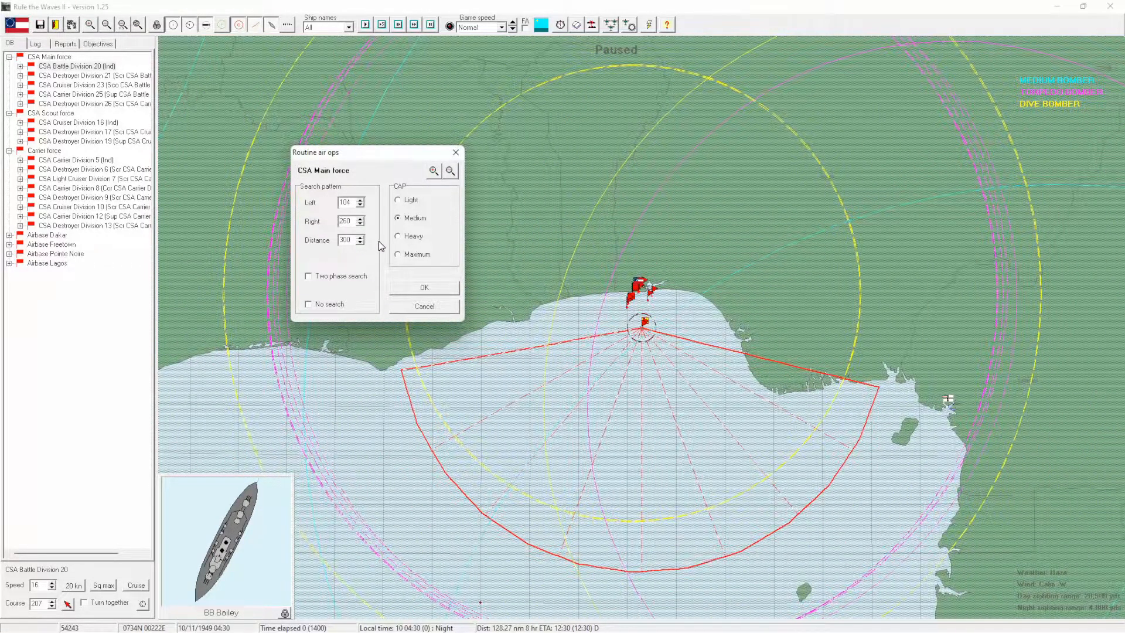
pyautogui.click(399, 255)
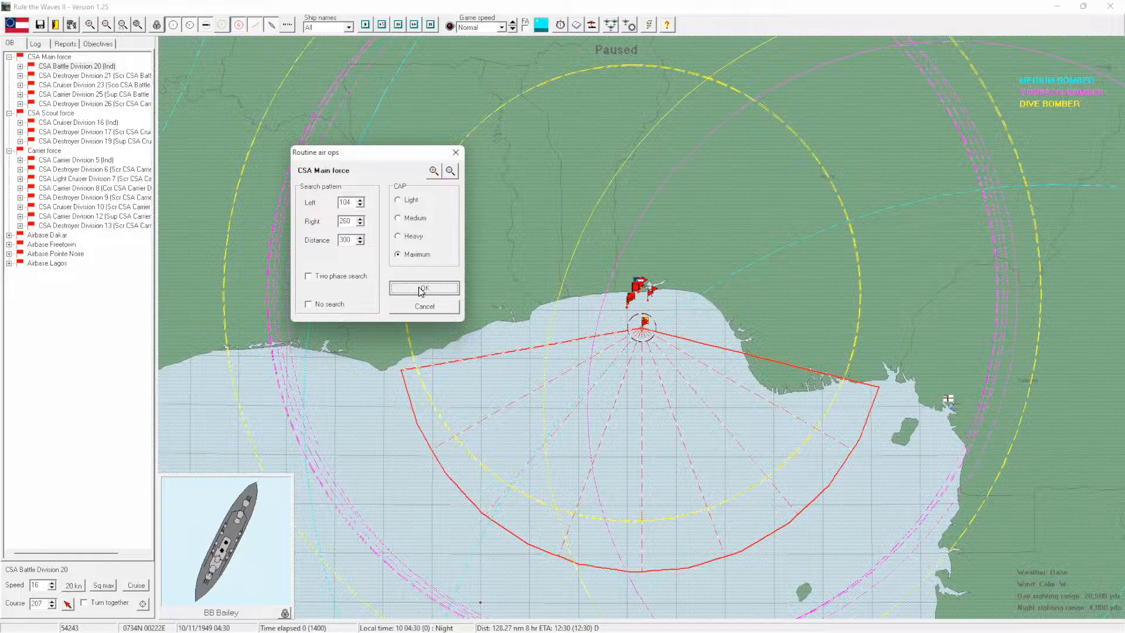
pyautogui.click(423, 288)
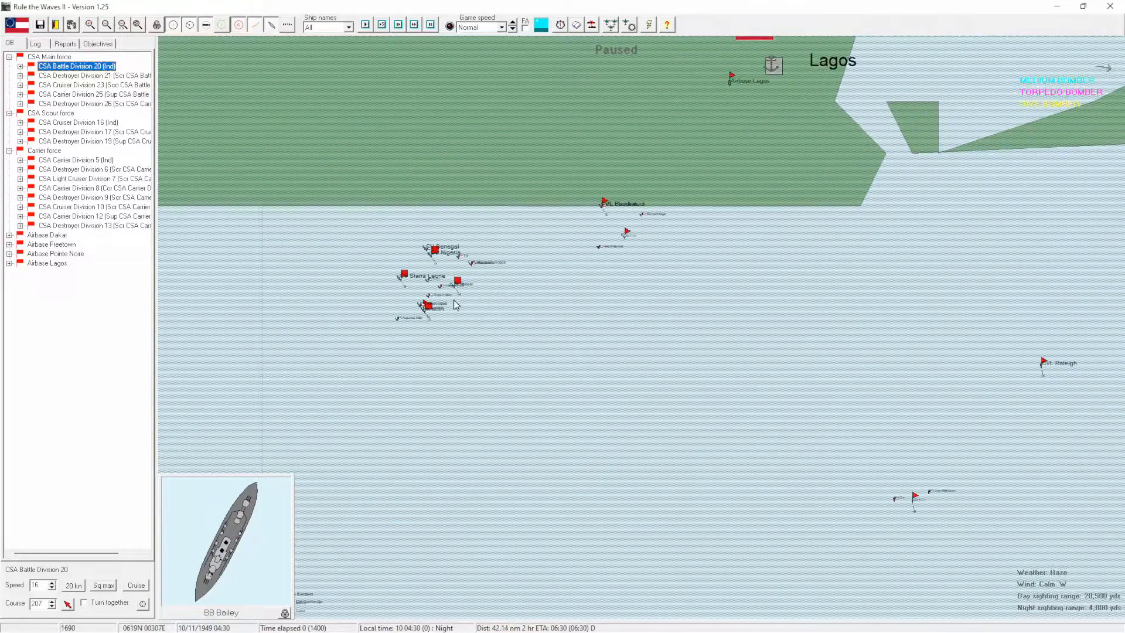
pyautogui.moveTo(649, 28)
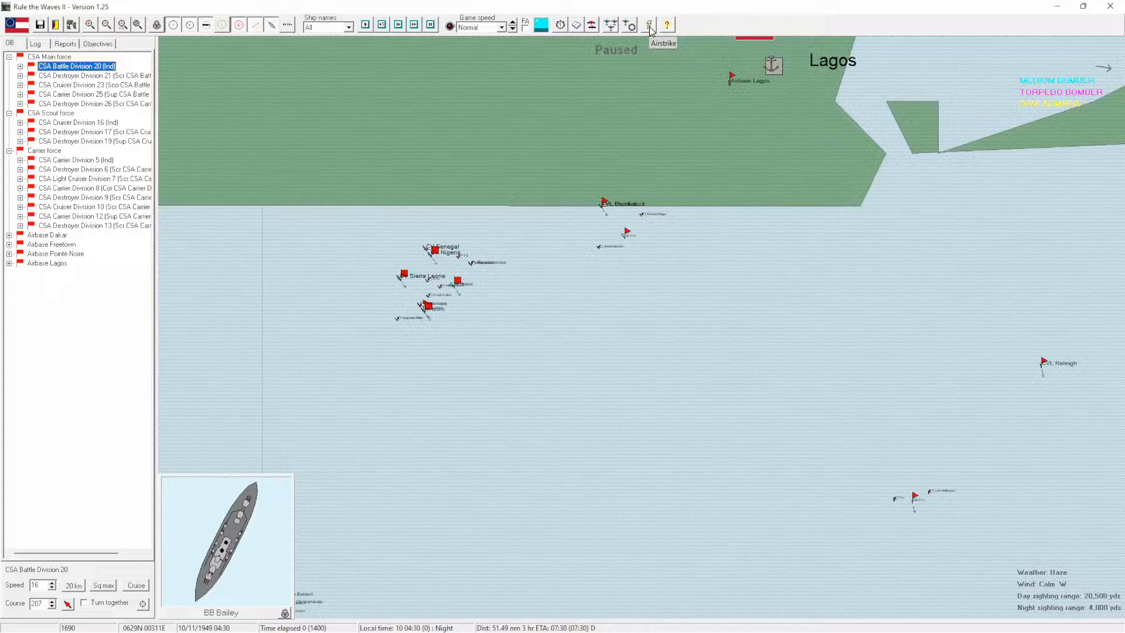
# Ready Carrier Division 5's Senegal torpedo and dive bombers with a fighter escort.
pyautogui.click(649, 25)
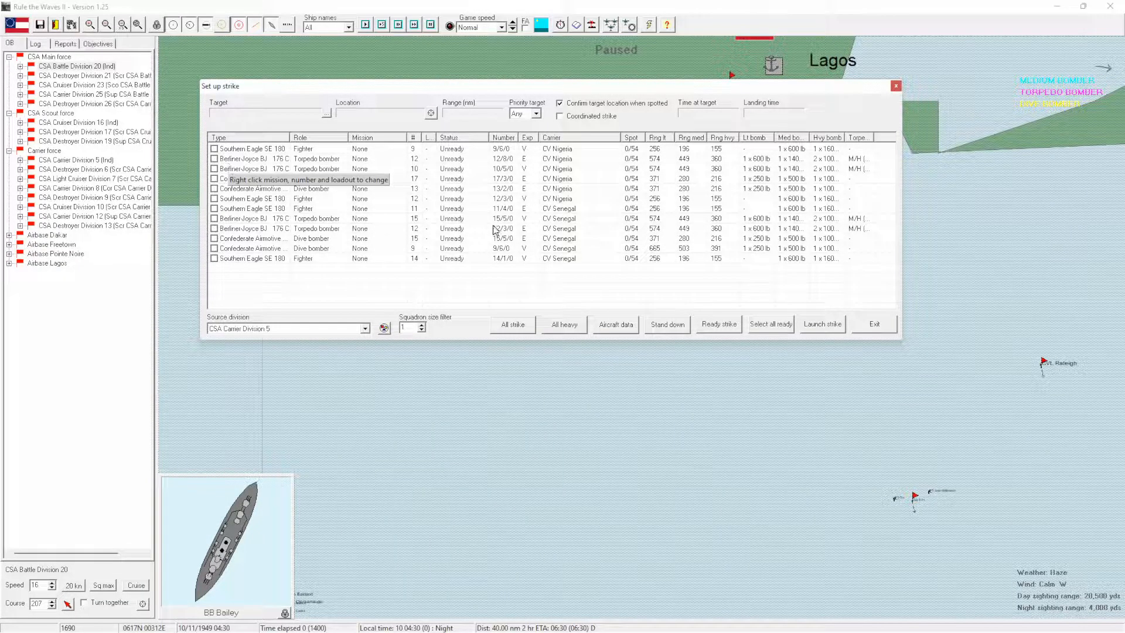
pyautogui.moveTo(607, 159)
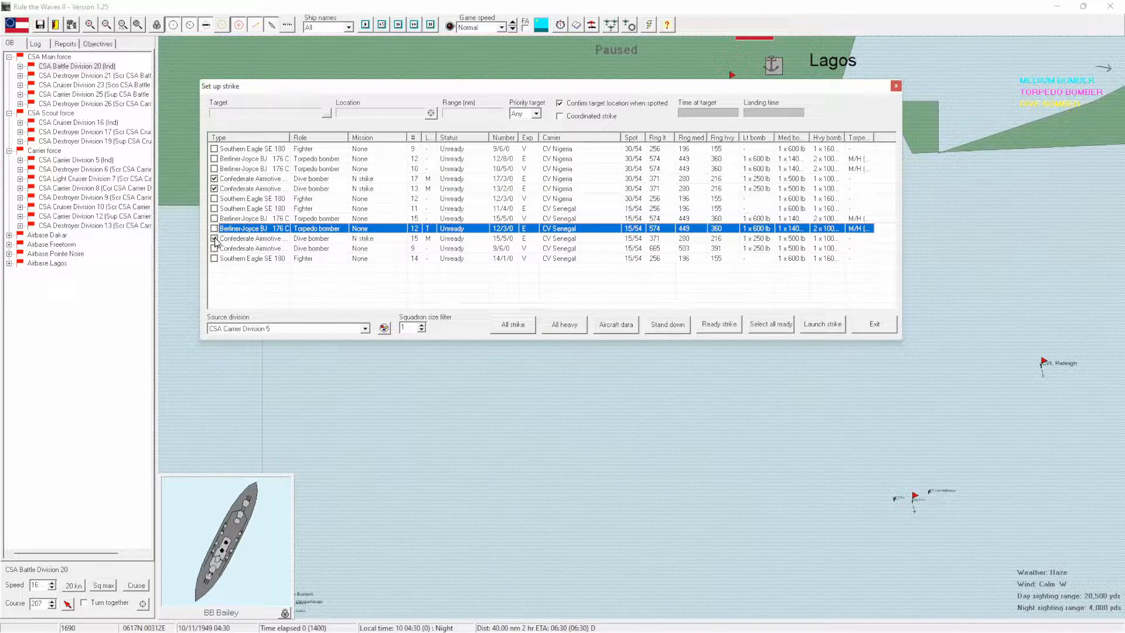
pyautogui.click(251, 238)
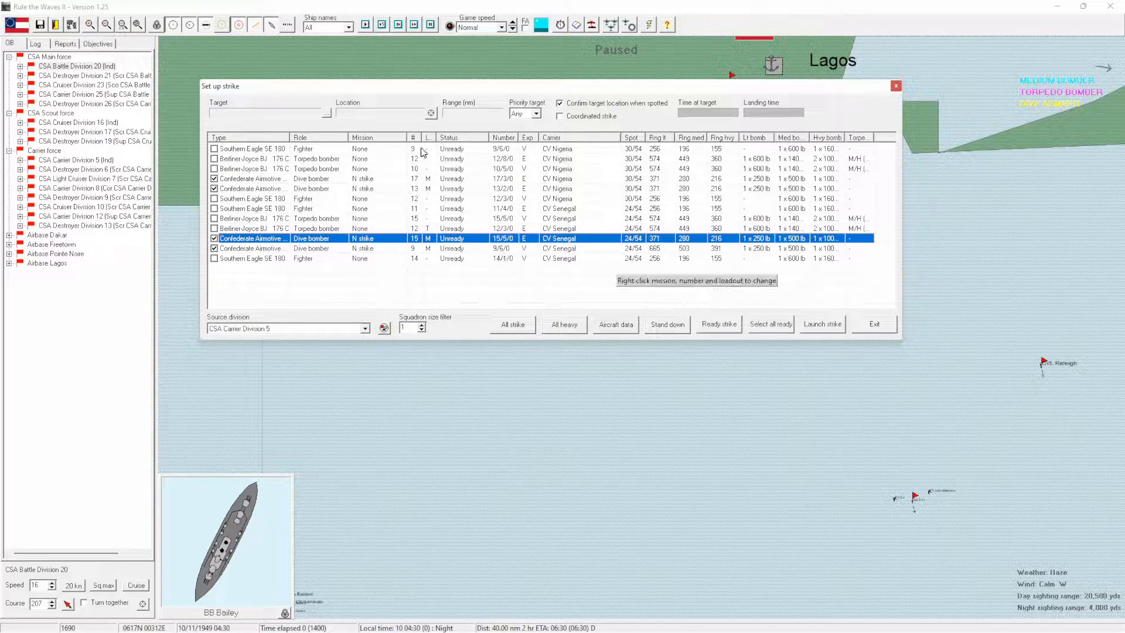
pyautogui.click(564, 324)
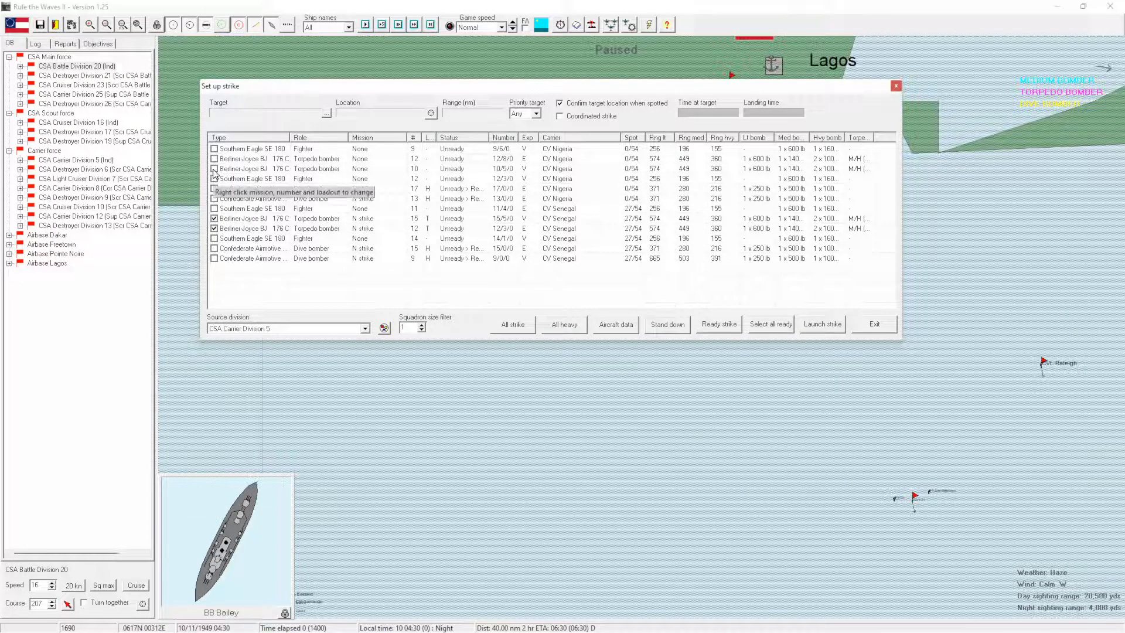
pyautogui.click(717, 324)
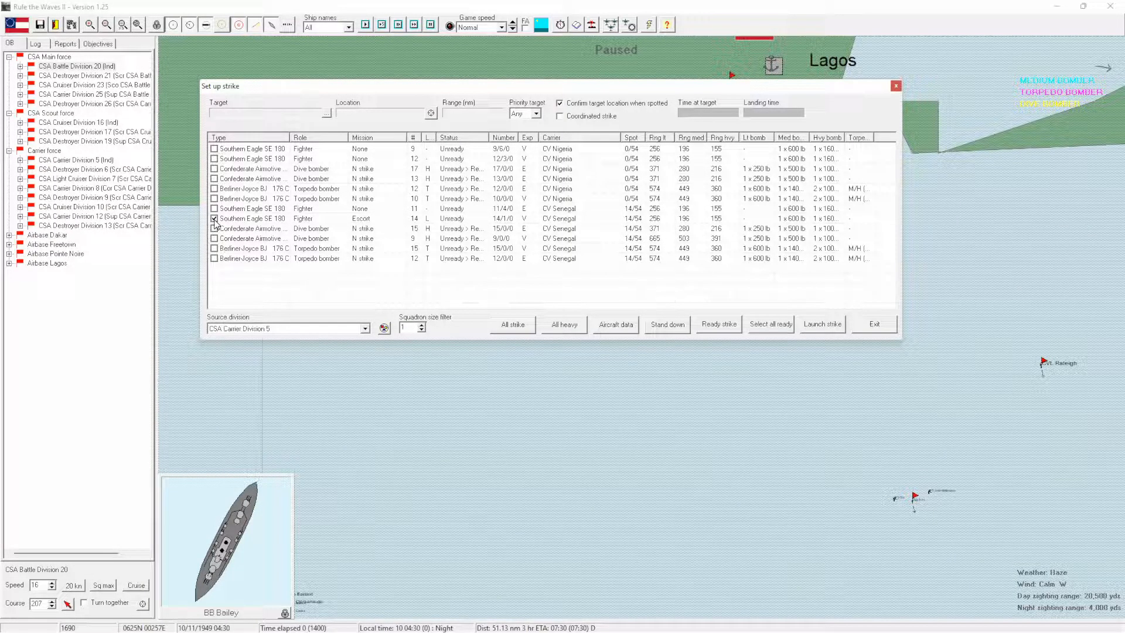
pyautogui.click(719, 323)
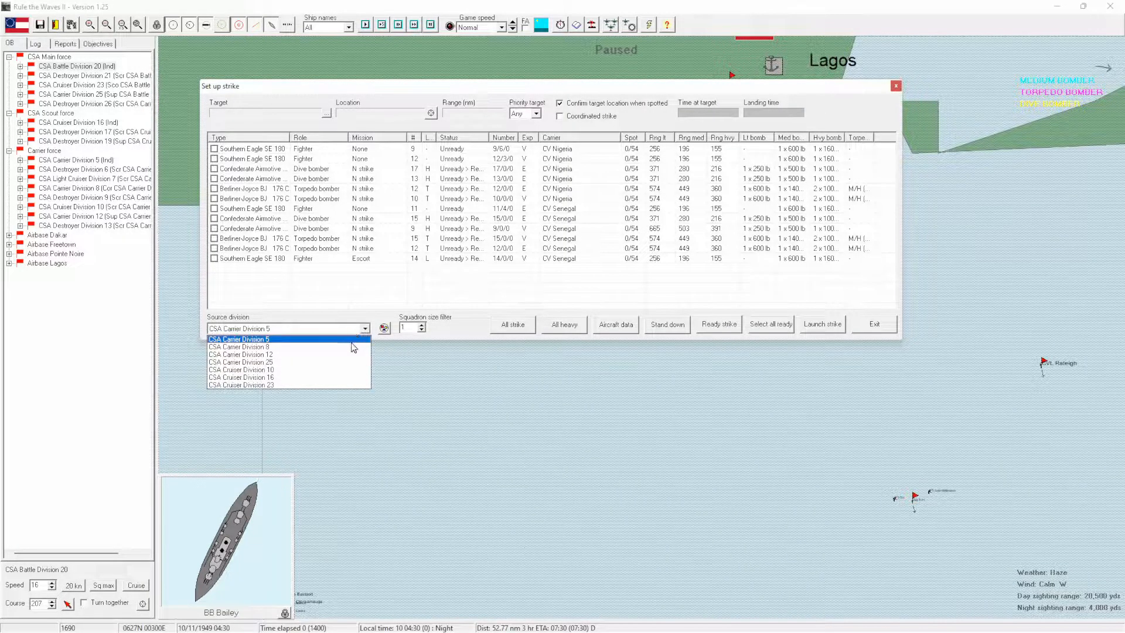
# Ready Carrier Division 8's Sierra Leone torpedo and remaining squadrons for a strike.
pyautogui.click(240, 347)
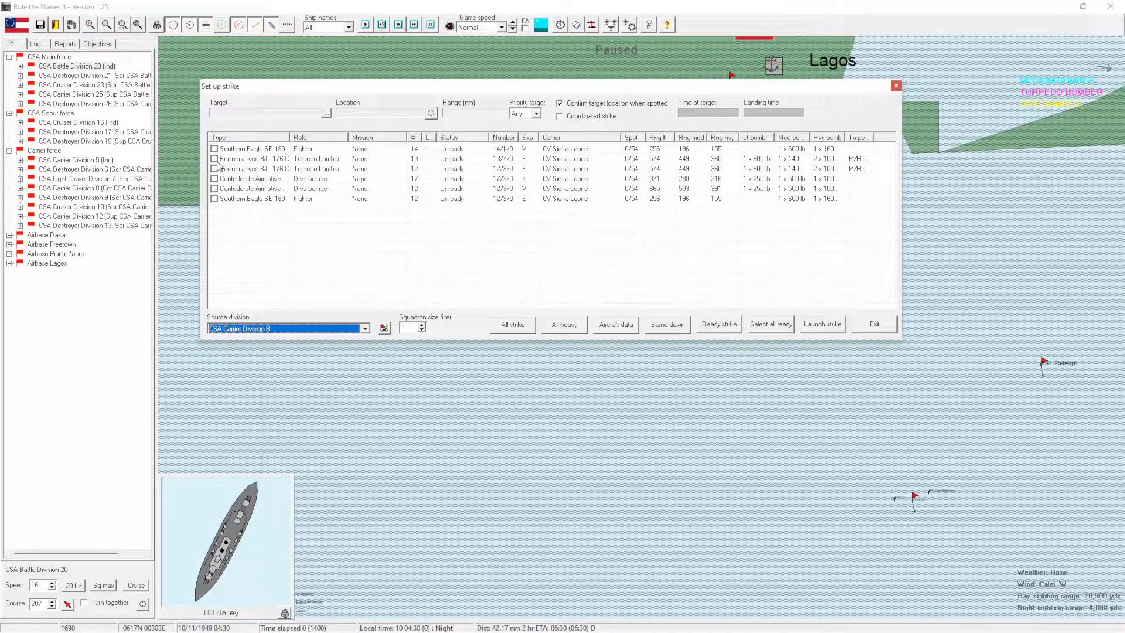
pyautogui.click(213, 158)
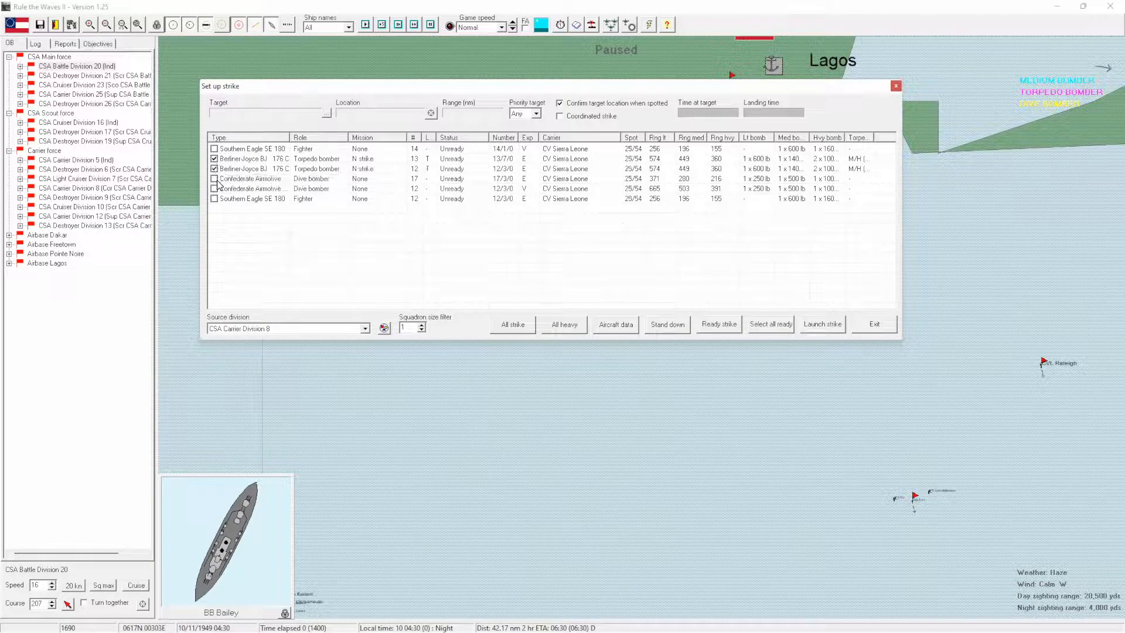
pyautogui.click(564, 324)
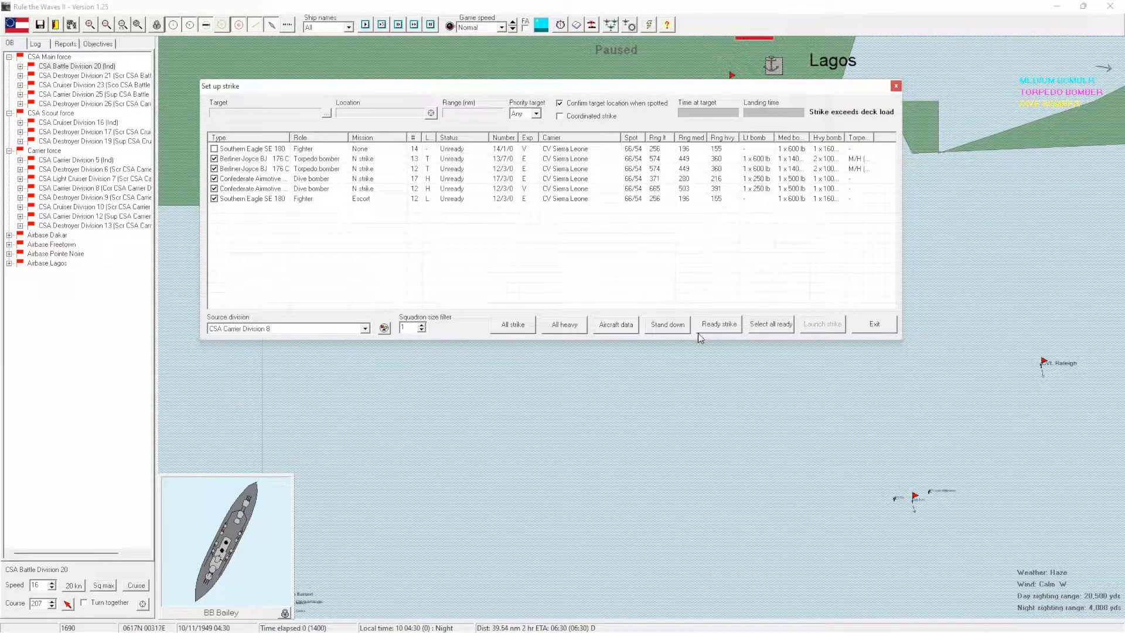
pyautogui.click(719, 323)
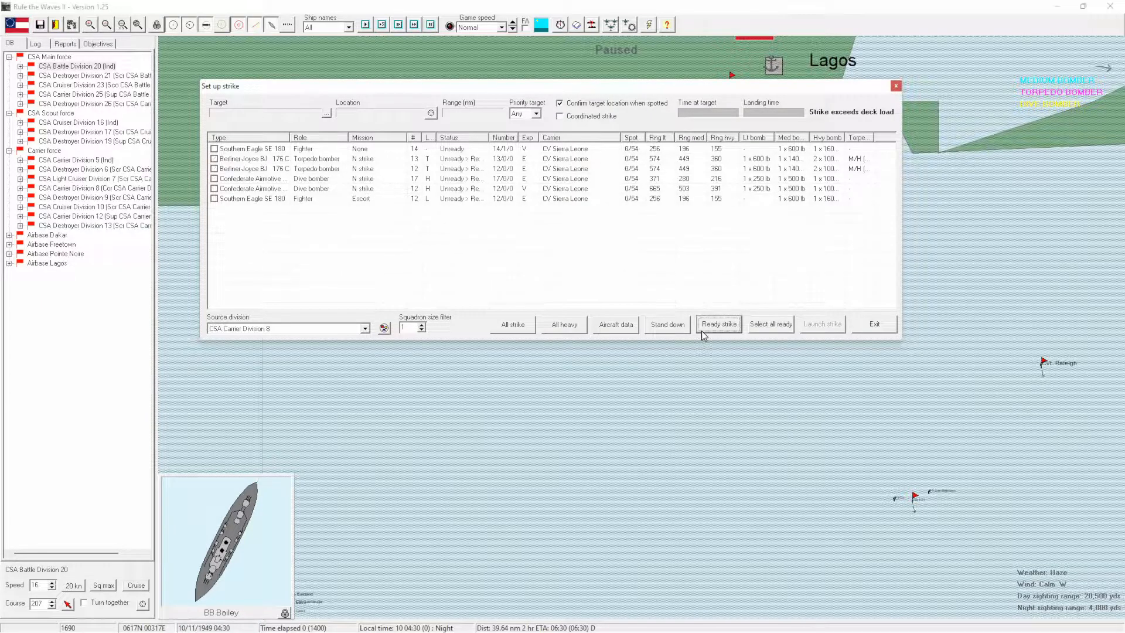
# Ready the torpedo bombers of Carrier Divisions 12 and 25 for launch.
pyautogui.click(287, 329)
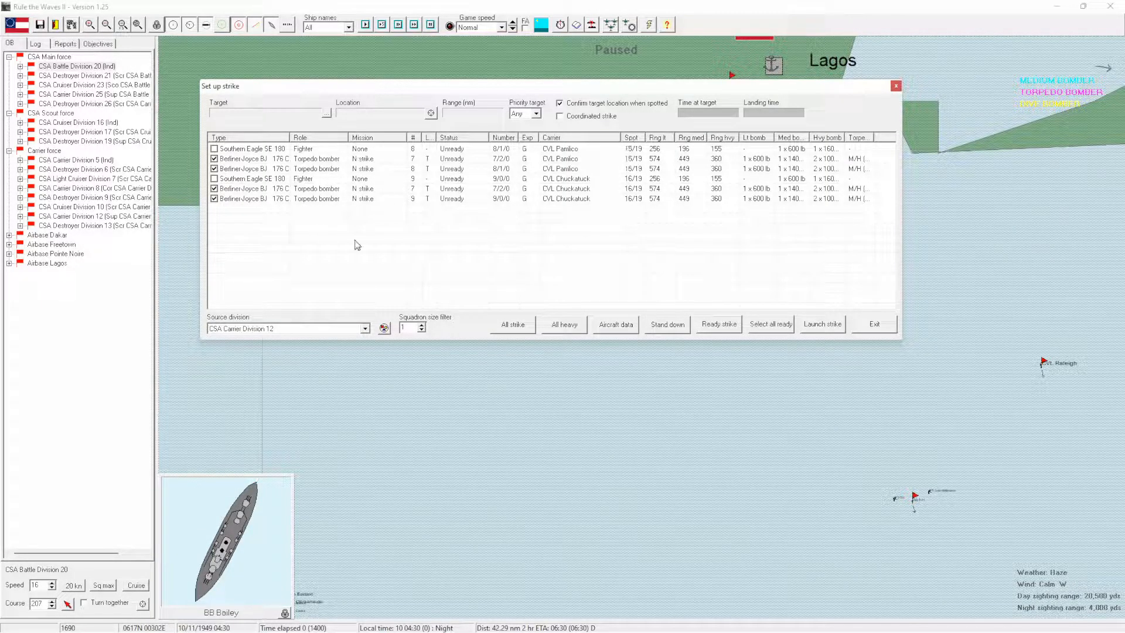
pyautogui.click(717, 324)
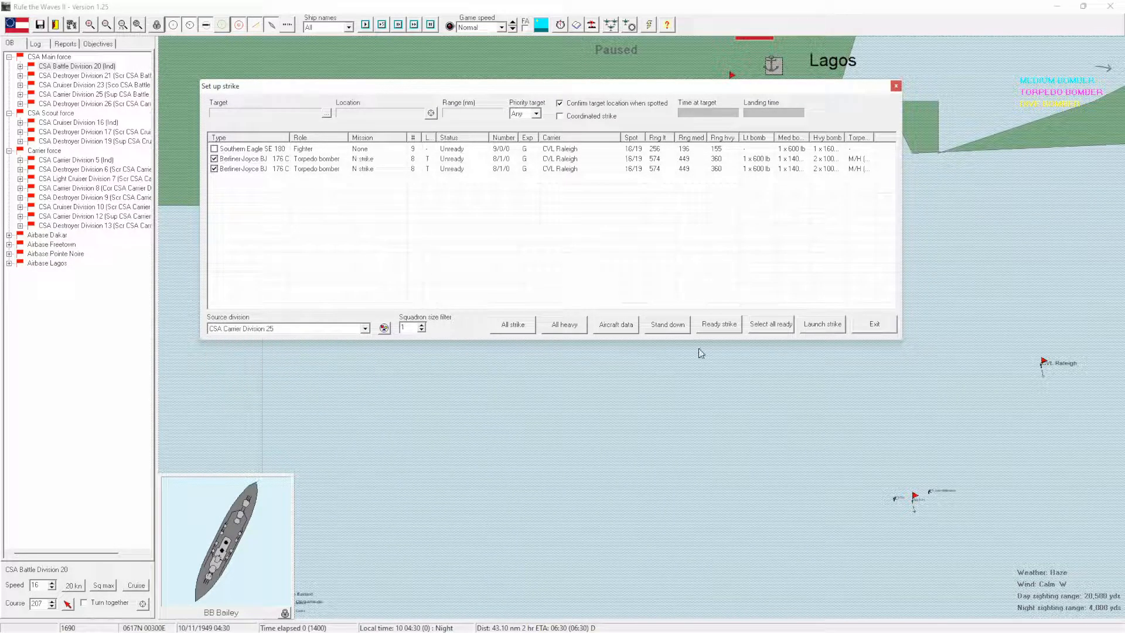
pyautogui.click(364, 328)
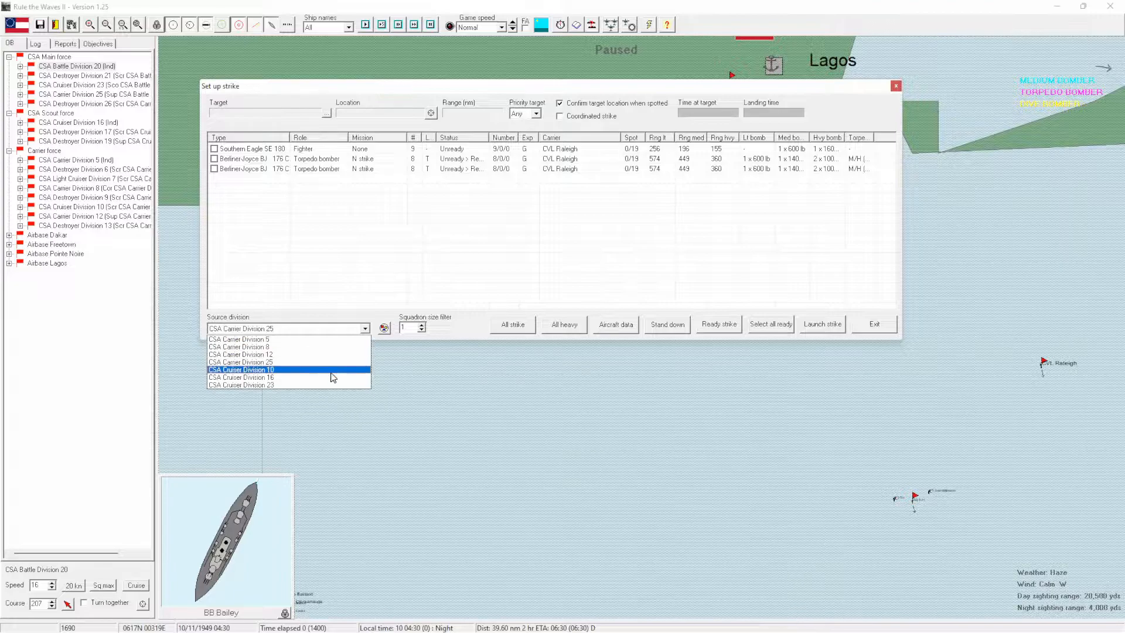
pyautogui.click(241, 377)
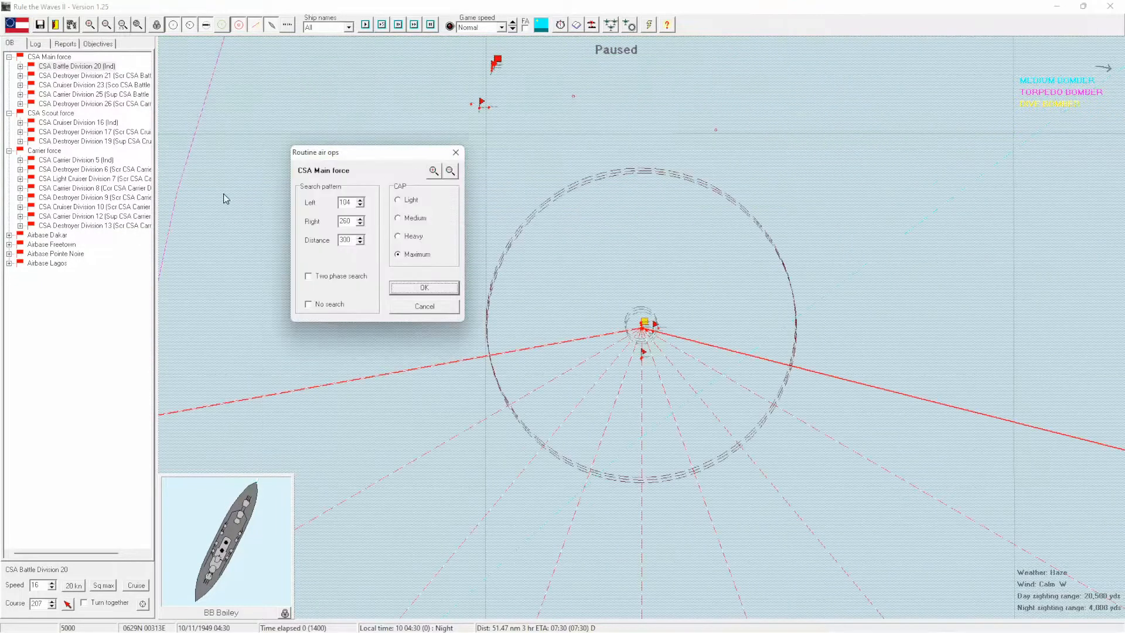
pyautogui.moveTo(469, 161)
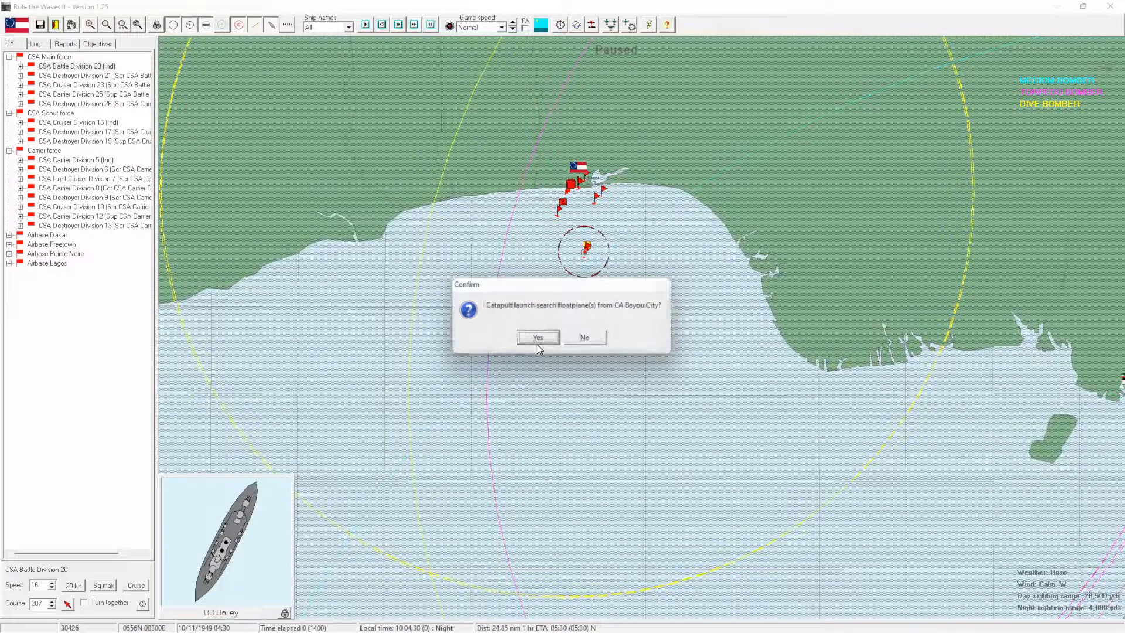
# Catapult search floatplanes from the cruisers Bayou City, Tacony and Eastport.
pyautogui.click(538, 338)
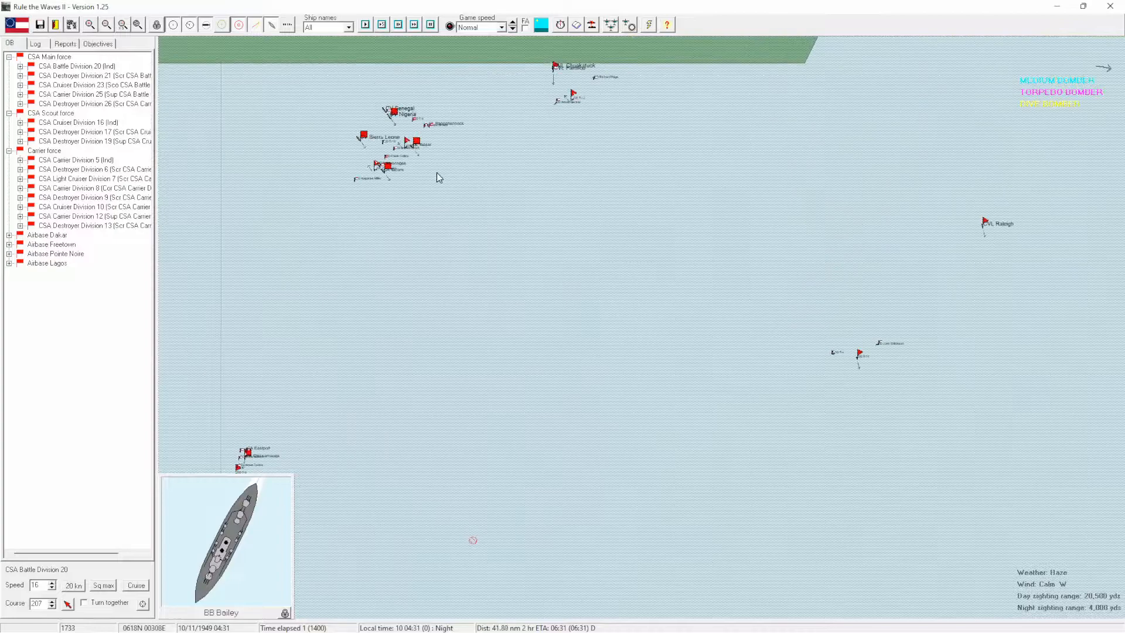
pyautogui.click(386, 165)
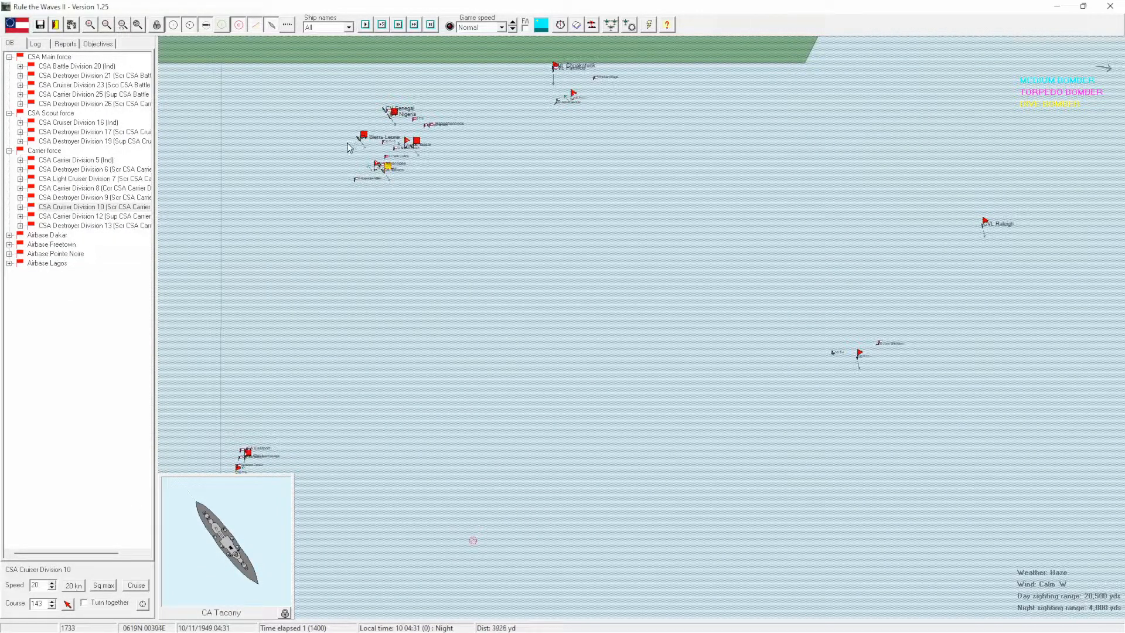
pyautogui.click(363, 137)
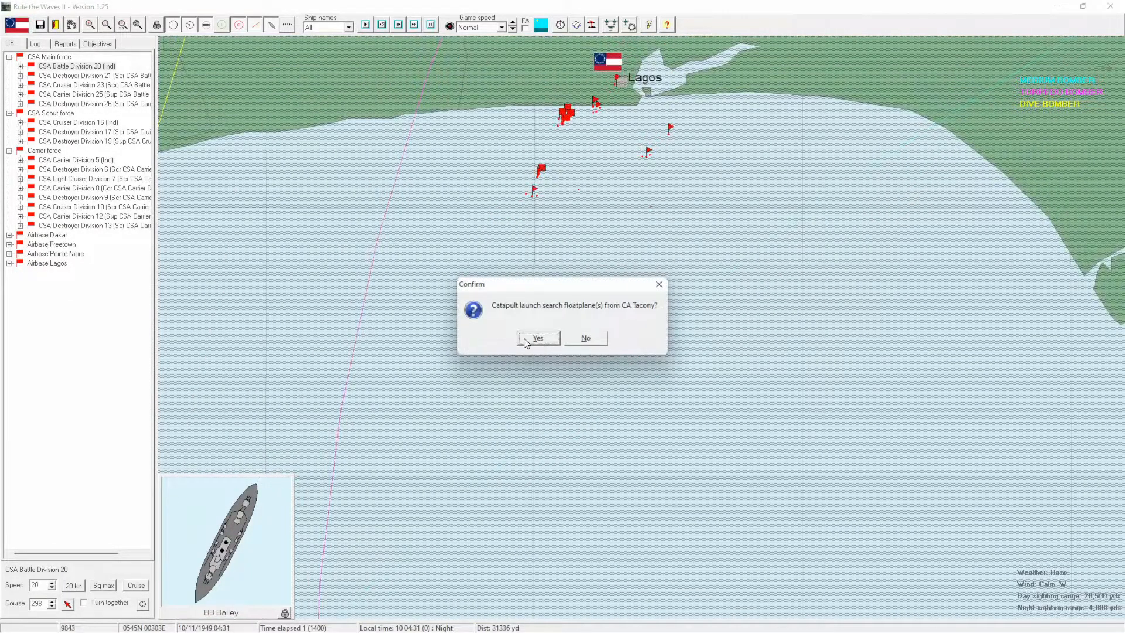
pyautogui.click(538, 338)
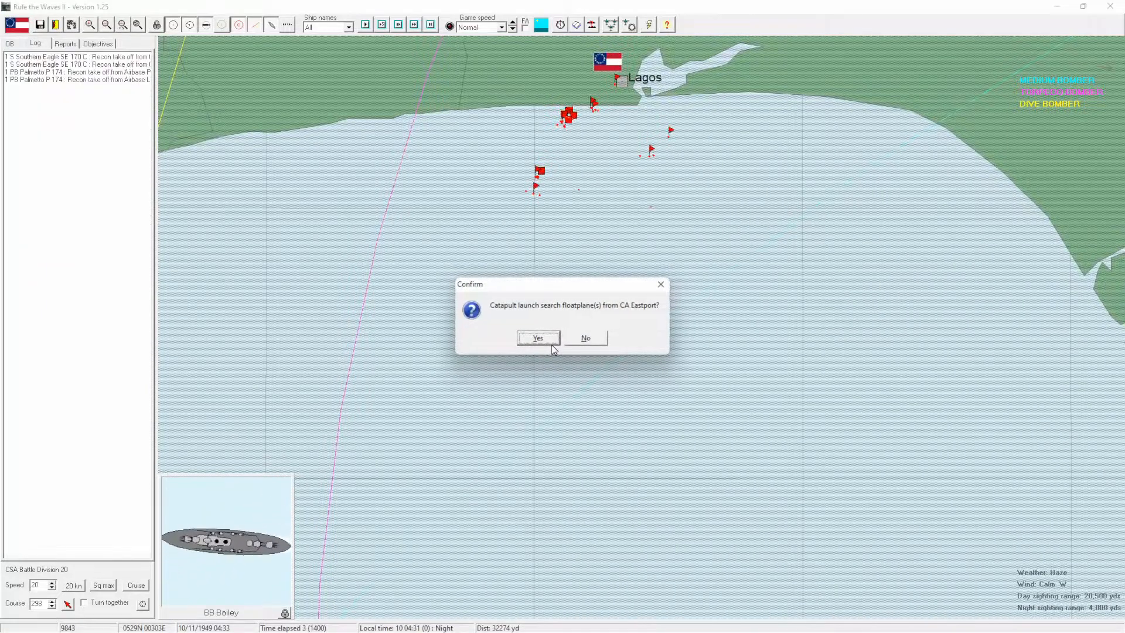
pyautogui.click(539, 338)
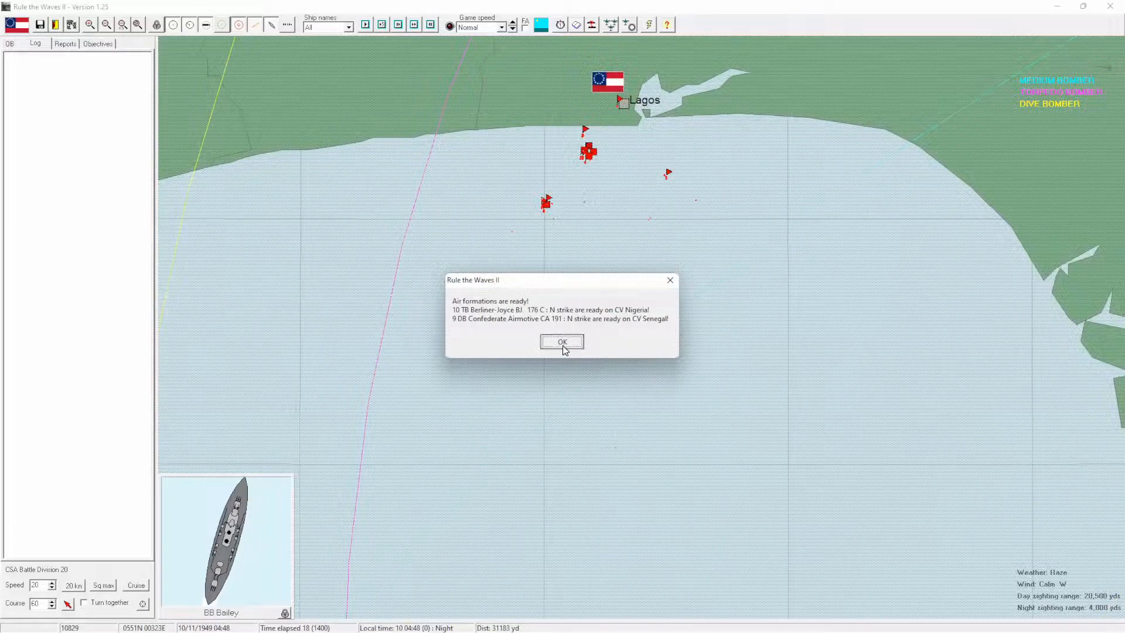
# Acknowledge the strike-ready reports and CVL Raleigh's unknown radar contact warning.
pyautogui.click(561, 341)
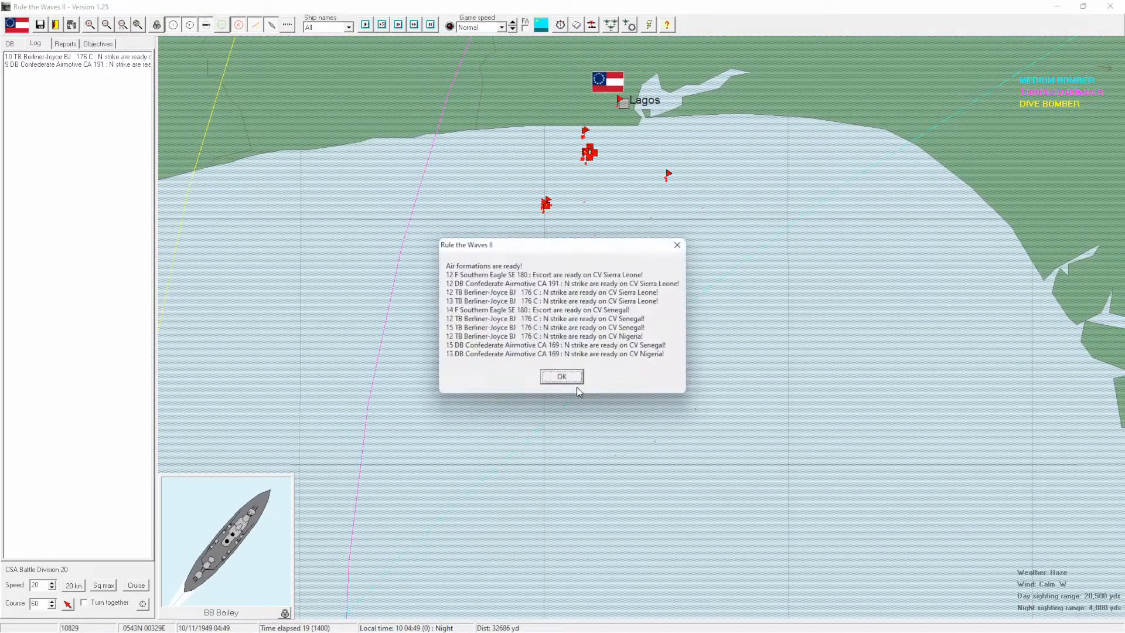
pyautogui.click(562, 376)
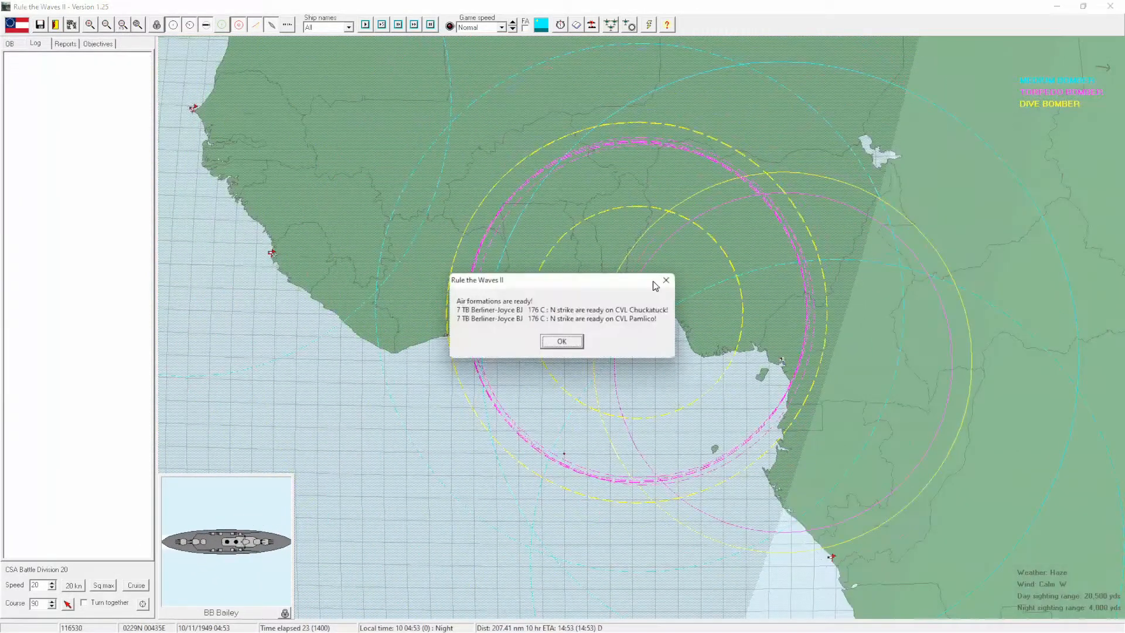
pyautogui.click(561, 341)
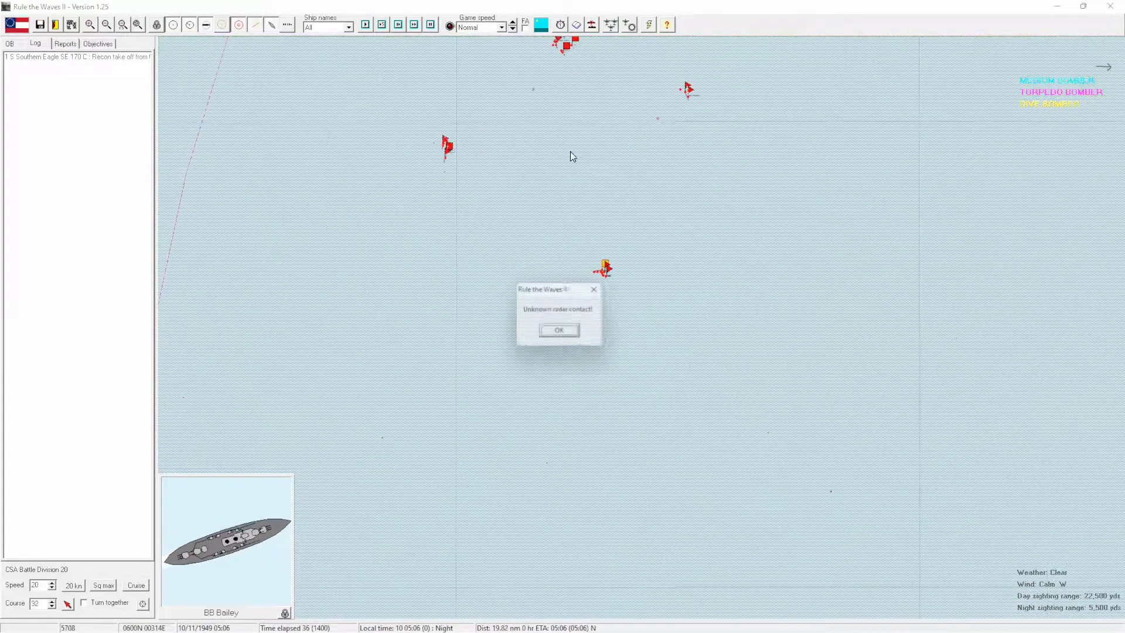
pyautogui.click(558, 329)
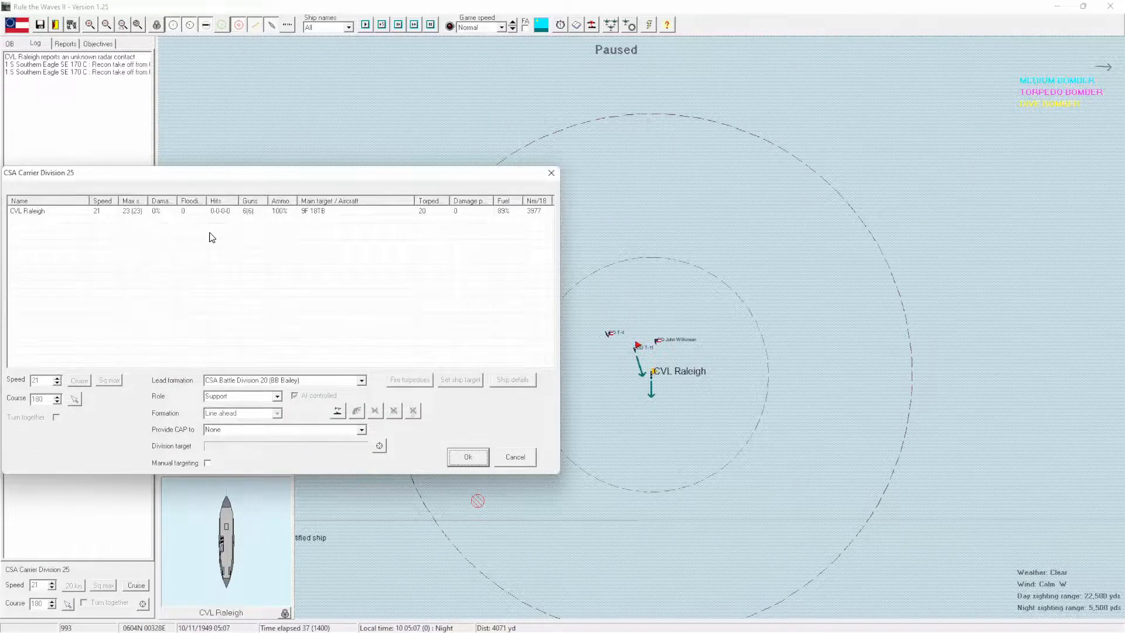
# Keep Battle Division 20 as Carrier Division 25's lead, then acknowledge Light Cruiser Division 7 going to AI.
pyautogui.click(276, 396)
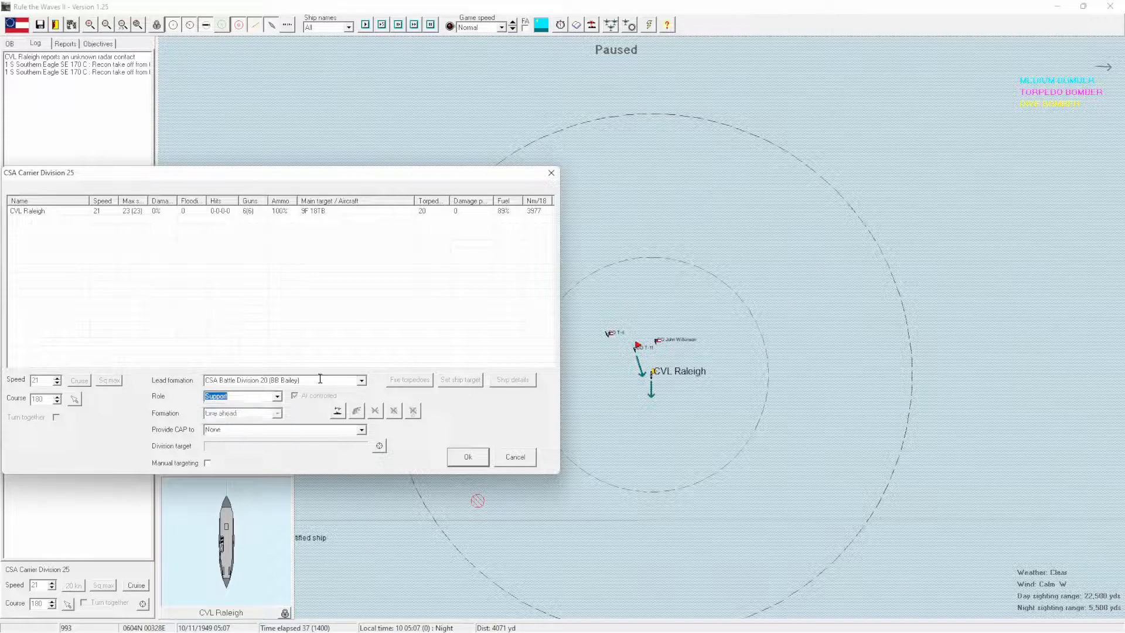
pyautogui.click(362, 380)
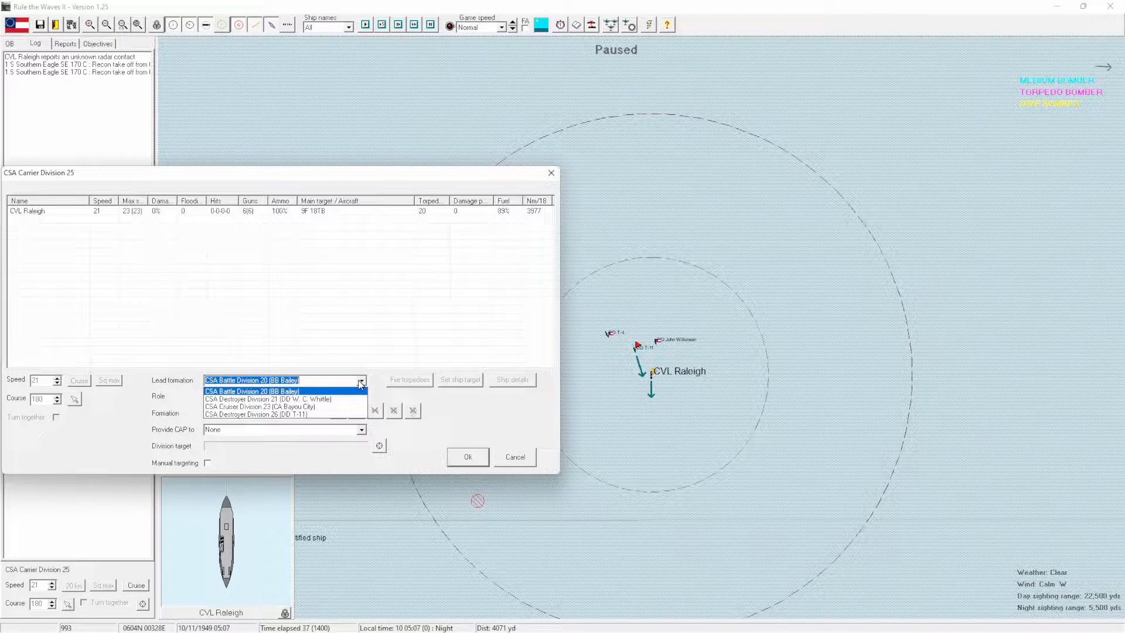
pyautogui.click(251, 390)
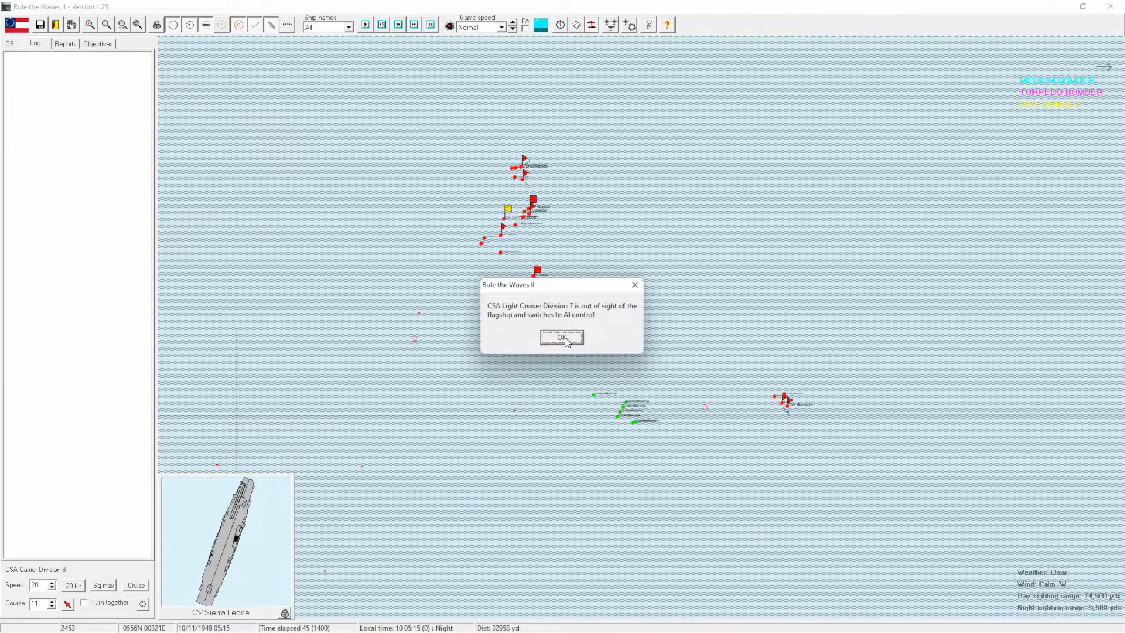
pyautogui.click(562, 337)
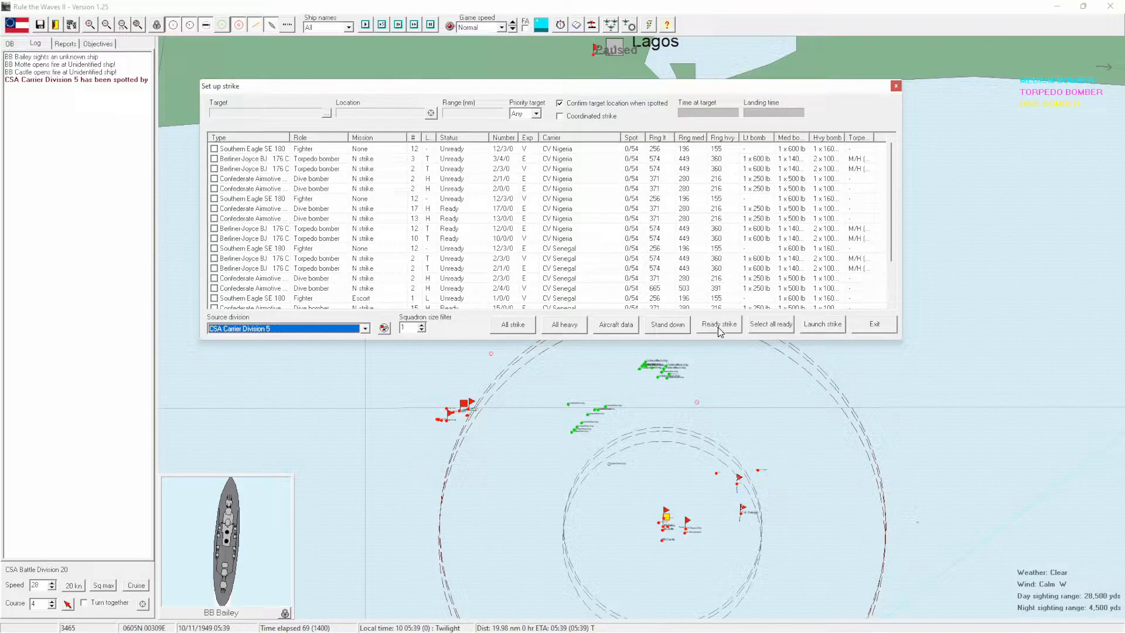
# Select Division 5's ready squadrons with escort fighters and a target 78 nm away, battleships priority.
pyautogui.click(771, 324)
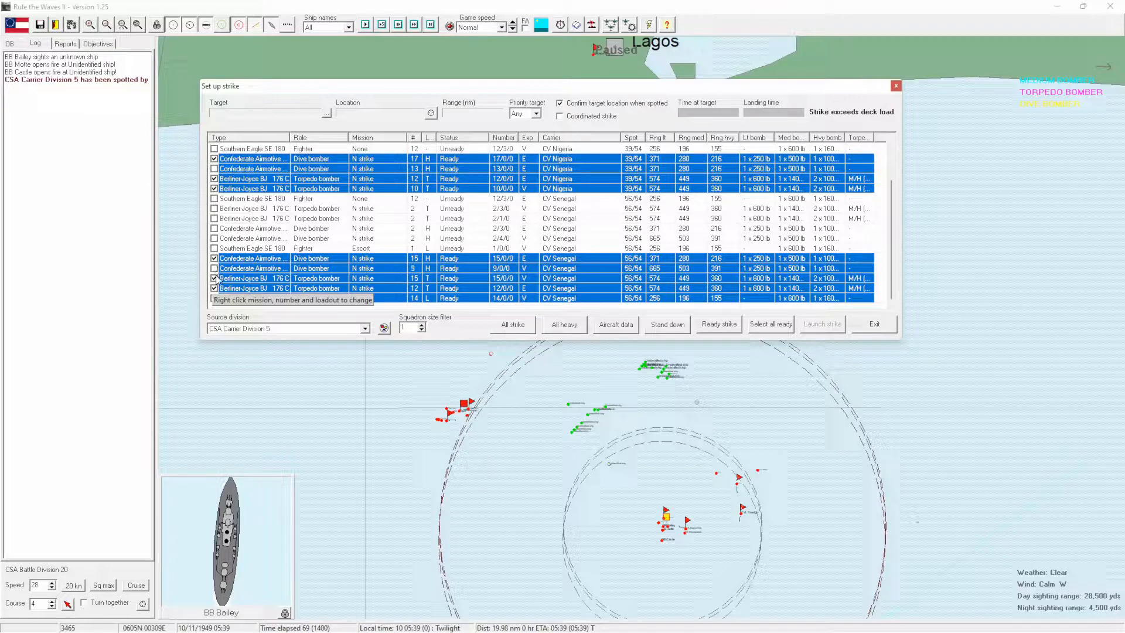
pyautogui.click(213, 298)
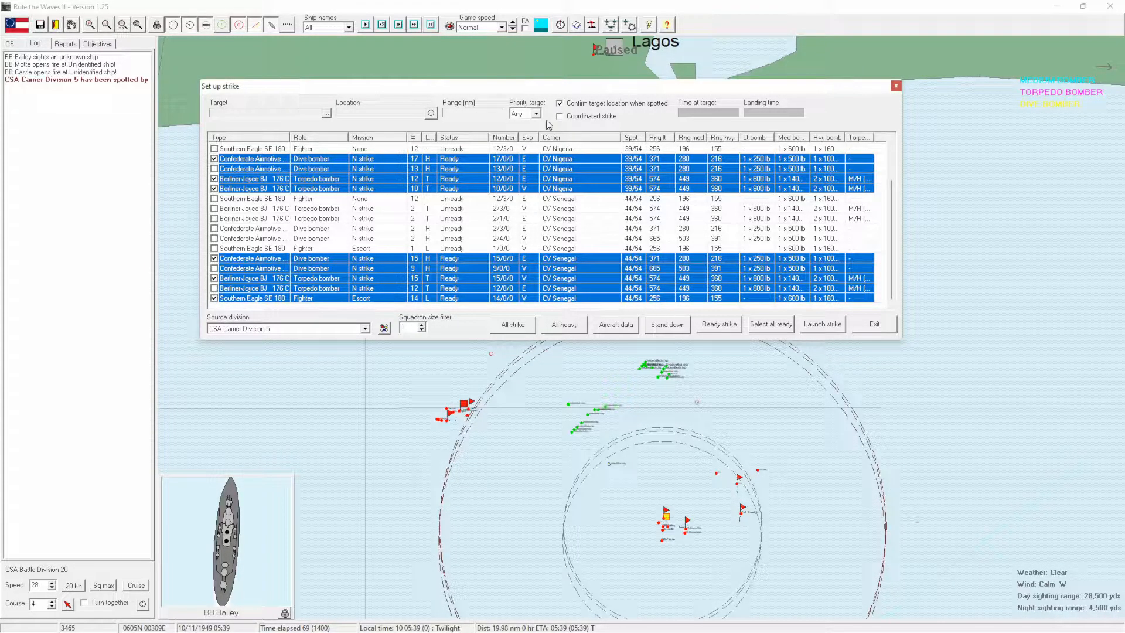
pyautogui.click(875, 324)
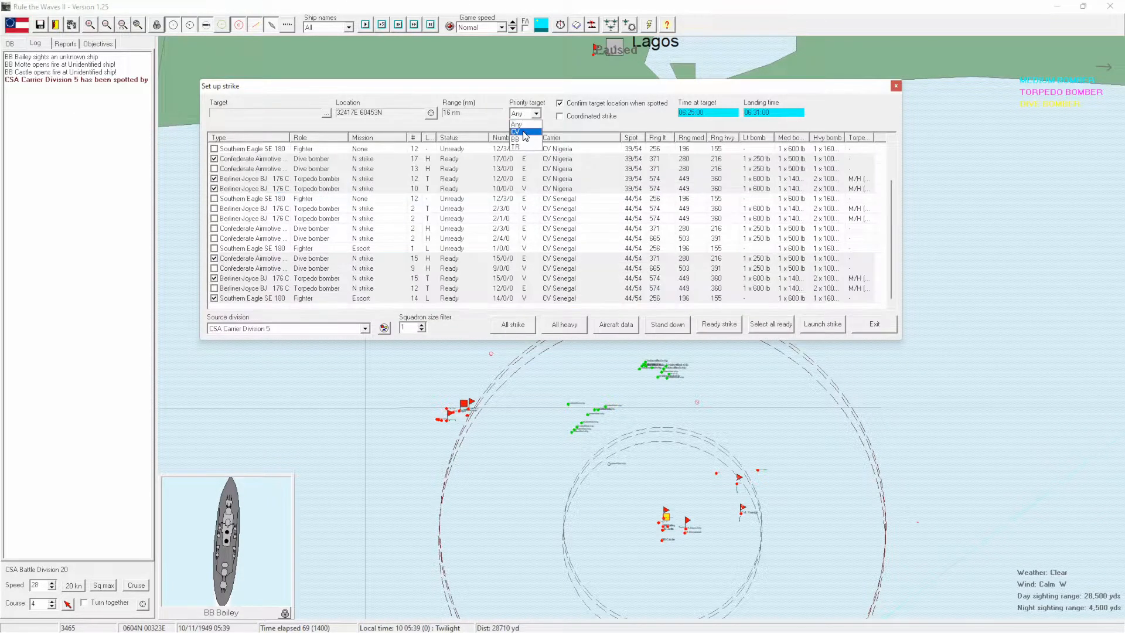
pyautogui.click(516, 138)
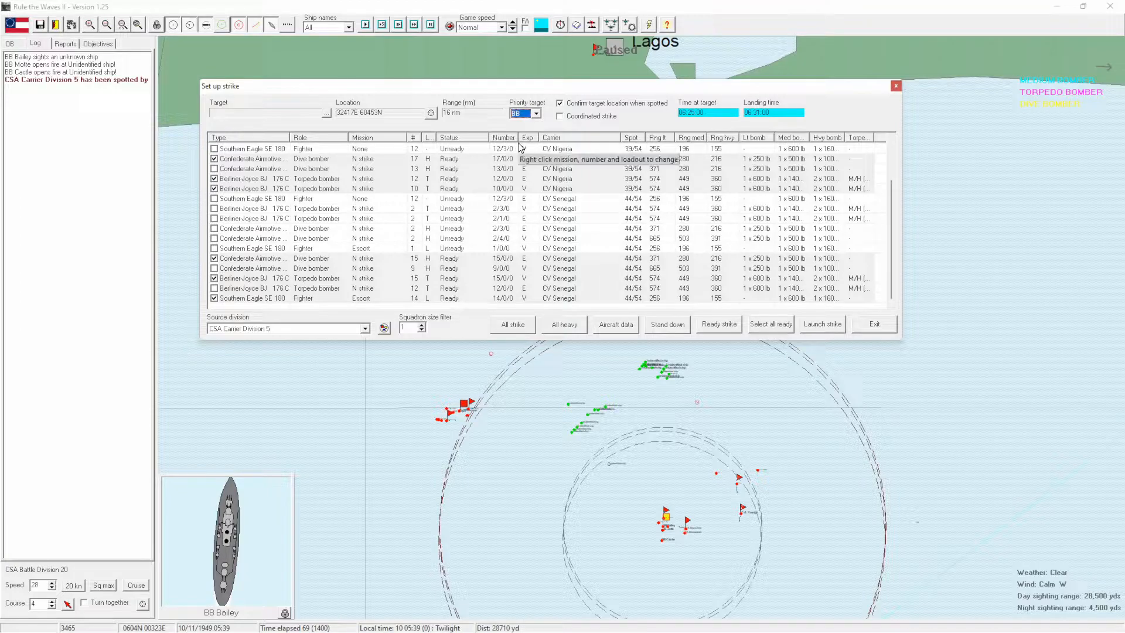
pyautogui.moveTo(437, 128)
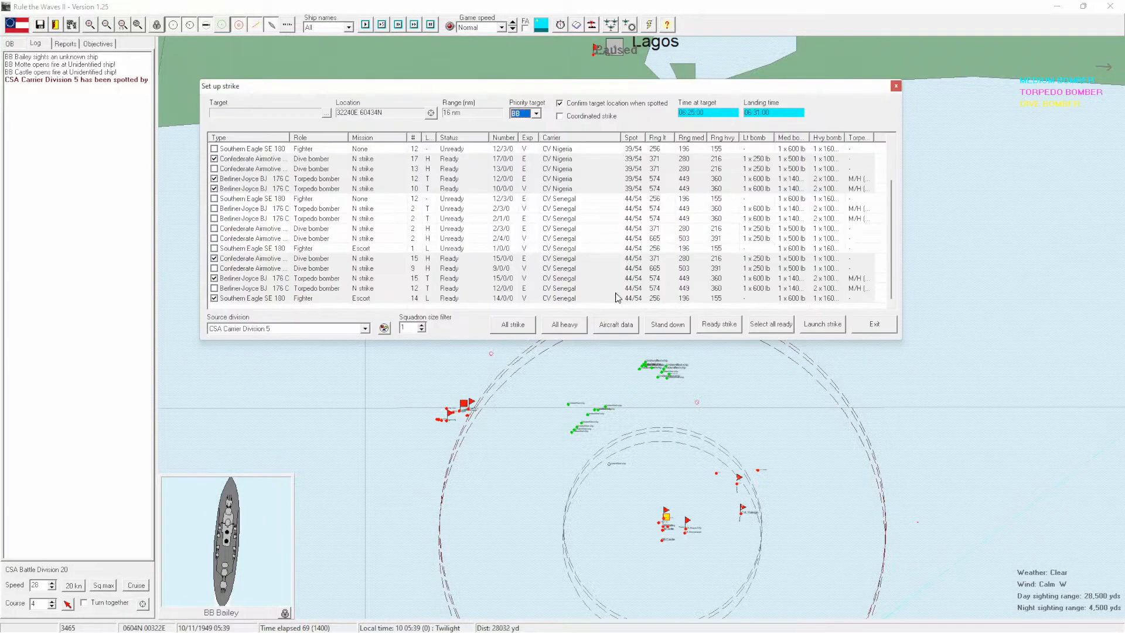
pyautogui.moveTo(822, 323)
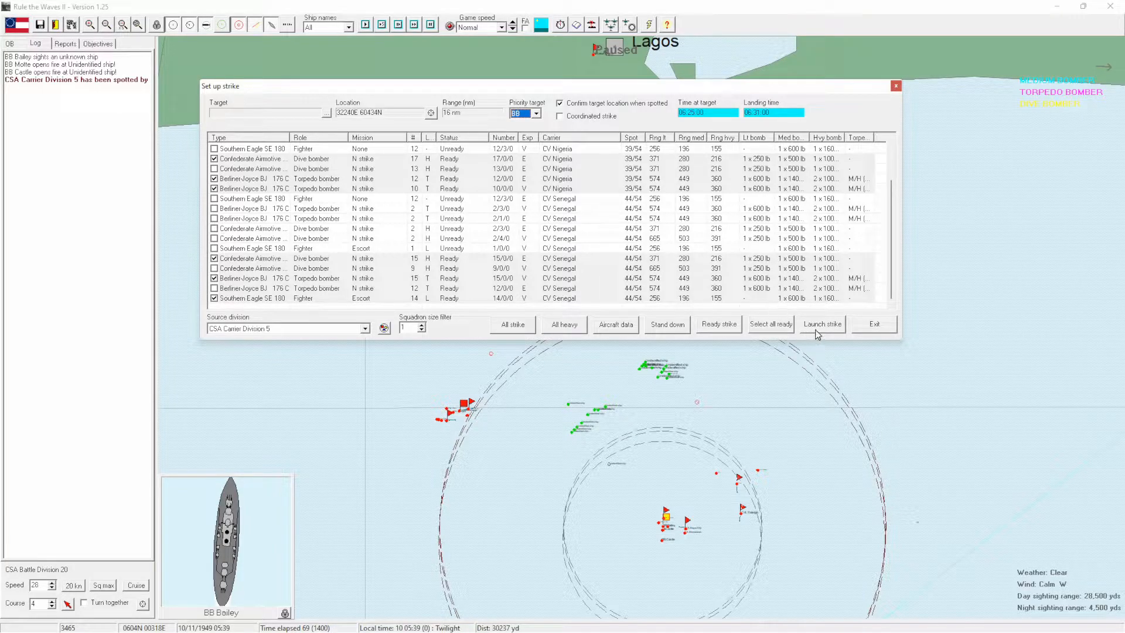
pyautogui.moveTo(823, 324)
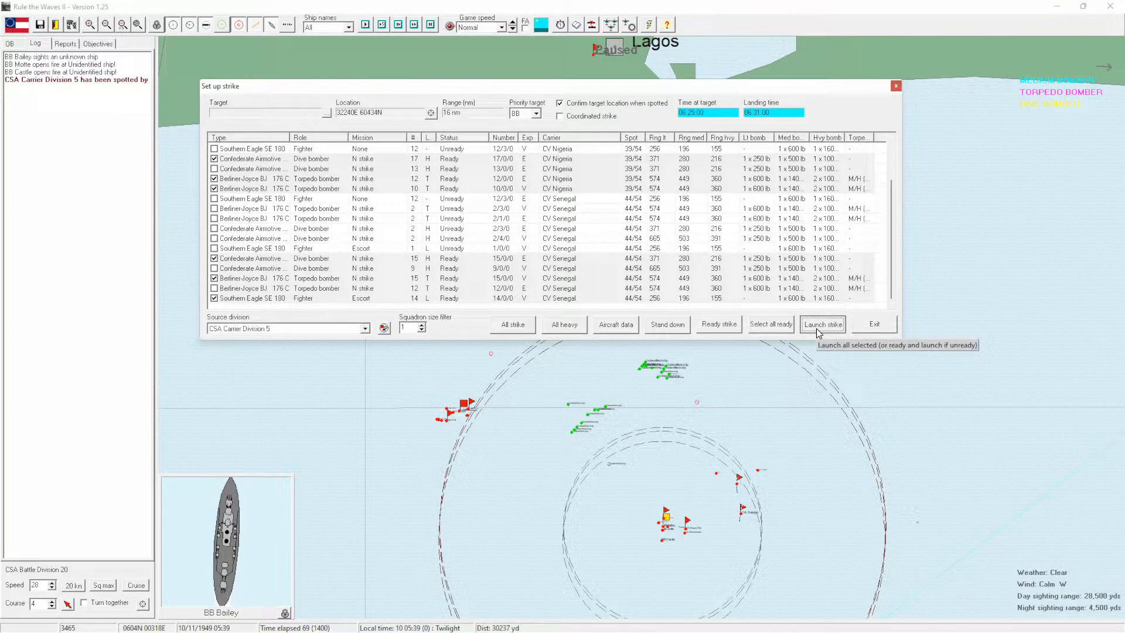
# Launch Carrier Division 5's strike, then all ready Sierra Leone squadrons of Division 8.
pyautogui.click(822, 324)
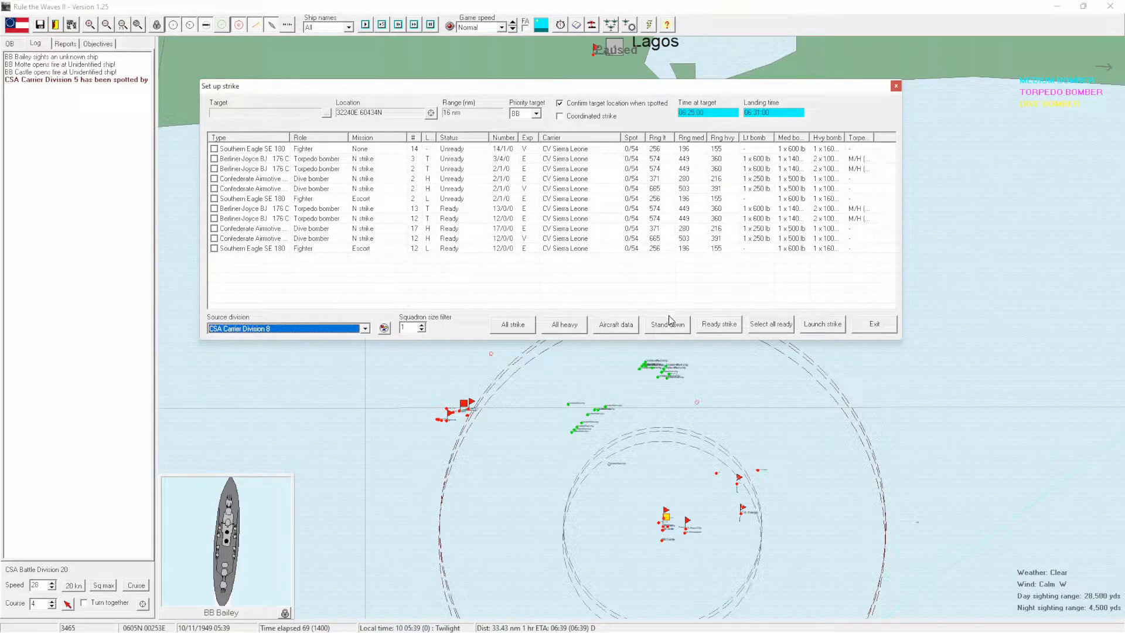
pyautogui.click(770, 323)
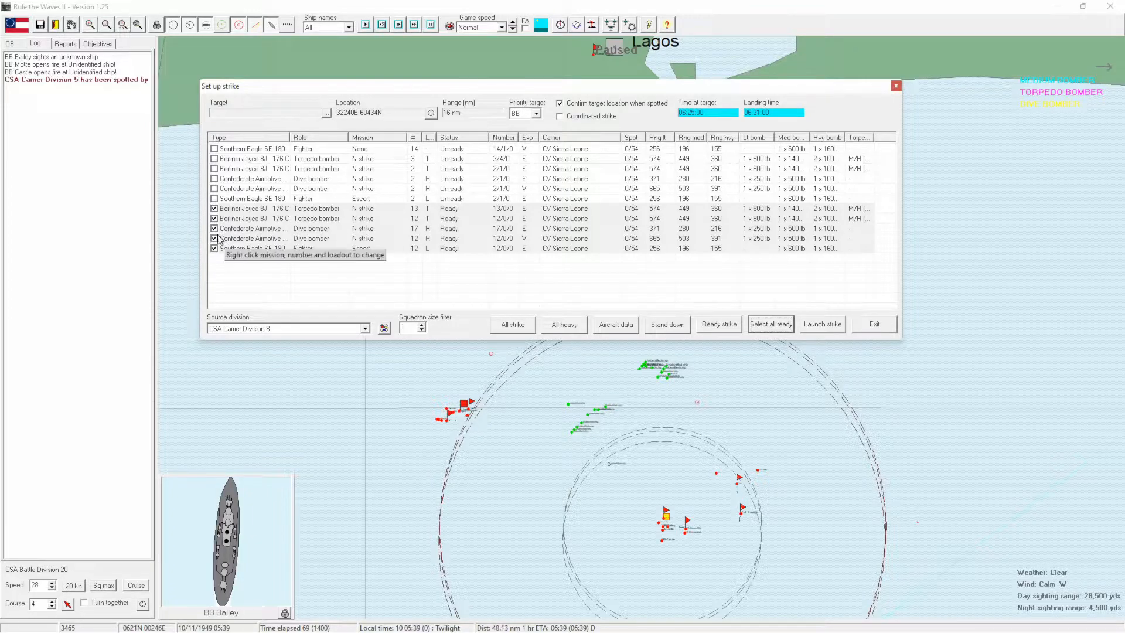
pyautogui.click(770, 324)
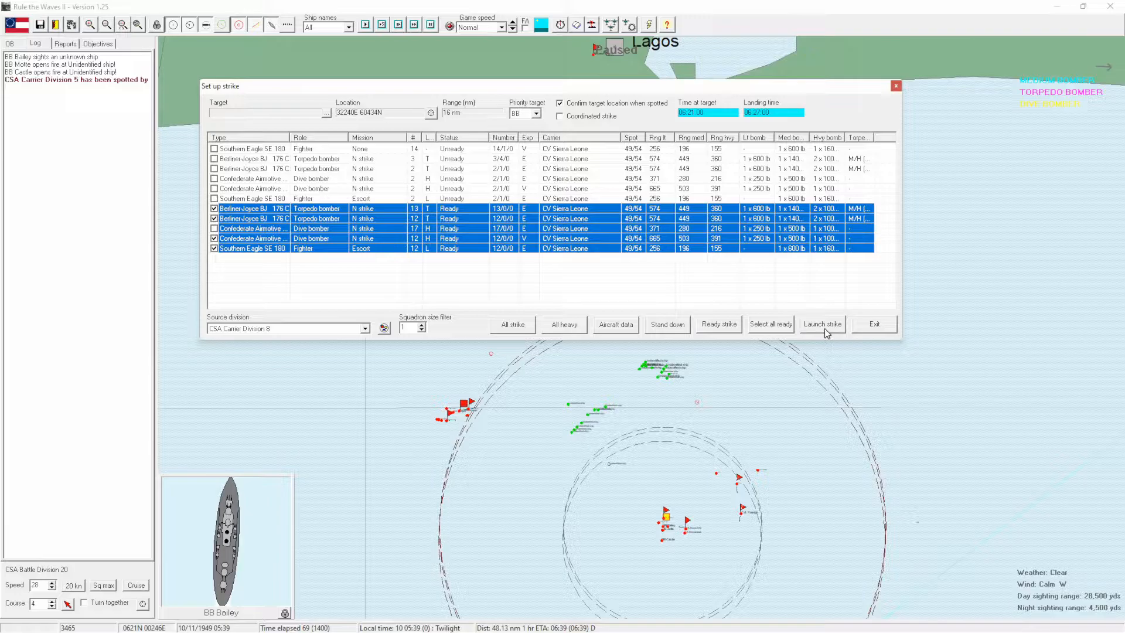
pyautogui.click(822, 324)
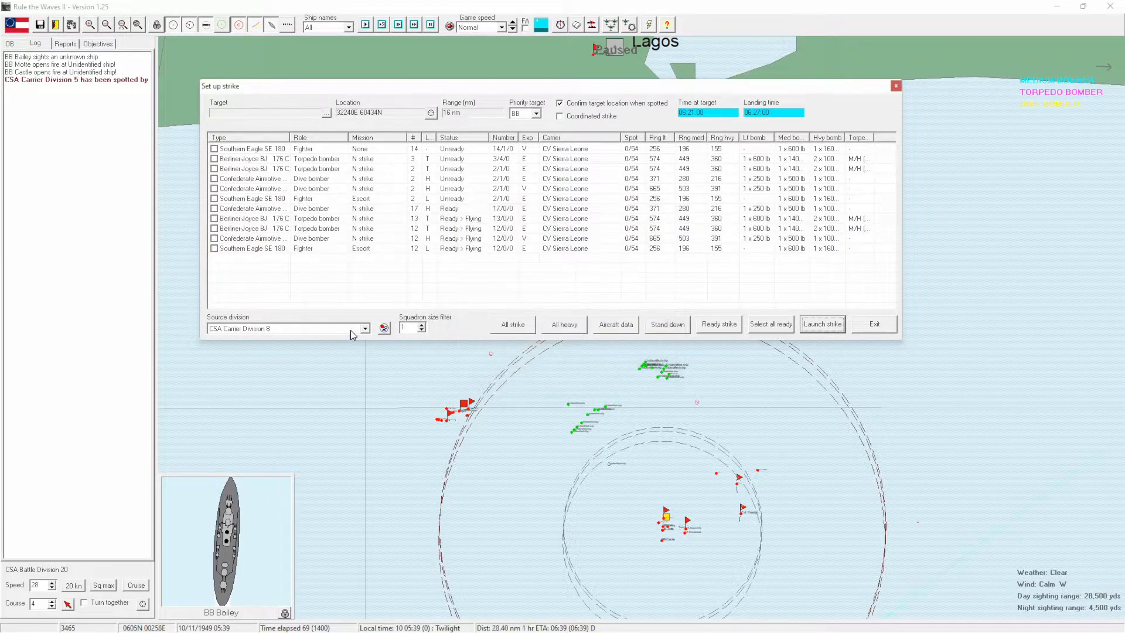
# Launch Carrier Division 12's torpedo bombers, accepting an uncoordinated strike.
pyautogui.click(365, 328)
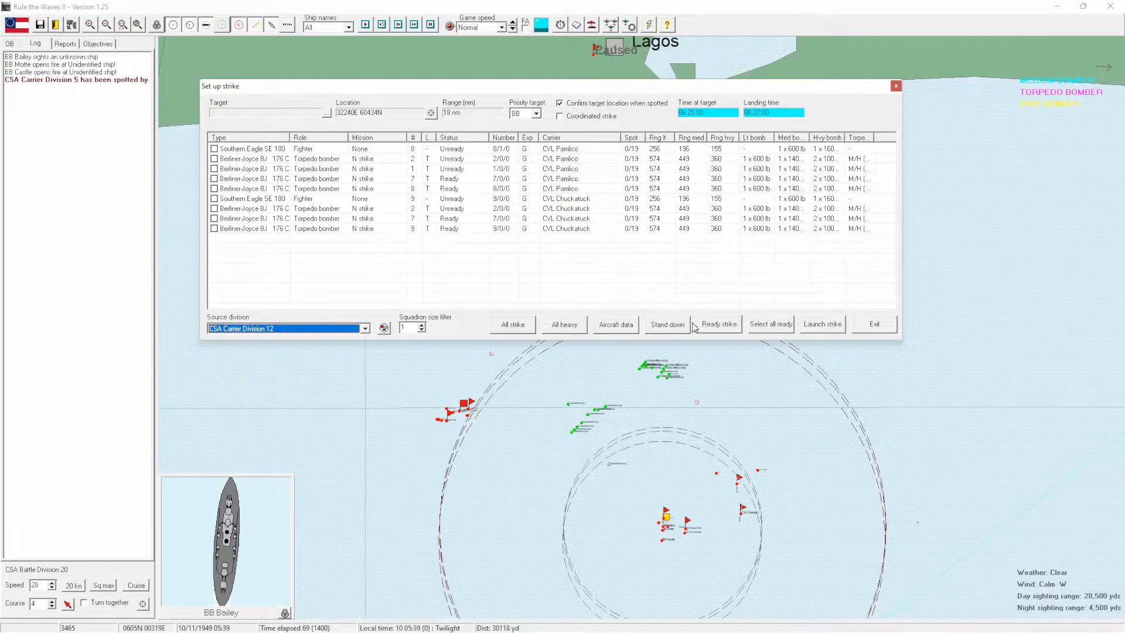
pyautogui.click(770, 324)
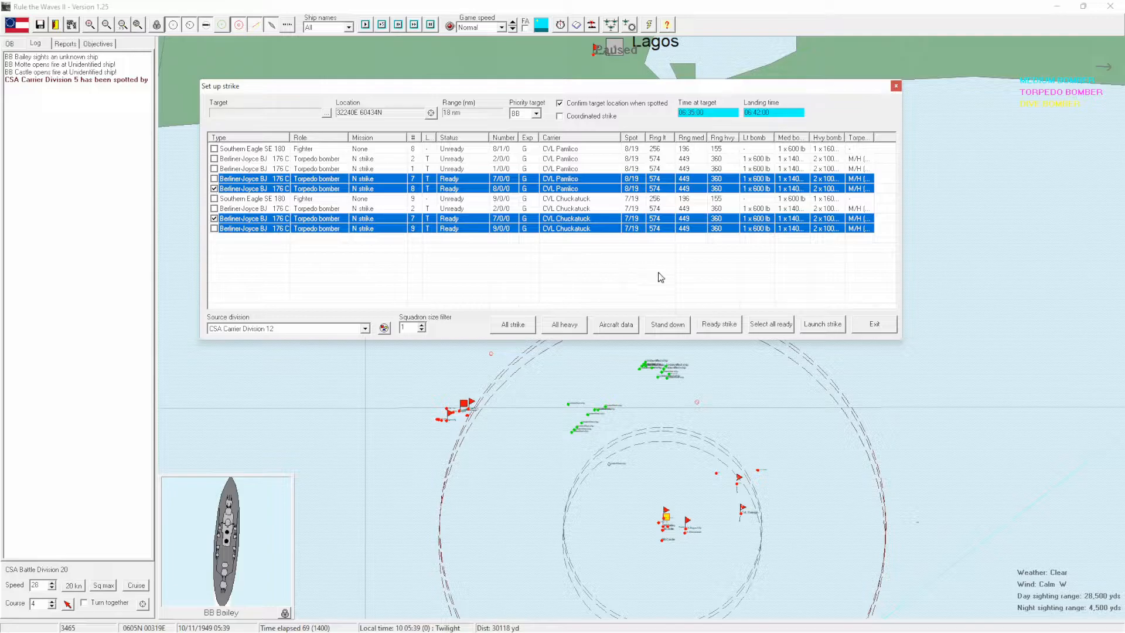
pyautogui.click(822, 323)
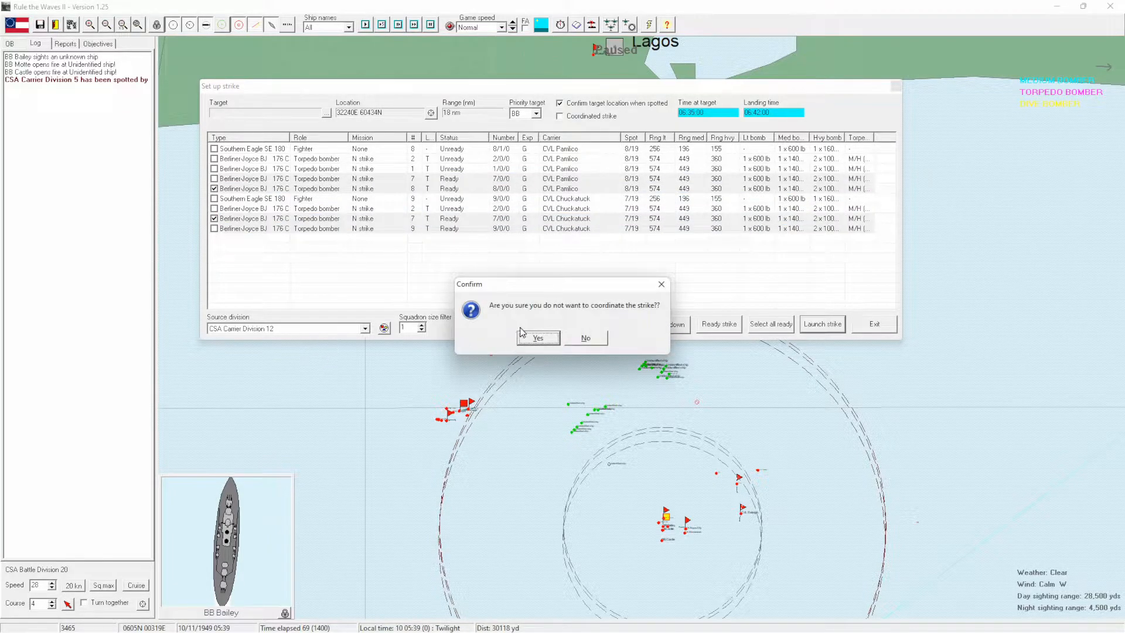
pyautogui.click(538, 337)
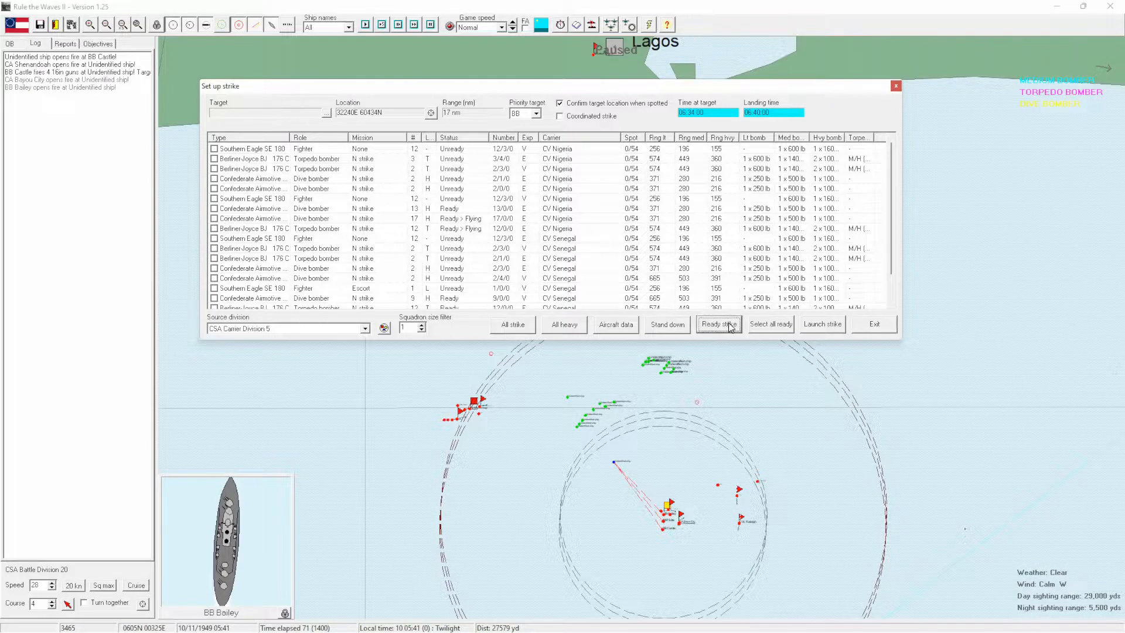
# Ready Carrier Division 5's squadrons, filter to squadron size 3, and launch them on the strike.
pyautogui.click(770, 323)
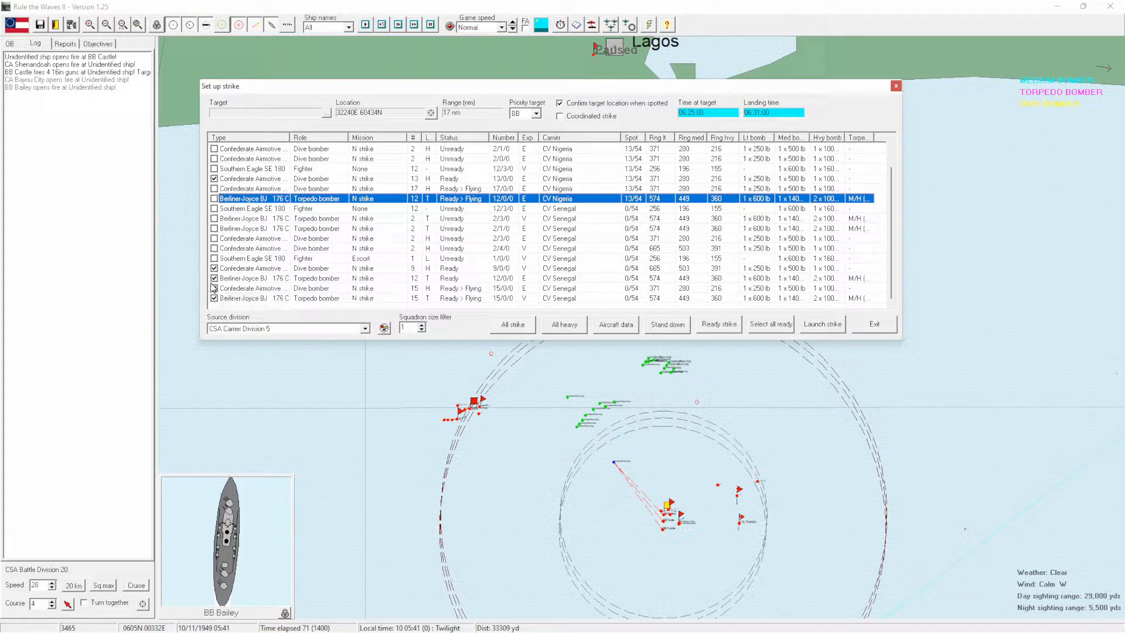
pyautogui.moveTo(549, 181)
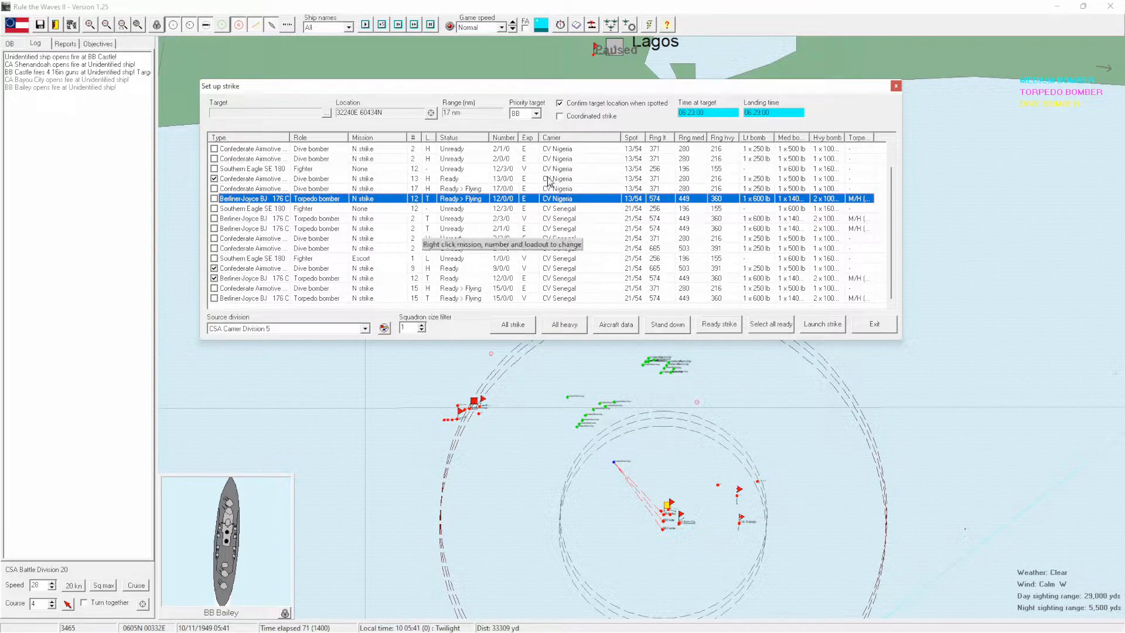
pyautogui.click(873, 324)
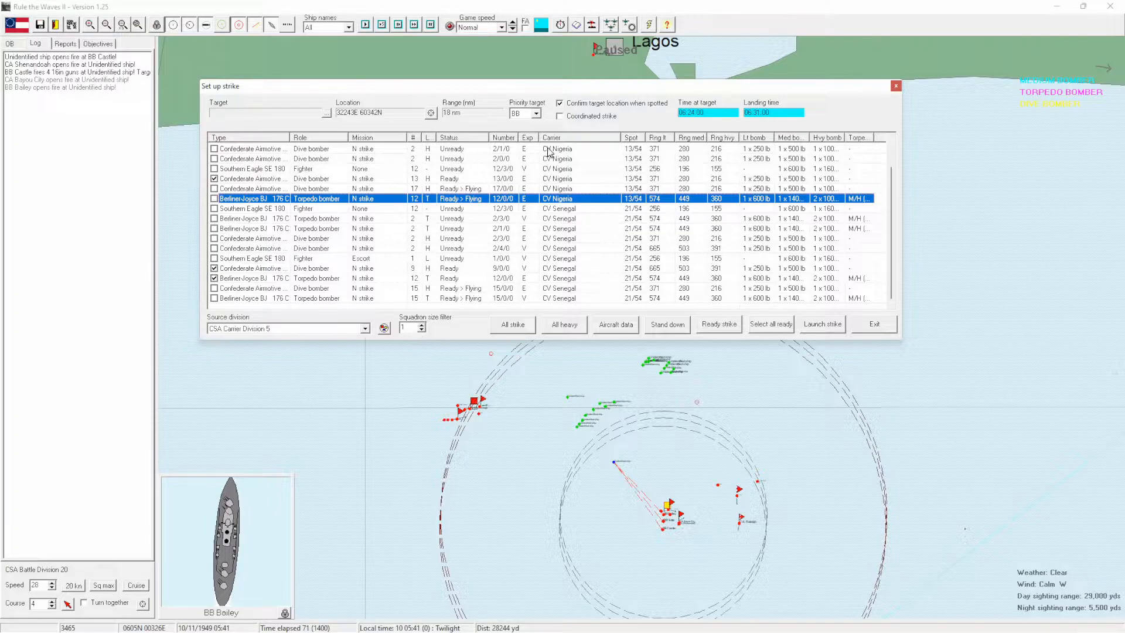
pyautogui.click(422, 325)
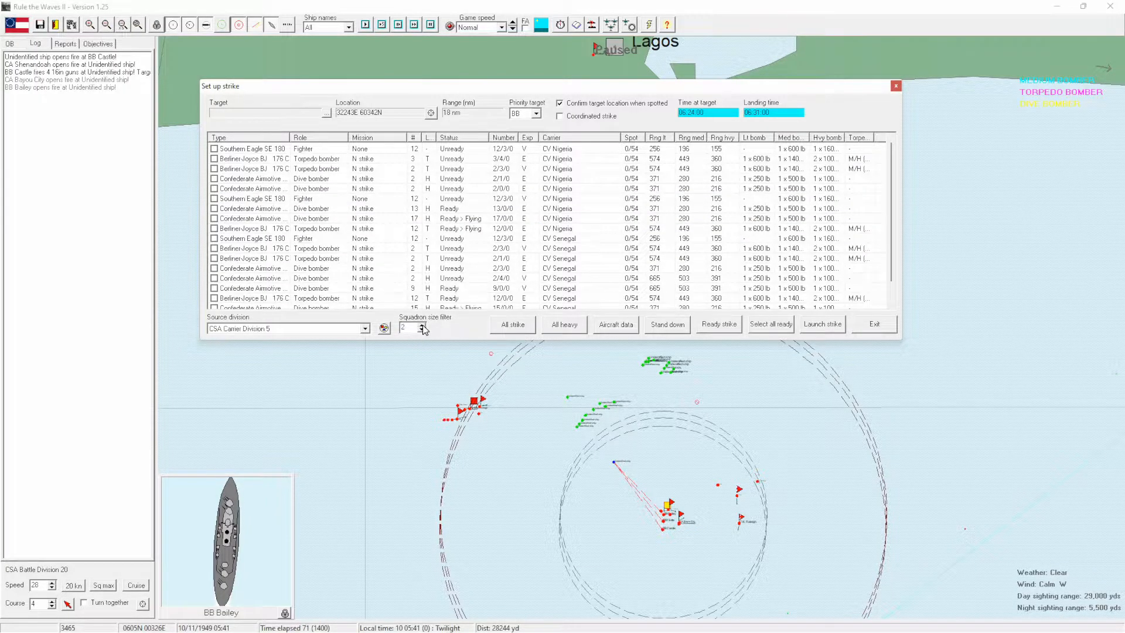
pyautogui.click(421, 325)
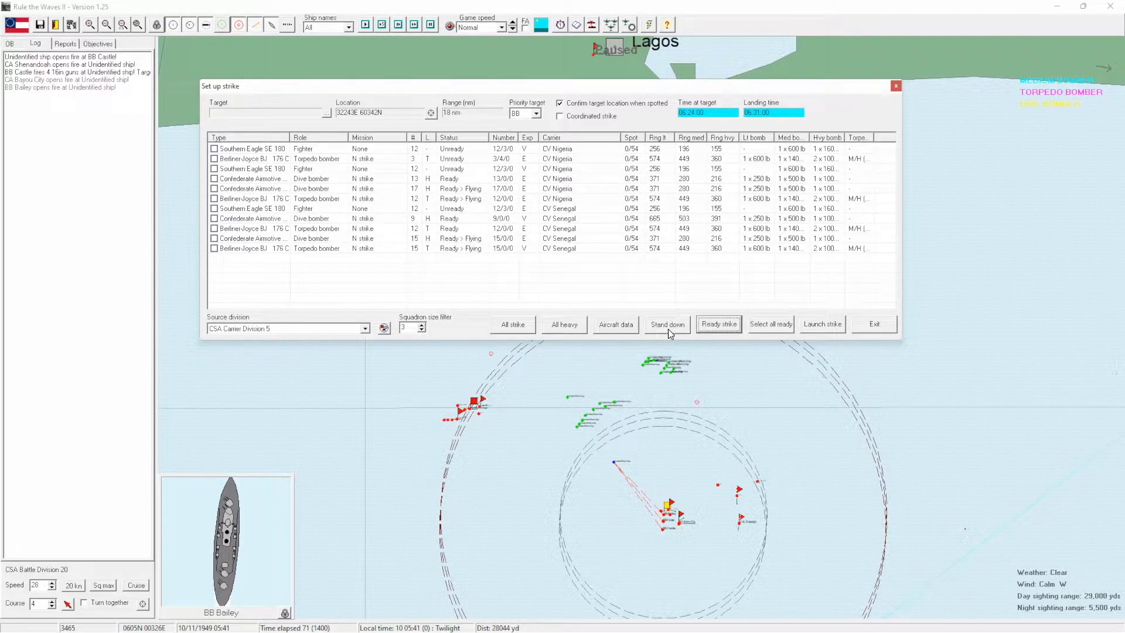
pyautogui.click(770, 324)
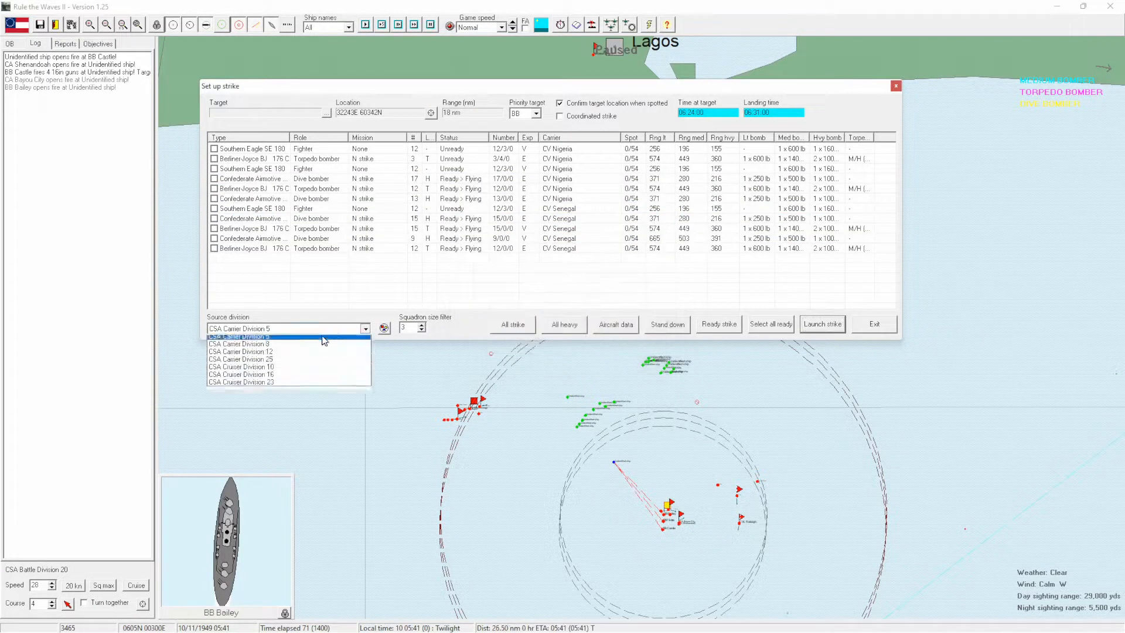
# Launch all ready squadrons of Carrier Division 8 from Sierra Leone.
pyautogui.click(241, 352)
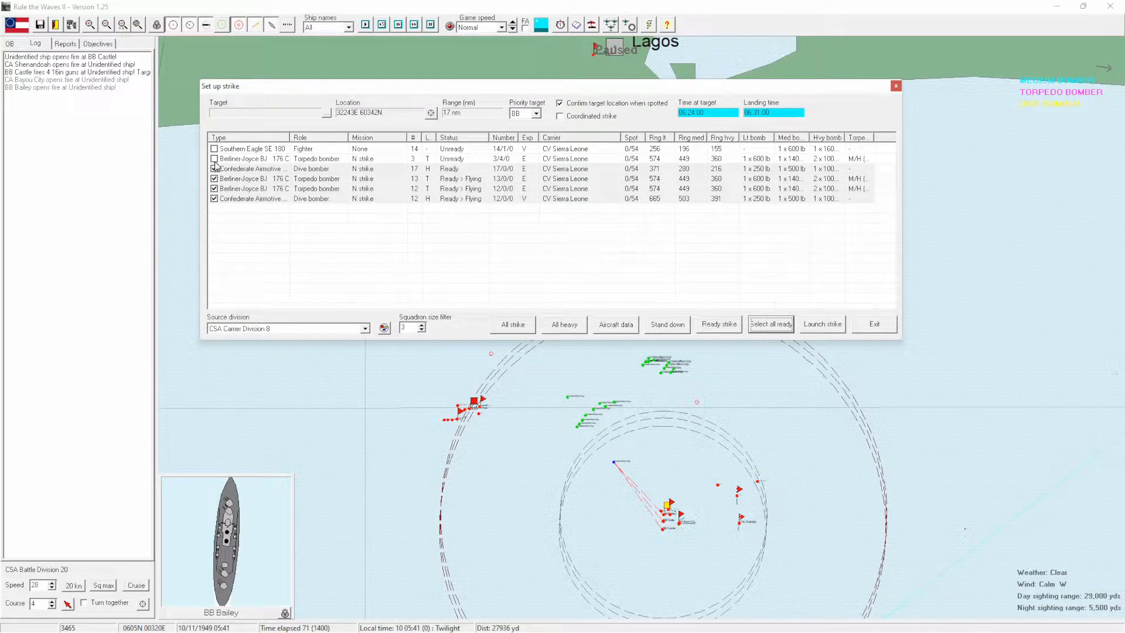
pyautogui.click(771, 324)
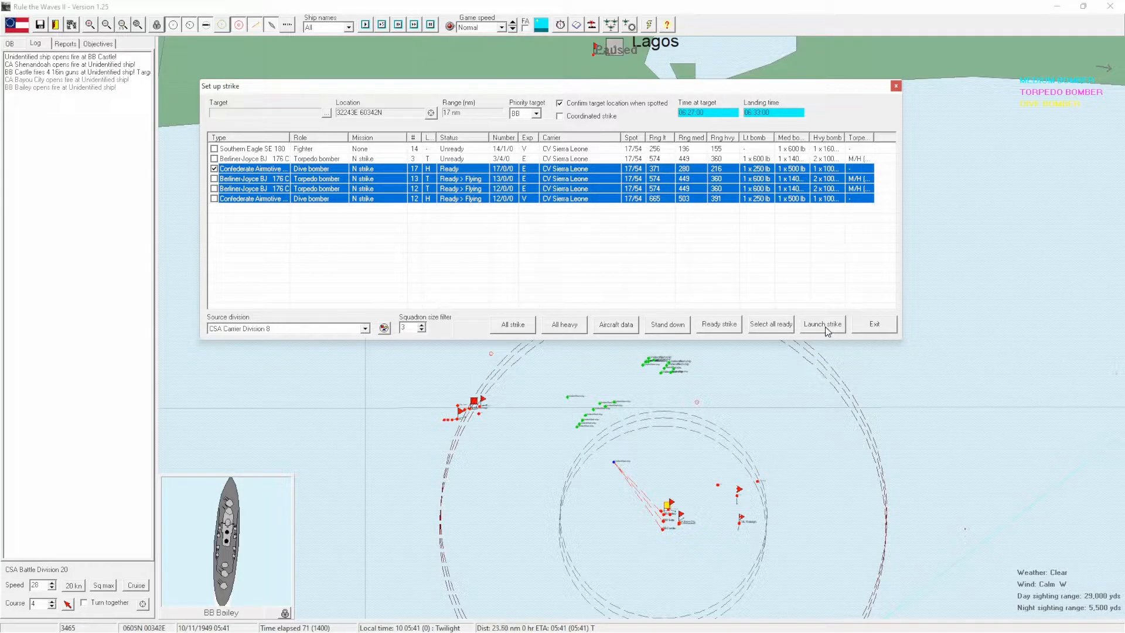
pyautogui.click(364, 329)
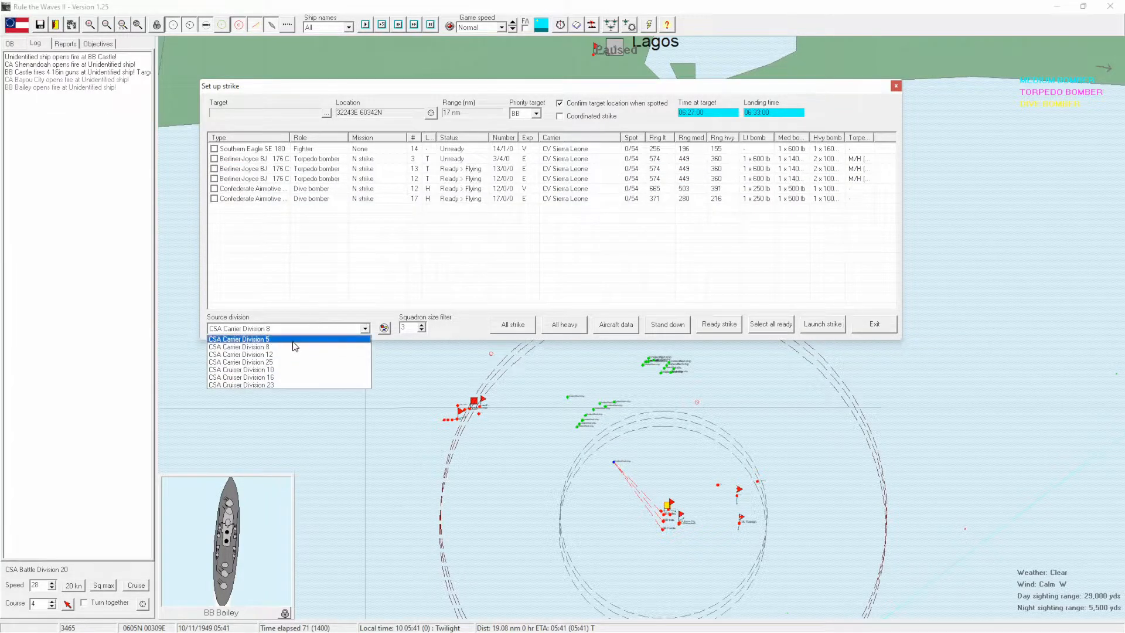
# Launch Carrier Division 12's torpedo bombers without a coordinated strike, then select Carrier Division 25.
pyautogui.click(240, 354)
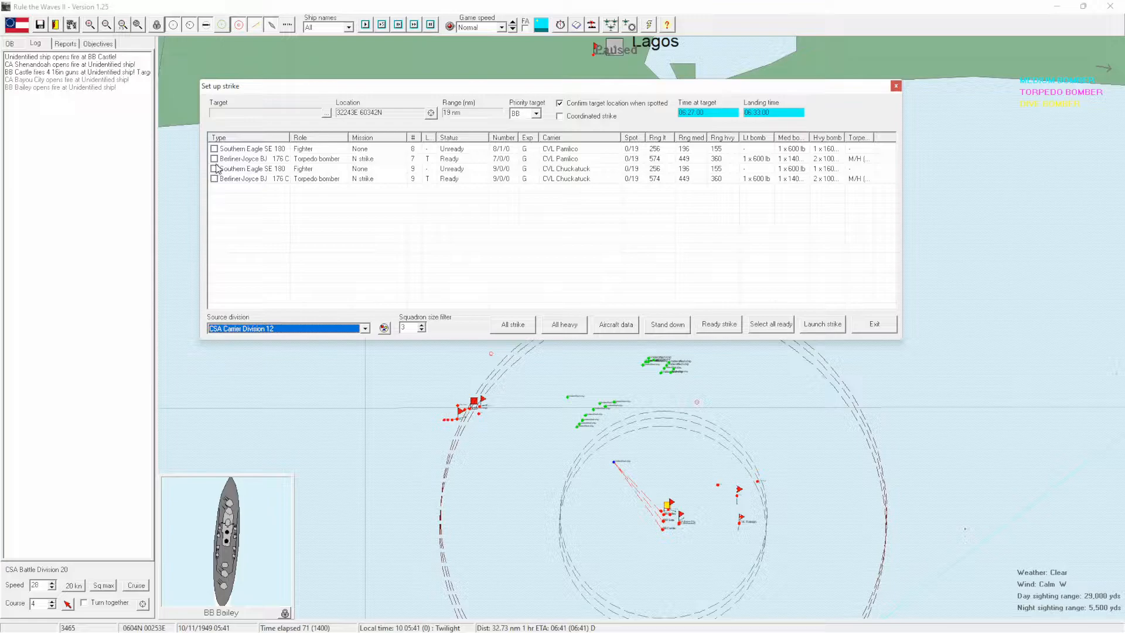
pyautogui.moveTo(351, 304)
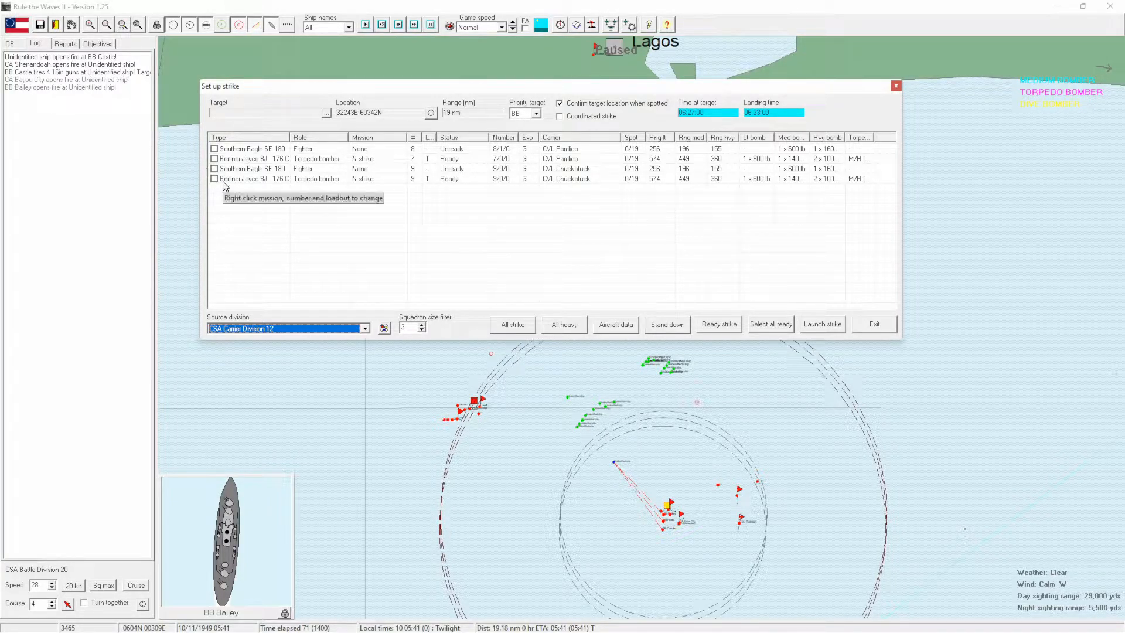
pyautogui.click(214, 178)
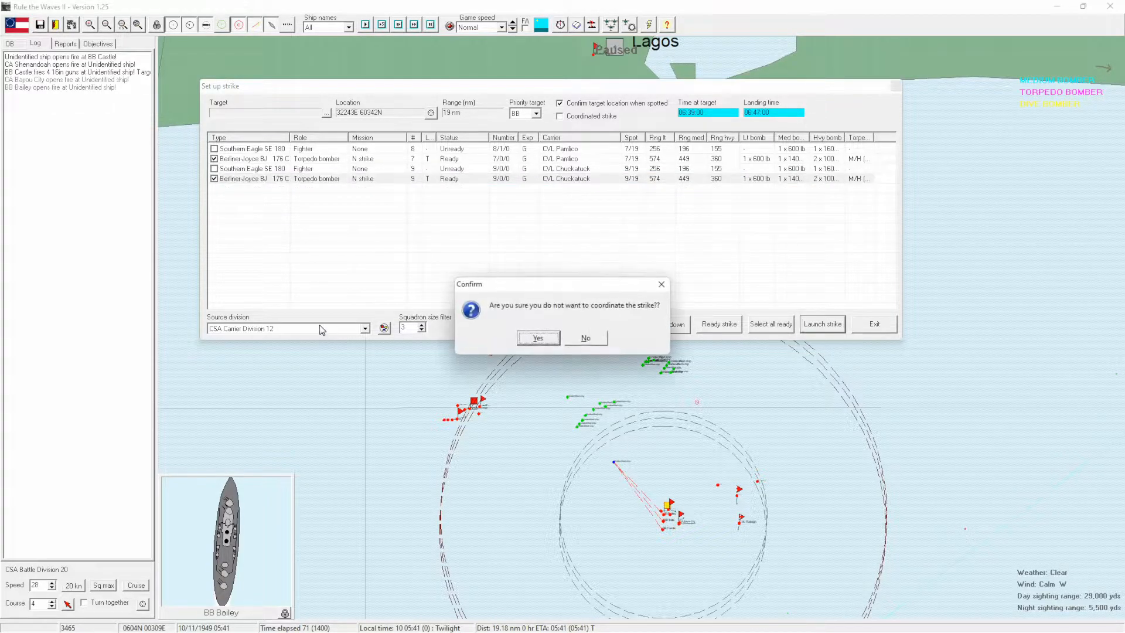
pyautogui.click(538, 338)
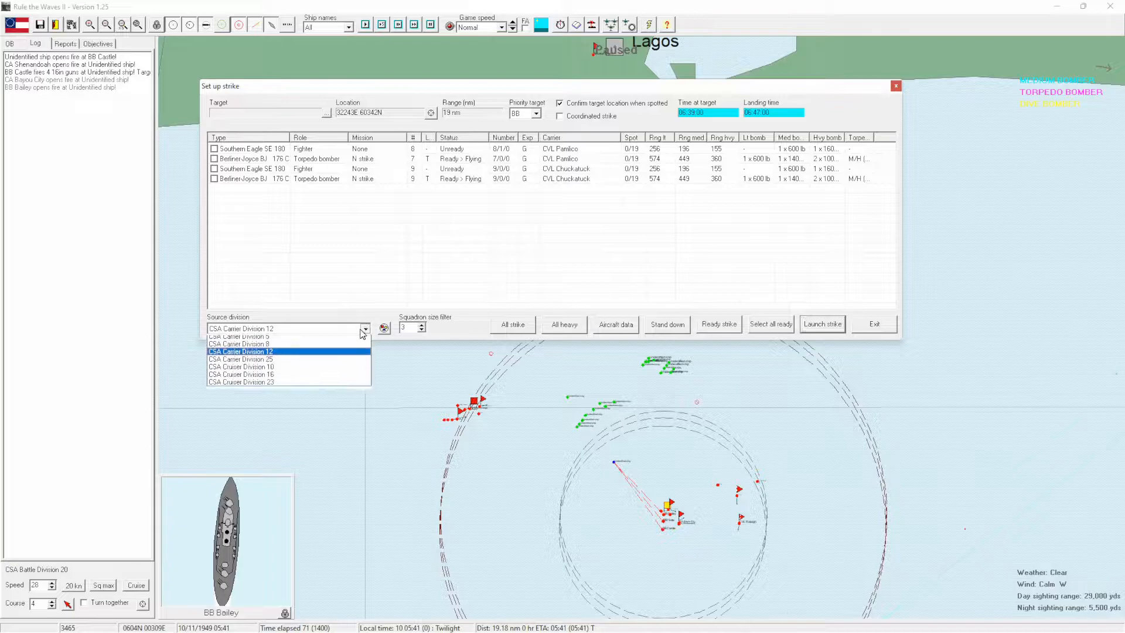
pyautogui.click(242, 359)
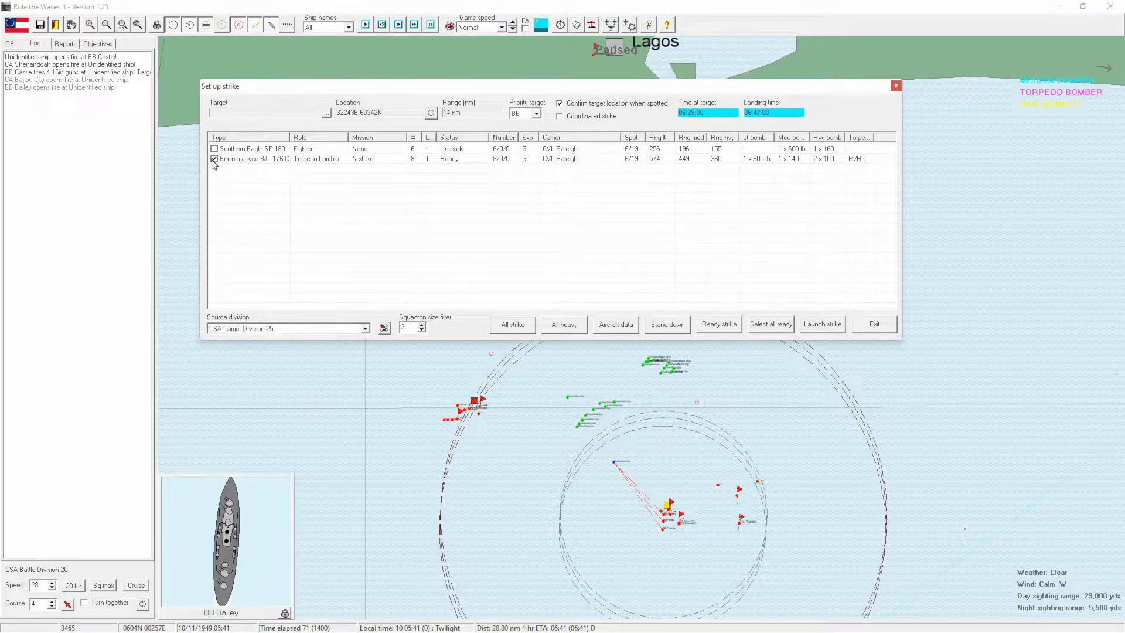
# Launch Carrier Division 25's strike and return to the battle map.
pyautogui.click(821, 324)
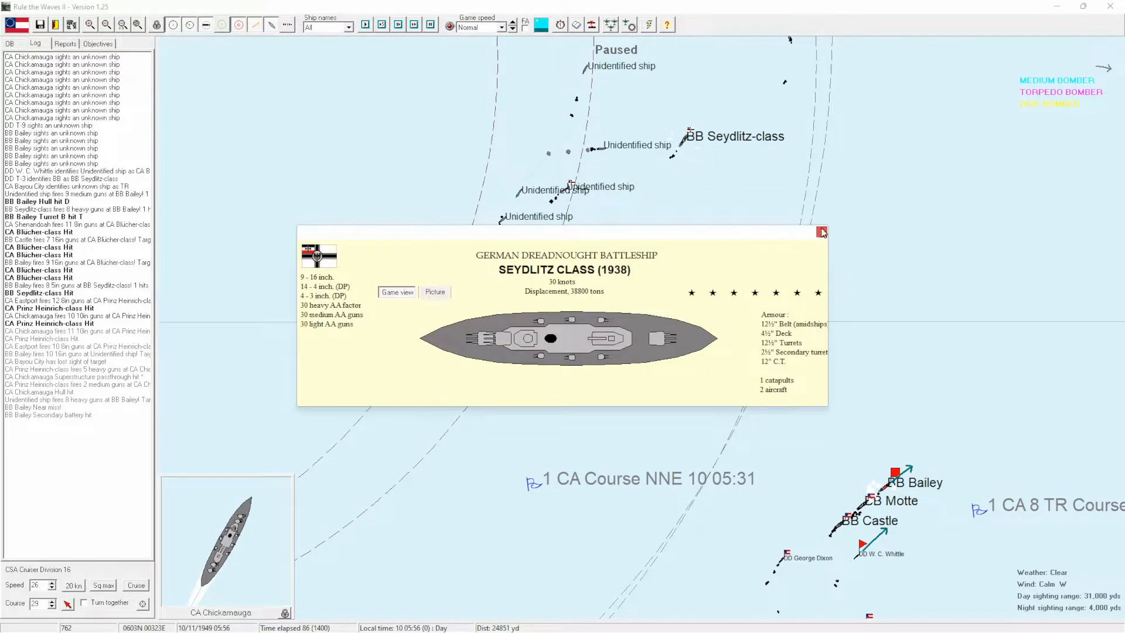
# Close the Seydlitz details, select Chickamauga's division and run the battle toward the Lagos port prompt.
pyautogui.click(822, 232)
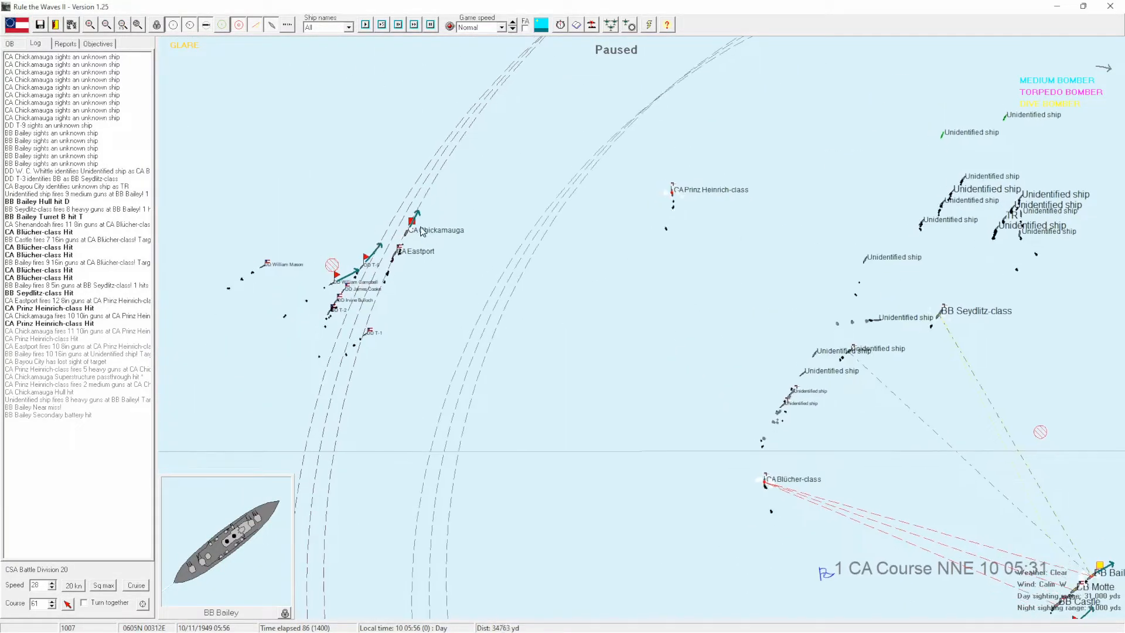
pyautogui.click(416, 219)
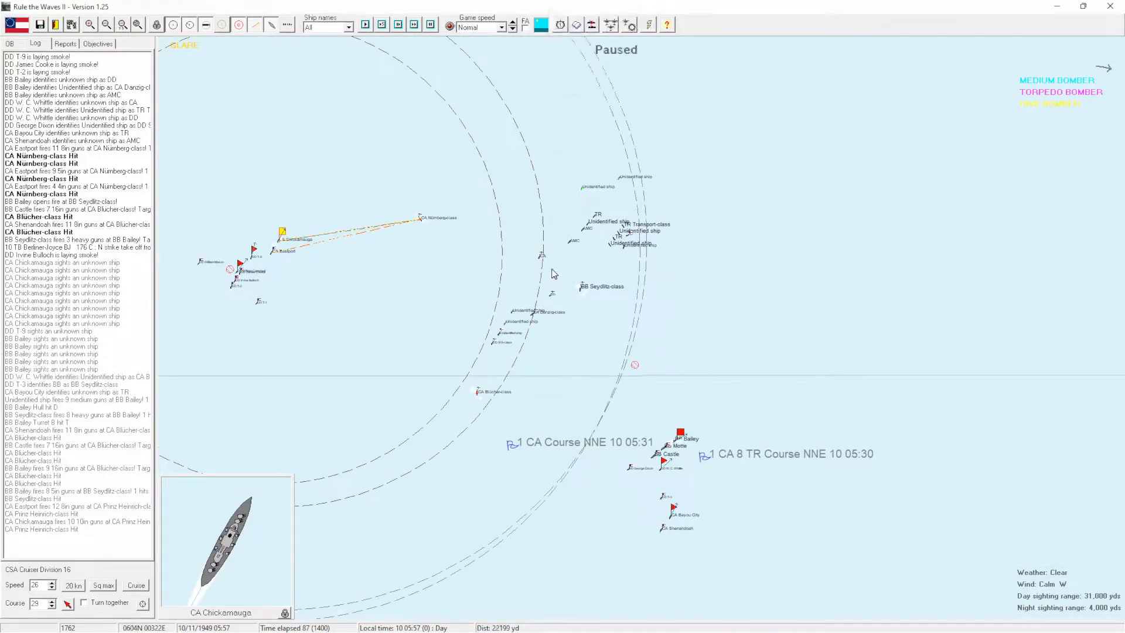
pyautogui.click(365, 24)
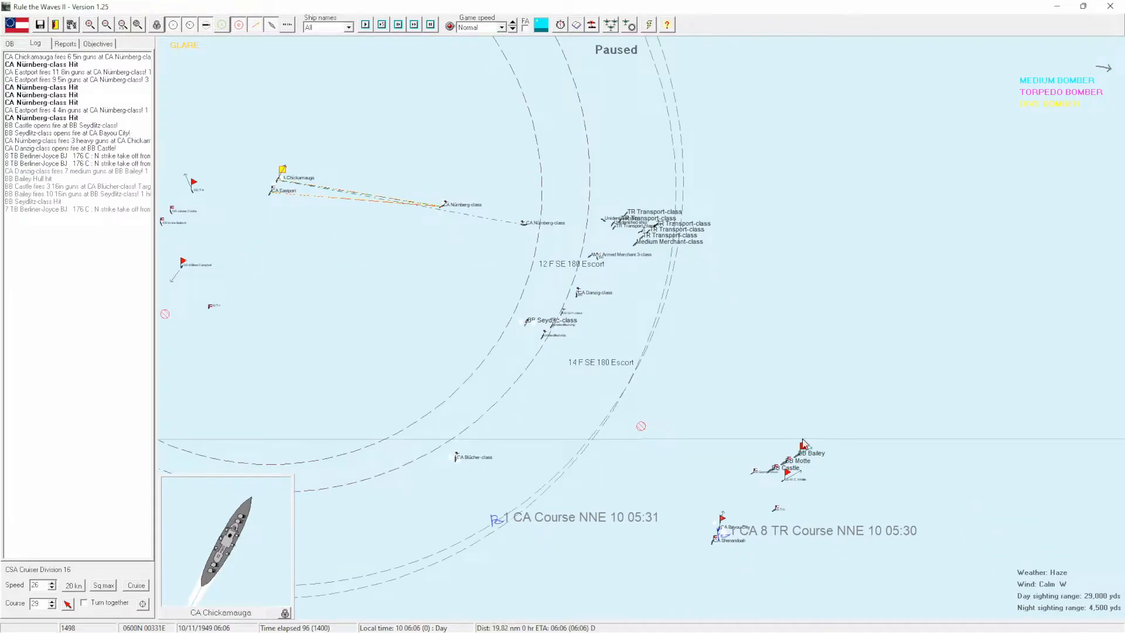
pyautogui.click(804, 443)
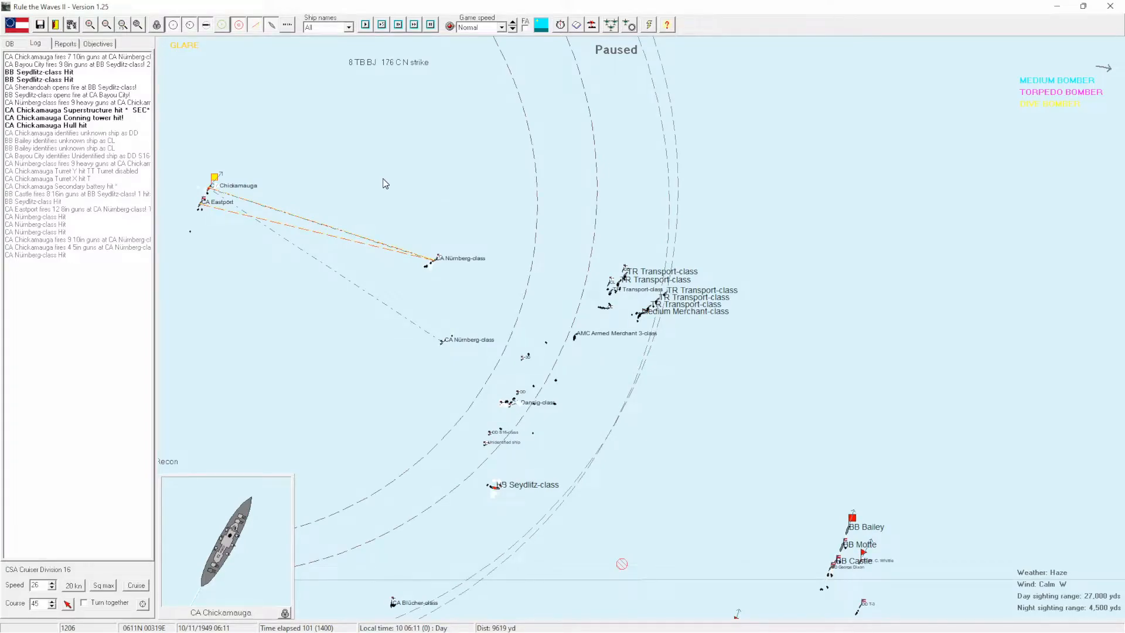
pyautogui.moveTo(302, 328)
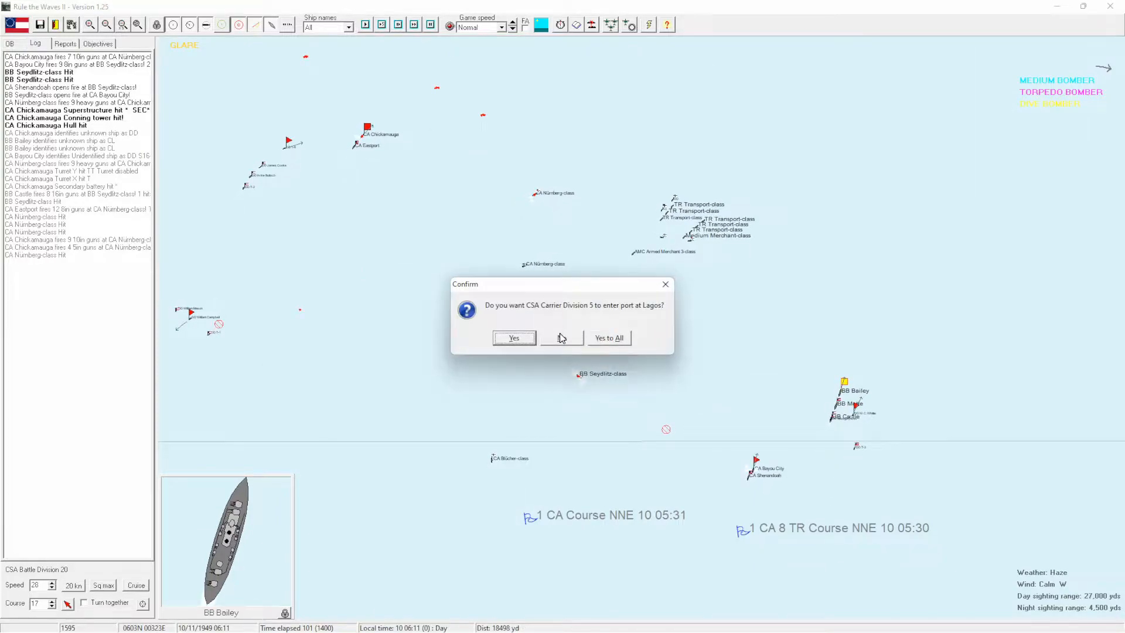
# Answer the Carrier Division 5 port question, close the Seydlitz card and acknowledge the torpedo bomber and Blücher hit reports.
pyautogui.click(562, 337)
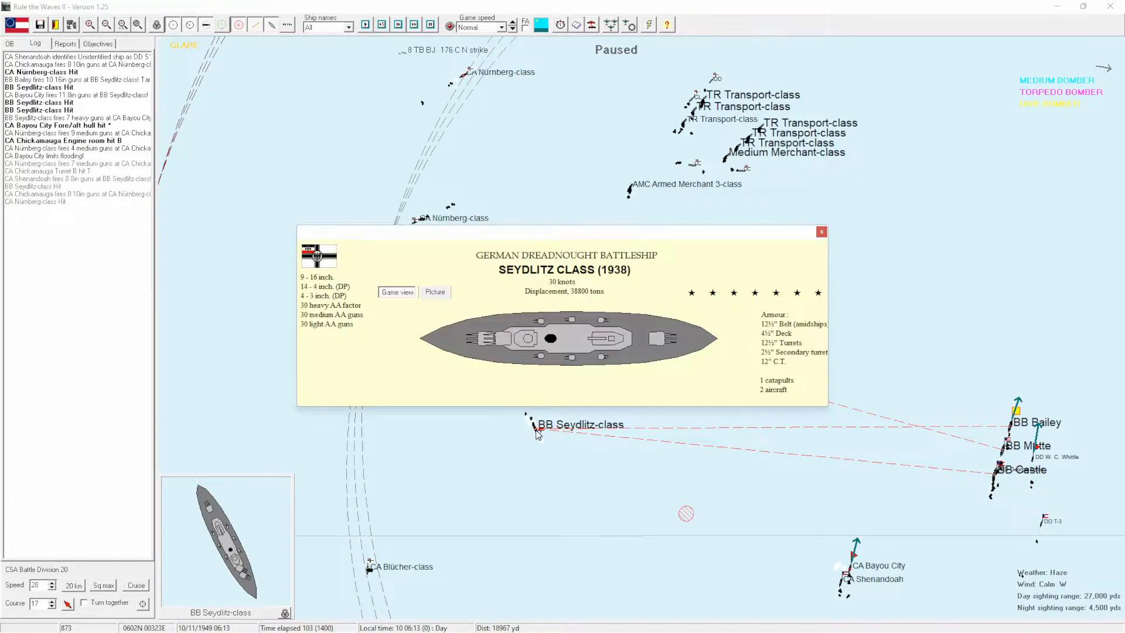
pyautogui.moveTo(825, 221)
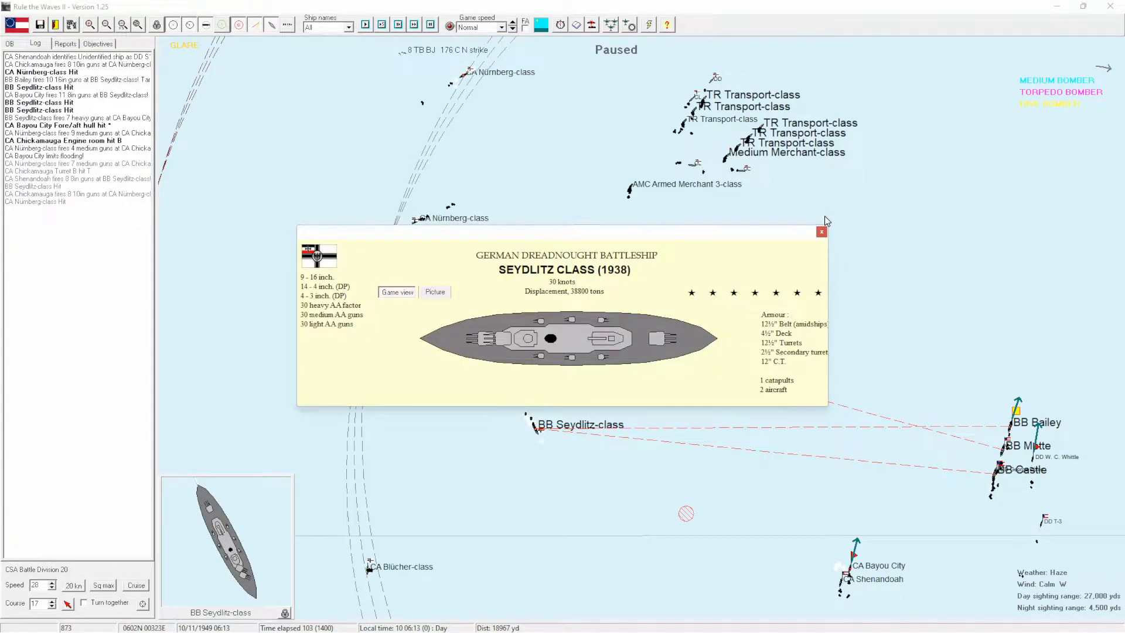
pyautogui.click(822, 231)
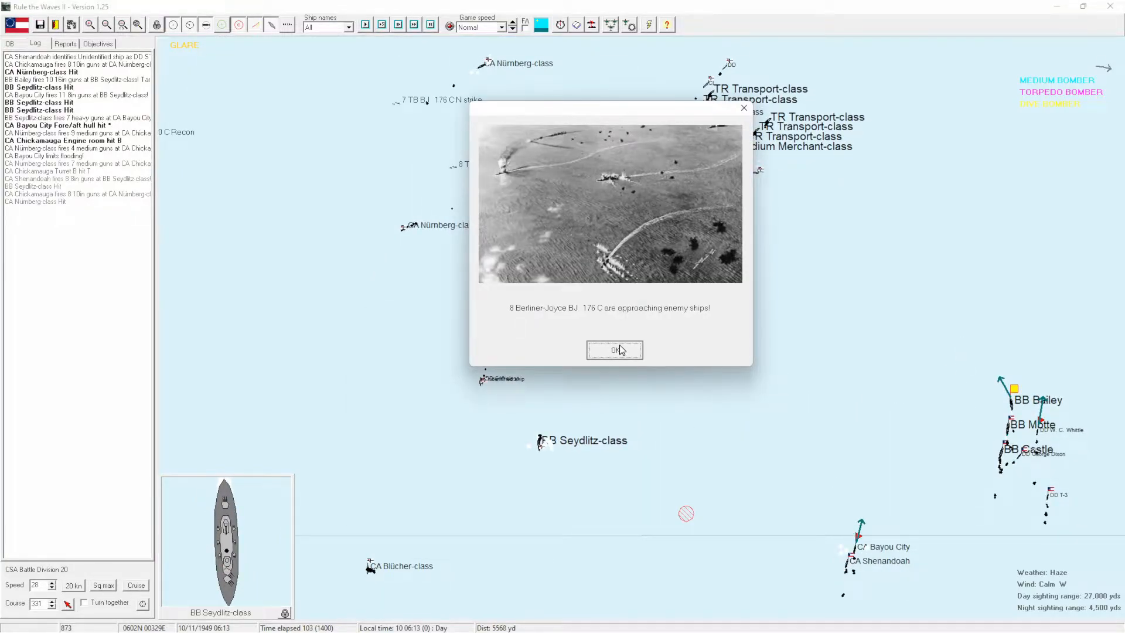
pyautogui.click(613, 349)
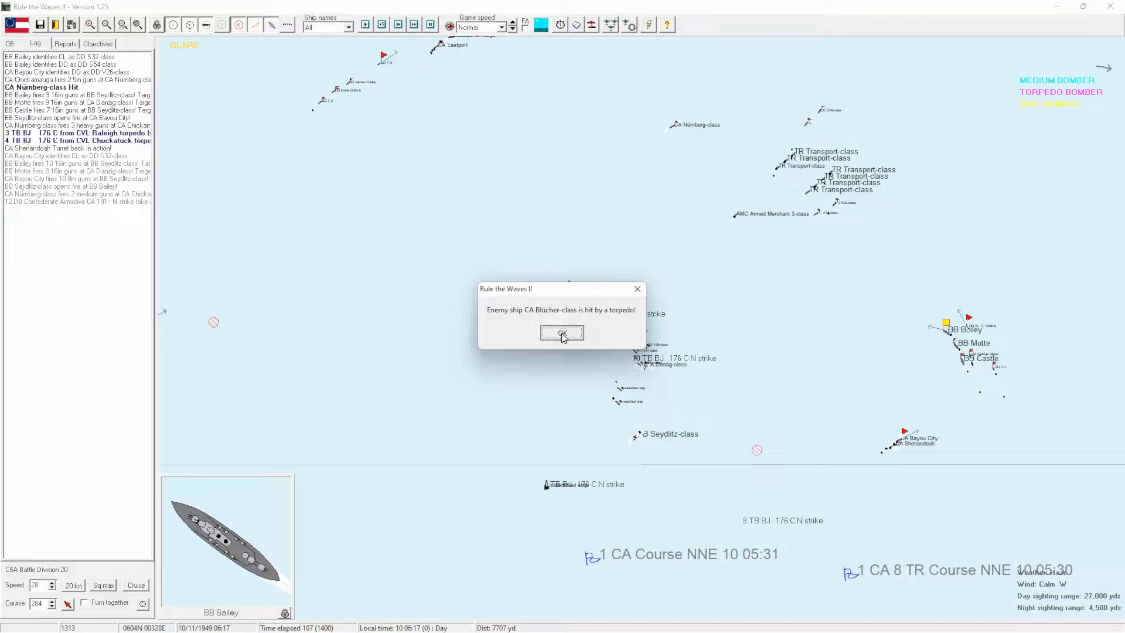
pyautogui.click(562, 333)
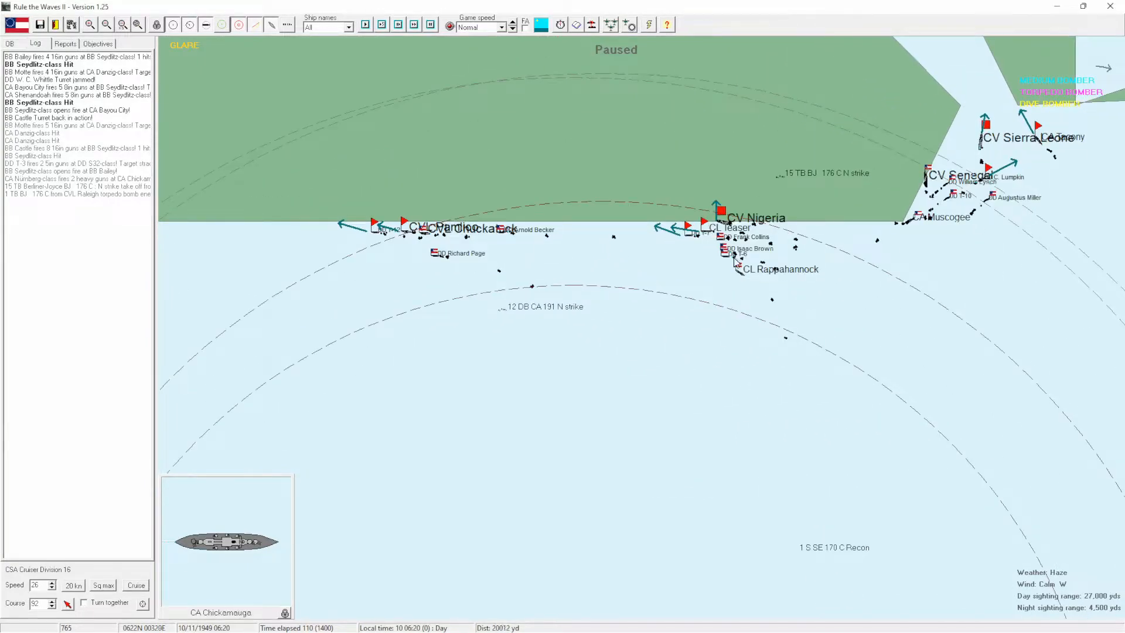
# Bring Lagos harbour and both fleets into view on the tactical map.
pyautogui.click(721, 220)
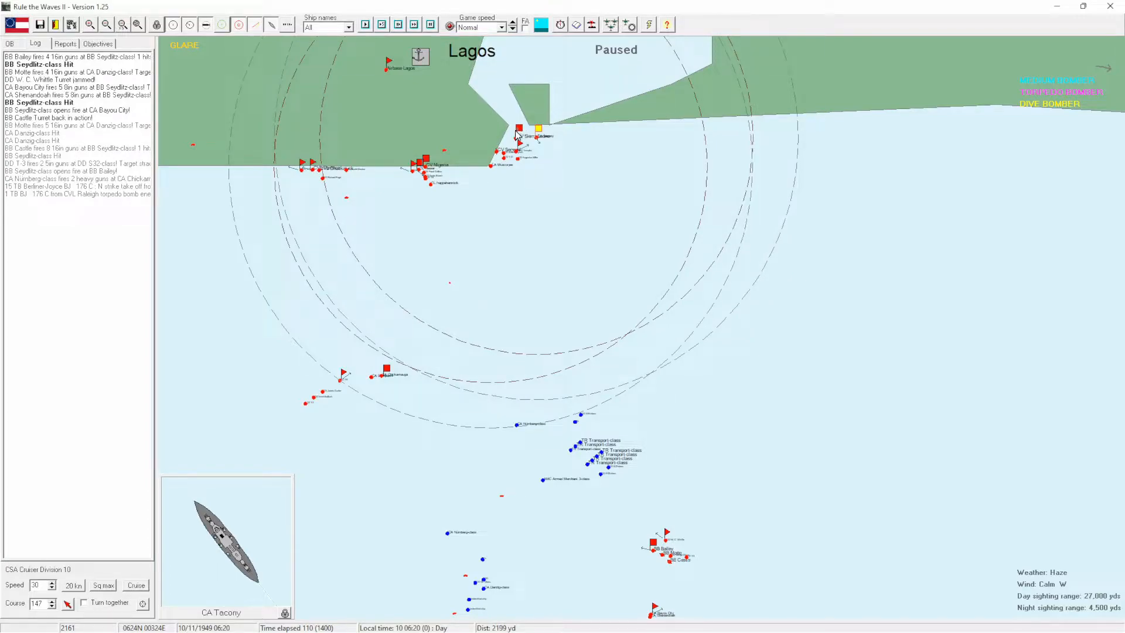
# Select a ship near Lagos, adjust division speed and answer Light Cruiser Division 7's port question.
pyautogui.click(518, 134)
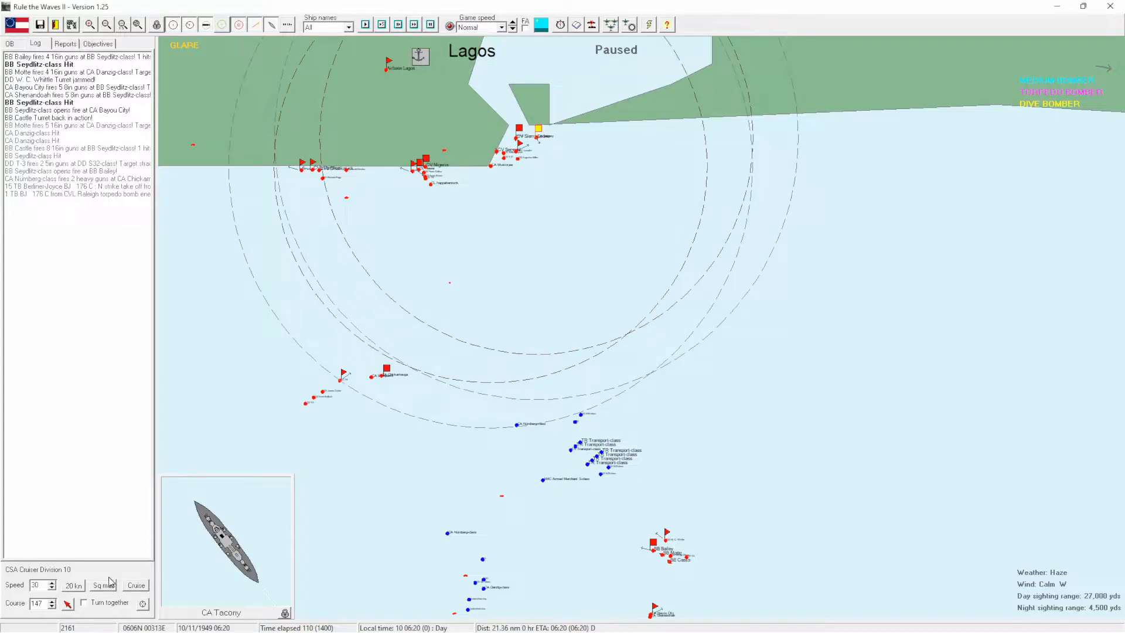
pyautogui.click(50, 582)
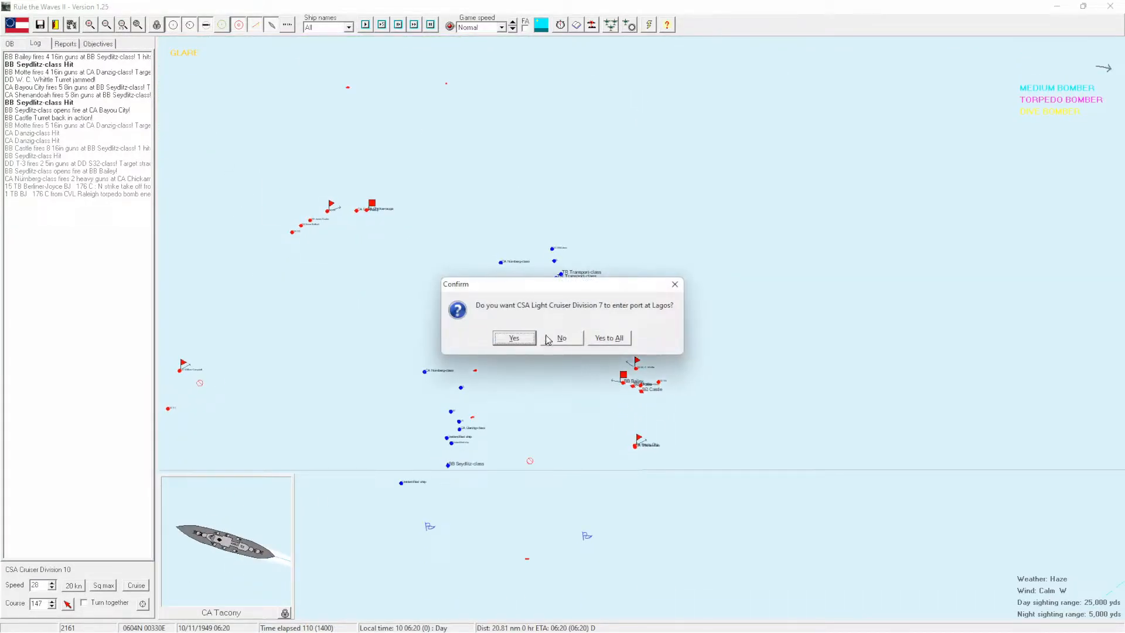
pyautogui.click(514, 338)
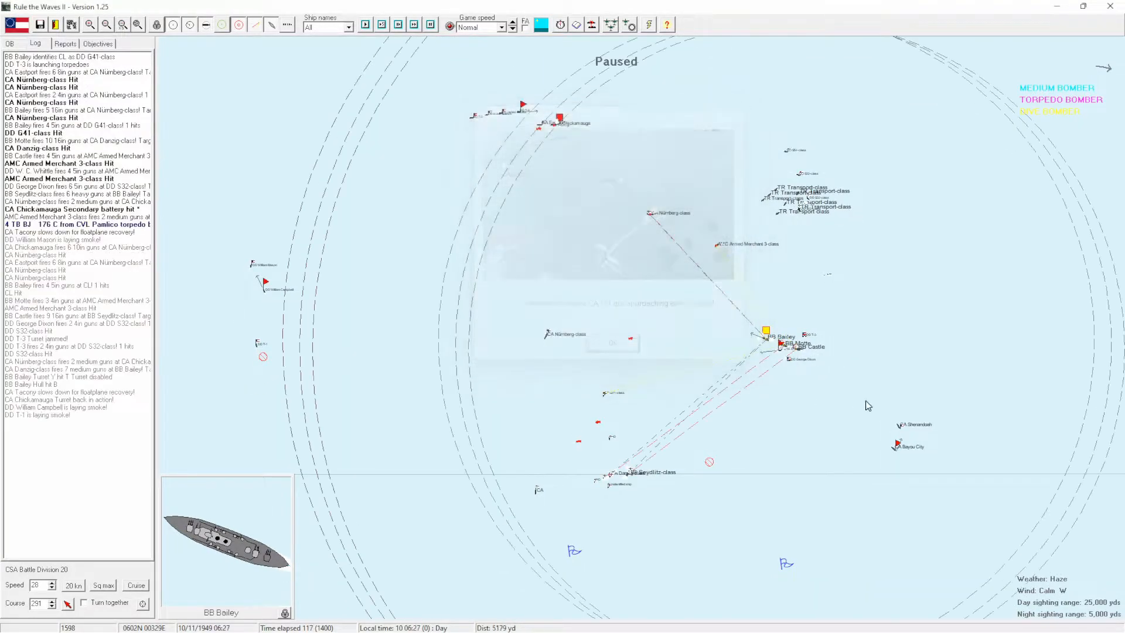
# Dismiss the air strike report and review the Nürnberg-class heavy cruiser's specifications.
pyautogui.click(612, 343)
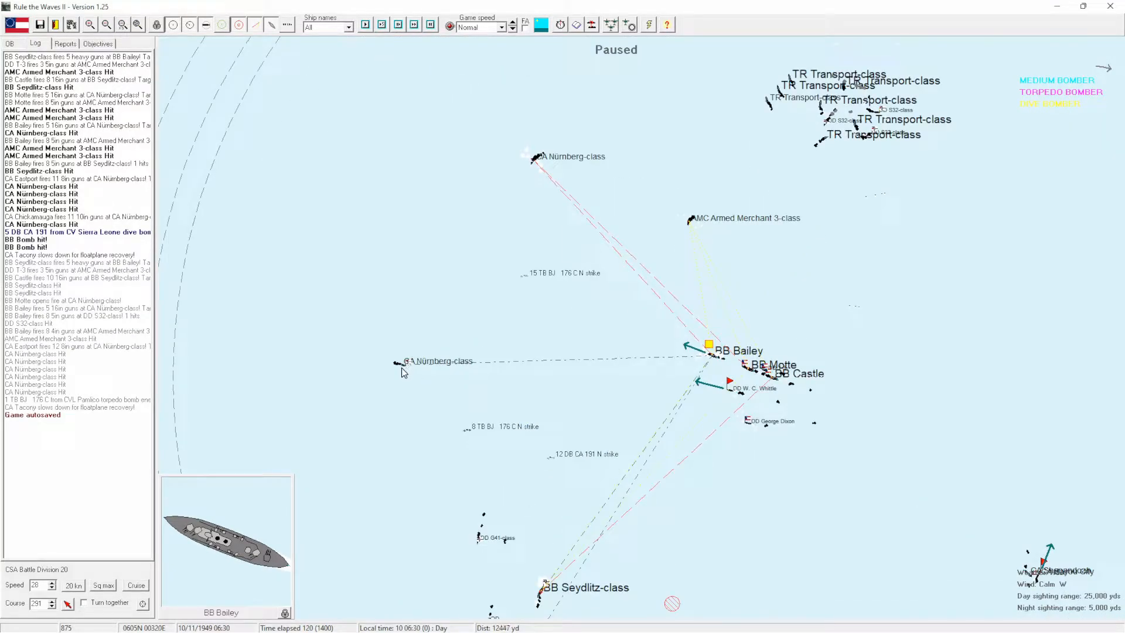
pyautogui.click(404, 361)
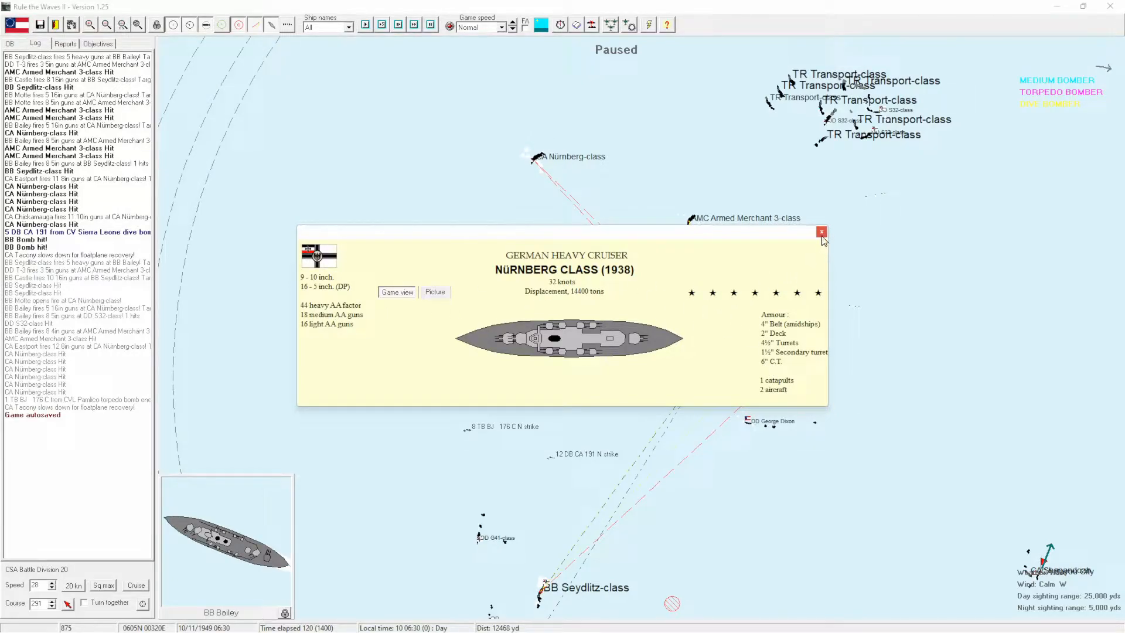
pyautogui.click(821, 232)
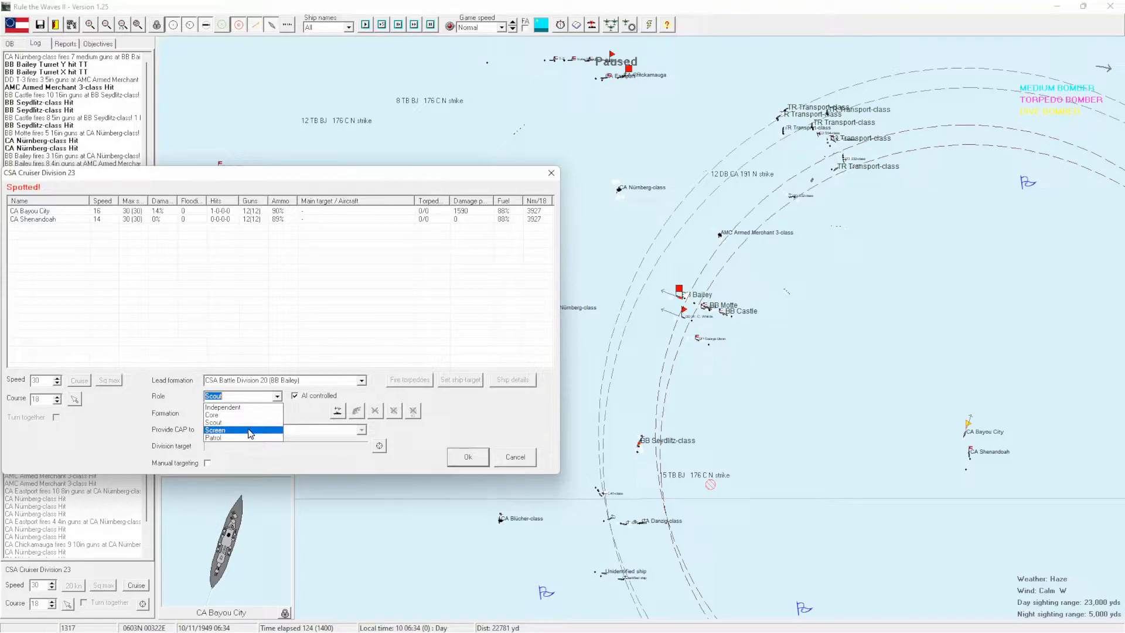
# Assign Cruiser Division 23 the Screen role and apply its orders.
pyautogui.click(211, 414)
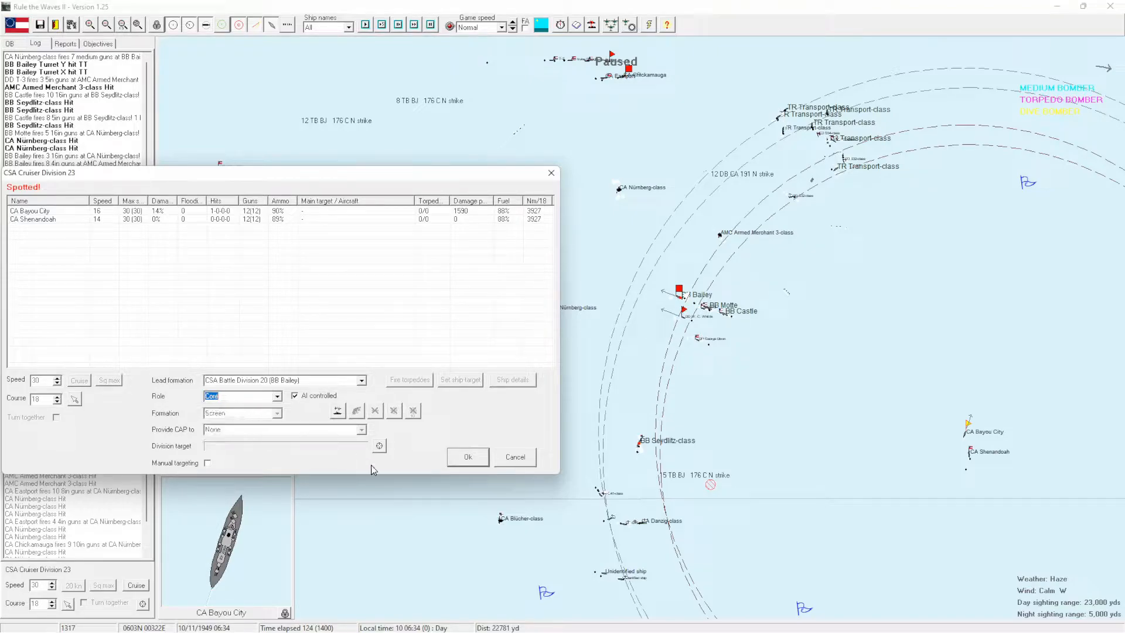
pyautogui.click(467, 457)
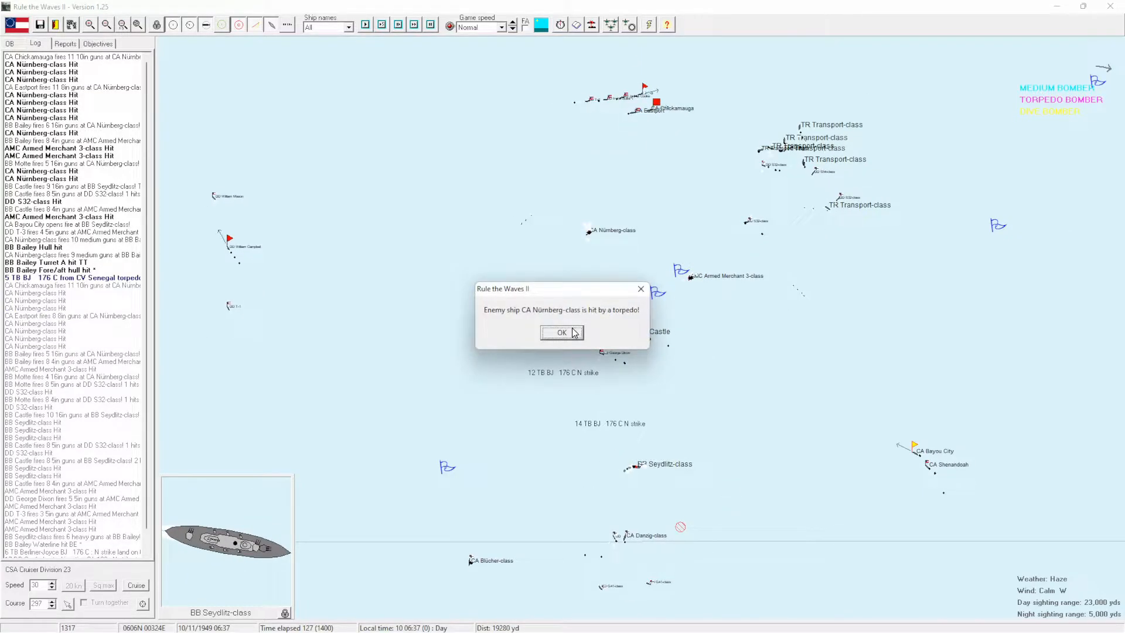
# Acknowledge the Nürnberg and Seydlitz torpedo hits and the AI-control notices for Carrier Division 8 and Light Cruiser Division 7.
pyautogui.click(562, 332)
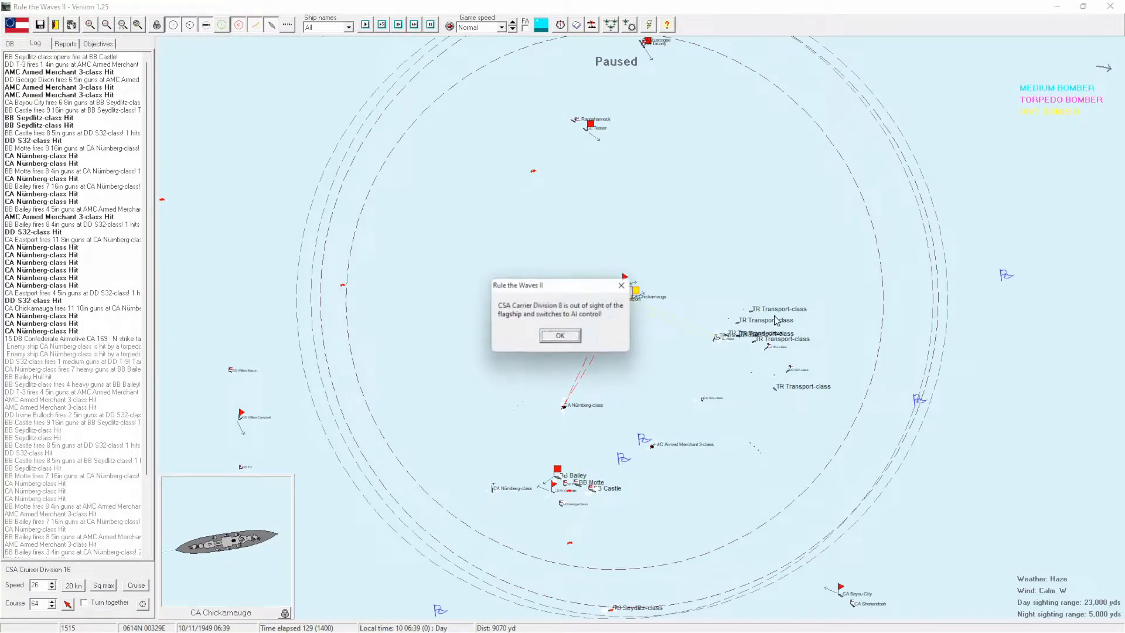
pyautogui.click(561, 335)
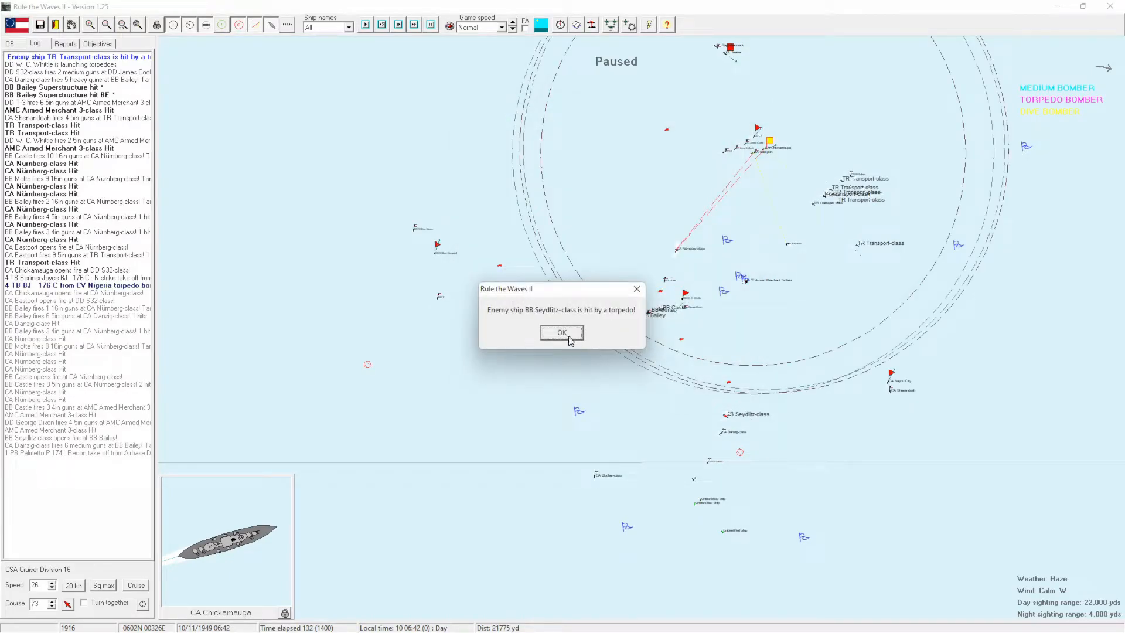
pyautogui.click(561, 332)
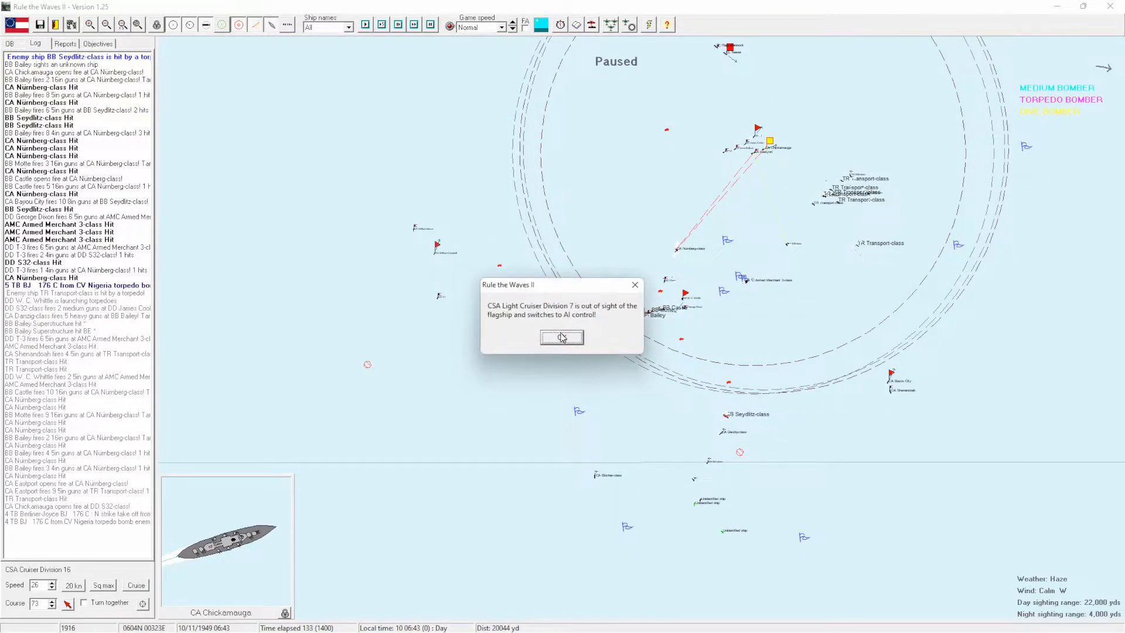
pyautogui.click(562, 338)
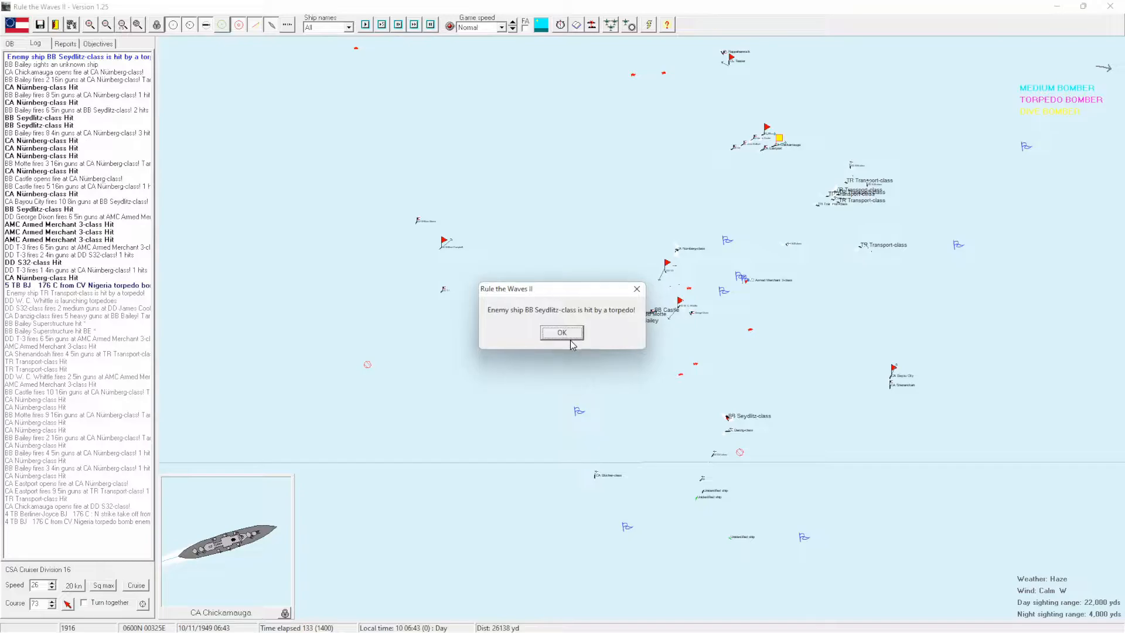
pyautogui.click(562, 331)
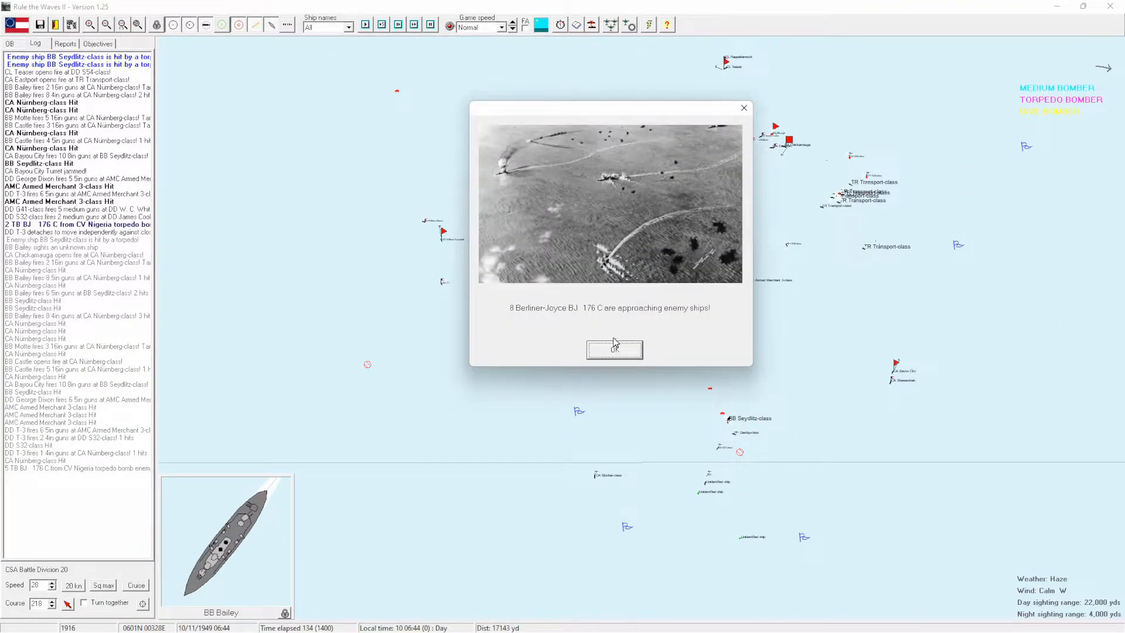
# Acknowledge the bomber approach reports and torpedo hits on Seydlitz, Danzig and G41-class ships.
pyautogui.click(613, 350)
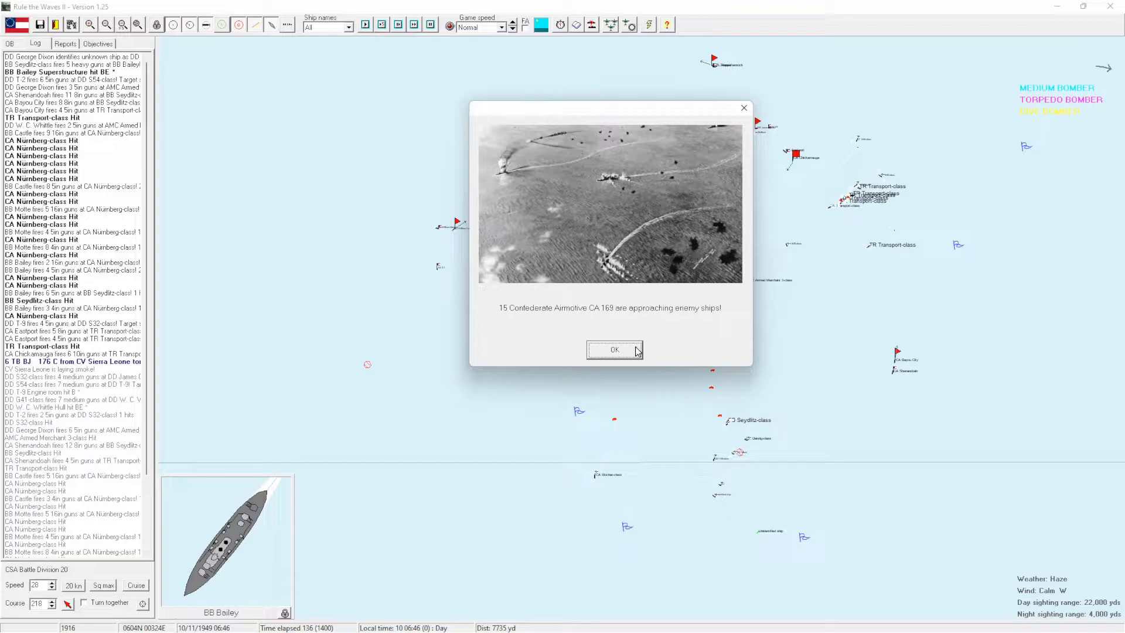
pyautogui.click(613, 349)
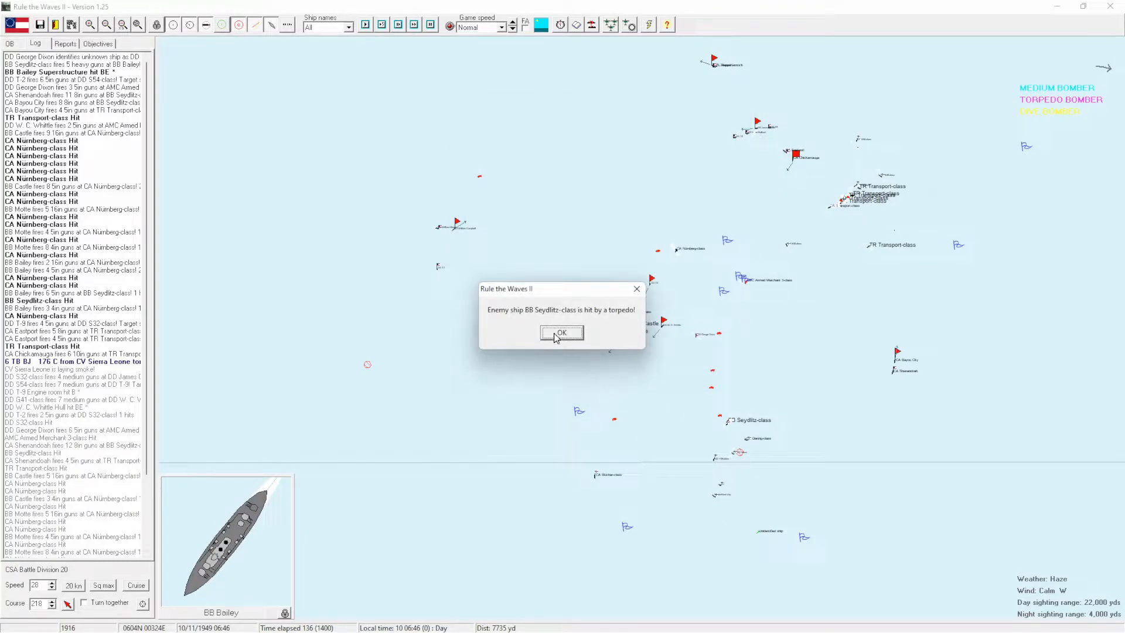
pyautogui.click(562, 332)
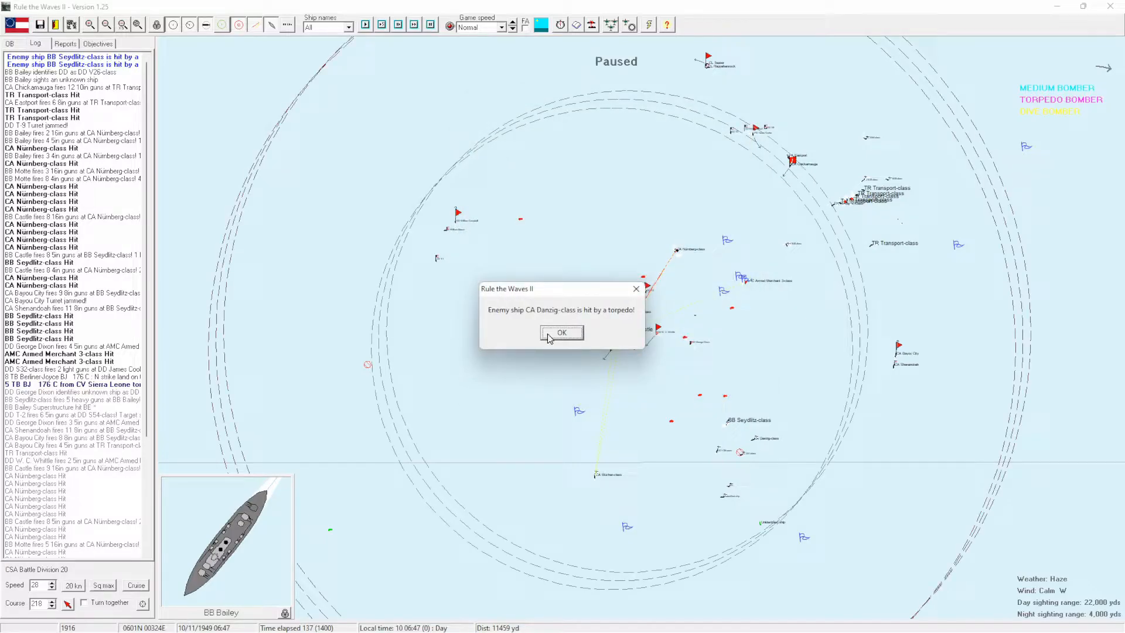
pyautogui.click(561, 331)
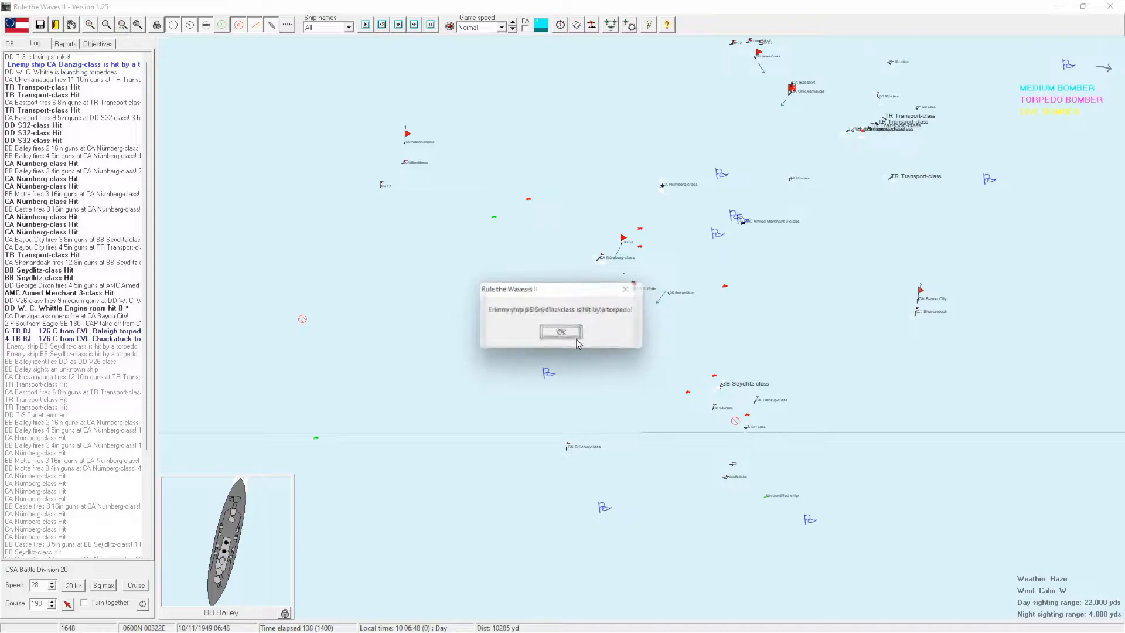
pyautogui.click(562, 332)
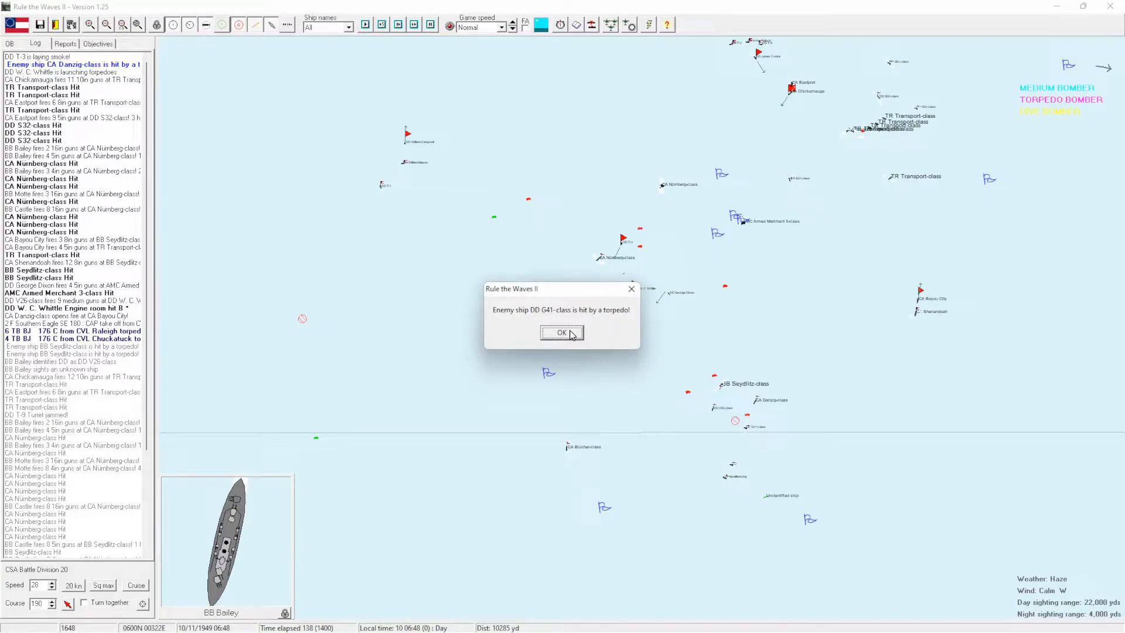
pyautogui.click(562, 332)
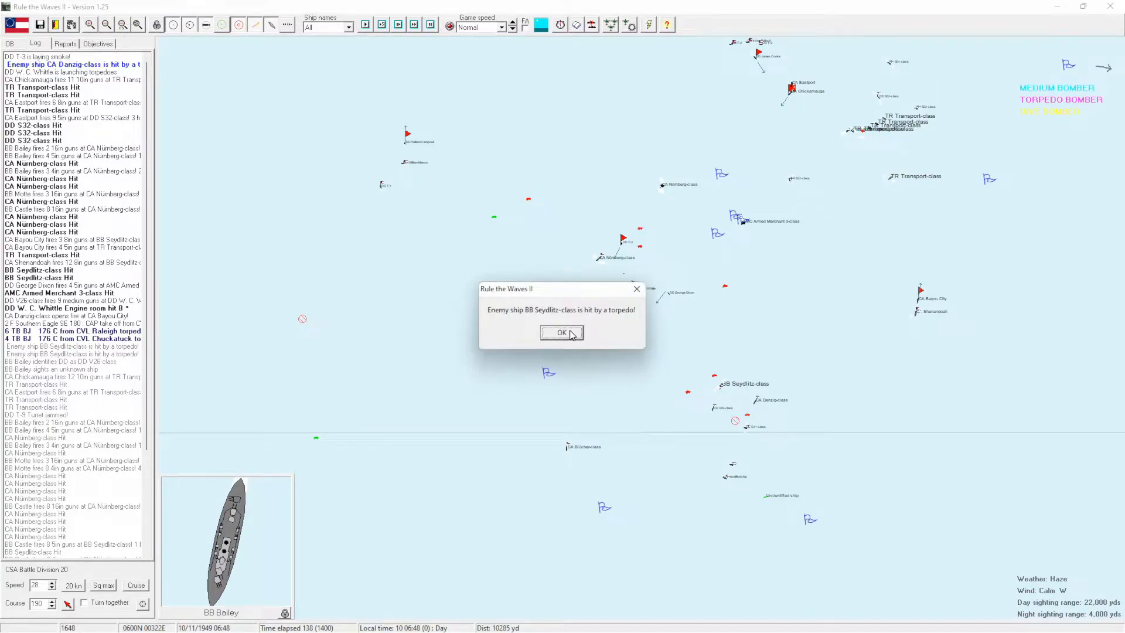
# Acknowledge further torpedo hits on Seydlitz, Danzig and Nürnberg-class ships and two more approach reports.
pyautogui.click(561, 332)
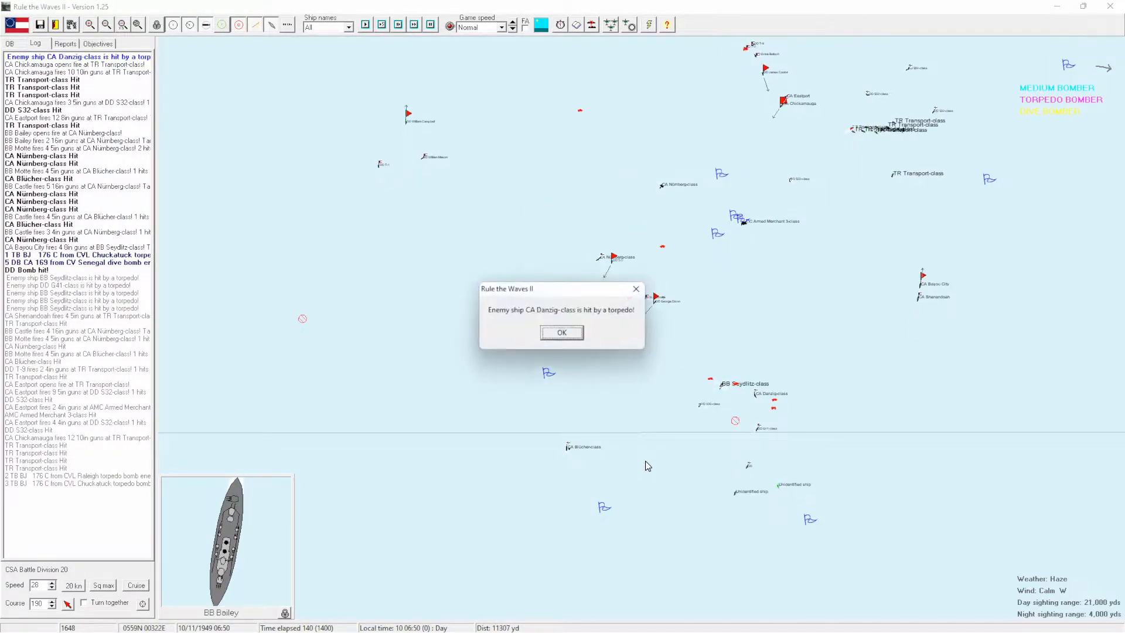
pyautogui.click(562, 332)
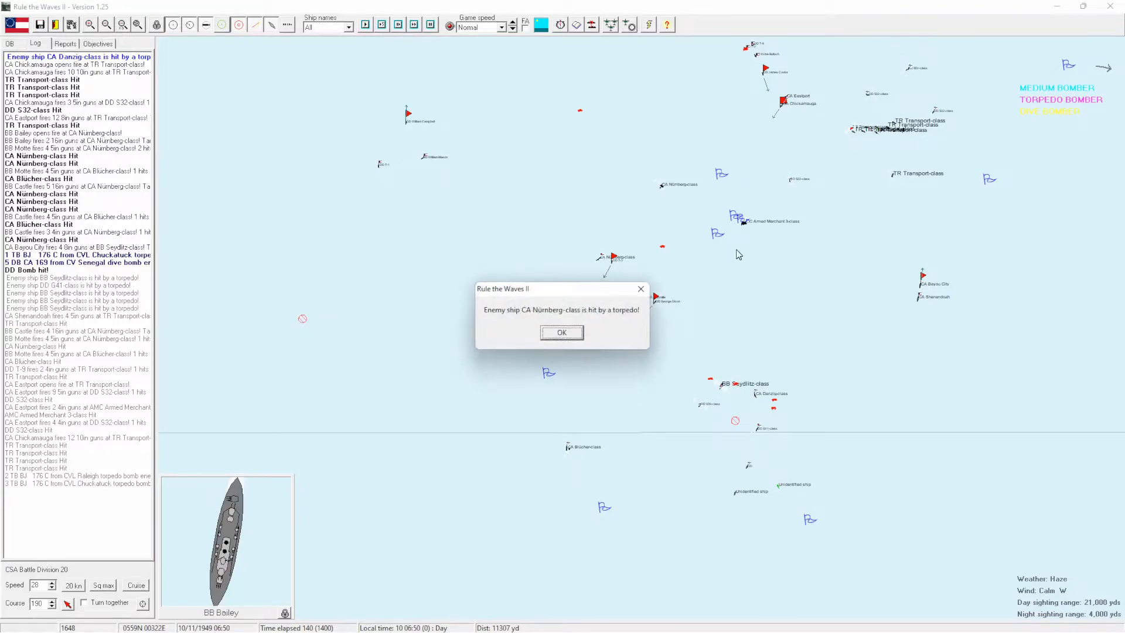
pyautogui.click(561, 331)
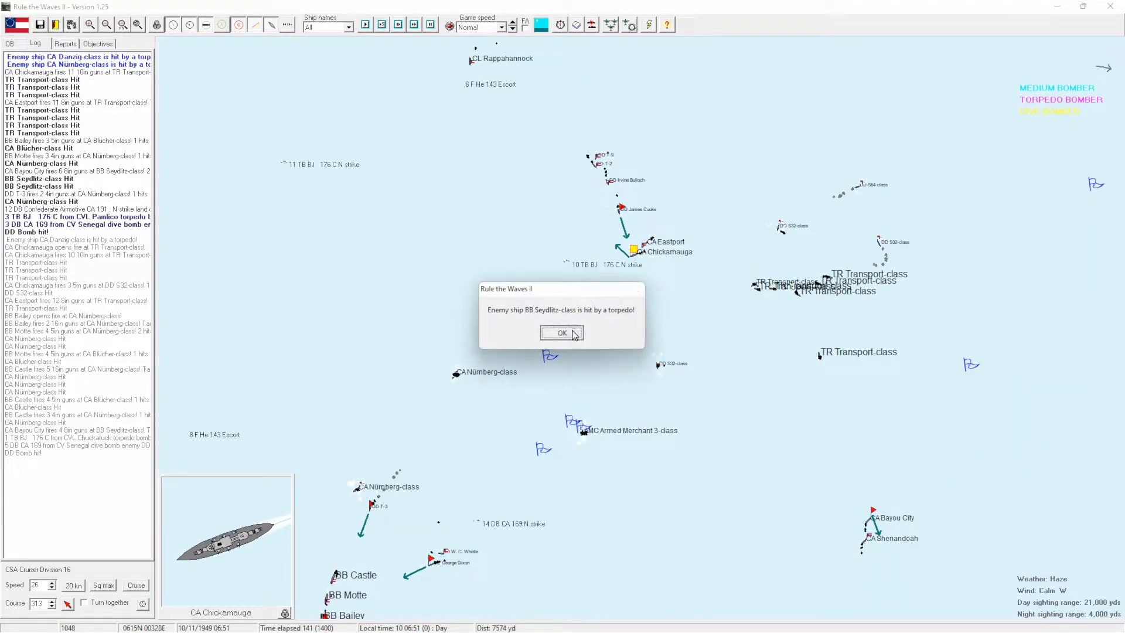
pyautogui.click(562, 331)
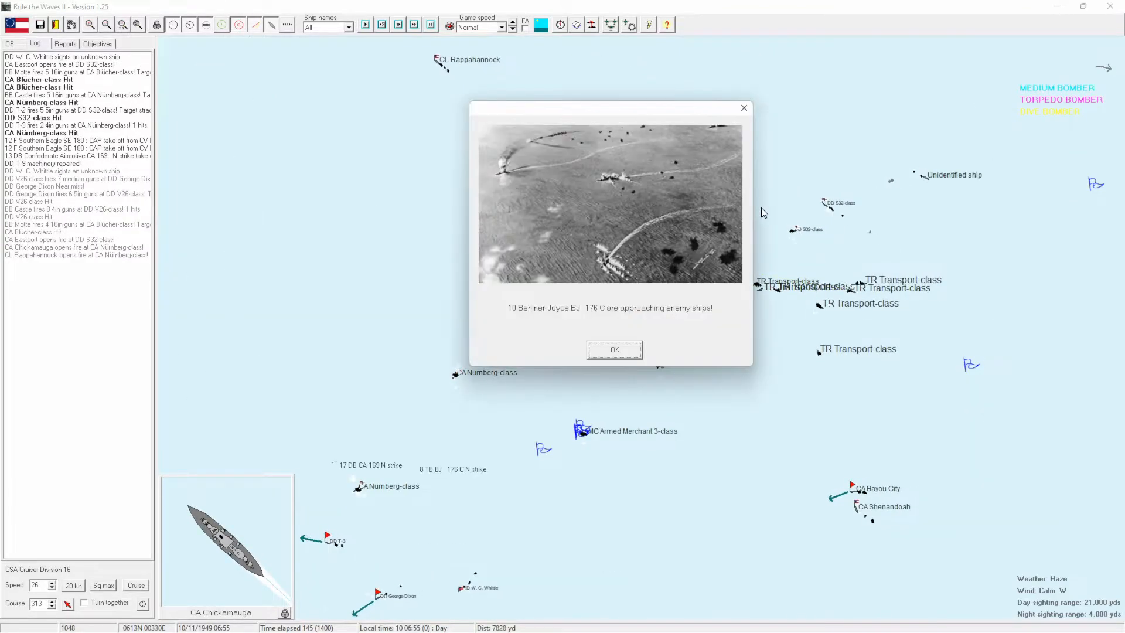
pyautogui.click(613, 349)
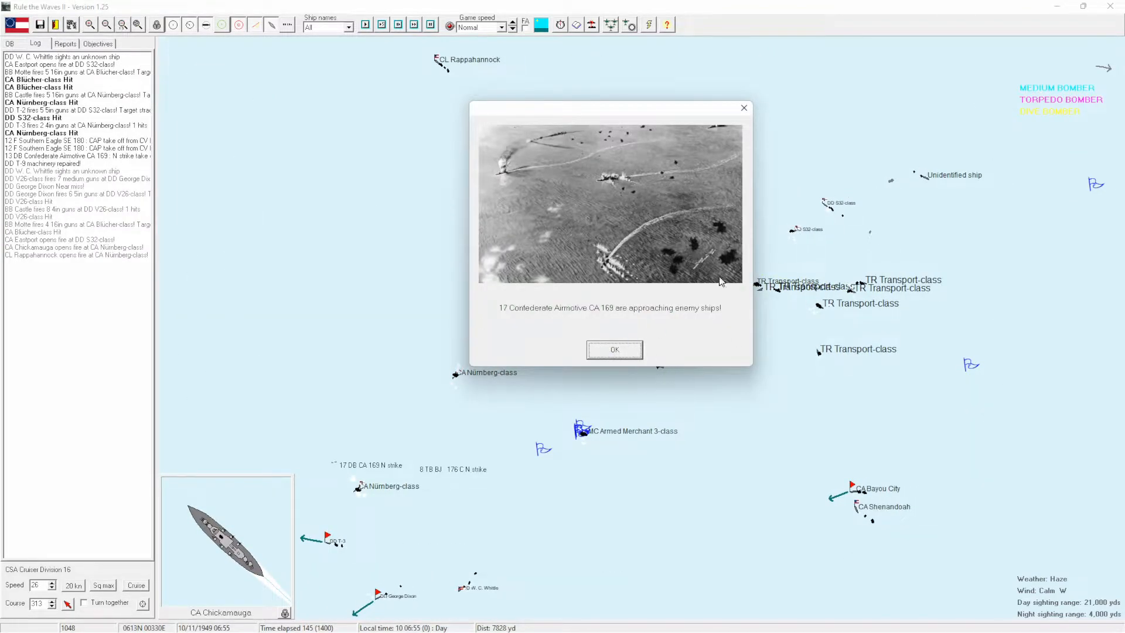
pyautogui.click(613, 349)
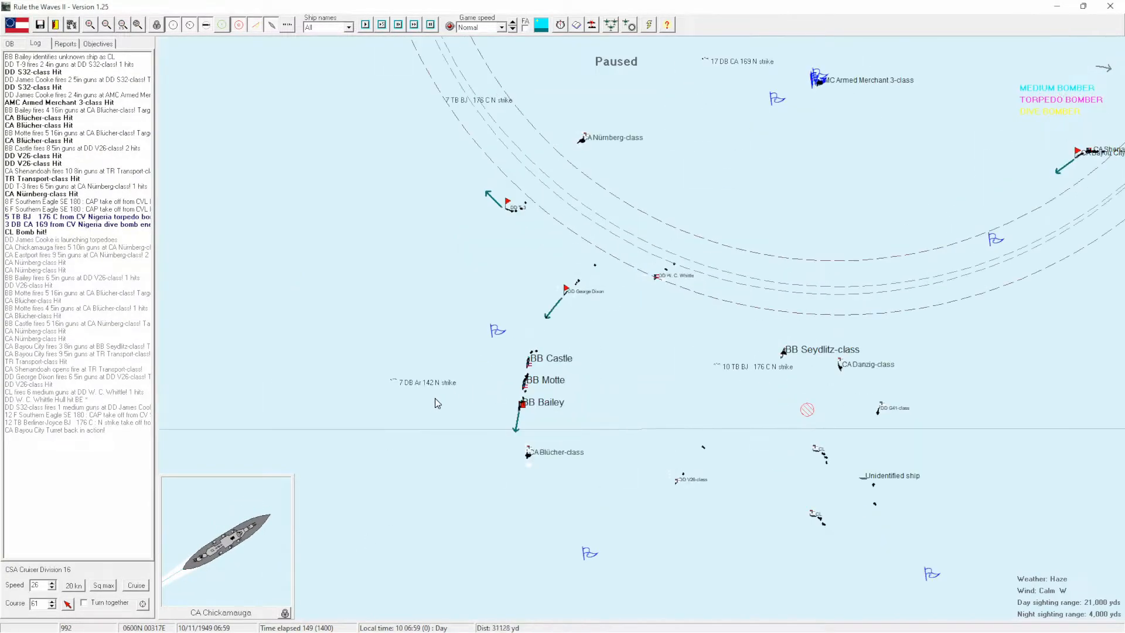
# Select BB Bailey's Battle Division 20 and give it a new heading on the tactical map.
pyautogui.click(520, 402)
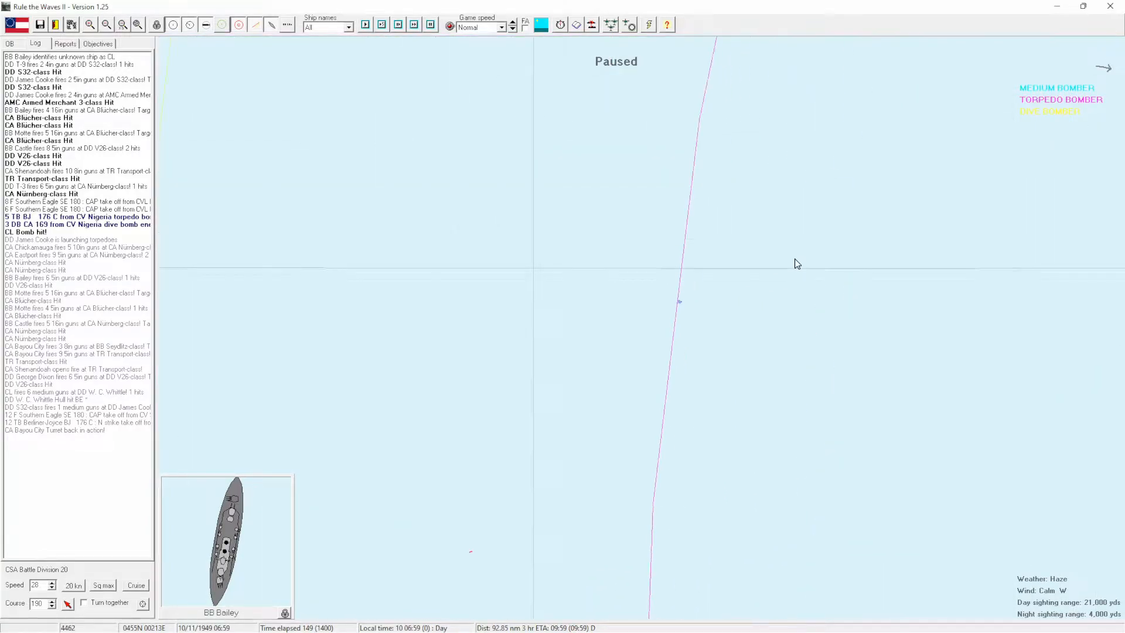
pyautogui.click(122, 25)
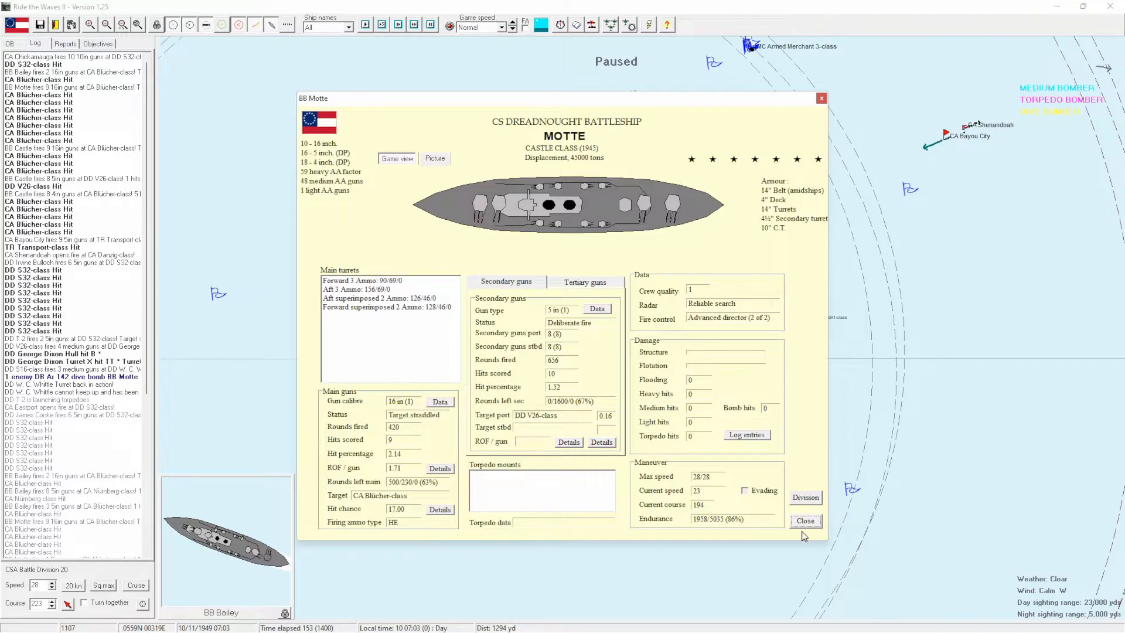
# Close BB Motte's ship report and acknowledge the aircraft alert and torpedo hits on the enemy cruiser and Motte.
pyautogui.click(804, 521)
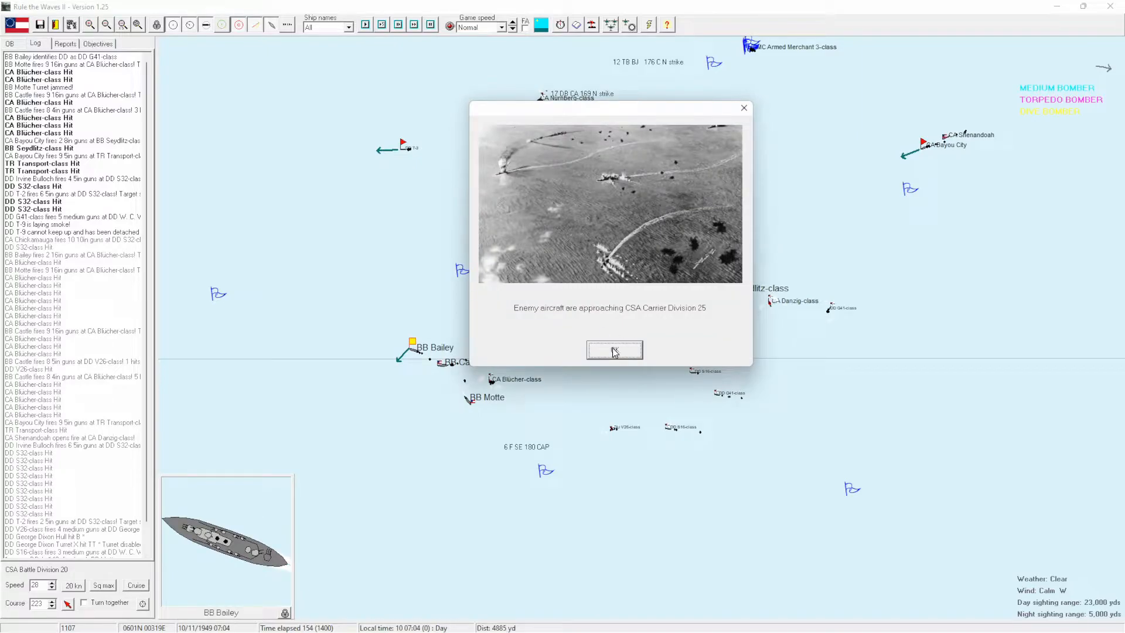
pyautogui.click(613, 350)
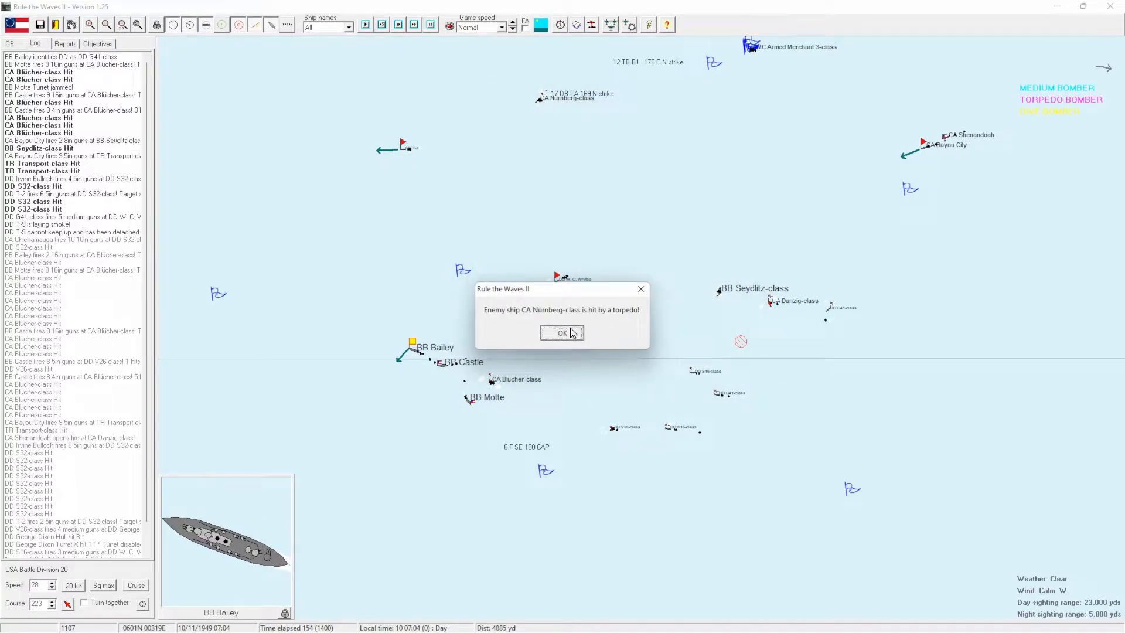
pyautogui.click(561, 332)
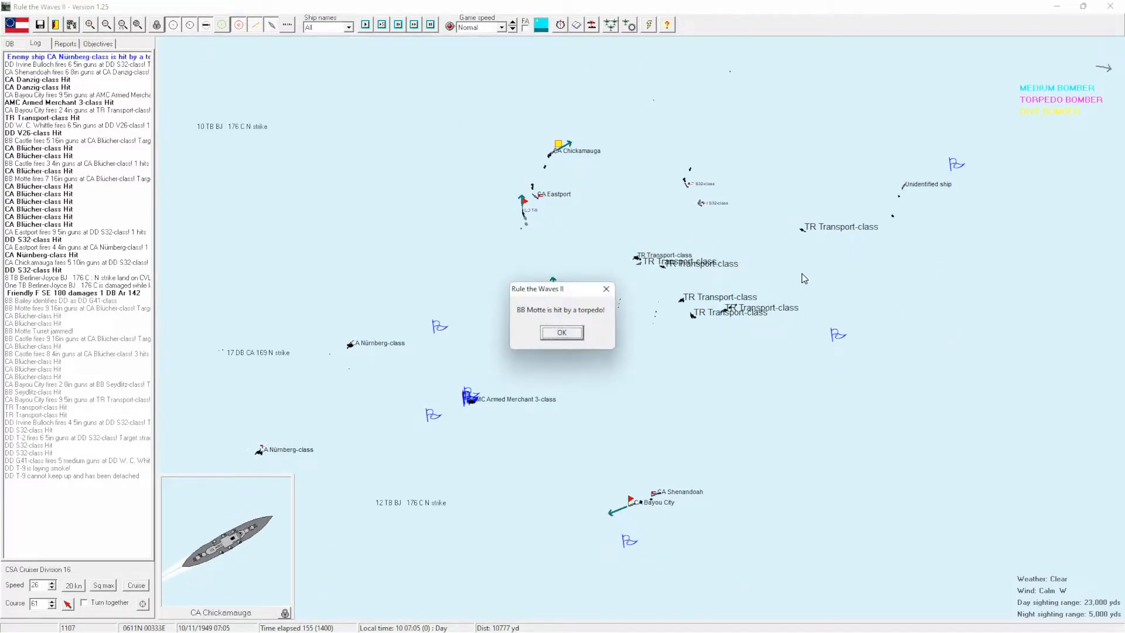
pyautogui.click(562, 332)
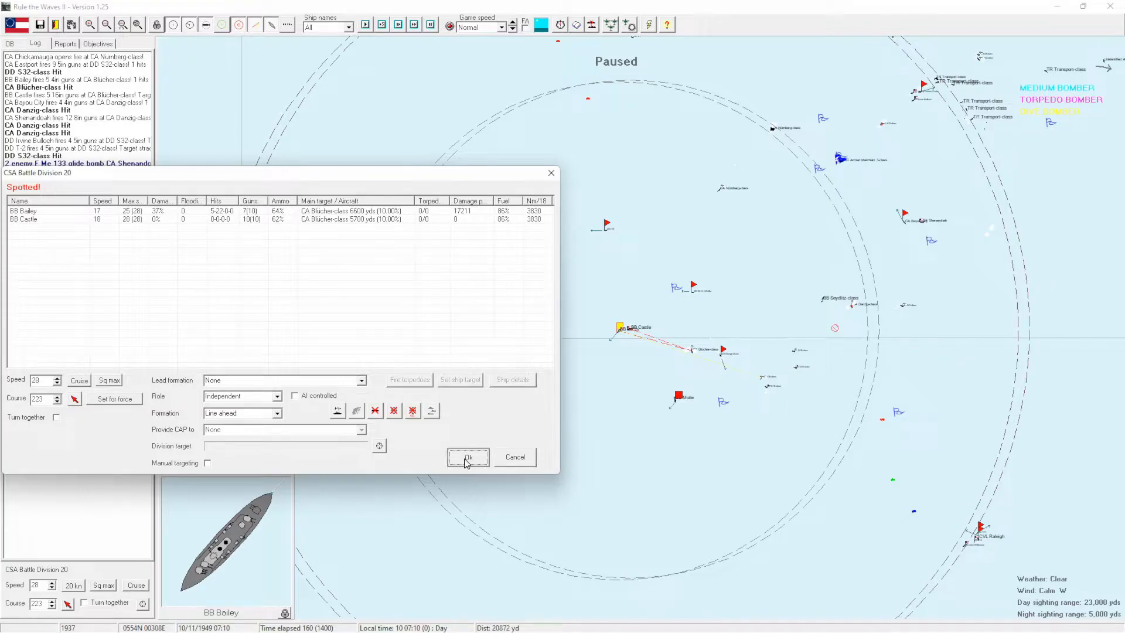
# Confirm Battle Division 20's orders and lower the flooding Motte's speed to 0.
pyautogui.click(467, 459)
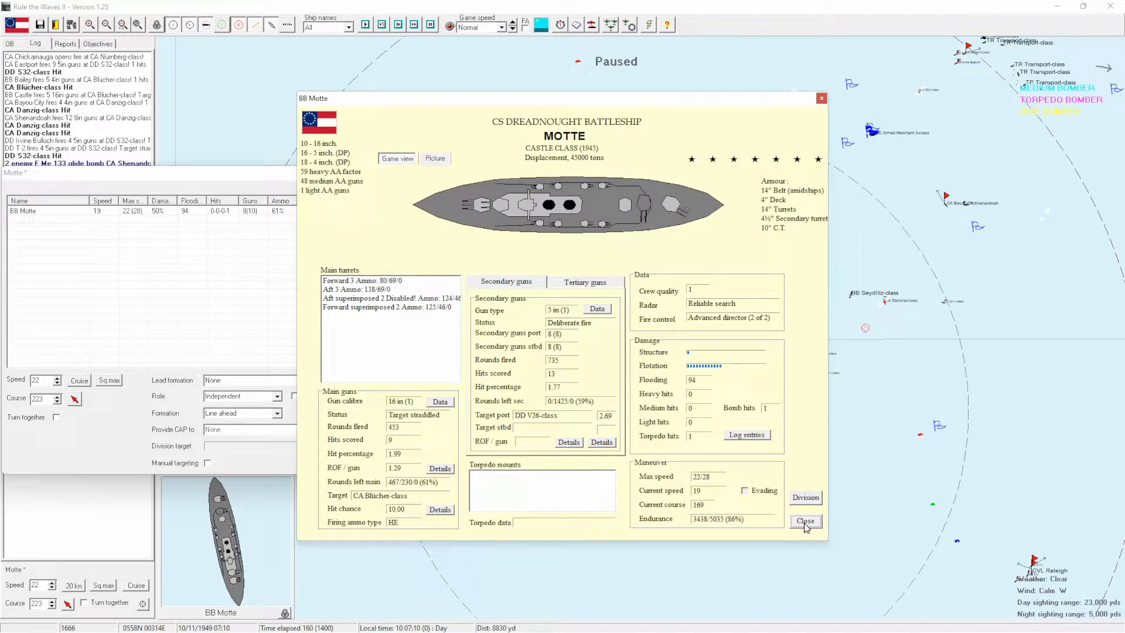
pyautogui.click(804, 520)
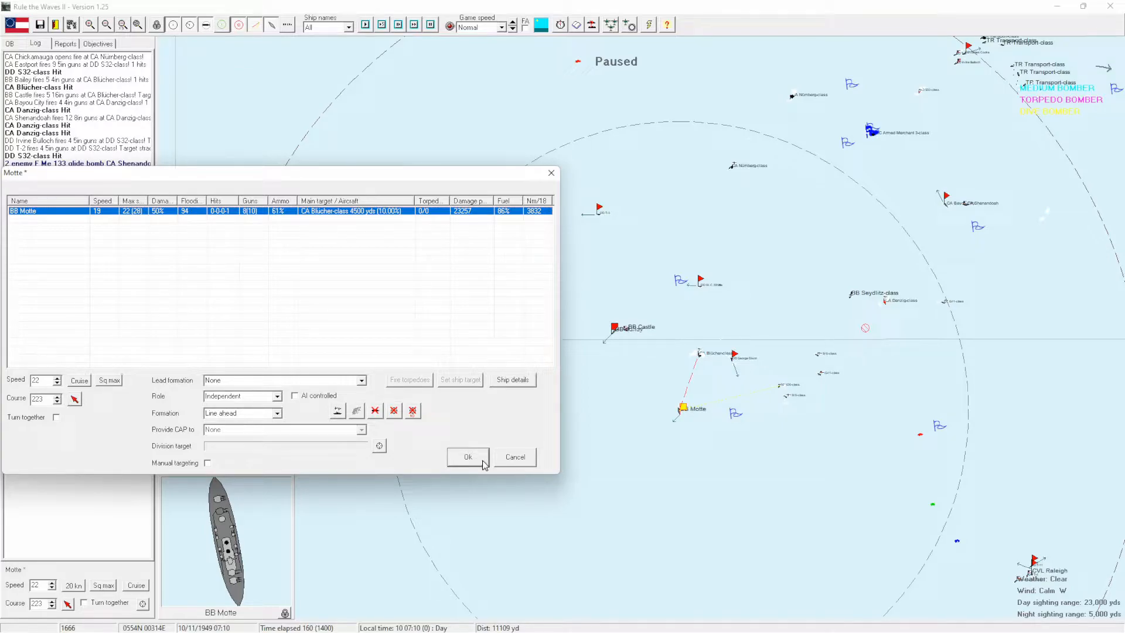
pyautogui.click(468, 457)
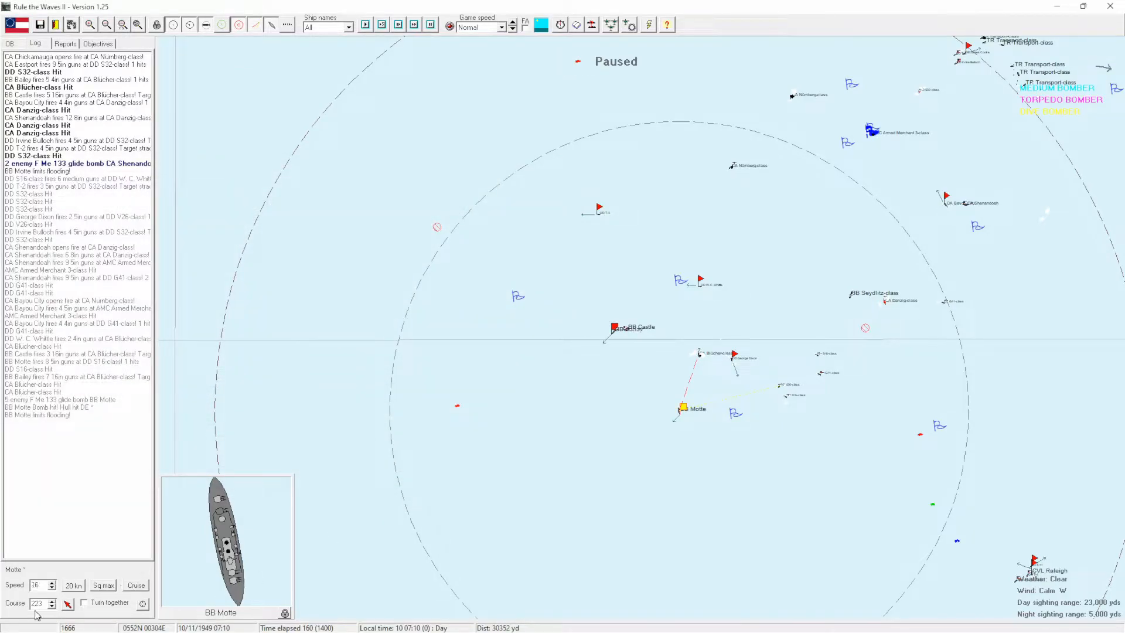
pyautogui.click(52, 587)
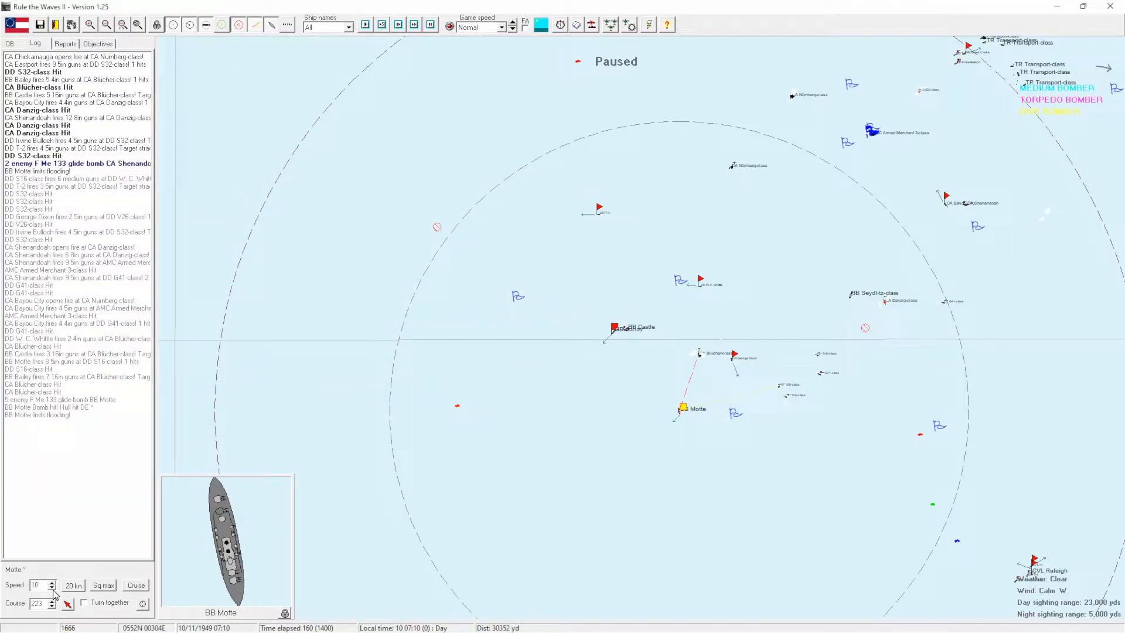
pyautogui.click(51, 588)
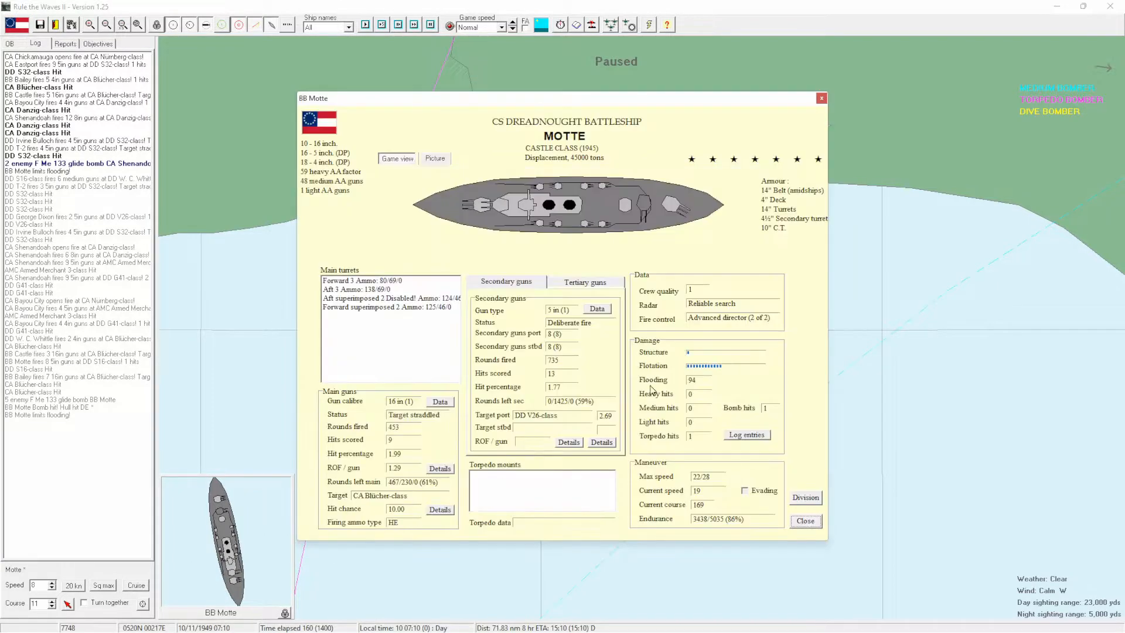
# Close Motte's report, select her on the map and acknowledge CA Eastport's torpedo hit.
pyautogui.click(804, 520)
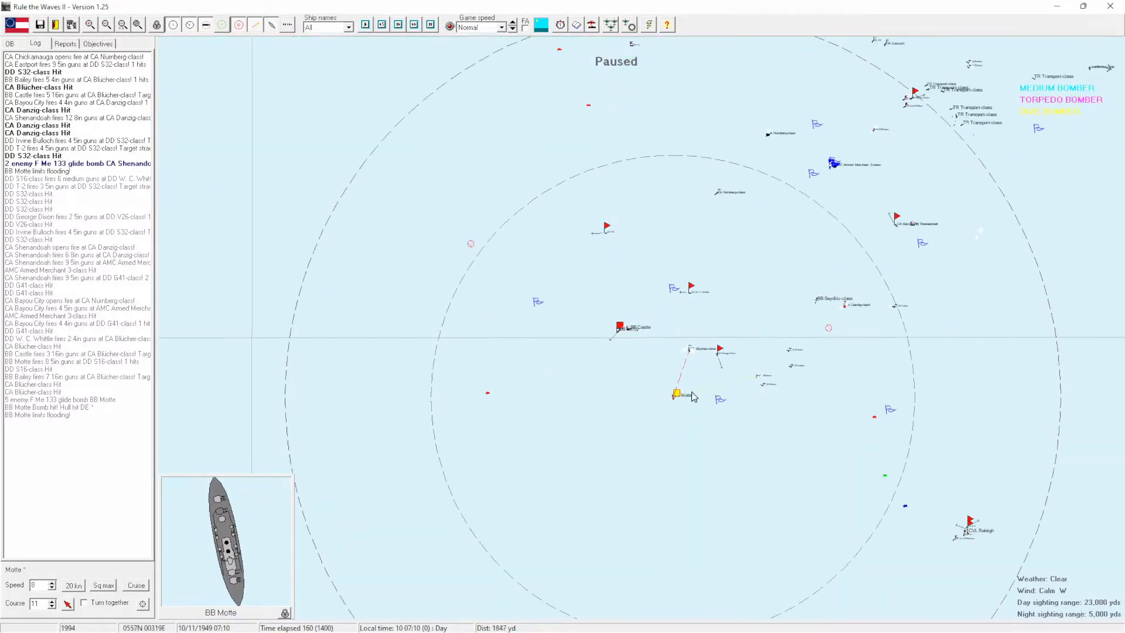
pyautogui.click(678, 396)
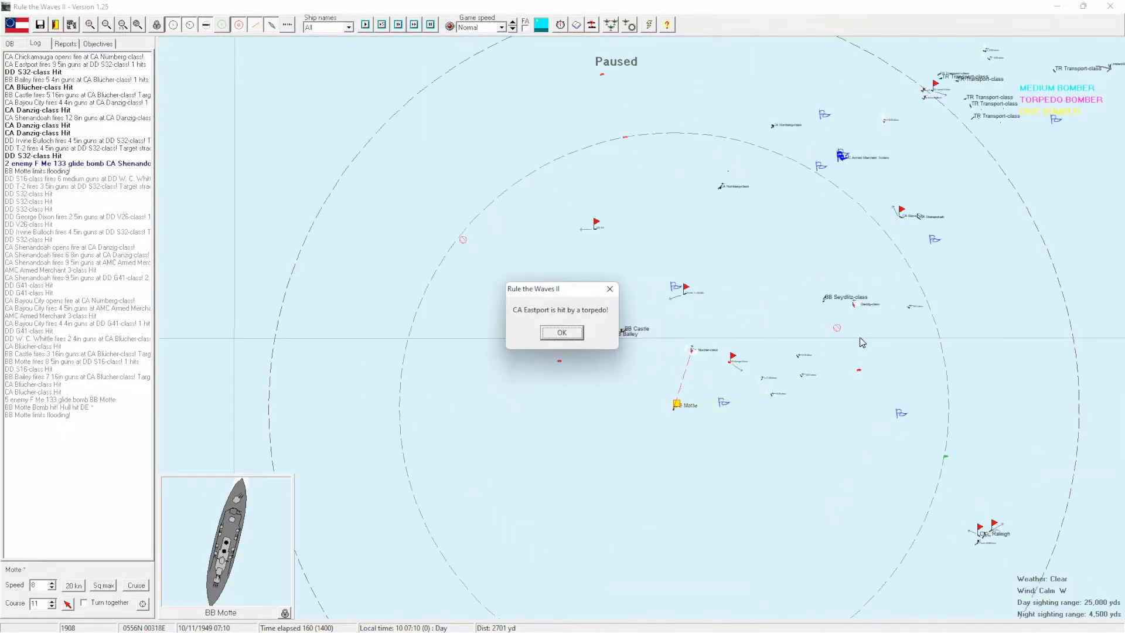
pyautogui.click(562, 331)
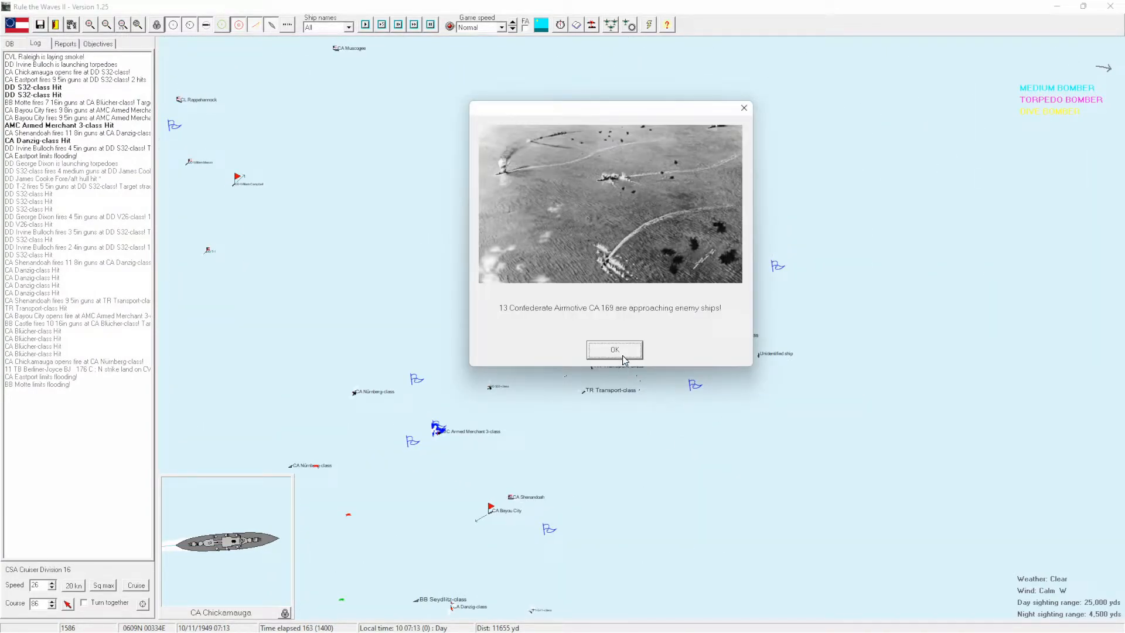
# Acknowledge the air strike report and review CA Eastport's damage in Cruiser Division 16.
pyautogui.click(613, 349)
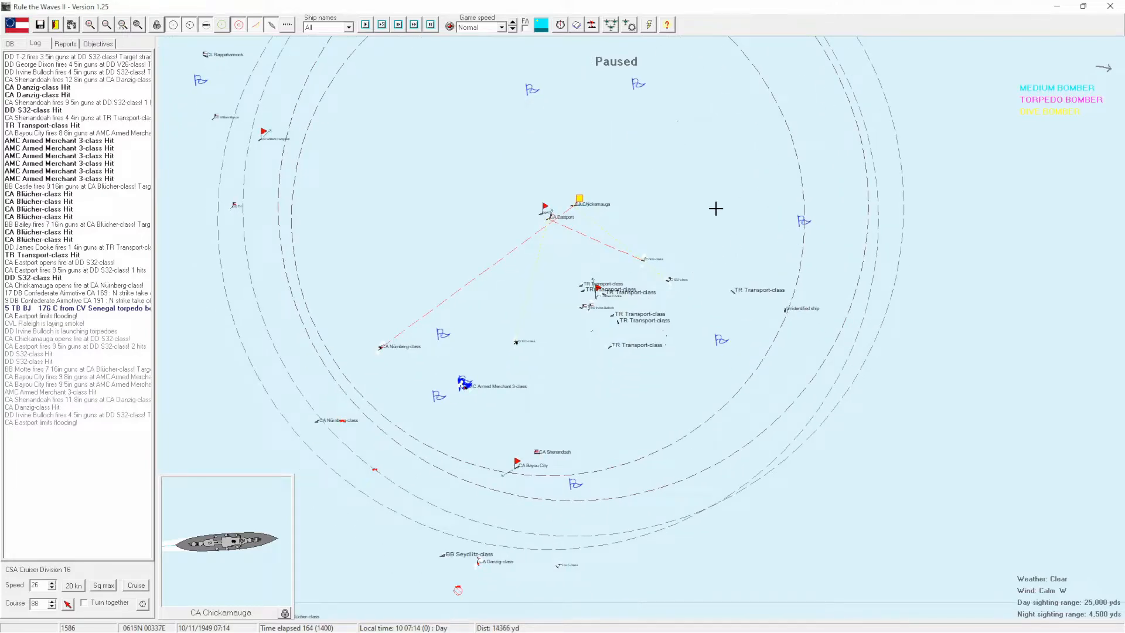
pyautogui.click(579, 200)
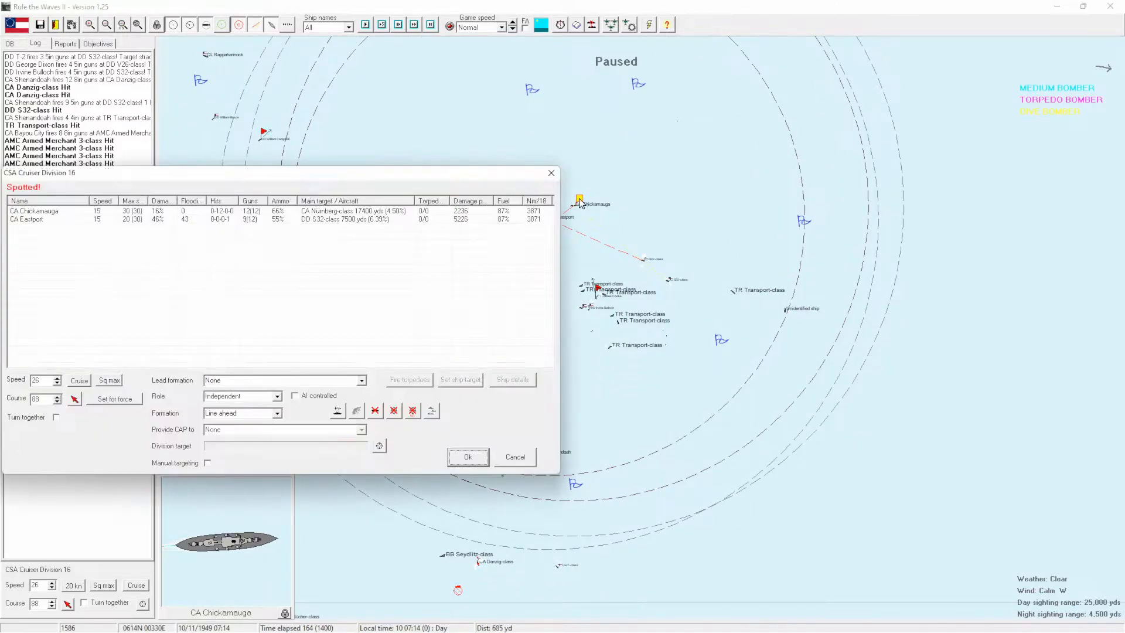
pyautogui.click(512, 379)
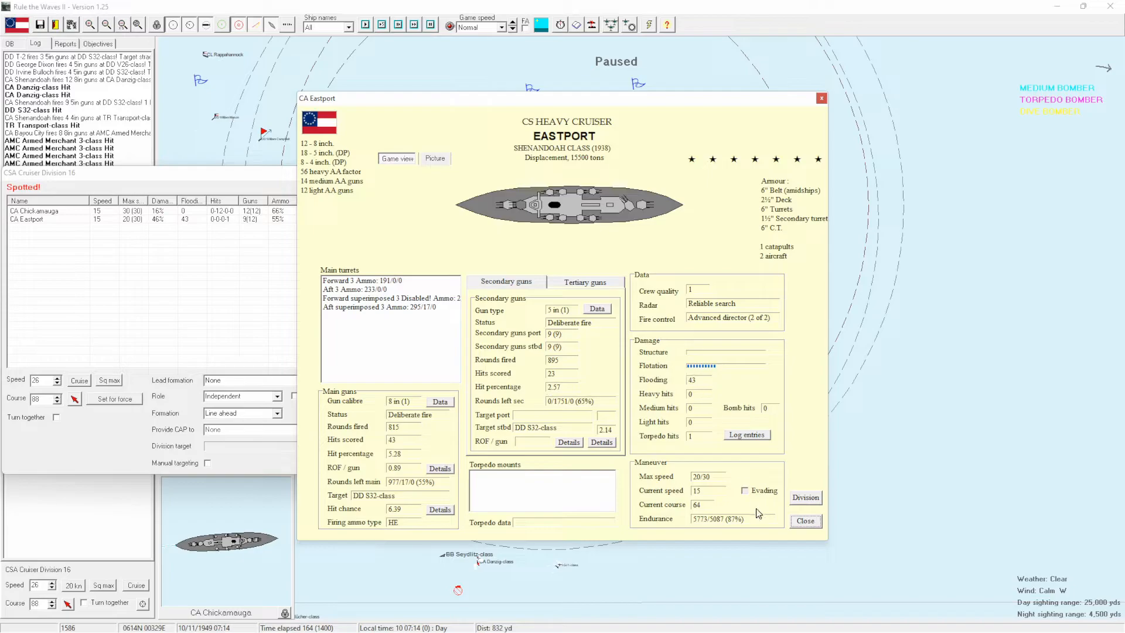
pyautogui.click(804, 520)
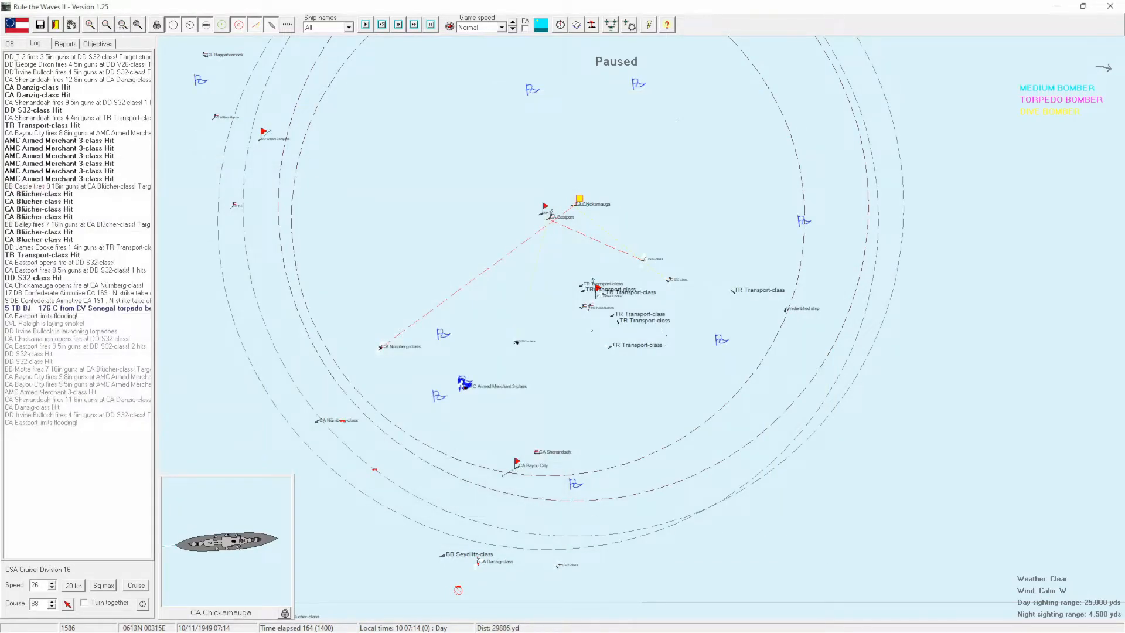
# Detach CA Eastport from Cruiser Division 16 via the order of battle and send her home.
pyautogui.click(9, 43)
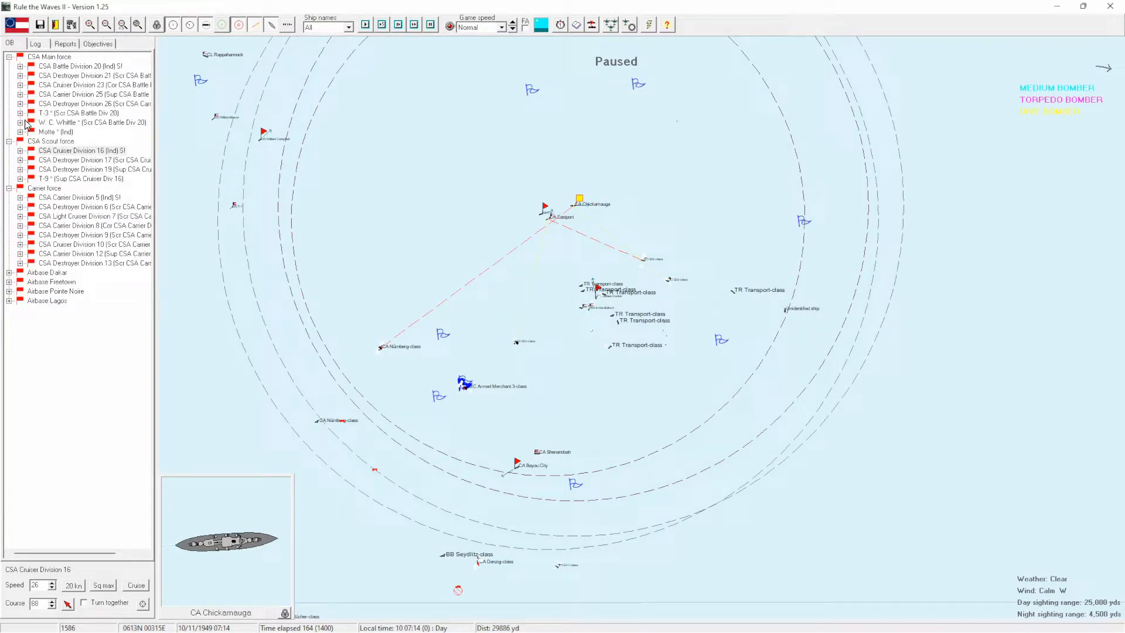
pyautogui.moveTo(7, 155)
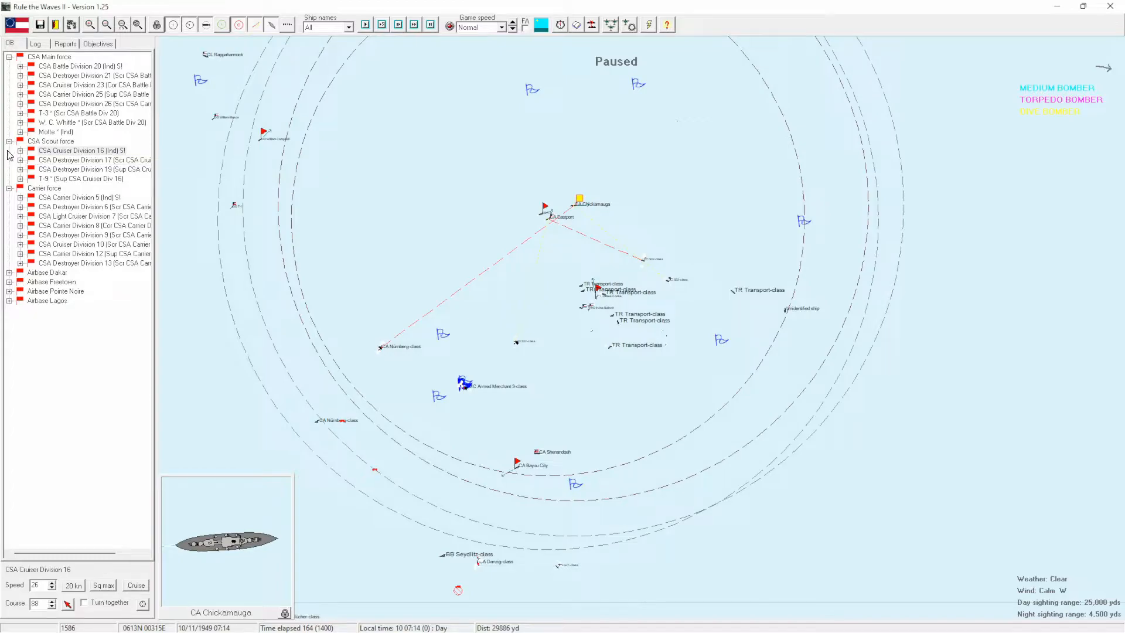
pyautogui.click(21, 150)
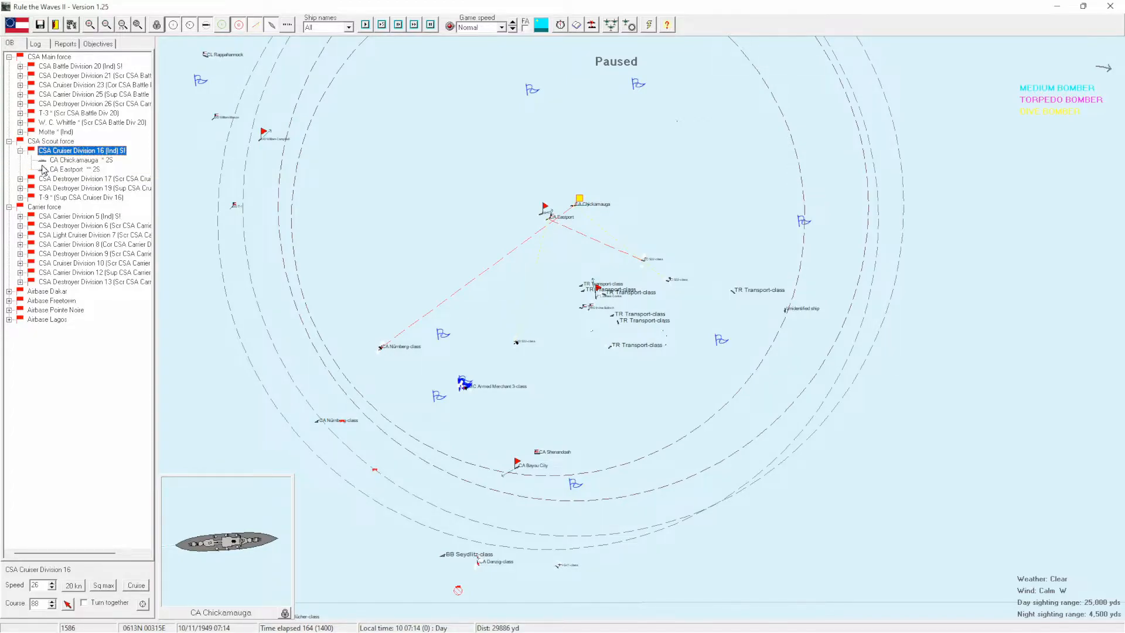
pyautogui.click(69, 169)
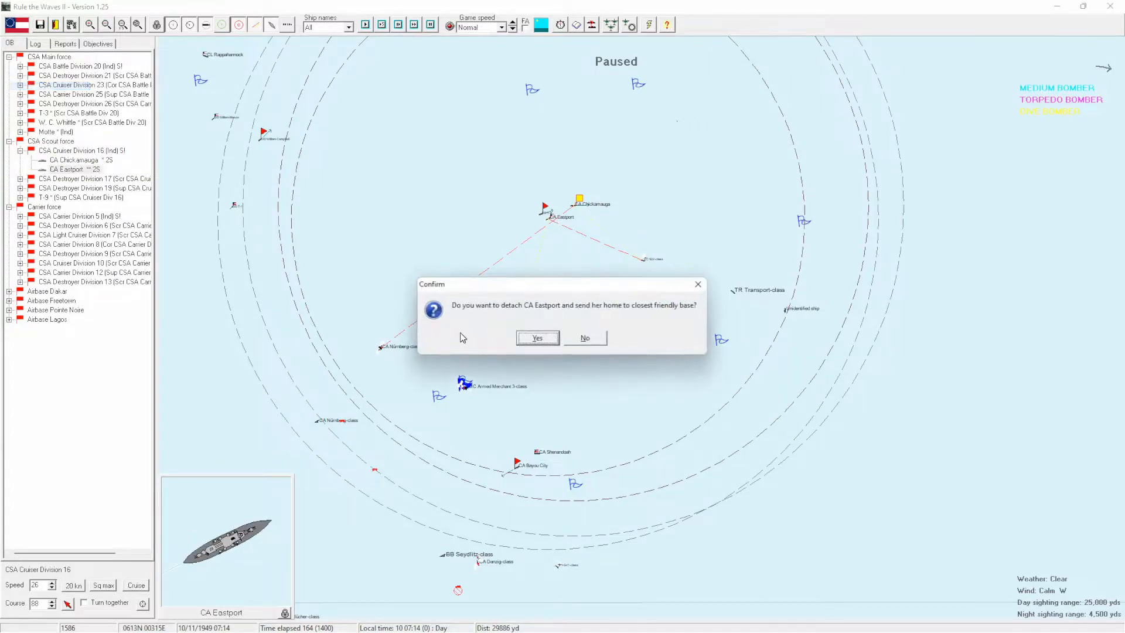
pyautogui.click(537, 338)
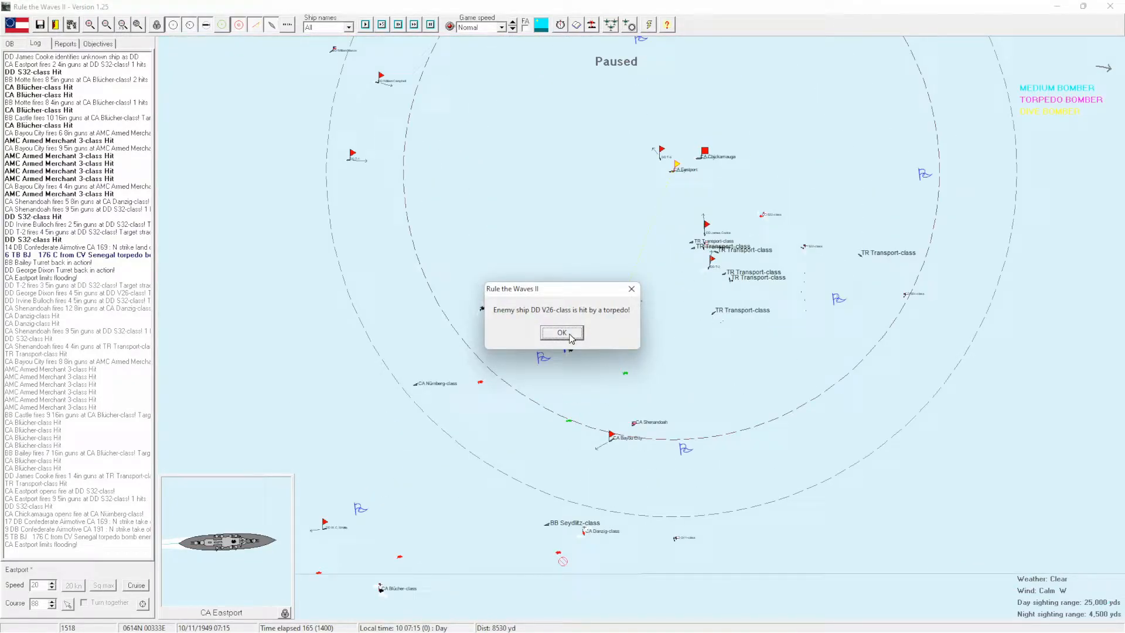
# Acknowledge destroyer and transport torpedo hits, Motte's low AA ammo and two air-strike warnings, then select BB Bailey.
pyautogui.click(561, 332)
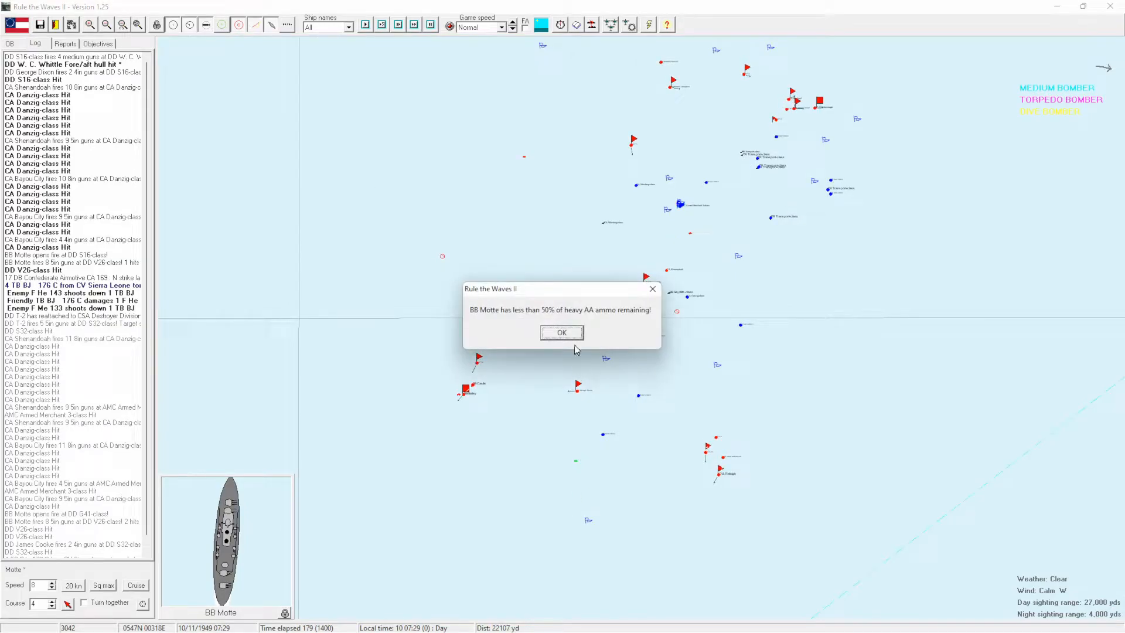
pyautogui.click(561, 332)
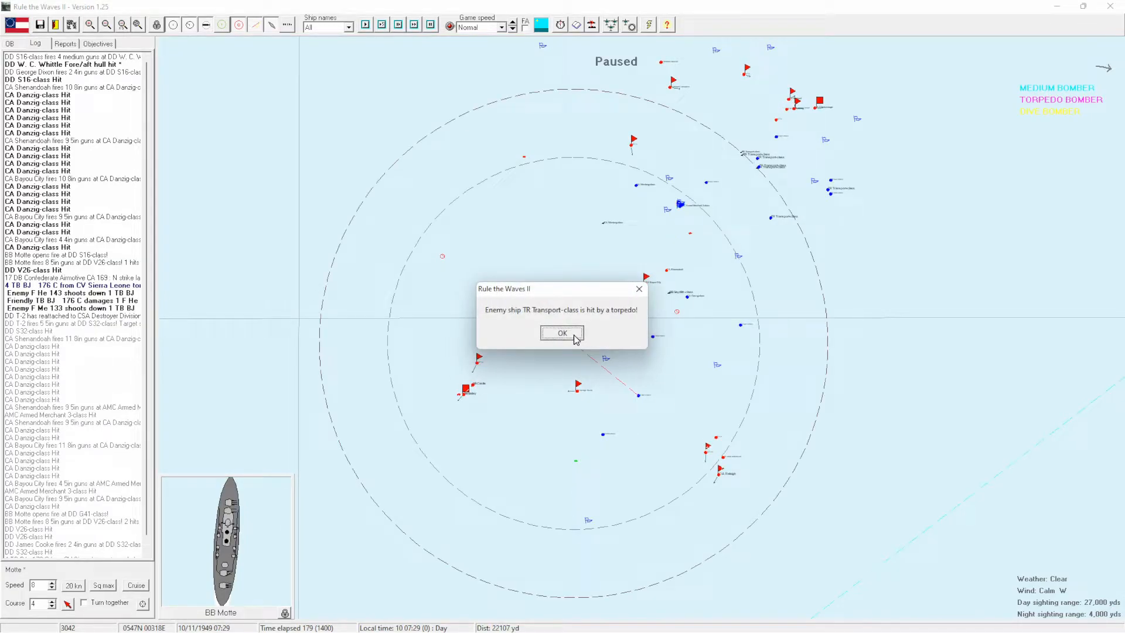
pyautogui.click(562, 333)
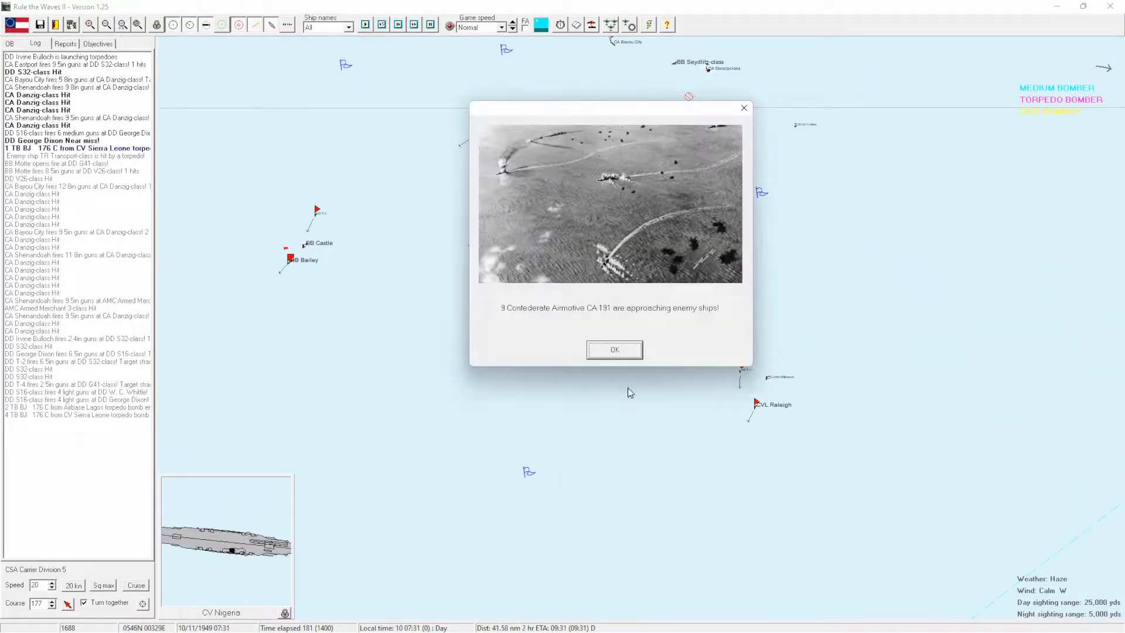
pyautogui.click(613, 349)
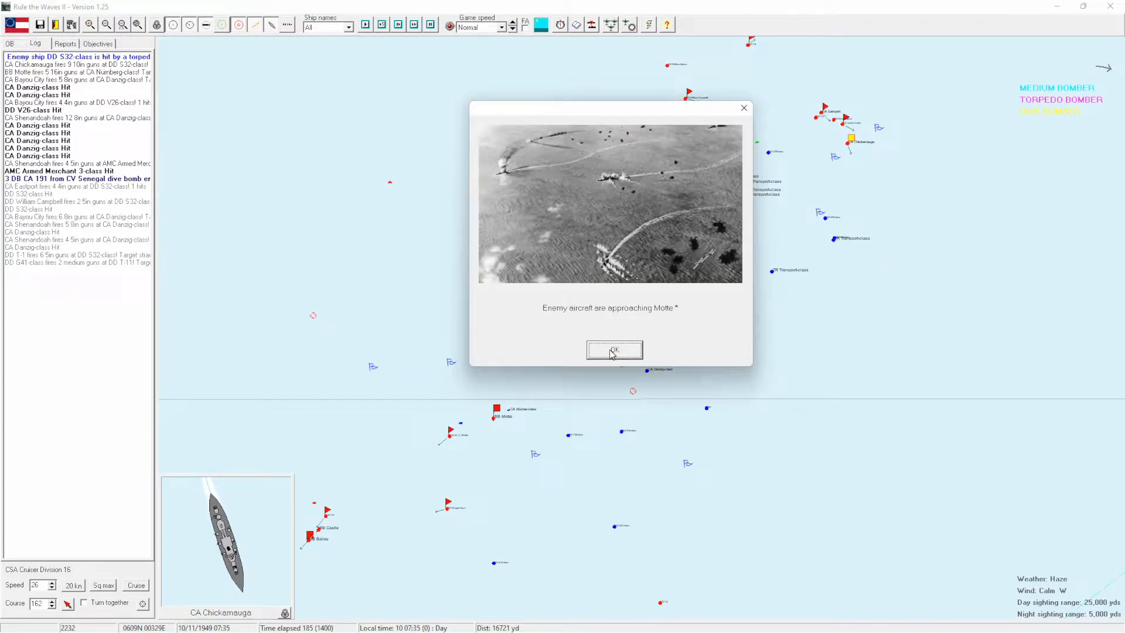
pyautogui.click(613, 351)
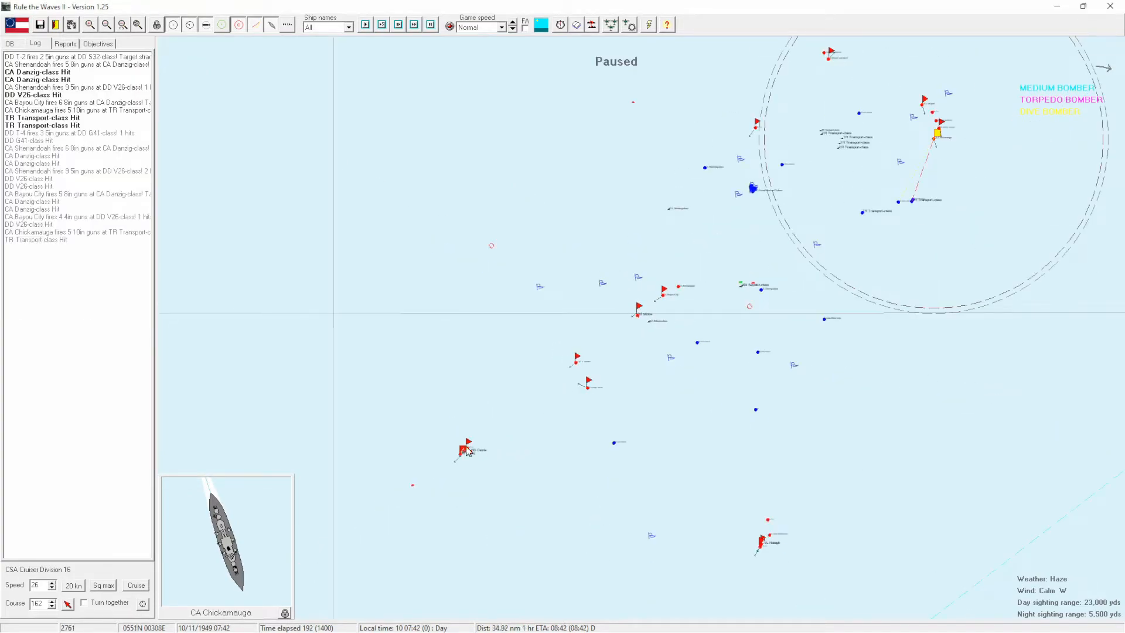
pyautogui.click(466, 450)
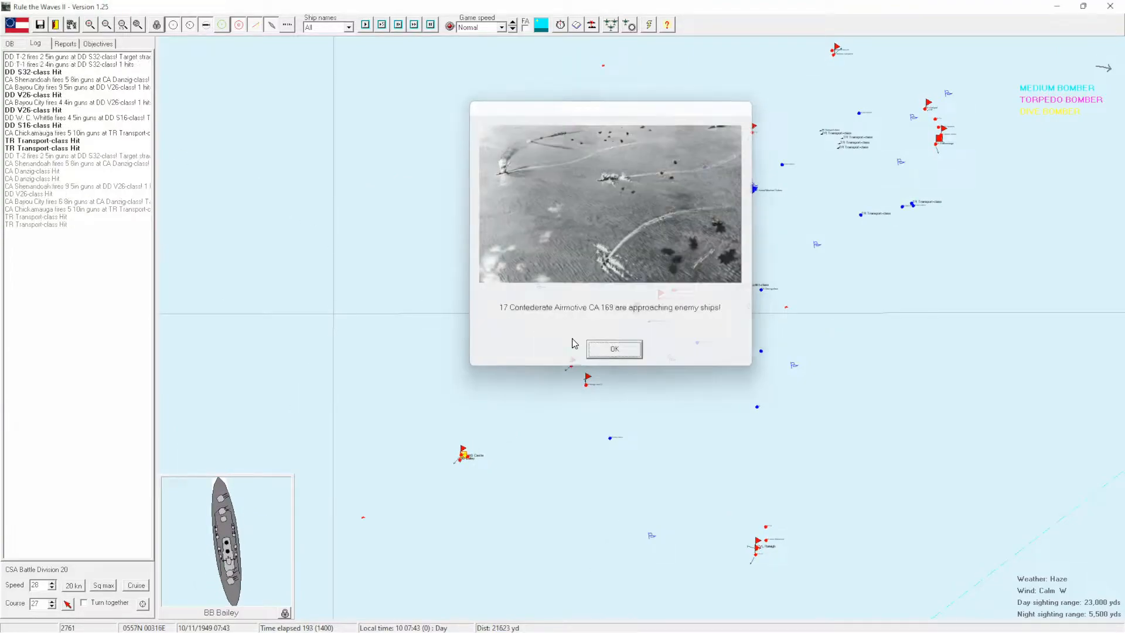
# Acknowledge the air strike report, then detach BB Motte via the order of battle and send her home.
pyautogui.click(613, 349)
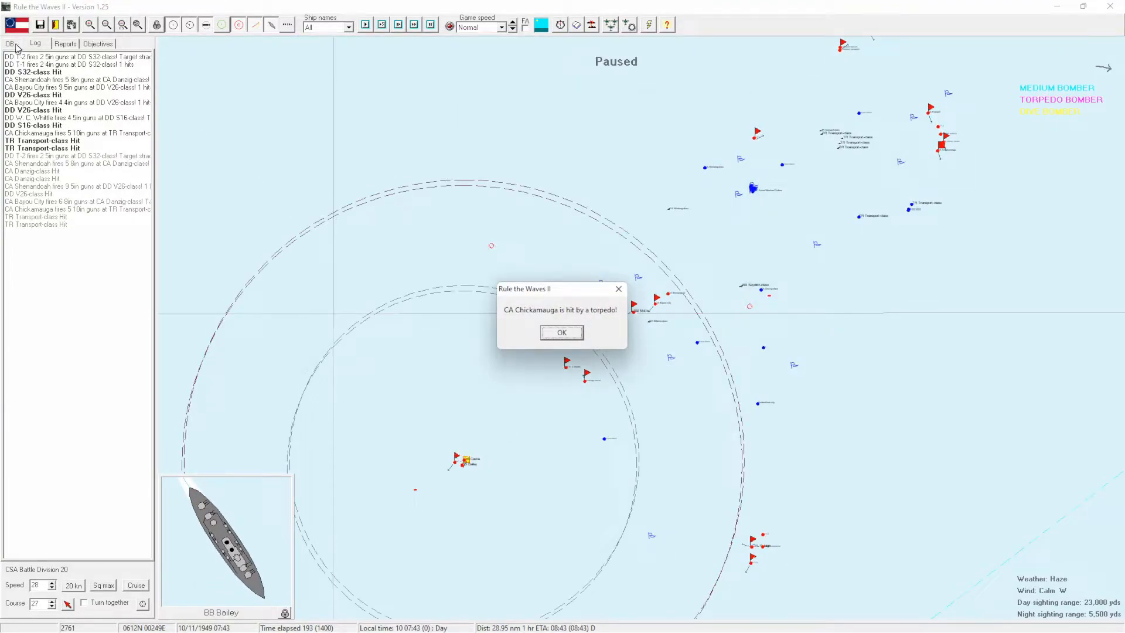
pyautogui.click(561, 332)
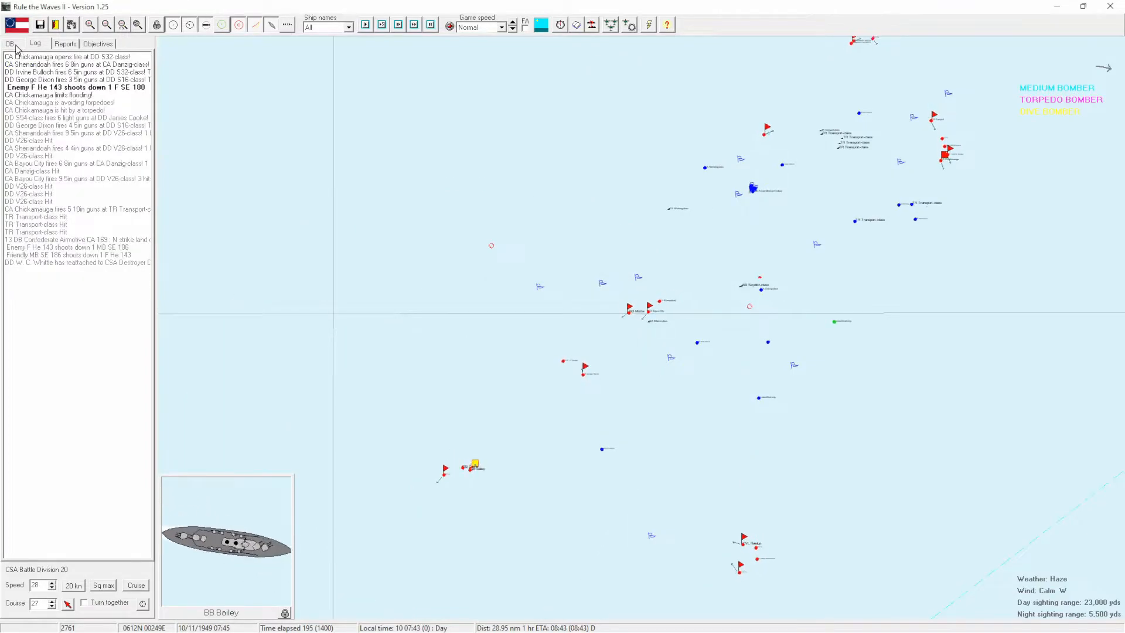
pyautogui.click(9, 43)
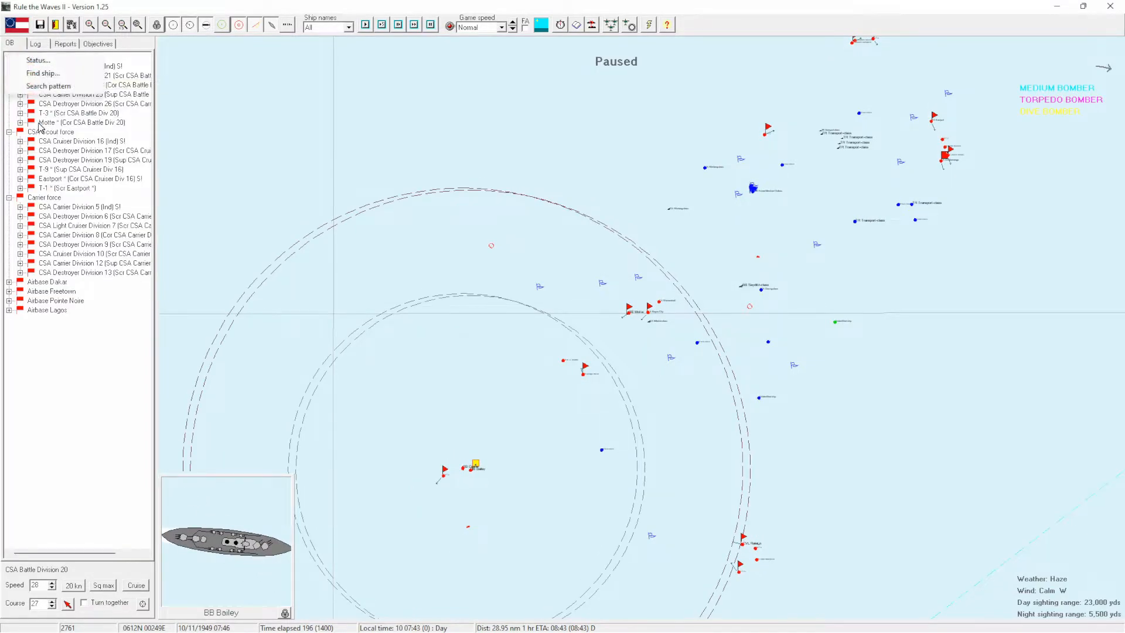
pyautogui.click(81, 122)
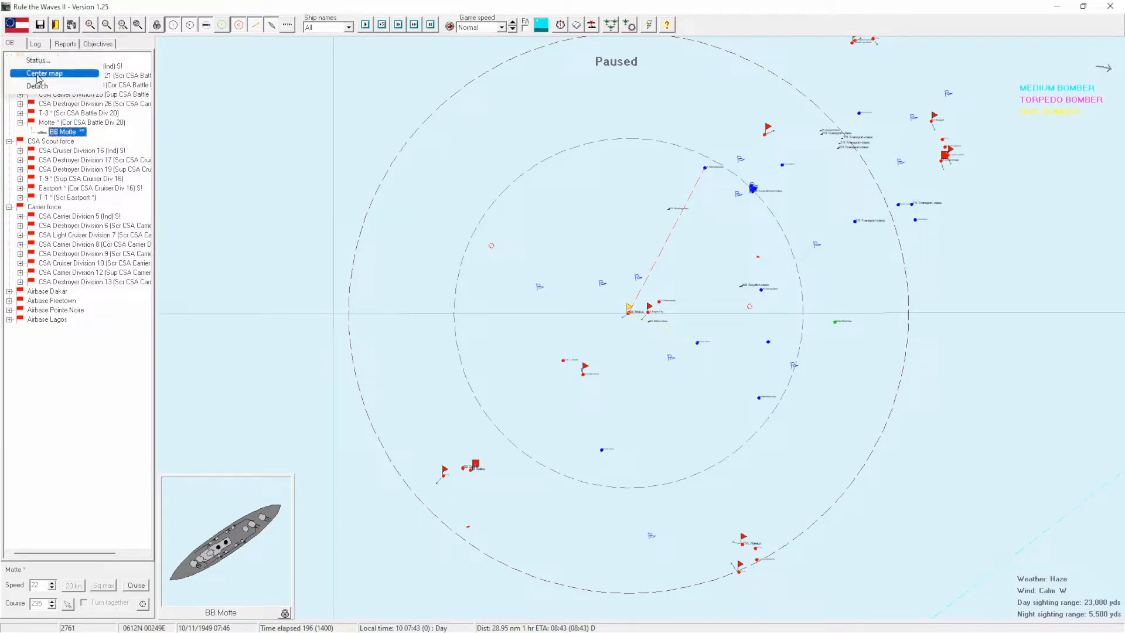
pyautogui.click(37, 86)
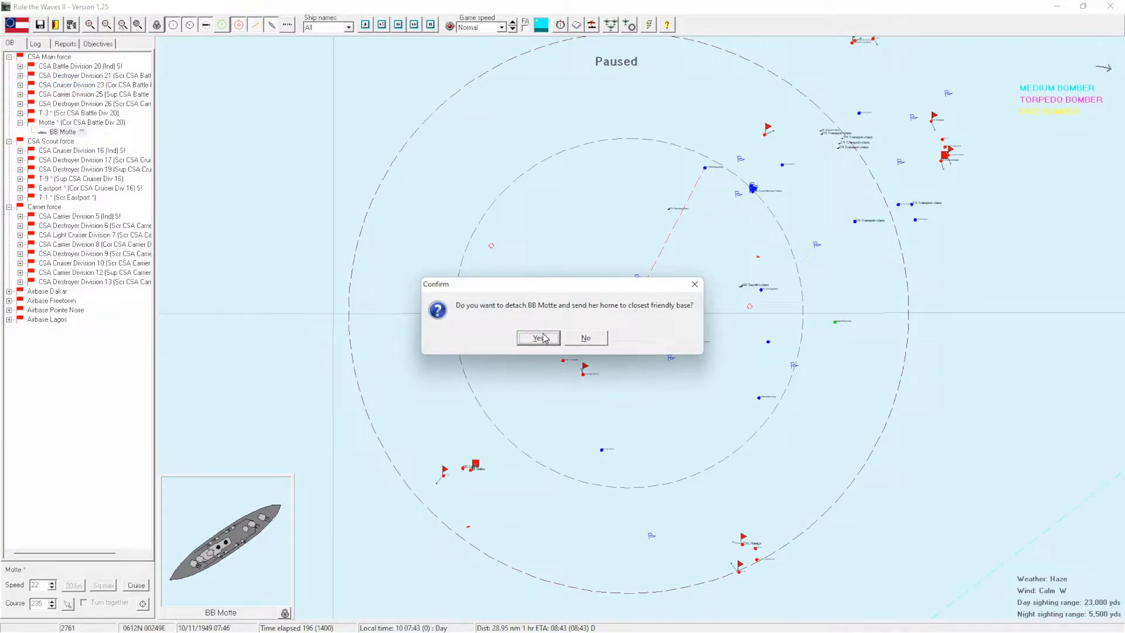
pyautogui.click(539, 338)
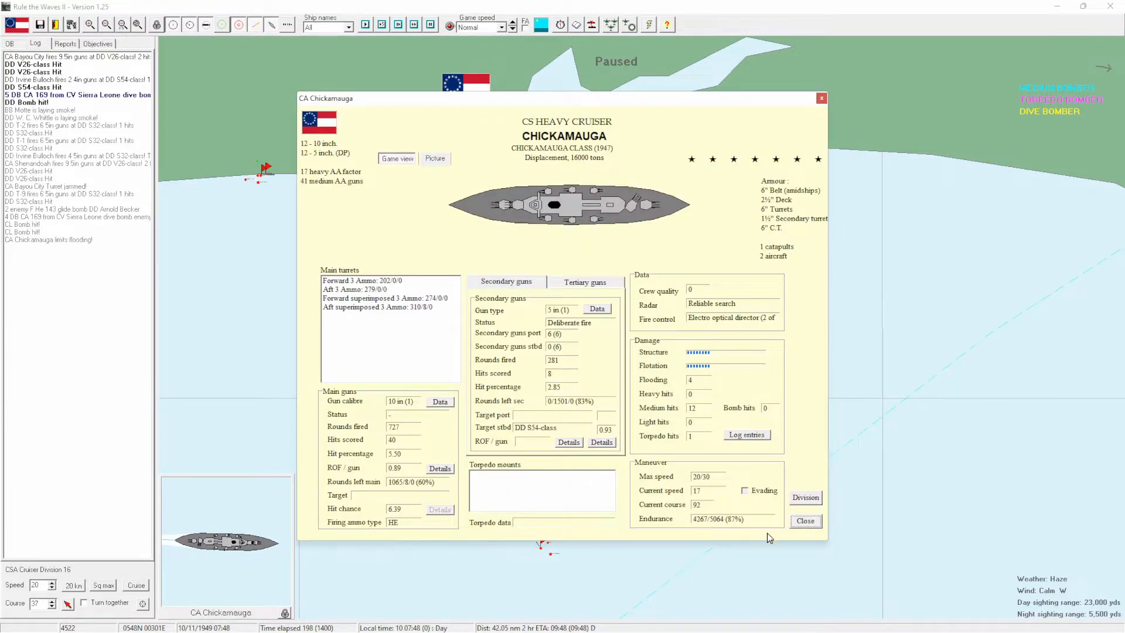
# Close CA Chickamauga's status sheet, acknowledge the bomber approach and bring up Set up strike.
pyautogui.click(804, 521)
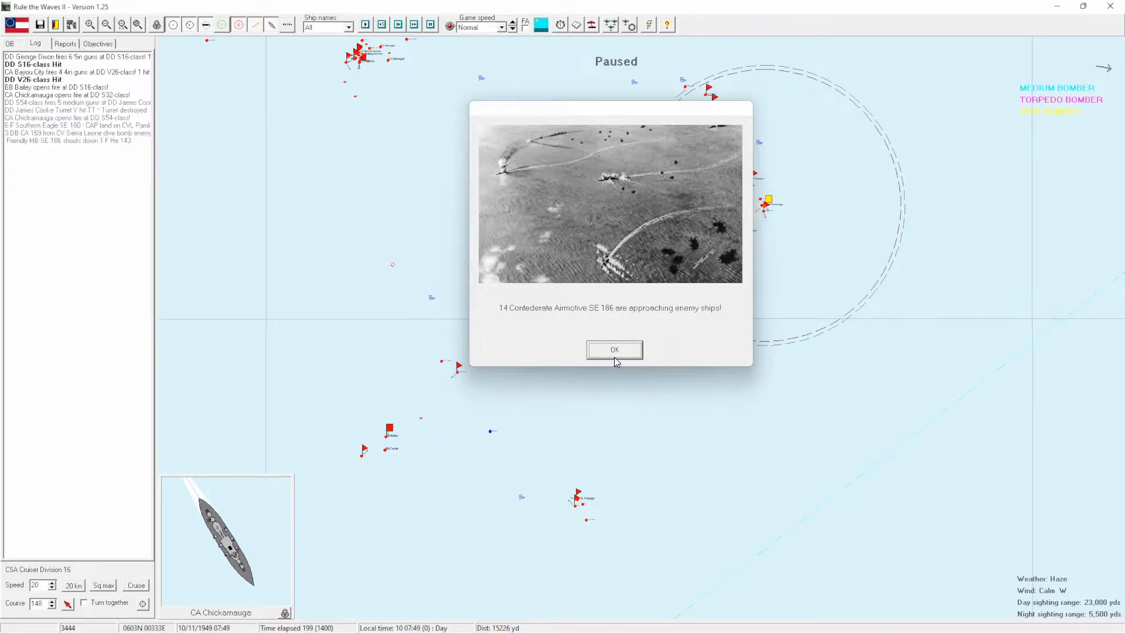
pyautogui.click(613, 349)
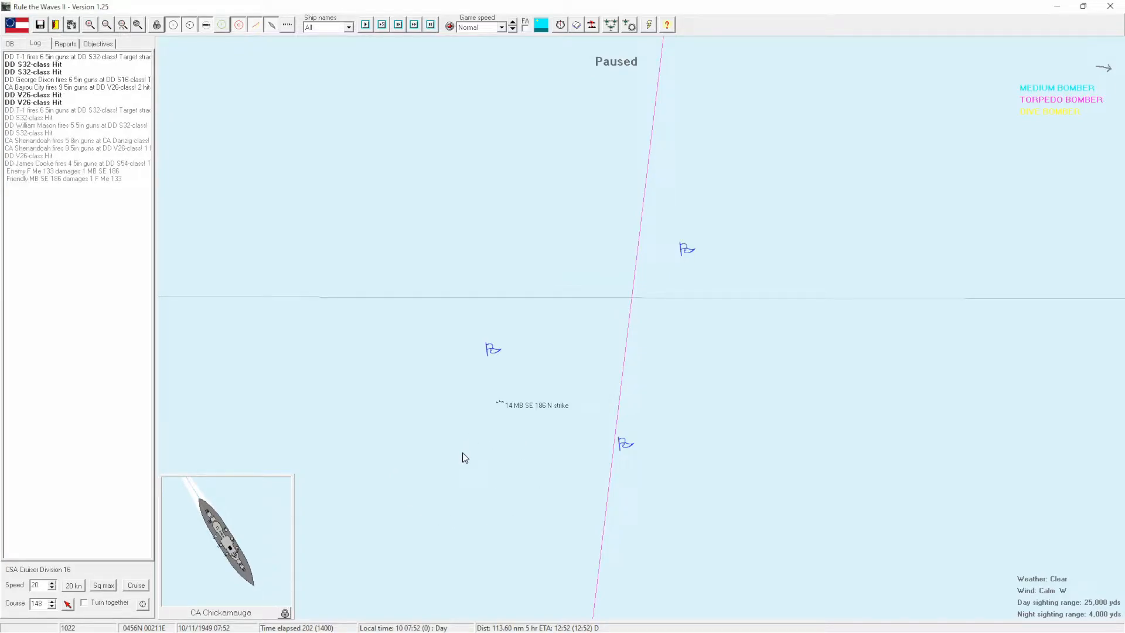
pyautogui.click(364, 25)
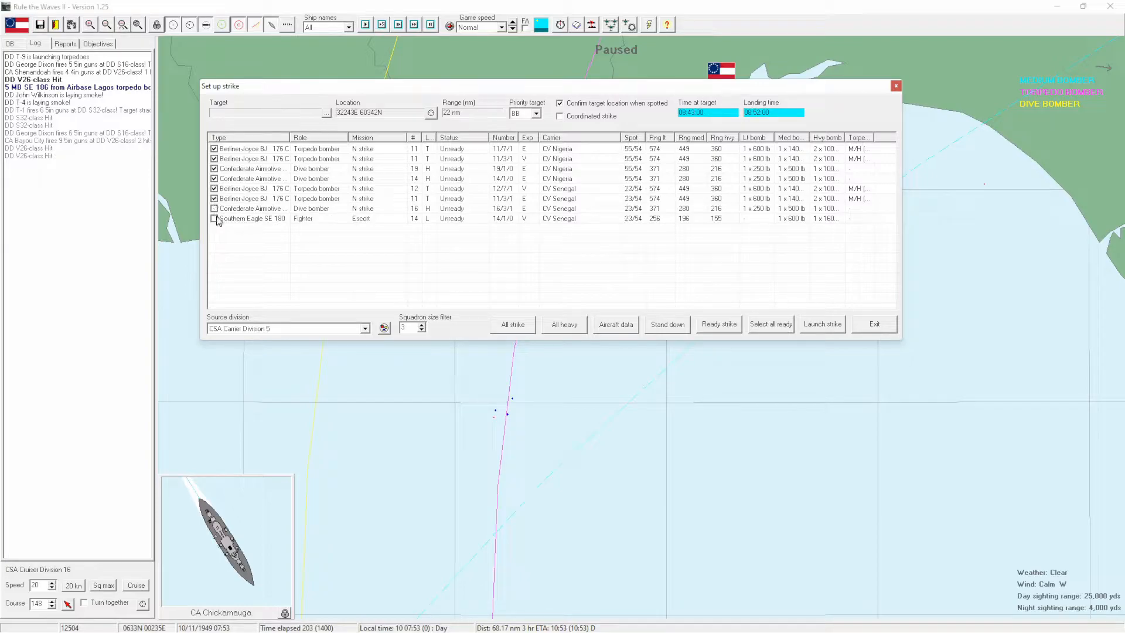
# Add fighter and escort squadrons to Carrier Division 5's strike and dismiss the access violation error.
pyautogui.click(214, 219)
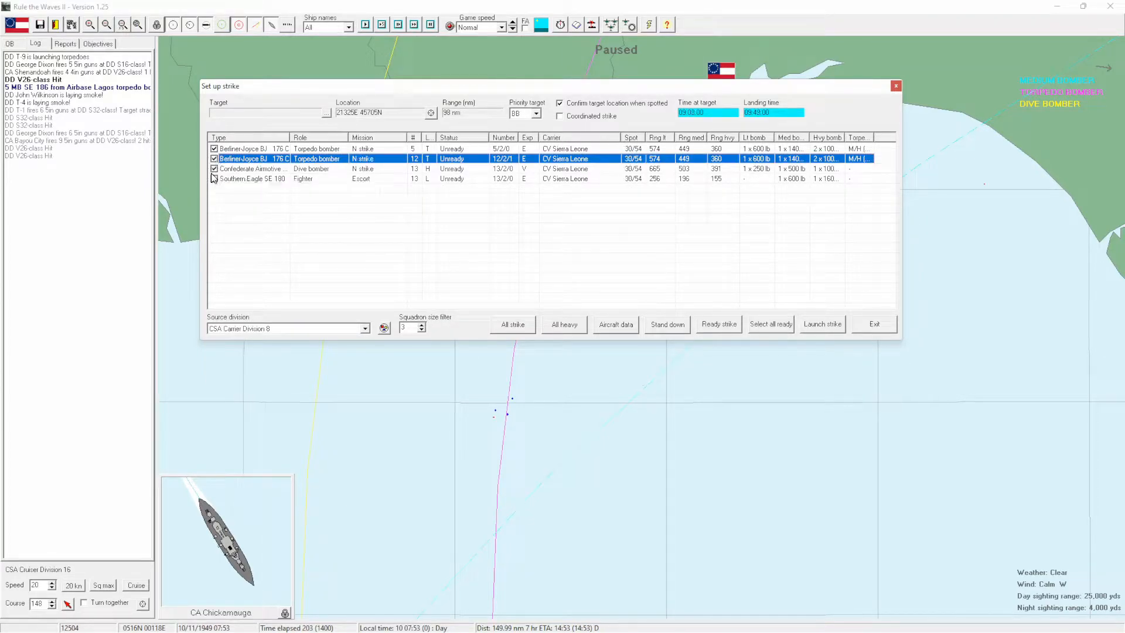
pyautogui.click(564, 325)
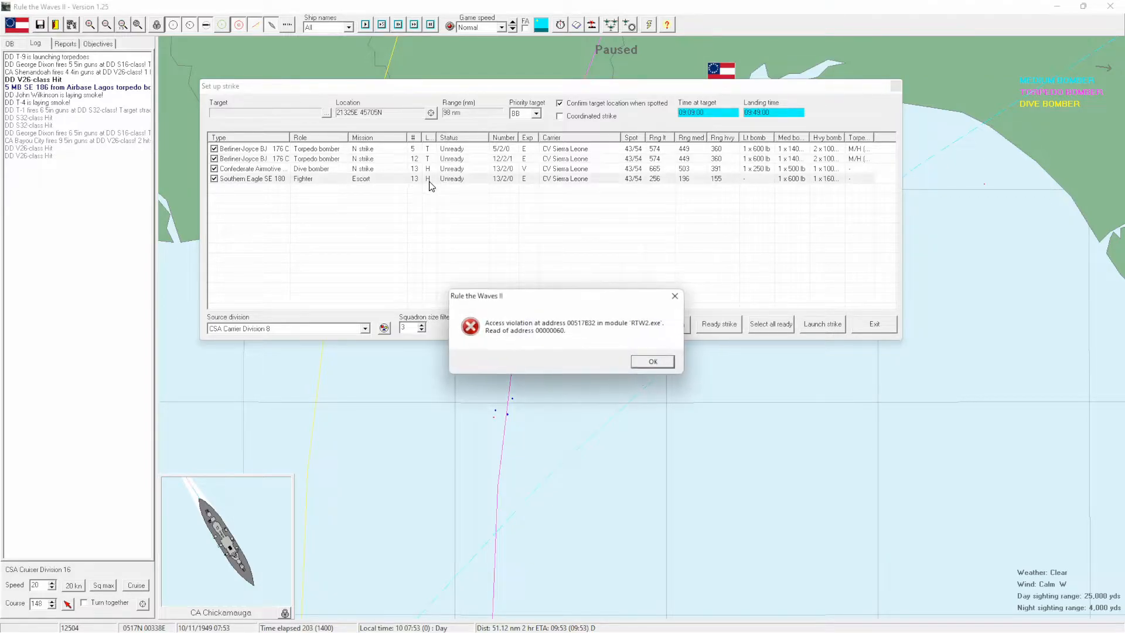
pyautogui.click(652, 361)
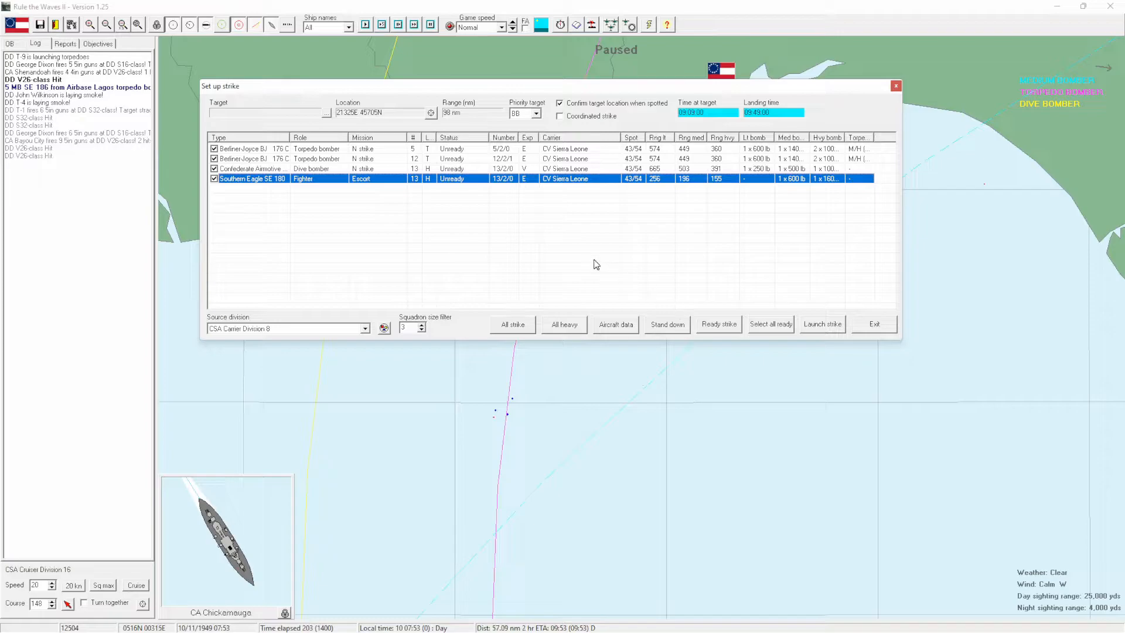
pyautogui.click(718, 324)
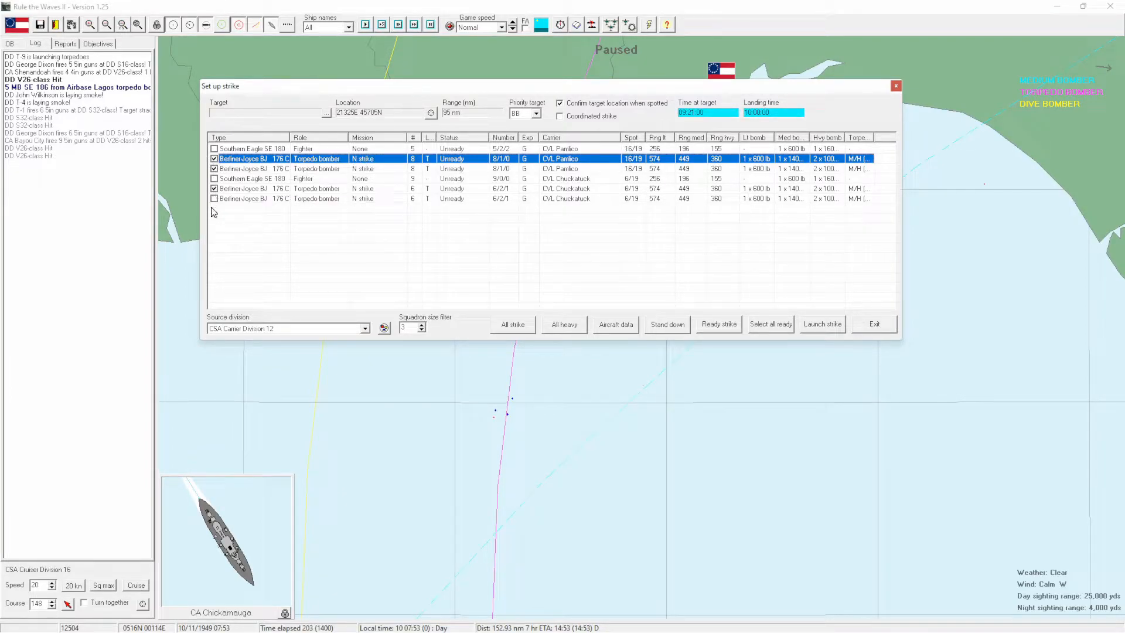
# Ready Carrier Division 12's torpedo bombers and Division 25's squadrons, then return to the map.
pyautogui.click(214, 189)
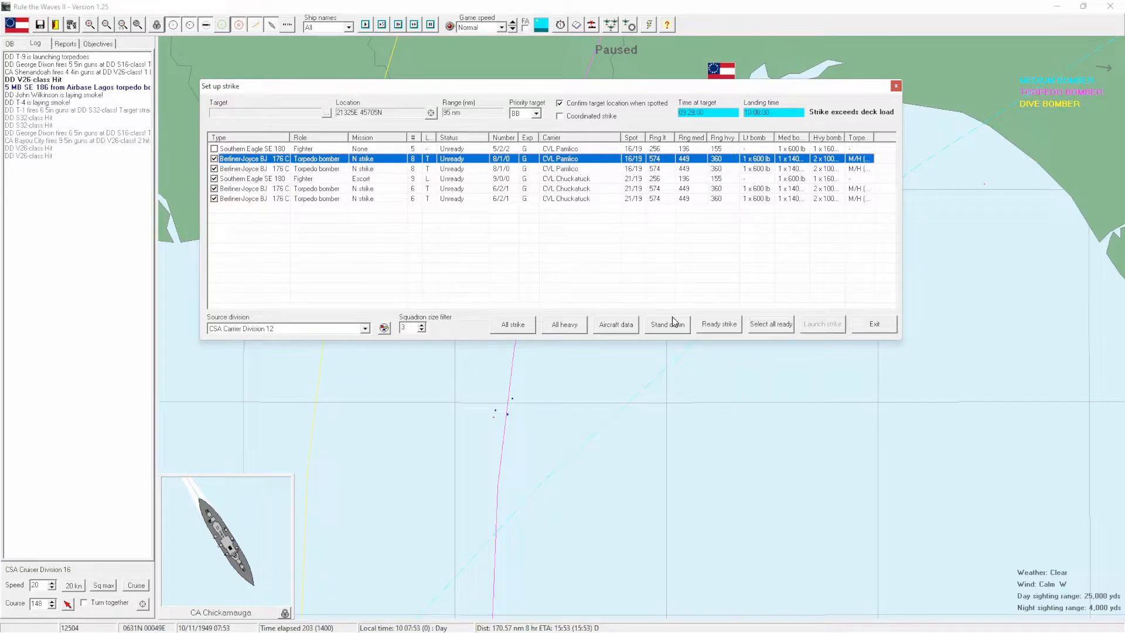
pyautogui.click(366, 328)
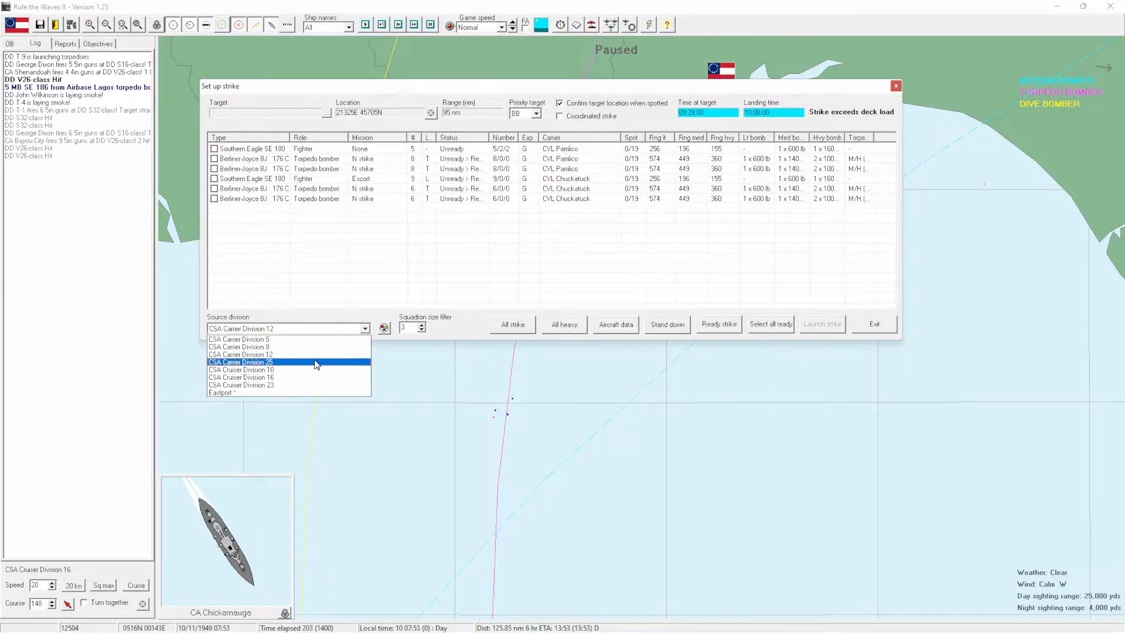
pyautogui.click(242, 362)
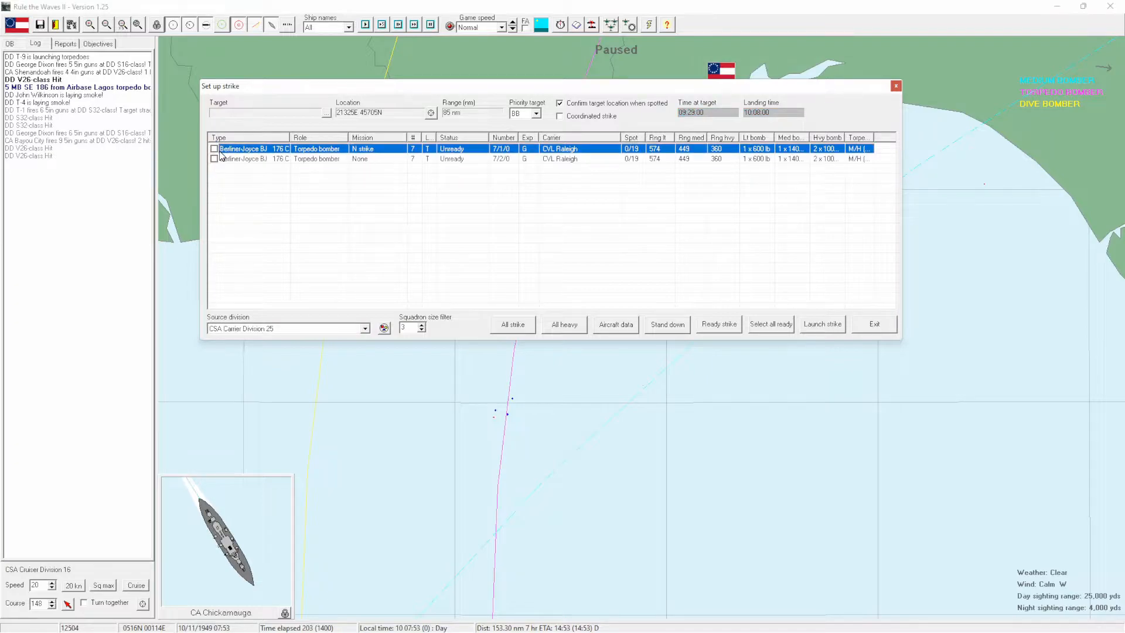
pyautogui.click(213, 149)
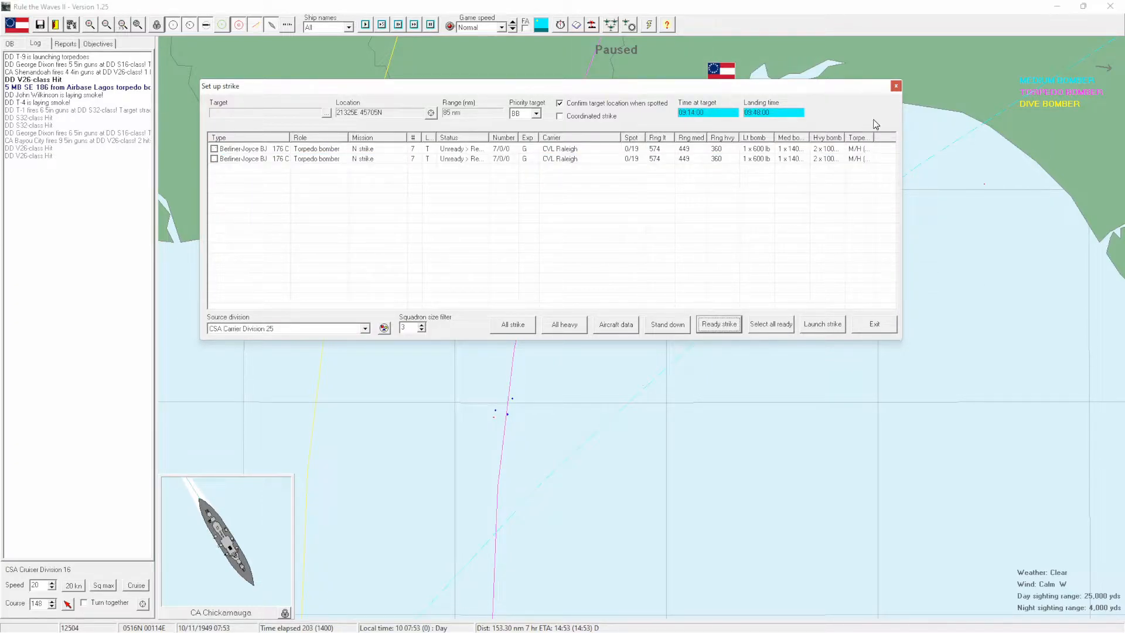
pyautogui.click(873, 323)
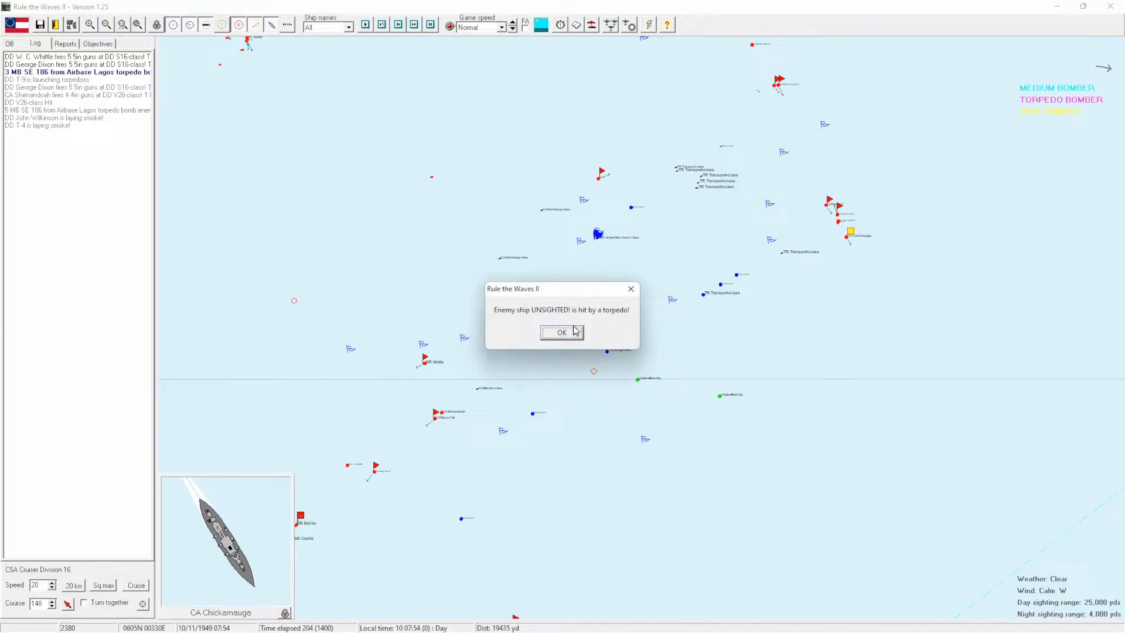
# Acknowledge the torpedo hit, refuse William Mason's rescue and clear the Destroyer Division 19 air alert.
pyautogui.click(562, 332)
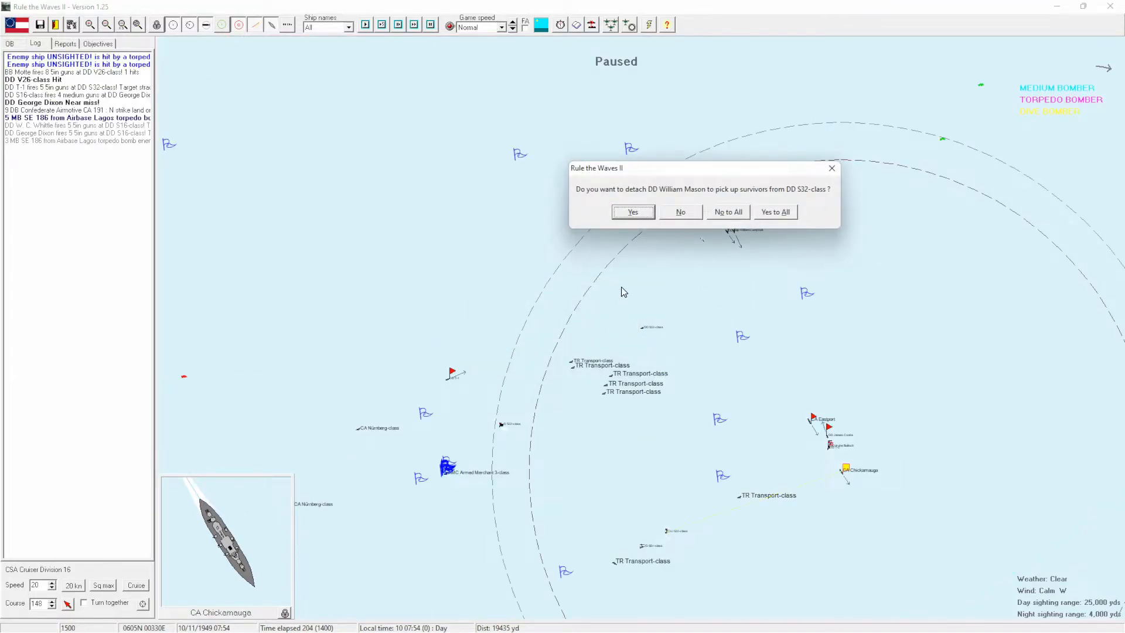
pyautogui.moveTo(669, 208)
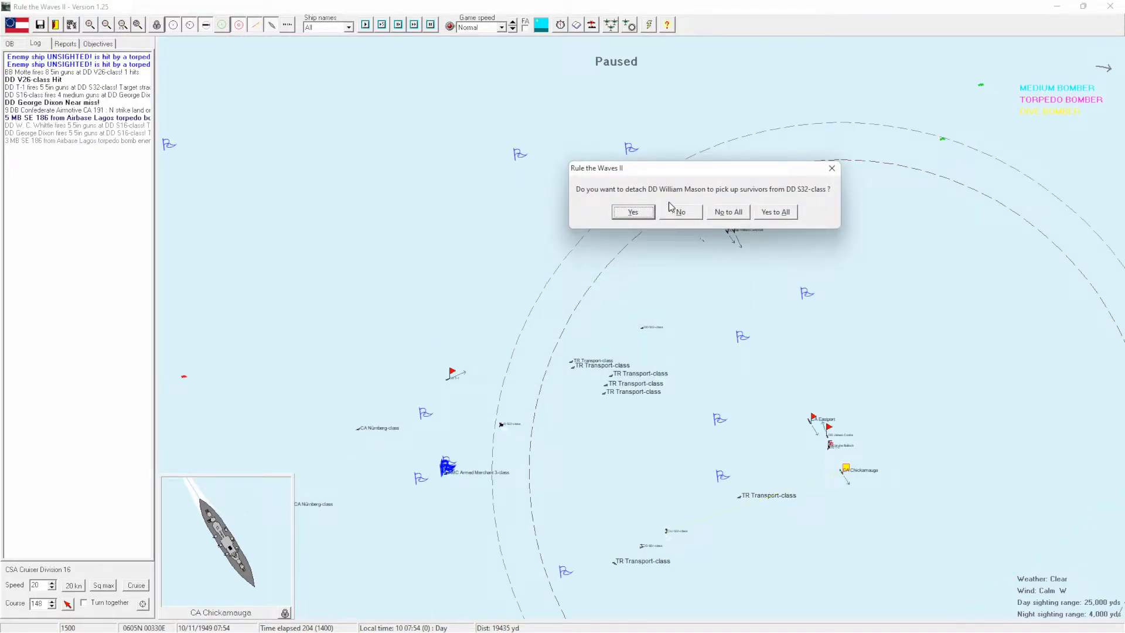
pyautogui.click(678, 211)
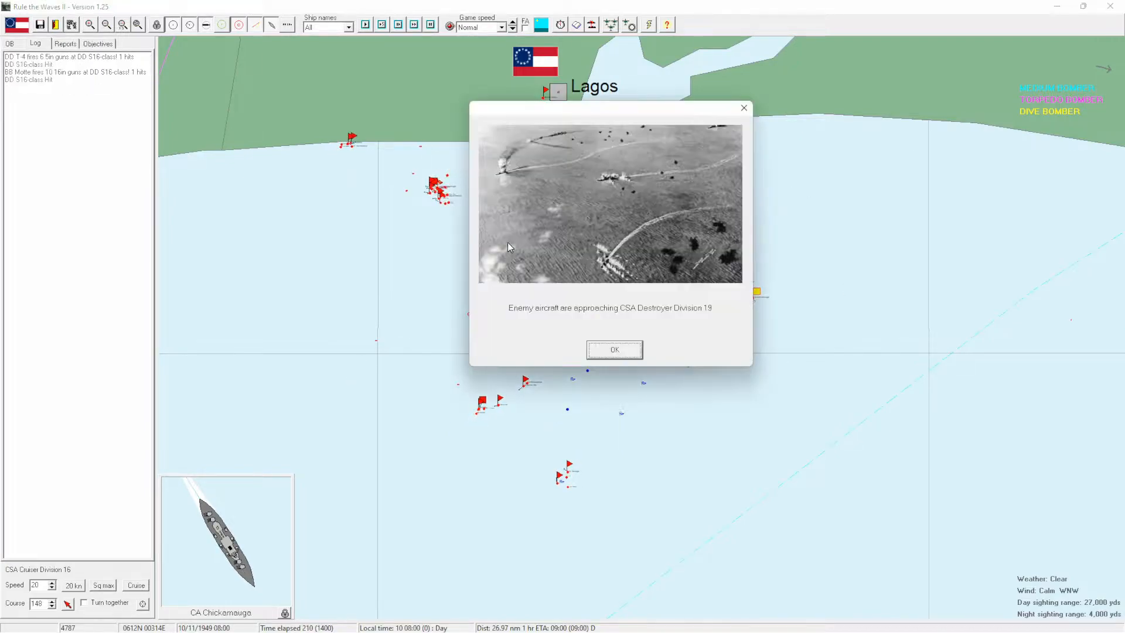
pyautogui.click(613, 349)
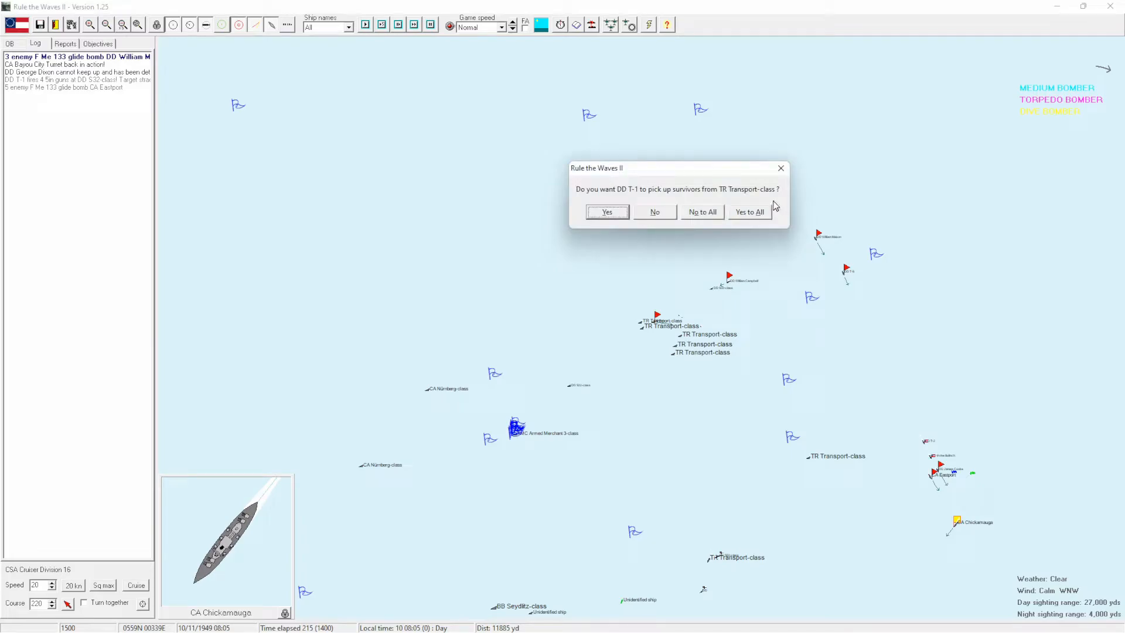
# Let T-1 pick up all transport survivors and acknowledge the Sierra Leone and Nigeria strikes being ready.
pyautogui.click(607, 212)
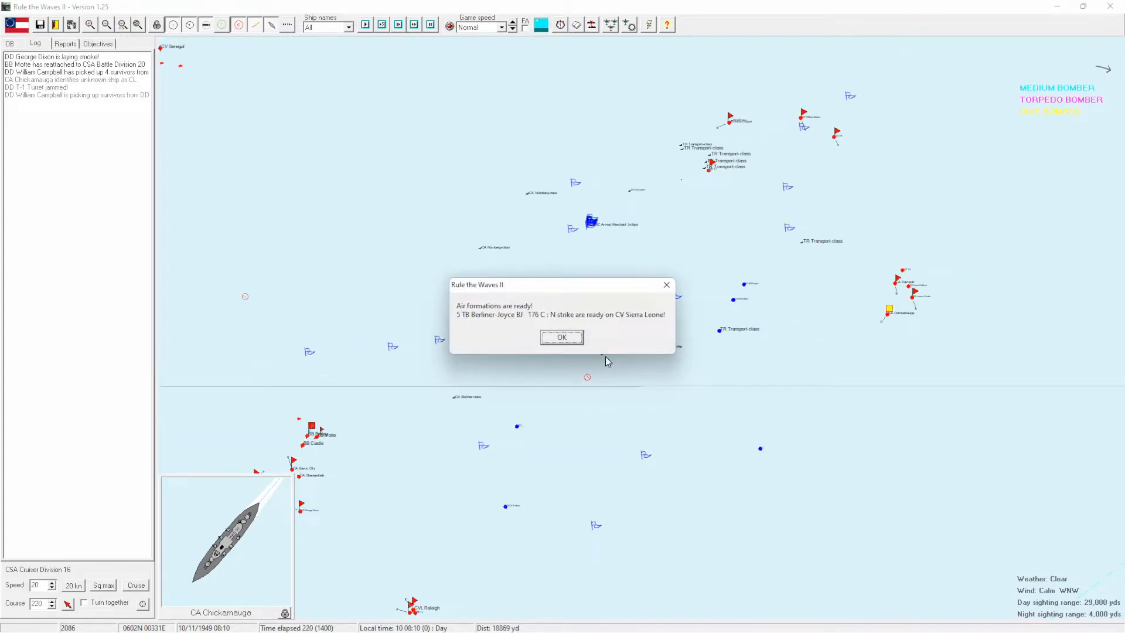
pyautogui.click(562, 337)
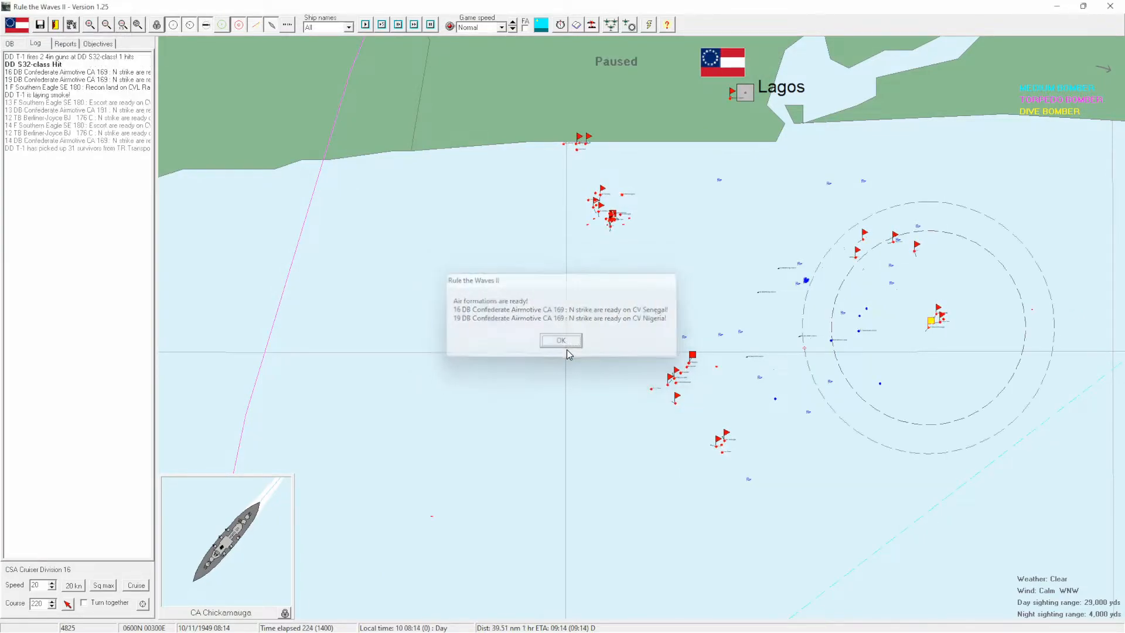
pyautogui.click(561, 340)
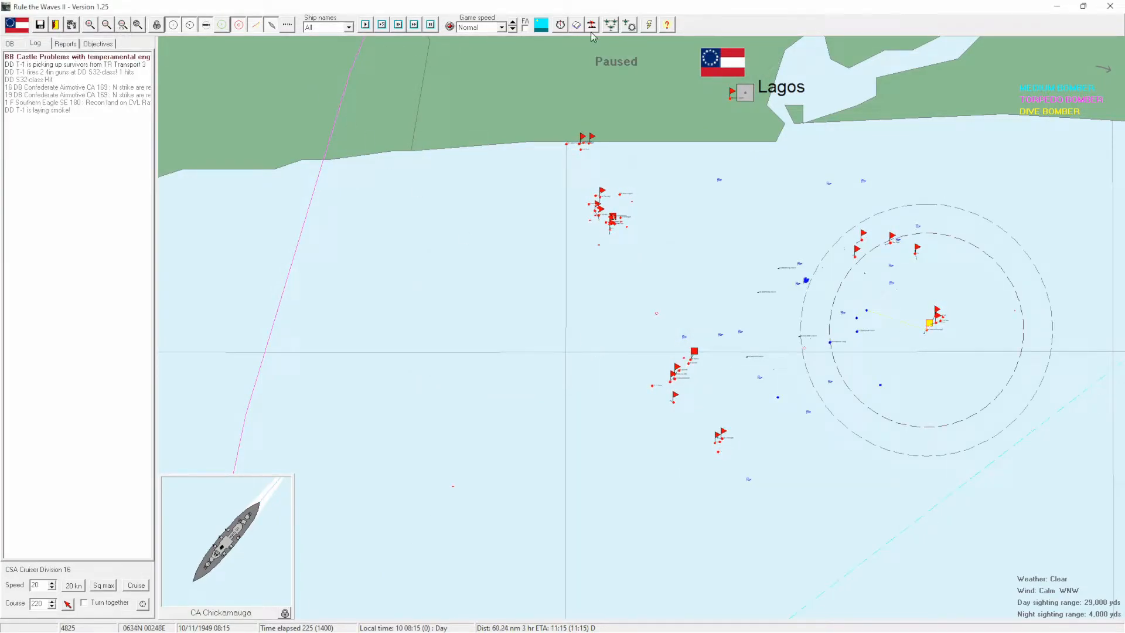
# Select all ready Carrier Division 5 squadrons with carriers as the priority target.
pyautogui.click(365, 328)
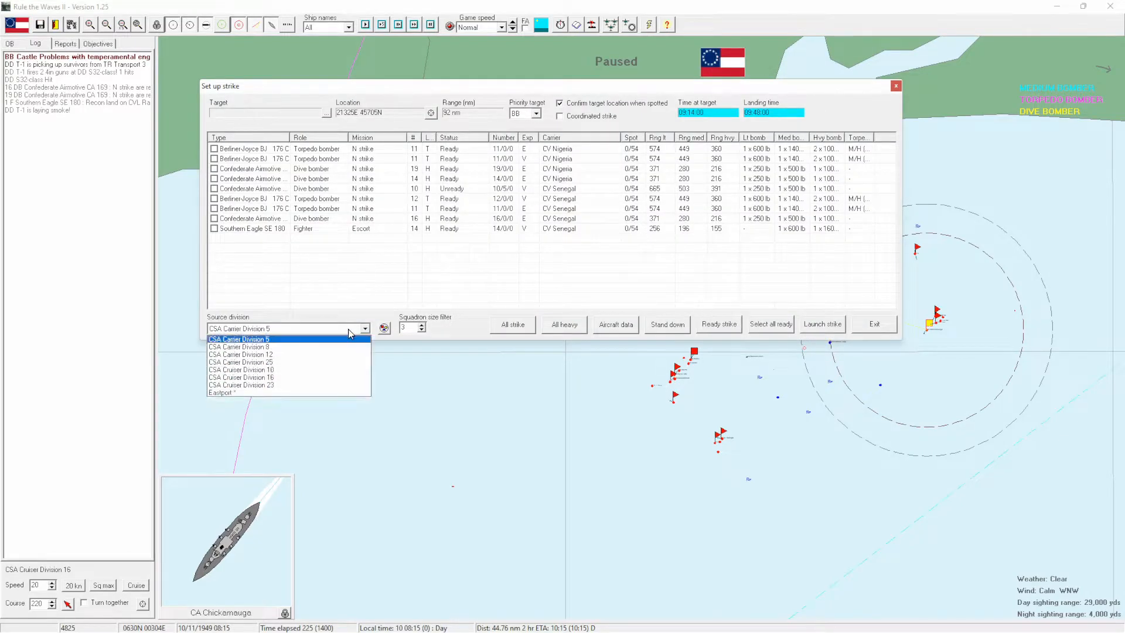
pyautogui.click(238, 338)
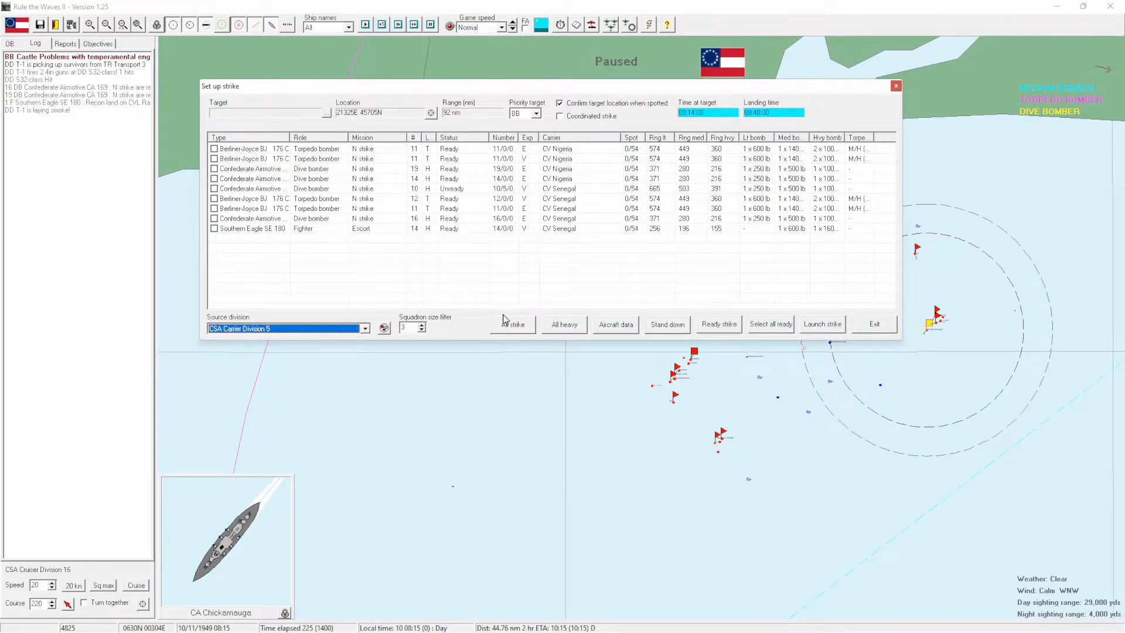
pyautogui.click(770, 324)
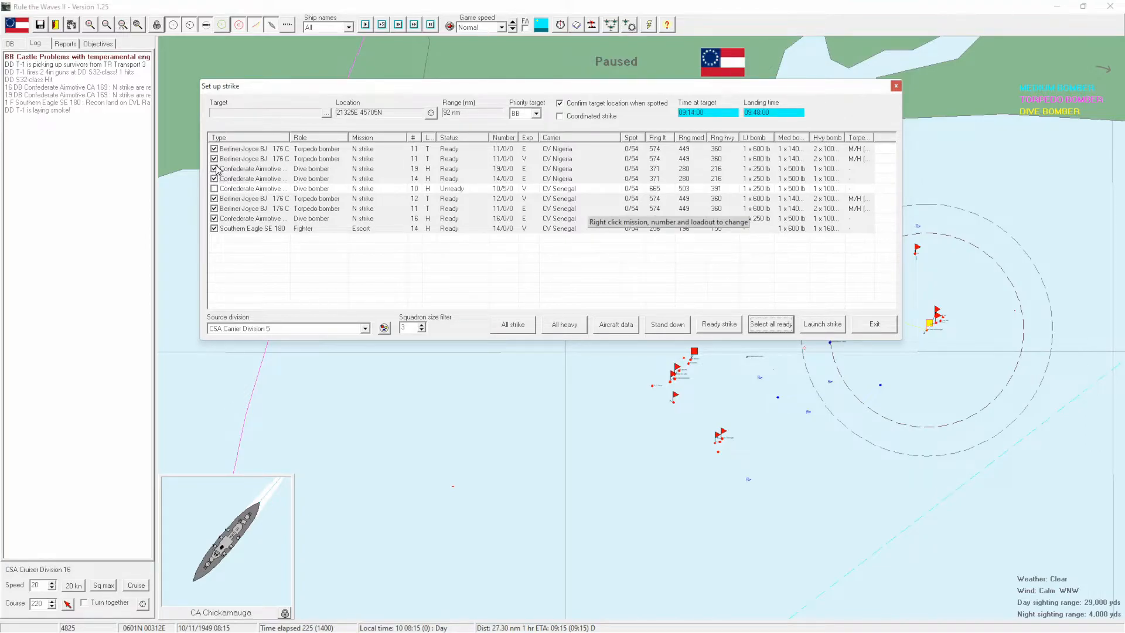
pyautogui.click(770, 323)
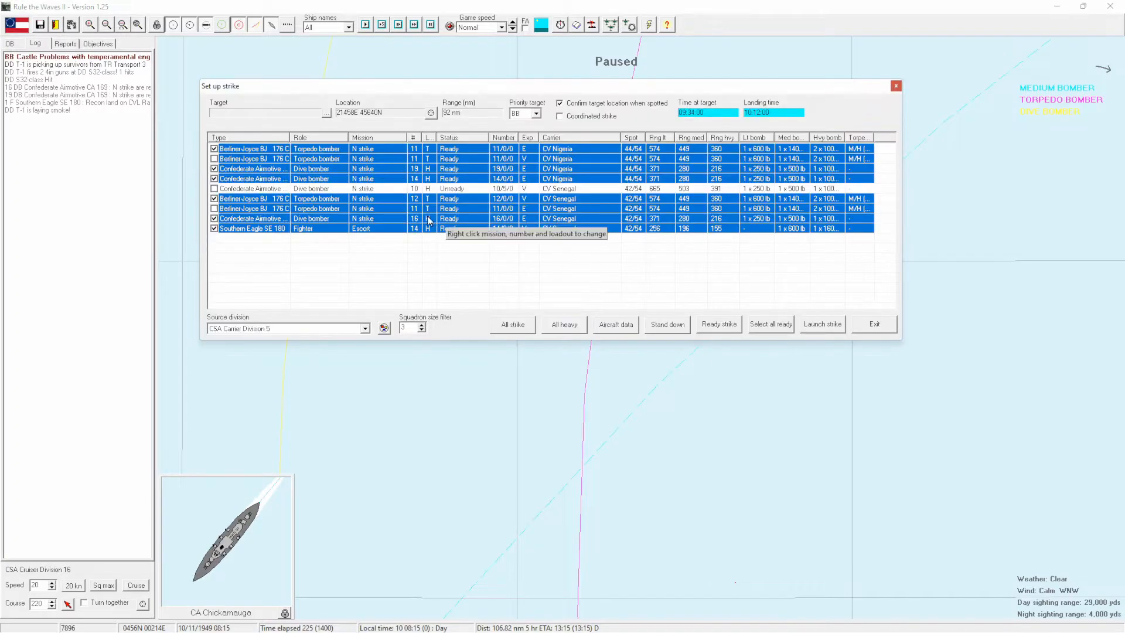
pyautogui.click(536, 112)
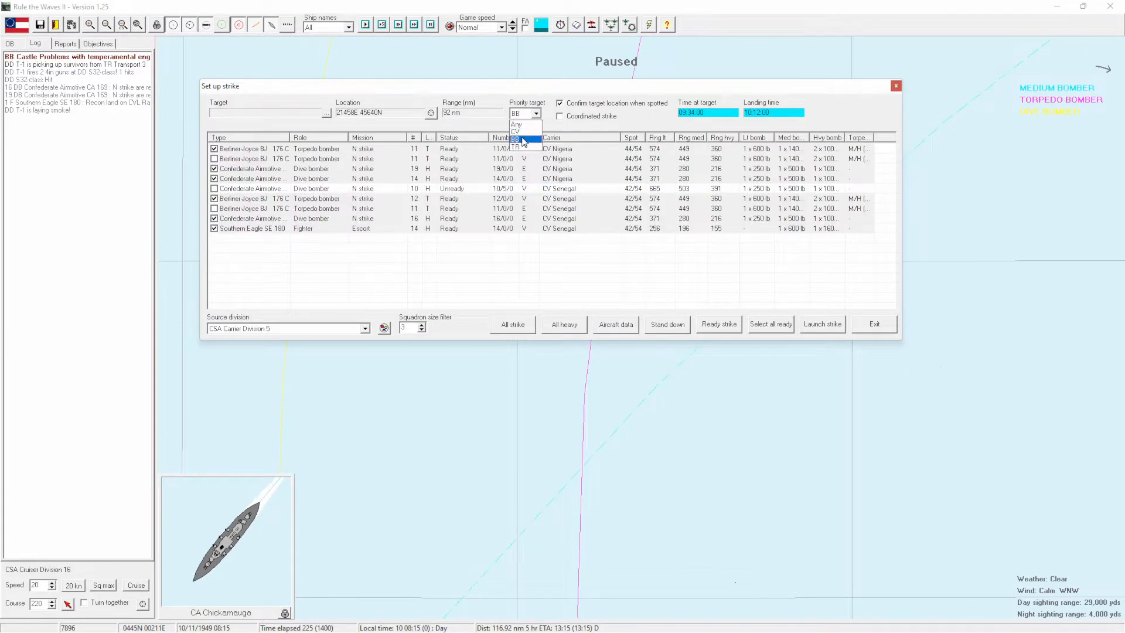
pyautogui.click(822, 323)
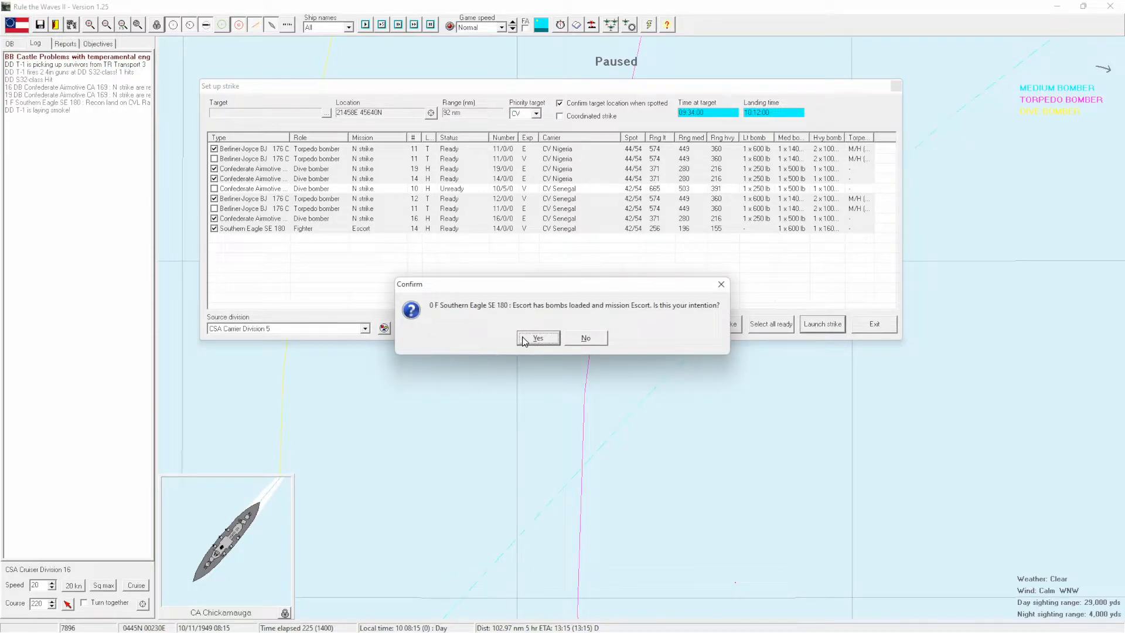
pyautogui.moveTo(578, 340)
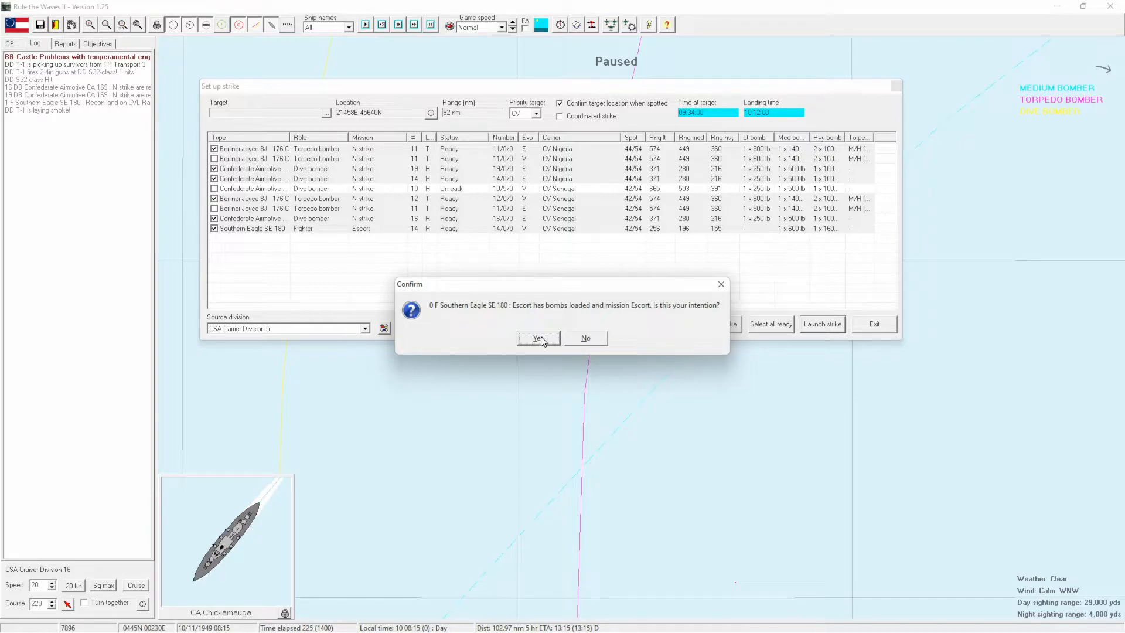
# Launch Carrier Divisions 5 and 8 strikes uncoordinated, escort fighters keeping their bombs.
pyautogui.click(538, 338)
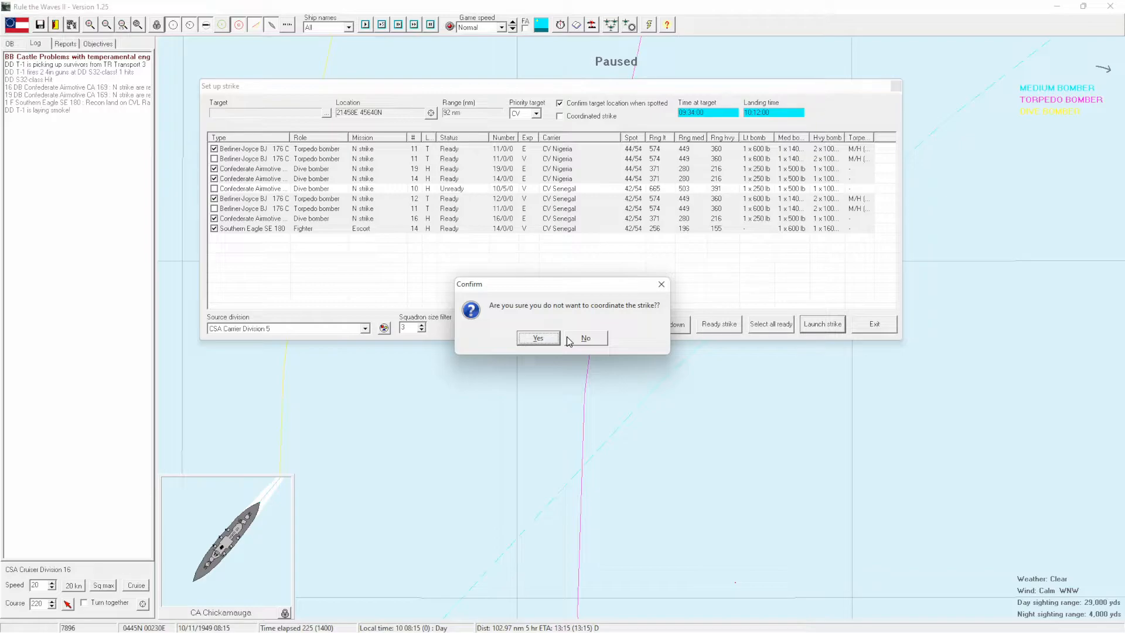
pyautogui.click(538, 338)
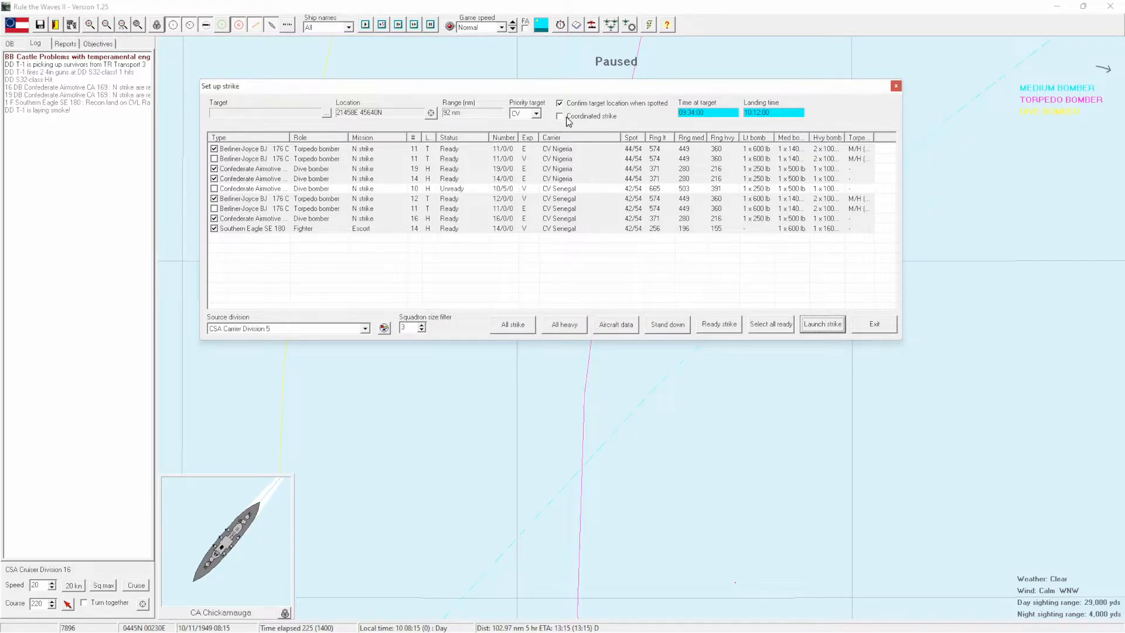
pyautogui.click(561, 116)
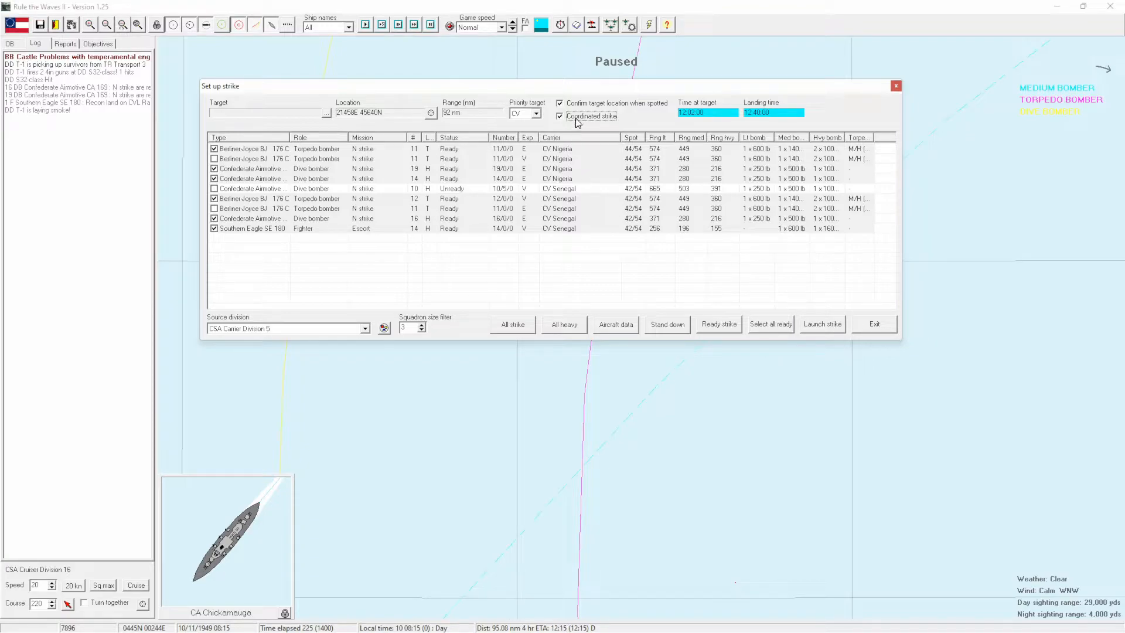
pyautogui.click(560, 117)
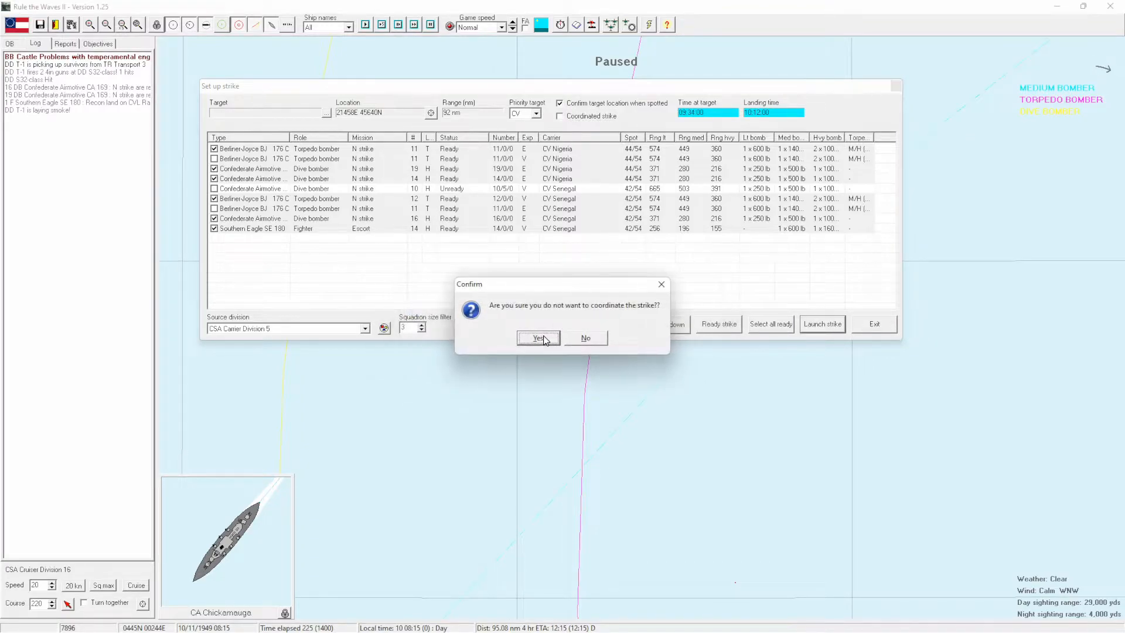
pyautogui.click(538, 337)
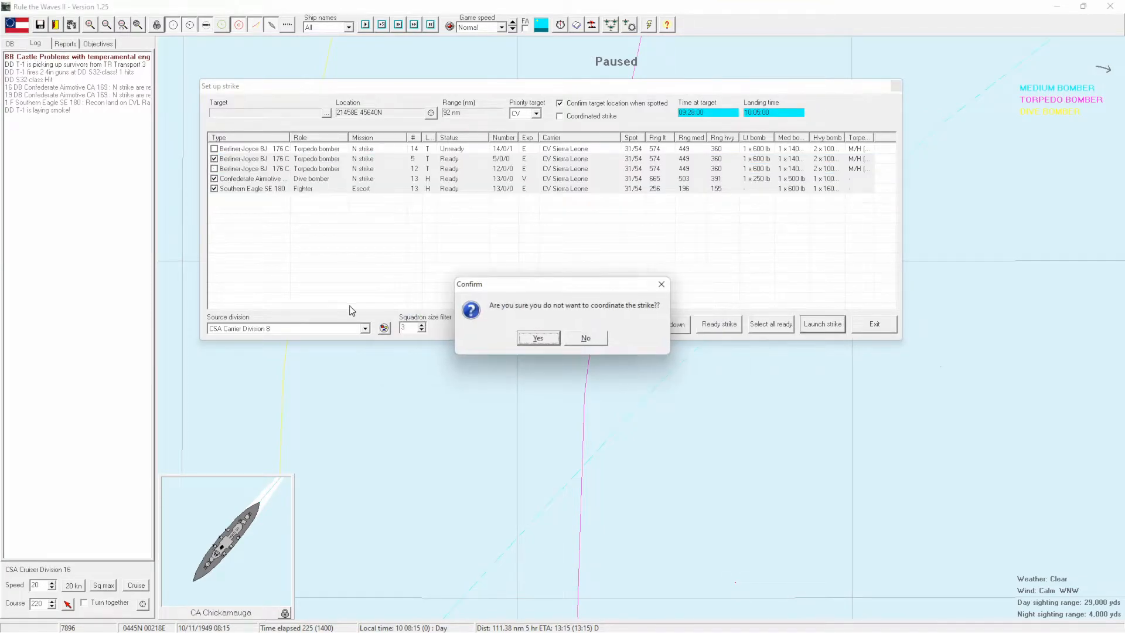
pyautogui.click(538, 338)
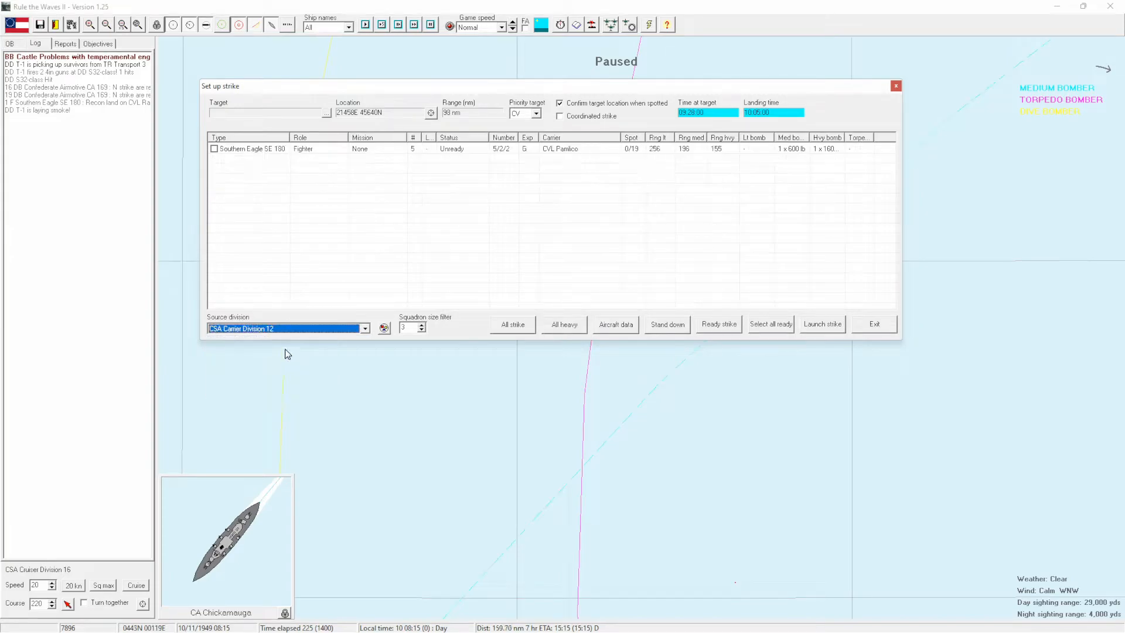
pyautogui.moveTo(888, 320)
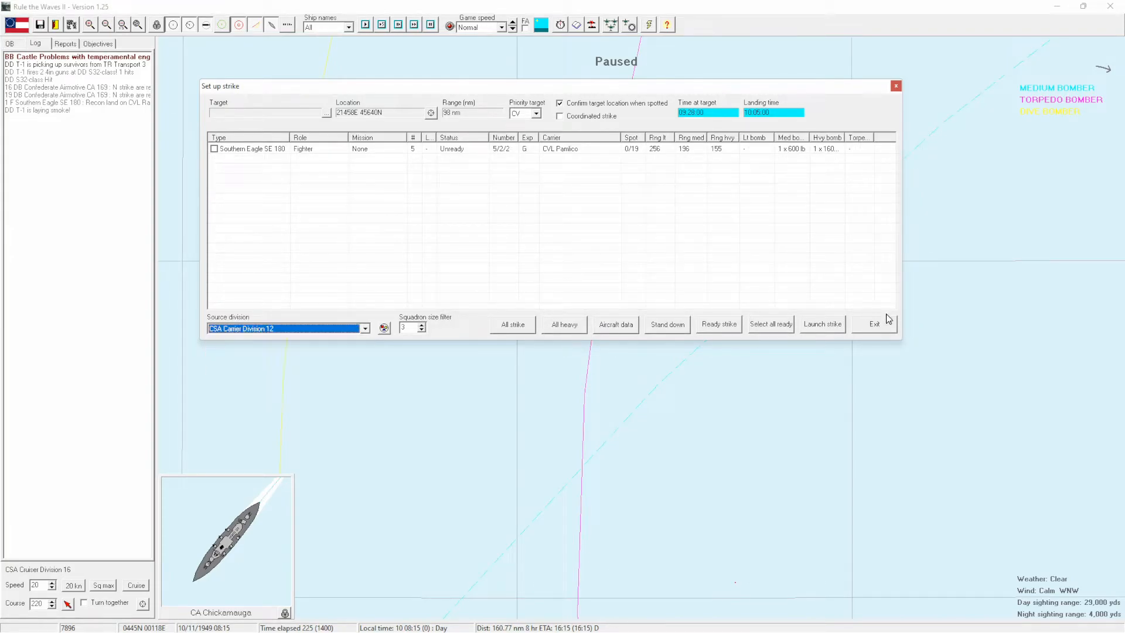
pyautogui.click(875, 323)
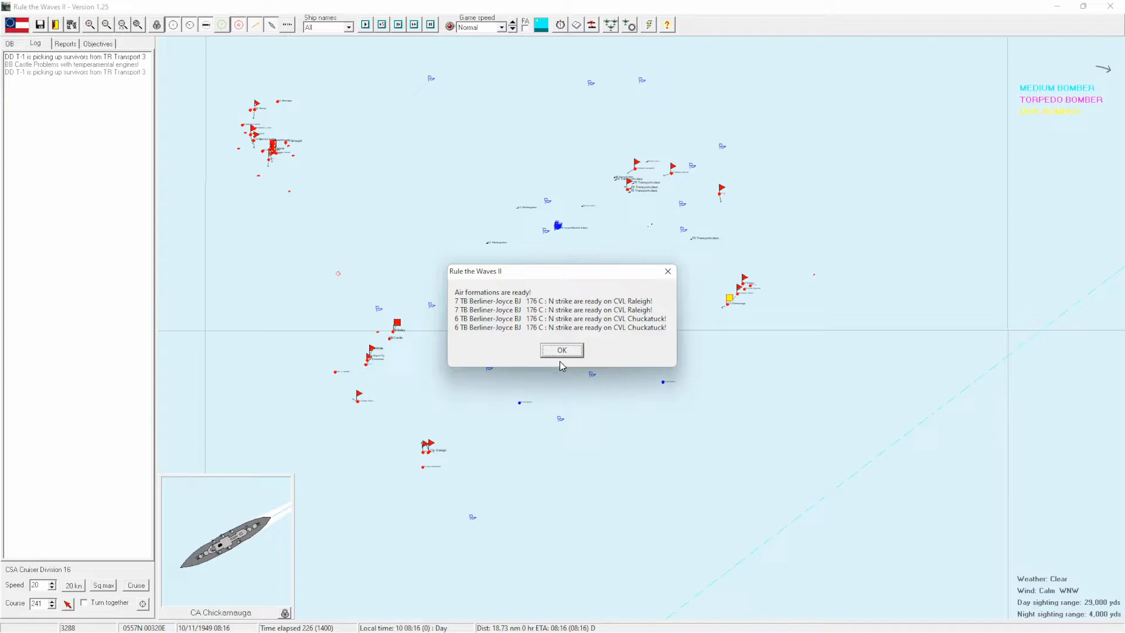
# Acknowledge the air formations ready report and reopen the strike setup.
pyautogui.click(562, 350)
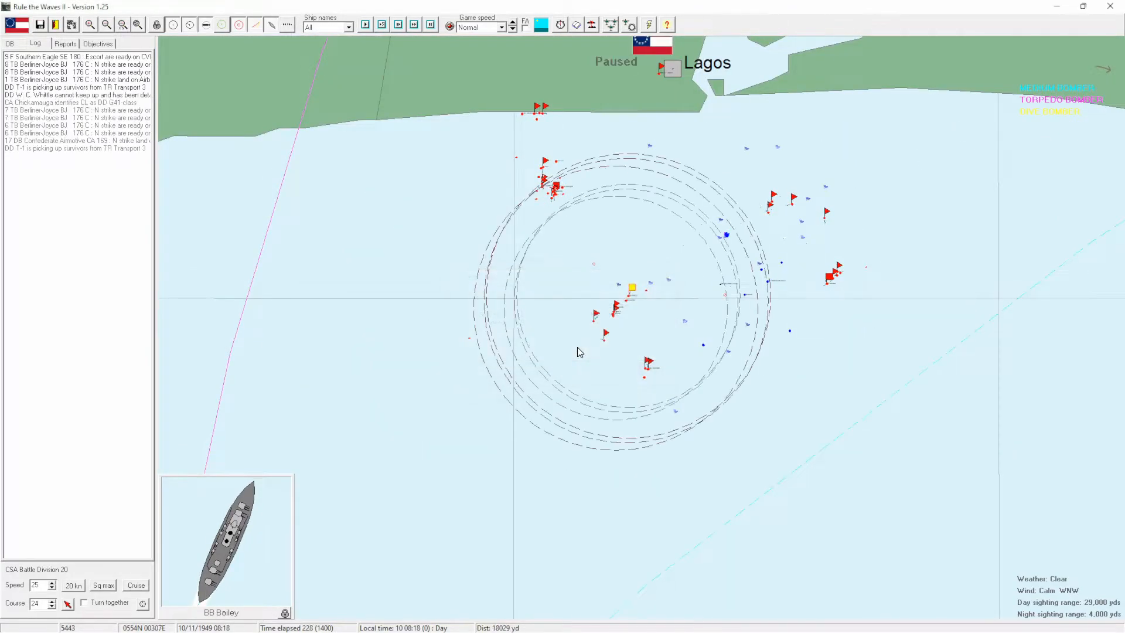
pyautogui.click(107, 24)
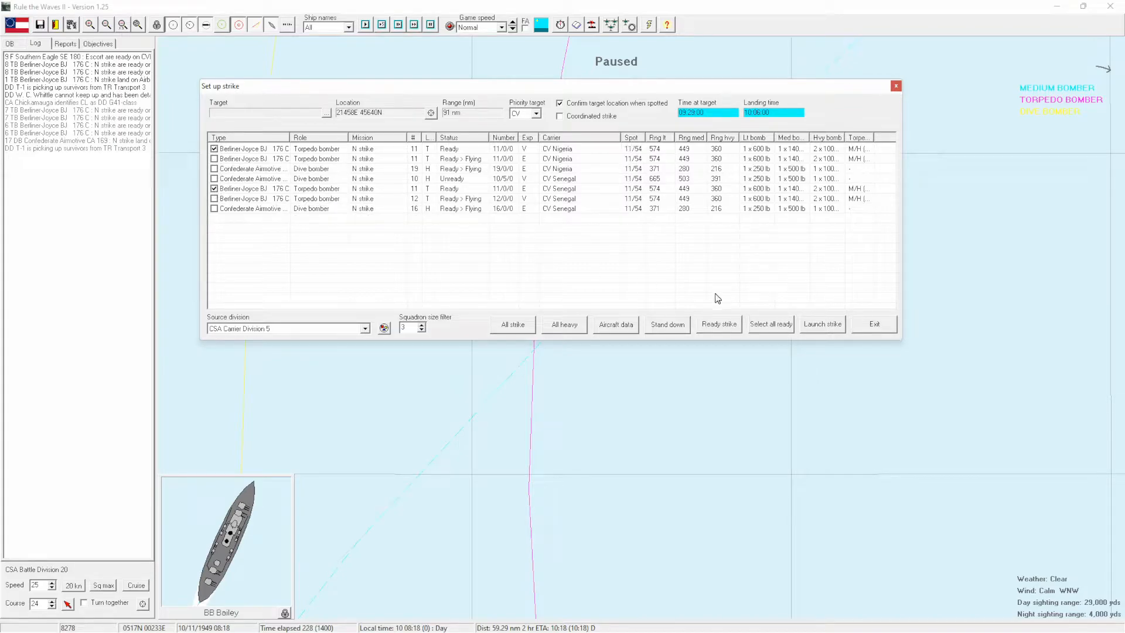
# Launch the ready torpedo bomber squadrons of Carrier Divisions 5, 8, 12 and 25 uncoordinated.
pyautogui.click(822, 324)
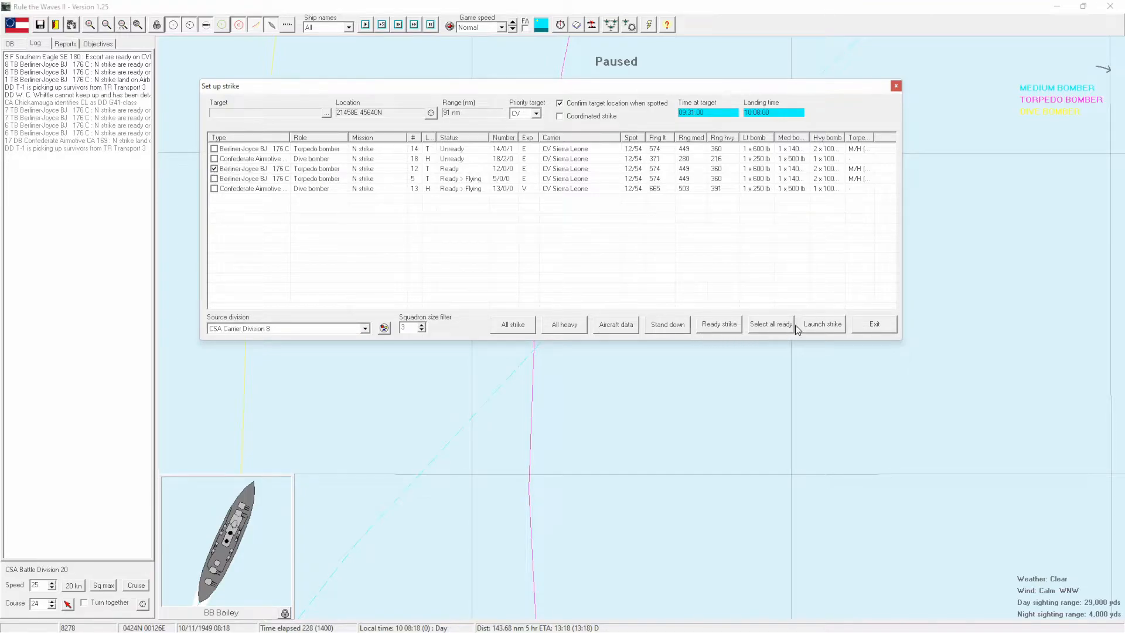
pyautogui.click(364, 329)
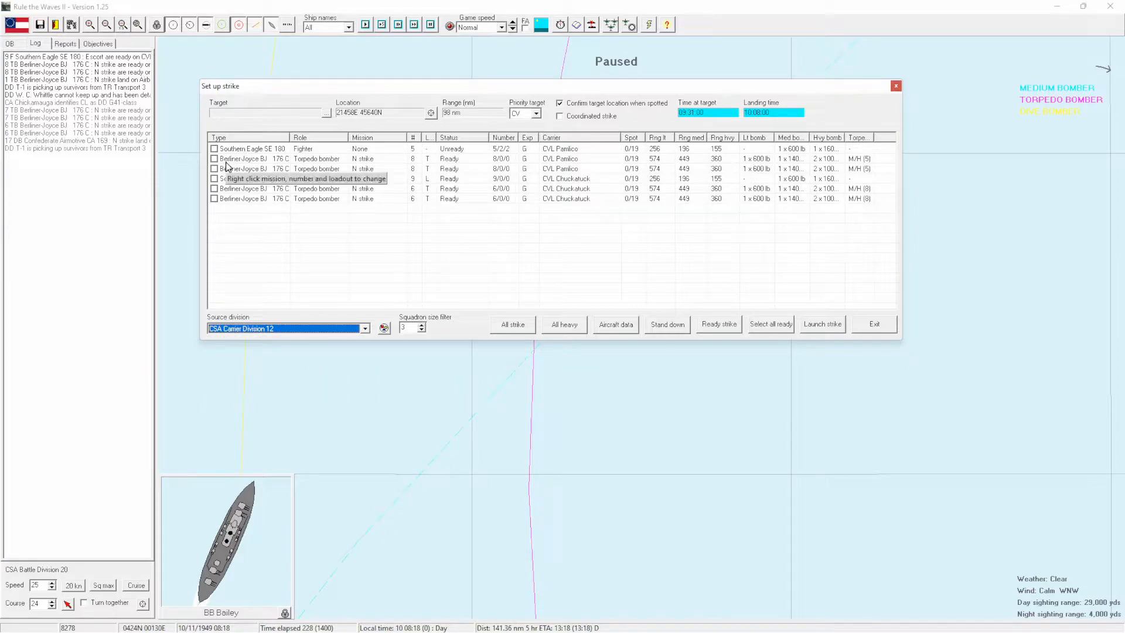
pyautogui.click(213, 158)
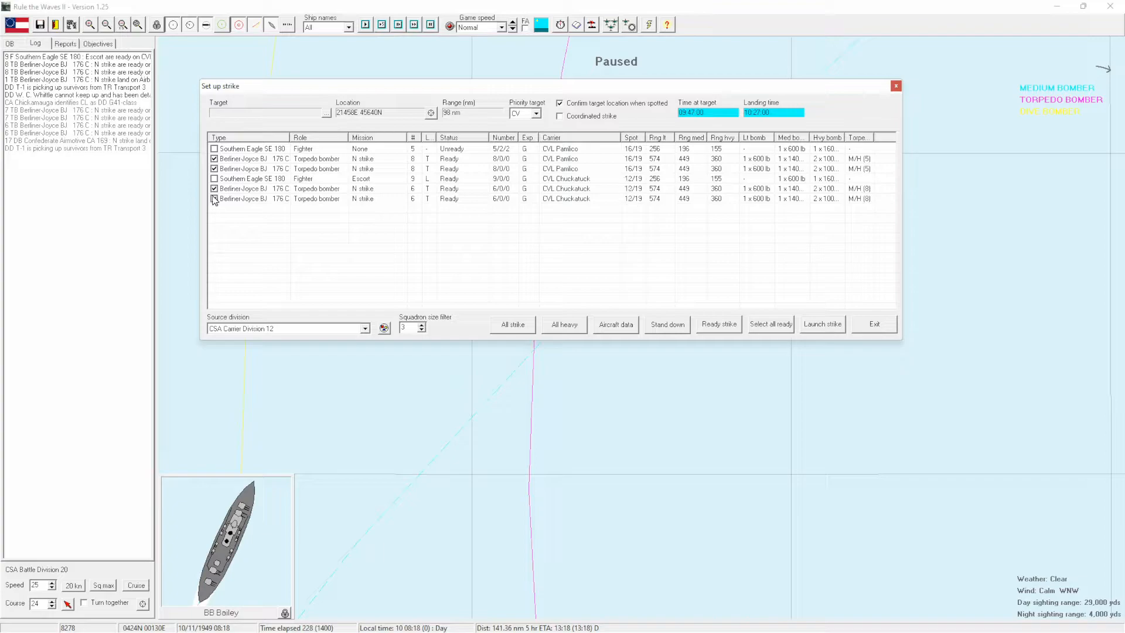
pyautogui.click(821, 324)
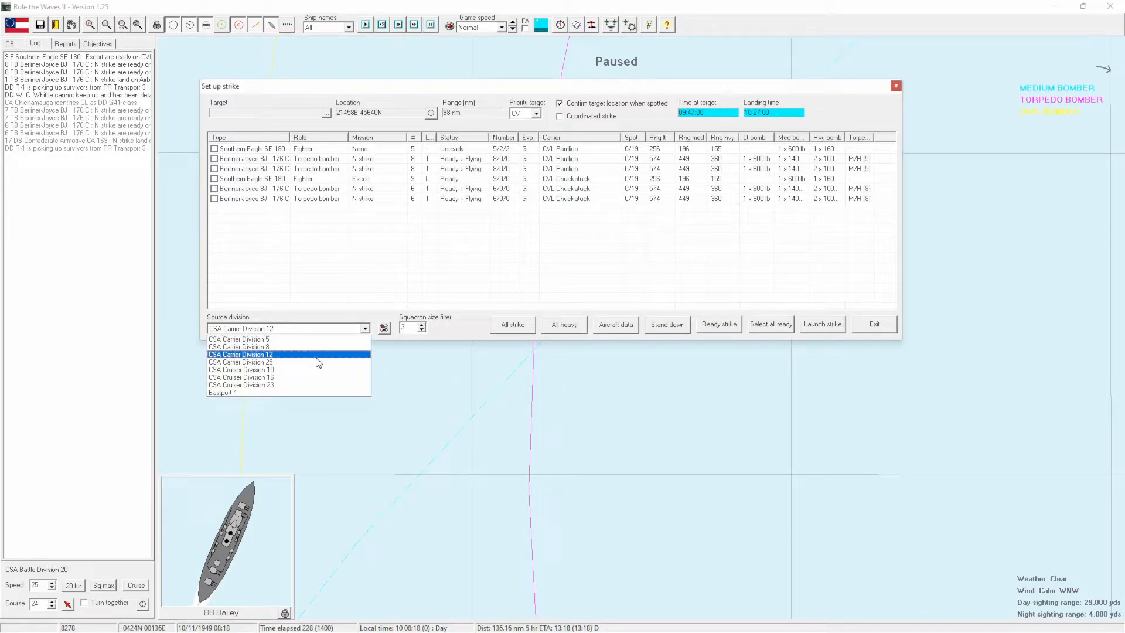
pyautogui.click(240, 362)
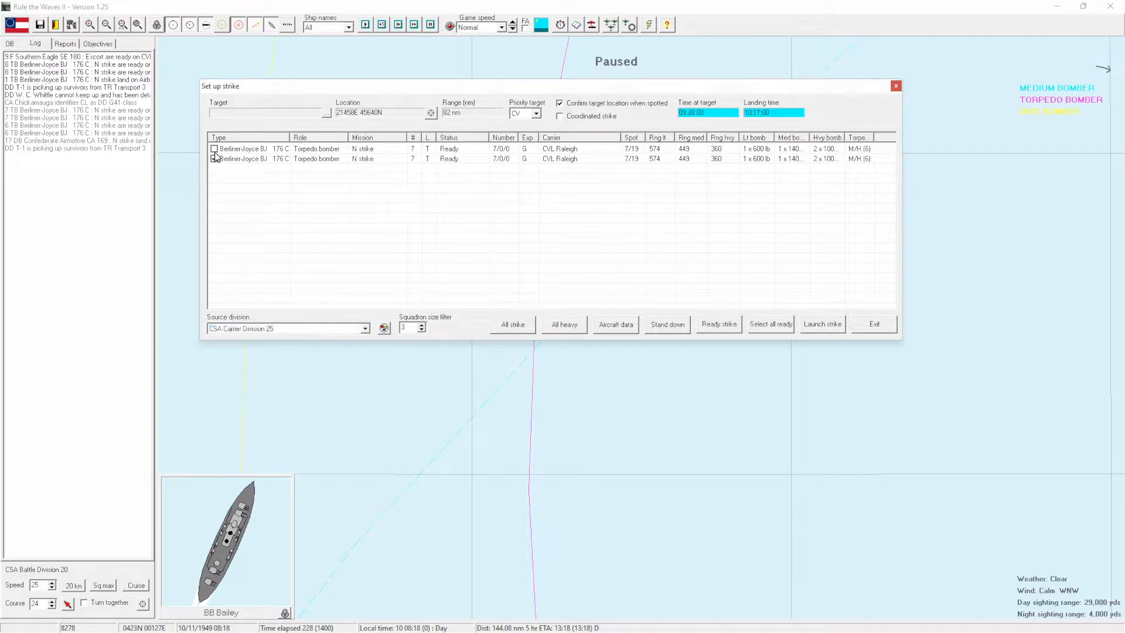
pyautogui.click(821, 323)
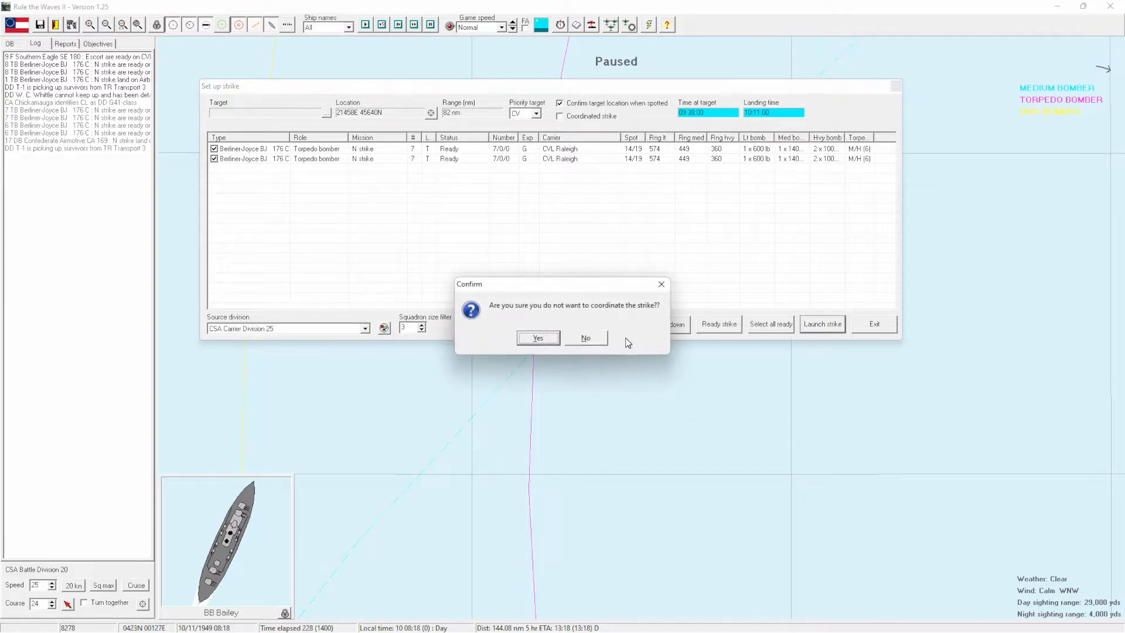
pyautogui.click(538, 338)
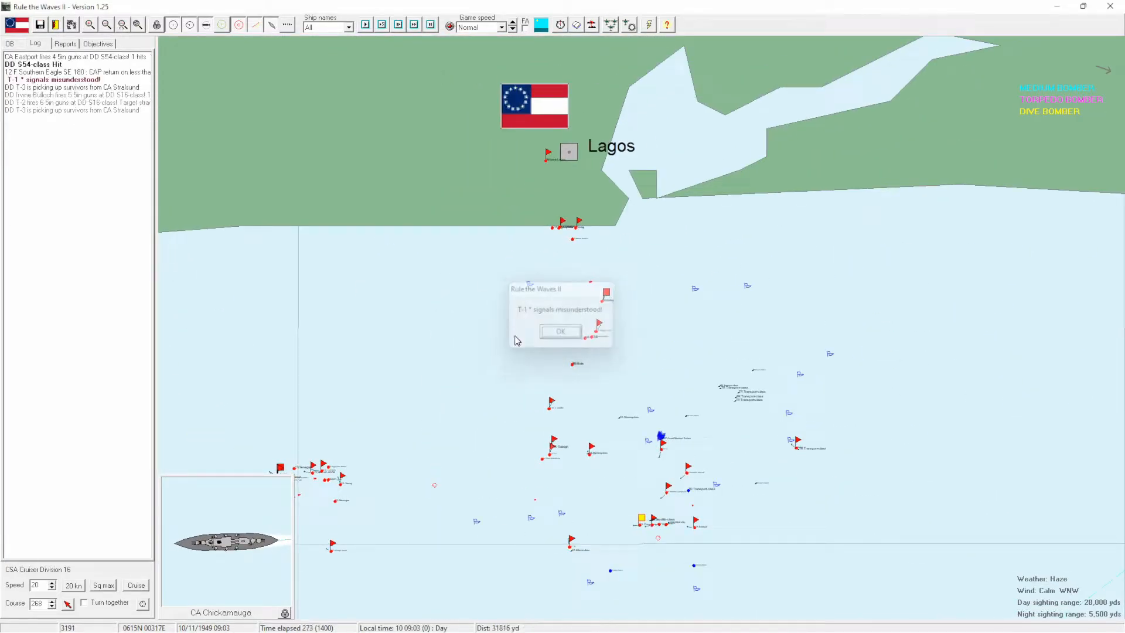
# Acknowledge T-1's misunderstood signals and the dive bombers approaching reports to 09:18.
pyautogui.click(560, 331)
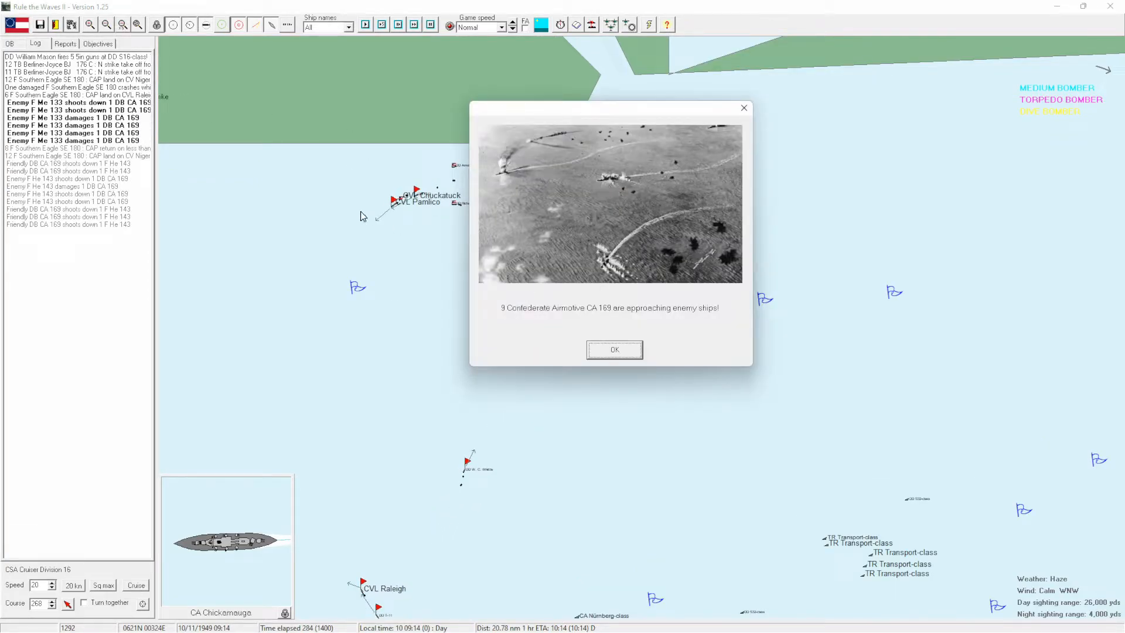
pyautogui.click(613, 349)
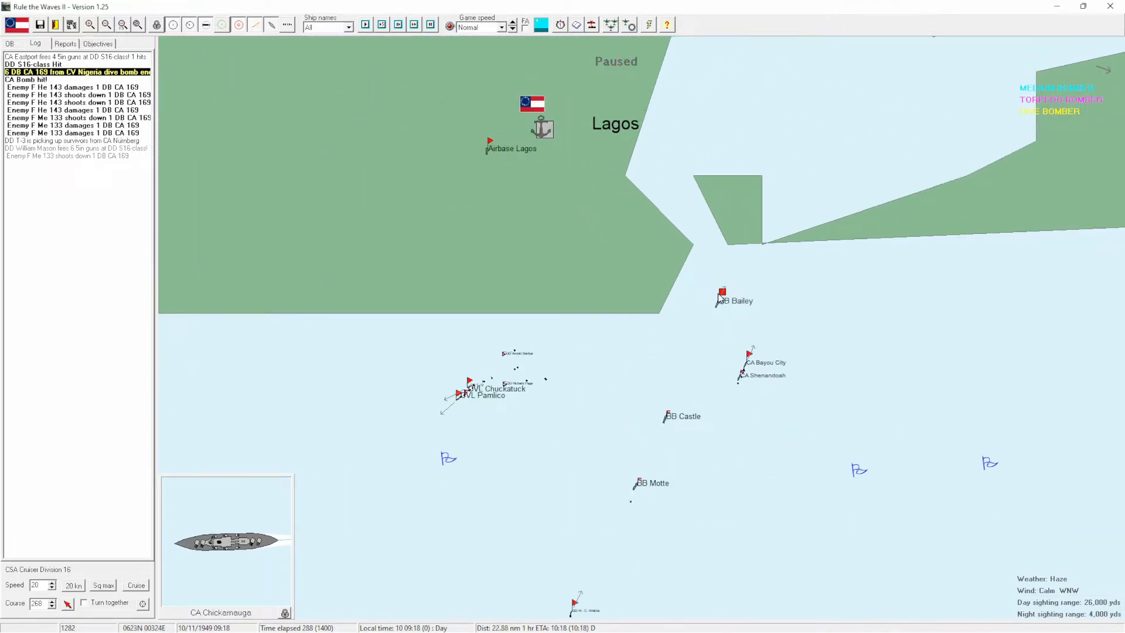
# Review battleship Motte's damage in Battle Division 20's ship list.
pyautogui.click(721, 294)
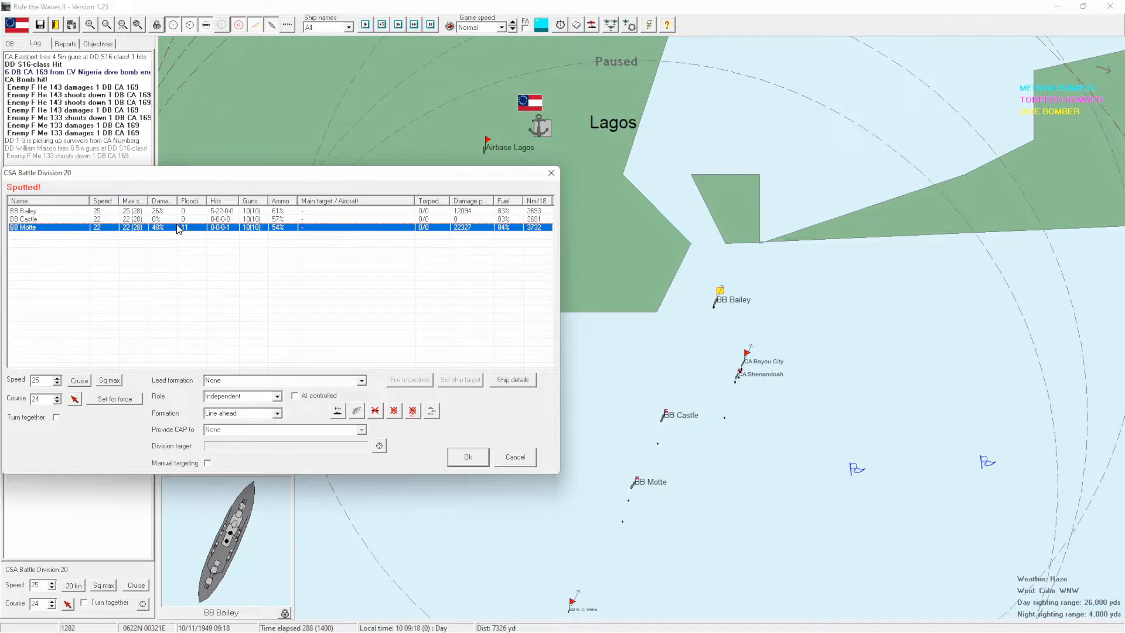
pyautogui.click(513, 378)
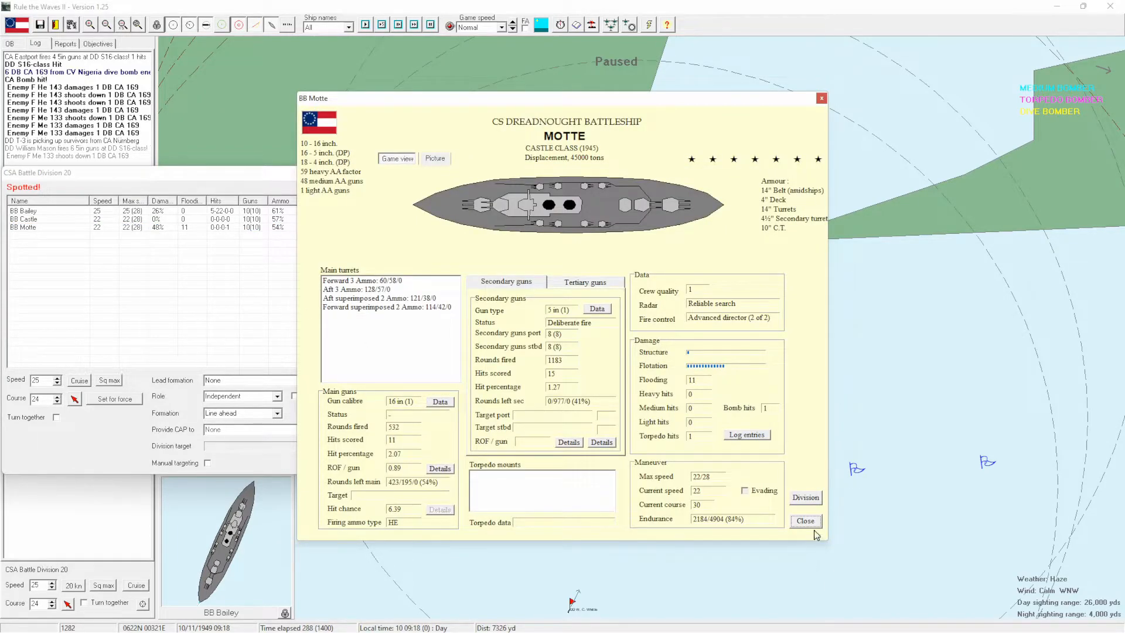
pyautogui.click(804, 521)
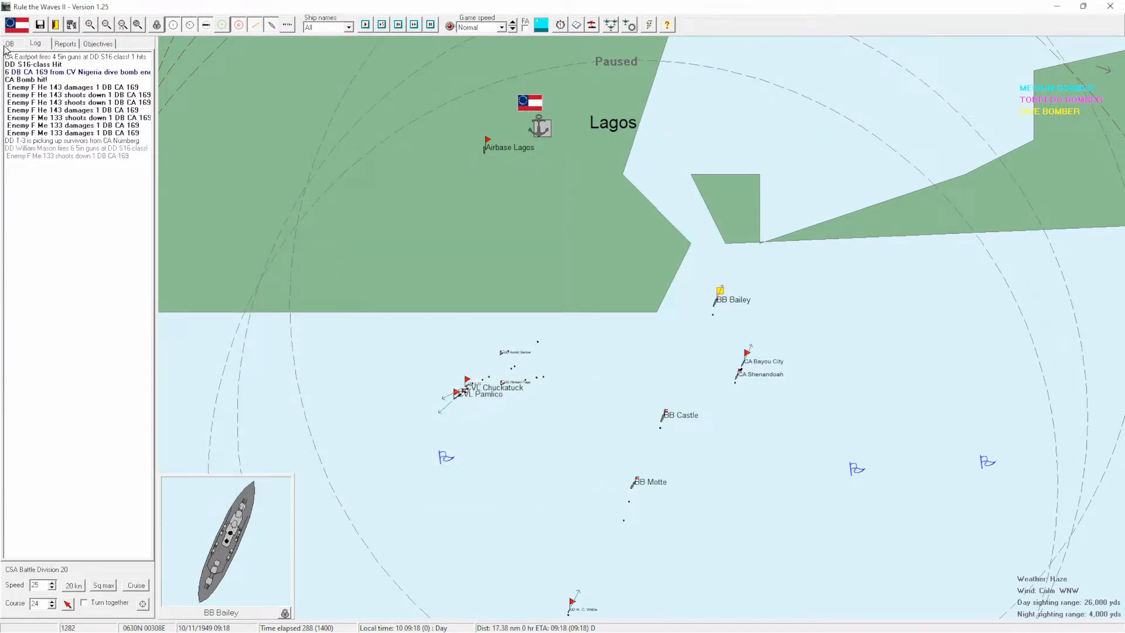
# Detach Motte via the order of battle and send her home to the nearest base.
pyautogui.click(9, 44)
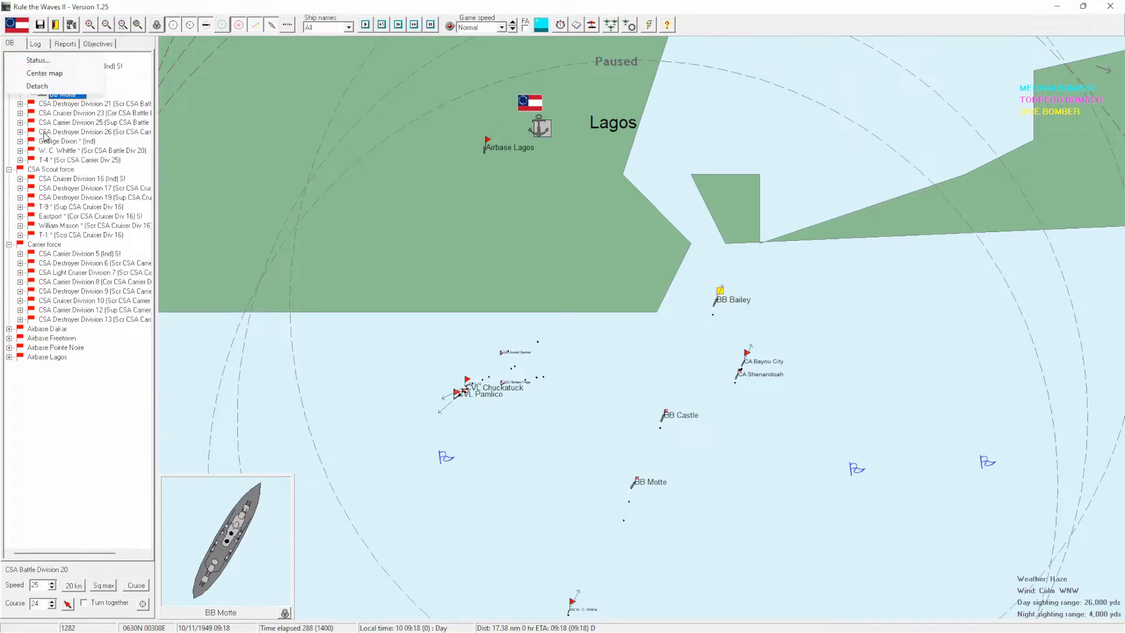
pyautogui.click(50, 85)
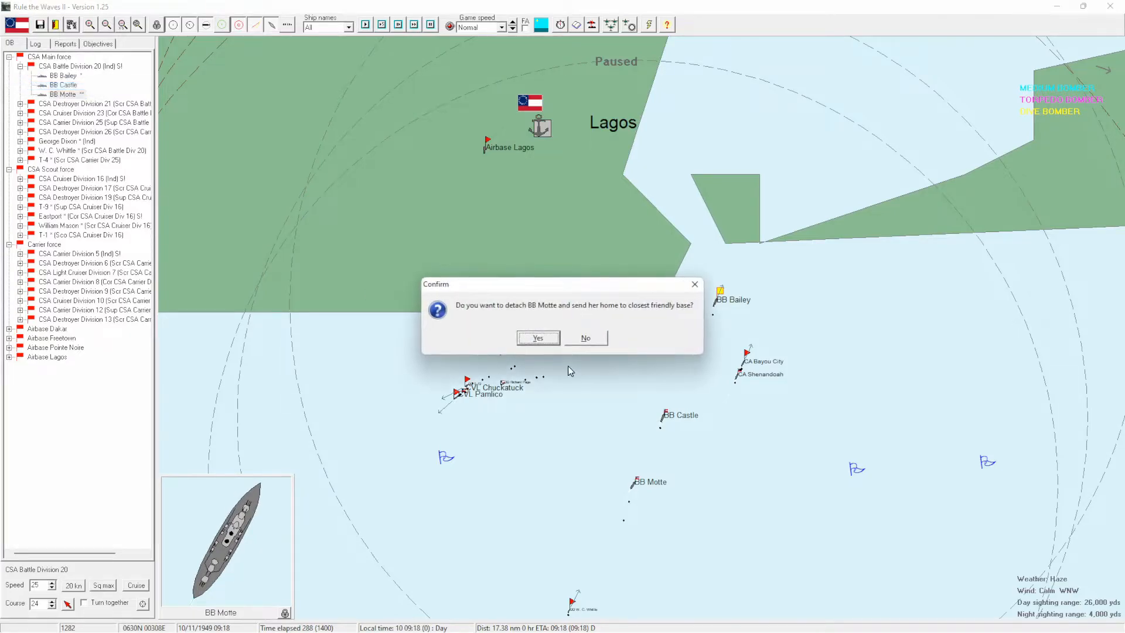
pyautogui.click(539, 337)
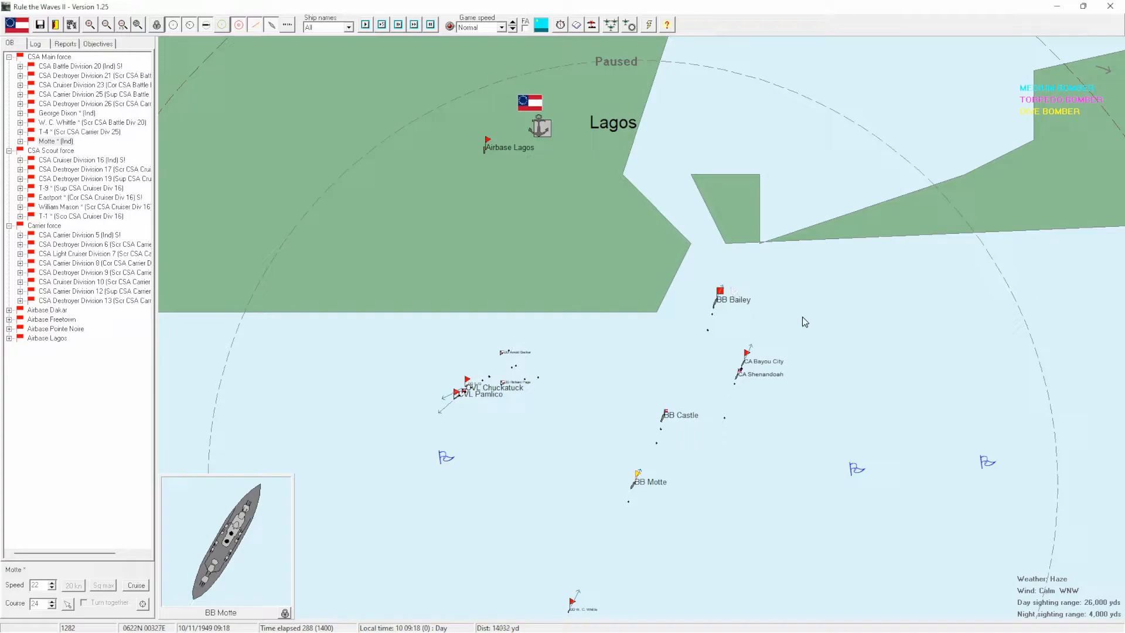
pyautogui.click(719, 291)
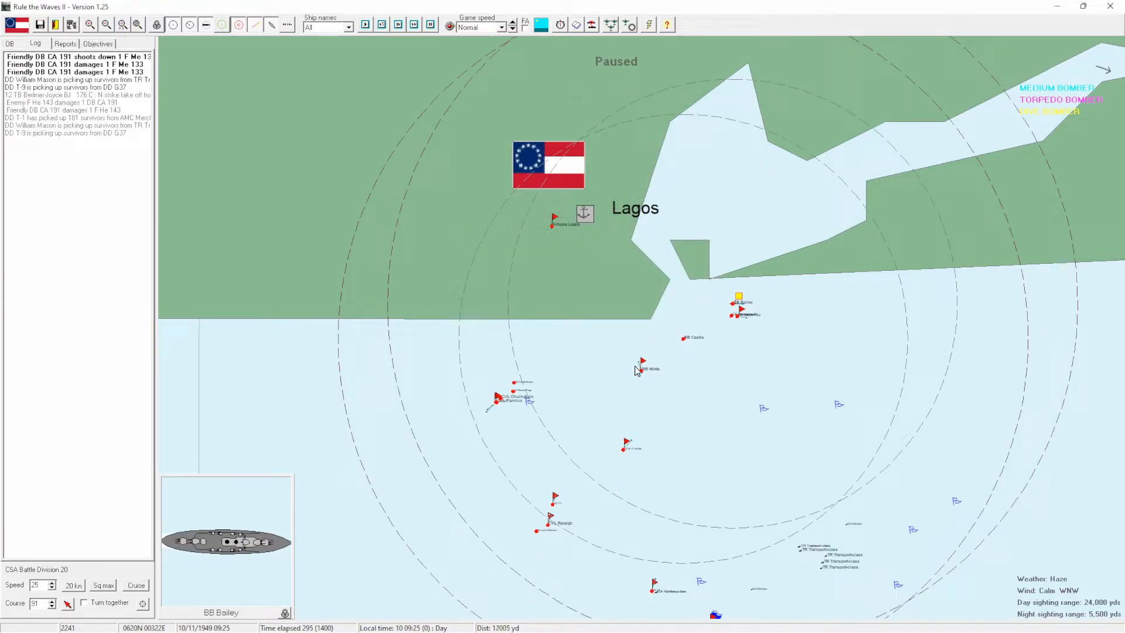
# Answer CA Tacony's floatplane prompt and acknowledge torpedo bomber approach and torpedo hit reports.
pyautogui.click(643, 369)
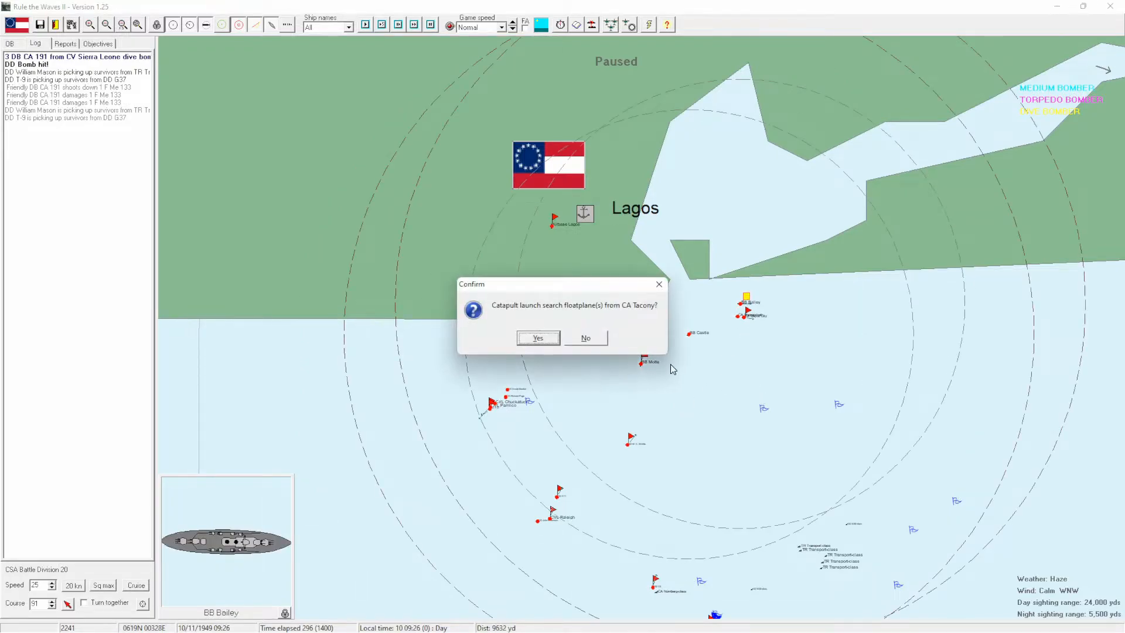
pyautogui.click(538, 338)
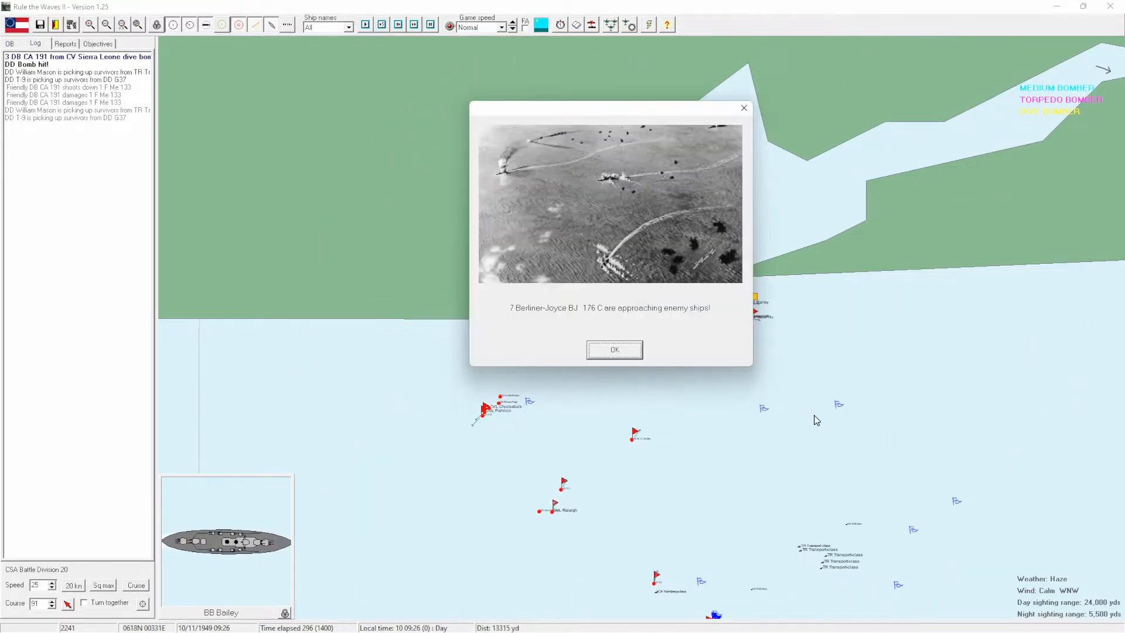
pyautogui.click(614, 350)
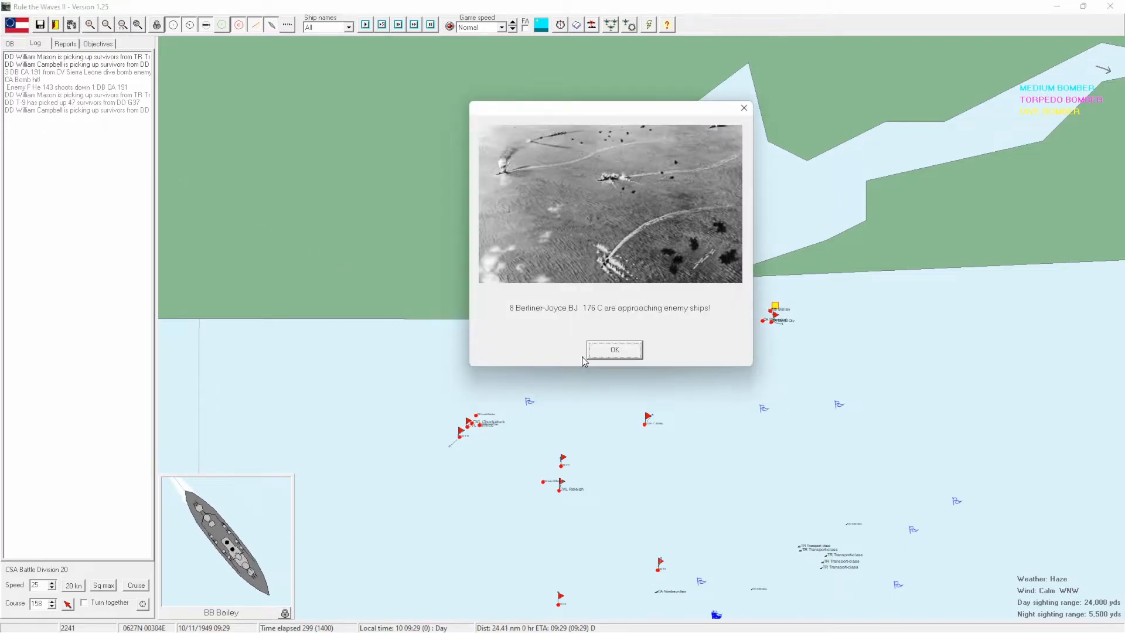
pyautogui.click(613, 349)
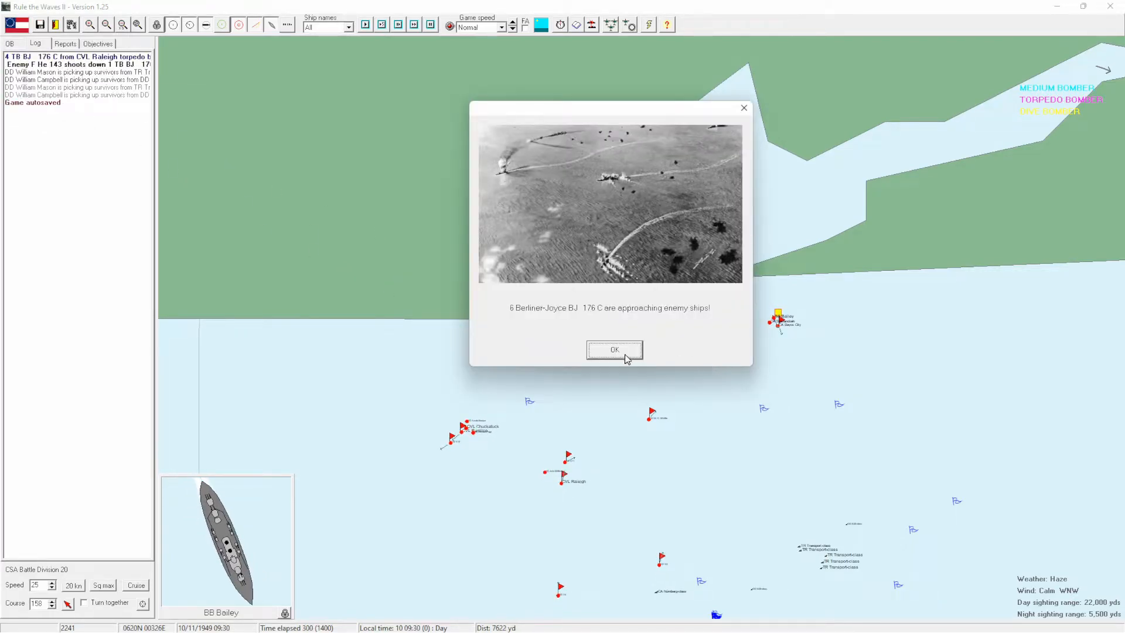
pyautogui.click(613, 349)
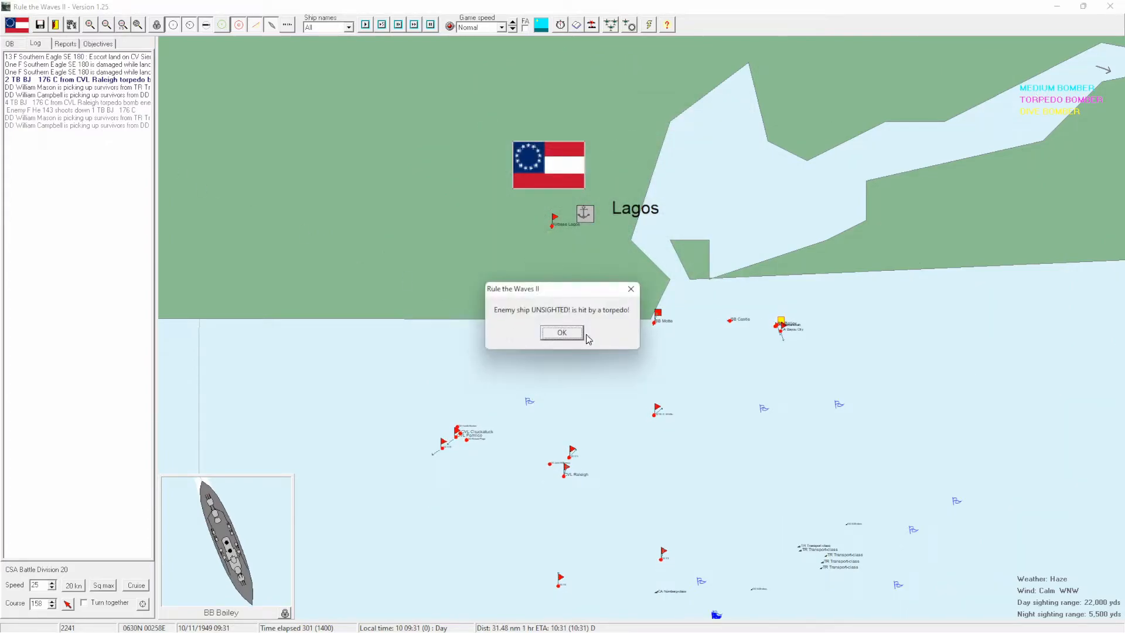
pyautogui.click(562, 331)
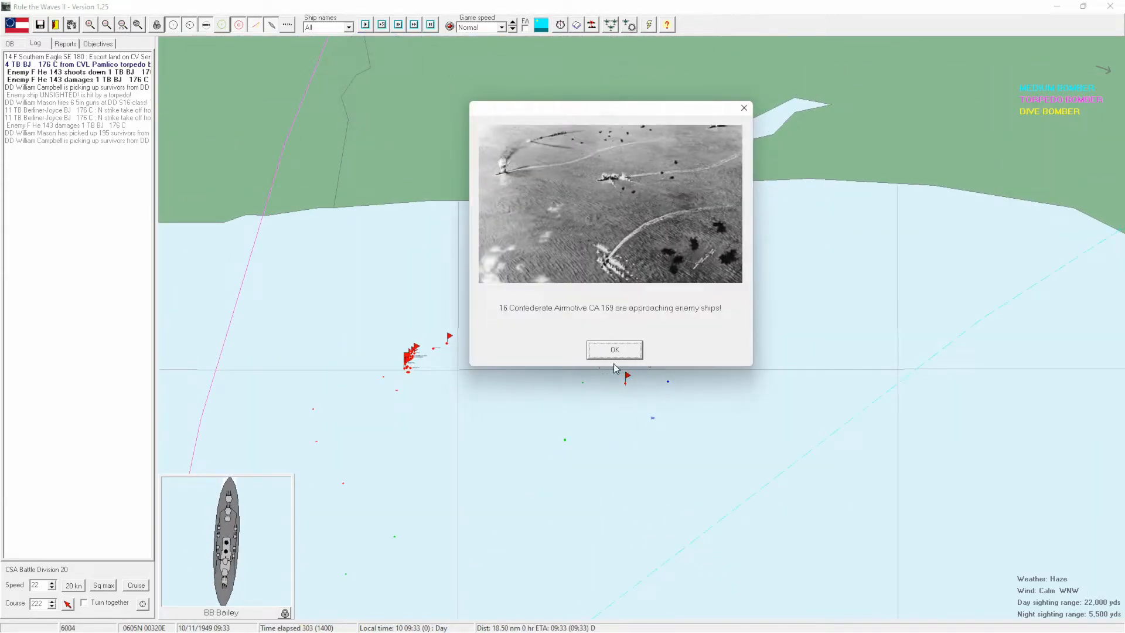
# Dismiss further dive bomber and torpedo hit reports, then approve floatplanes from CA Eastport.
pyautogui.click(613, 349)
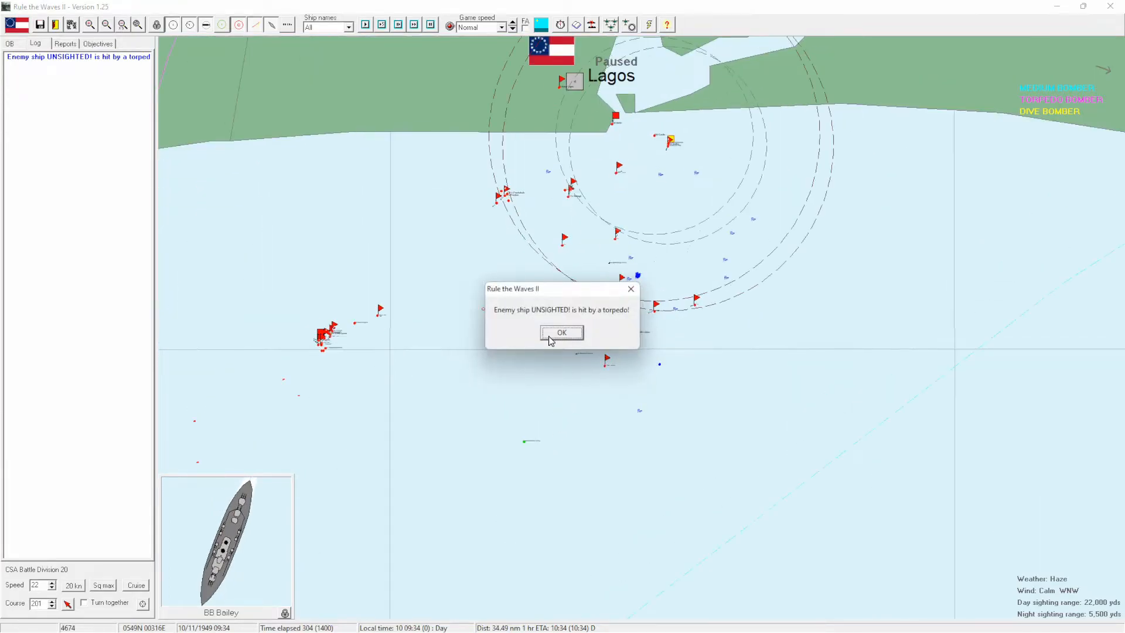
pyautogui.click(561, 332)
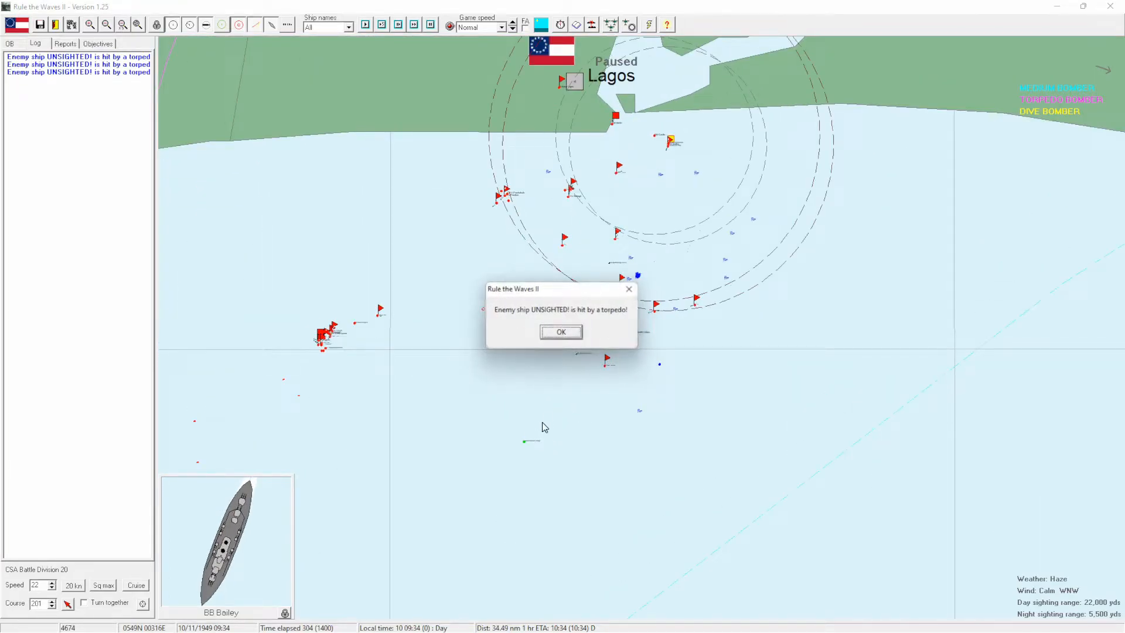
pyautogui.click(560, 332)
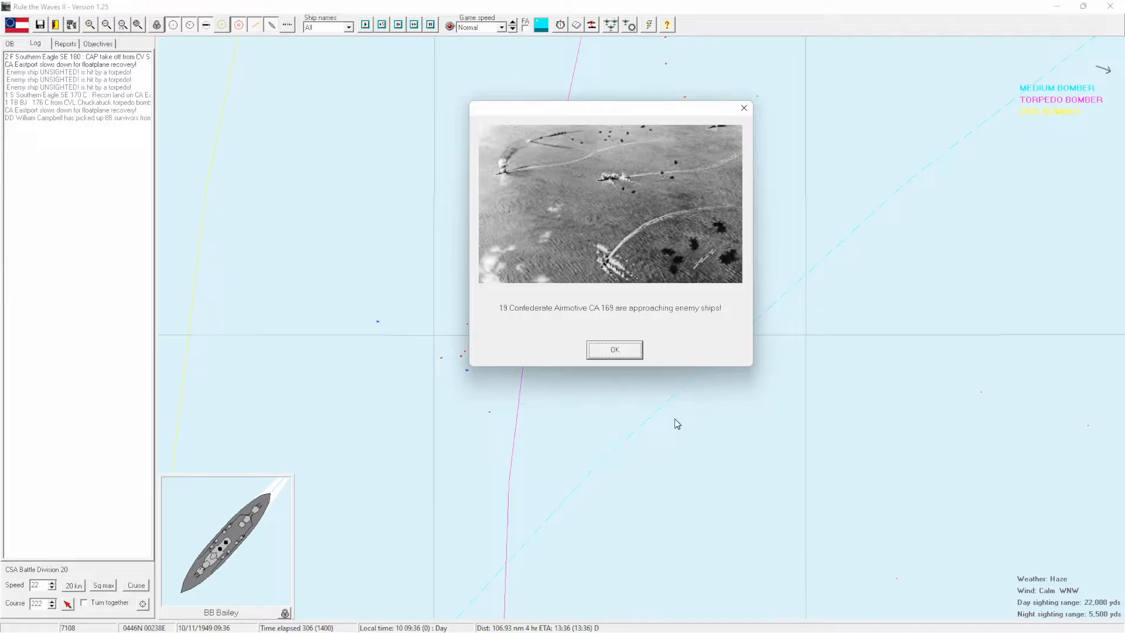
pyautogui.moveTo(714, 481)
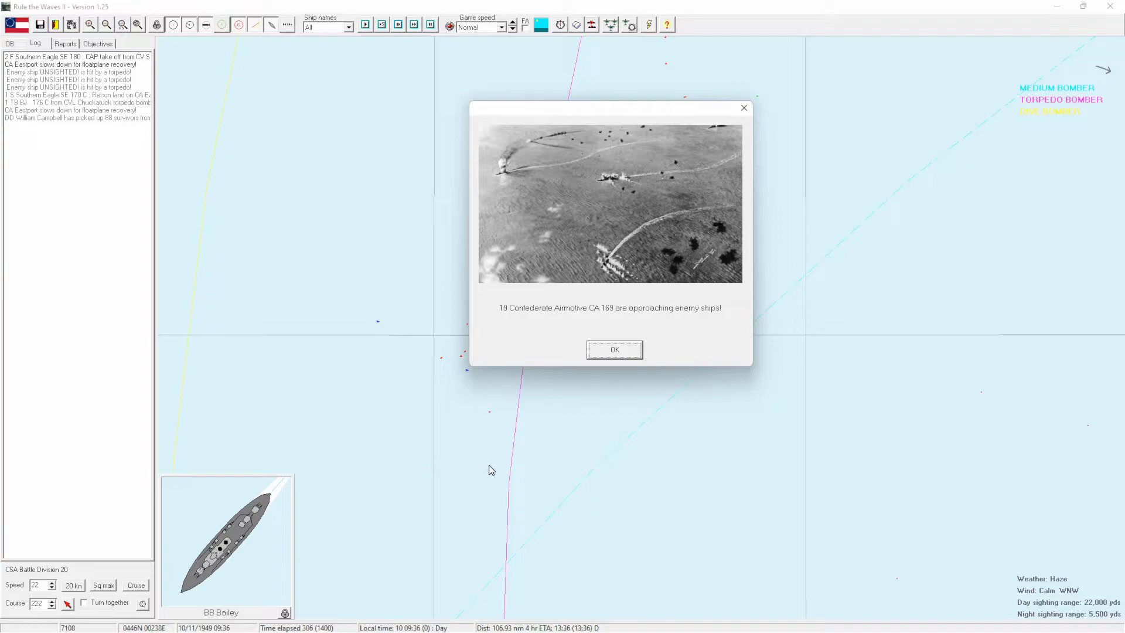
pyautogui.click(613, 349)
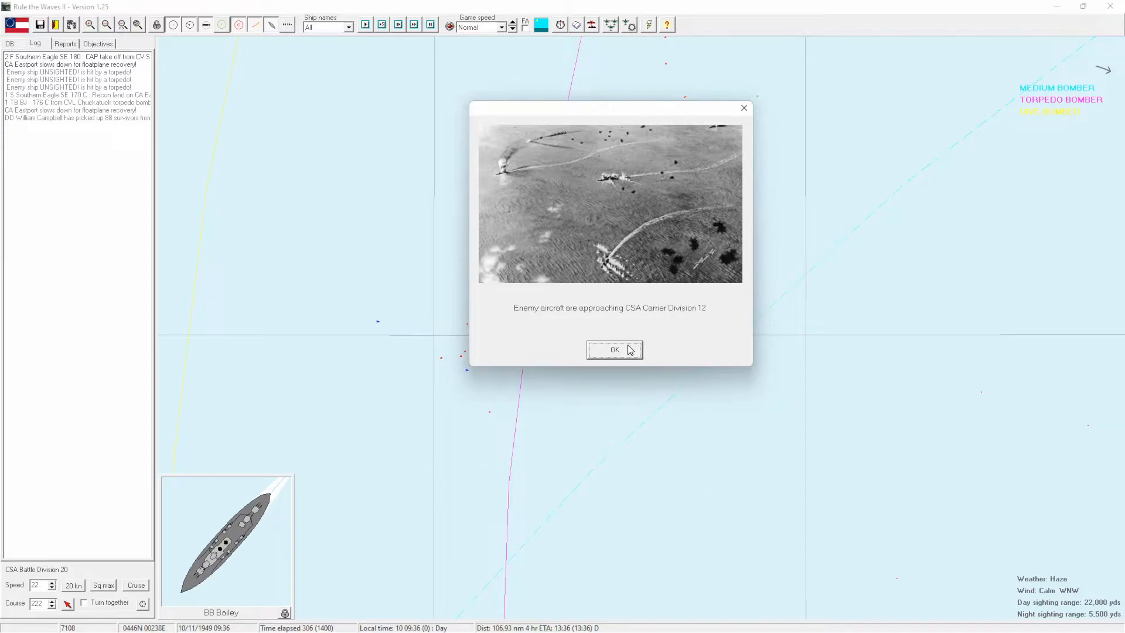
pyautogui.click(613, 349)
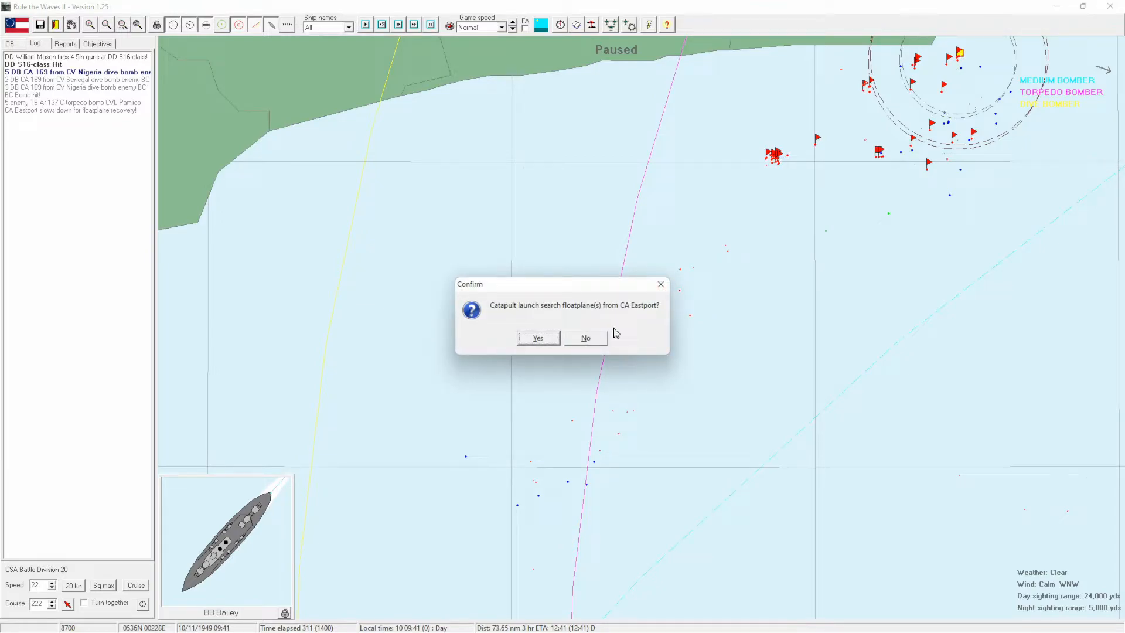
pyautogui.moveTo(552, 318)
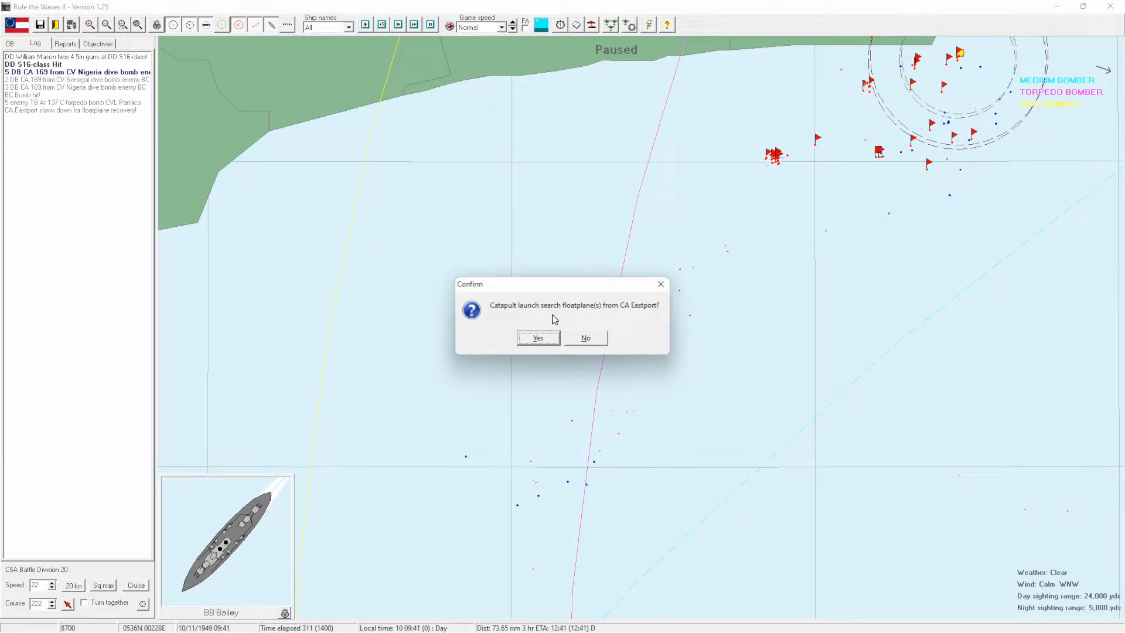
pyautogui.click(538, 338)
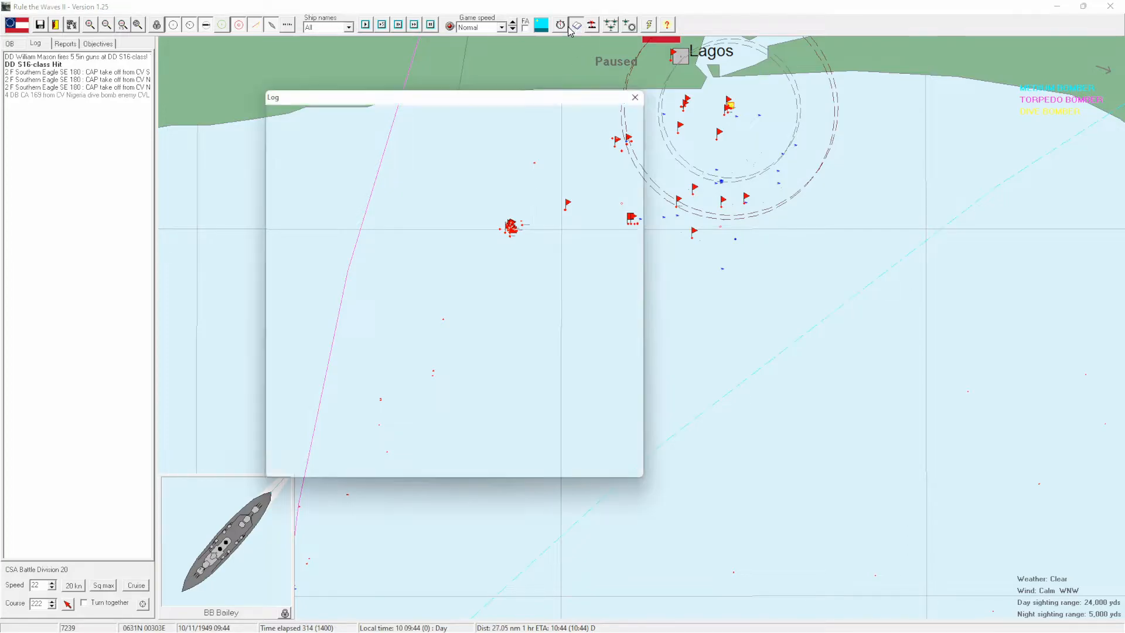
# Confirm CA Eastport's catapult launch and dismiss torpedo bomber approach and hit reports to 10:07.
pyautogui.click(634, 97)
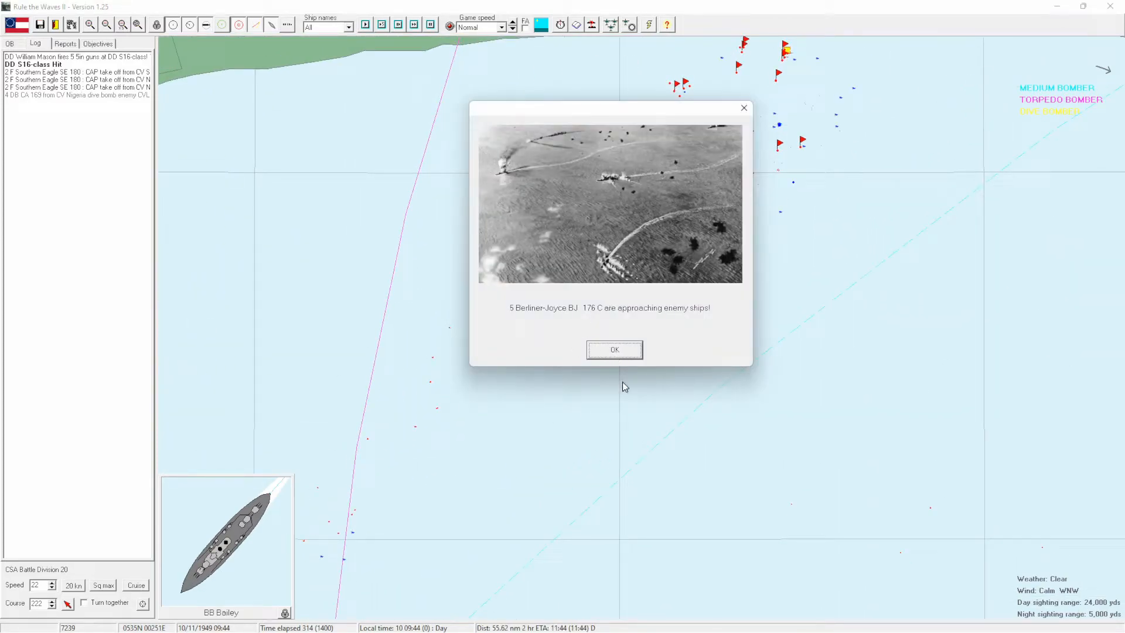
pyautogui.click(613, 349)
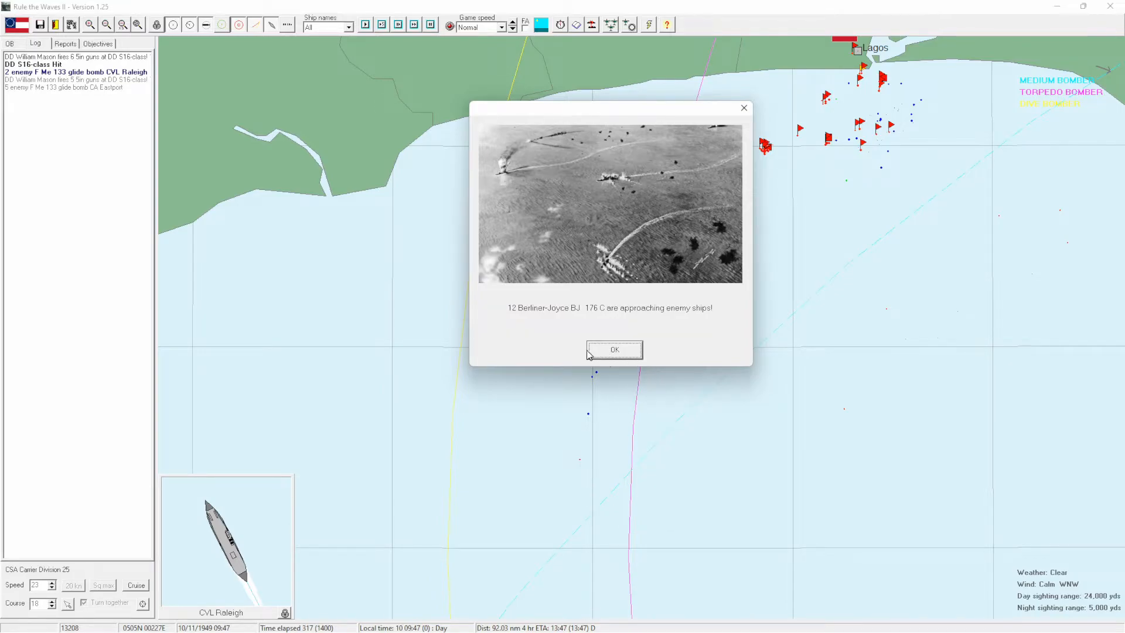
pyautogui.click(613, 349)
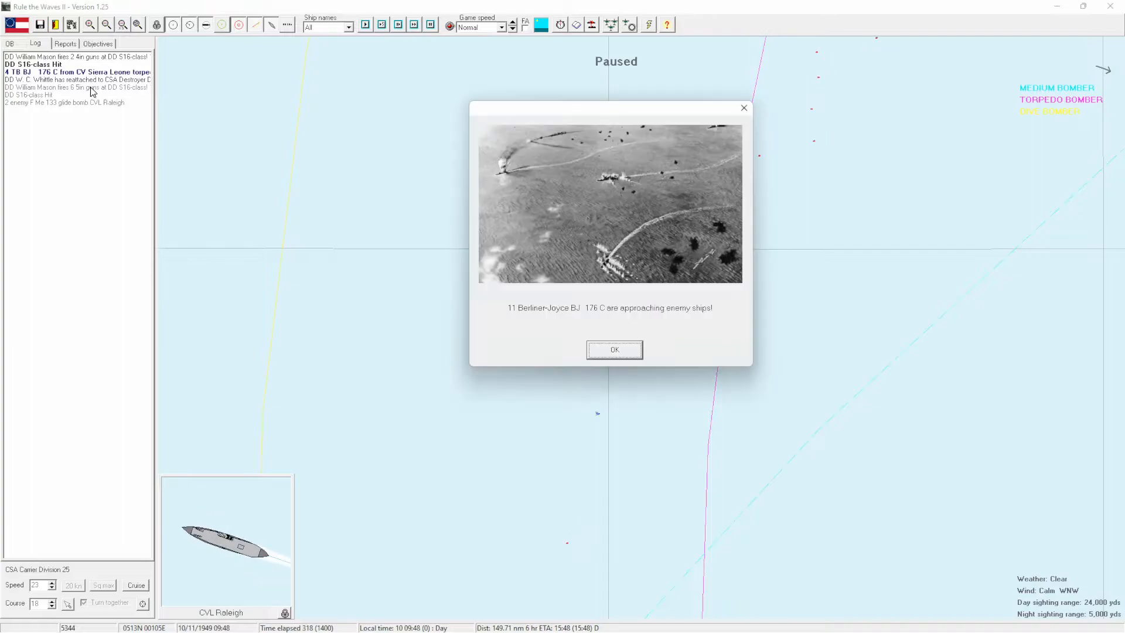
pyautogui.click(613, 349)
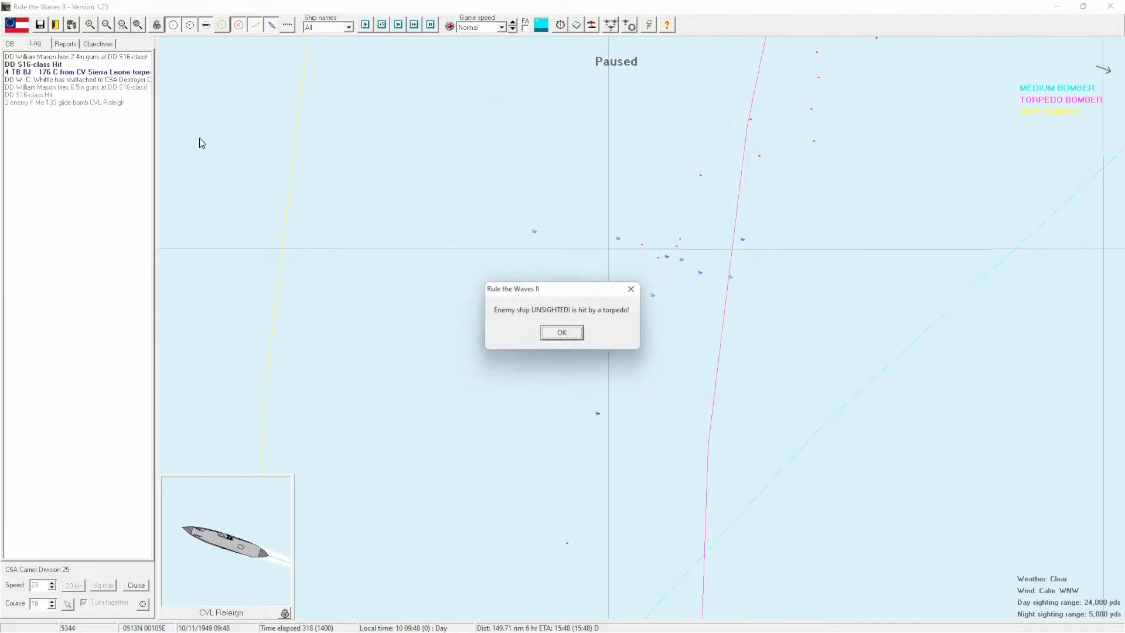
pyautogui.click(561, 331)
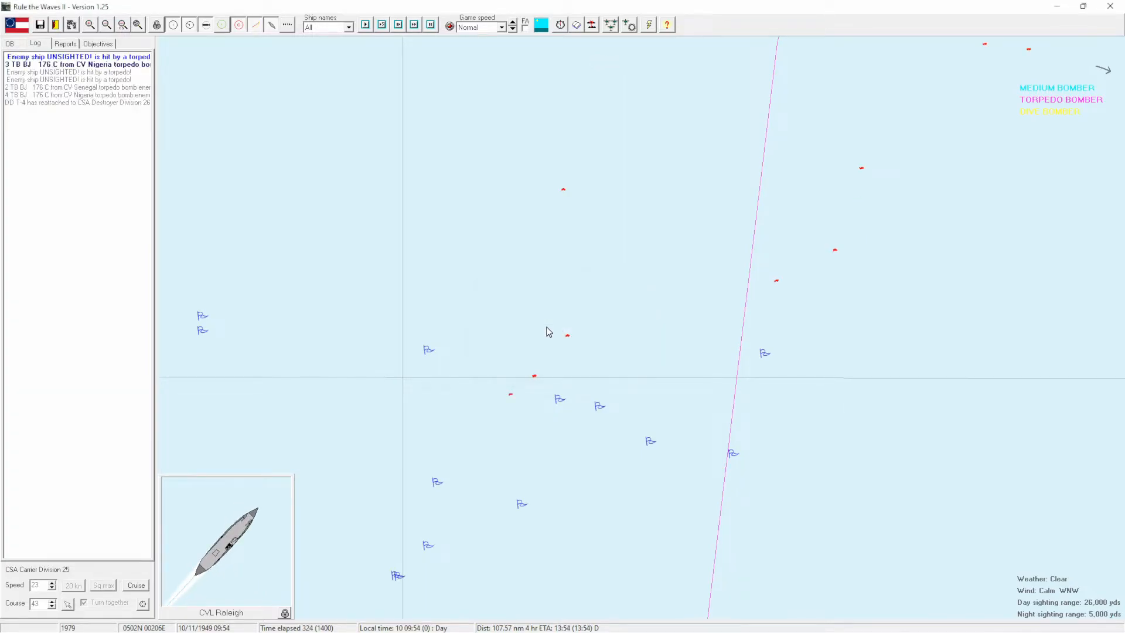
pyautogui.click(65, 43)
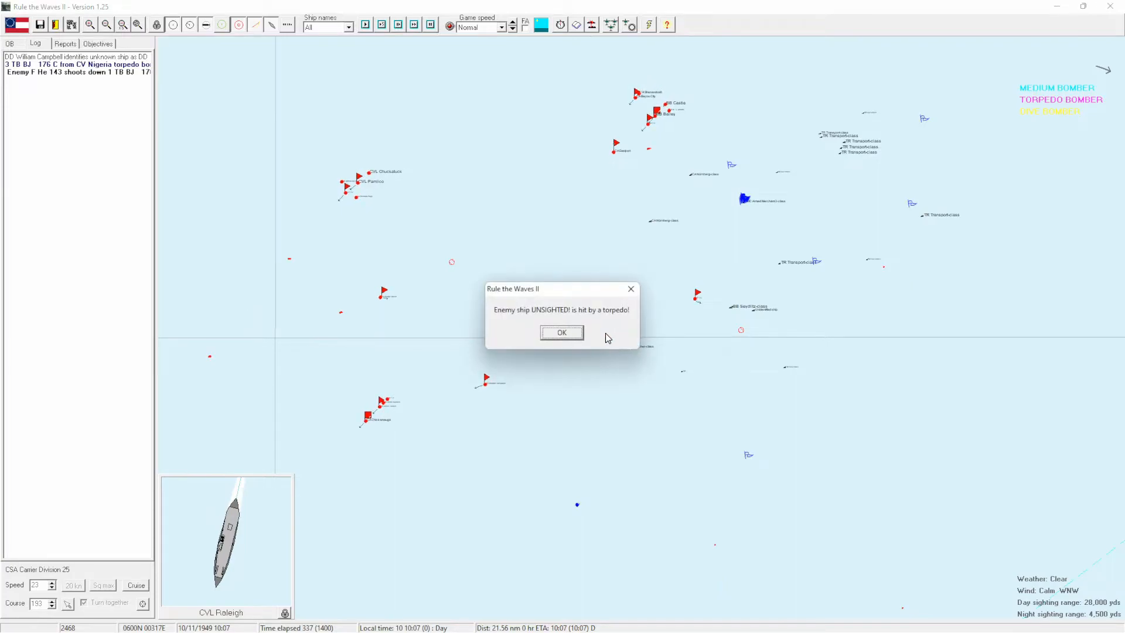
# Dismiss the torpedo hit and enemy aircraft approaching reports.
pyautogui.click(561, 332)
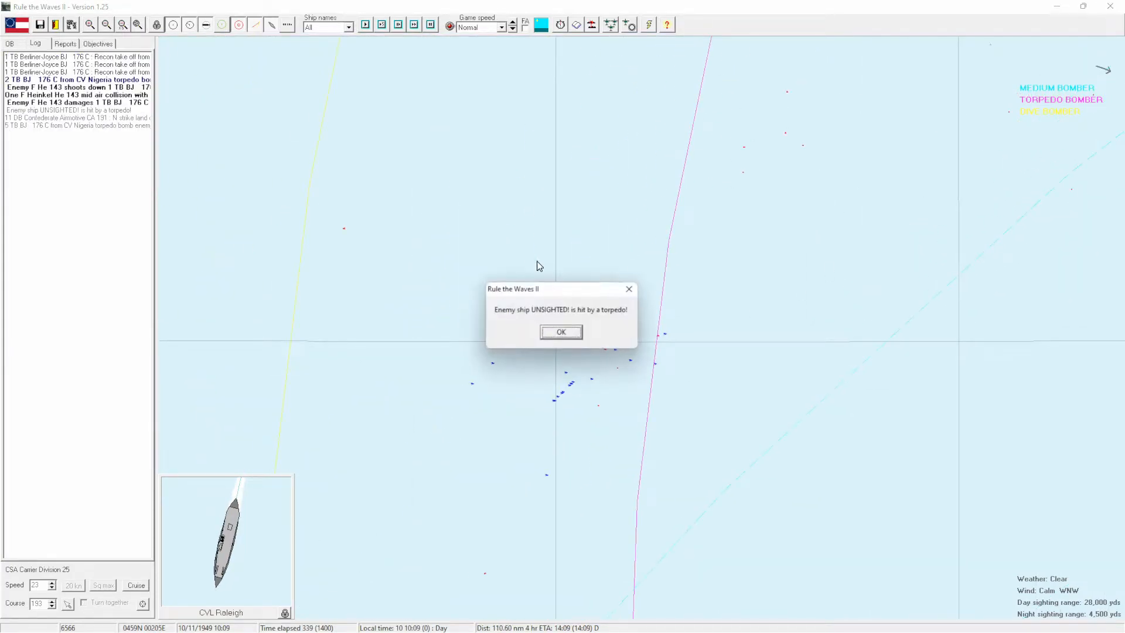
pyautogui.click(561, 332)
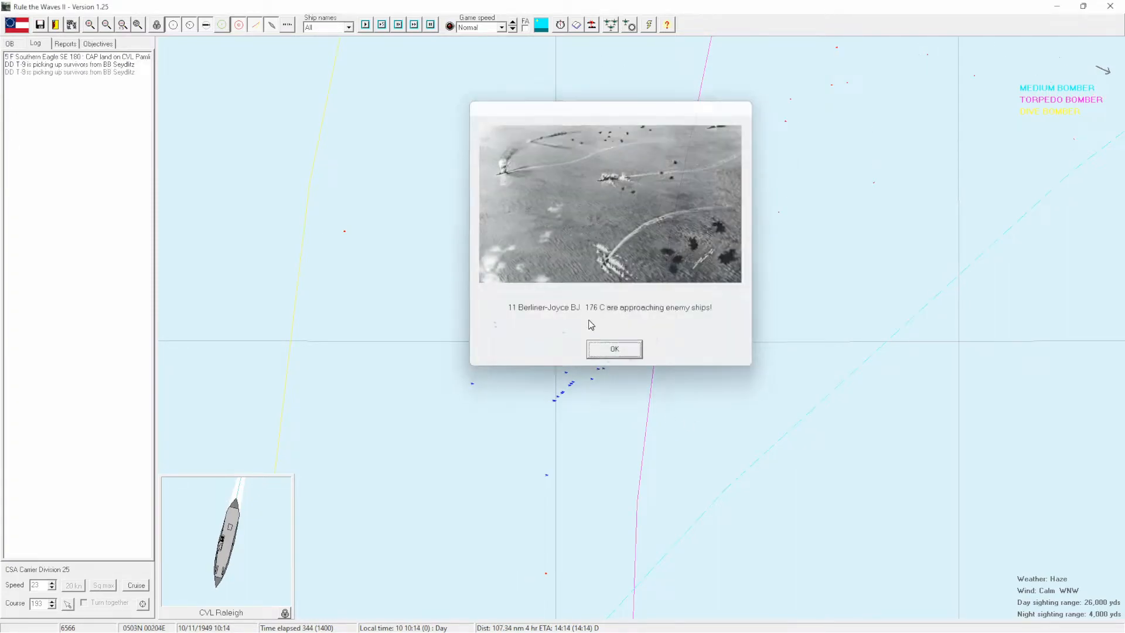
pyautogui.click(613, 350)
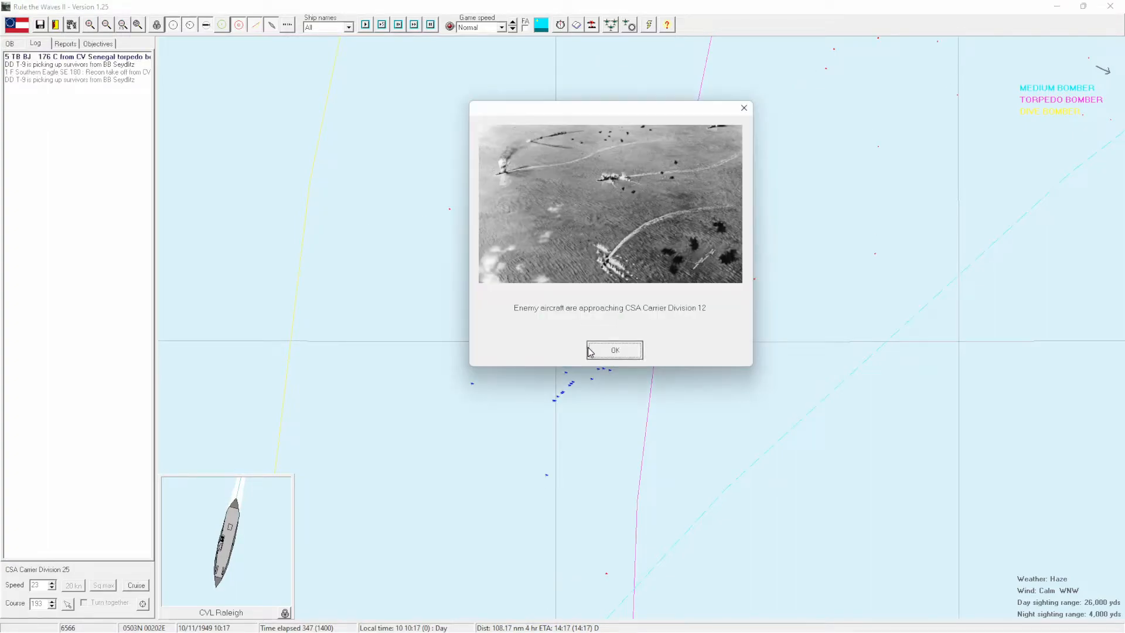
pyautogui.click(613, 349)
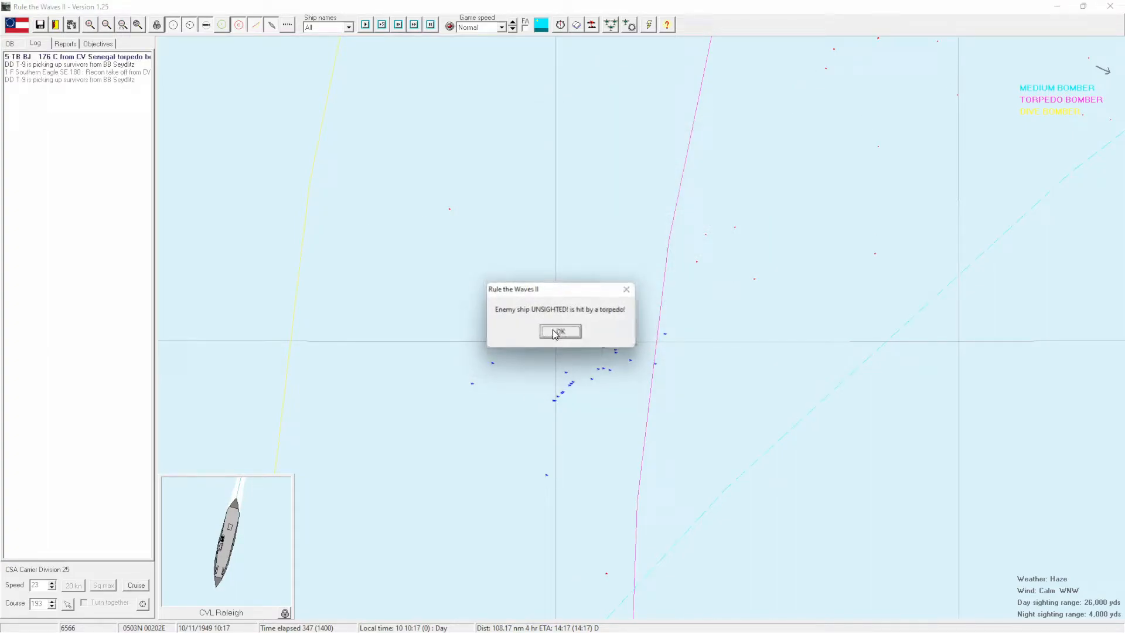
pyautogui.click(560, 332)
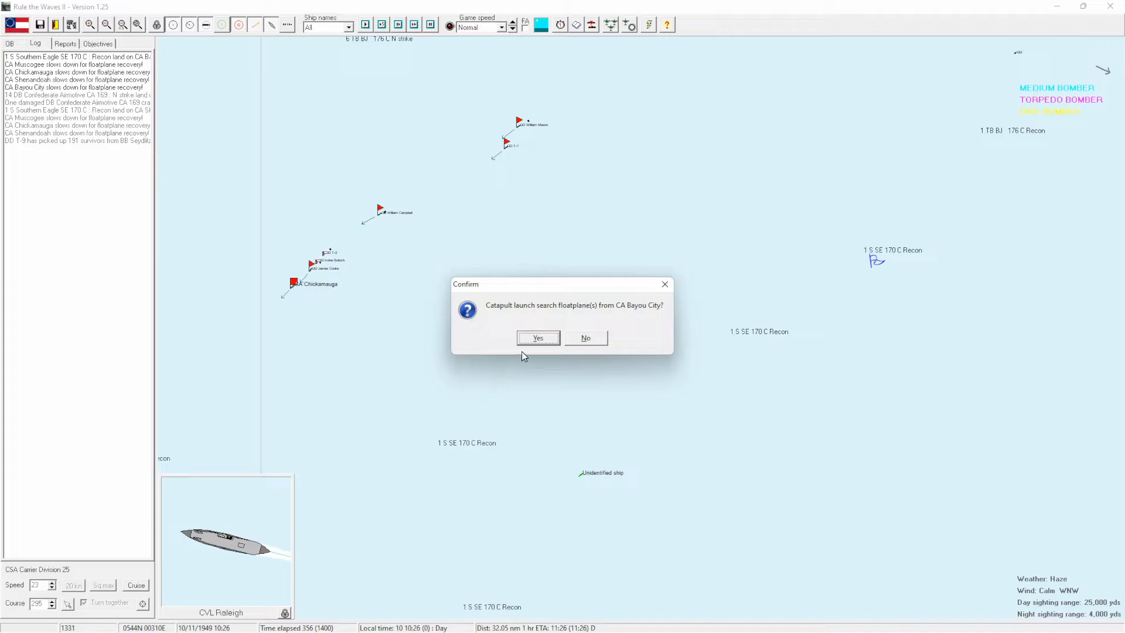
# Approve floatplane launches from CA Bayou City and CA Shenandoah and ready Carrier Division 5's squadrons.
pyautogui.click(538, 337)
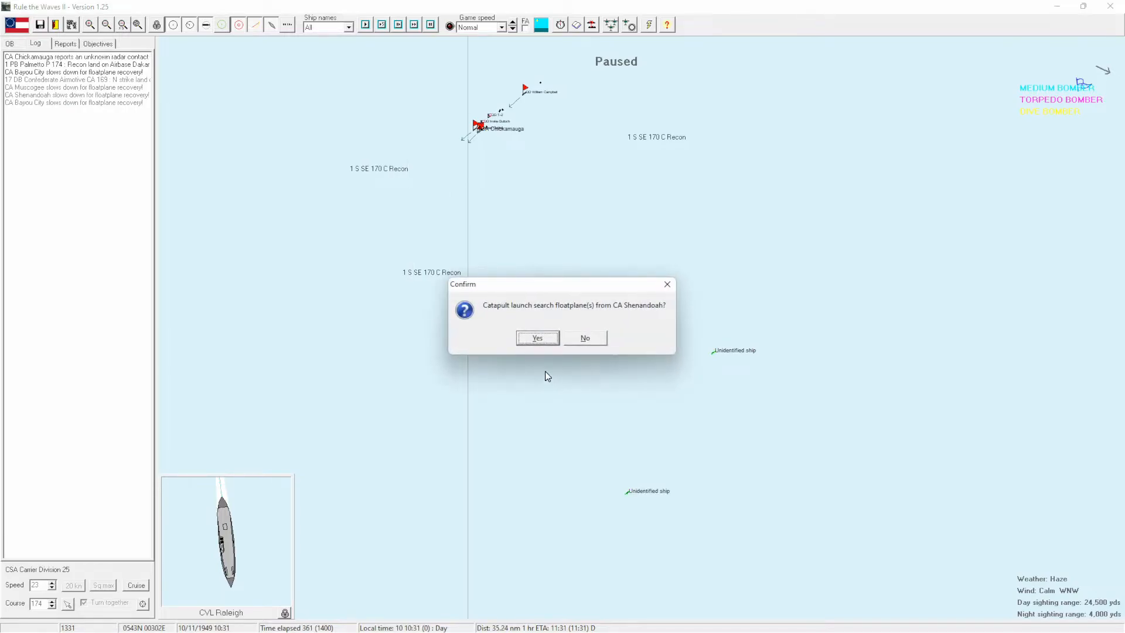
pyautogui.click(537, 337)
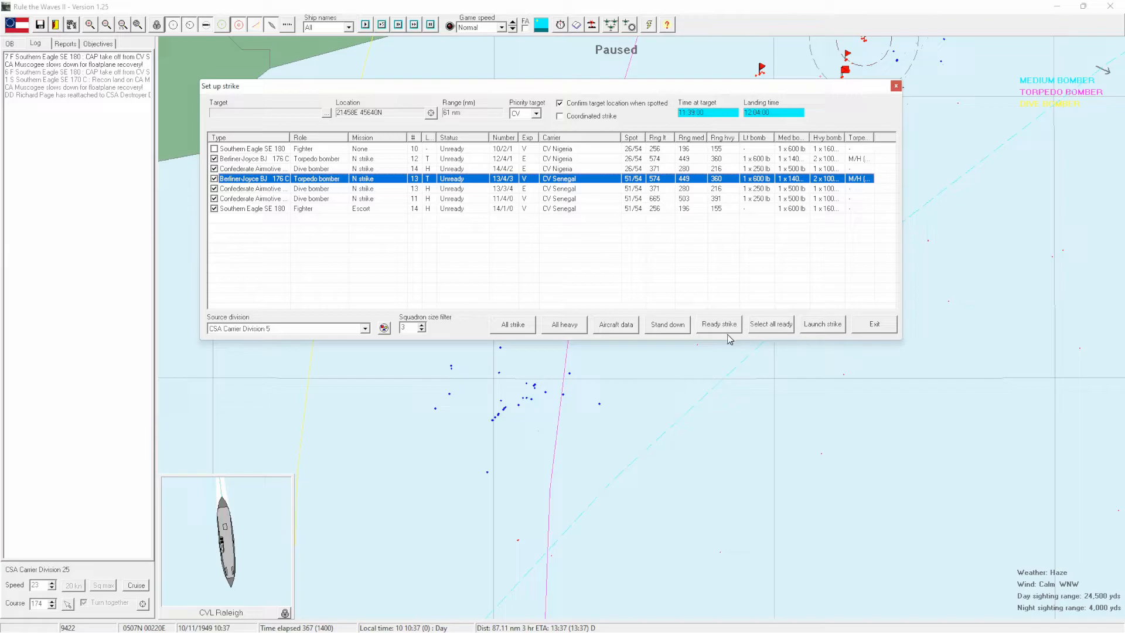
pyautogui.click(717, 323)
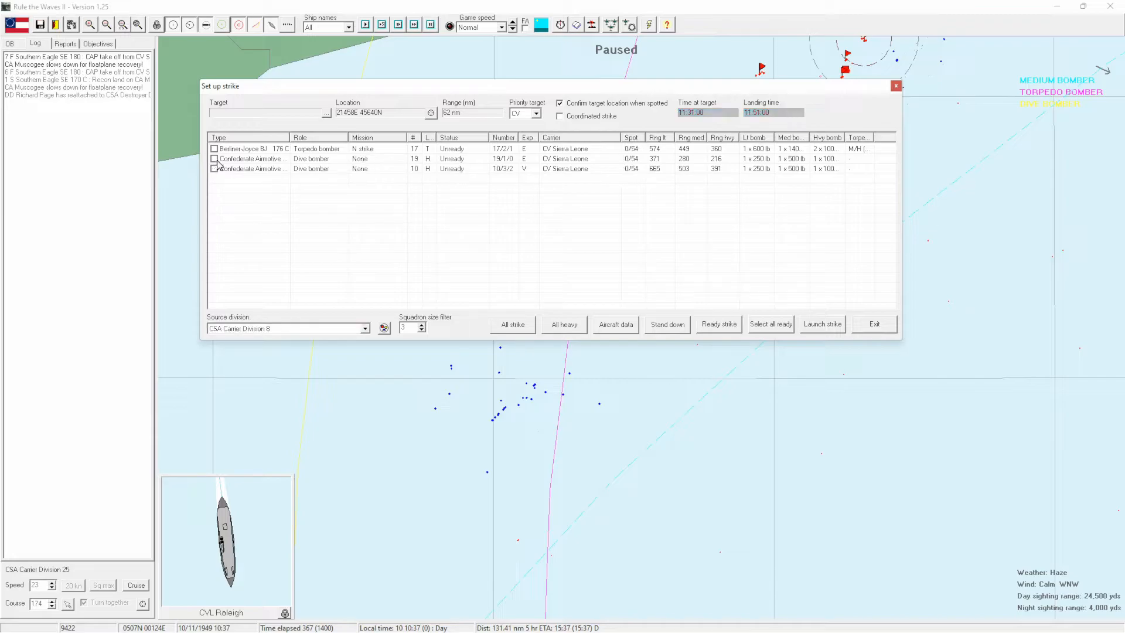
# Ready strike squadrons for Carrier Divisions 8, 12 and 25, then return to the battle map.
pyautogui.click(213, 158)
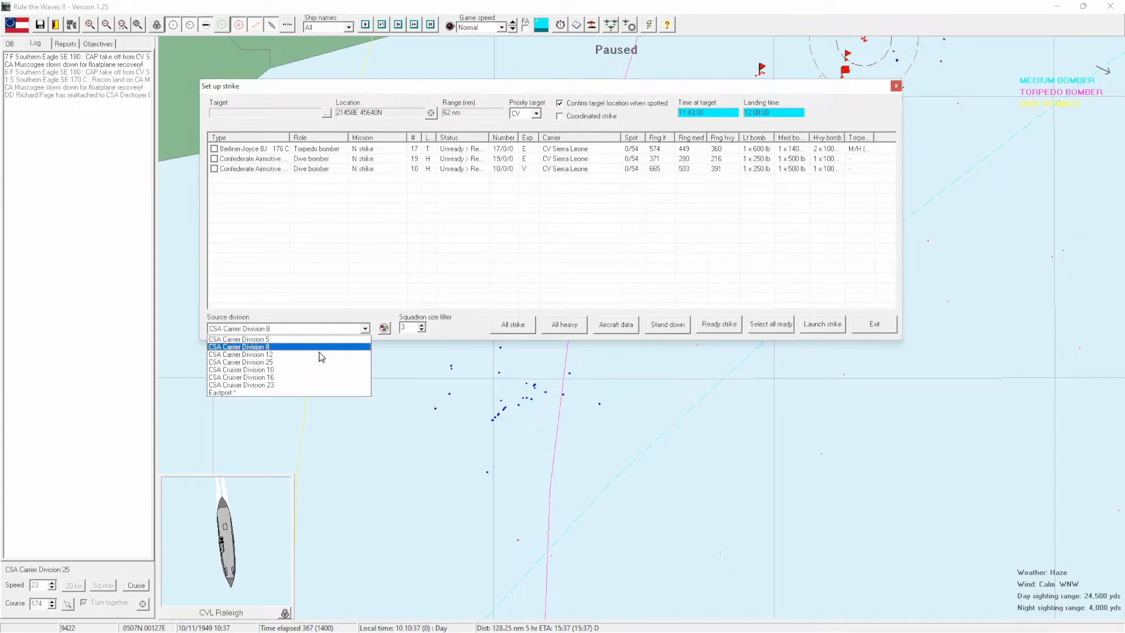
pyautogui.click(240, 354)
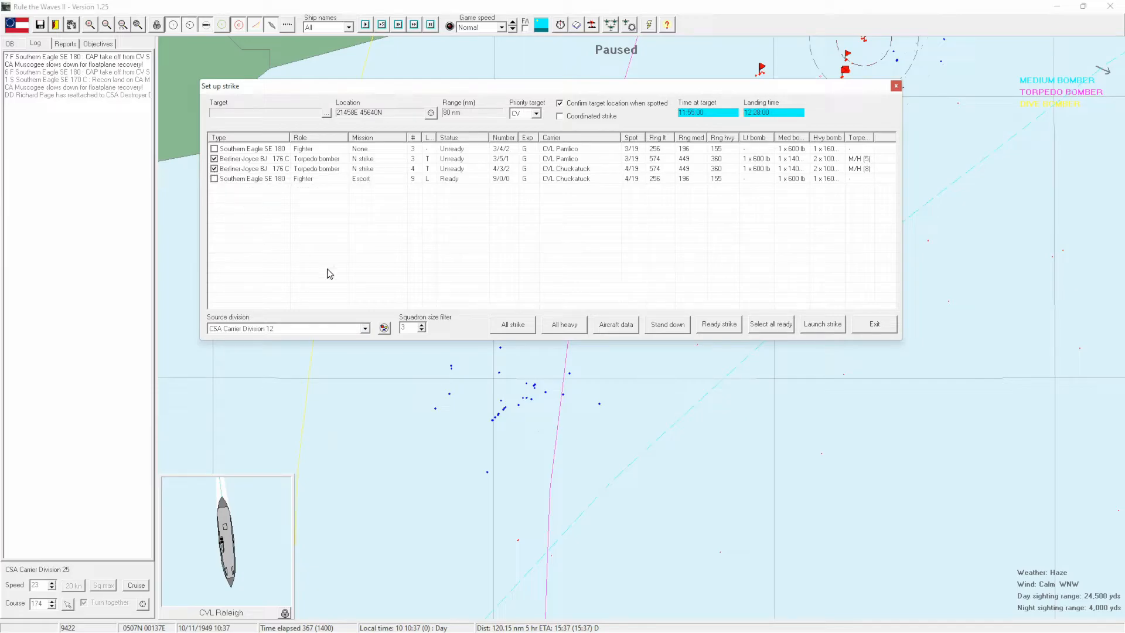
pyautogui.click(366, 329)
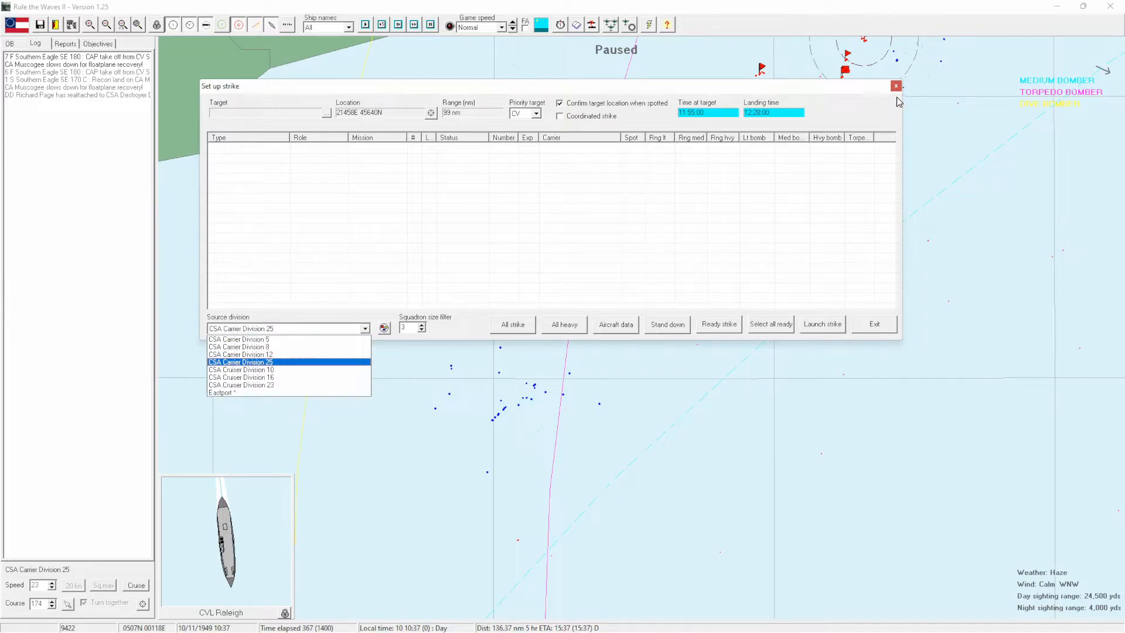
pyautogui.click(241, 363)
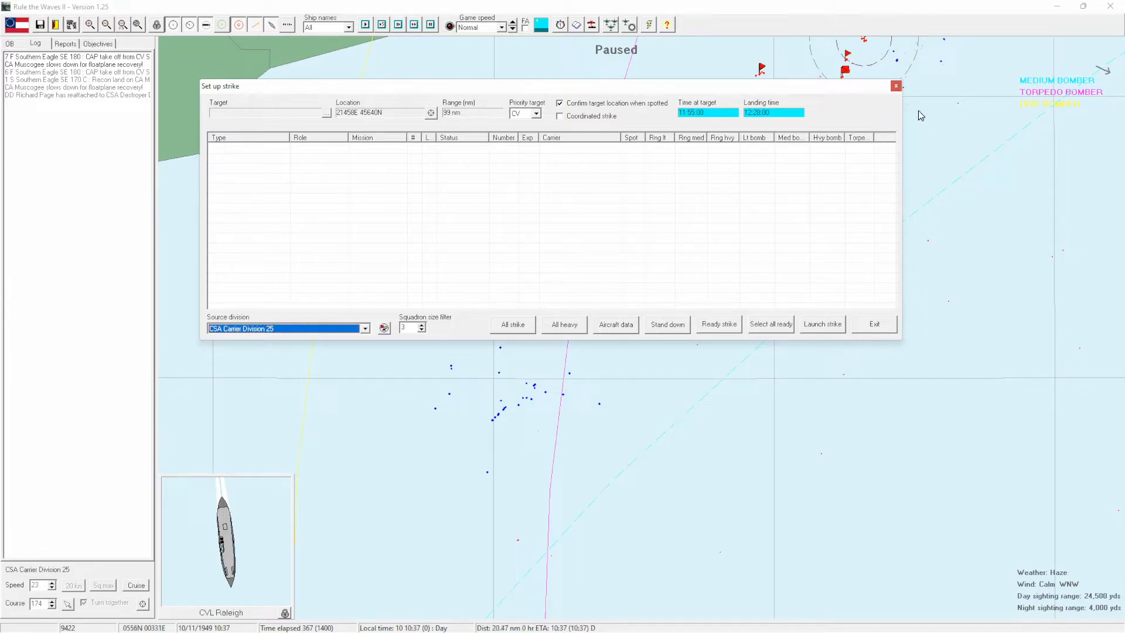
pyautogui.click(874, 323)
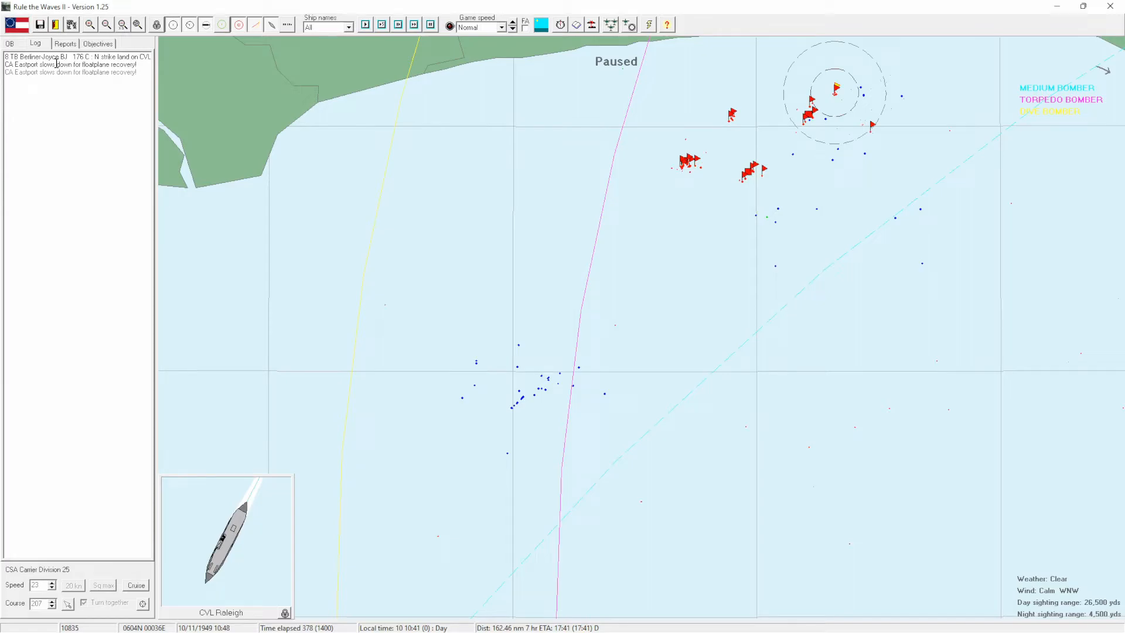
# Dismiss the air formations ready notices and choose Carrier Division 5 as the strike source.
pyautogui.click(64, 44)
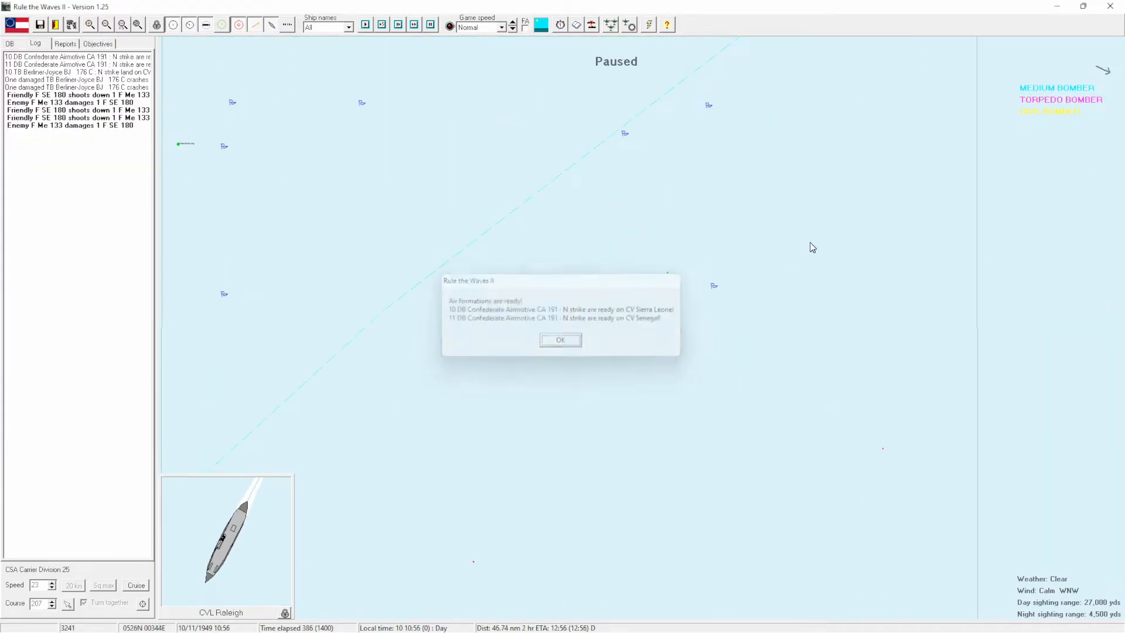
pyautogui.click(560, 338)
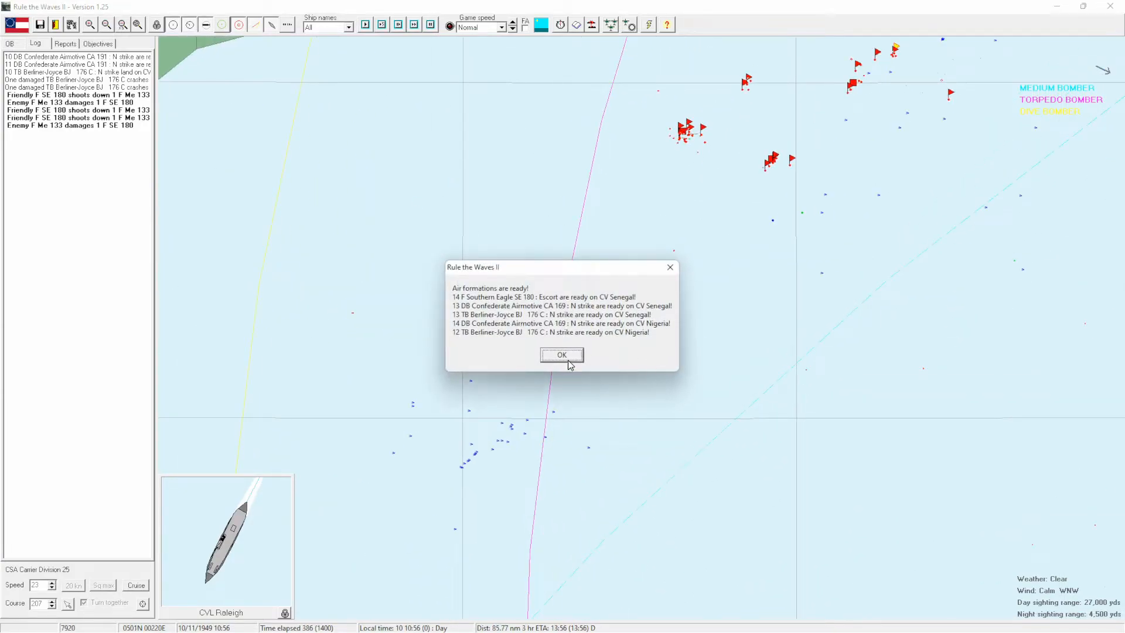
pyautogui.click(562, 354)
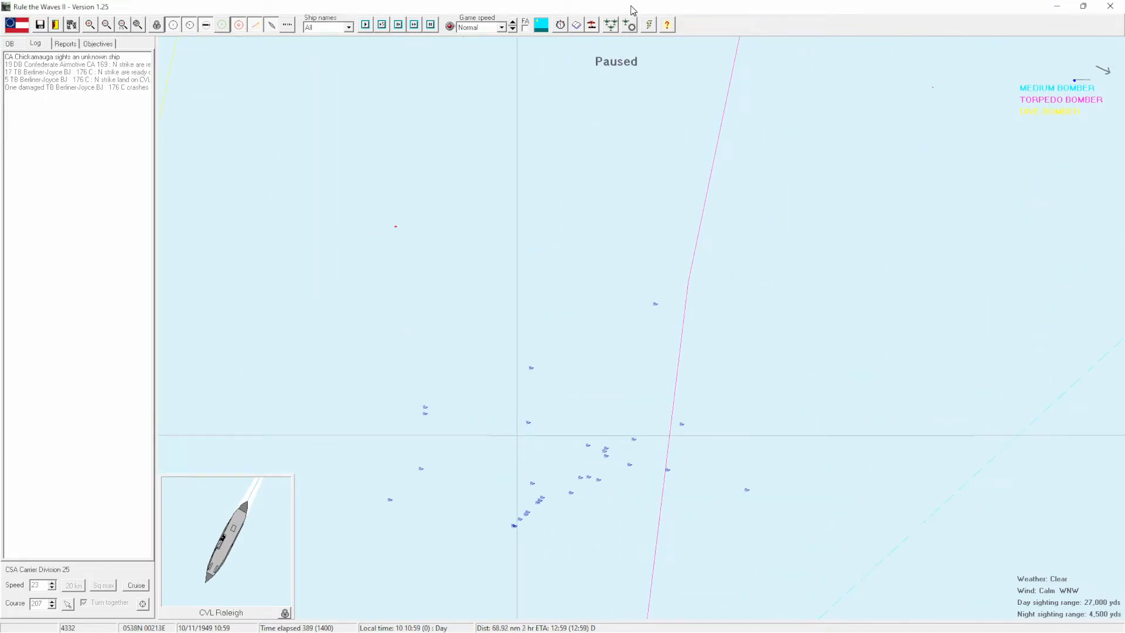
pyautogui.click(609, 25)
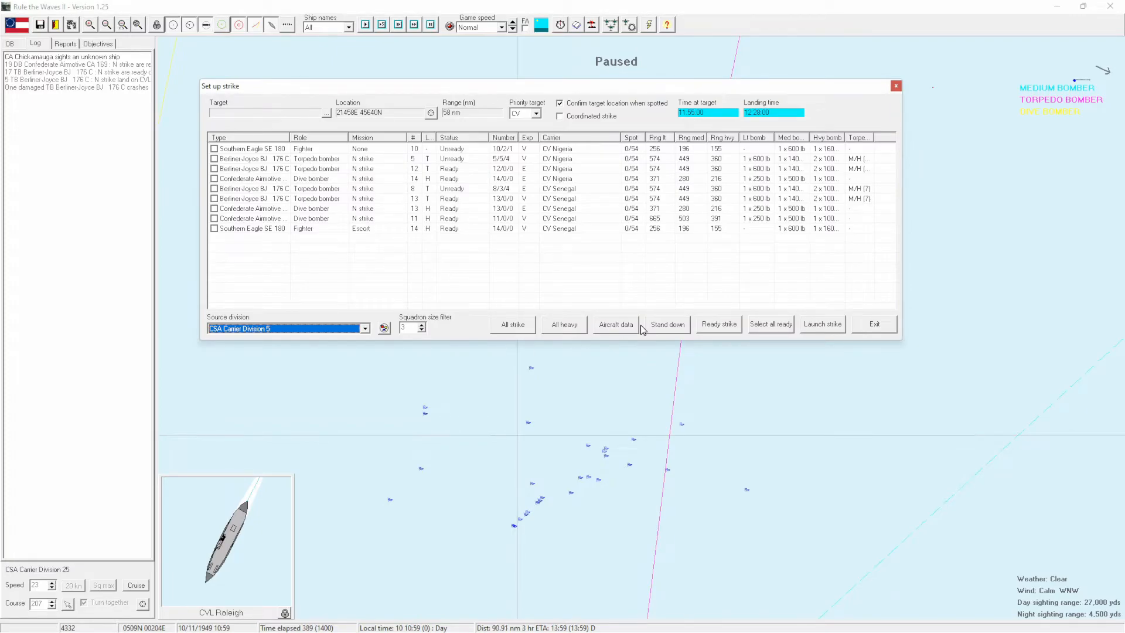
# Launch a coordinated strike from Carrier Division 5 with all ready squadrons, fighters carrying bombs.
pyautogui.click(770, 323)
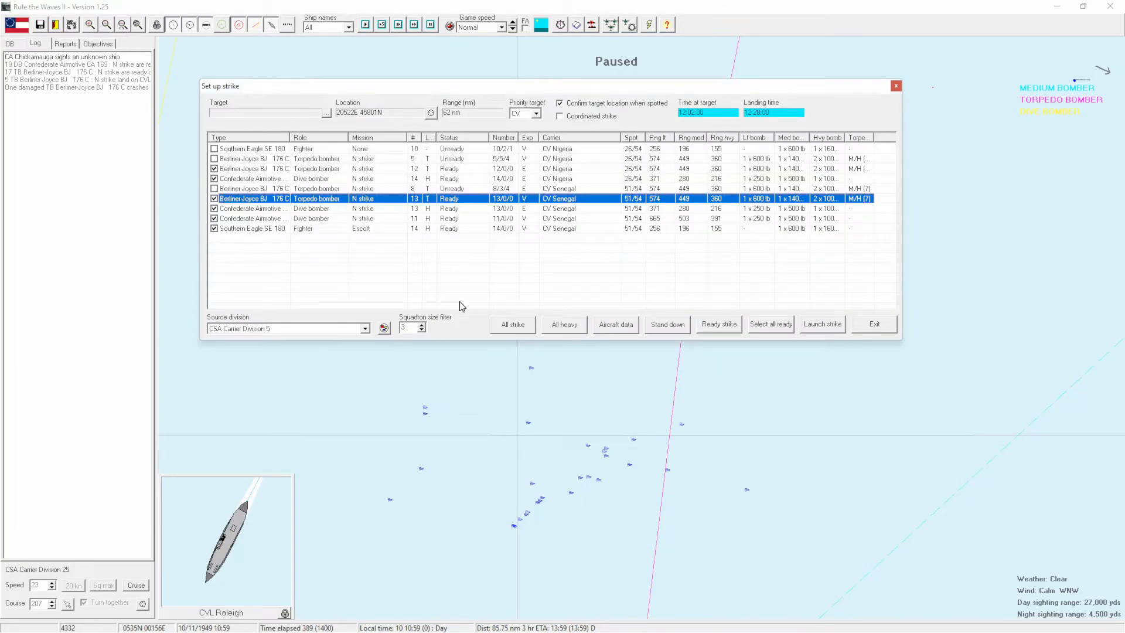
pyautogui.moveTo(327, 340)
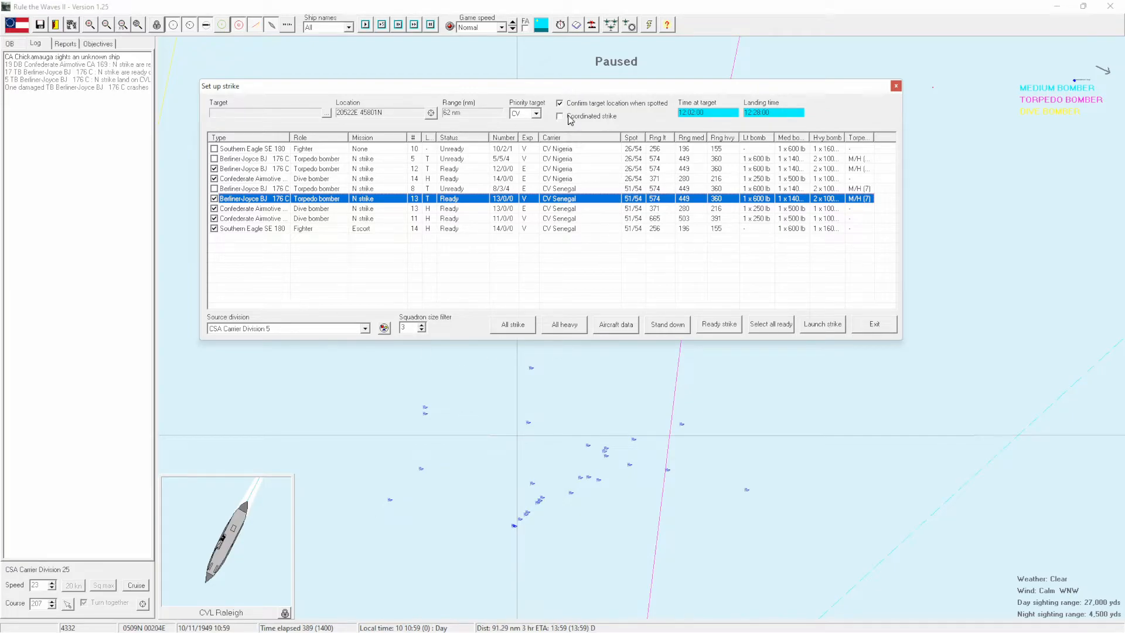
pyautogui.click(560, 116)
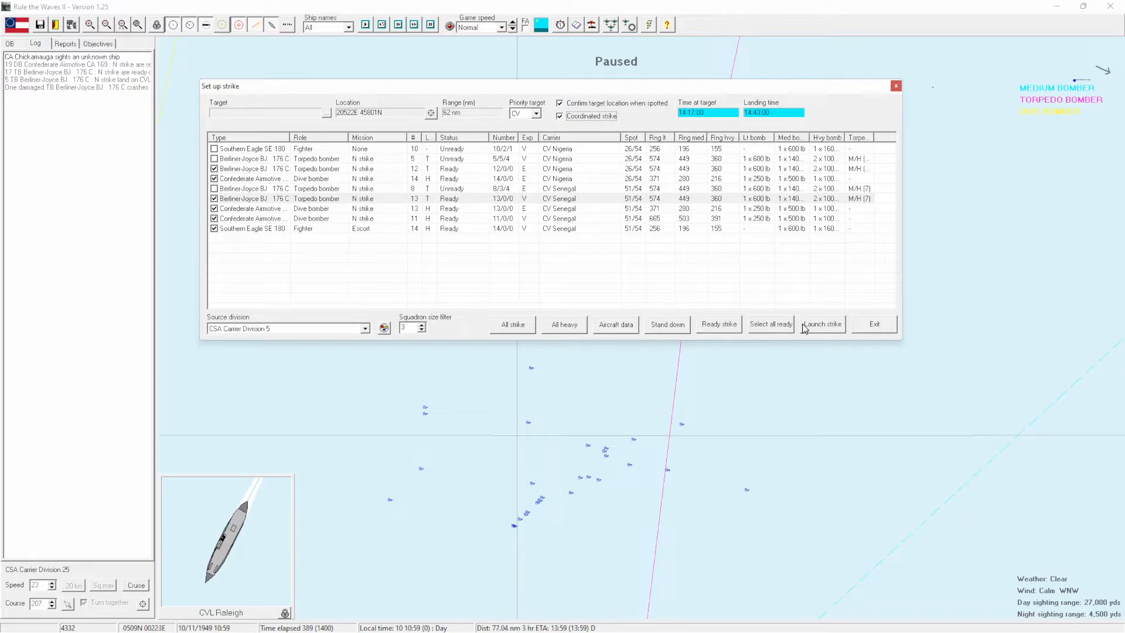
pyautogui.click(820, 324)
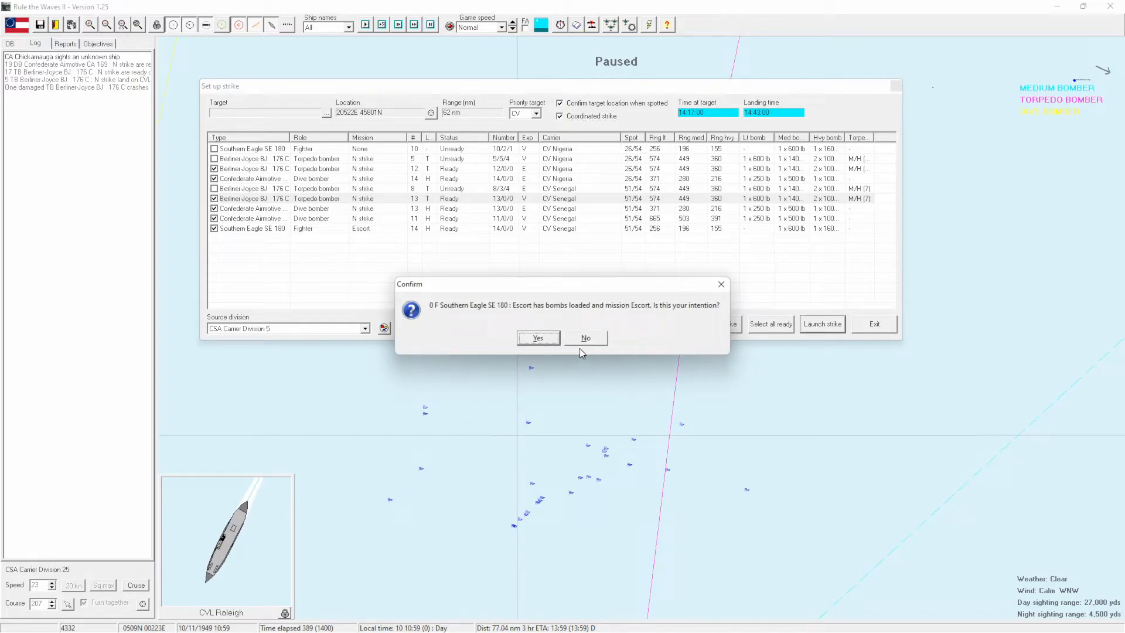
pyautogui.click(538, 338)
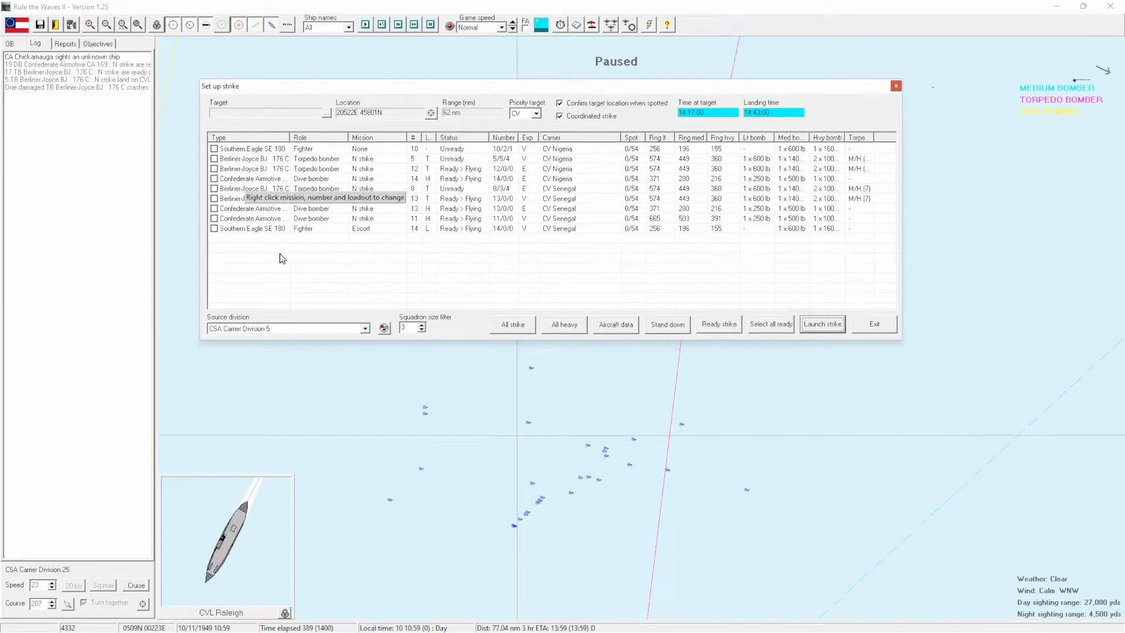
# Launch Carrier Division 8's strike with an extra dive bomber squadron included.
pyautogui.click(364, 329)
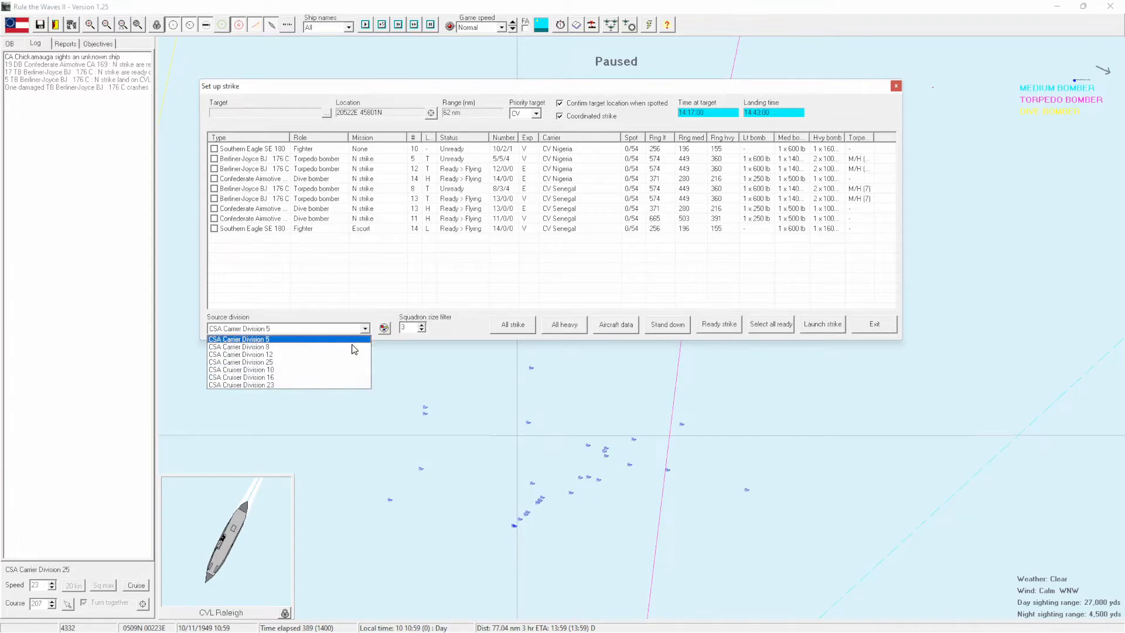
pyautogui.click(239, 347)
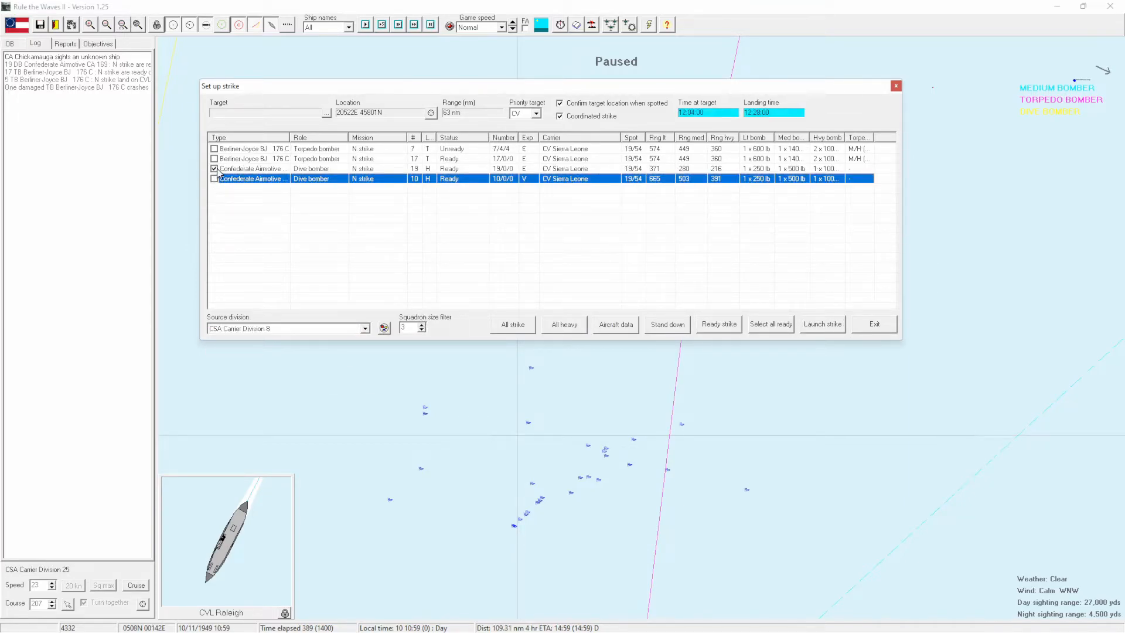
pyautogui.click(214, 178)
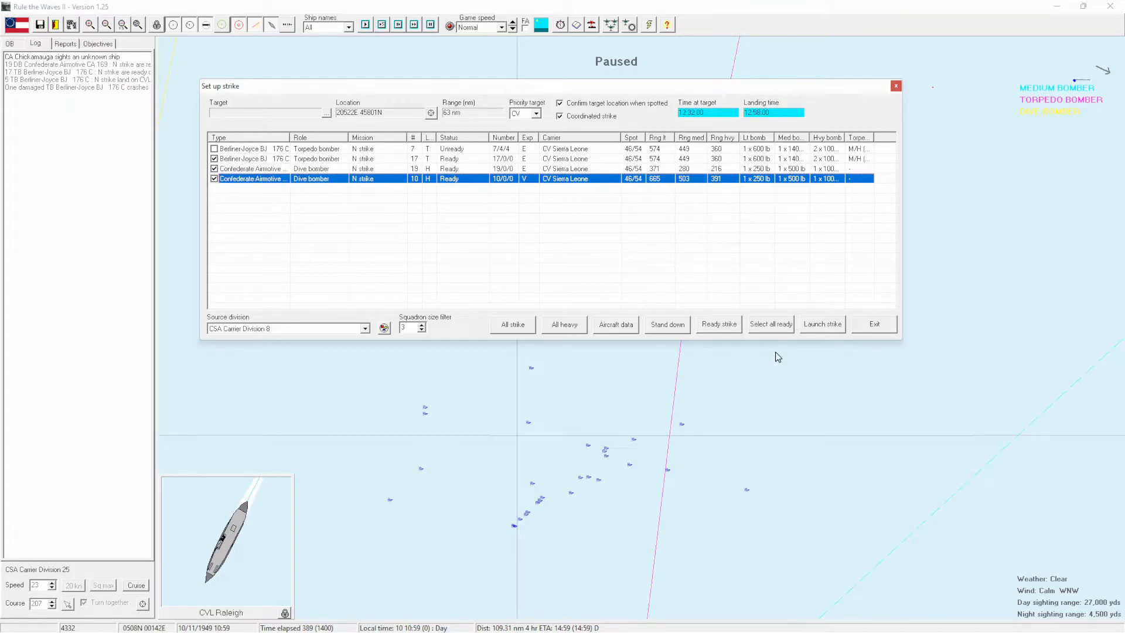
pyautogui.click(366, 328)
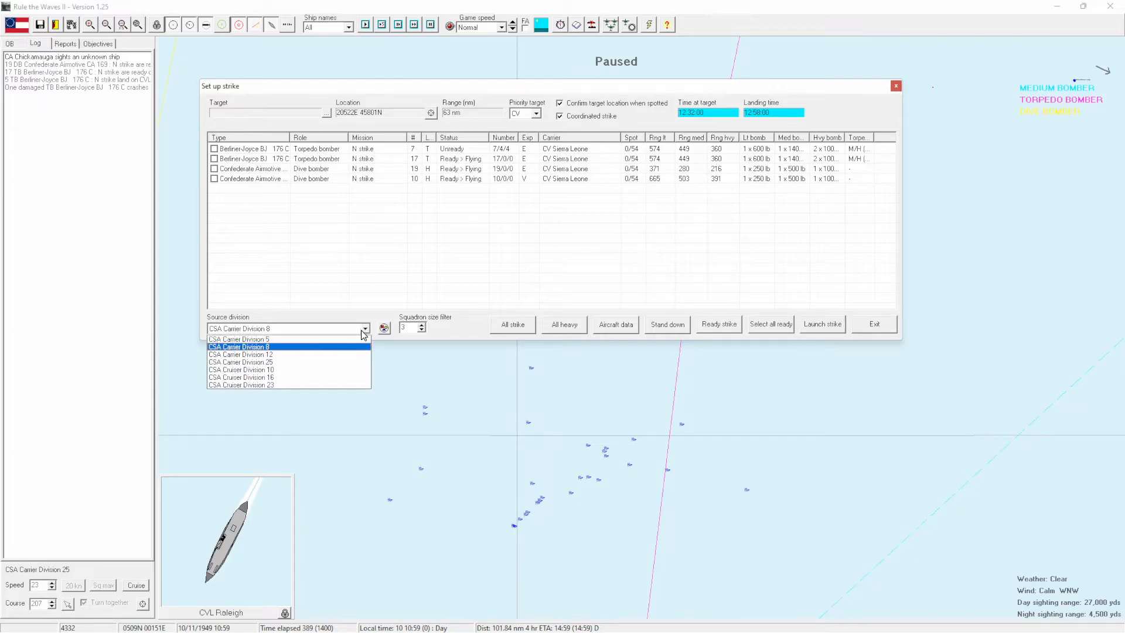
# Launch Carrier Division 12's strike with a torpedo bomber squadron added, acknowledging the low torpedo warning.
pyautogui.click(241, 354)
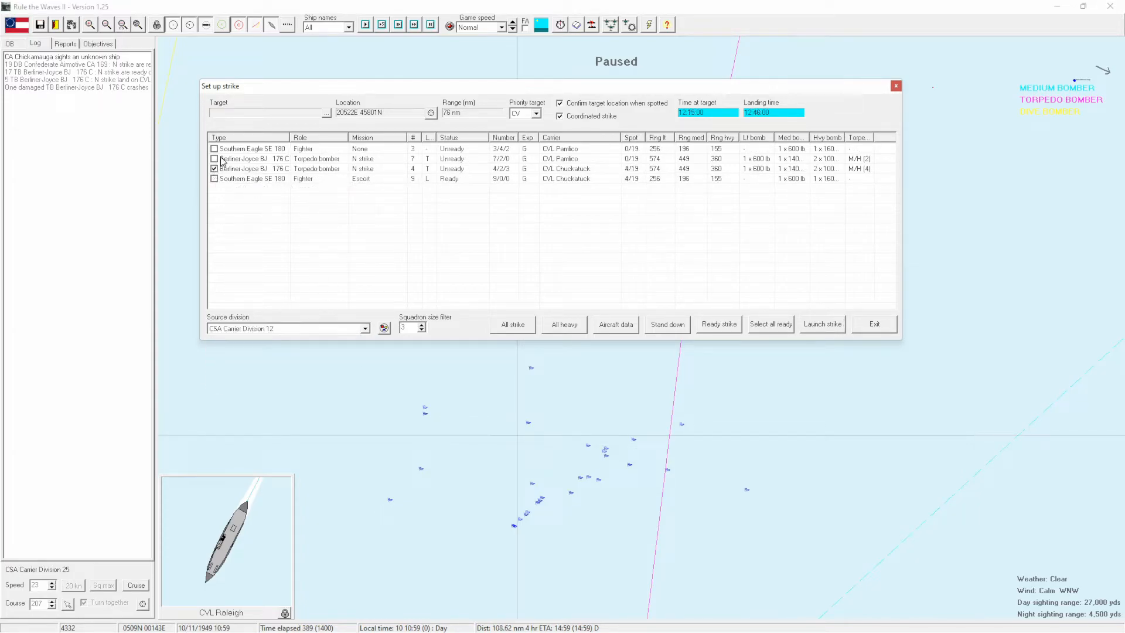
pyautogui.click(213, 159)
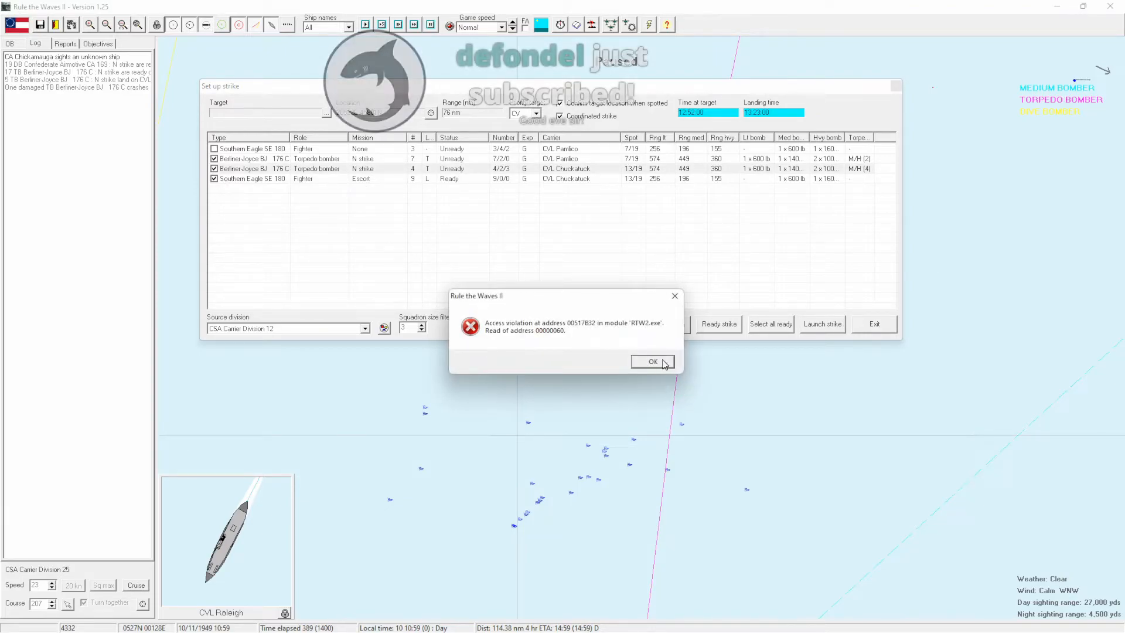
pyautogui.click(653, 361)
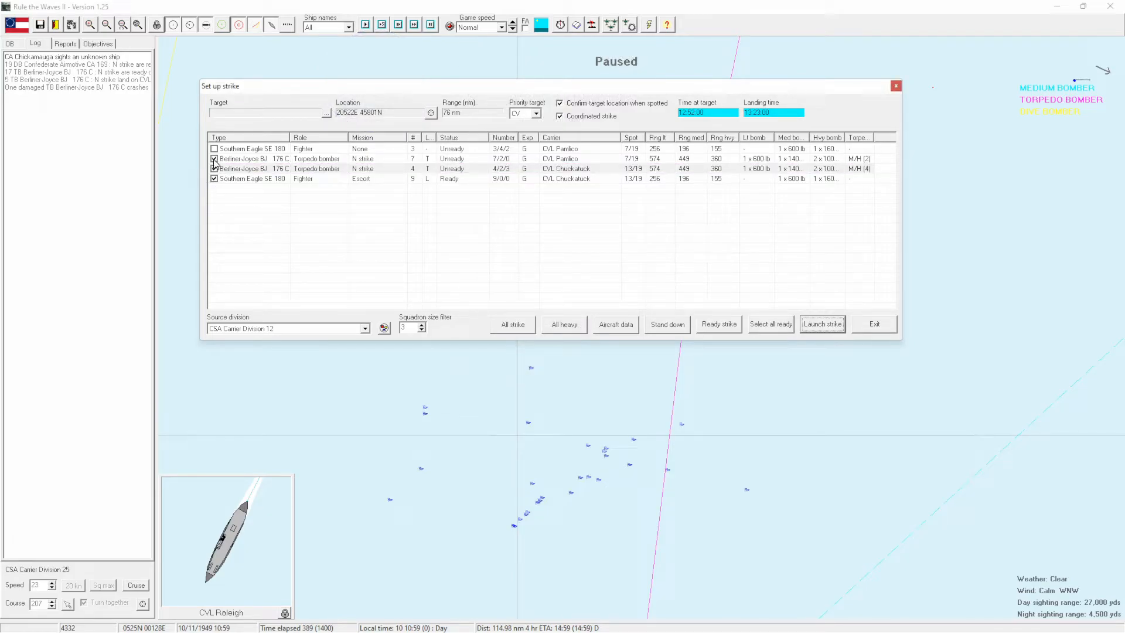
pyautogui.click(822, 323)
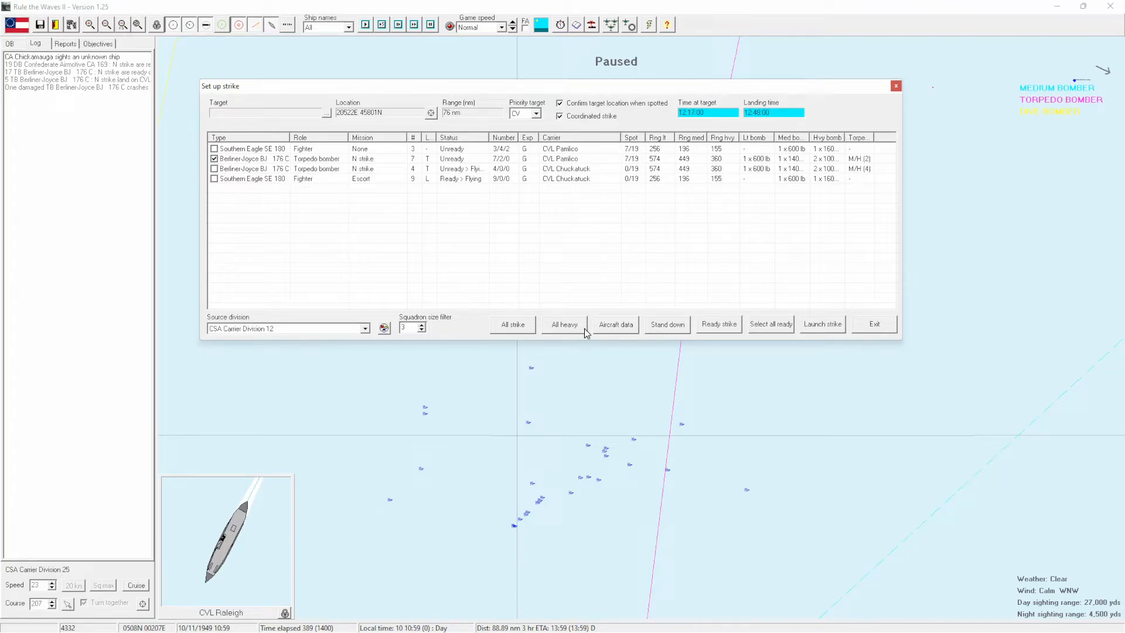
pyautogui.click(563, 325)
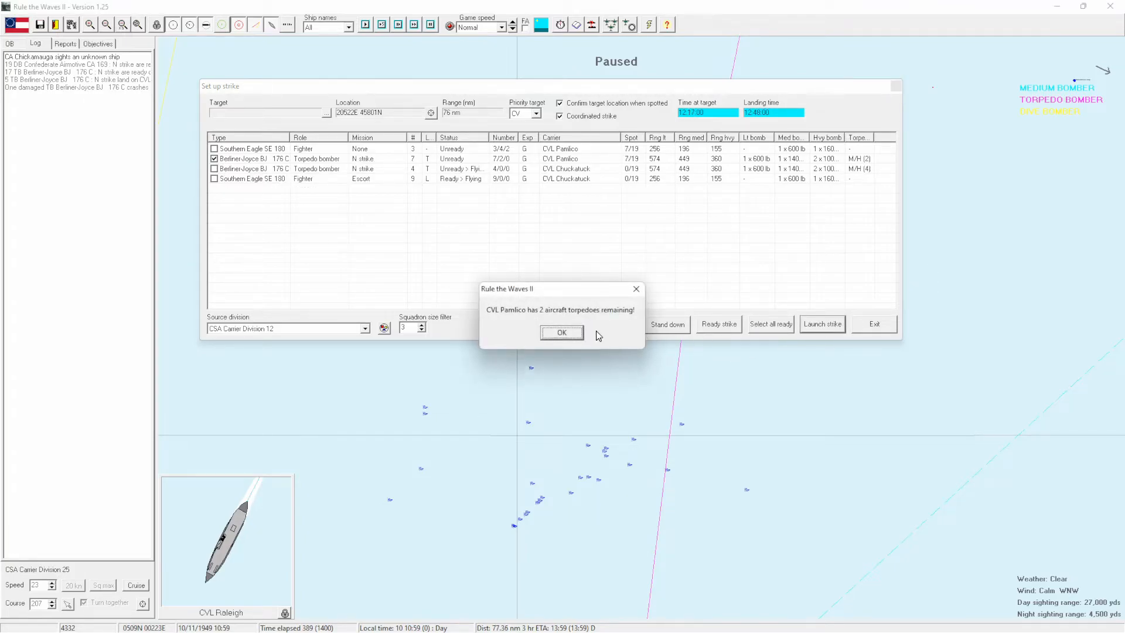
pyautogui.click(562, 332)
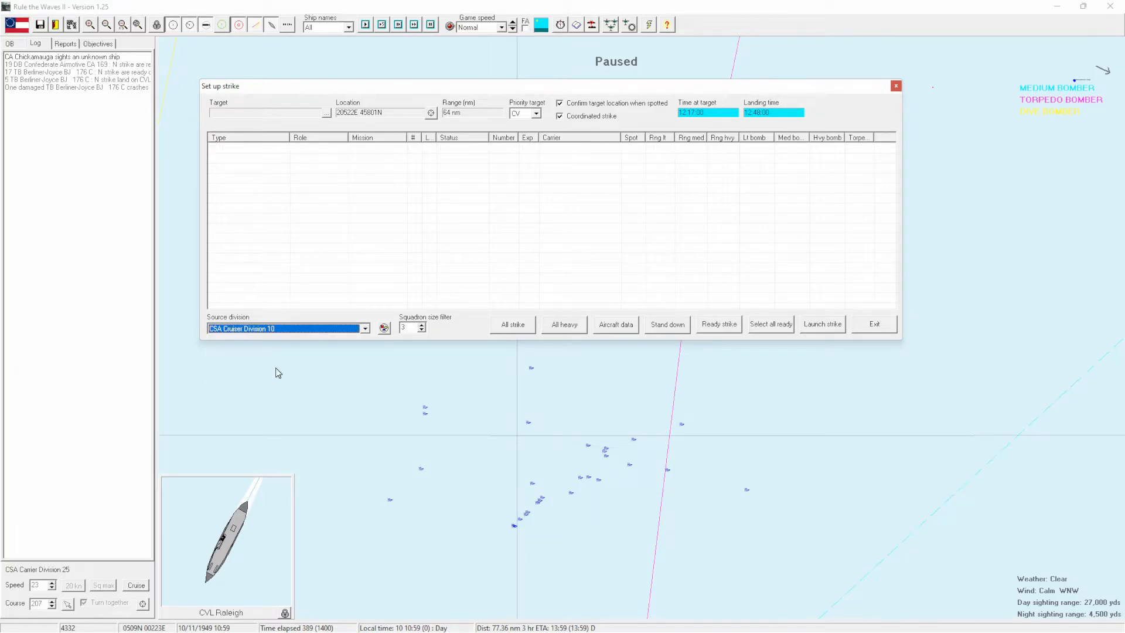
pyautogui.click(873, 323)
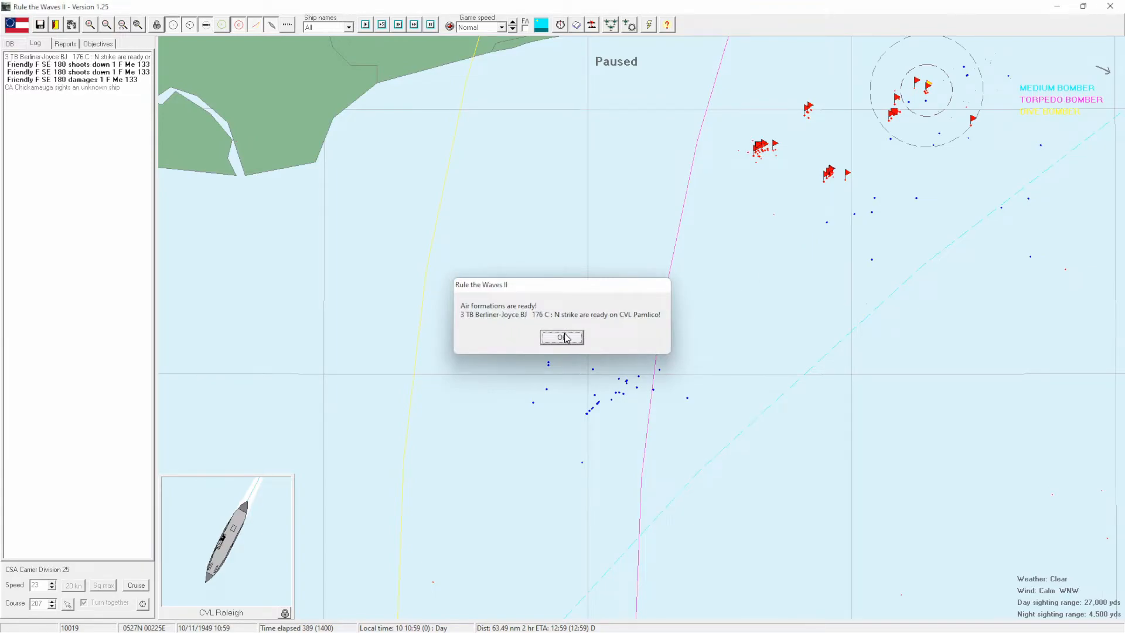
# Keep the strike's original target location and resume the battle through the approach alerts.
pyautogui.click(561, 337)
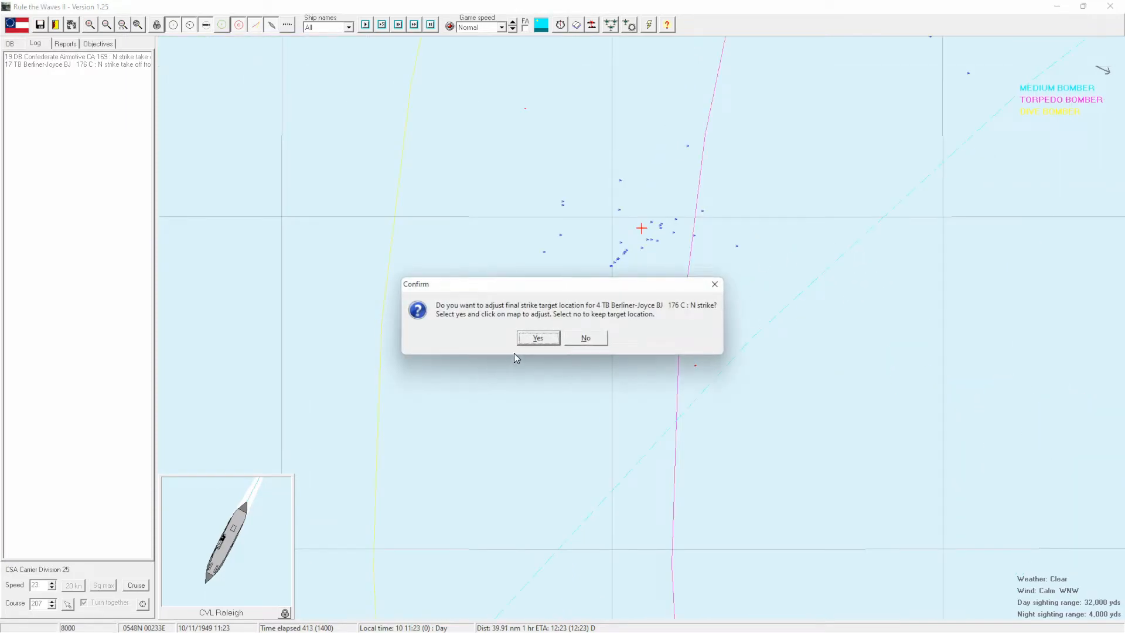
pyautogui.moveTo(529, 343)
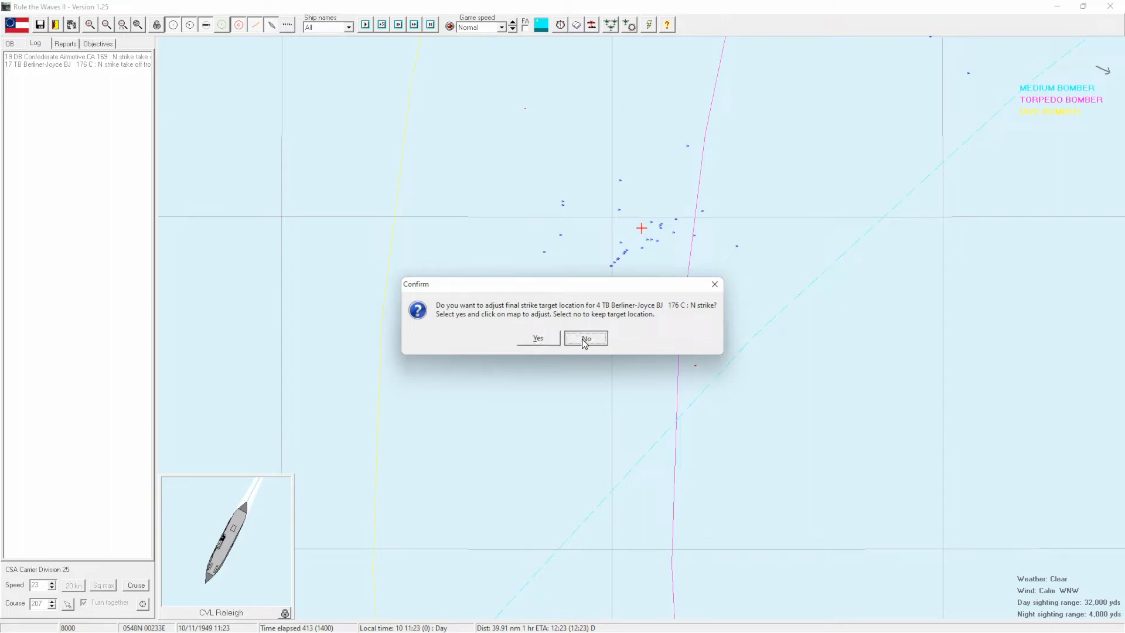
pyautogui.click(585, 338)
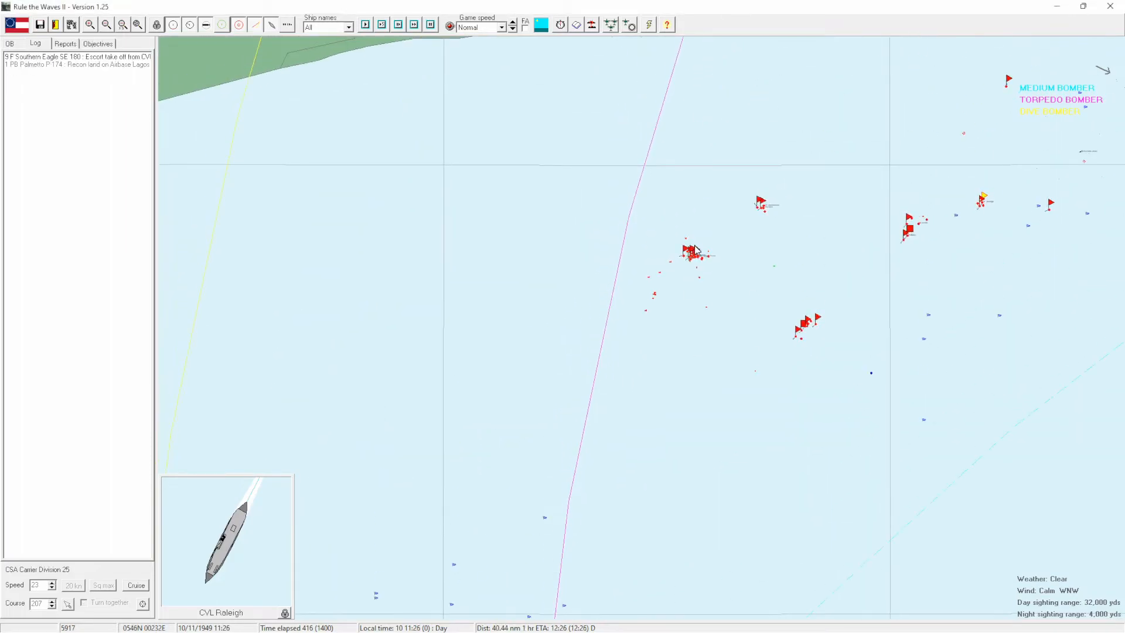
pyautogui.click(364, 25)
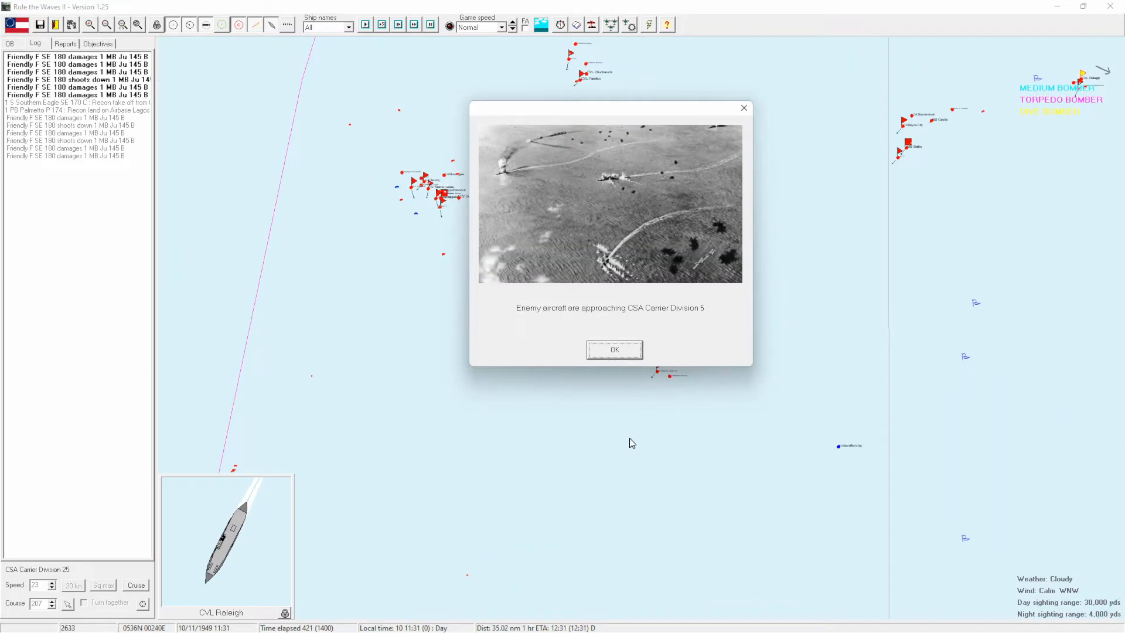
pyautogui.click(613, 349)
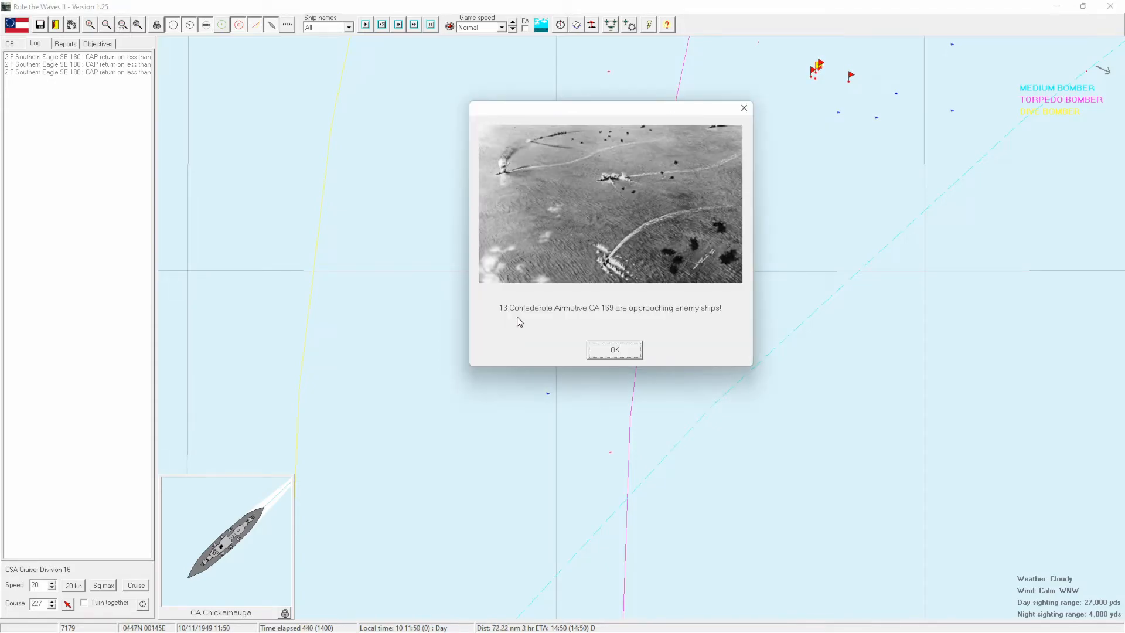
# Acknowledge the bomber approach reports and the two torpedo hit reports on enemy ships.
pyautogui.click(613, 349)
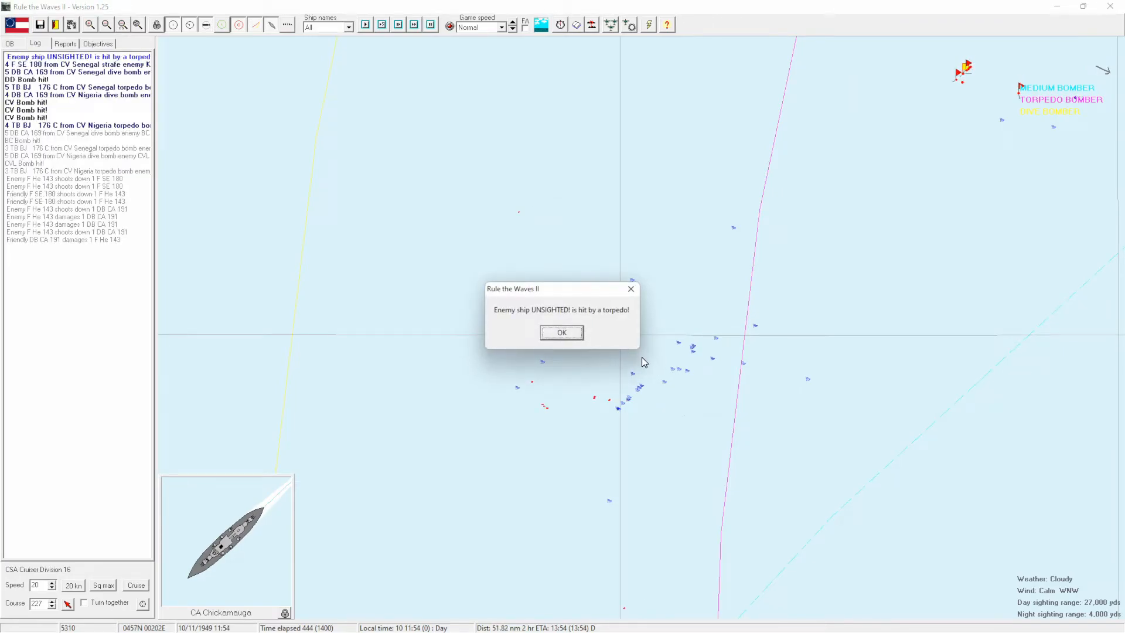
pyautogui.click(561, 332)
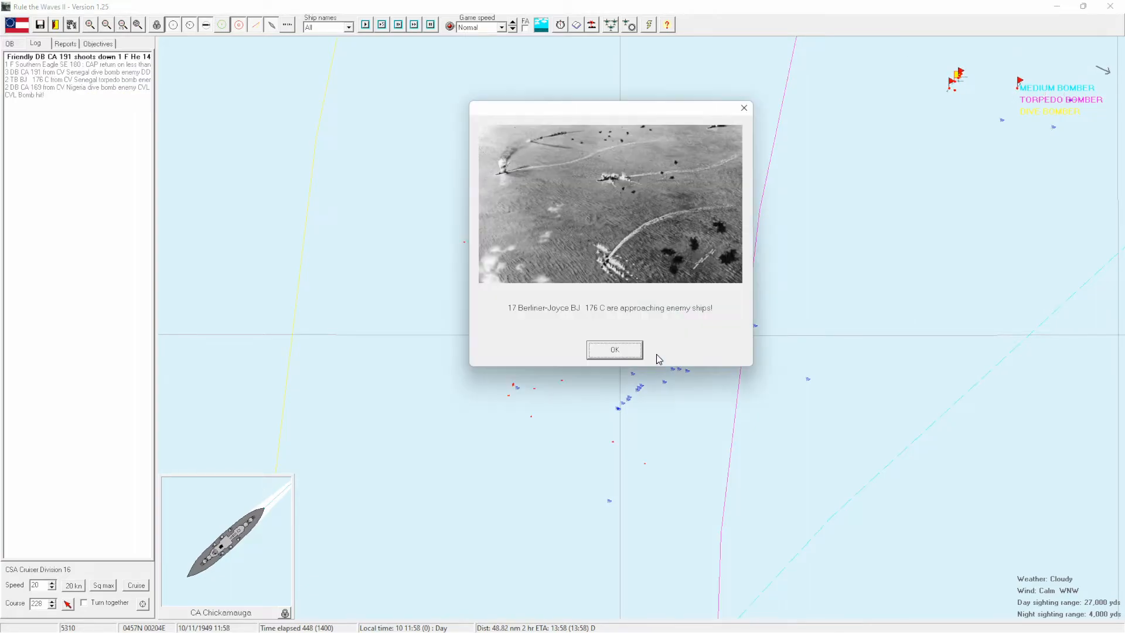
pyautogui.click(613, 349)
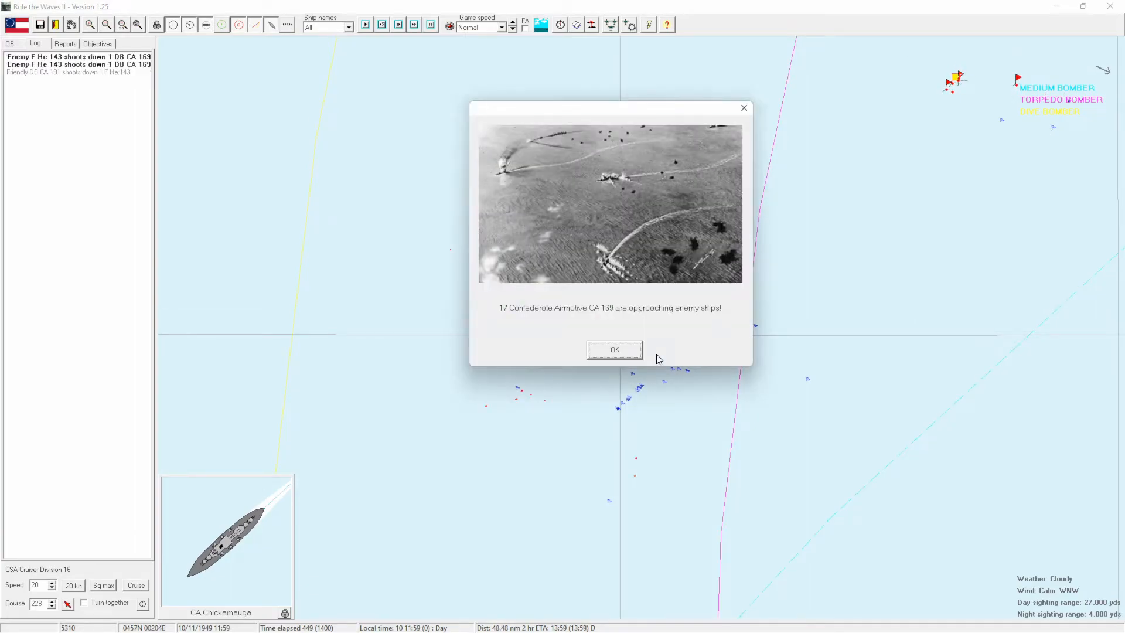
pyautogui.click(613, 350)
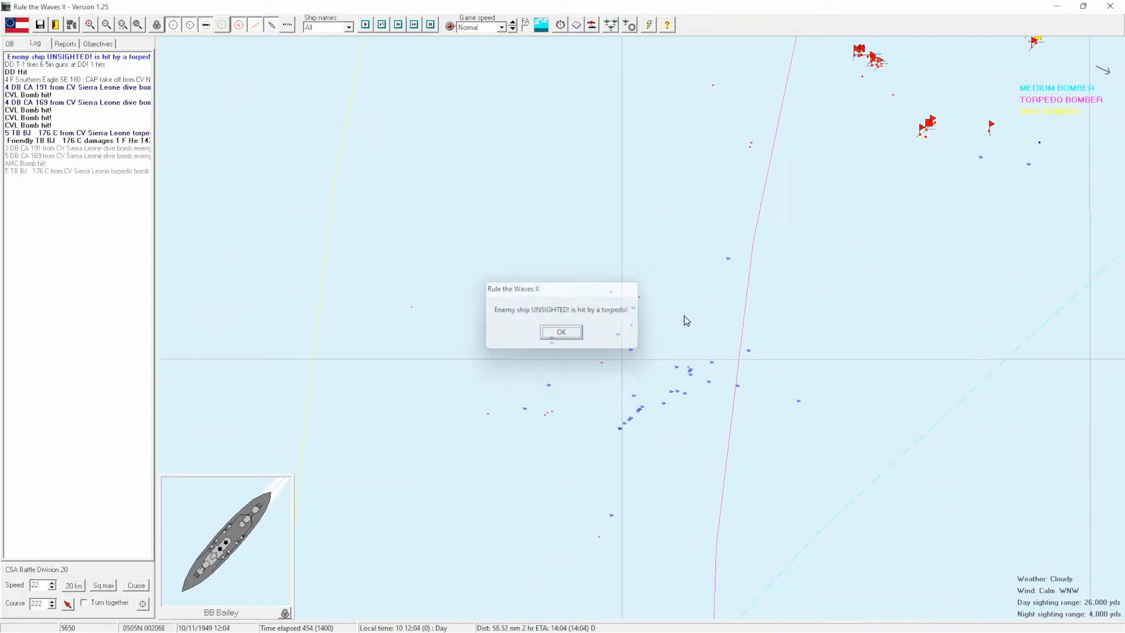
pyautogui.click(561, 332)
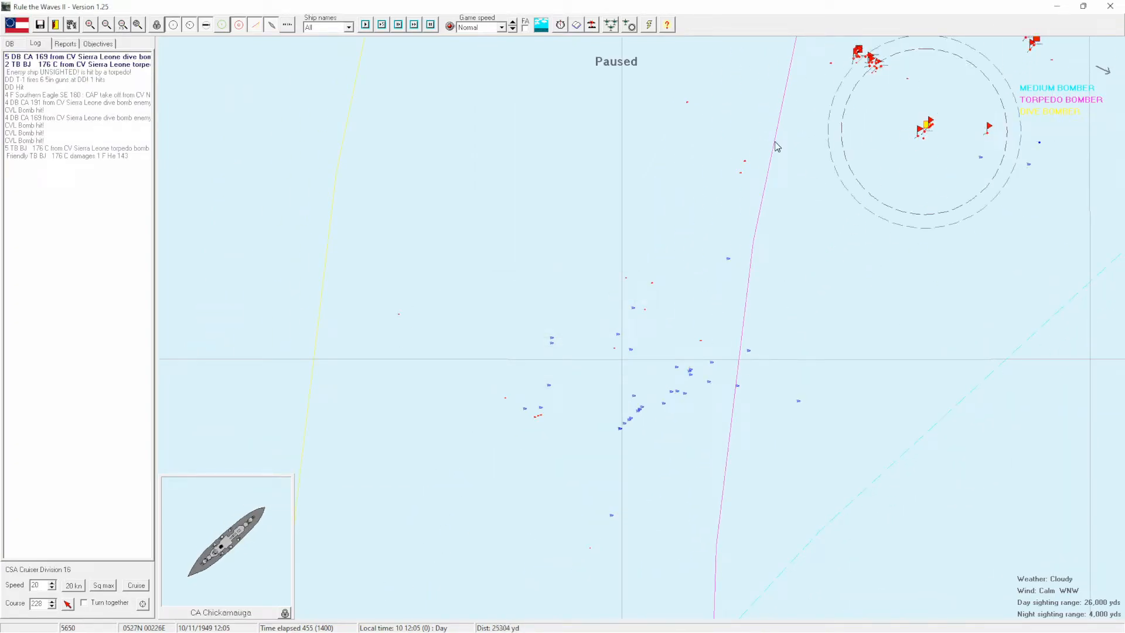
# Raise the game speed to Fast and check the Reports list before returning to the combat log.
pyautogui.click(501, 27)
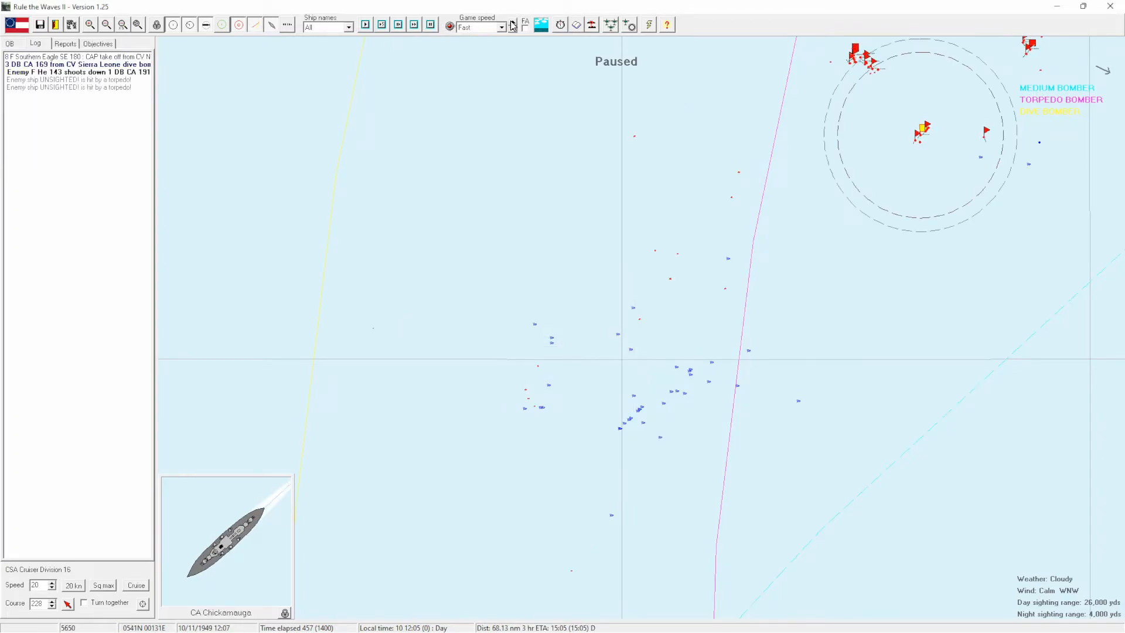
pyautogui.click(65, 43)
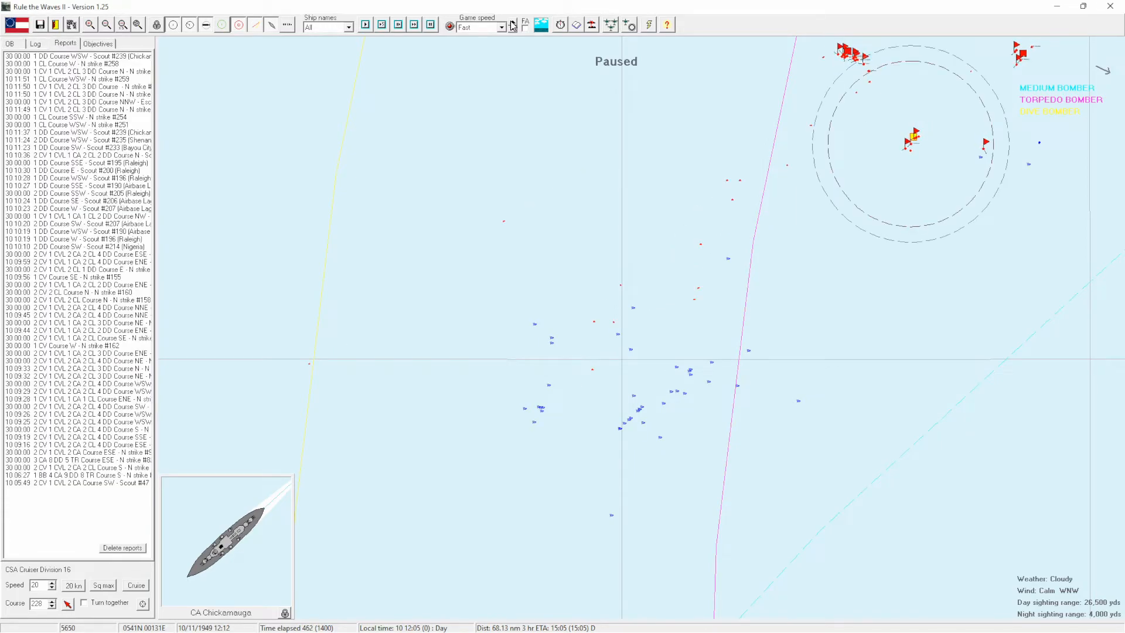
pyautogui.click(35, 44)
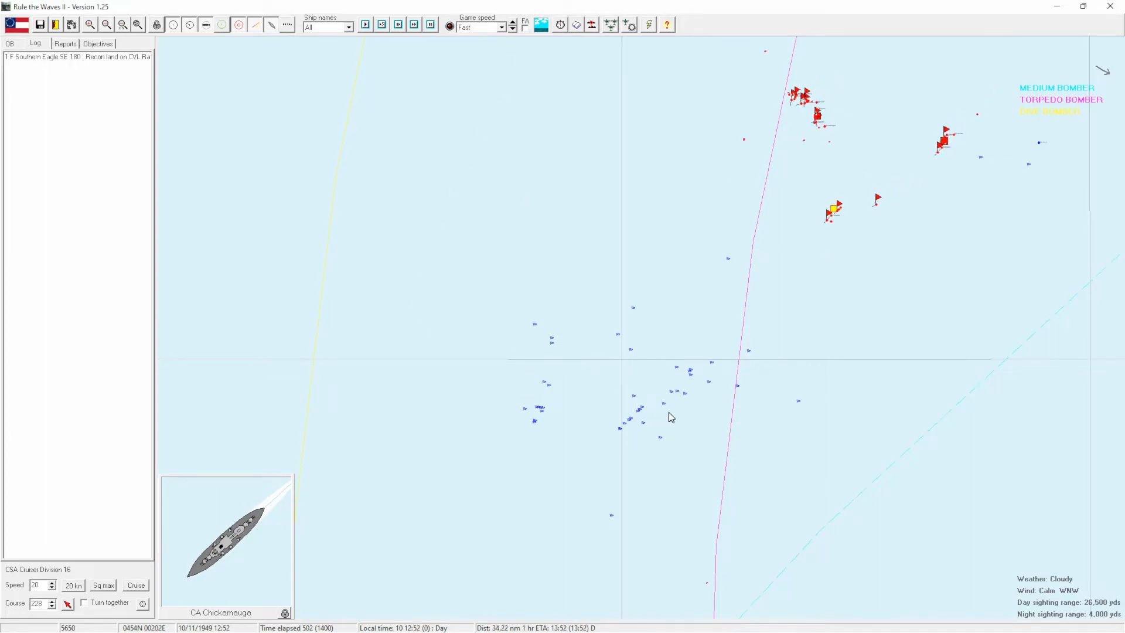
# Resume the battle past the torpedo bombers' approach alert.
pyautogui.click(64, 43)
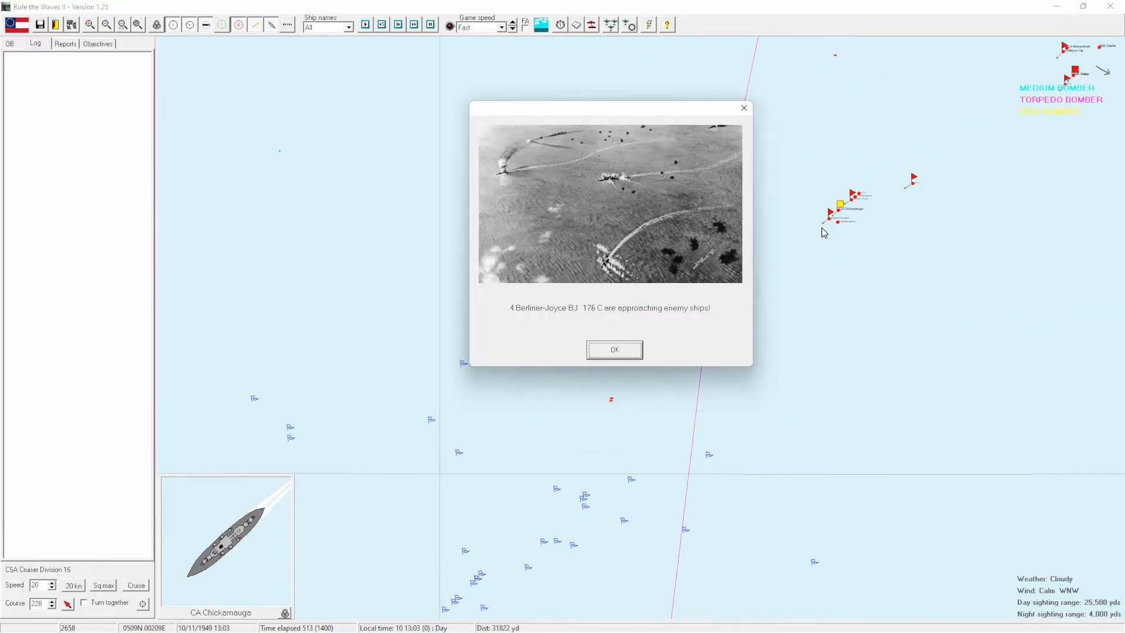
pyautogui.click(613, 349)
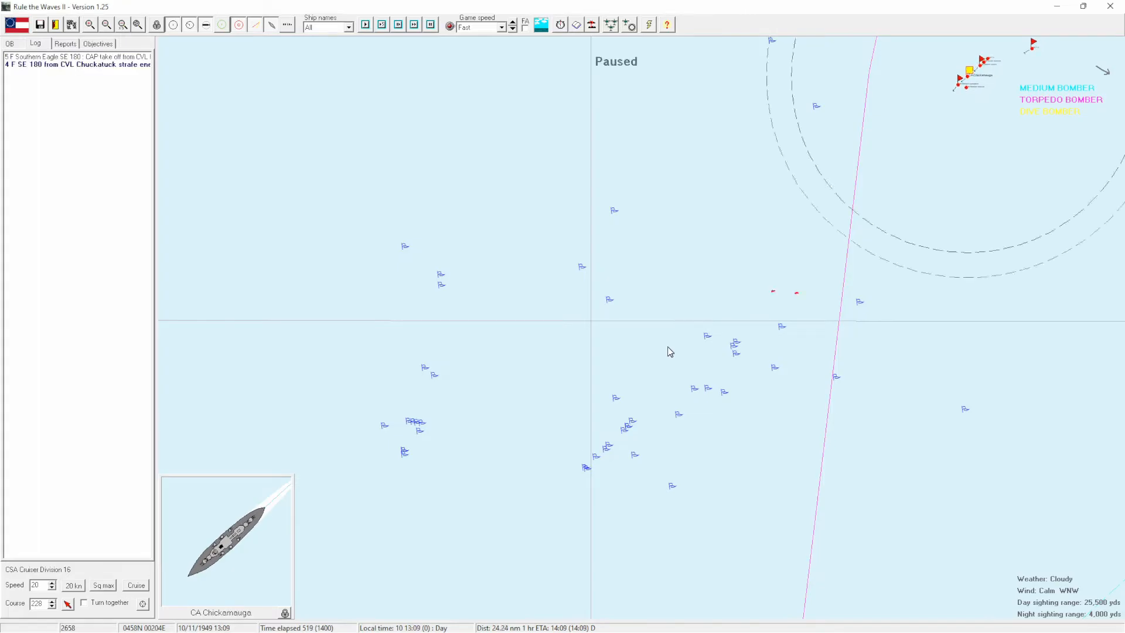
pyautogui.click(365, 24)
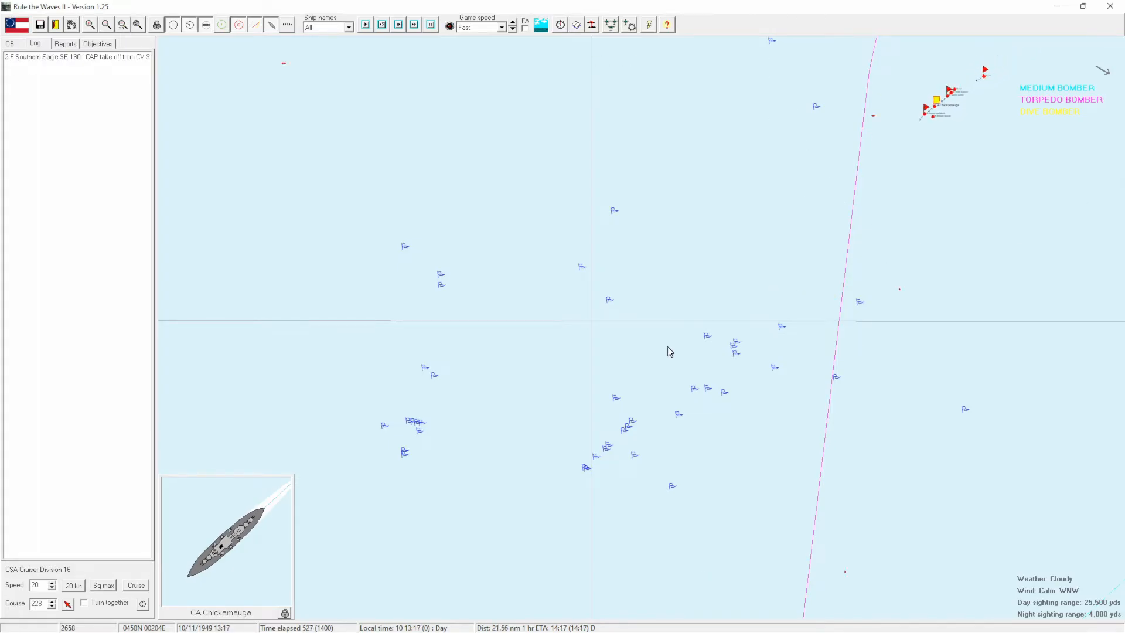
pyautogui.click(65, 44)
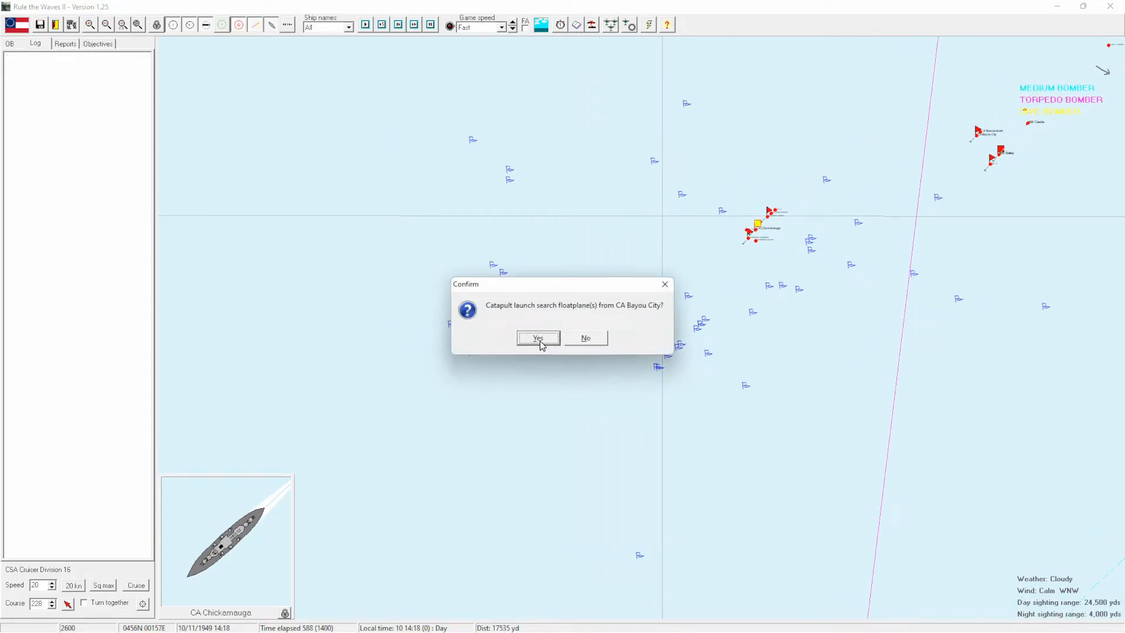
# Answer the floatplane launch prompts for CA Bayou City, CA Muscogee and CA Shenandoah, then pause.
pyautogui.click(538, 338)
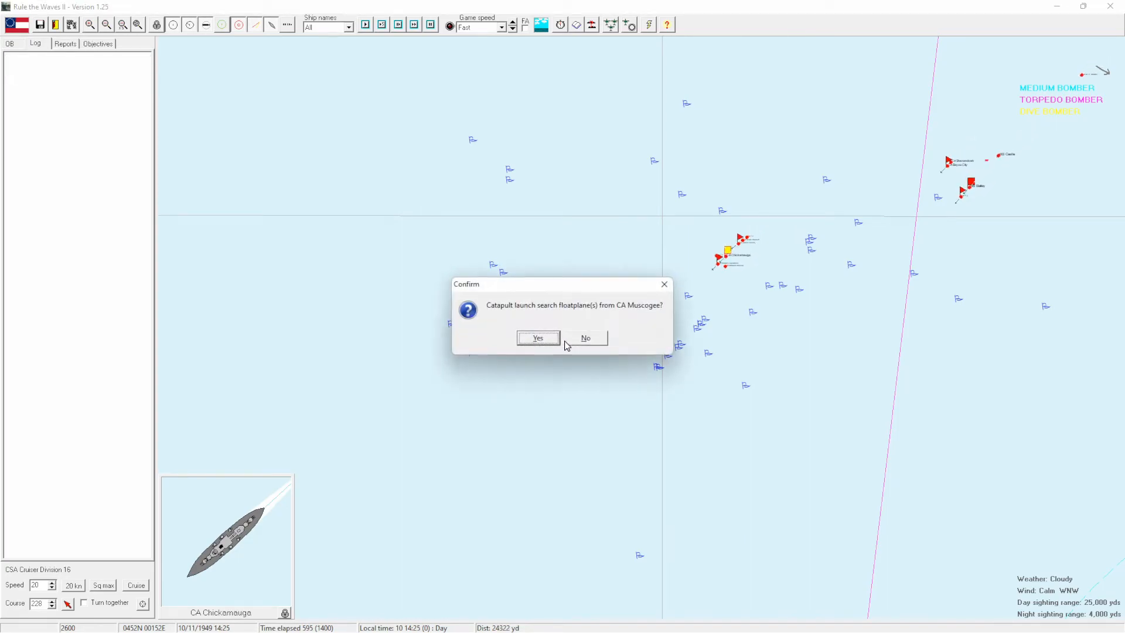
pyautogui.click(538, 337)
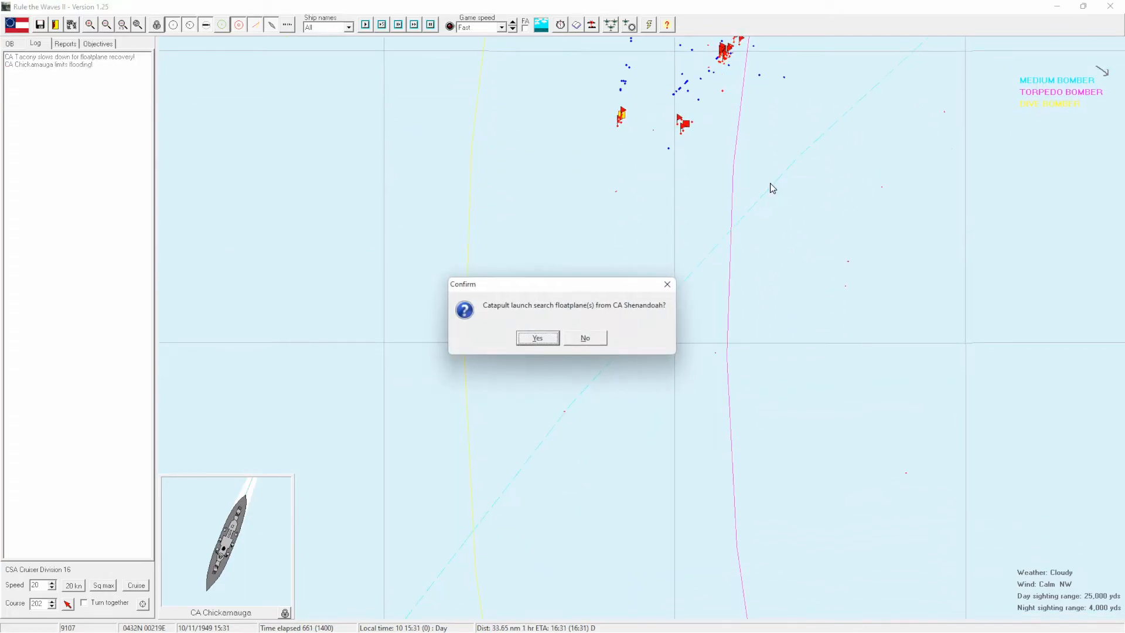
pyautogui.click(537, 337)
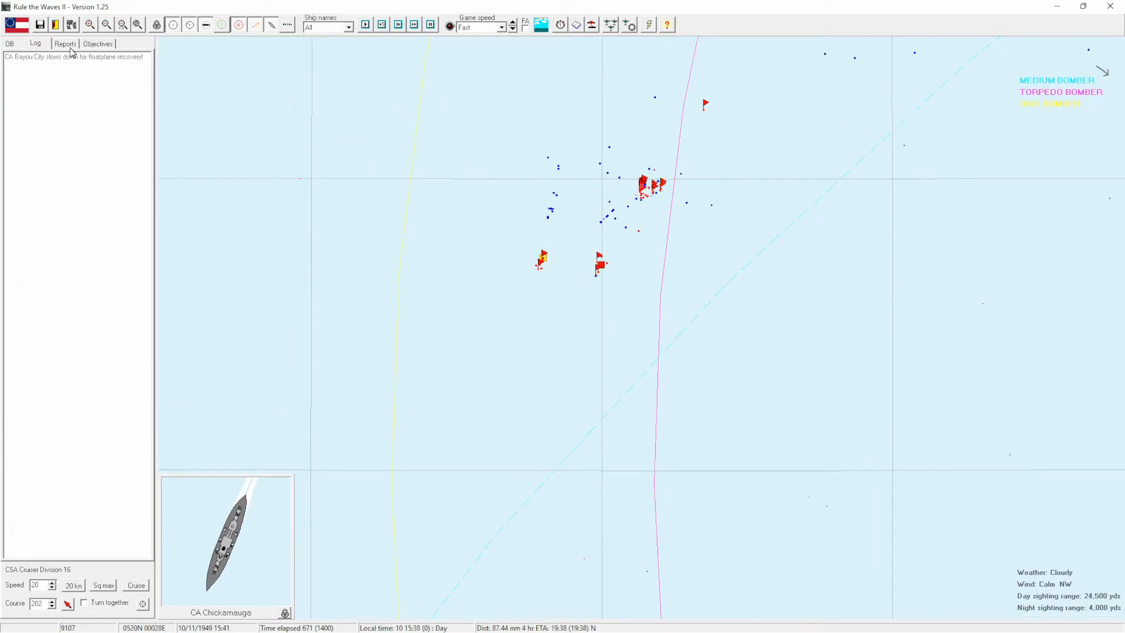
pyautogui.click(97, 44)
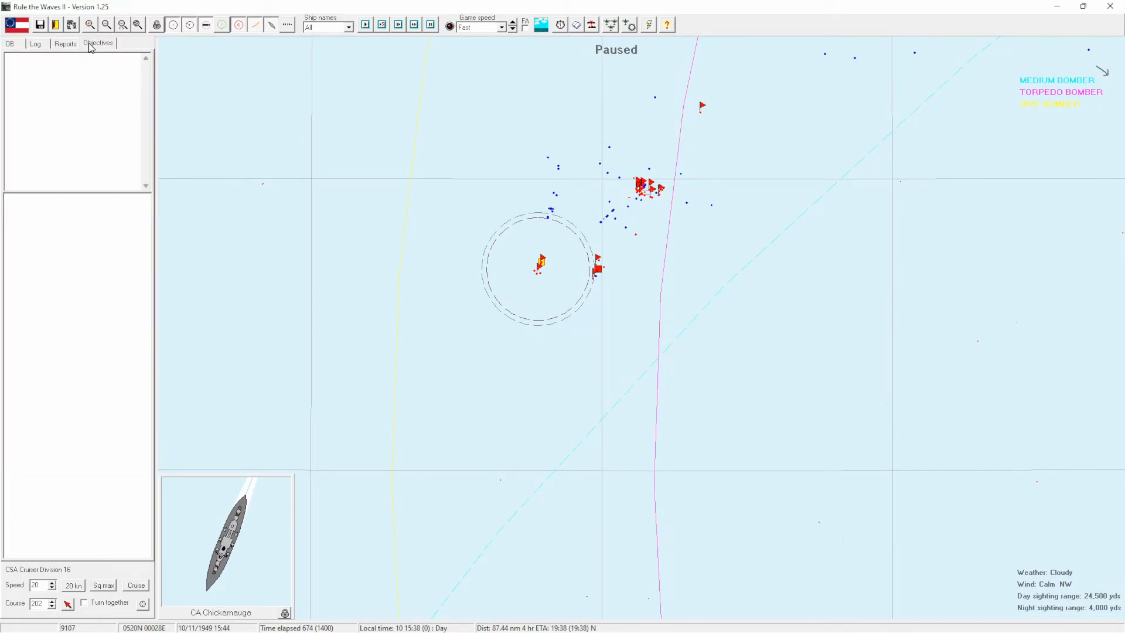
# Let every division enter port at Lagos and acknowledge the low AA ammo and flag division notices.
pyautogui.click(65, 43)
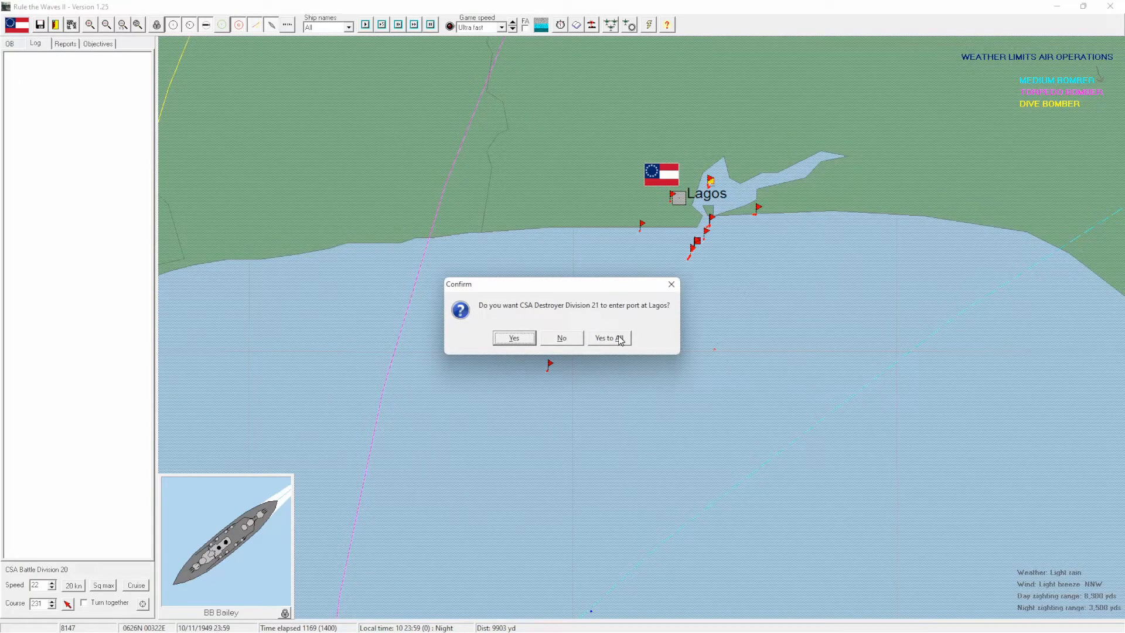
pyautogui.click(513, 338)
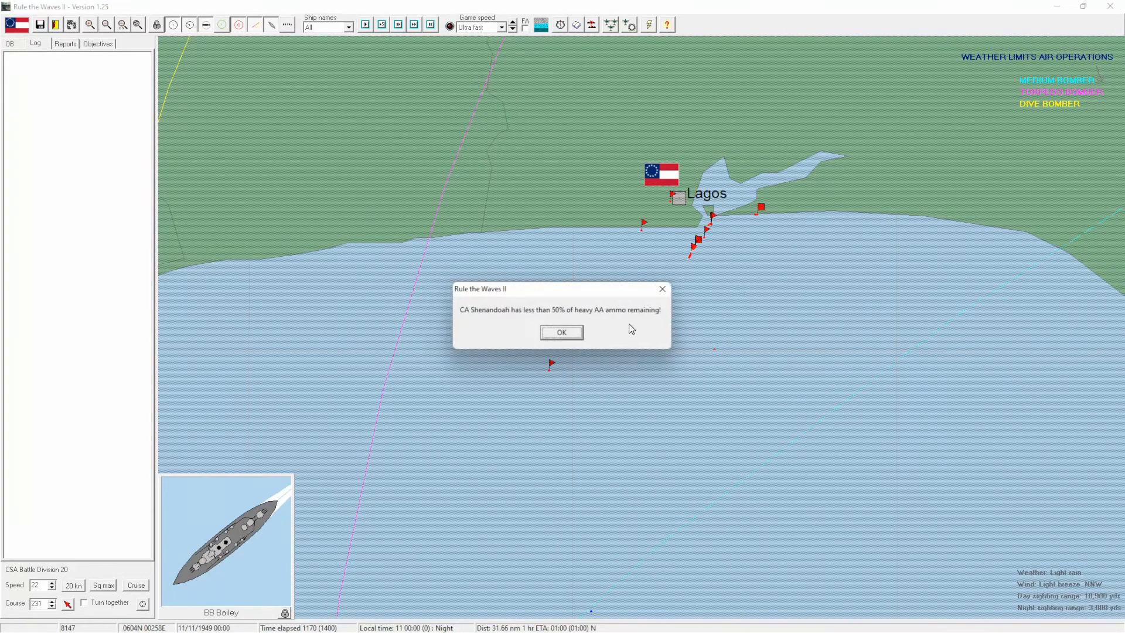
pyautogui.click(562, 332)
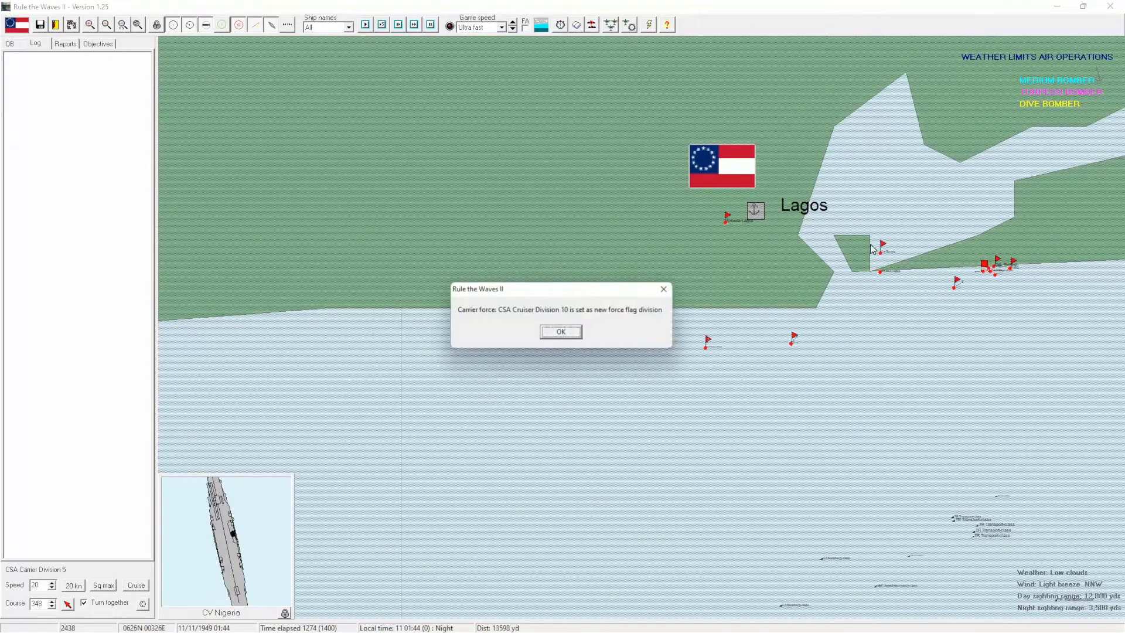
pyautogui.click(560, 331)
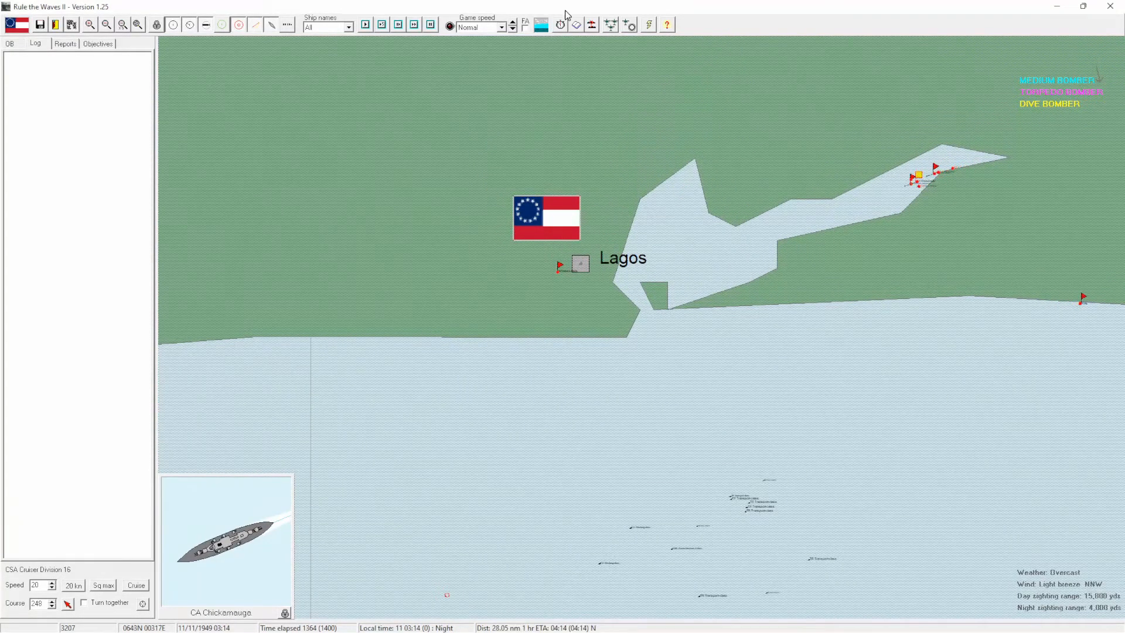
# Run at Ultra fast speed until the scenario-over message, then view the CSA victory results.
pyautogui.click(510, 23)
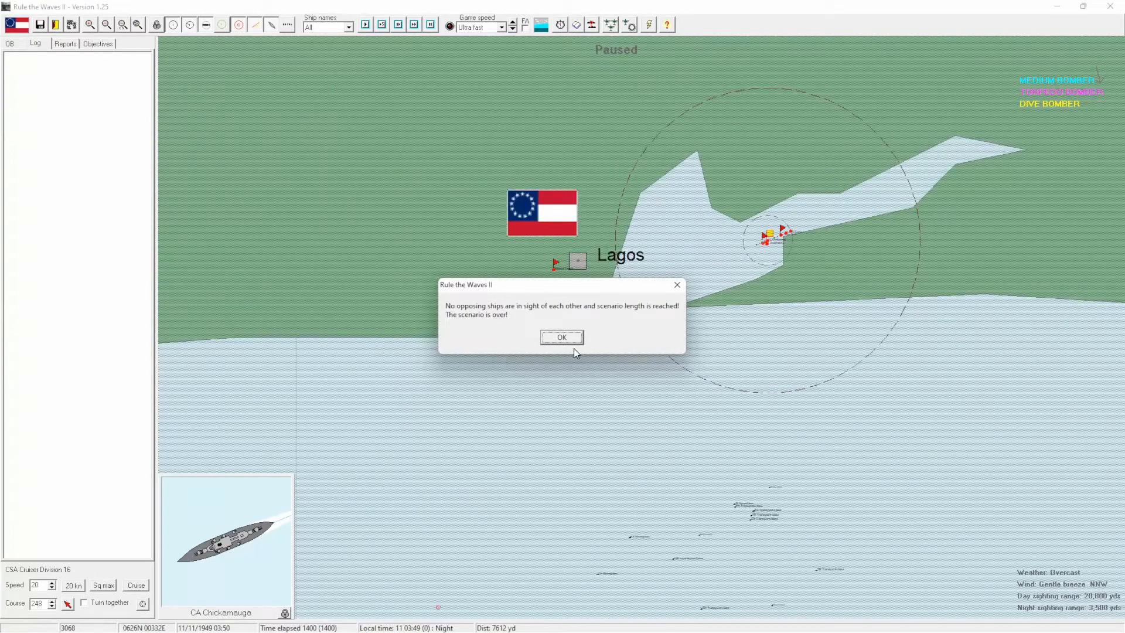
pyautogui.click(562, 337)
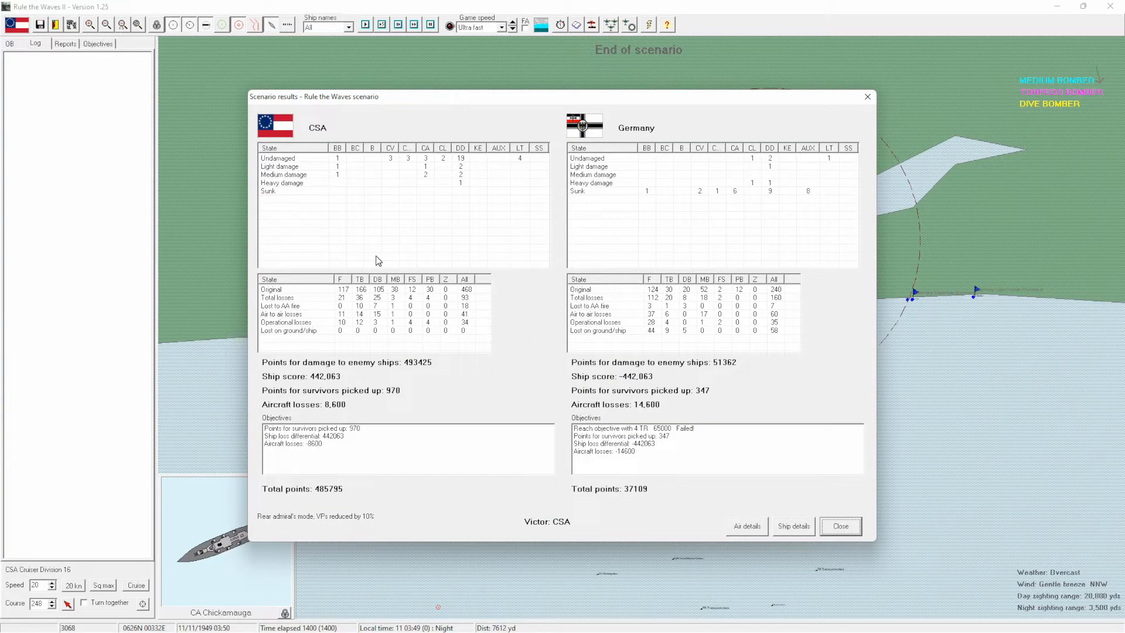
pyautogui.moveTo(474, 184)
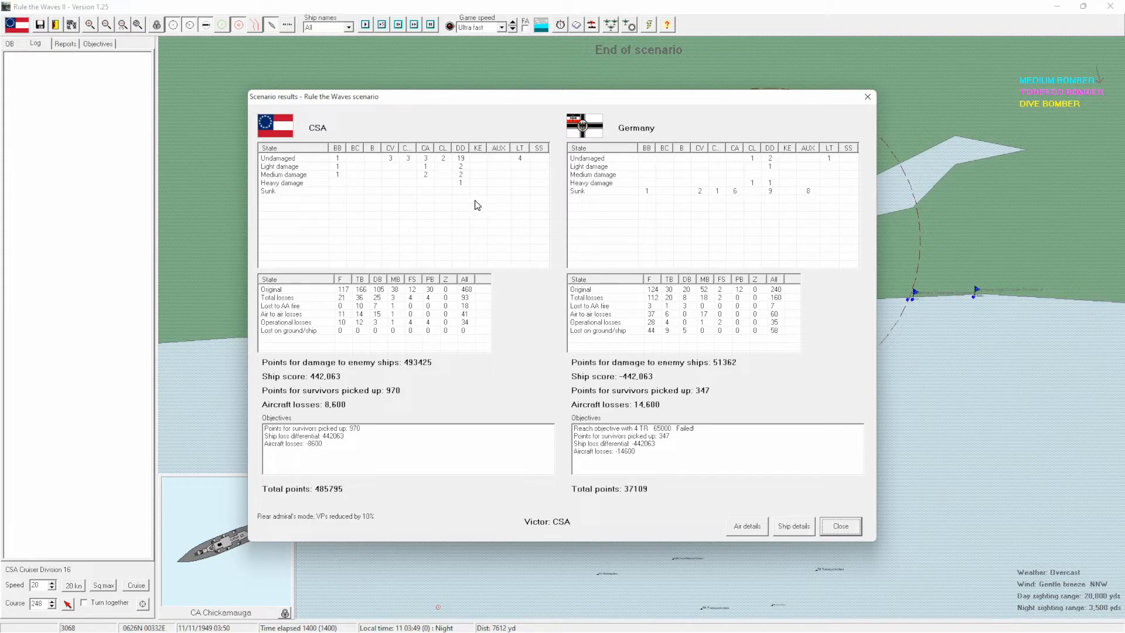
pyautogui.moveTo(407, 209)
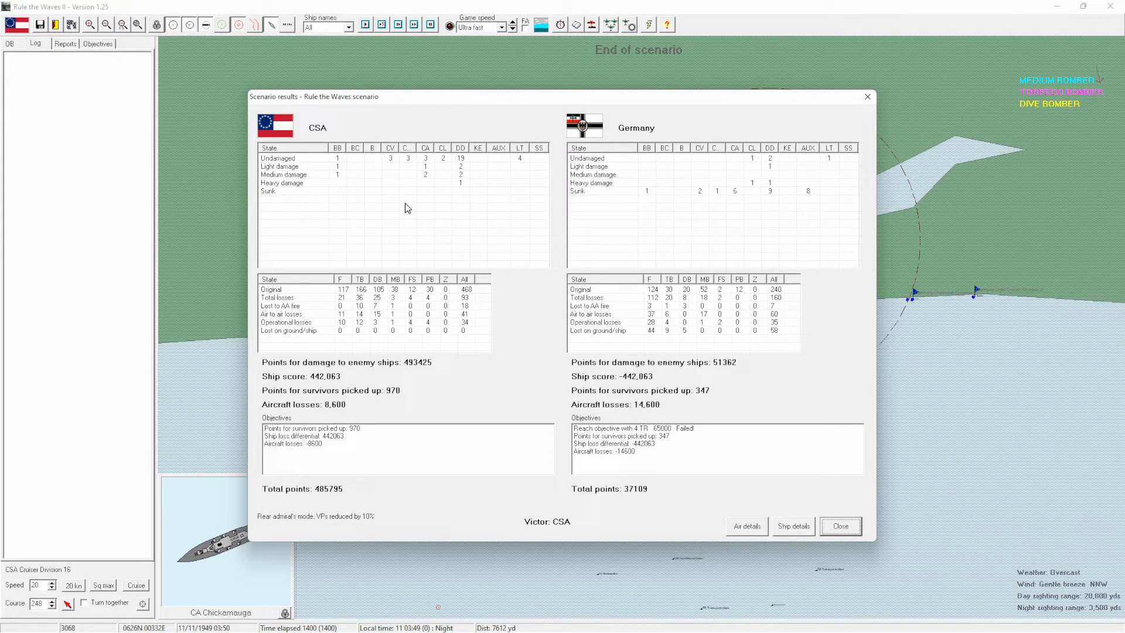
pyautogui.moveTo(693, 231)
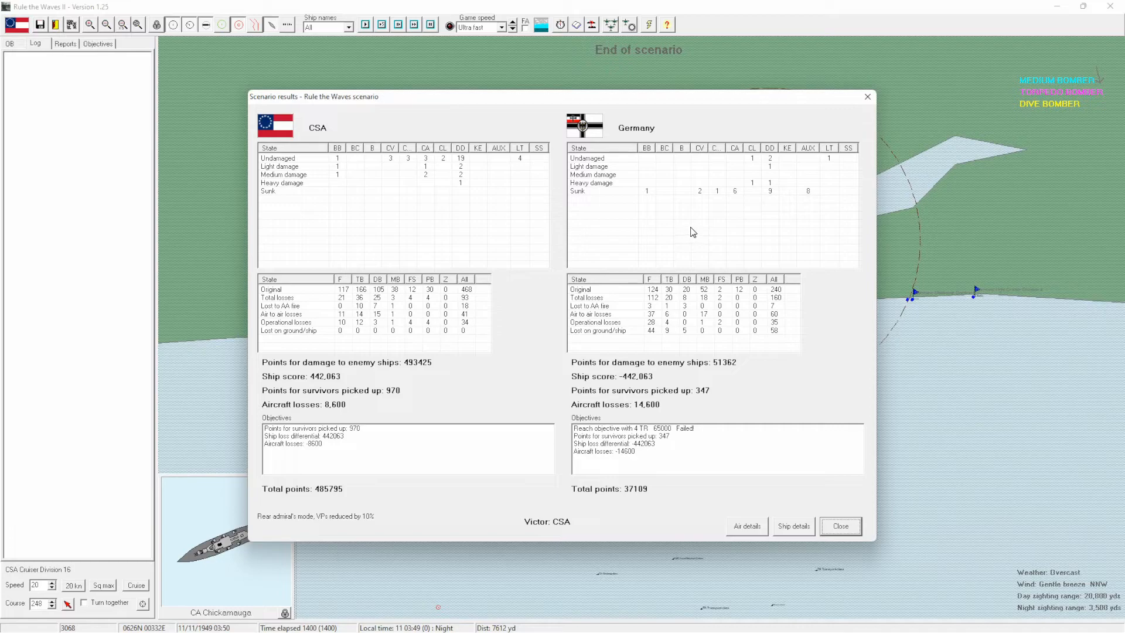
pyautogui.moveTo(675, 210)
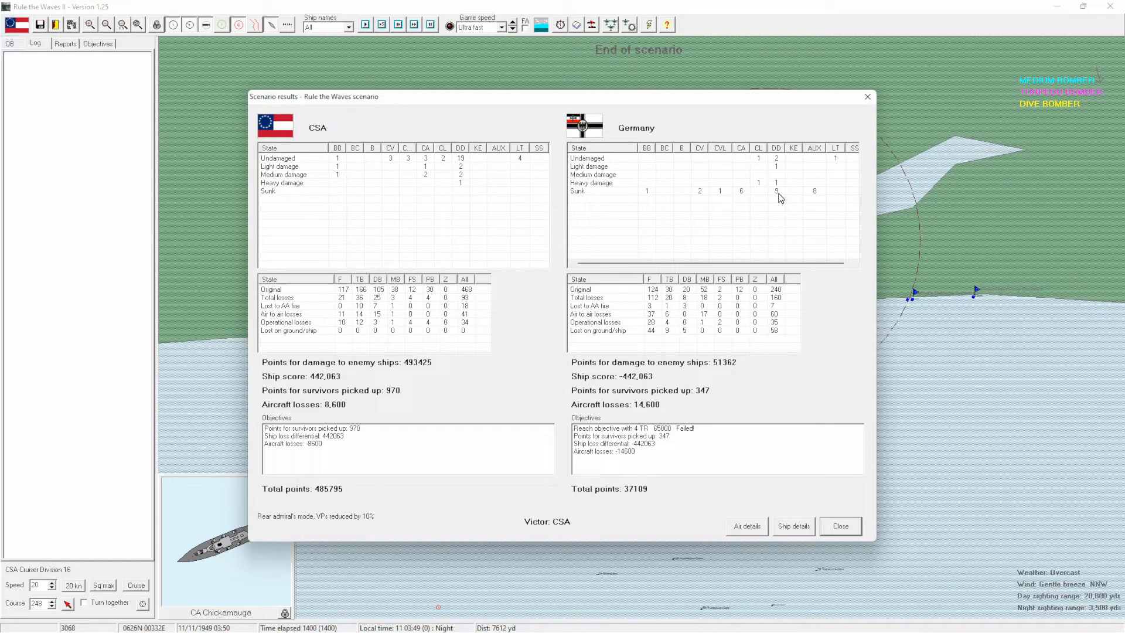
pyautogui.moveTo(765, 194)
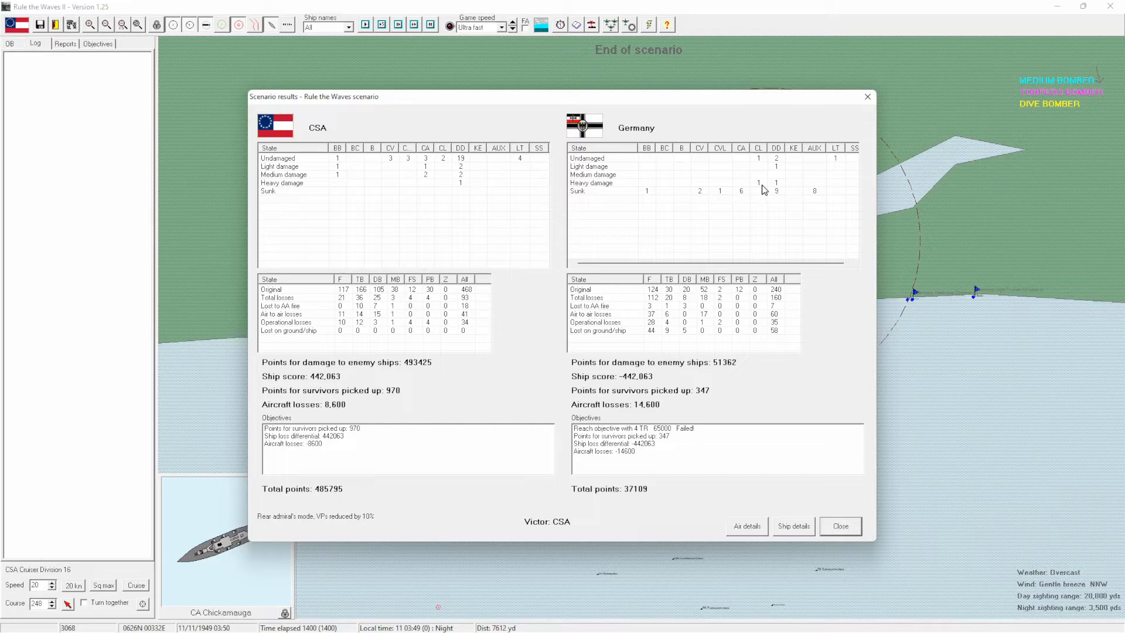
pyautogui.moveTo(781, 181)
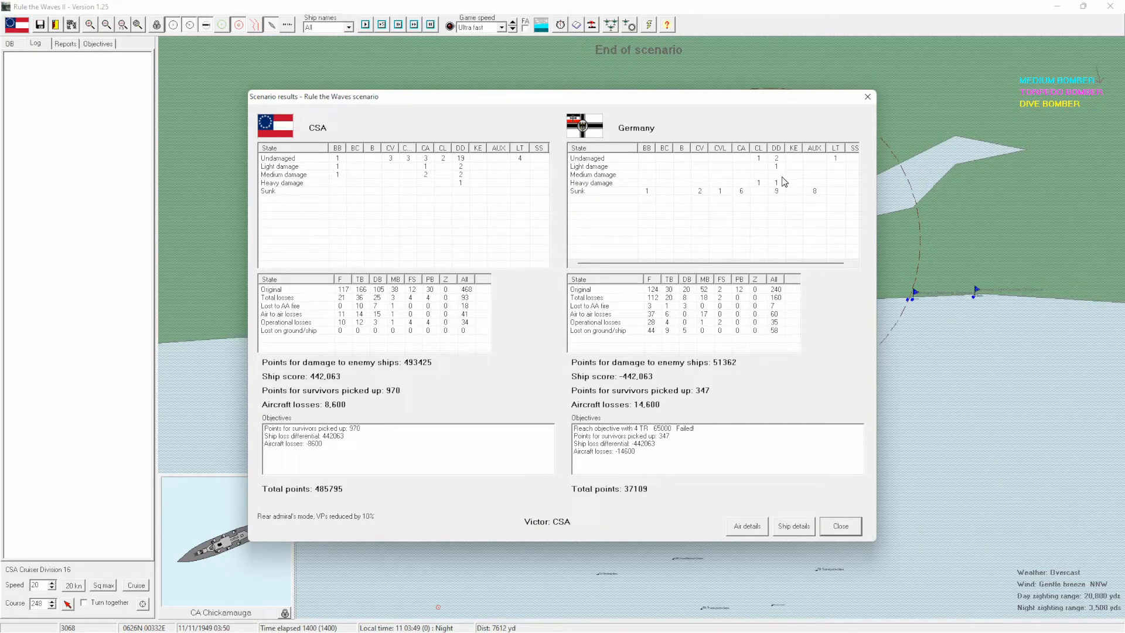
pyautogui.moveTo(826, 200)
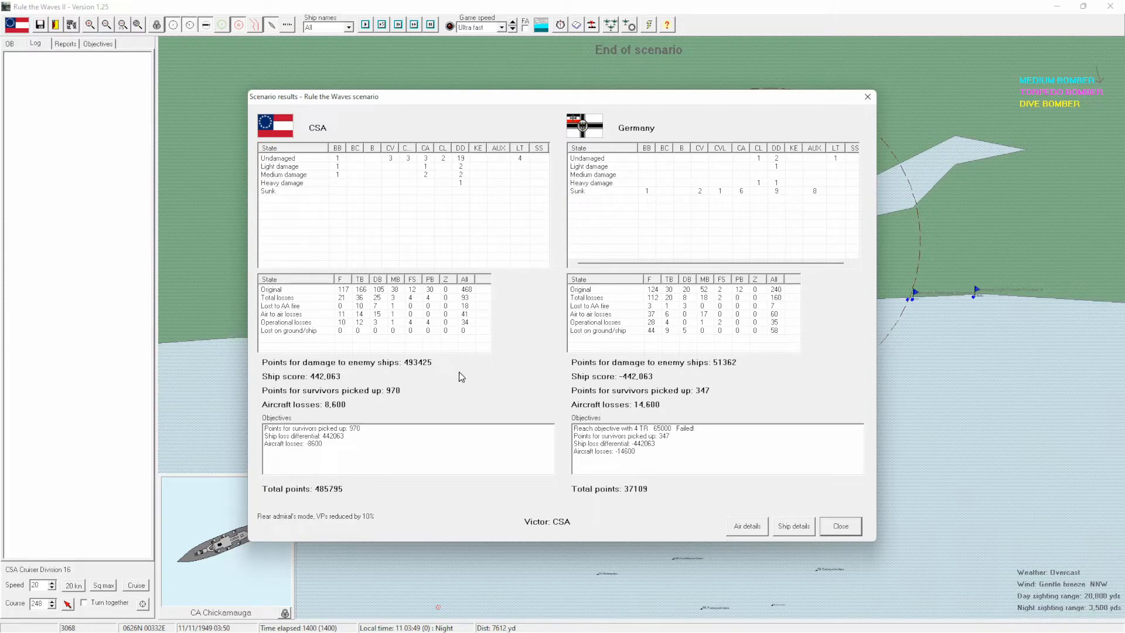
pyautogui.moveTo(777, 523)
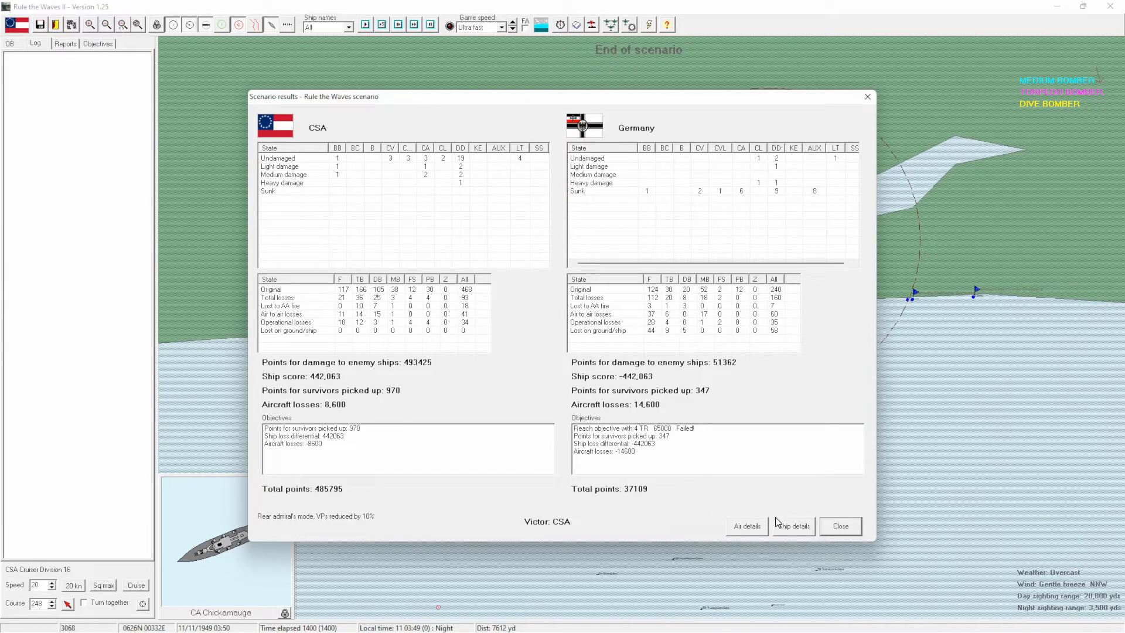
# Open the per-ship statistics and review the carrier Europa's record and battle log.
pyautogui.click(793, 526)
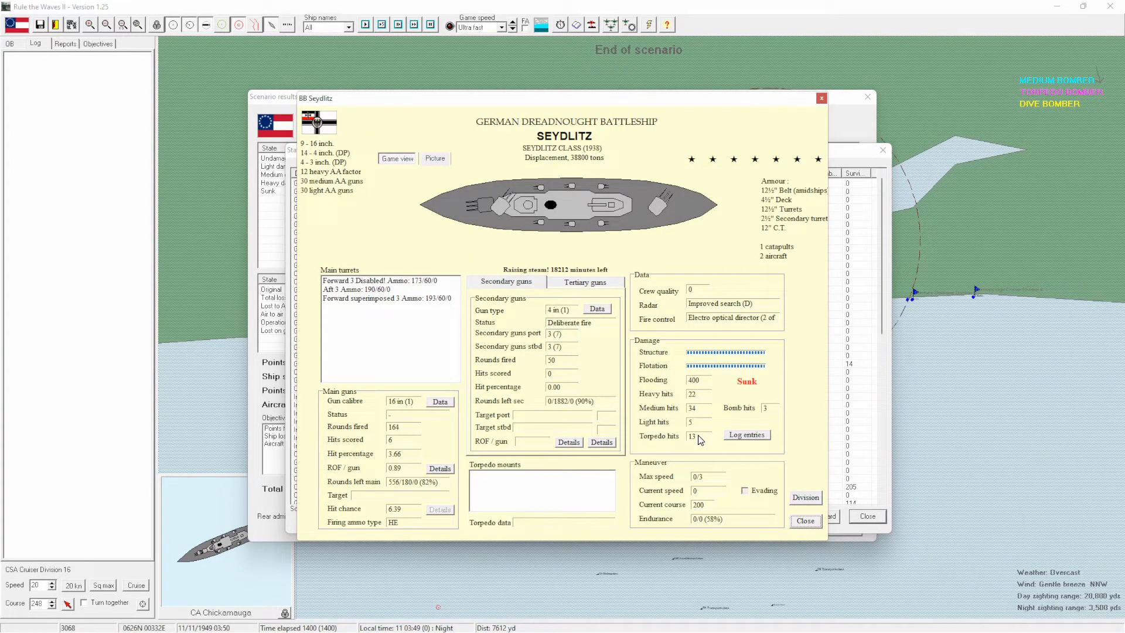
pyautogui.moveTo(821, 538)
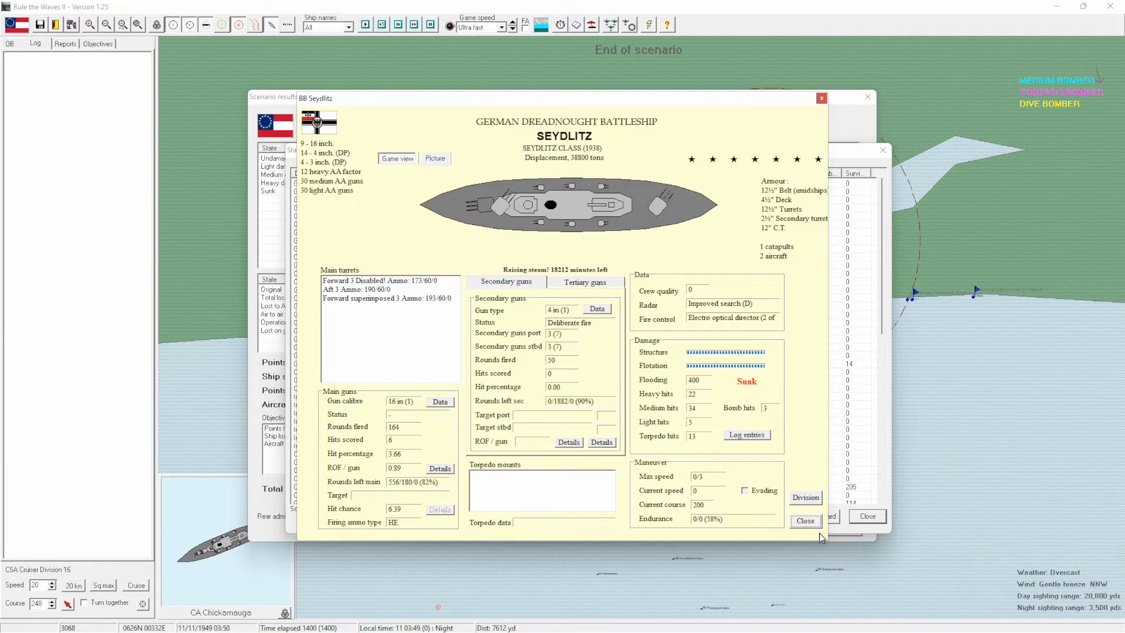
pyautogui.click(804, 521)
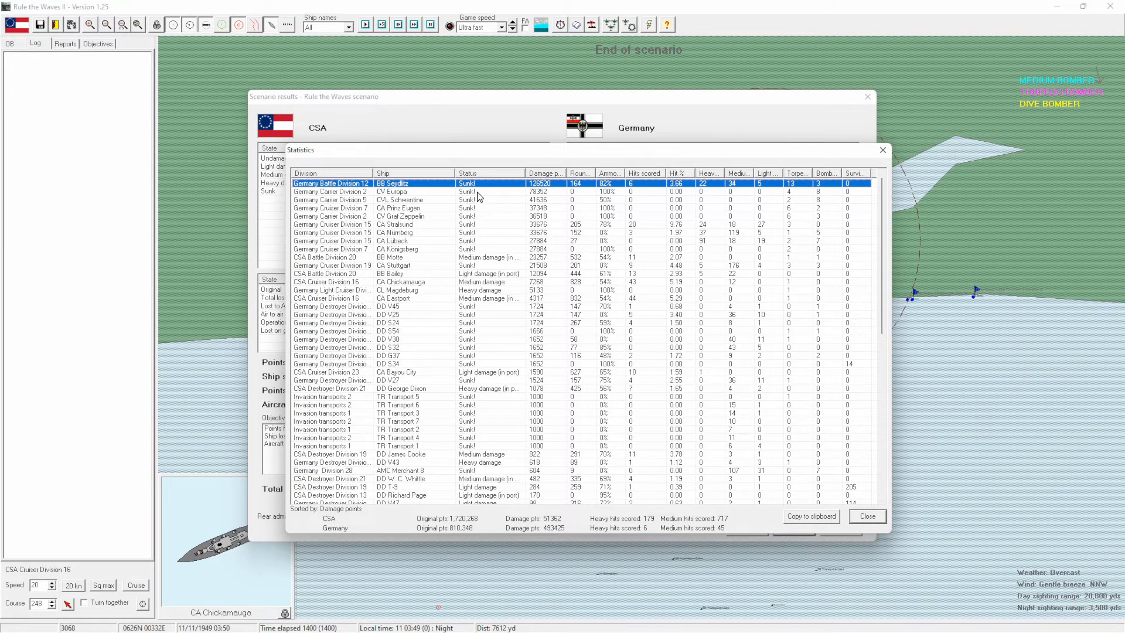
pyautogui.doubleClick(400, 191)
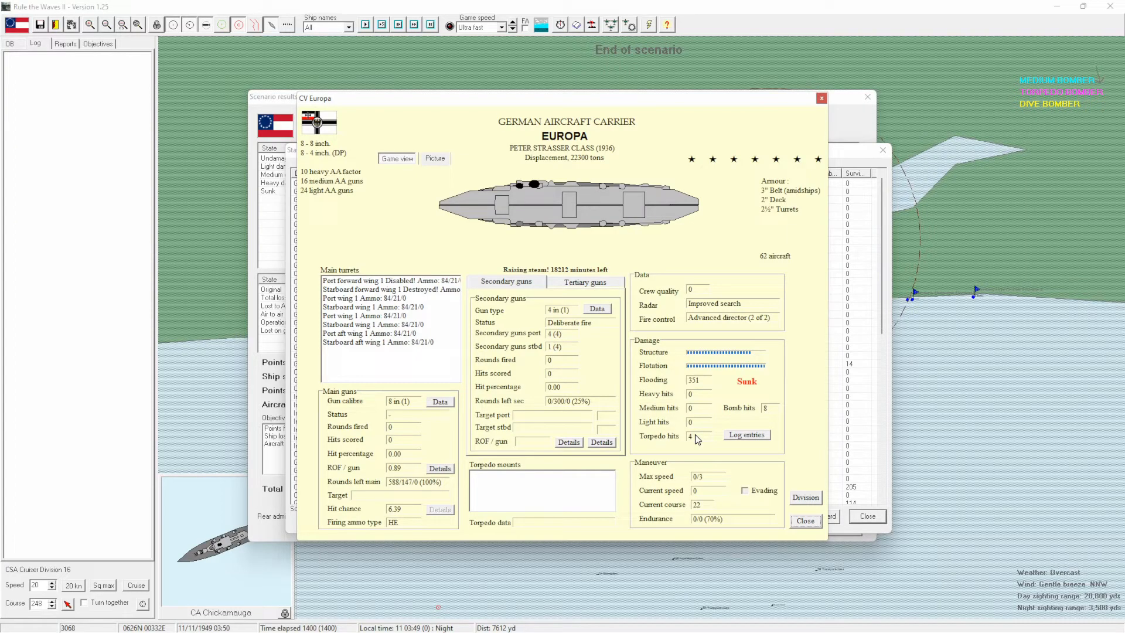
pyautogui.moveTo(764, 501)
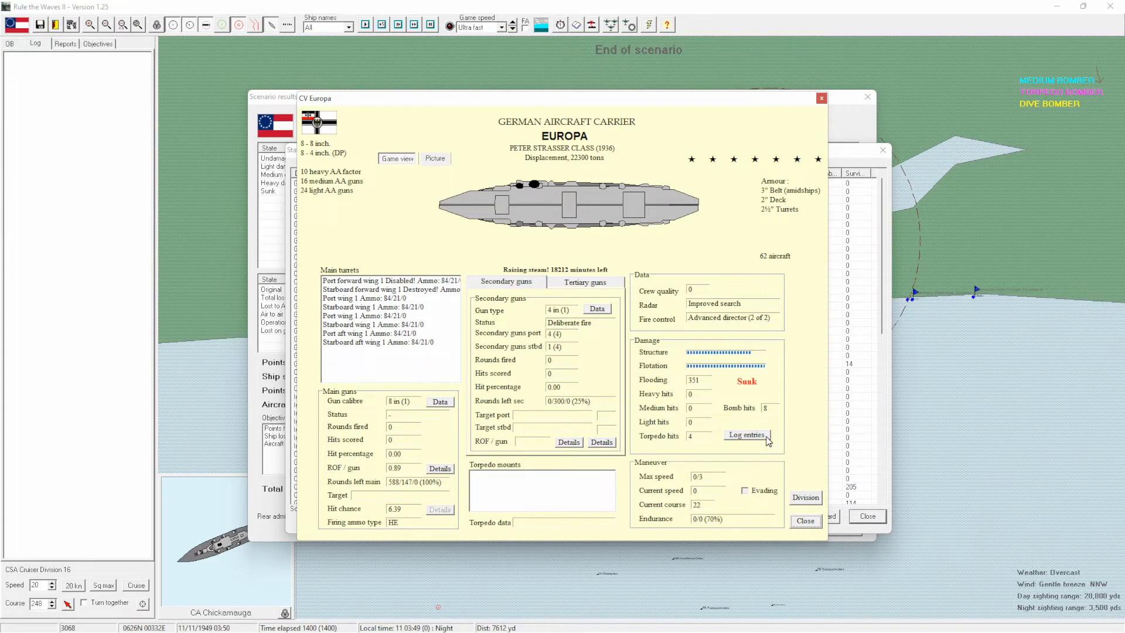
pyautogui.click(745, 435)
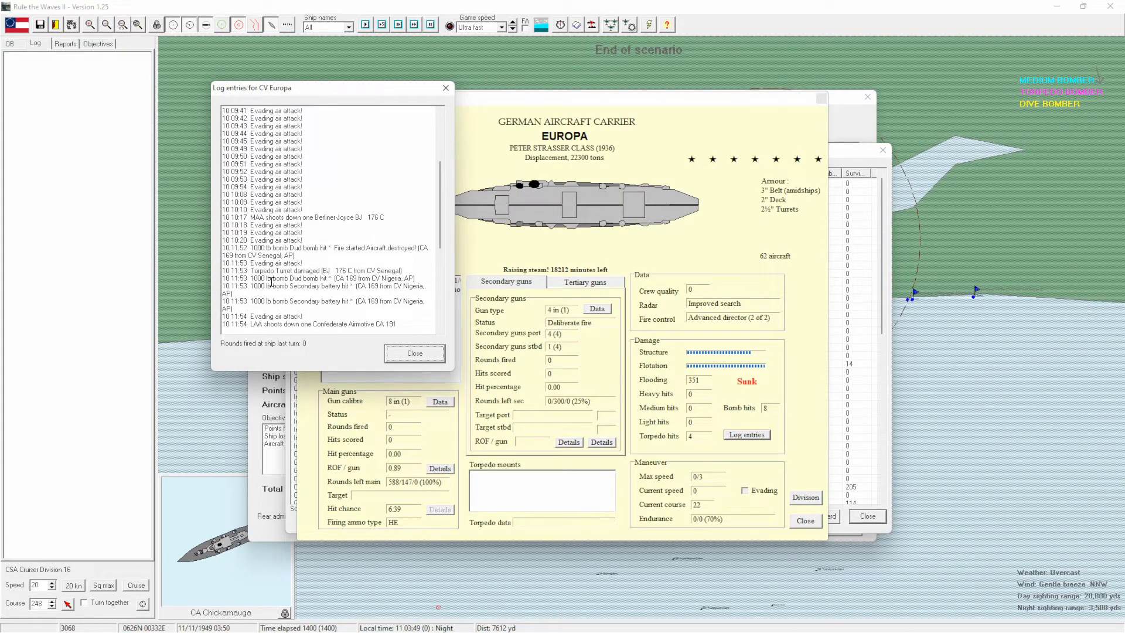
pyautogui.scroll(-3)
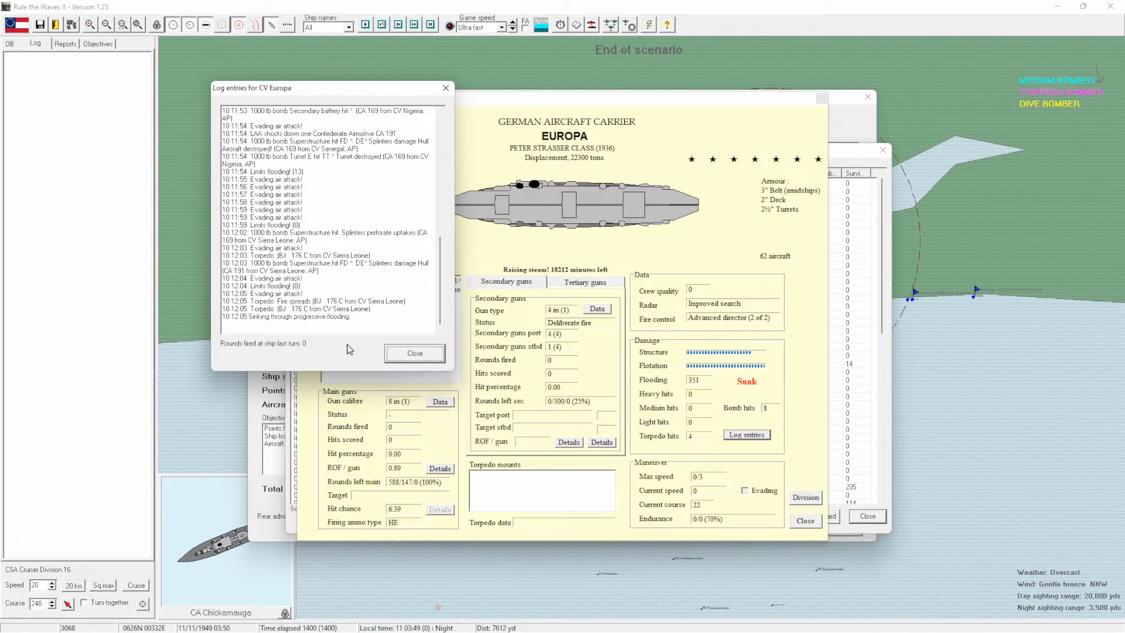
pyautogui.doubleClick(260, 263)
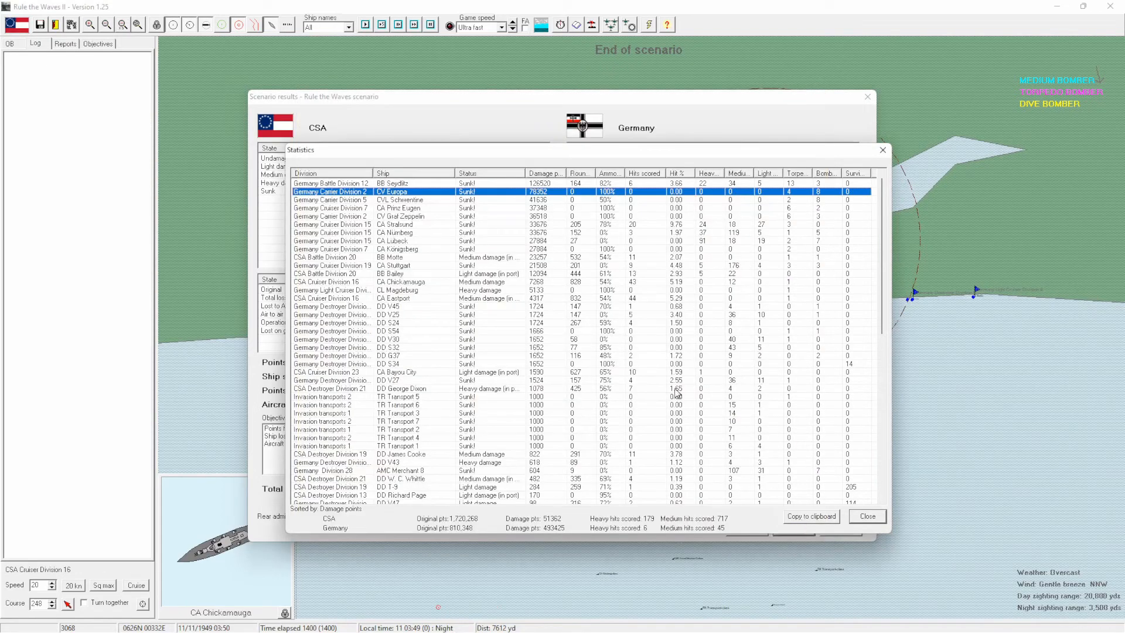
pyautogui.moveTo(429, 223)
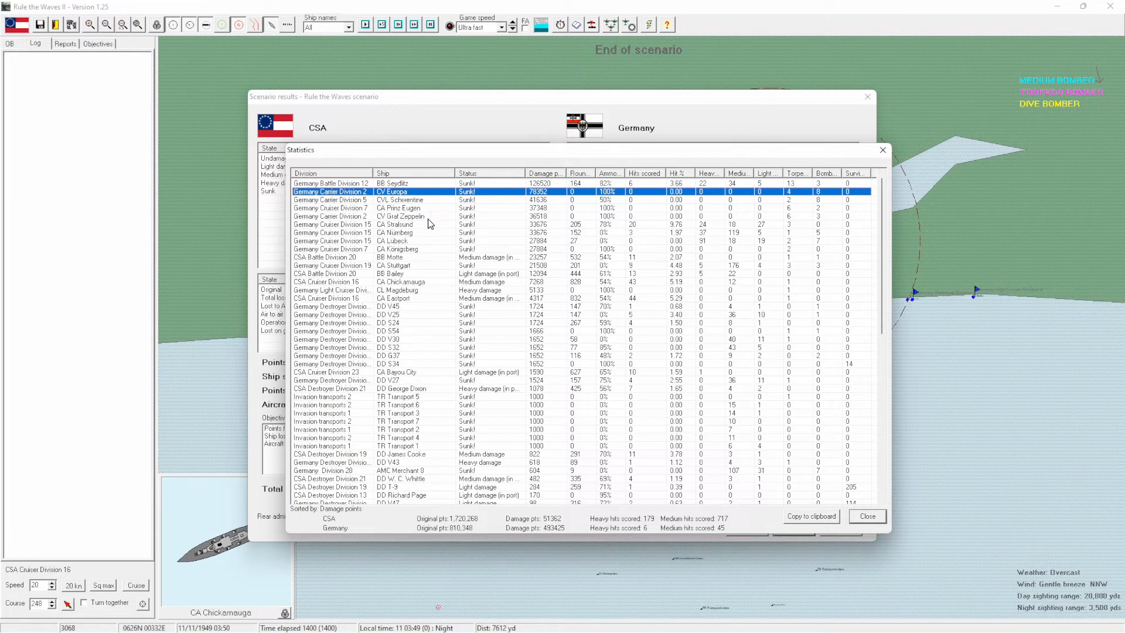
# Review Graf Zeppelin's battle log, then open the full record of cruiser Nürnberg.
pyautogui.doubleClick(401, 215)
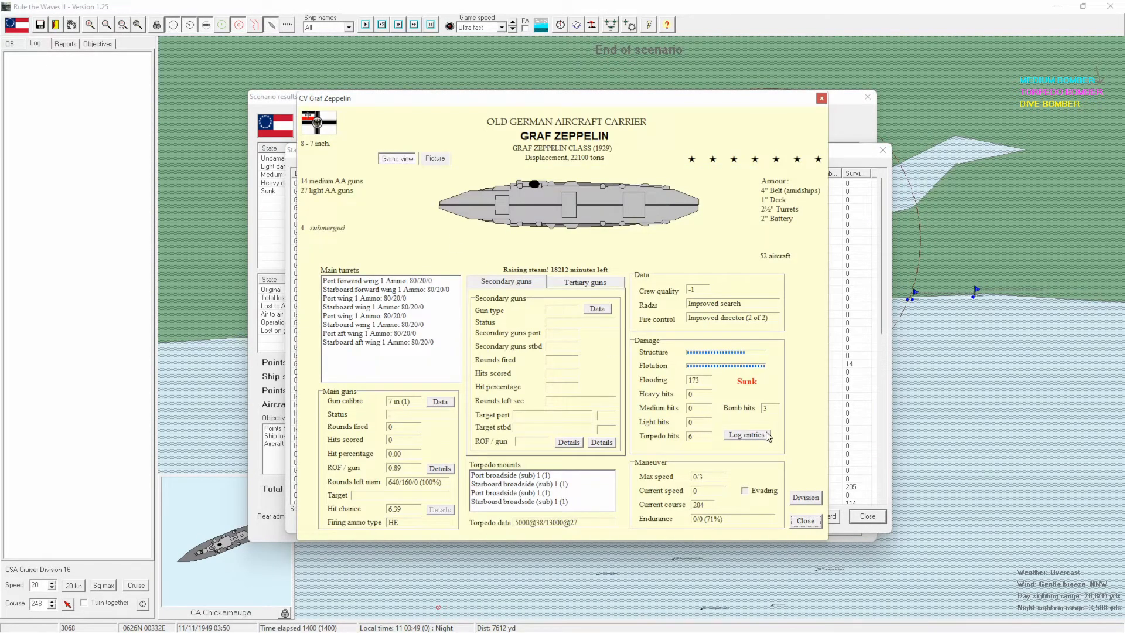
pyautogui.click(745, 435)
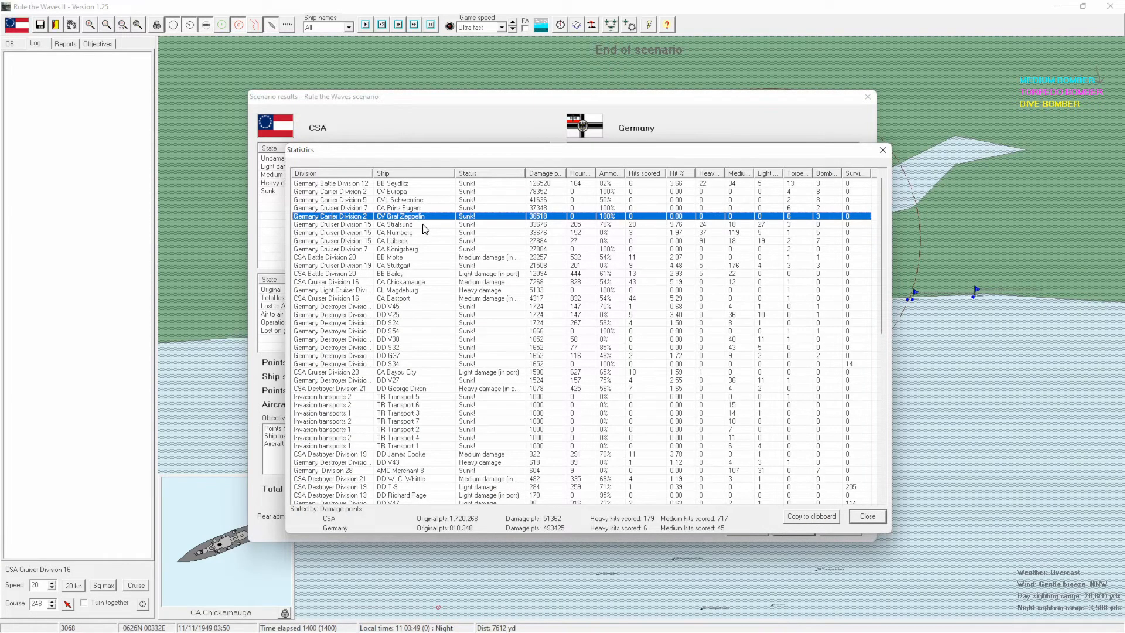
pyautogui.click(395, 223)
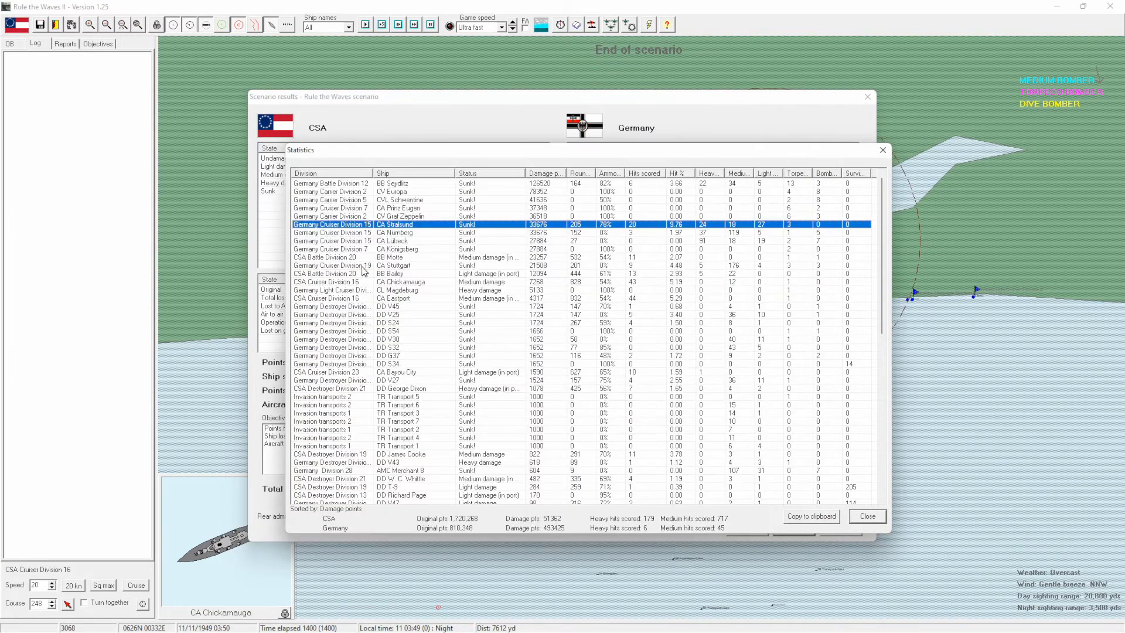
pyautogui.click(331, 232)
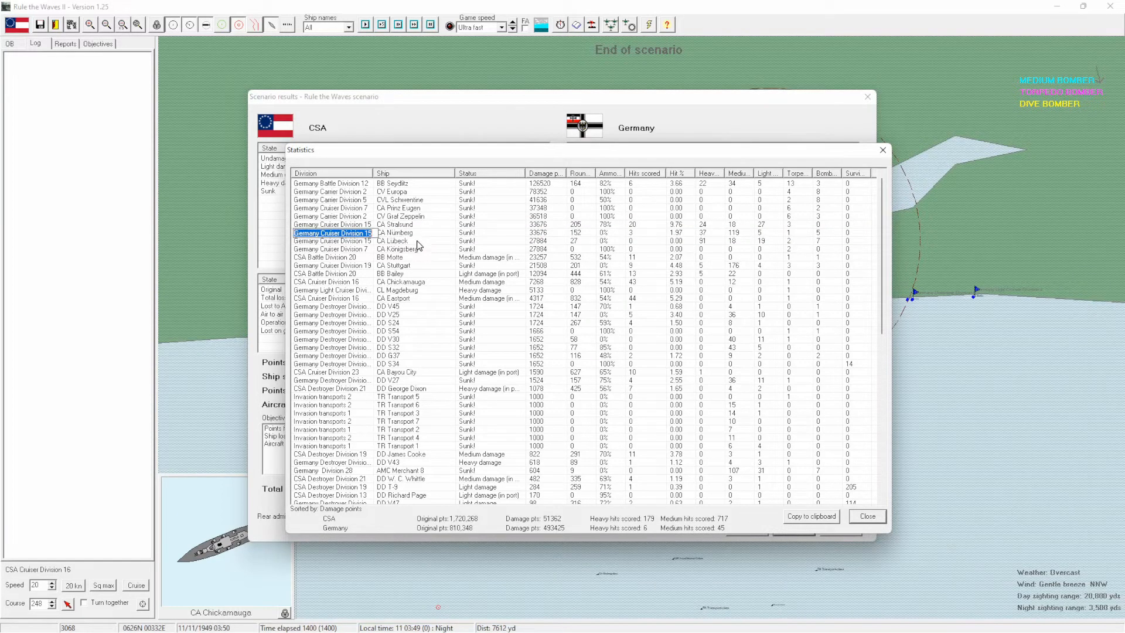
pyautogui.doubleClick(395, 232)
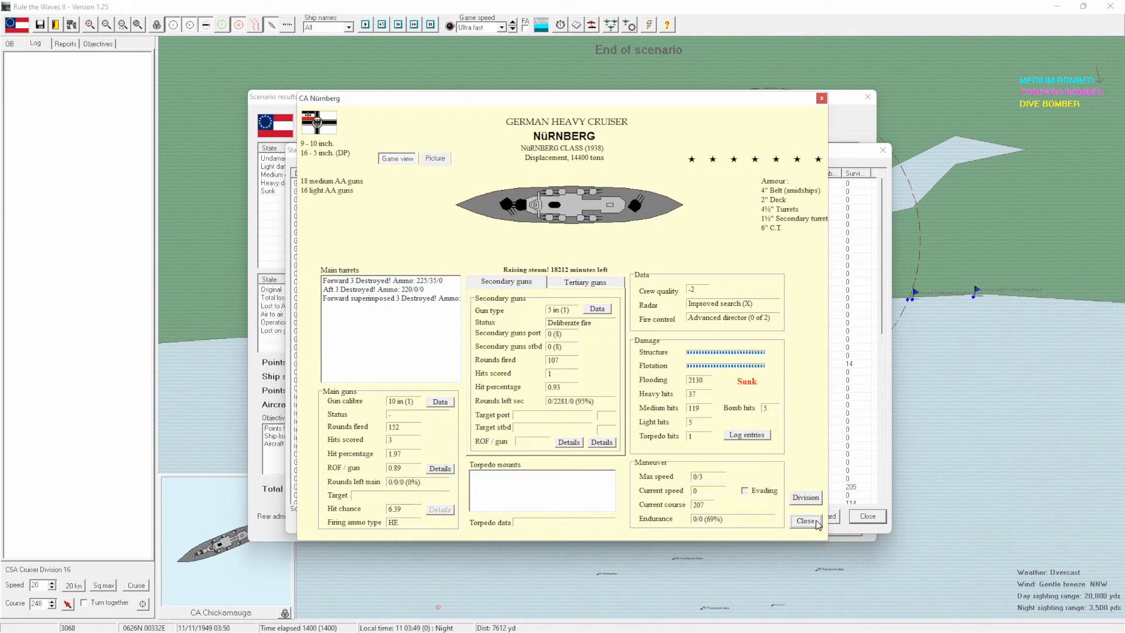
# Close the Nürnberg record and the battle results, returning to the end-of-scenario map.
pyautogui.click(807, 521)
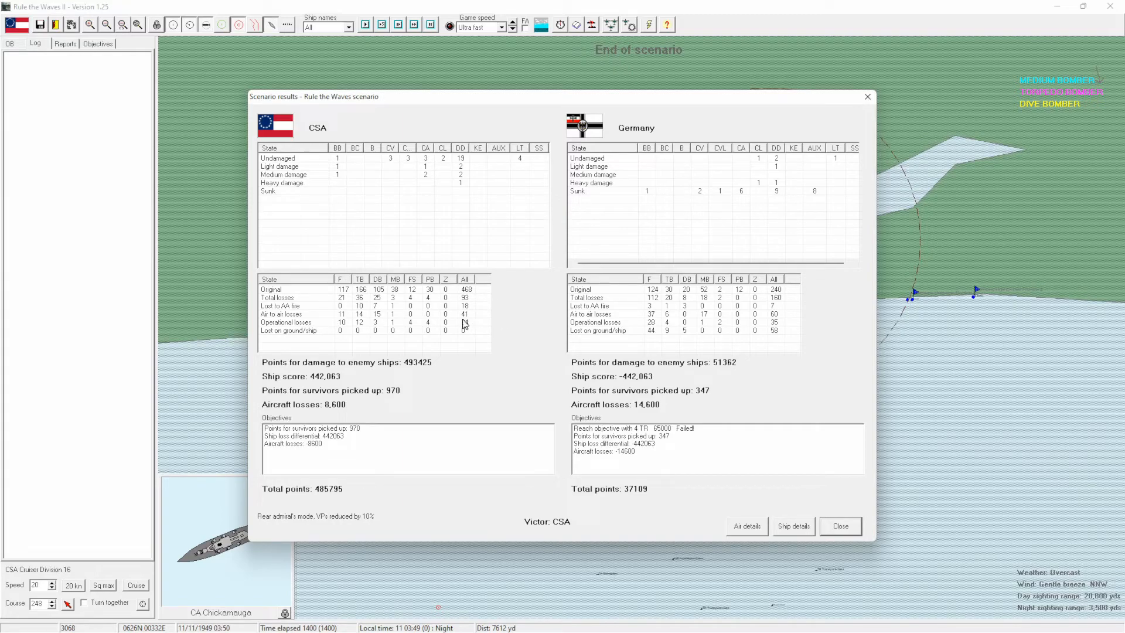
pyautogui.moveTo(639, 429)
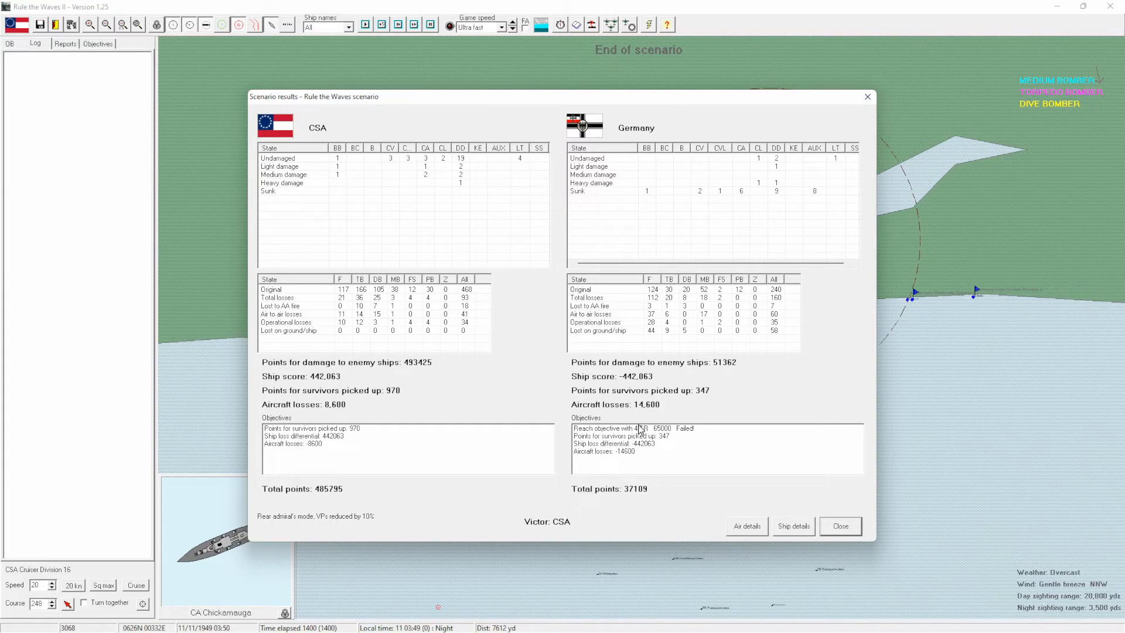
pyautogui.moveTo(788, 303)
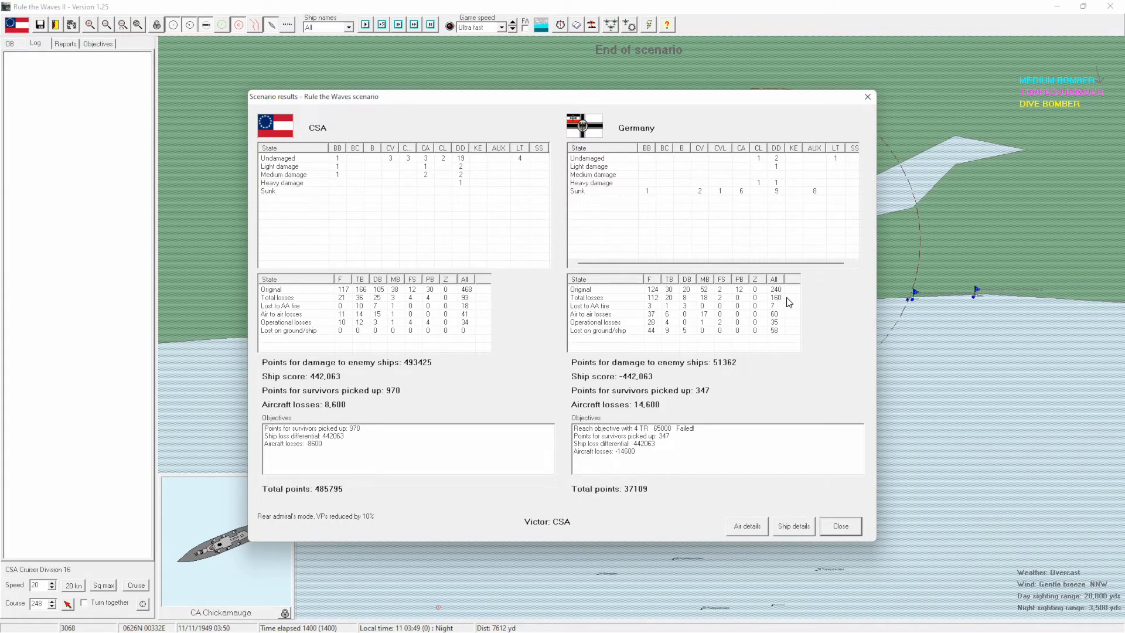
pyautogui.moveTo(837, 542)
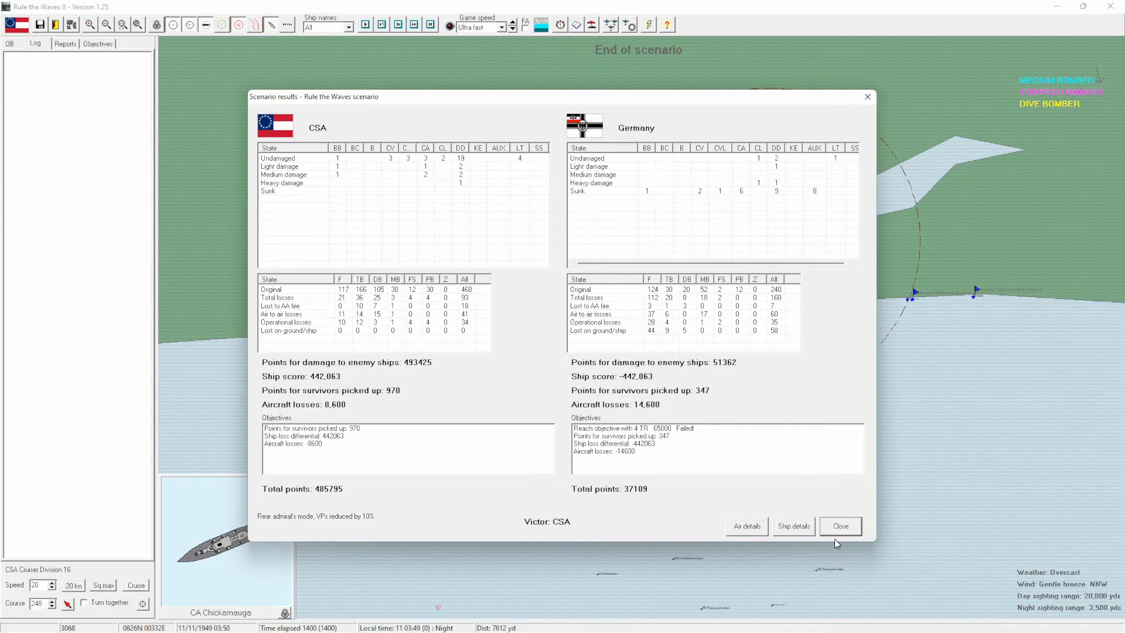
pyautogui.click(839, 526)
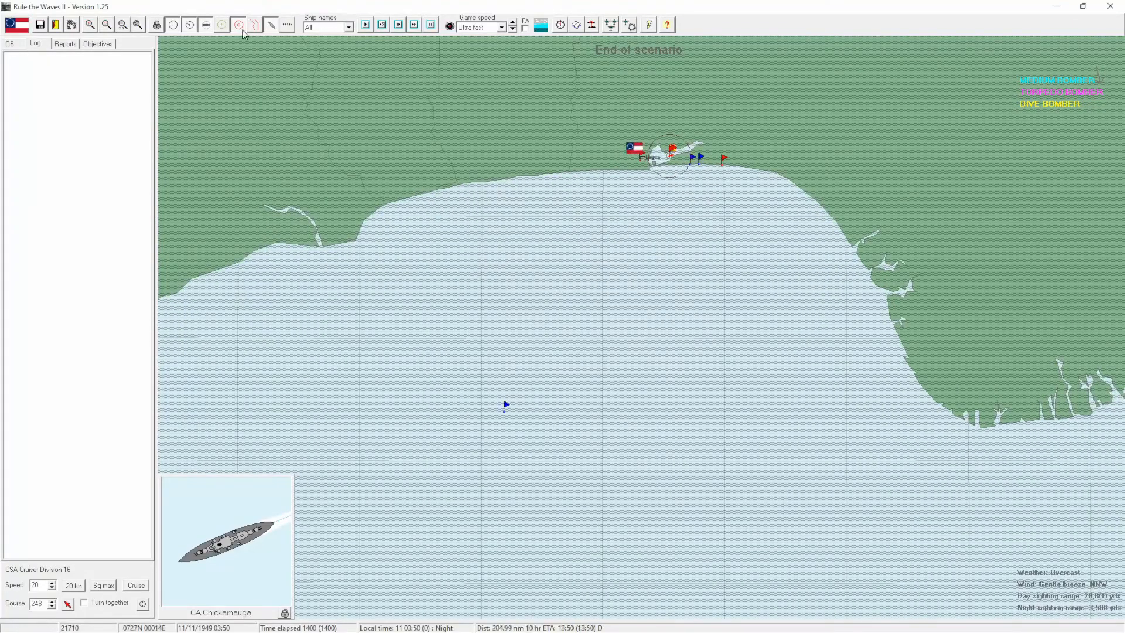
# Exit the scenario from the toolbar back to the campaign's Ships in service screen.
pyautogui.click(286, 24)
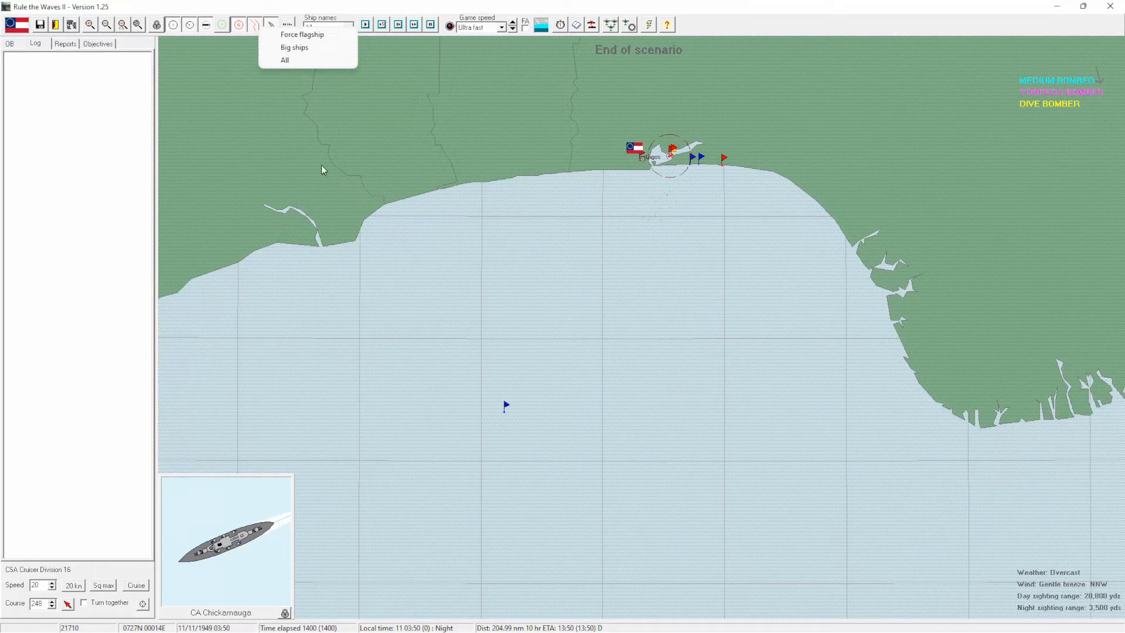
pyautogui.click(285, 59)
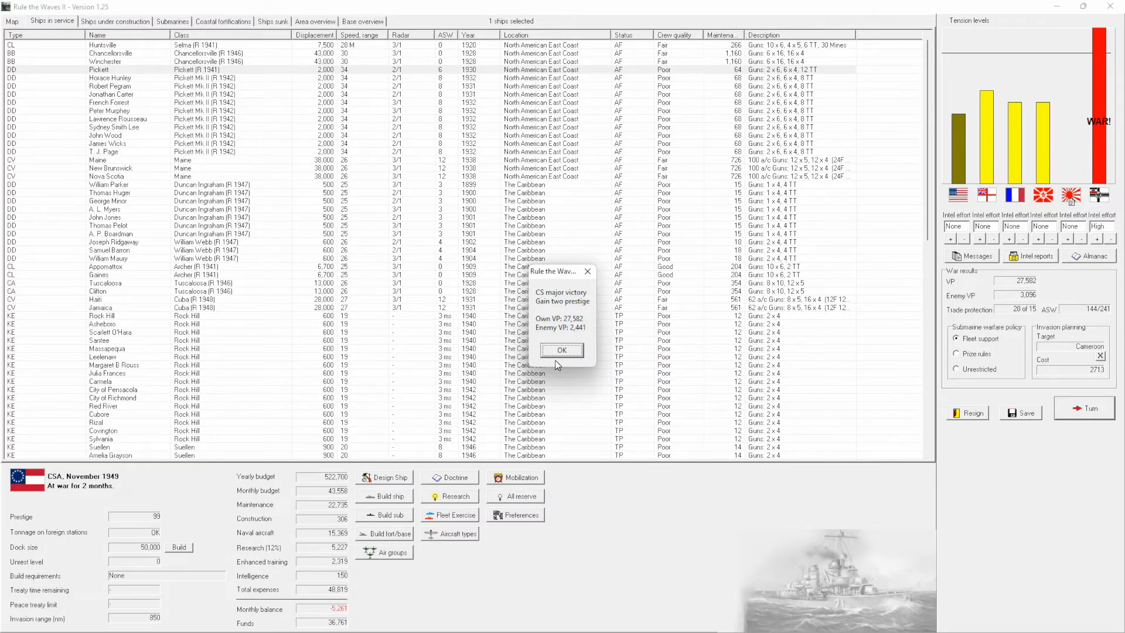
# Acknowledge the major victory and averted invasion, naming the engagement Battle of Lagos.
pyautogui.click(562, 350)
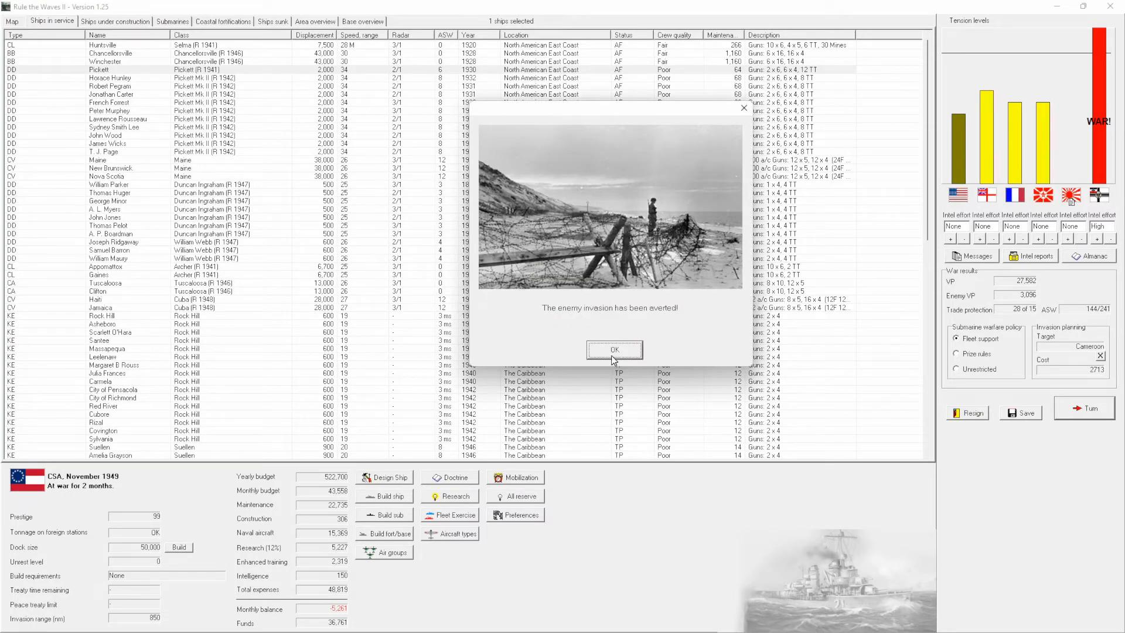
pyautogui.click(613, 351)
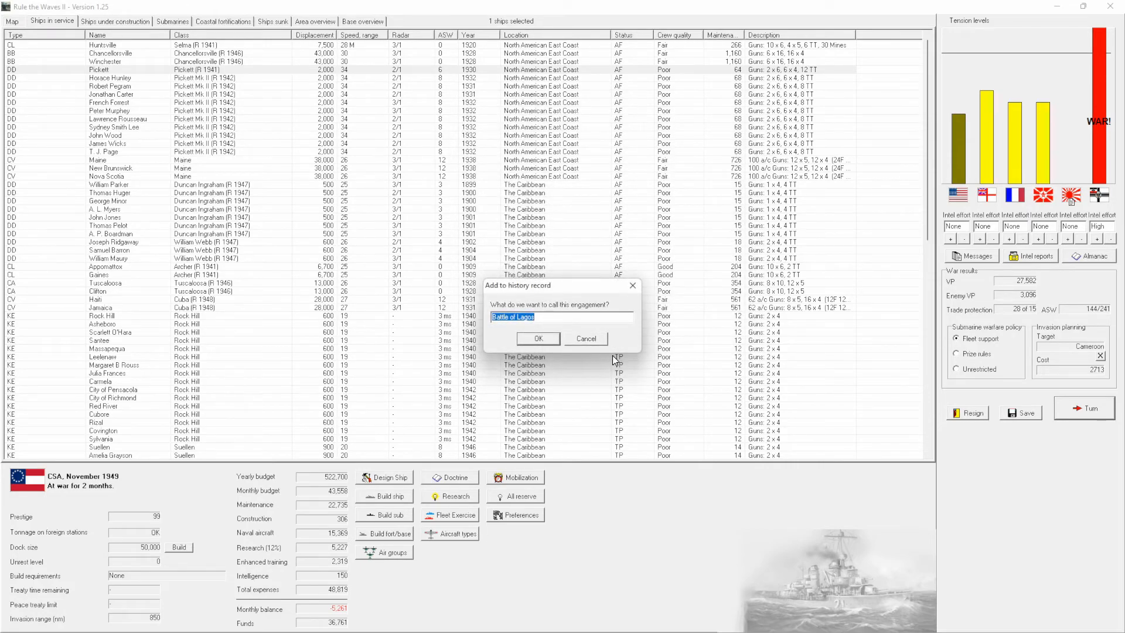
pyautogui.click(538, 338)
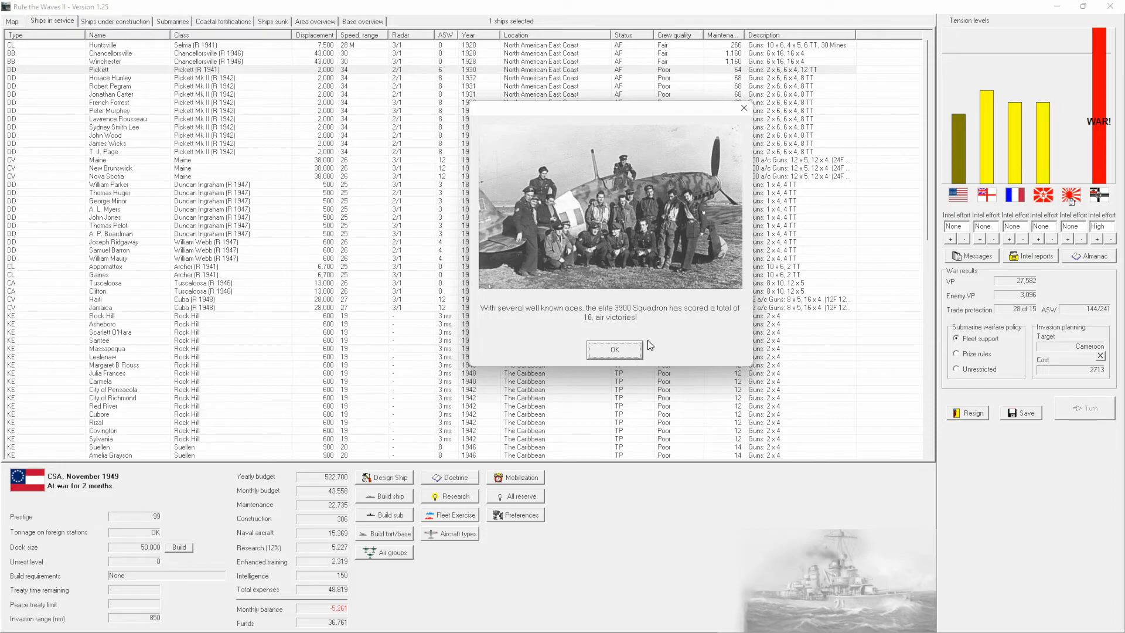
# Dismiss the squadron 3900-3916 notices and the submarine warfare summary, advancing to December 1949.
pyautogui.click(613, 350)
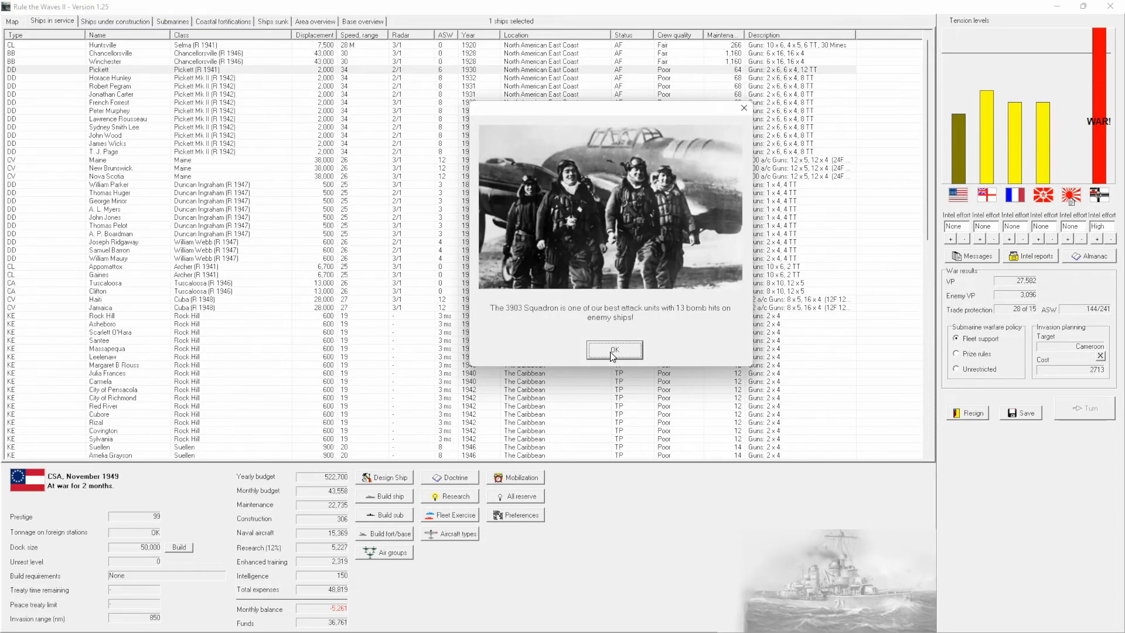
pyautogui.click(613, 351)
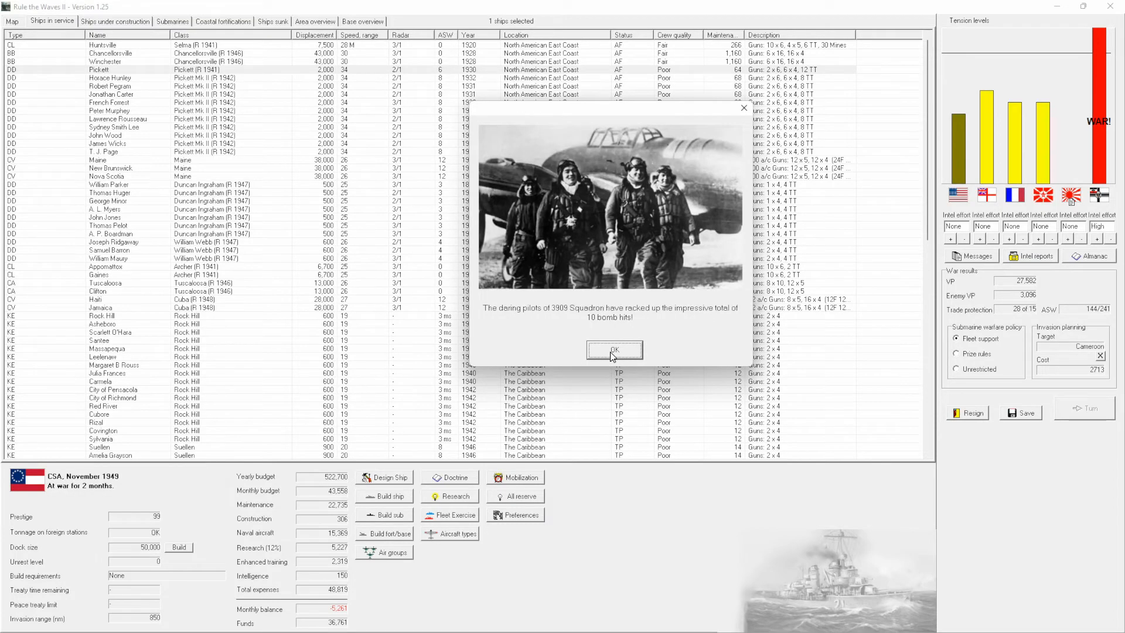
pyautogui.click(613, 349)
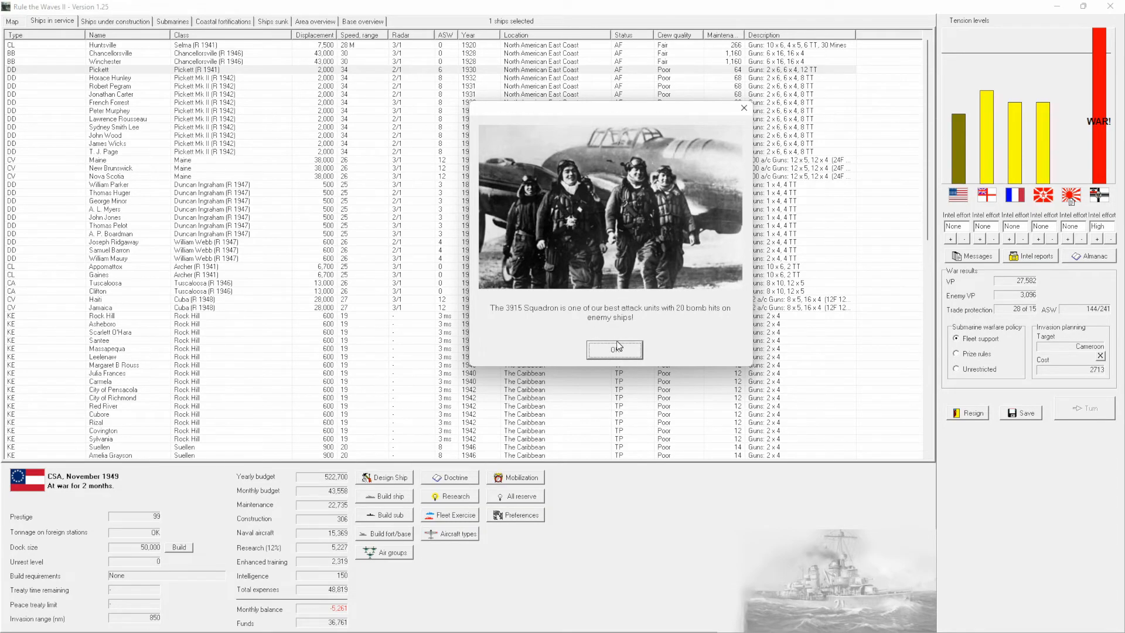
pyautogui.click(613, 349)
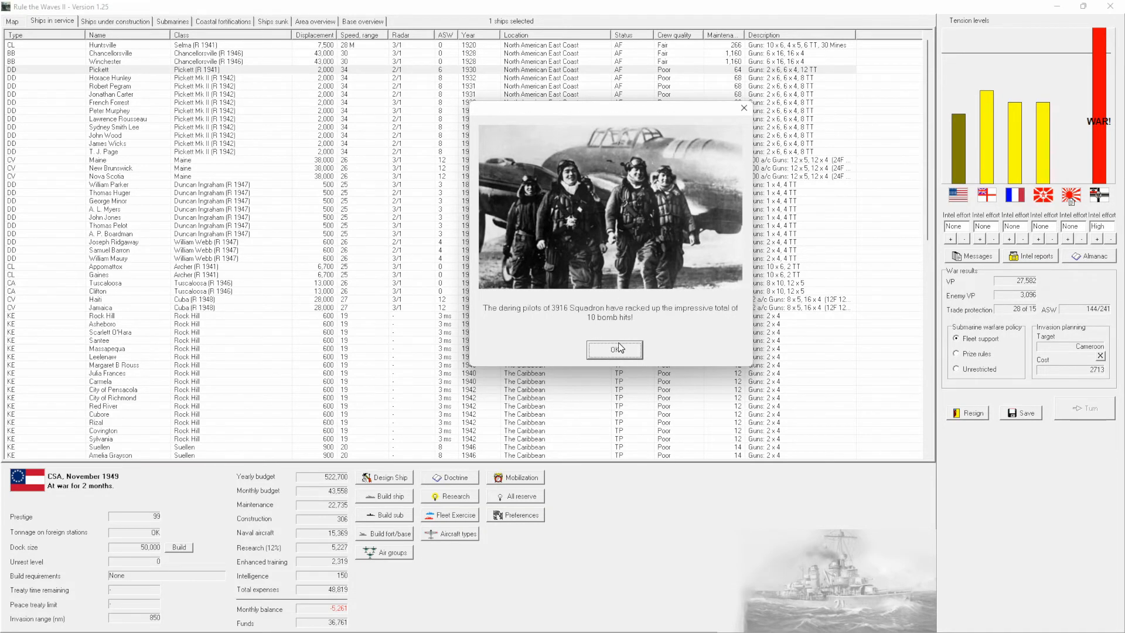
pyautogui.click(613, 349)
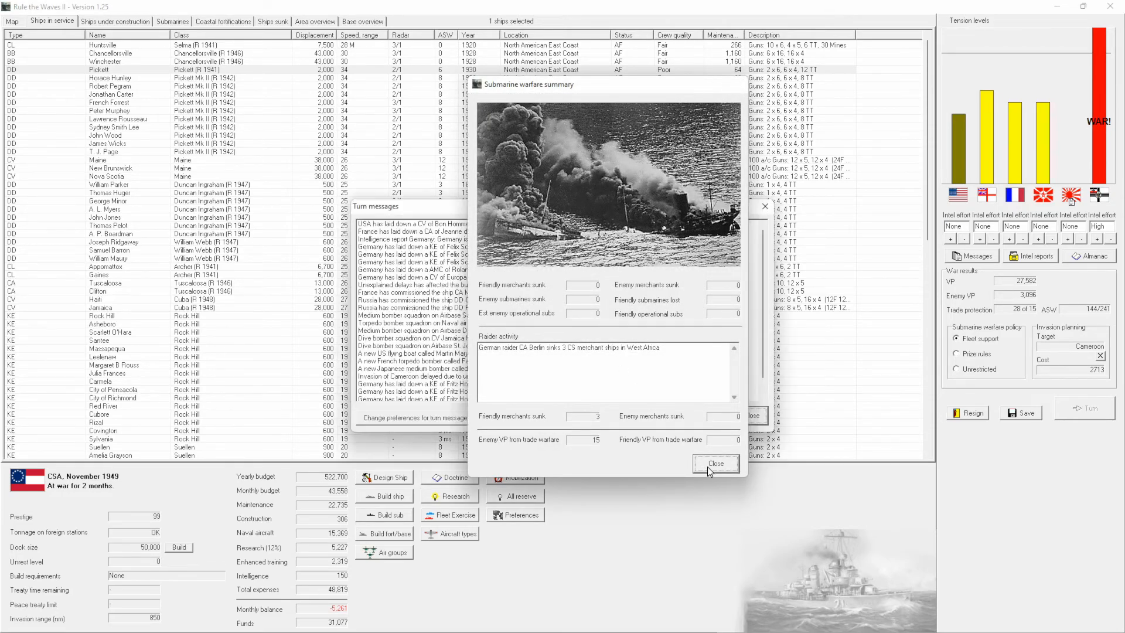
pyautogui.click(714, 463)
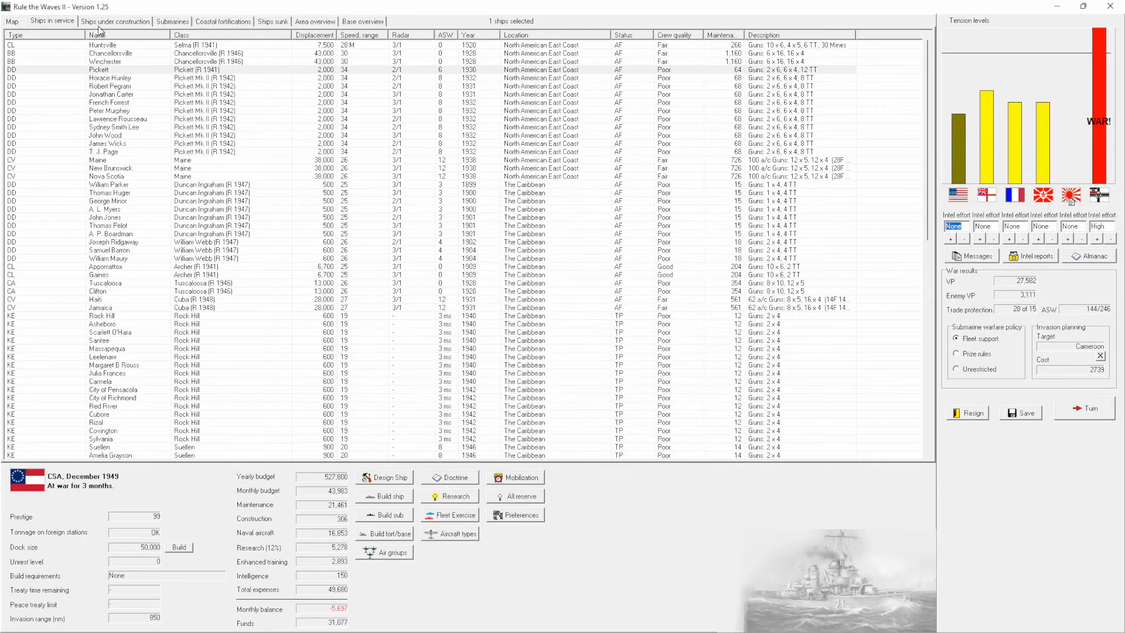
# Show the world map with December 1949 fleet dispositions.
pyautogui.click(12, 21)
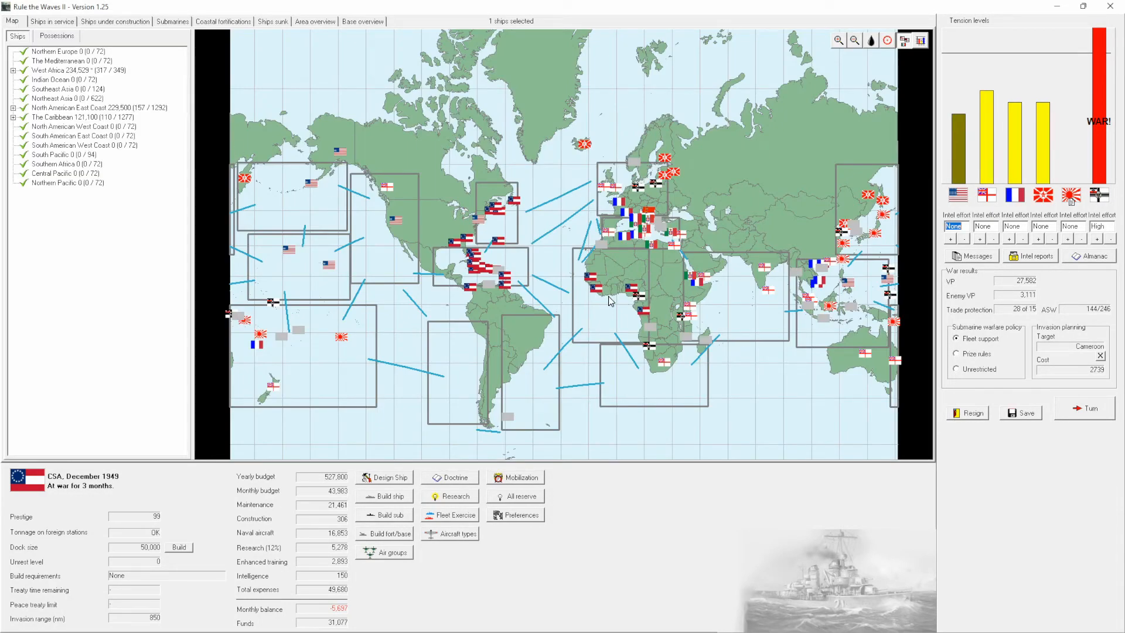
pyautogui.moveTo(610, 300)
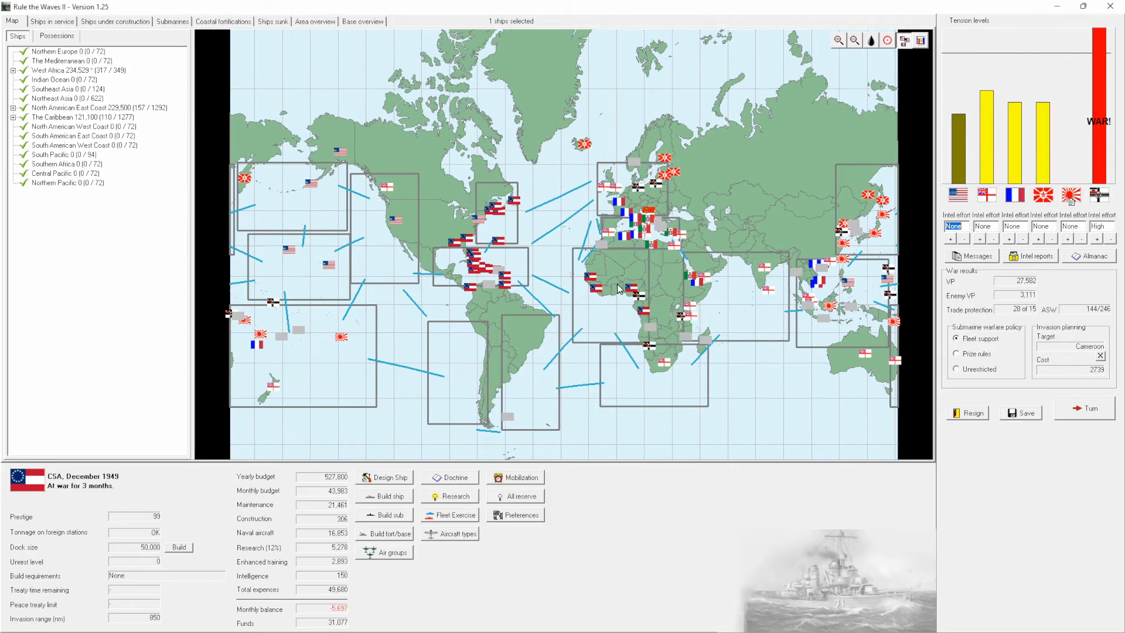
pyautogui.moveTo(643, 301)
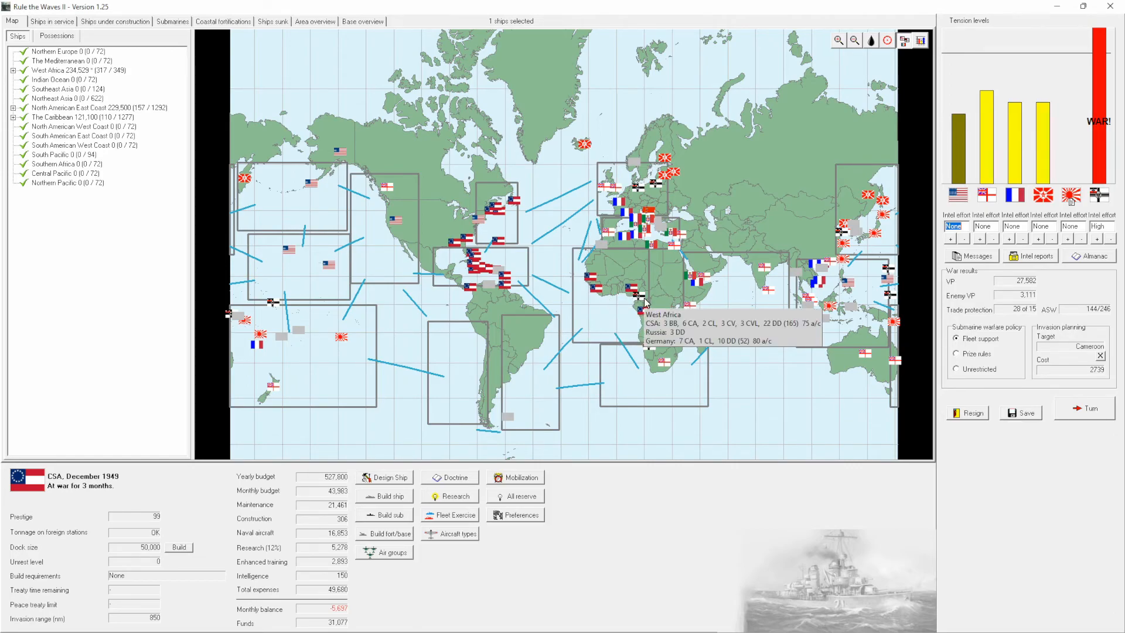
pyautogui.moveTo(510, 340)
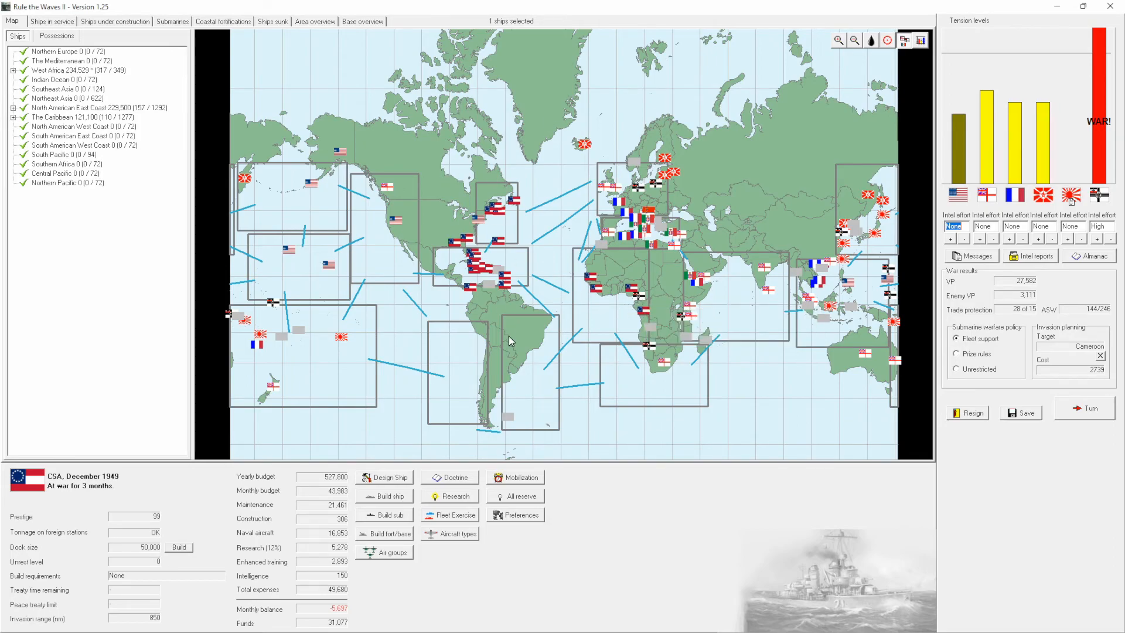
pyautogui.moveTo(615, 337)
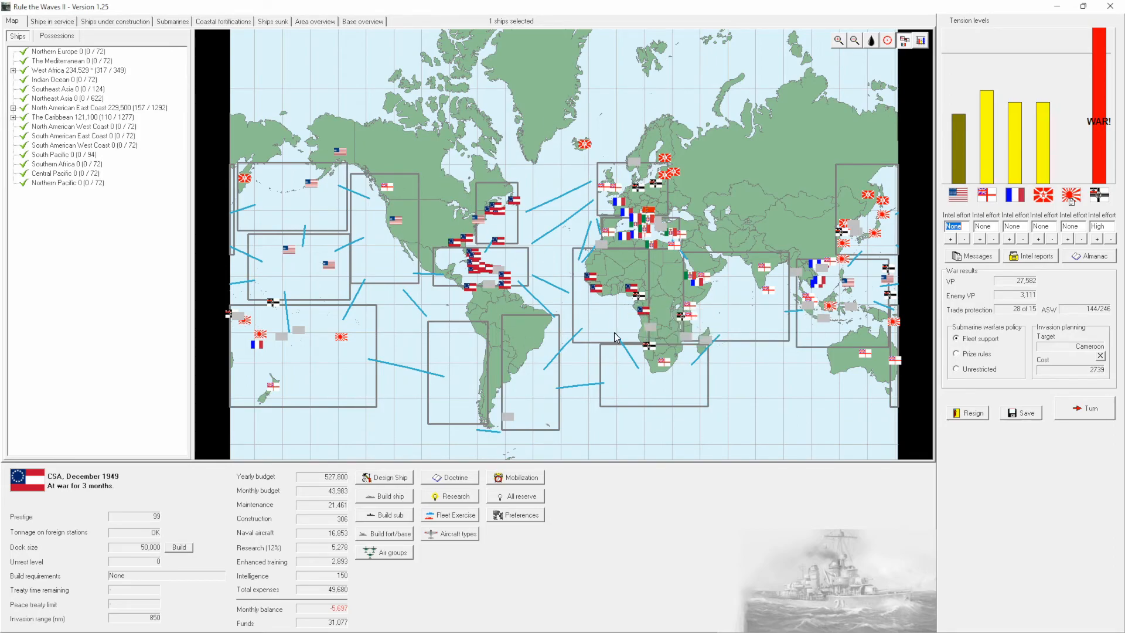
pyautogui.moveTo(615, 338)
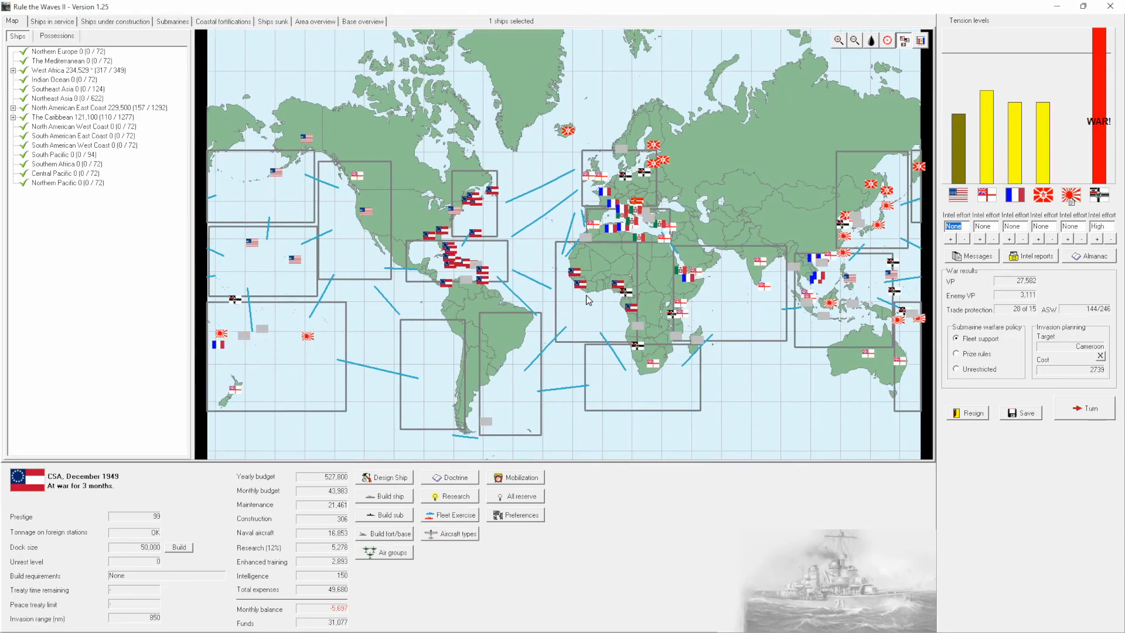
pyautogui.moveTo(587, 300)
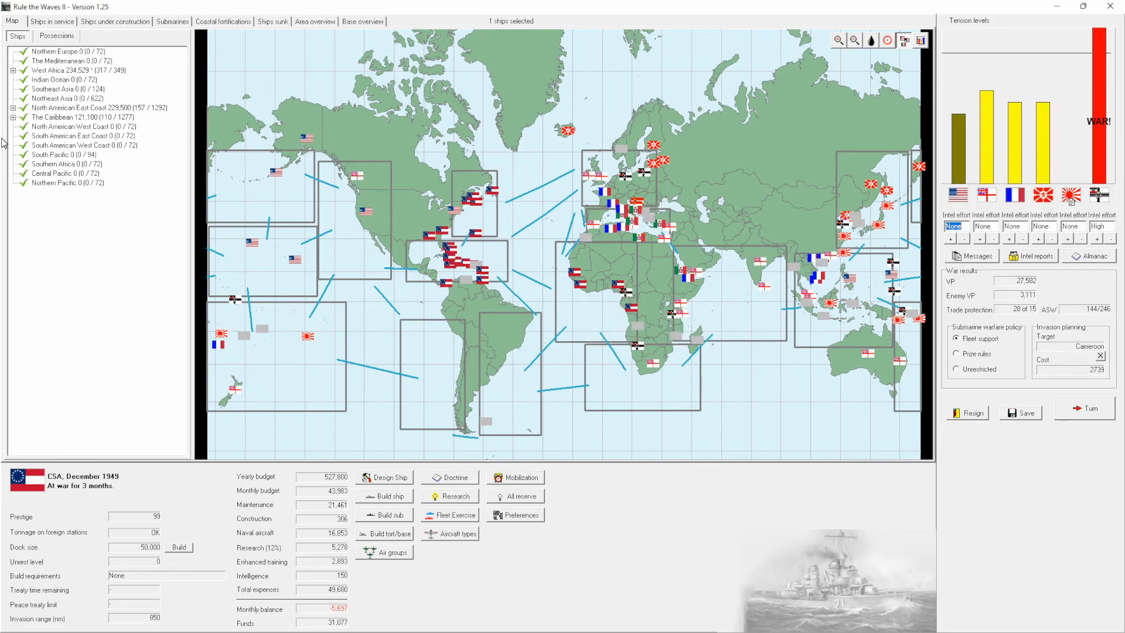
pyautogui.moveTo(1089, 101)
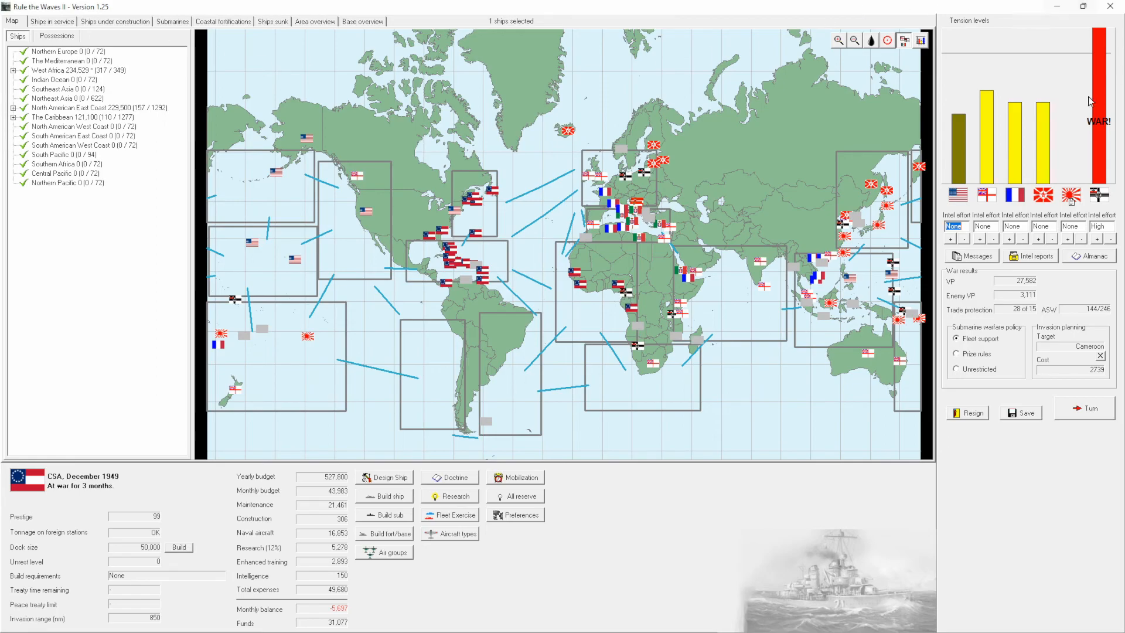